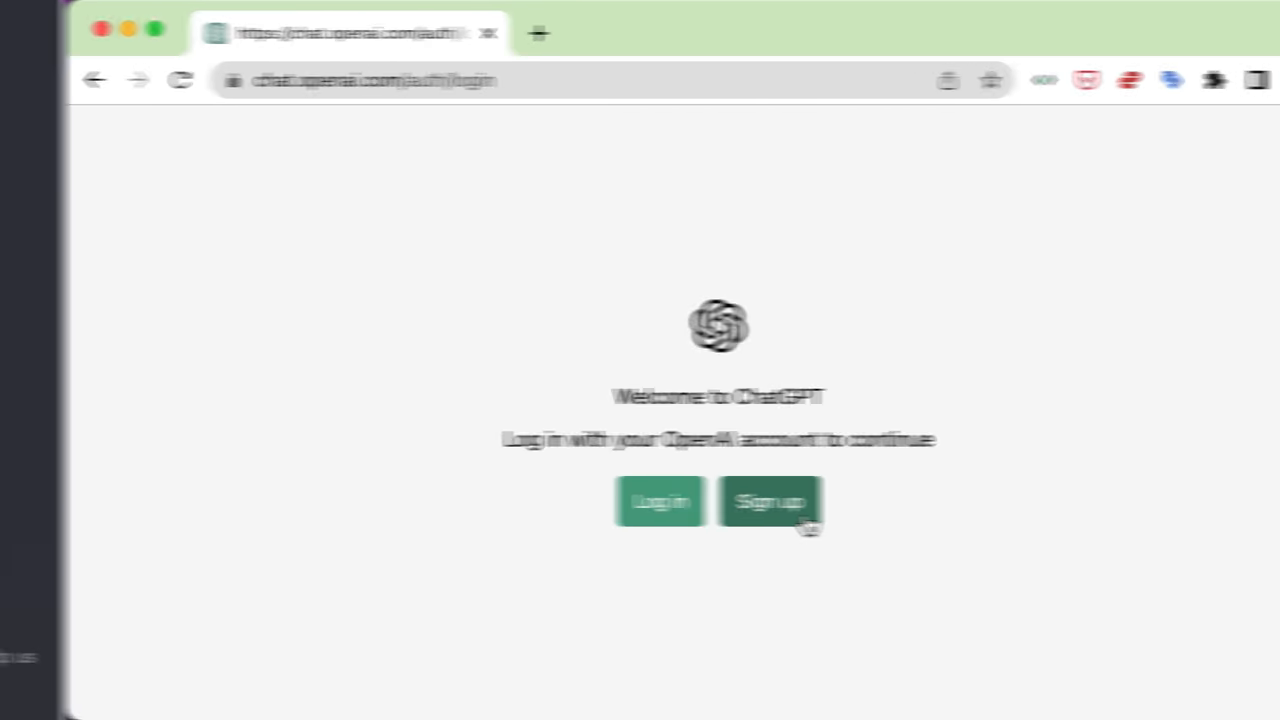
Log in from the welcome page to reach the signed-in new chat screen
{"action": "left_click", "coordinate": [660, 500]}
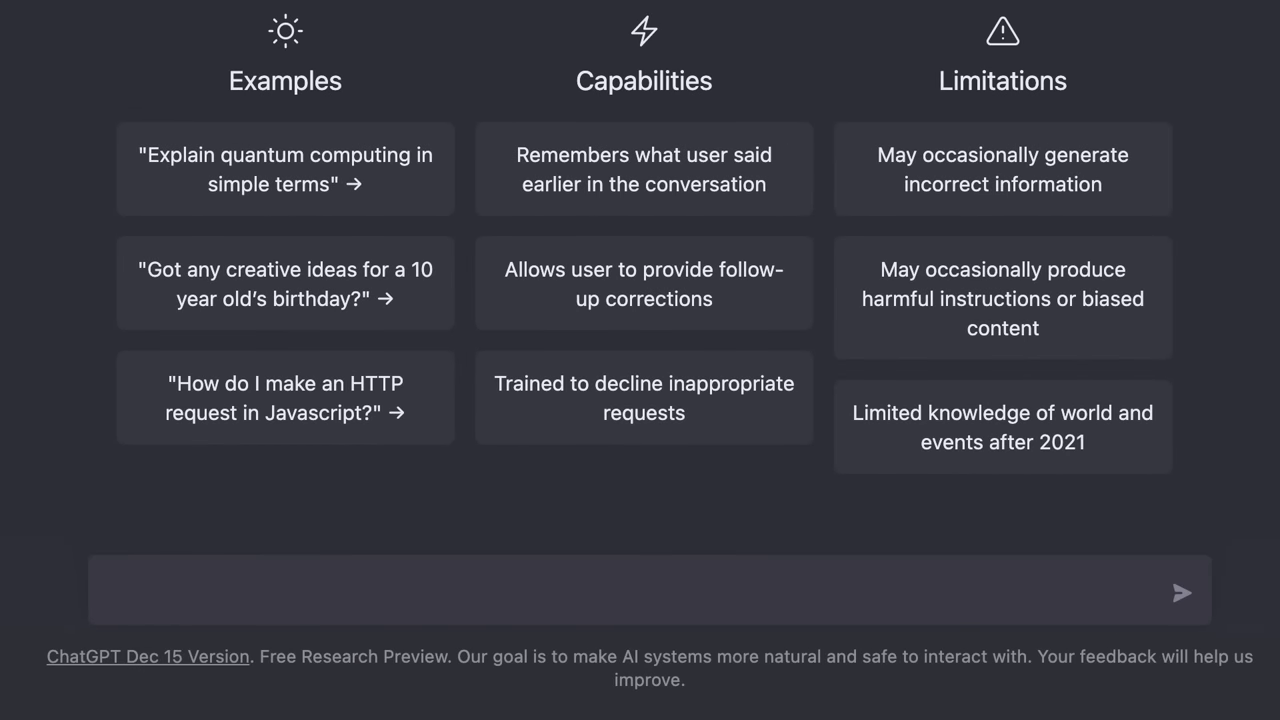
{"action": "mouse_move", "coordinate": [874, 596]}
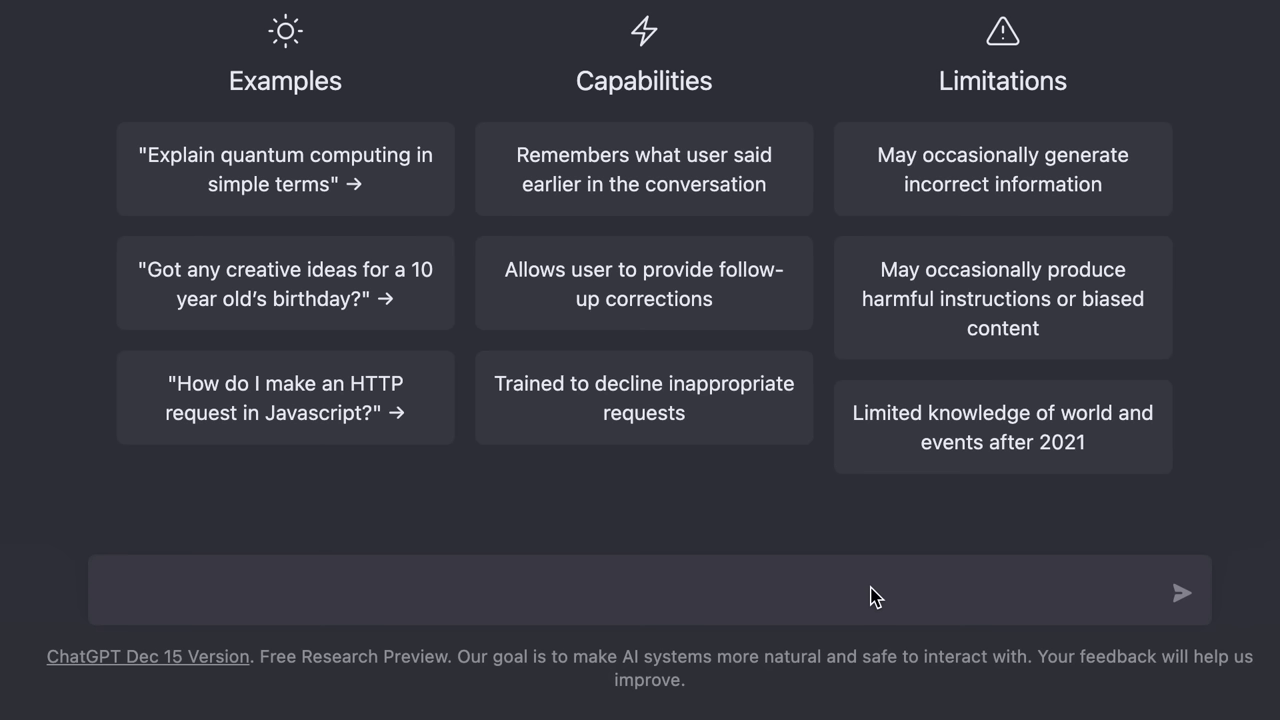
{"action": "mouse_move", "coordinate": [876, 596]}
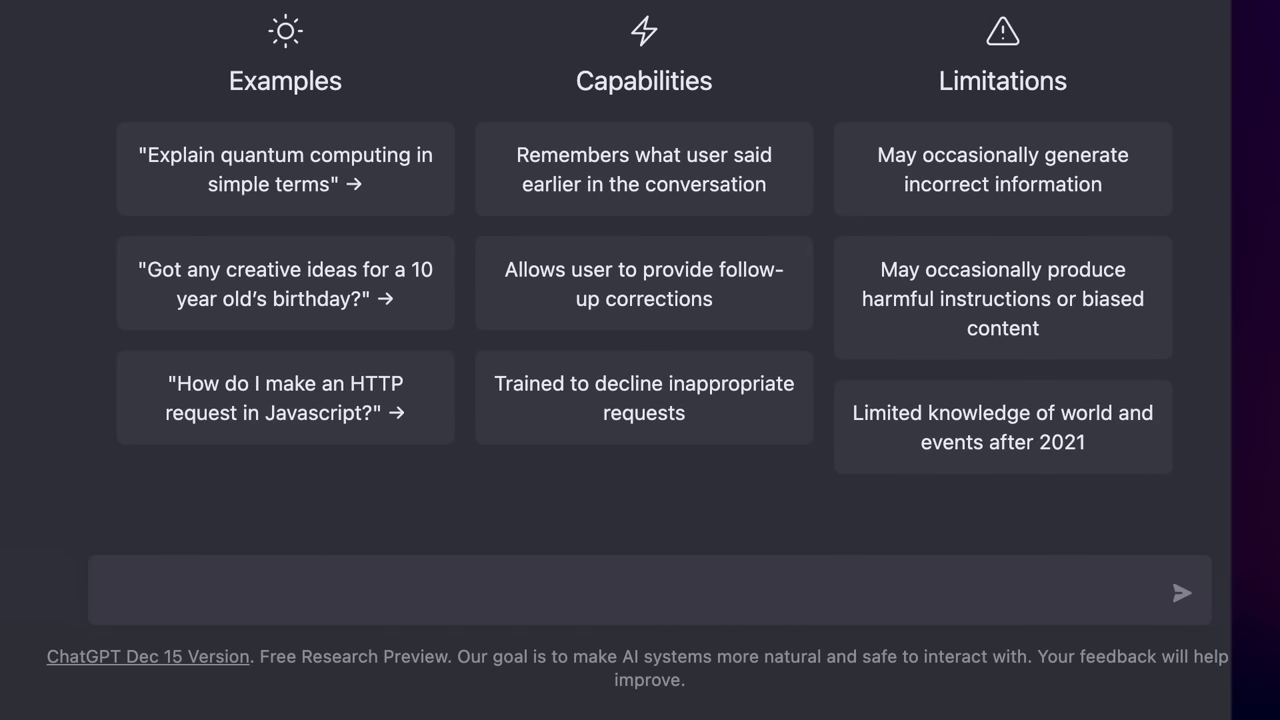
Ask "What are the top 3 books for learning Java?" and read the three recommended titles
{"action": "type", "text": "What"}
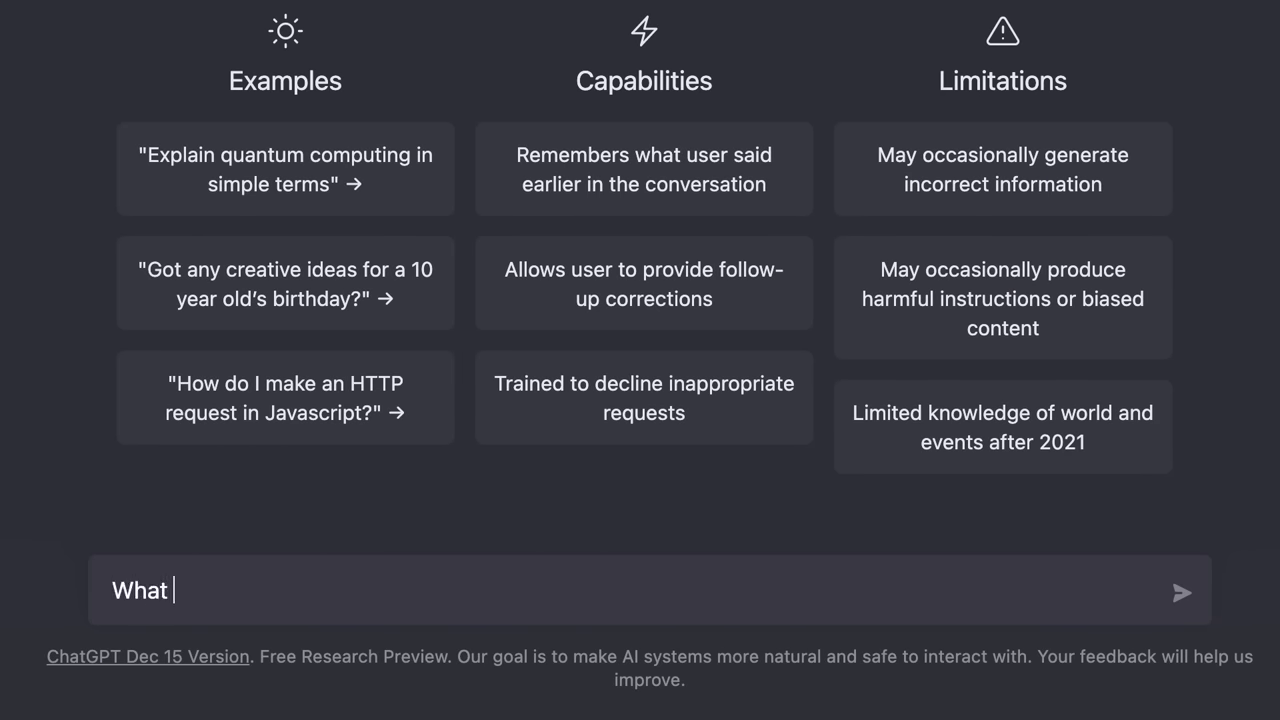
{"action": "type", "text": "are the top 3 books f"}
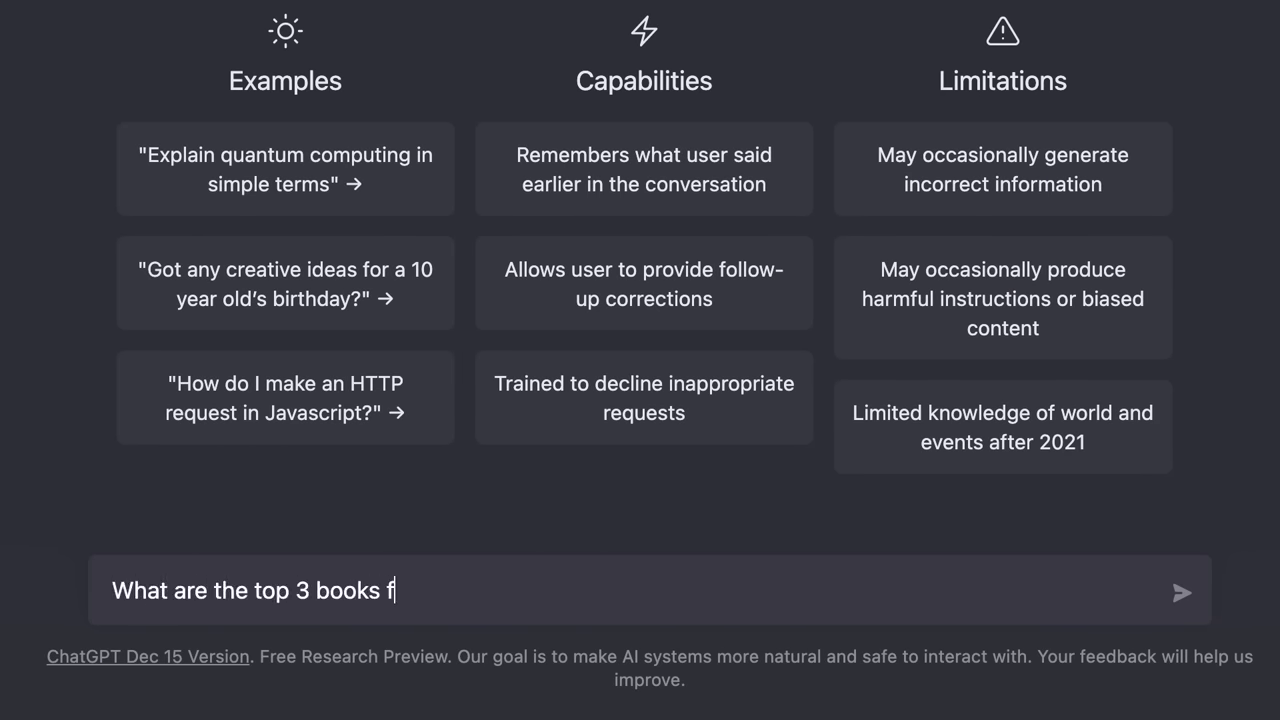
{"action": "type", "text": "or learning Java?"}
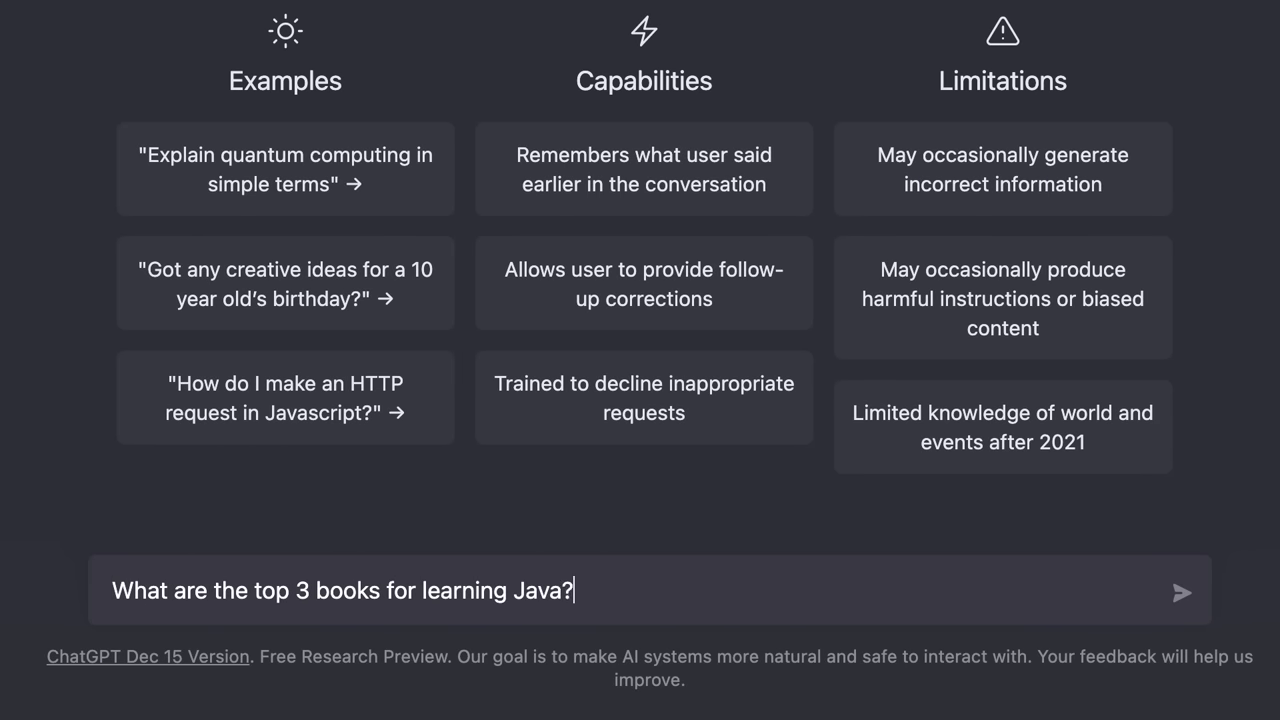
{"action": "left_click", "coordinate": [1180, 592]}
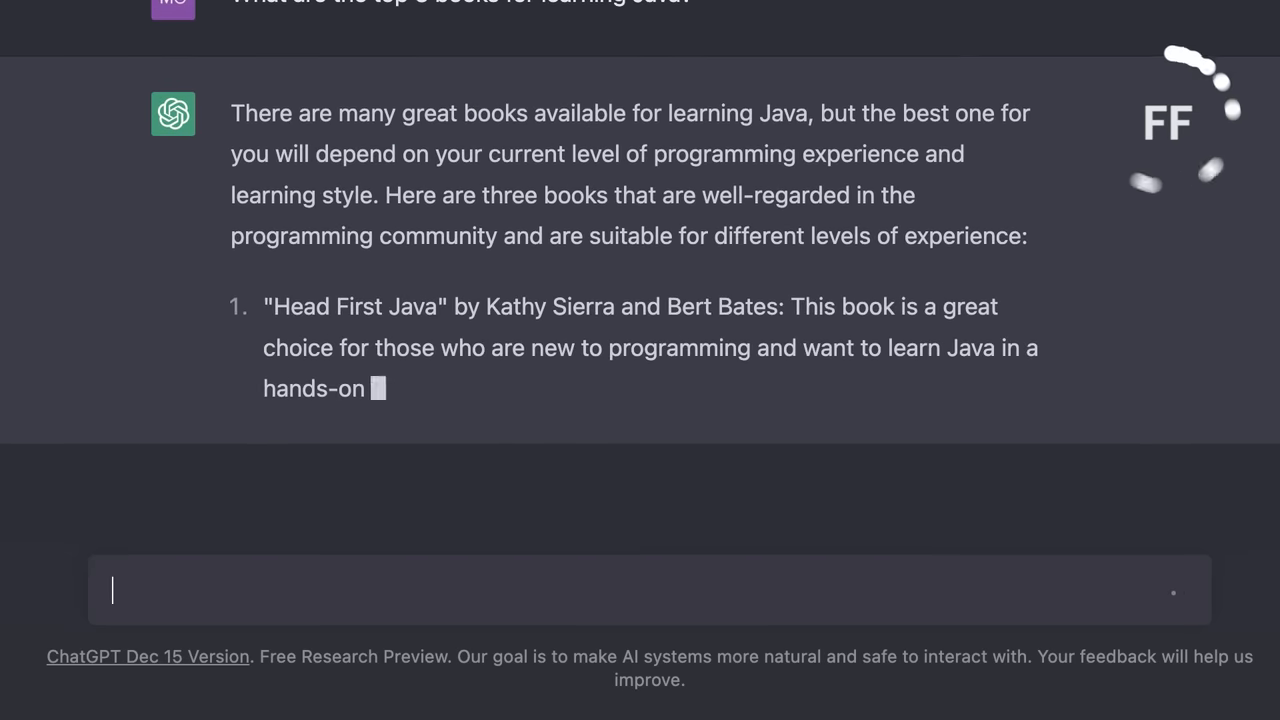
{"action": "scroll", "scroll_direction": "down", "scroll_amount": 3}
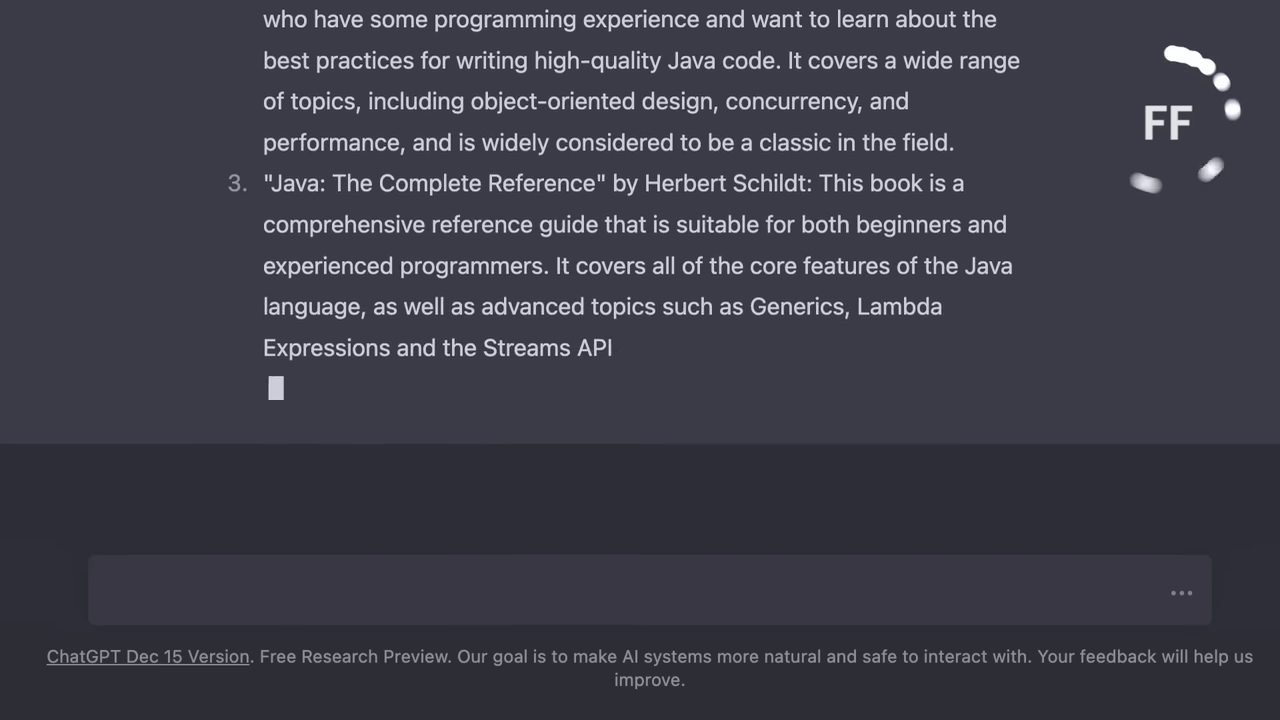
{"action": "scroll", "scroll_direction": "down", "scroll_amount": 3}
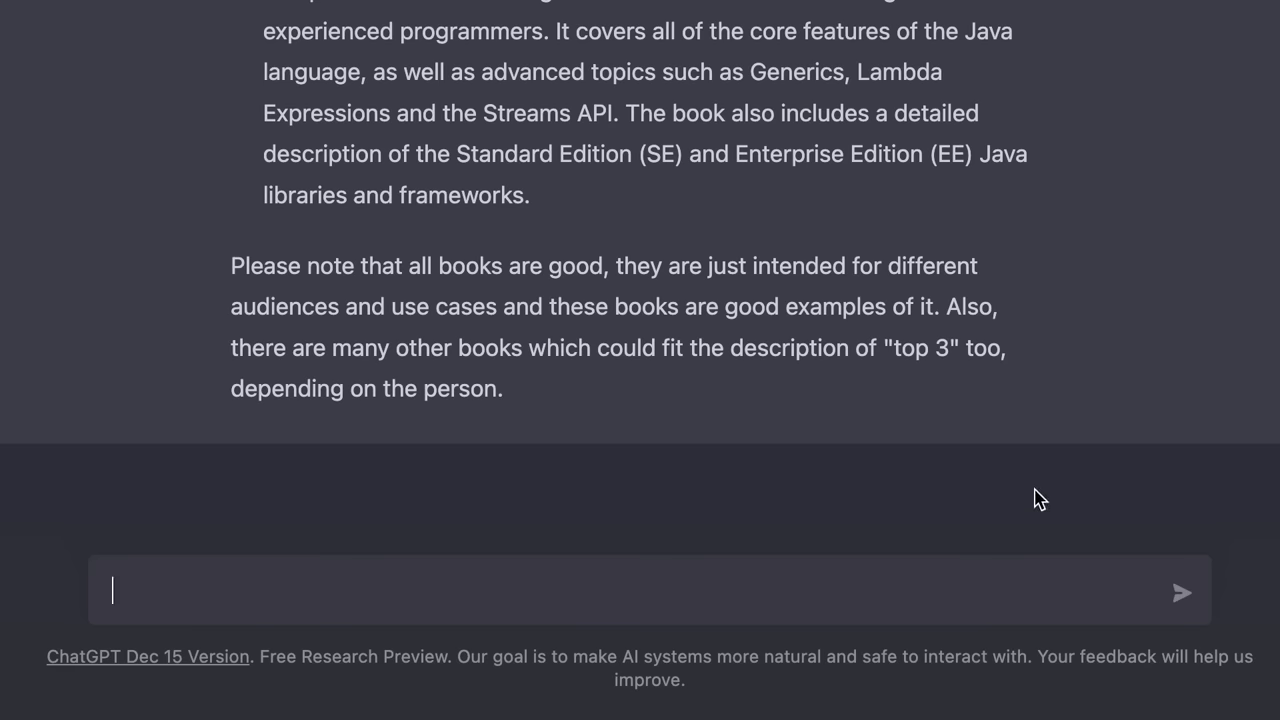
{"action": "scroll", "scroll_direction": "up", "scroll_amount": 3}
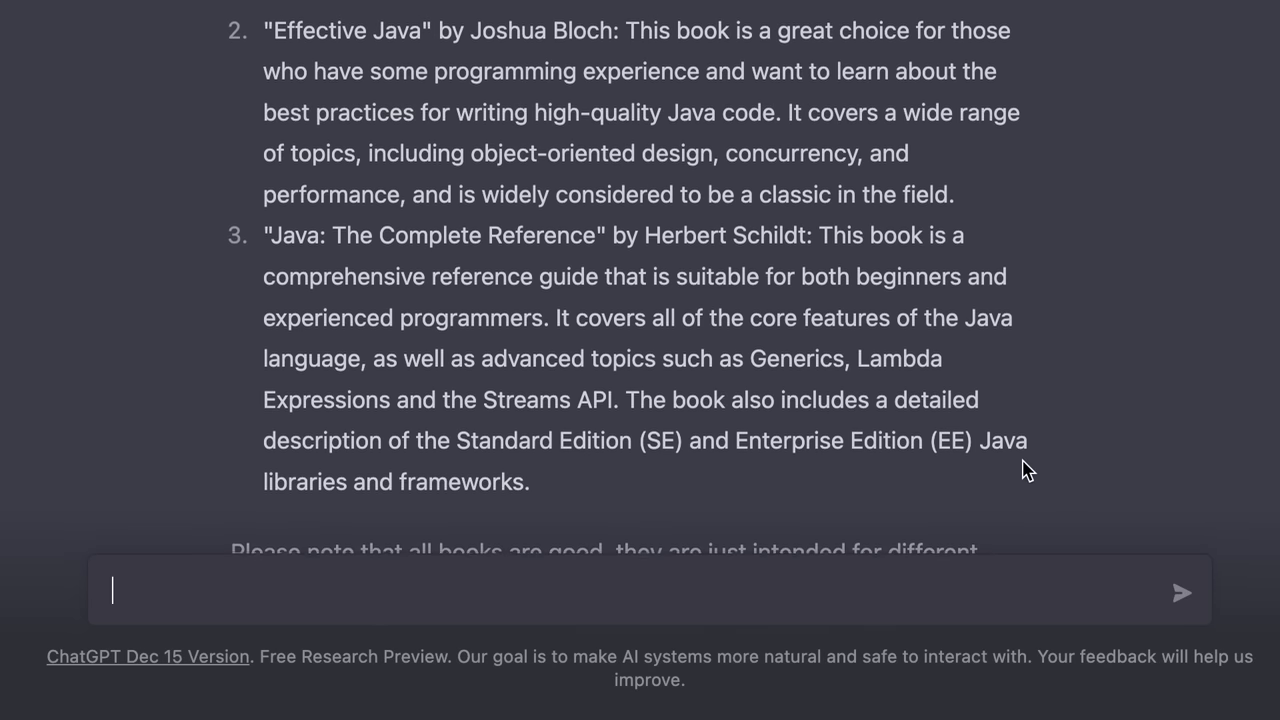
{"action": "scroll", "scroll_direction": "up", "scroll_amount": 3}
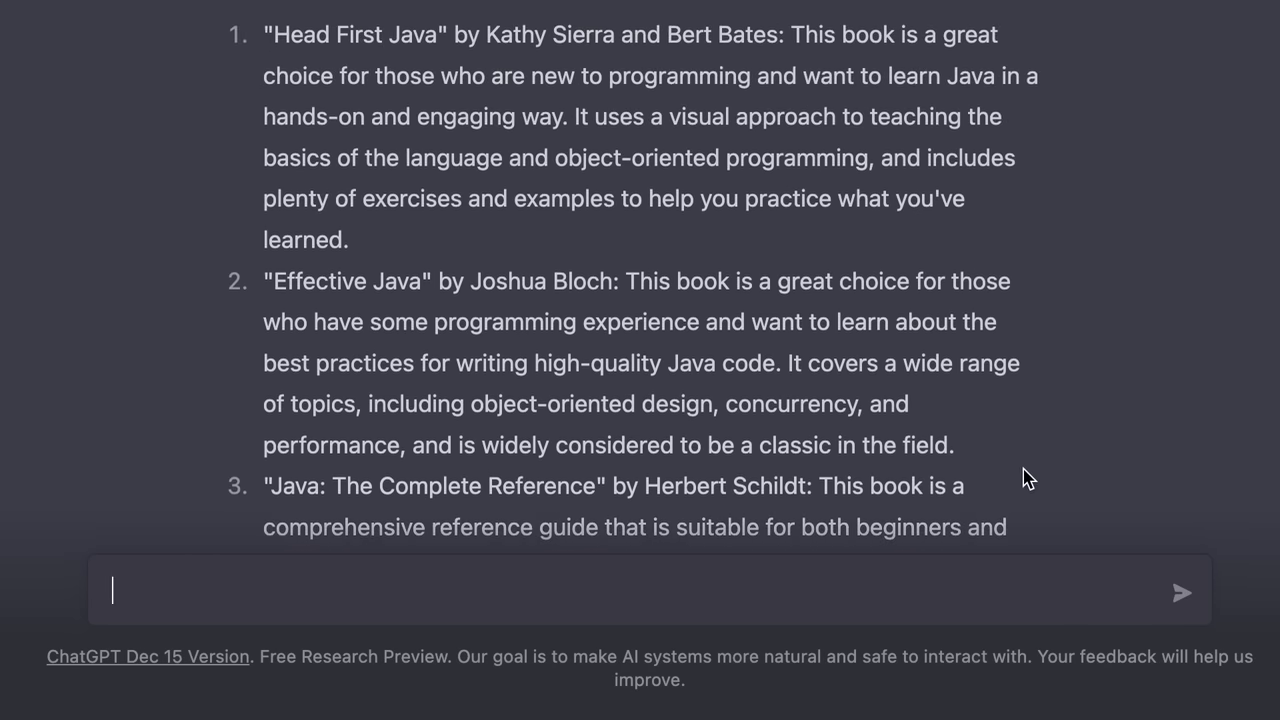
{"action": "scroll", "scroll_direction": "up", "scroll_amount": 3}
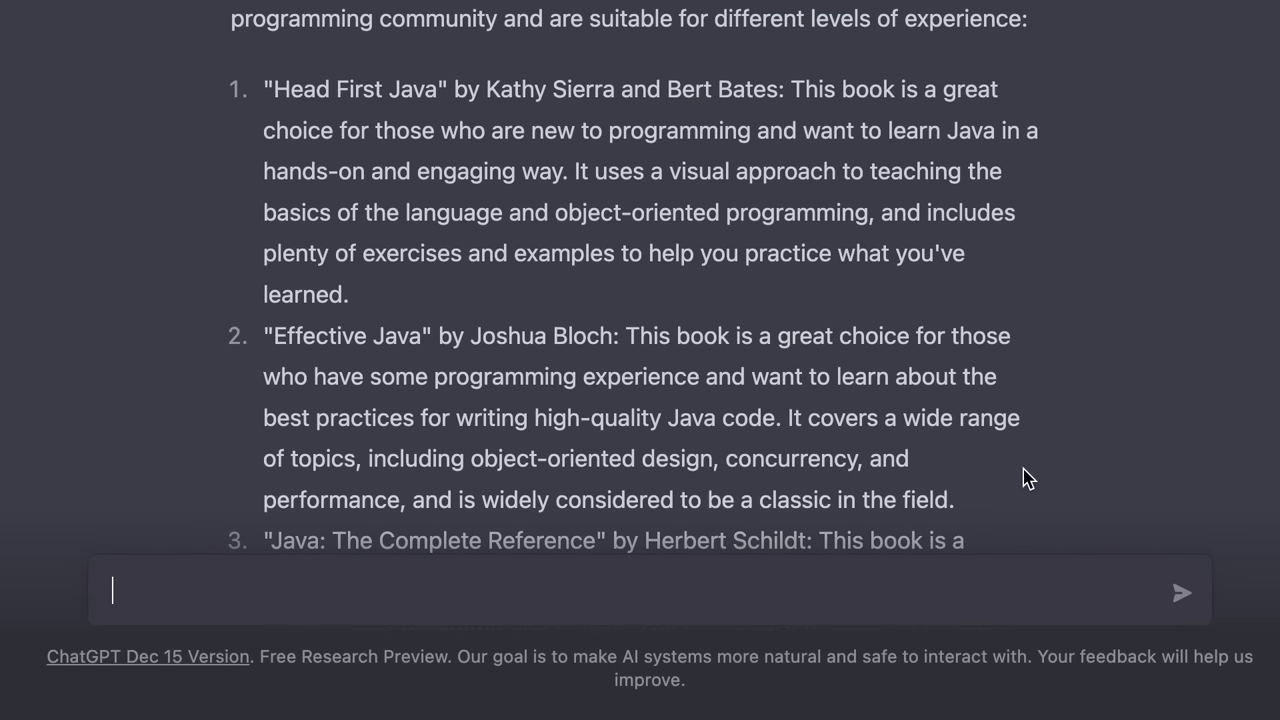
{"action": "mouse_move", "coordinate": [1004, 520]}
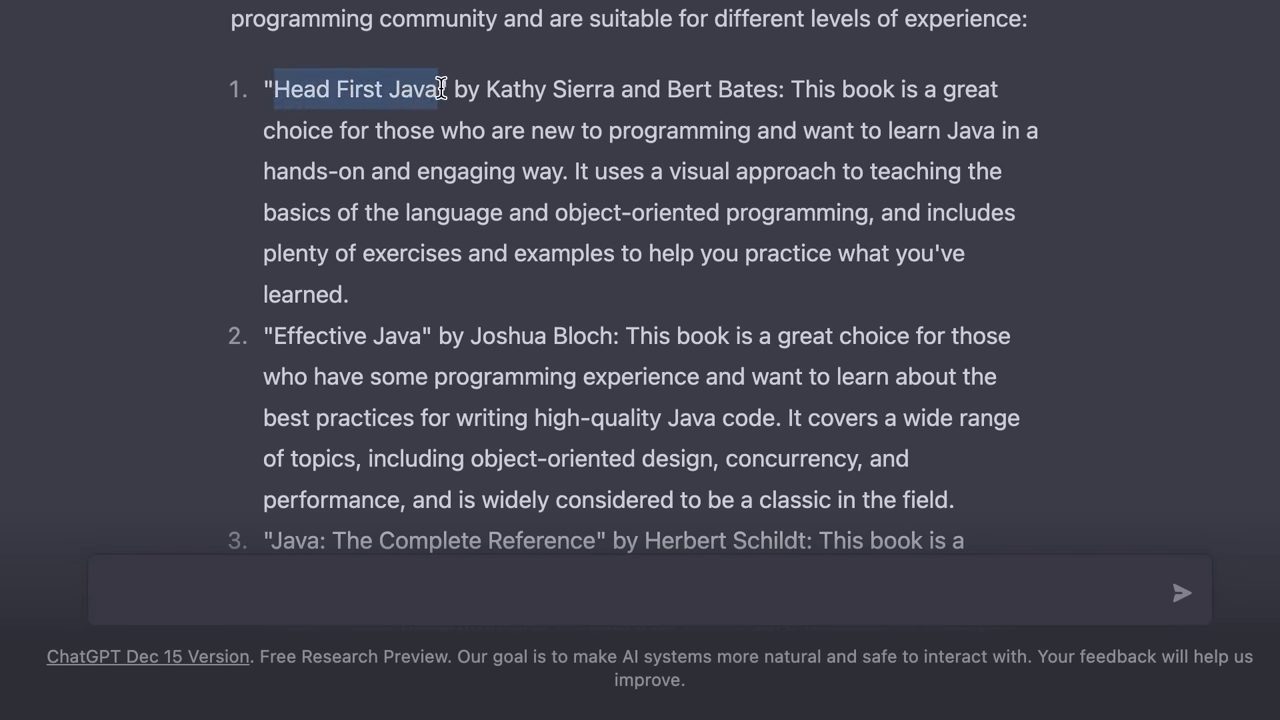
Ask for the key takeaways from "Head First Java" and read the six-point summary
{"action": "type", "text": "w"}
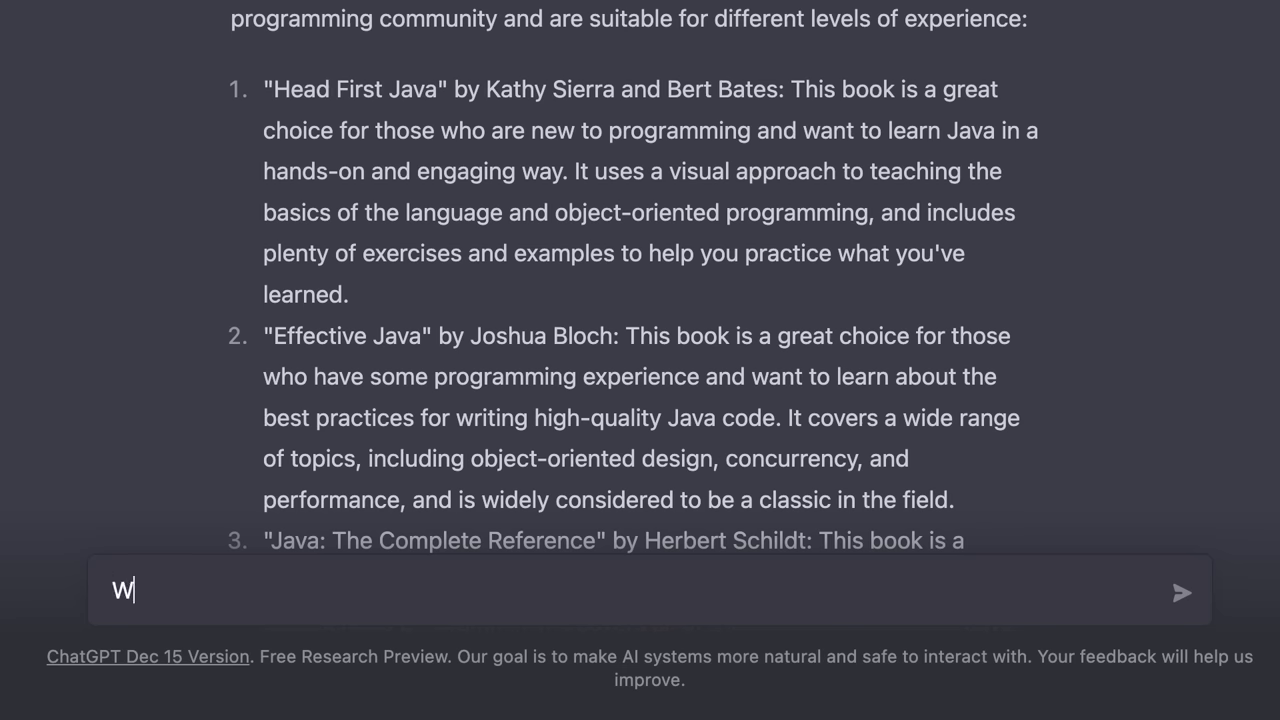
{"action": "type", "text": "hat are the key take"}
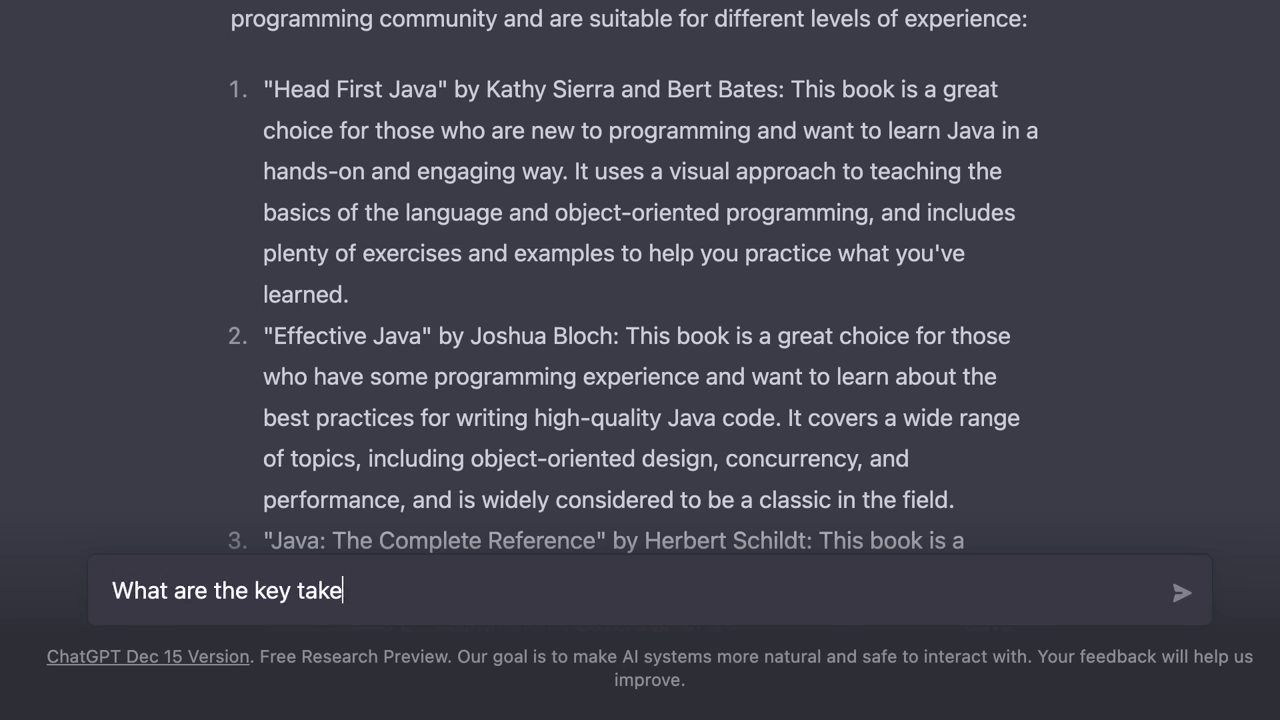
{"action": "type", "text": "aways from \"Head f"}
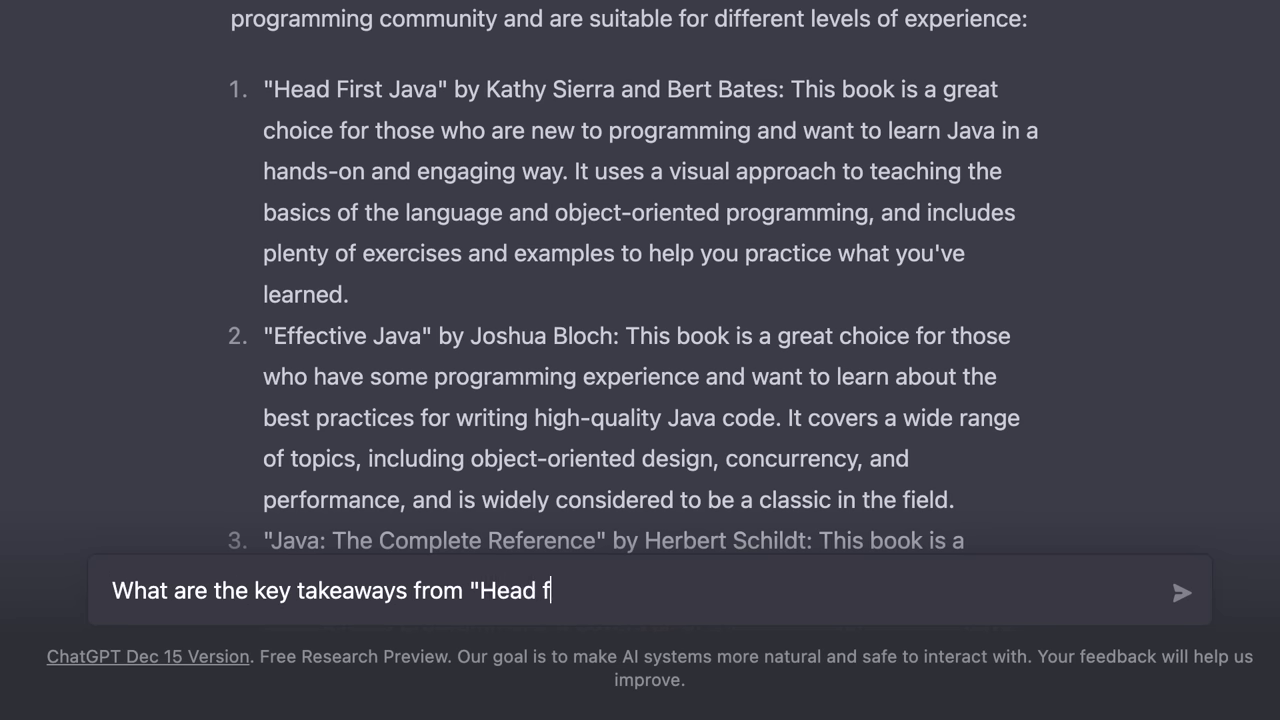
{"action": "left_click", "coordinate": [1180, 592]}
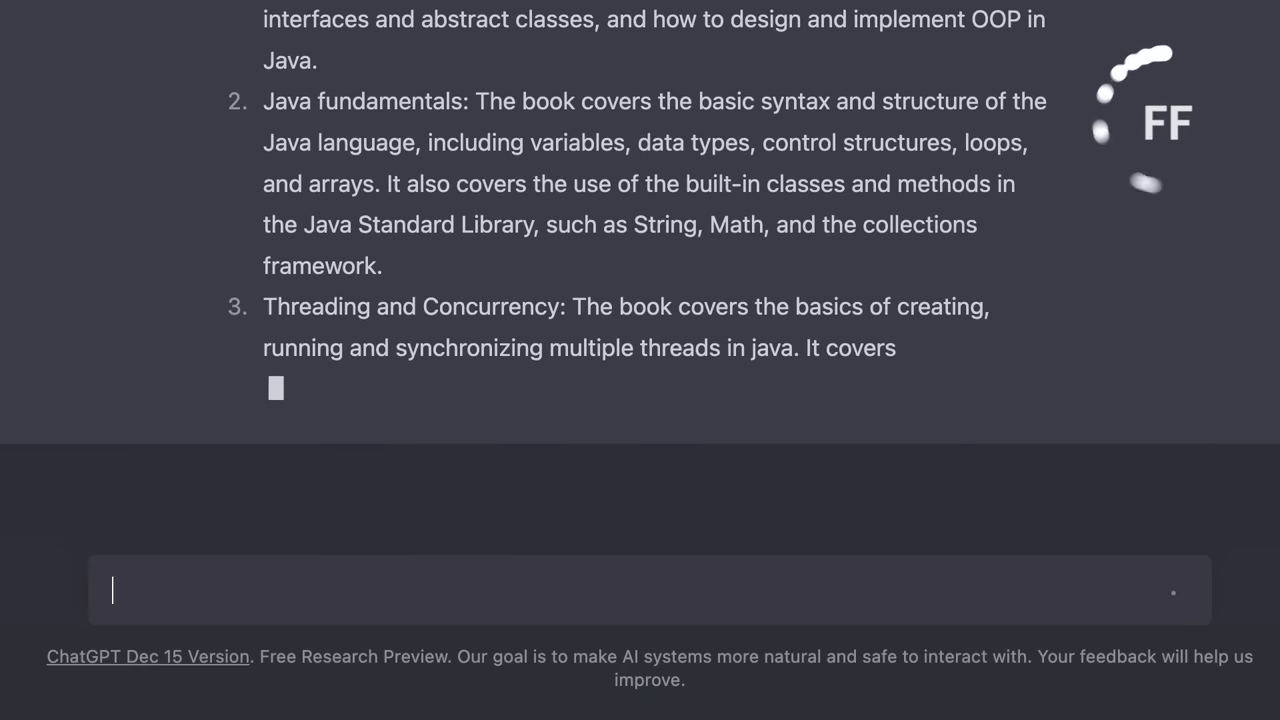
{"action": "scroll", "scroll_direction": "down", "scroll_amount": 3}
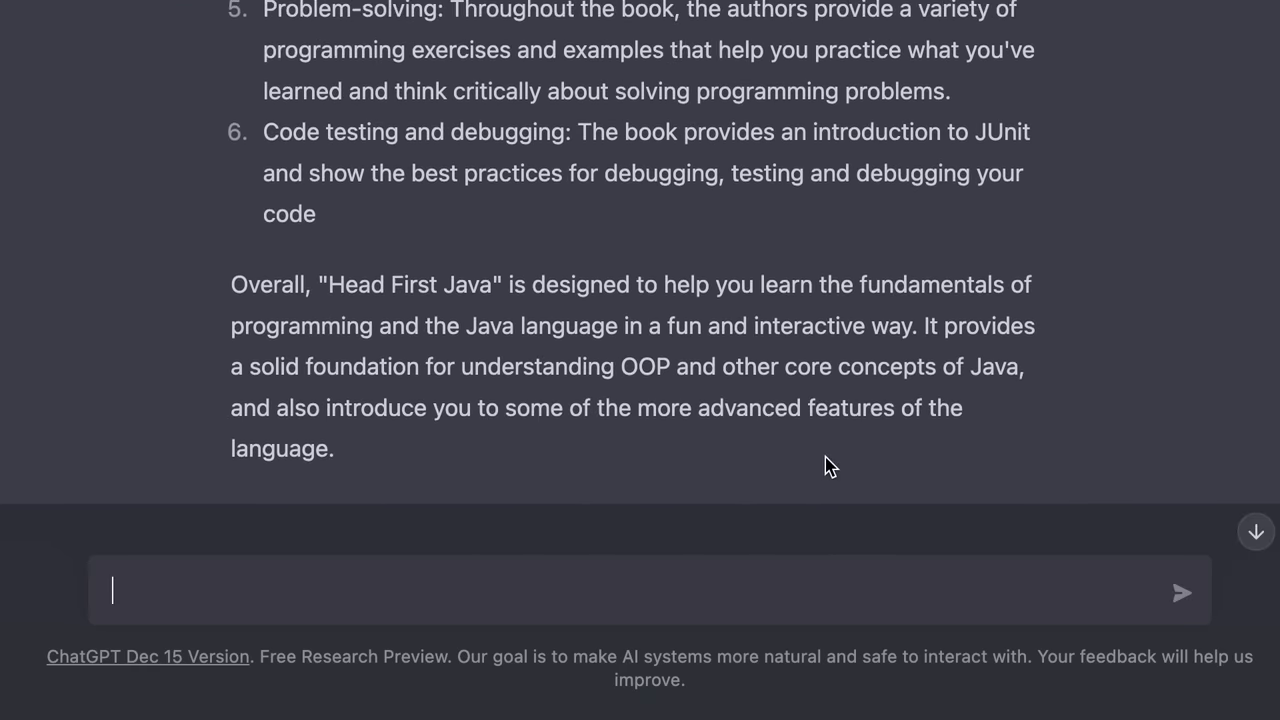
{"action": "scroll", "scroll_direction": "up", "scroll_amount": 3}
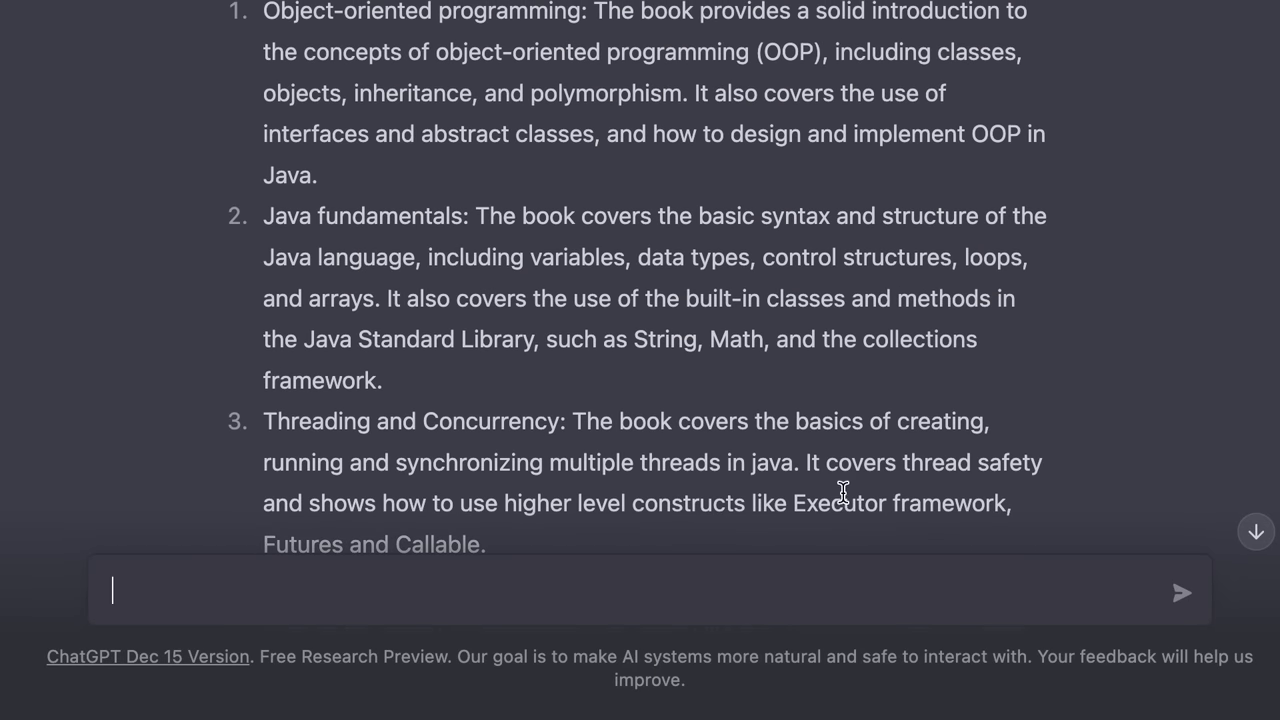
{"action": "scroll", "scroll_direction": "up", "scroll_amount": 3}
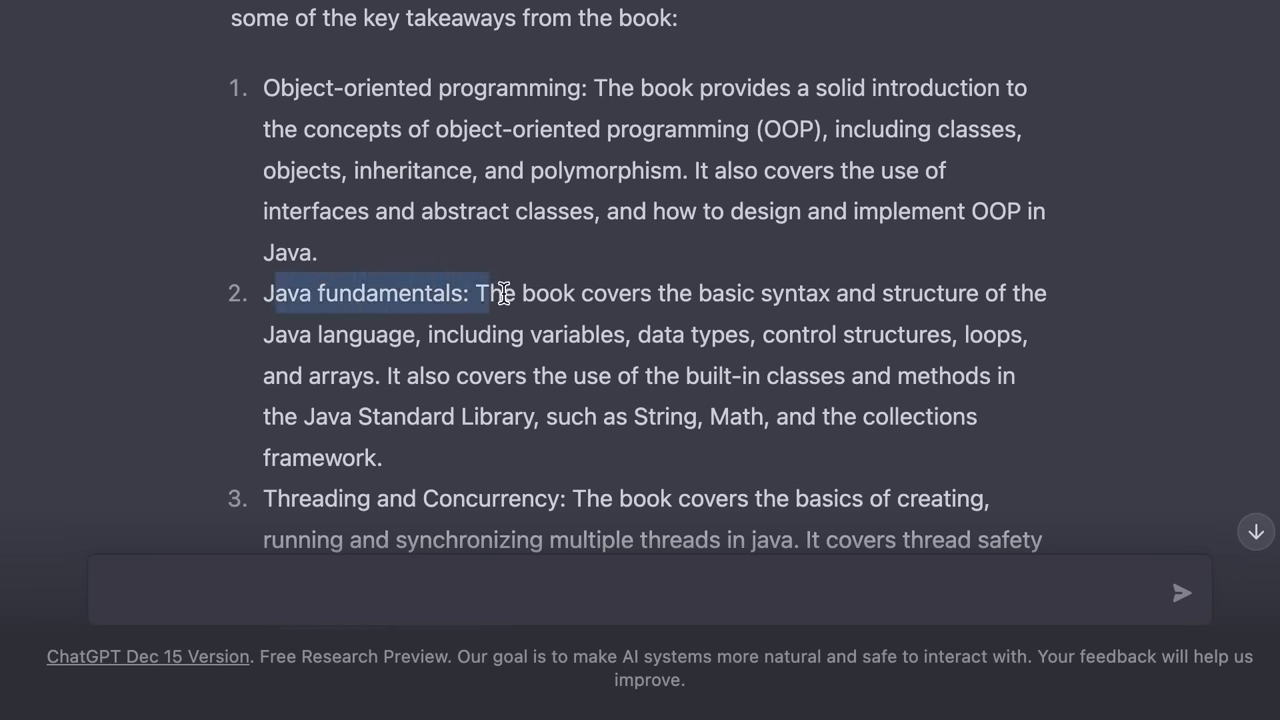
{"action": "scroll", "scroll_direction": "down", "scroll_amount": 3}
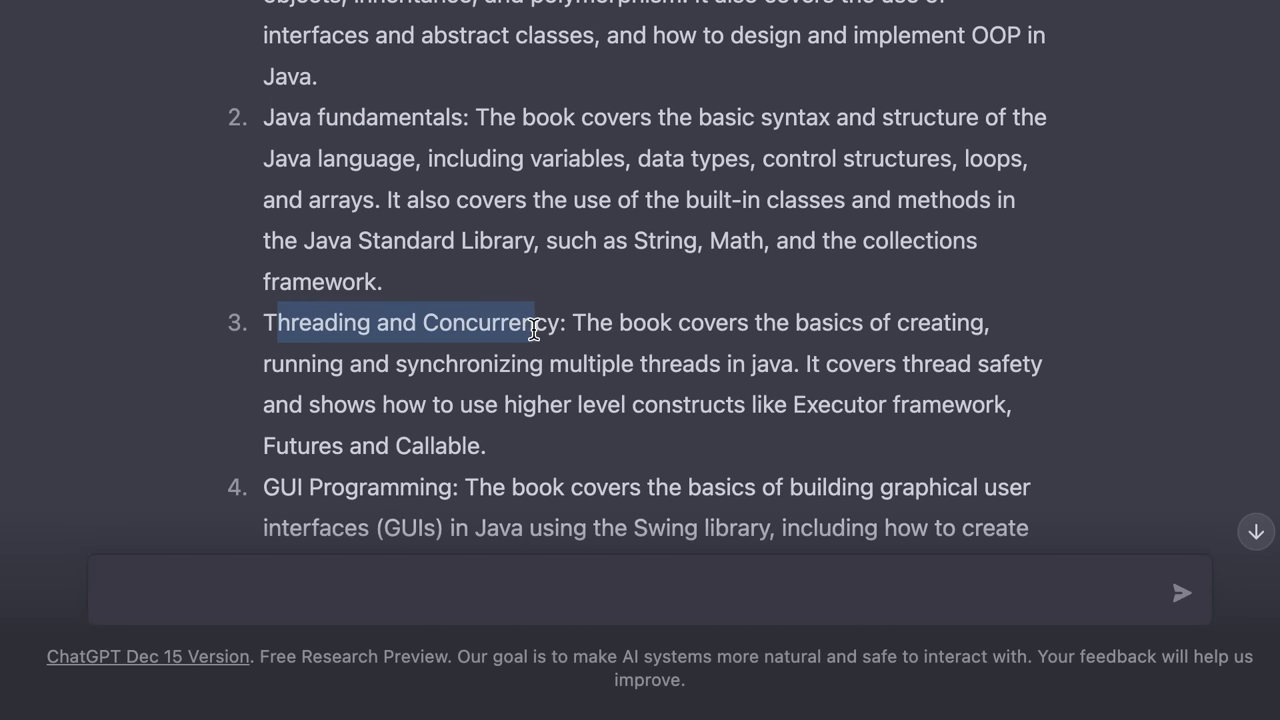
{"action": "scroll", "scroll_direction": "down", "scroll_amount": 3}
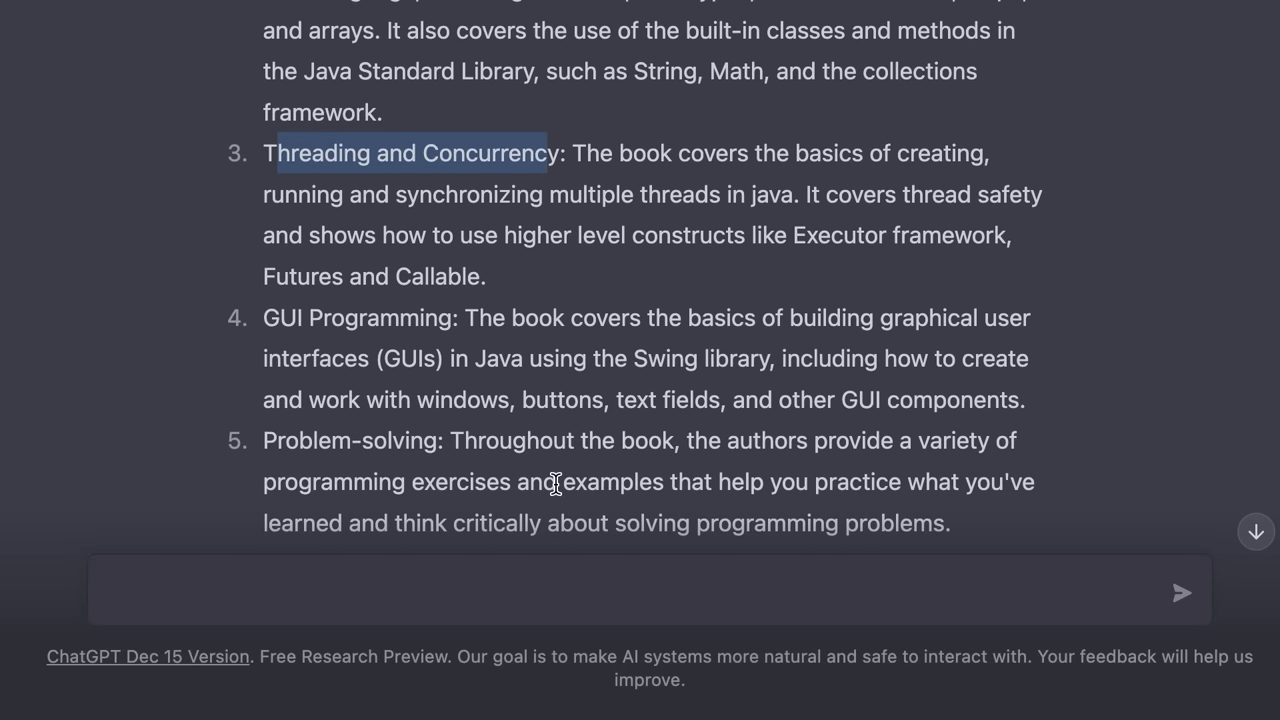
{"action": "scroll", "scroll_direction": "down", "scroll_amount": 3}
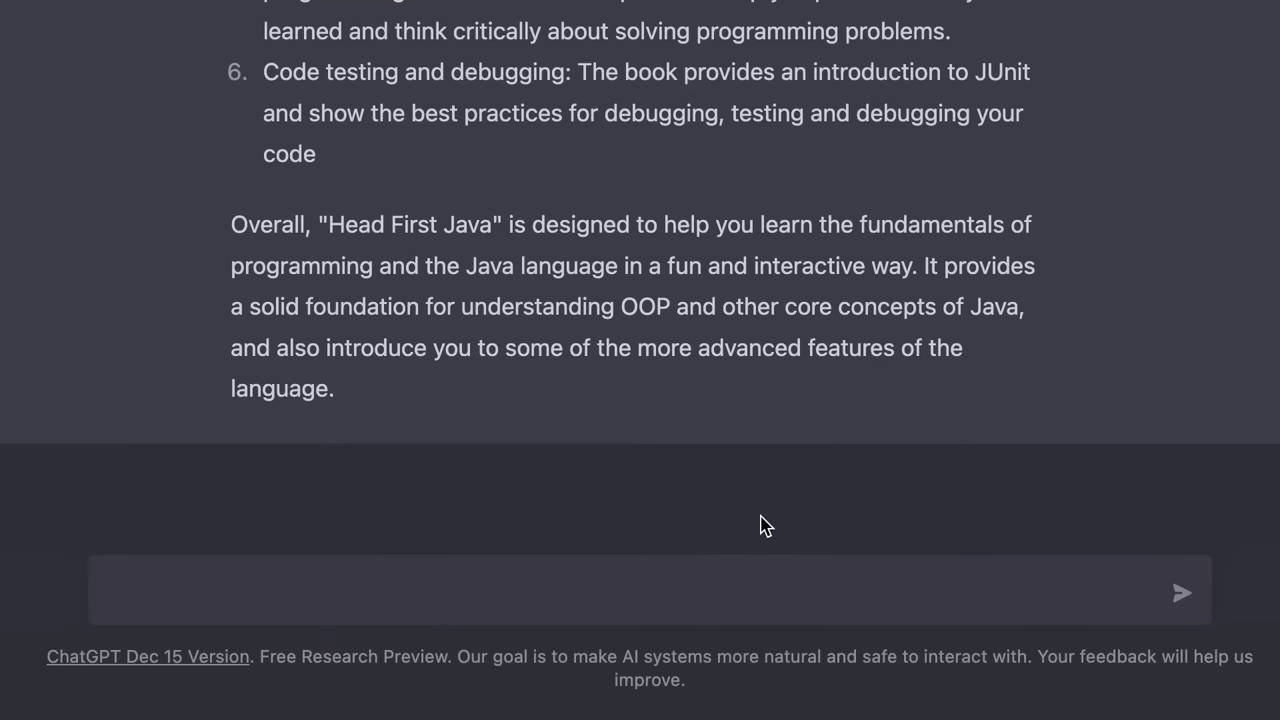
Ask how to become a front-end developer and read the seven-step roadmap to its final paragraph
{"action": "type", "text": "Ho"}
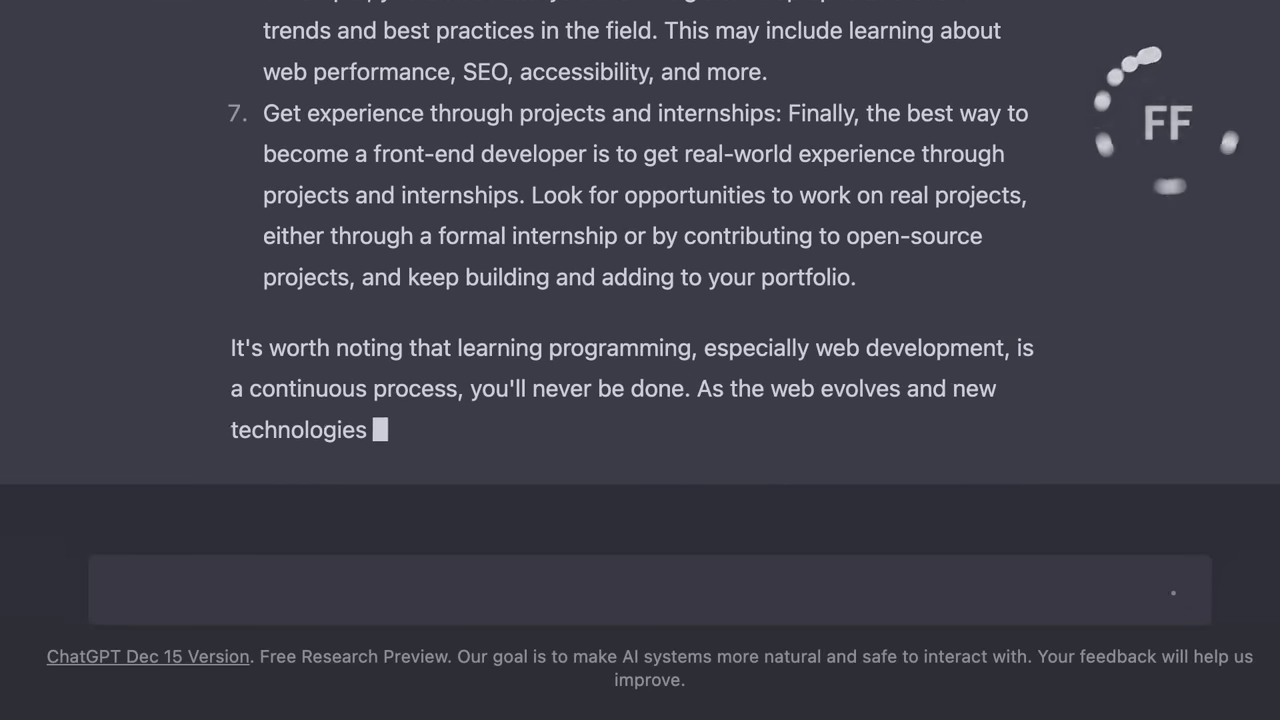
{"action": "scroll", "scroll_direction": "up", "scroll_amount": 3}
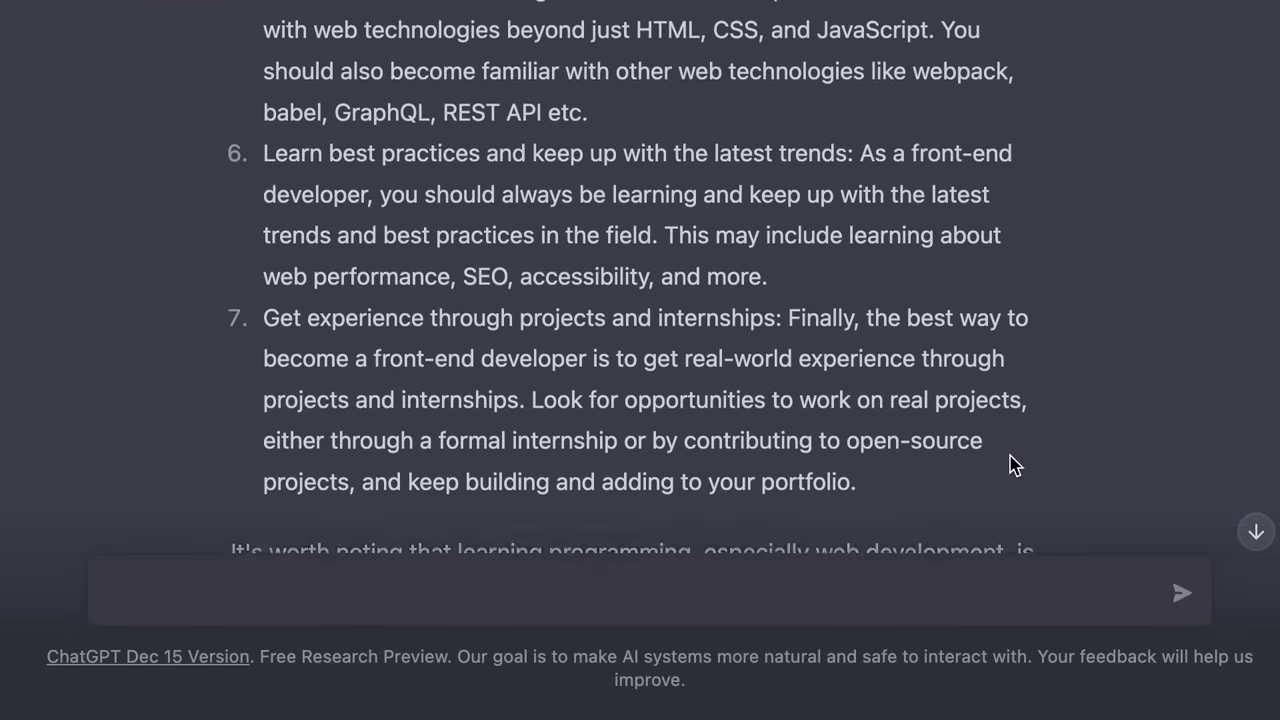
{"action": "scroll", "scroll_direction": "up", "scroll_amount": 3}
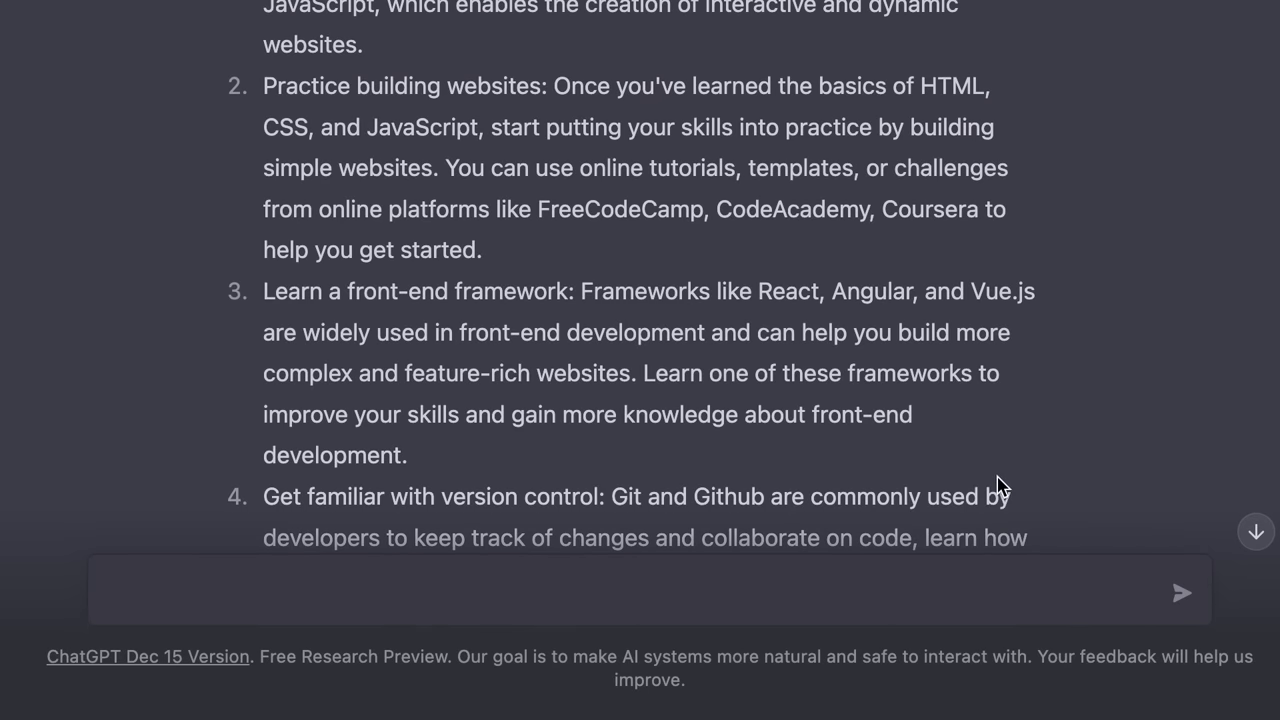
{"action": "scroll", "scroll_direction": "up", "scroll_amount": 3}
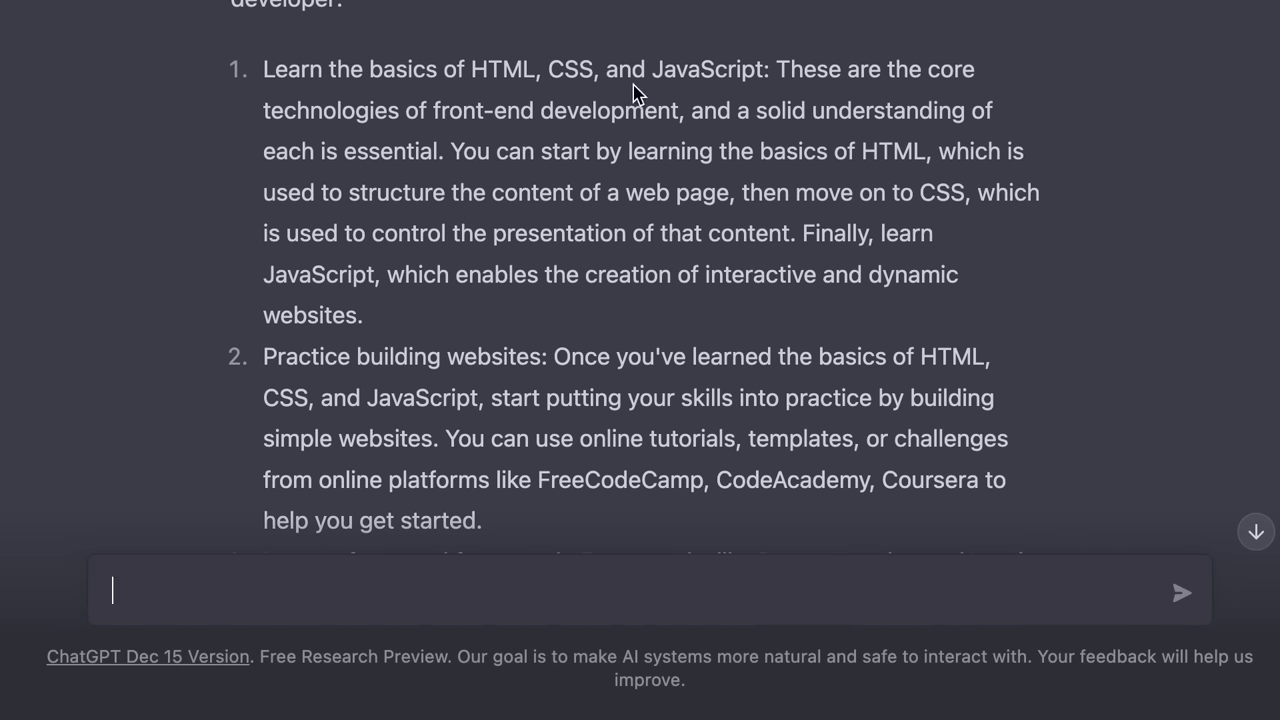
{"action": "scroll", "scroll_direction": "down", "scroll_amount": 3}
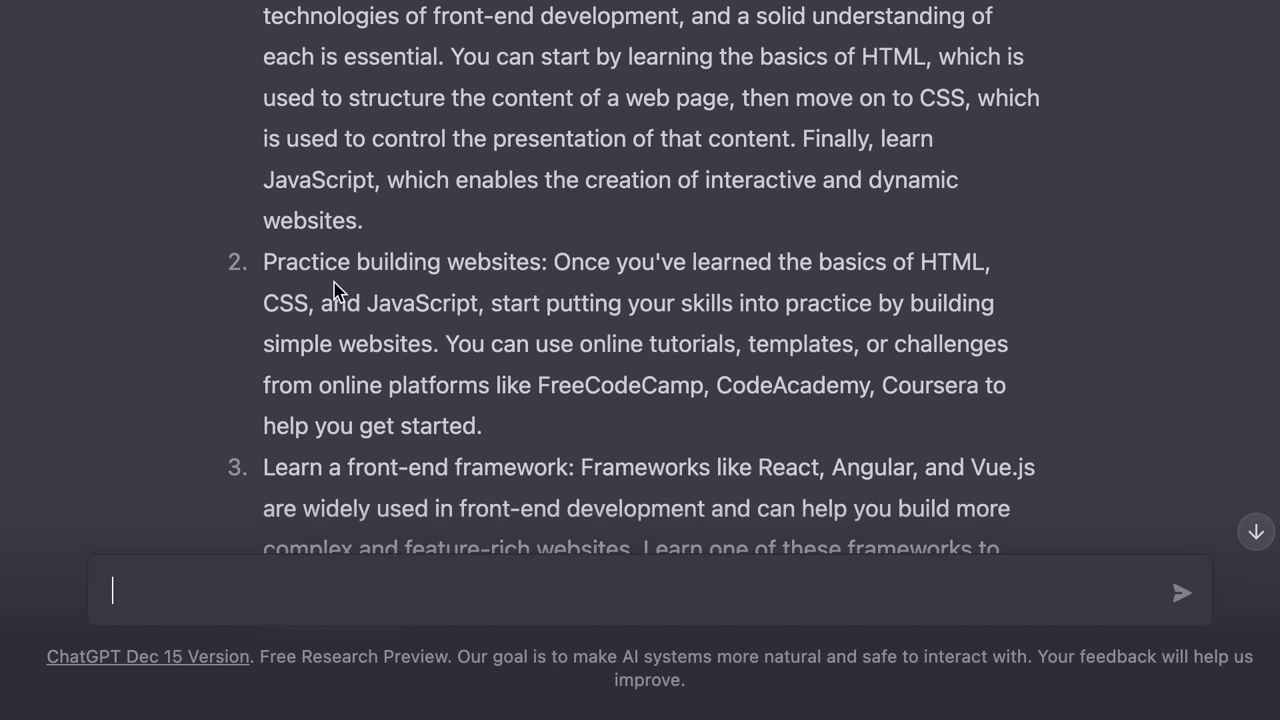
{"action": "scroll", "scroll_direction": "down", "scroll_amount": 3}
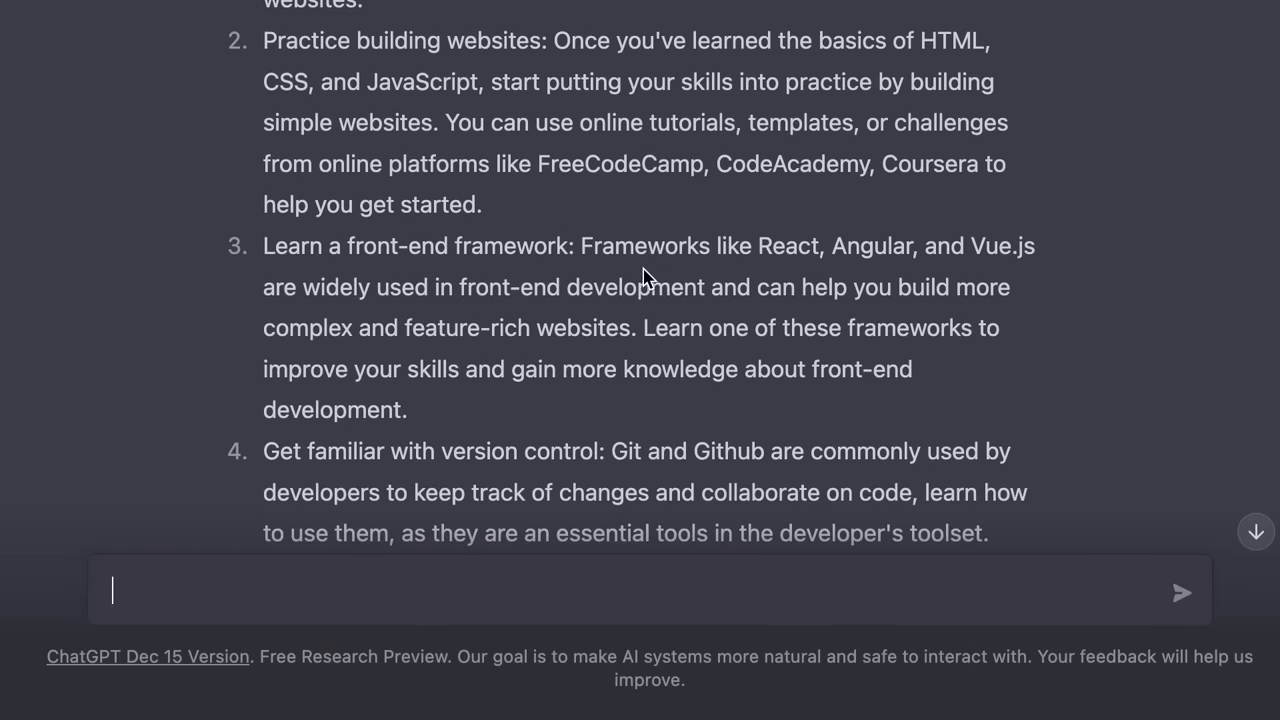
{"action": "scroll", "scroll_direction": "down", "scroll_amount": 3}
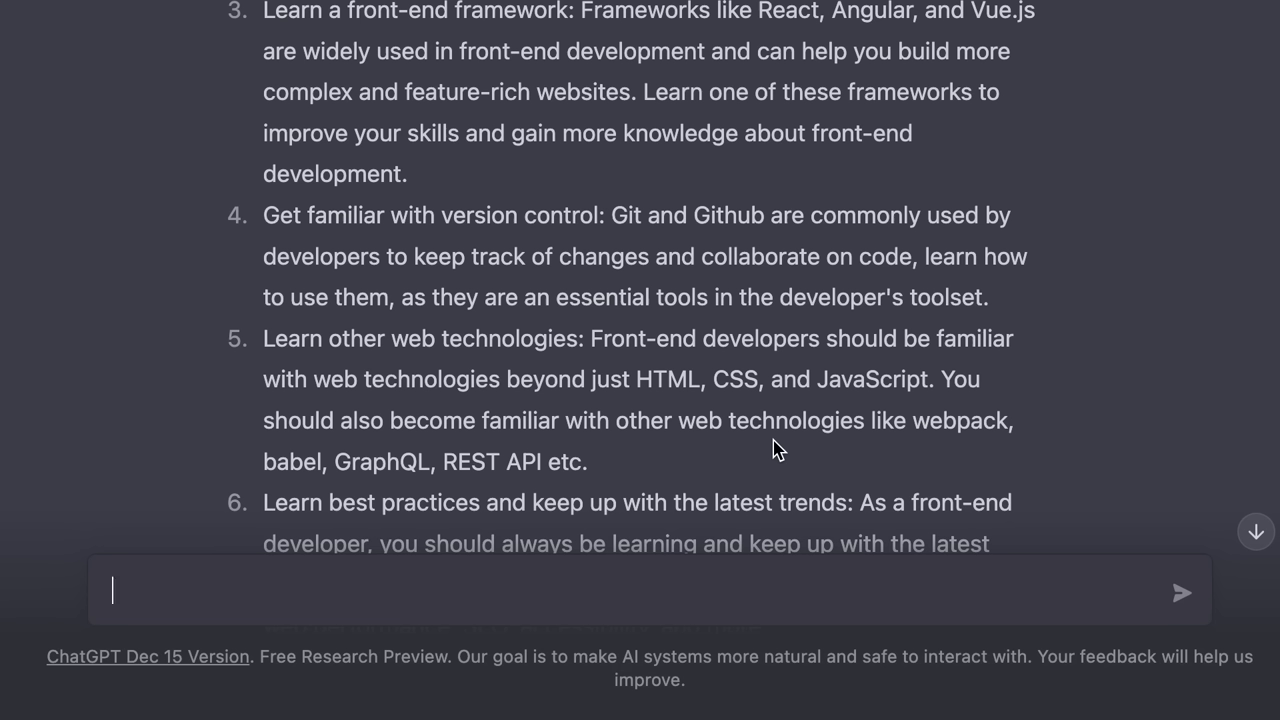
{"action": "scroll", "scroll_direction": "down", "scroll_amount": 3}
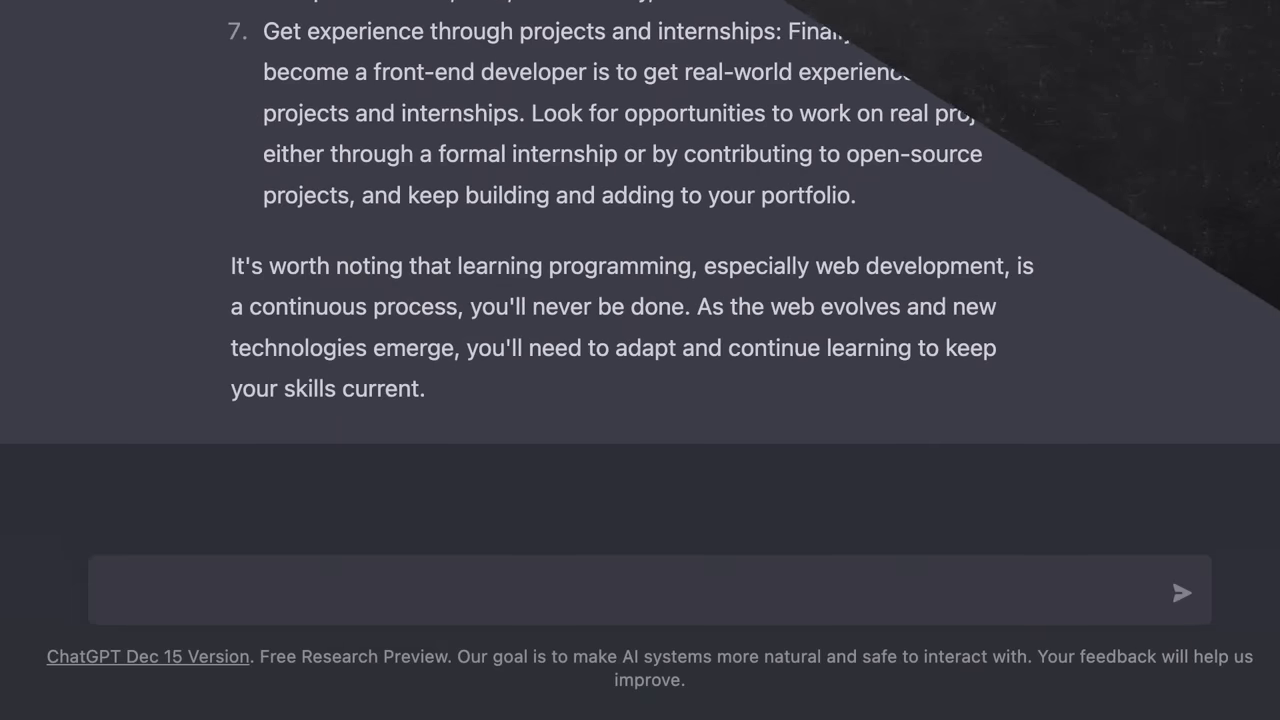
Ask for a bash command that writes all jpeg file names in a directory to a text file
{"action": "type", "text": "Write a bas"}
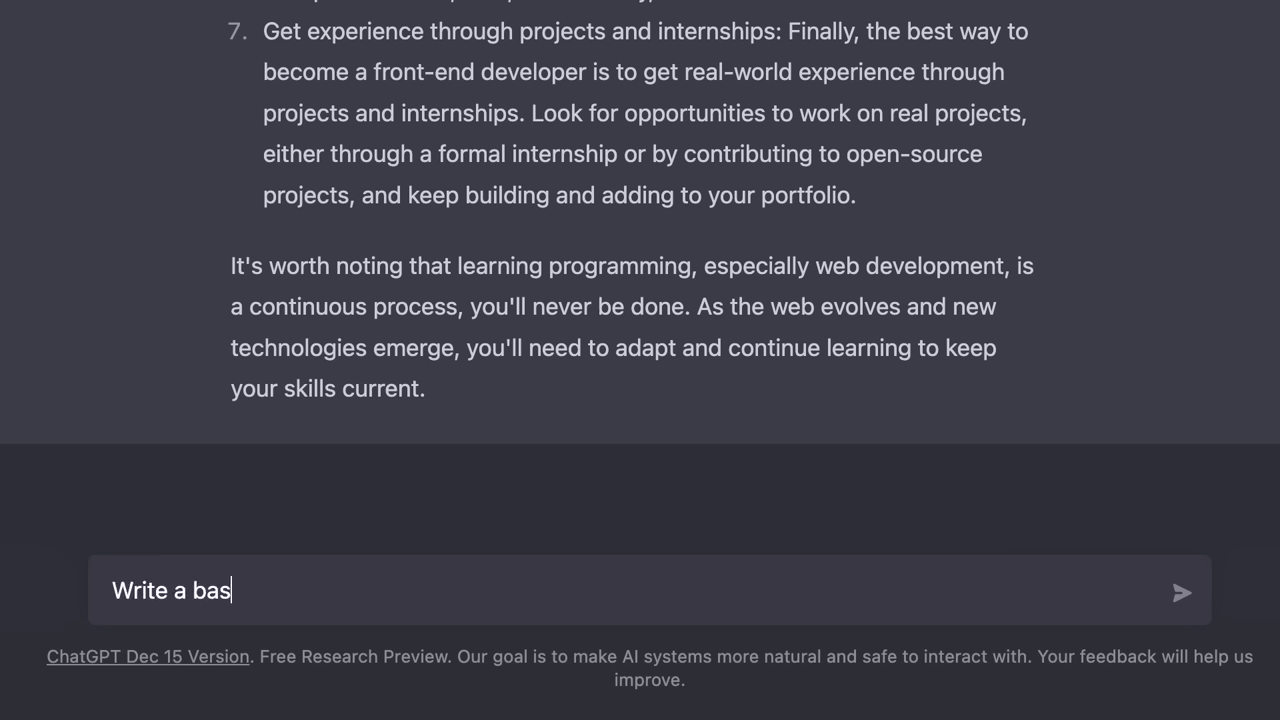
{"action": "type", "text": "h command to find the na"}
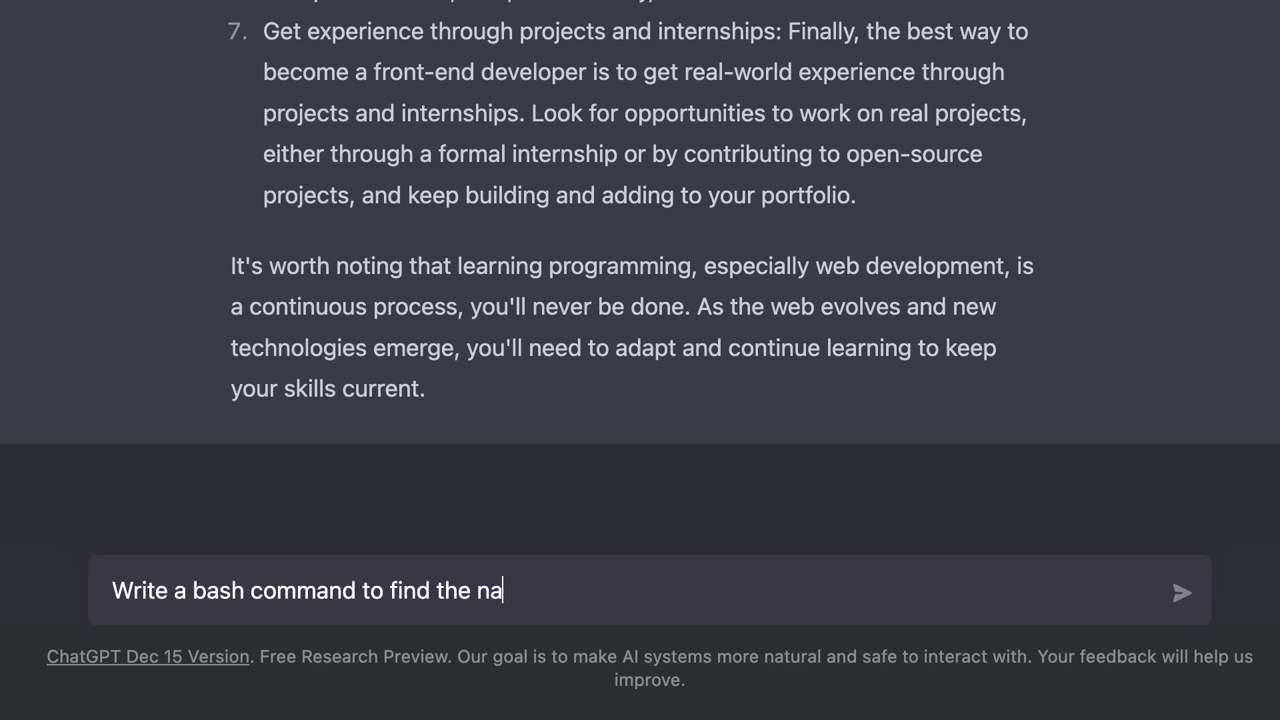
{"action": "type", "text": "me of all jpeg files"}
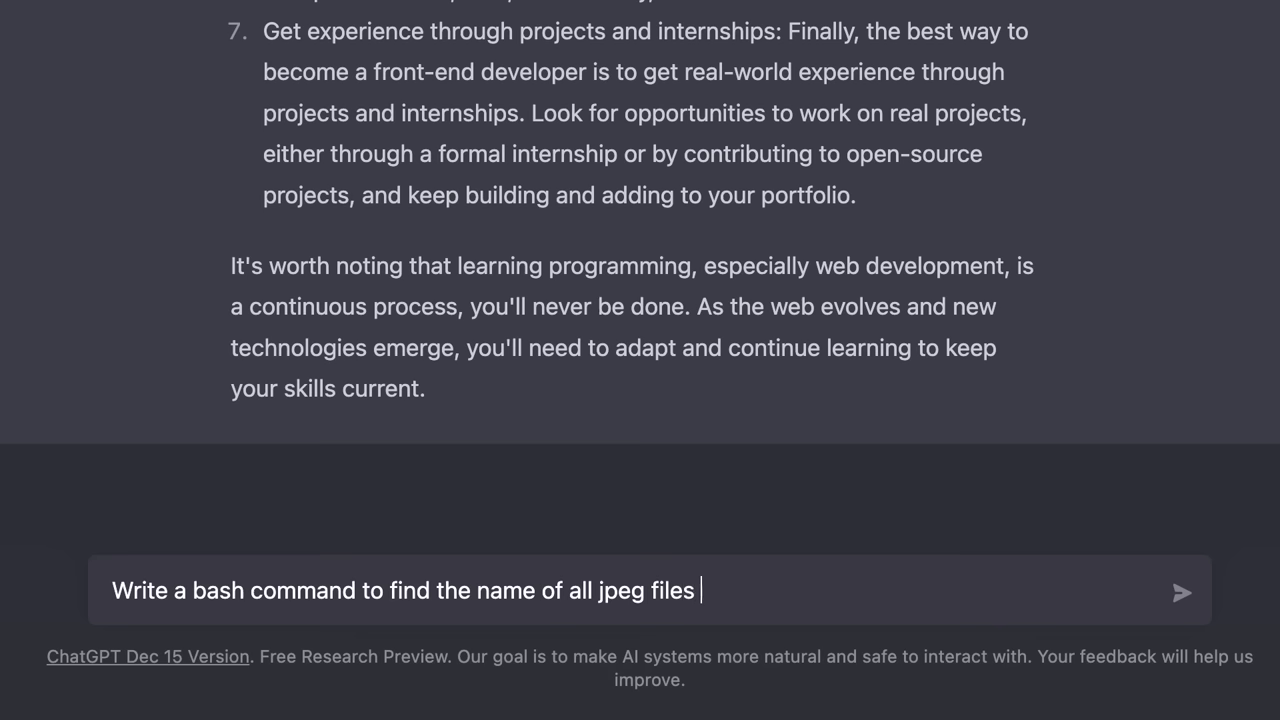
{"action": "type", "text": "in a directory and wr"}
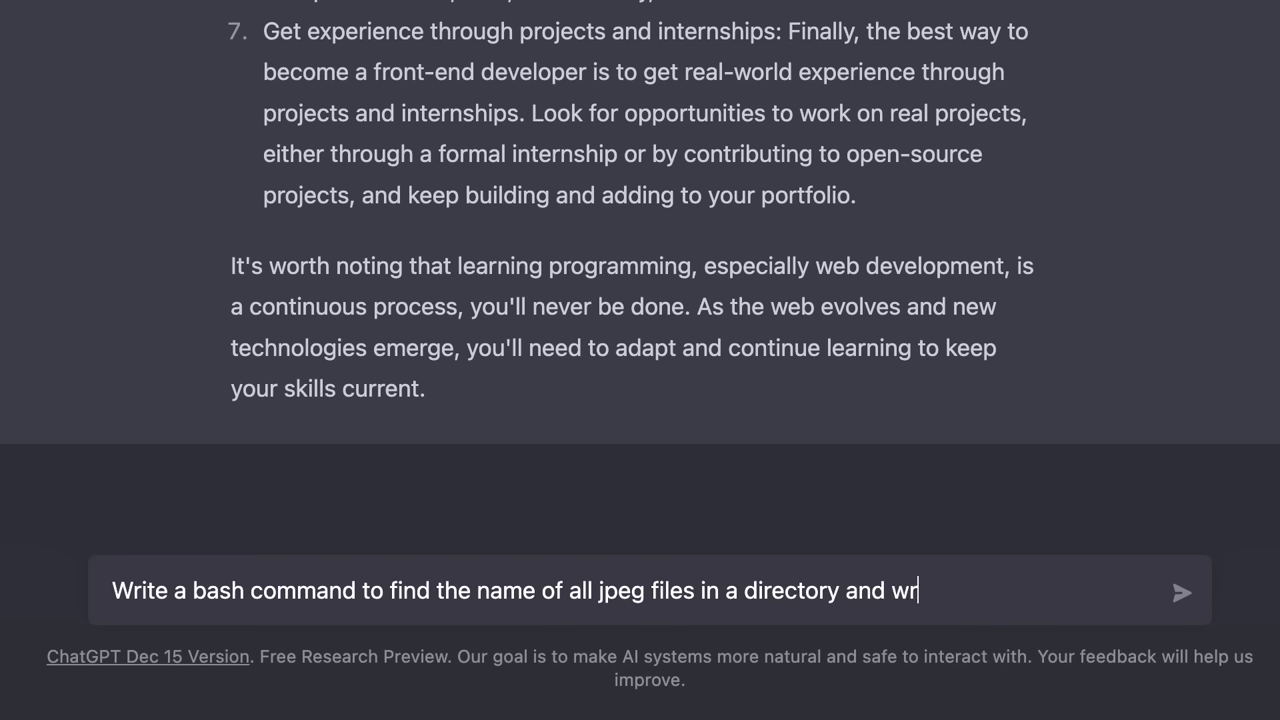
{"action": "type", "text": "ite them all to a text"}
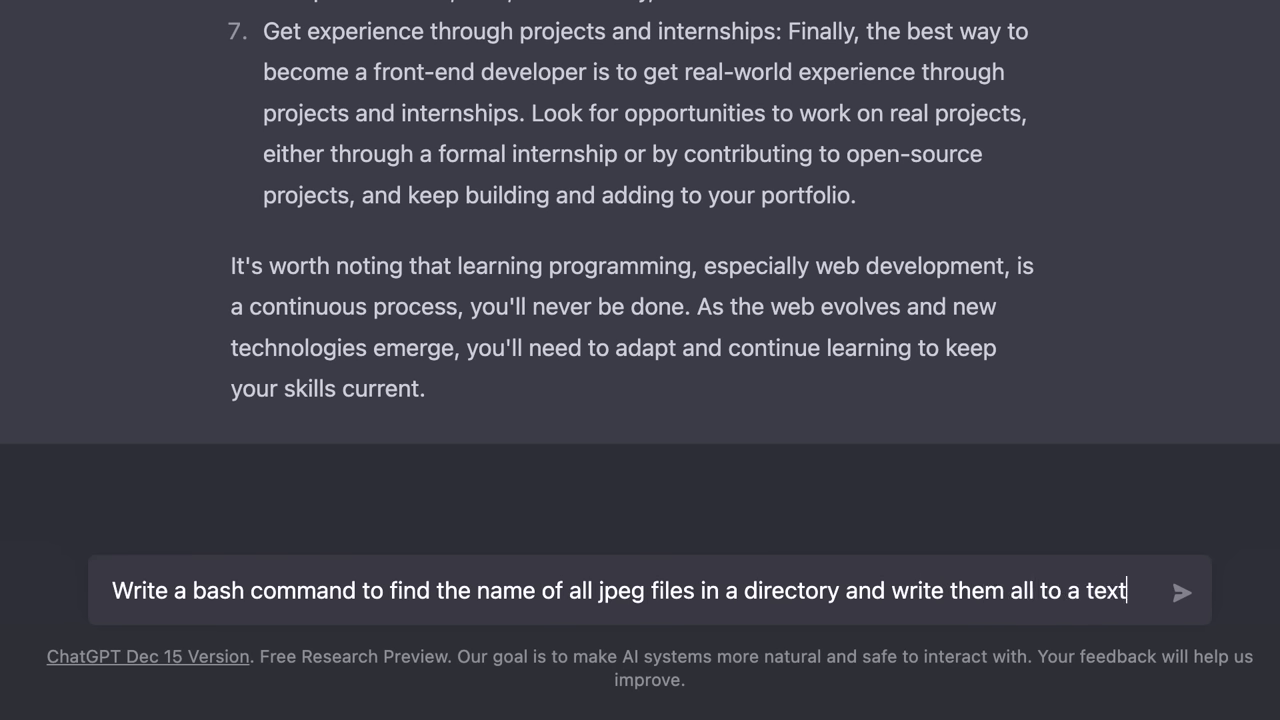
{"action": "left_click", "coordinate": [1184, 592]}
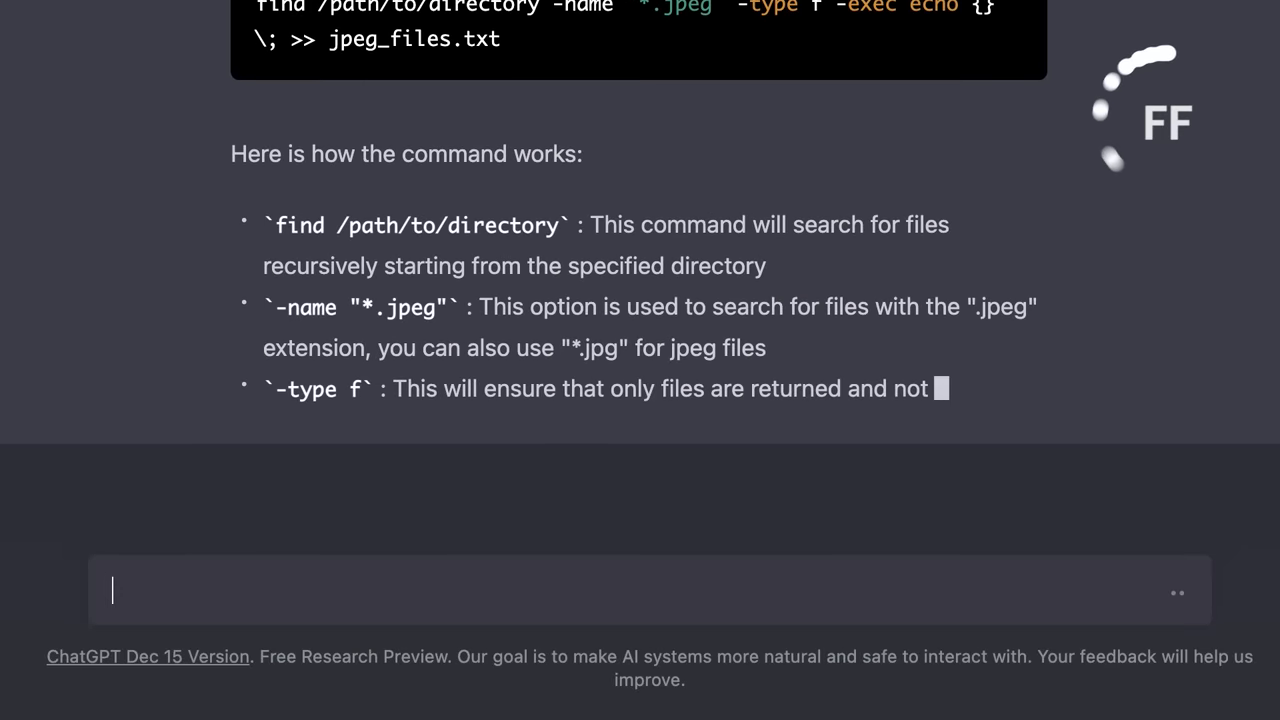
Read through the reply explaining each part of the find command
{"action": "scroll", "scroll_direction": "down", "scroll_amount": 3}
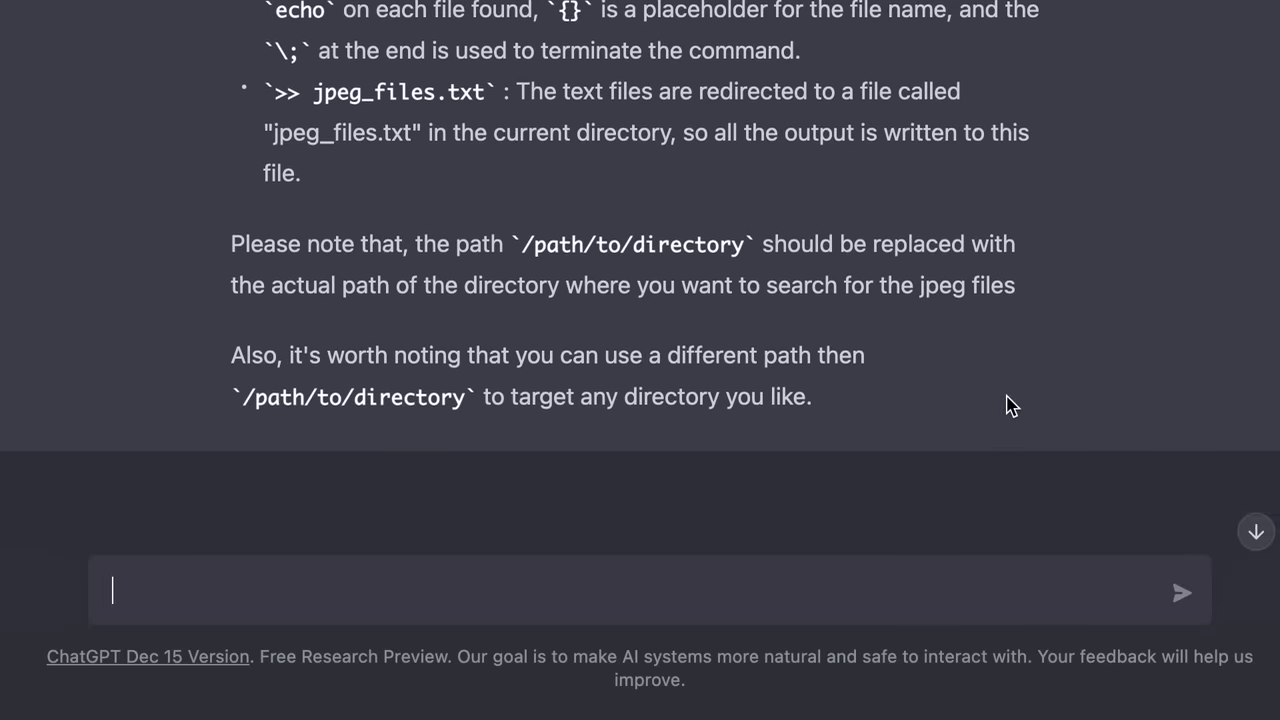
{"action": "scroll", "scroll_direction": "up", "scroll_amount": 3}
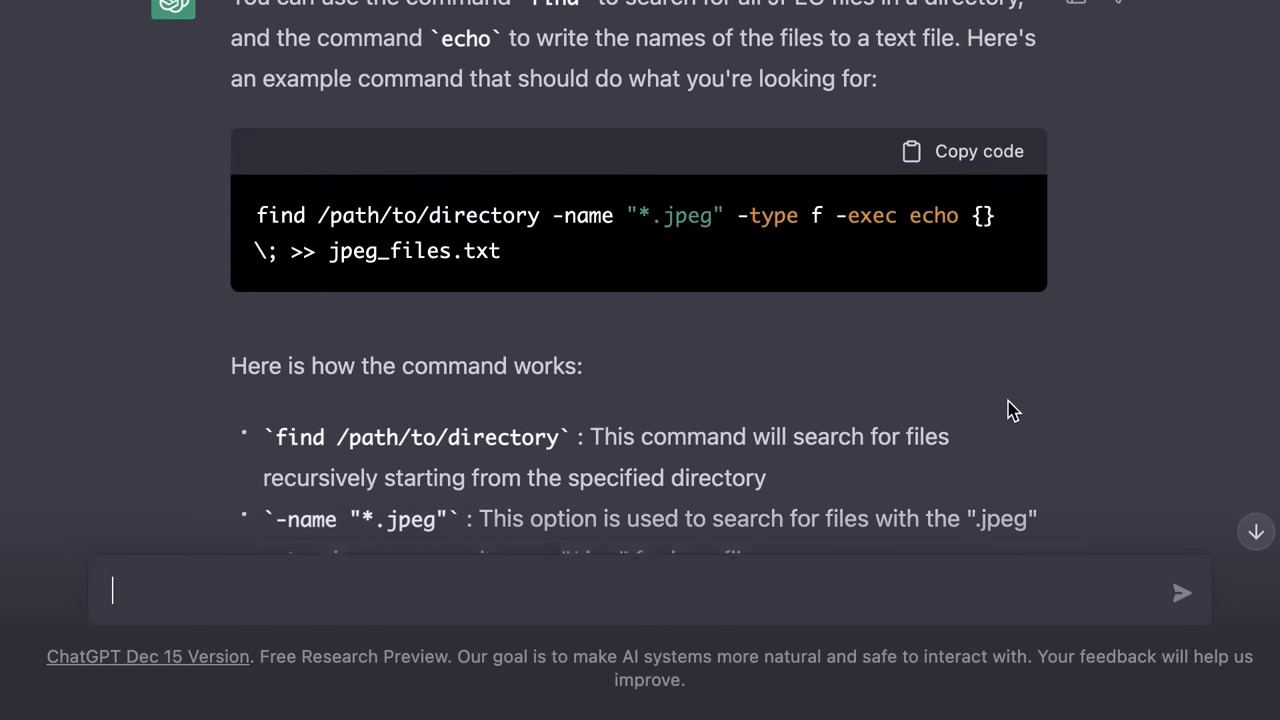
{"action": "scroll", "scroll_direction": "up", "scroll_amount": 3}
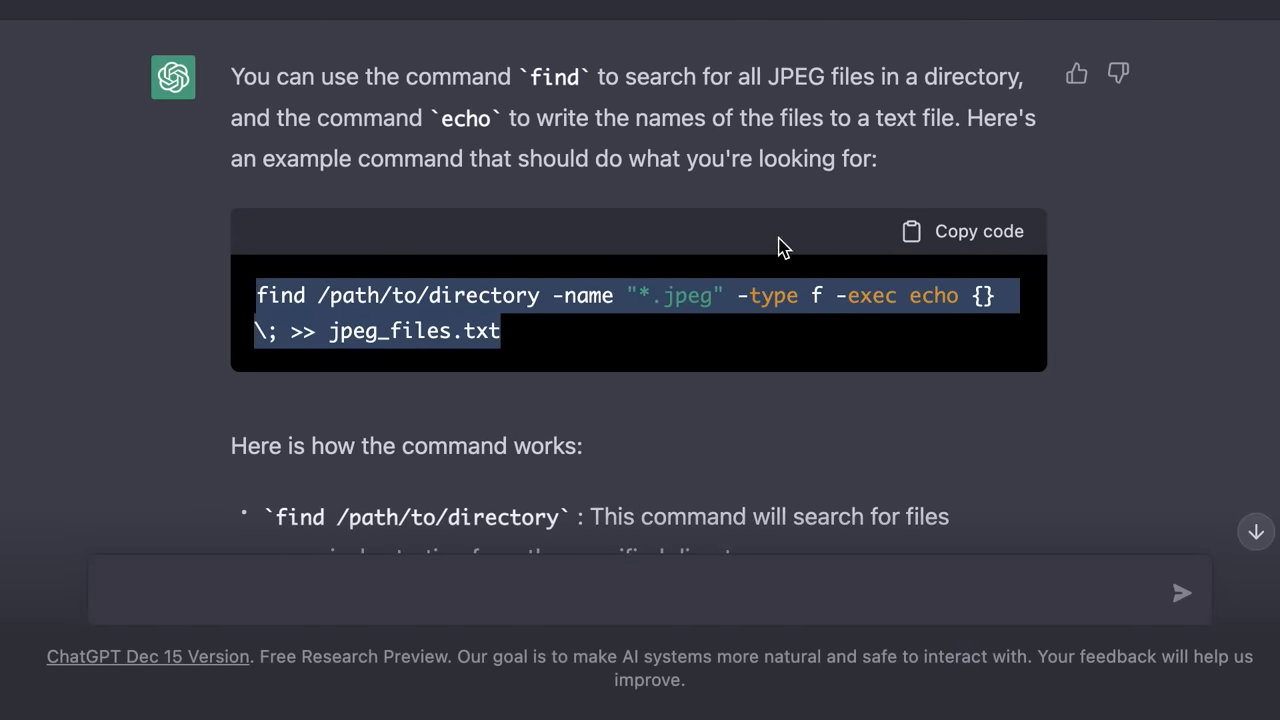
{"action": "scroll", "scroll_direction": "down", "scroll_amount": 3}
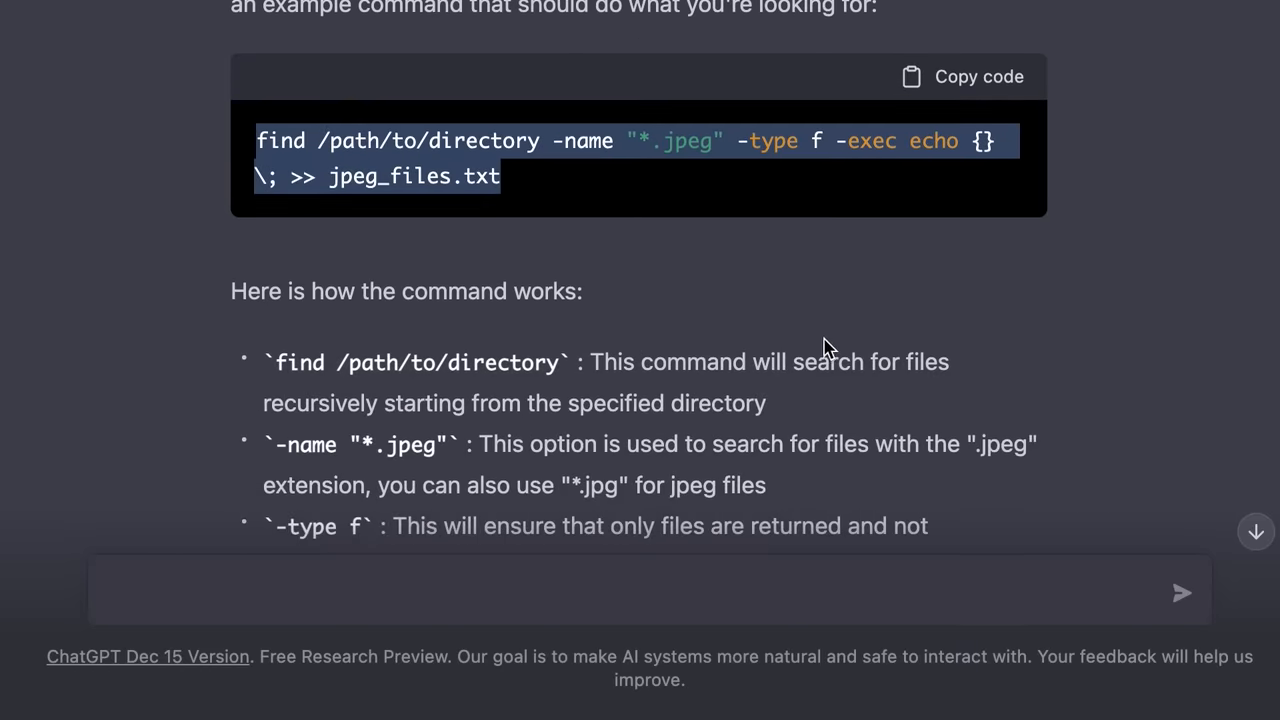
{"action": "mouse_move", "coordinate": [616, 302]}
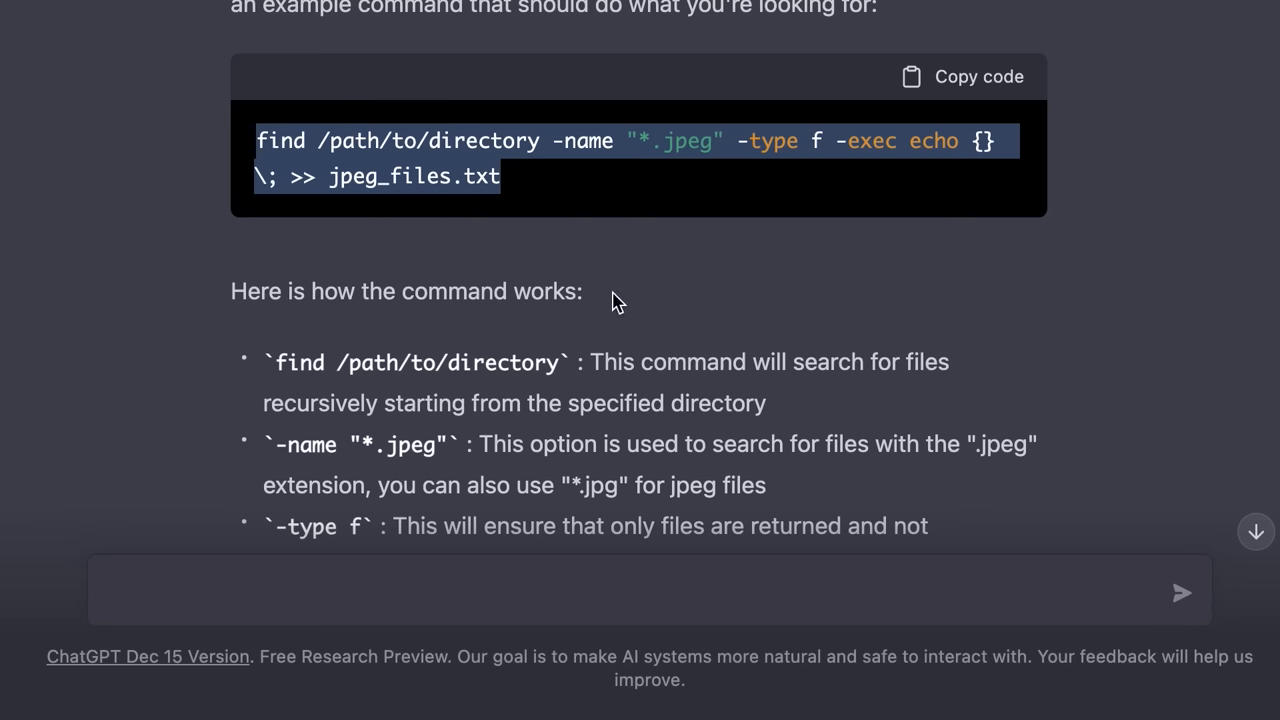
{"action": "mouse_move", "coordinate": [580, 168]}
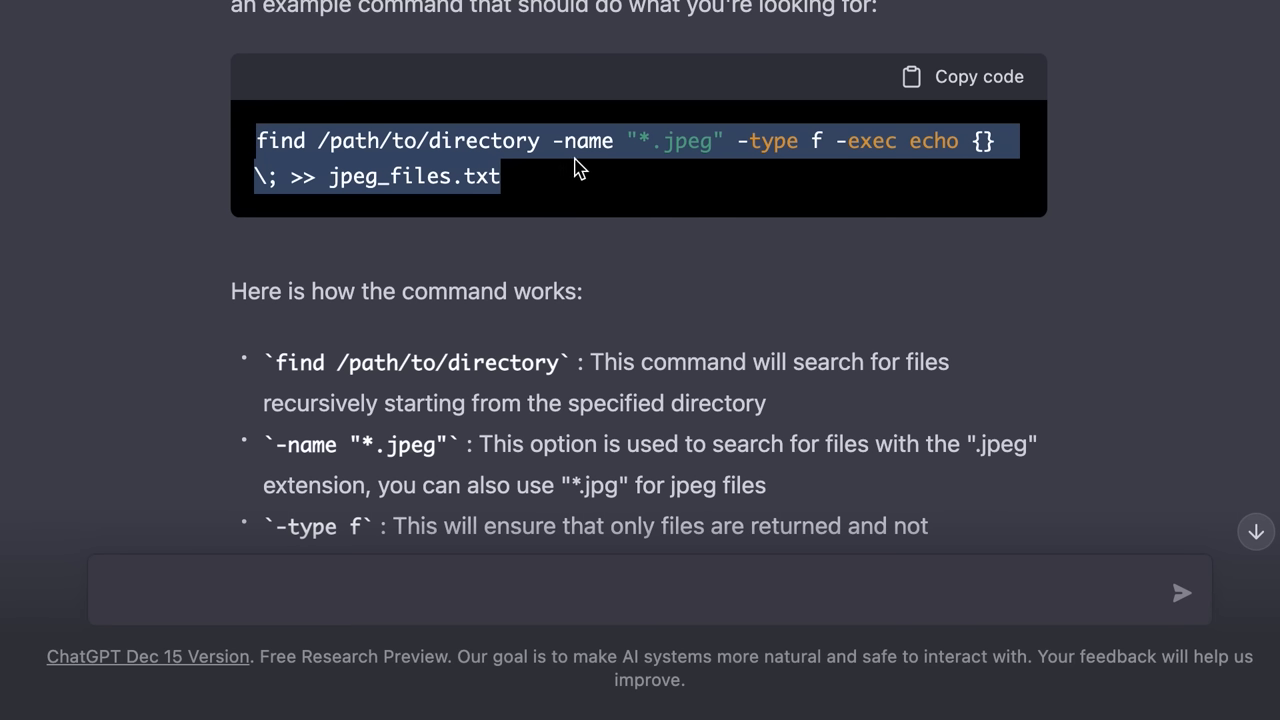
{"action": "scroll", "scroll_direction": "up", "scroll_amount": 3}
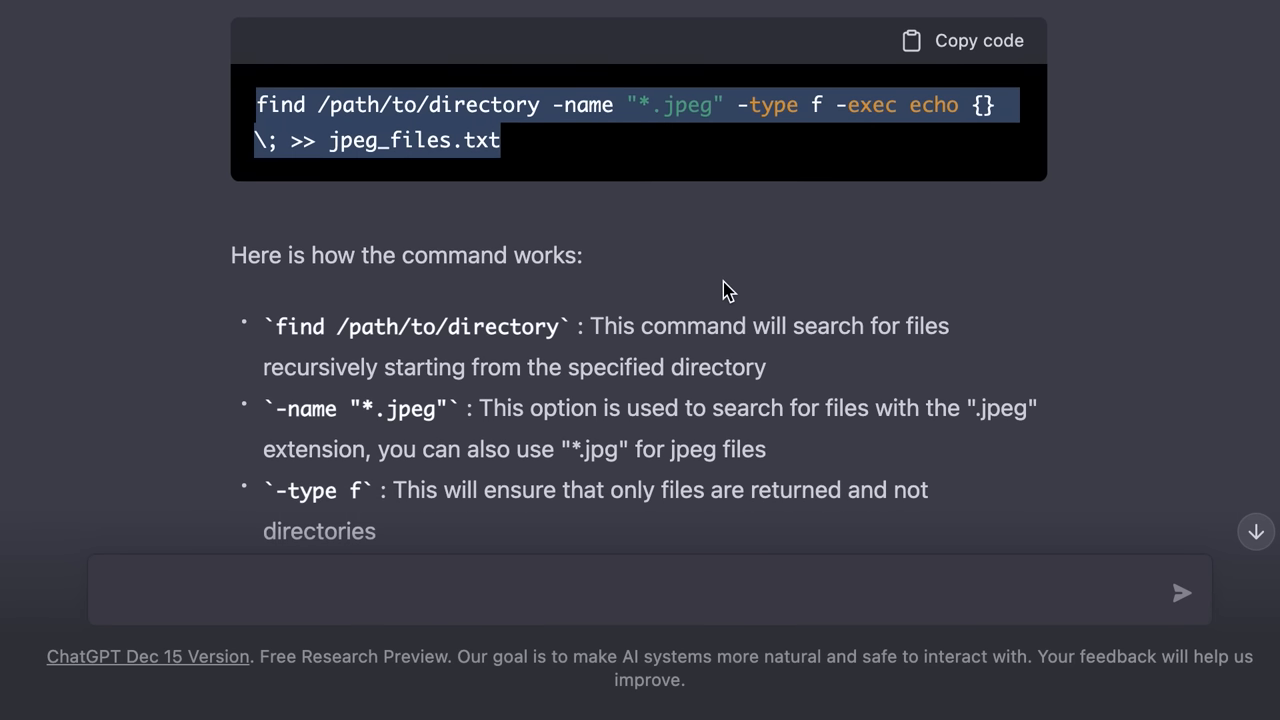
{"action": "scroll", "scroll_direction": "down", "scroll_amount": 3}
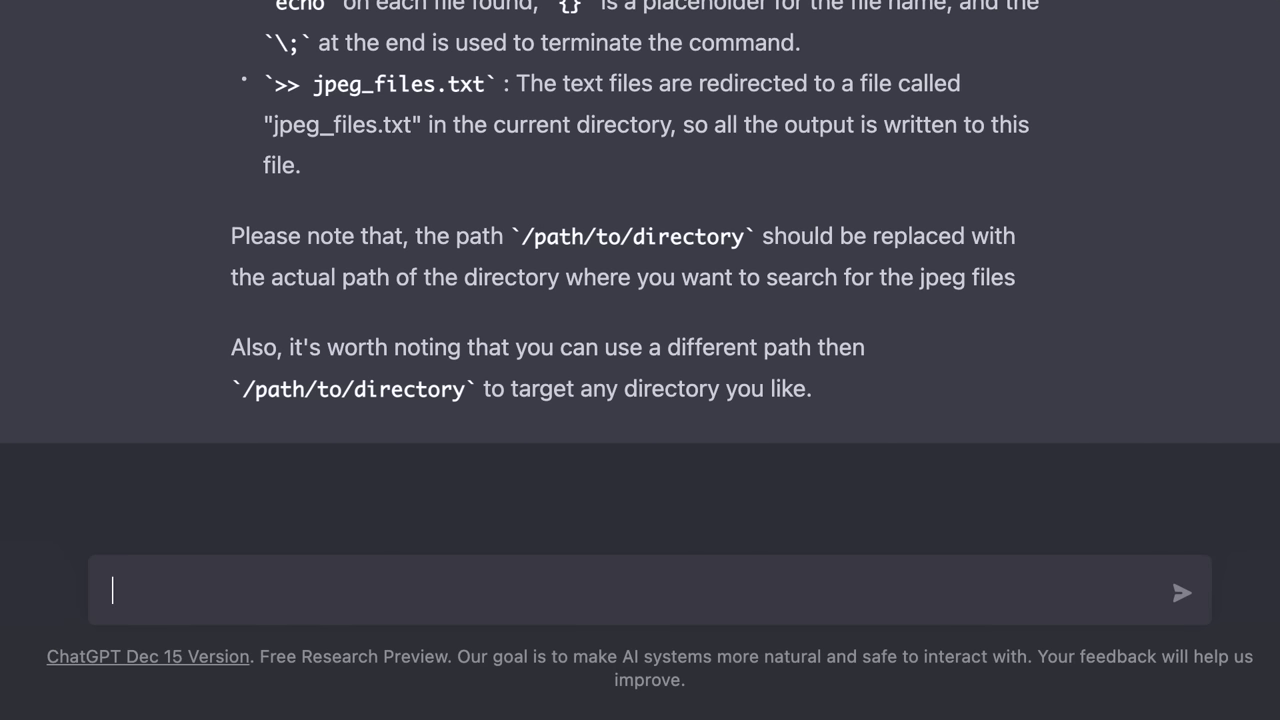
Ask how to know how many lines of code I've committed to a Git repository and read the answer
{"action": "type", "text": "How do I know how"}
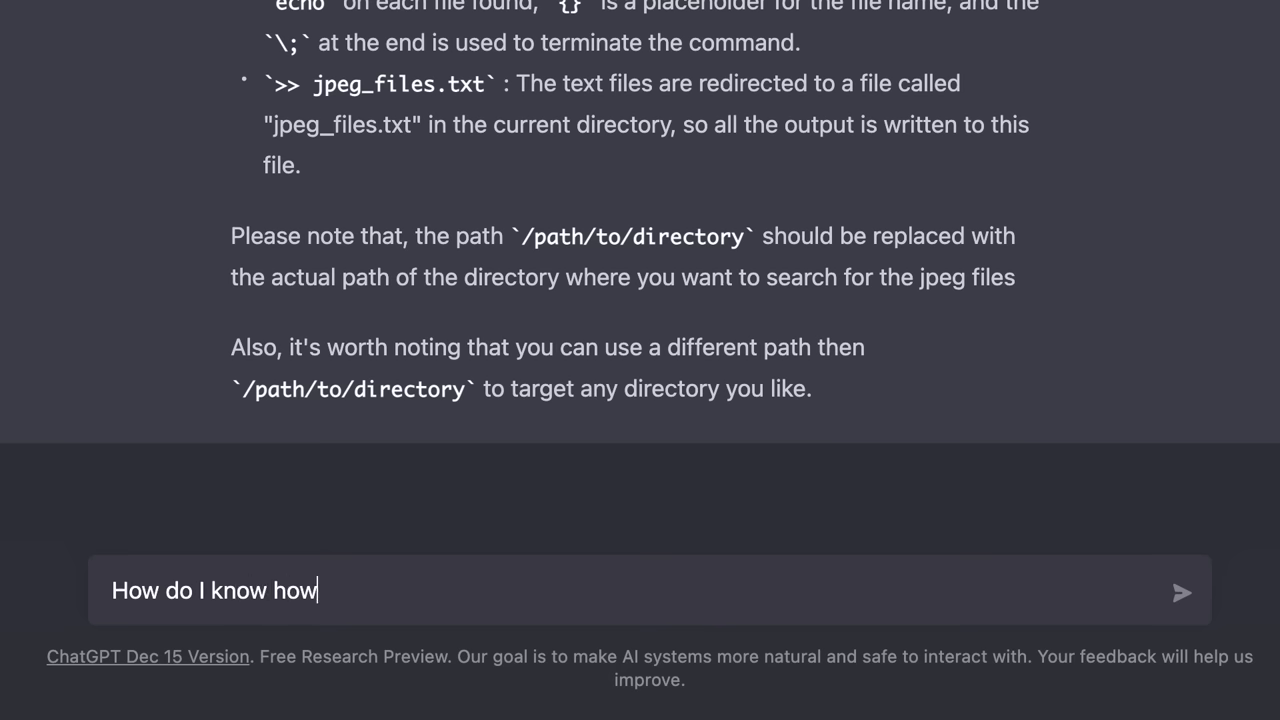
{"action": "type", "text": "many lines of code"}
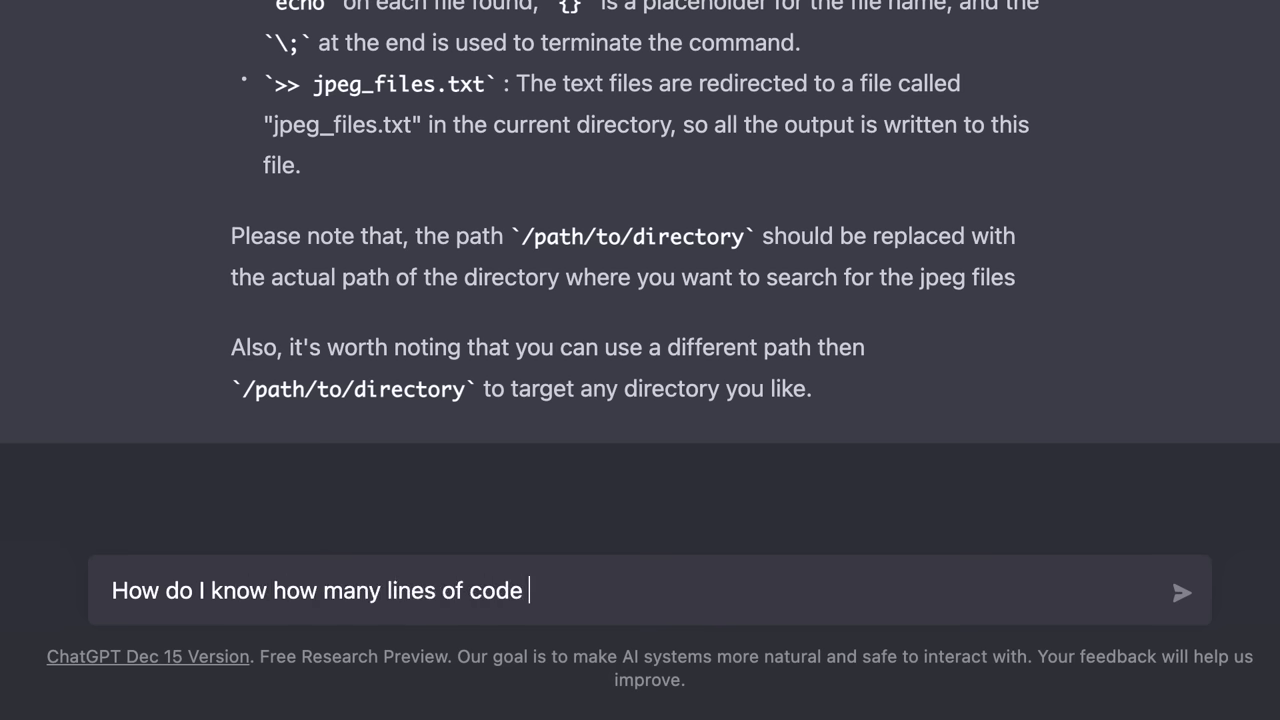
{"action": "type", "text": "I've committed to a G"}
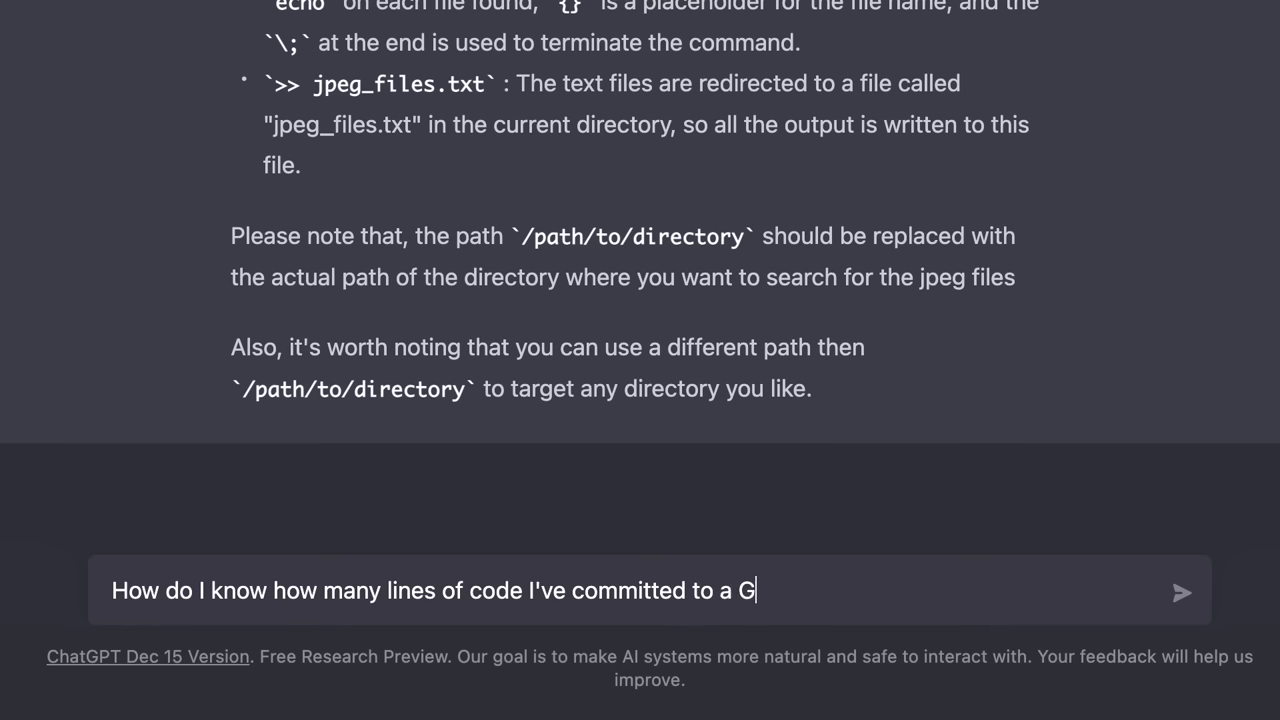
{"action": "left_click", "coordinate": [1180, 592]}
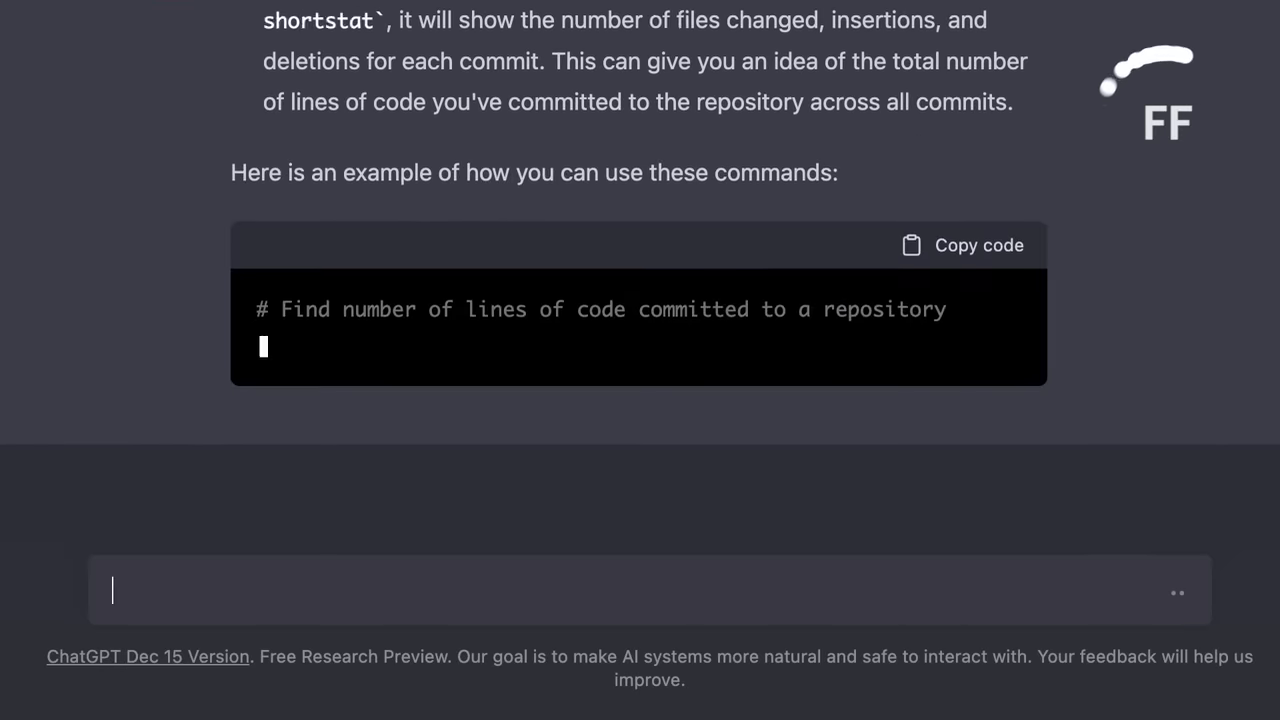
{"action": "scroll", "scroll_direction": "down", "scroll_amount": 3}
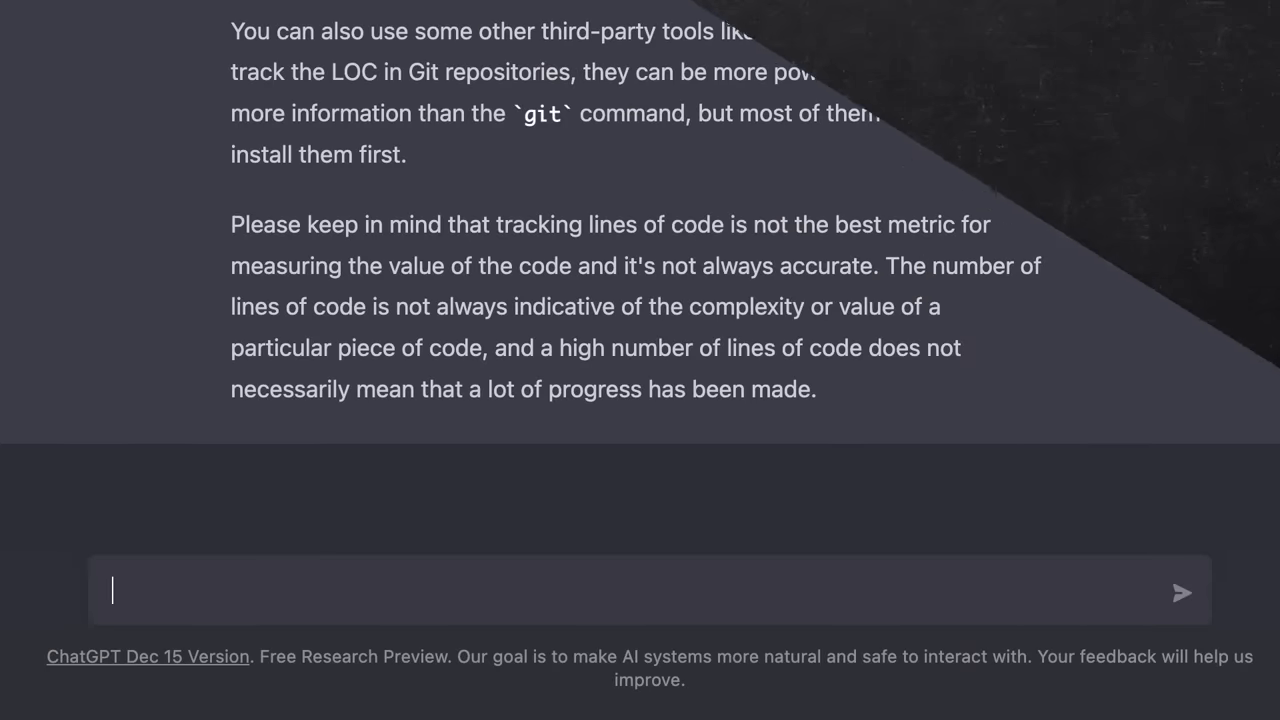
Ask for good names for a revolutionary online shopping app and read the ten suggestions and naming advice
{"action": "type", "text": "I wanna mak"}
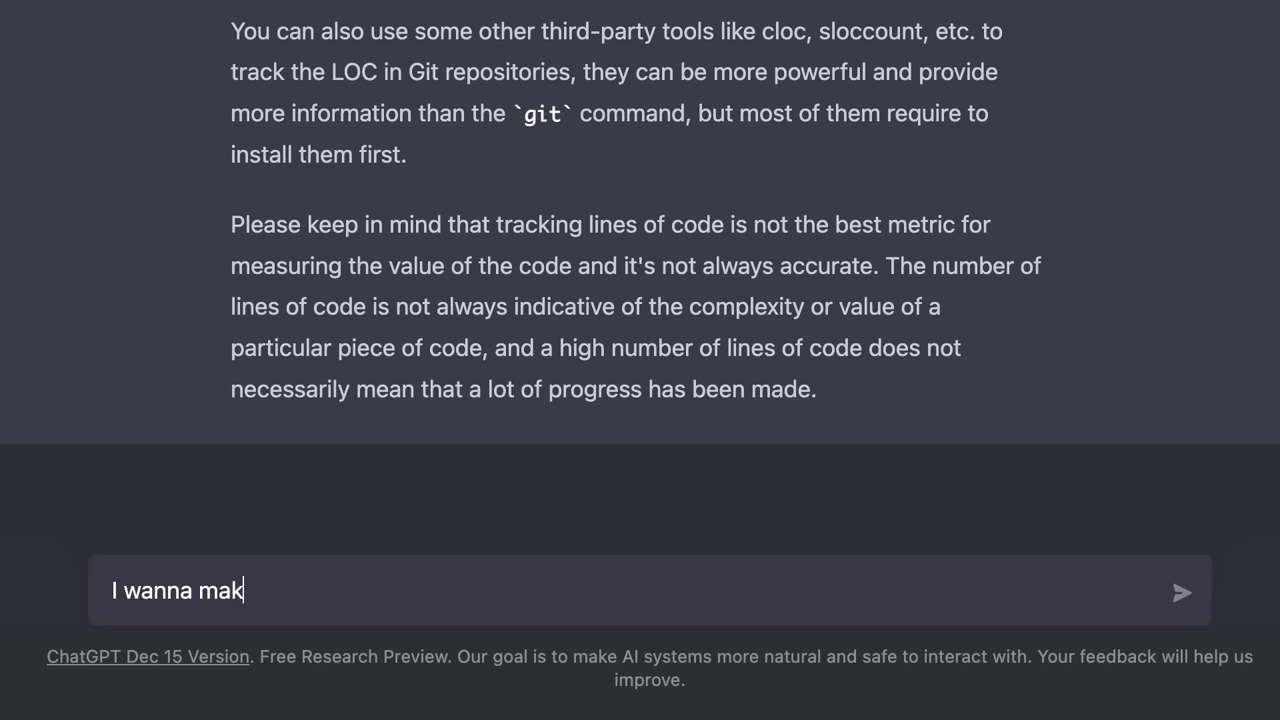
{"action": "type", "text": "e a revolutionary"}
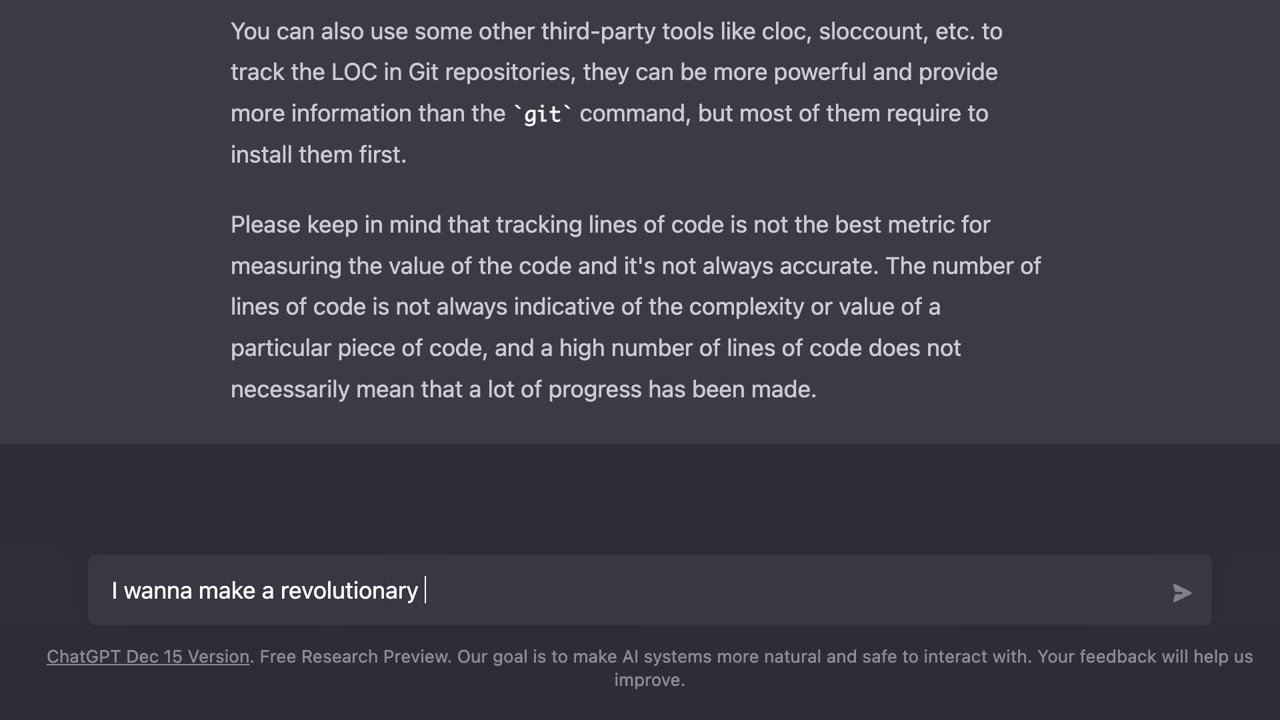
{"action": "type", "text": "online shopping ap"}
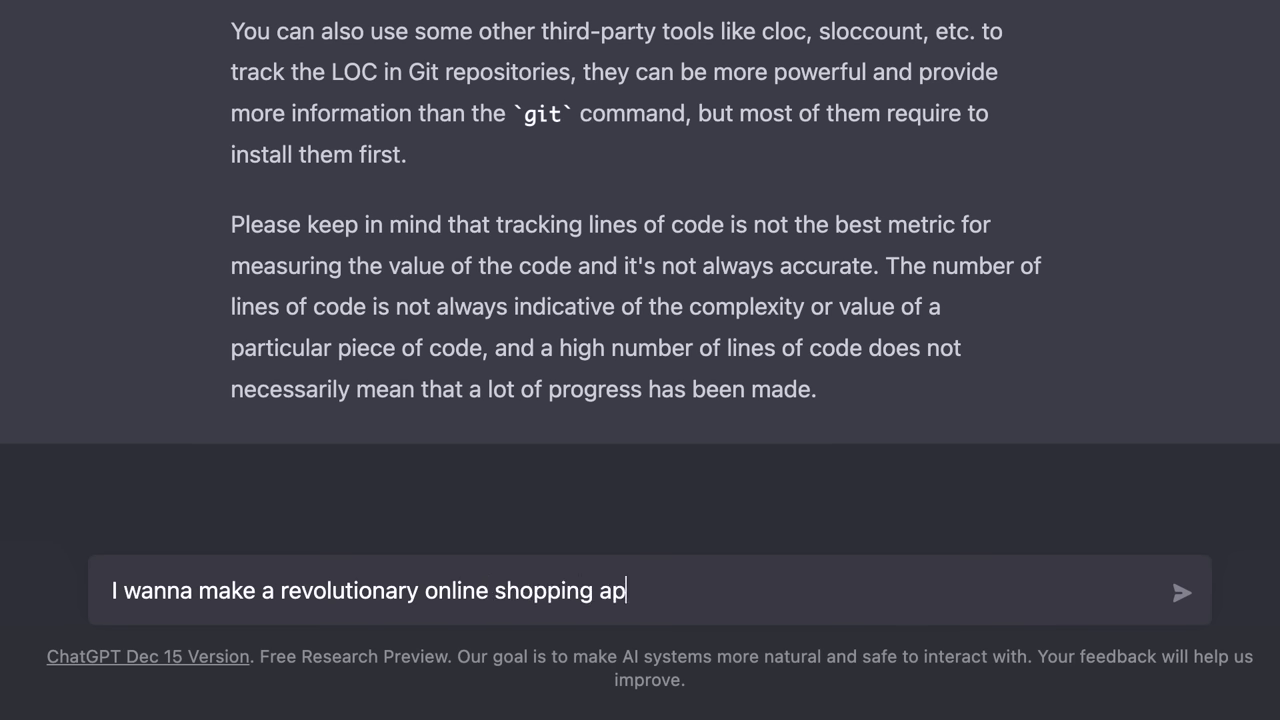
{"action": "type", "text": "p. Give me some good"}
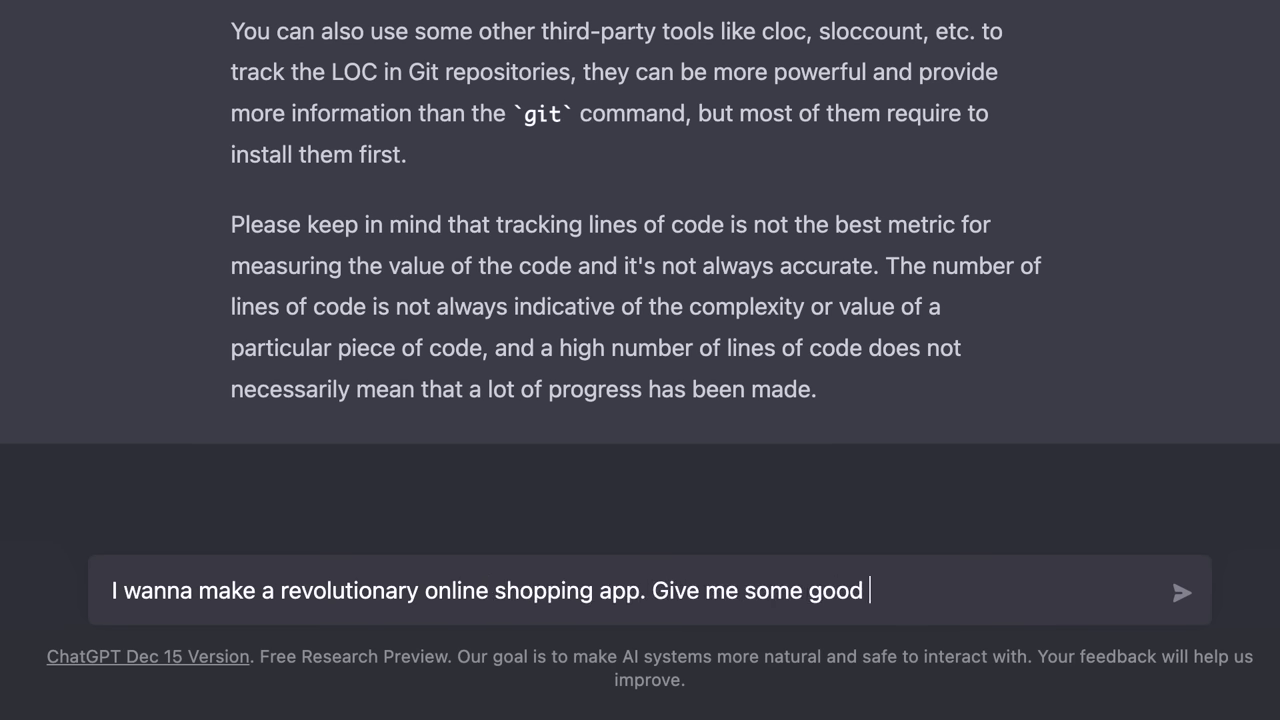
{"action": "left_click", "coordinate": [1180, 592]}
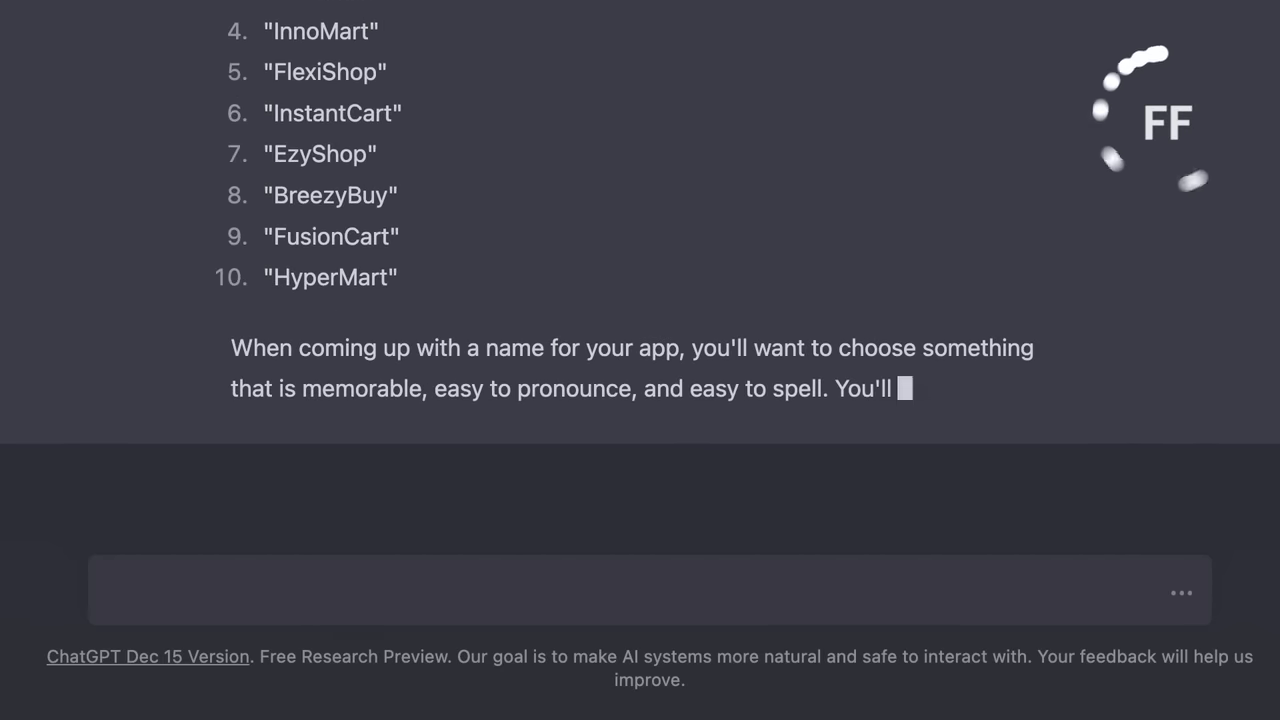
{"action": "scroll", "scroll_direction": "down", "scroll_amount": 3}
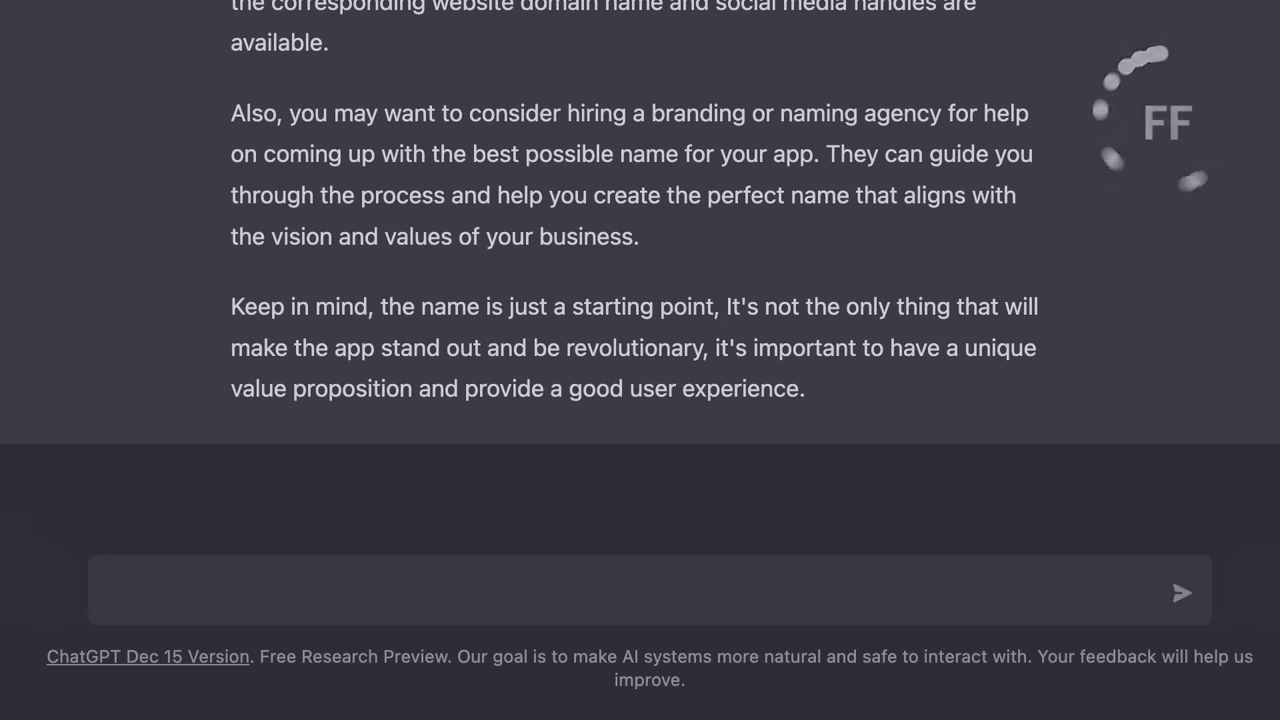
{"action": "scroll", "scroll_direction": "up", "scroll_amount": 3}
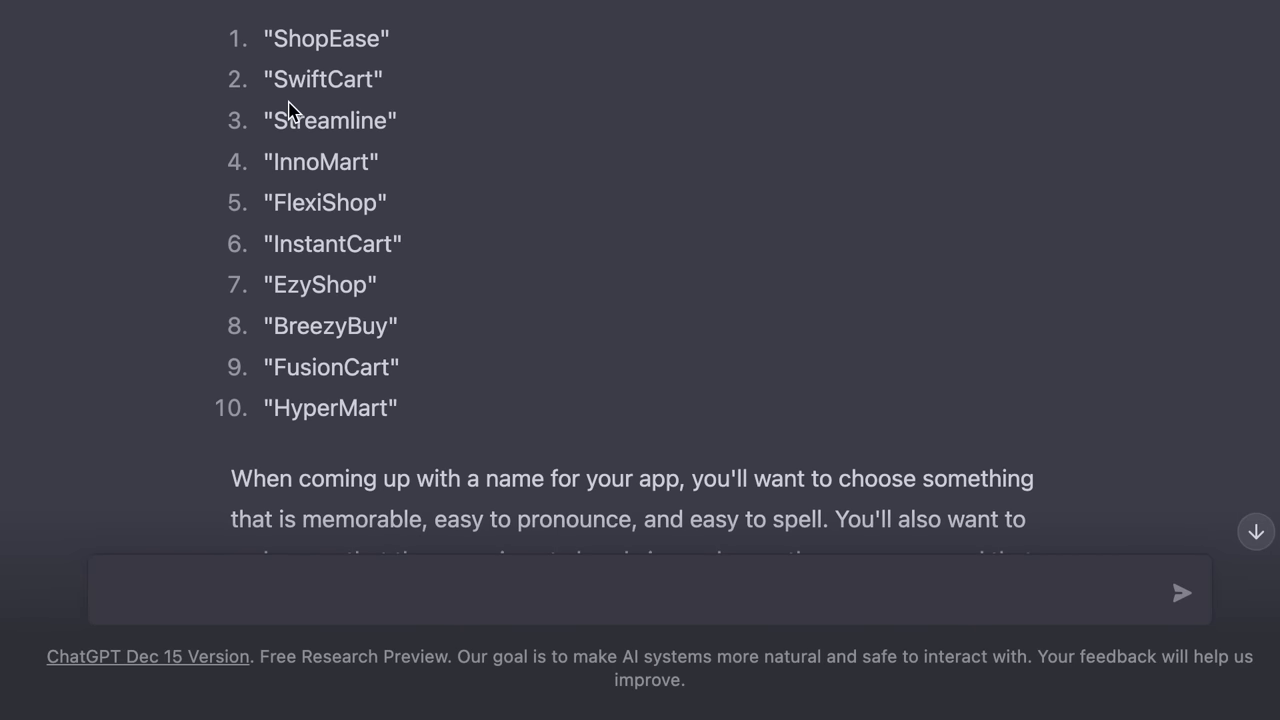
{"action": "mouse_move", "coordinate": [428, 378]}
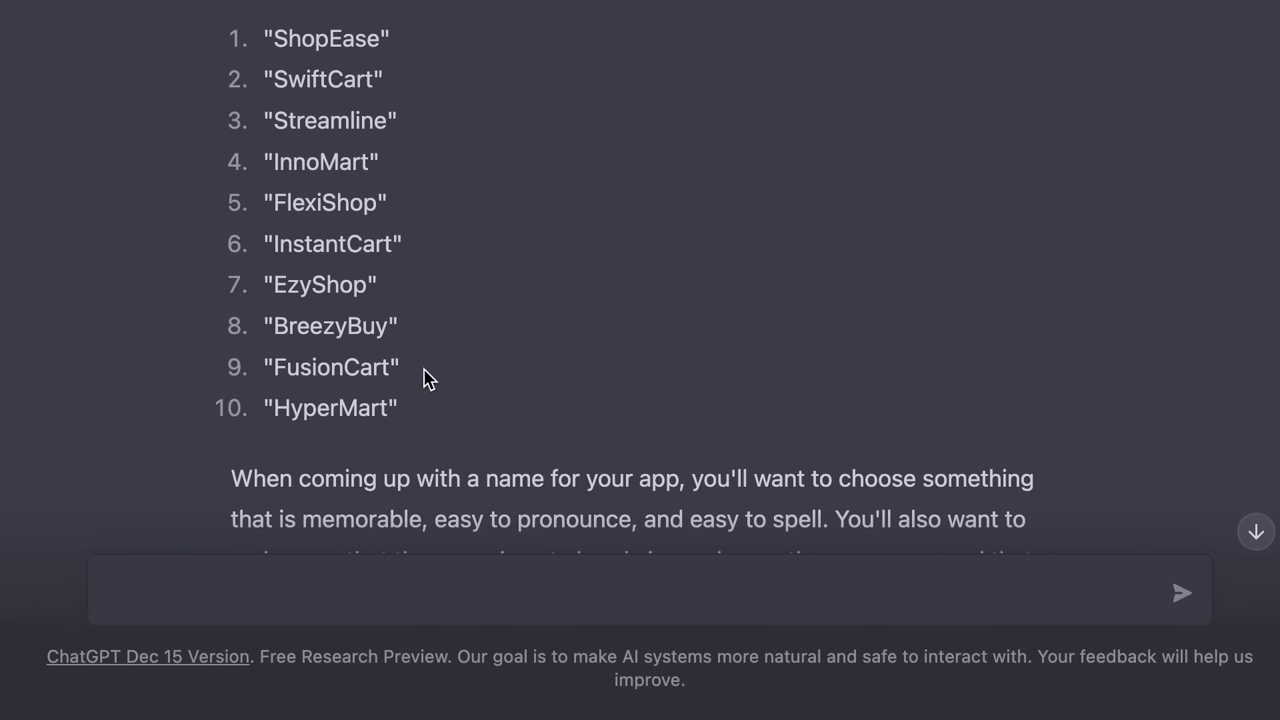
{"action": "mouse_move", "coordinate": [468, 360]}
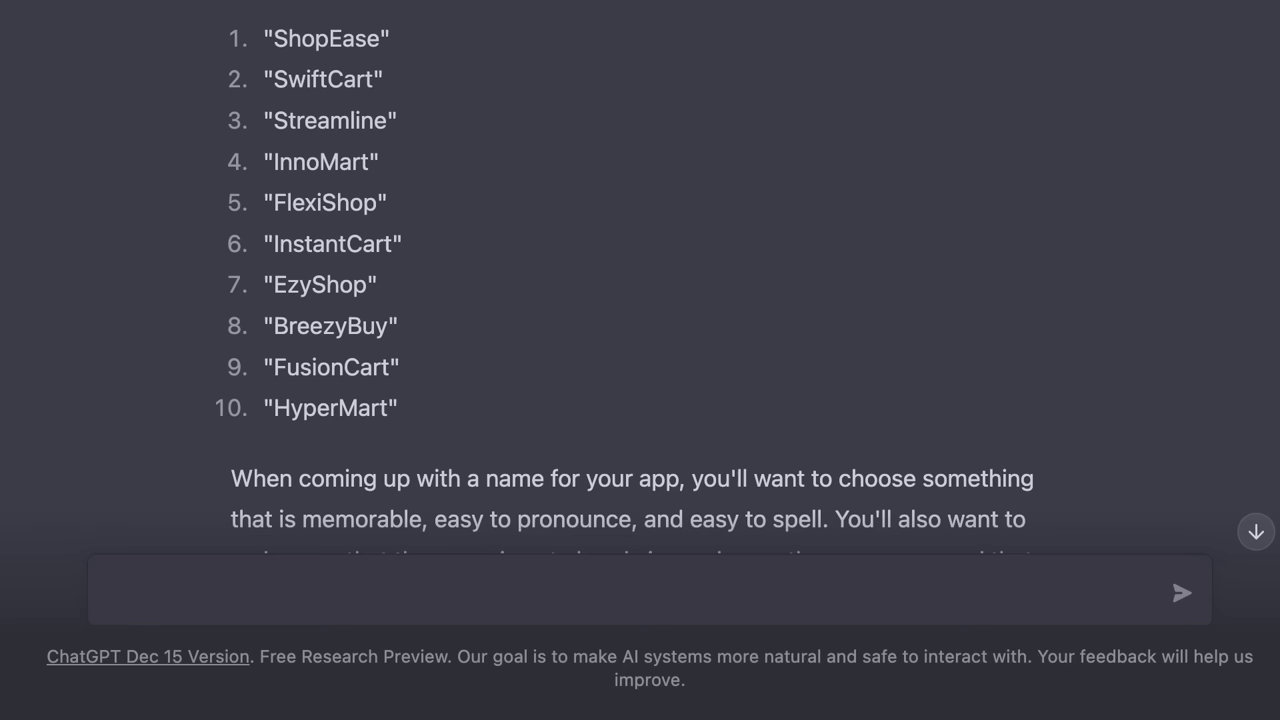
{"action": "mouse_move", "coordinate": [752, 524]}
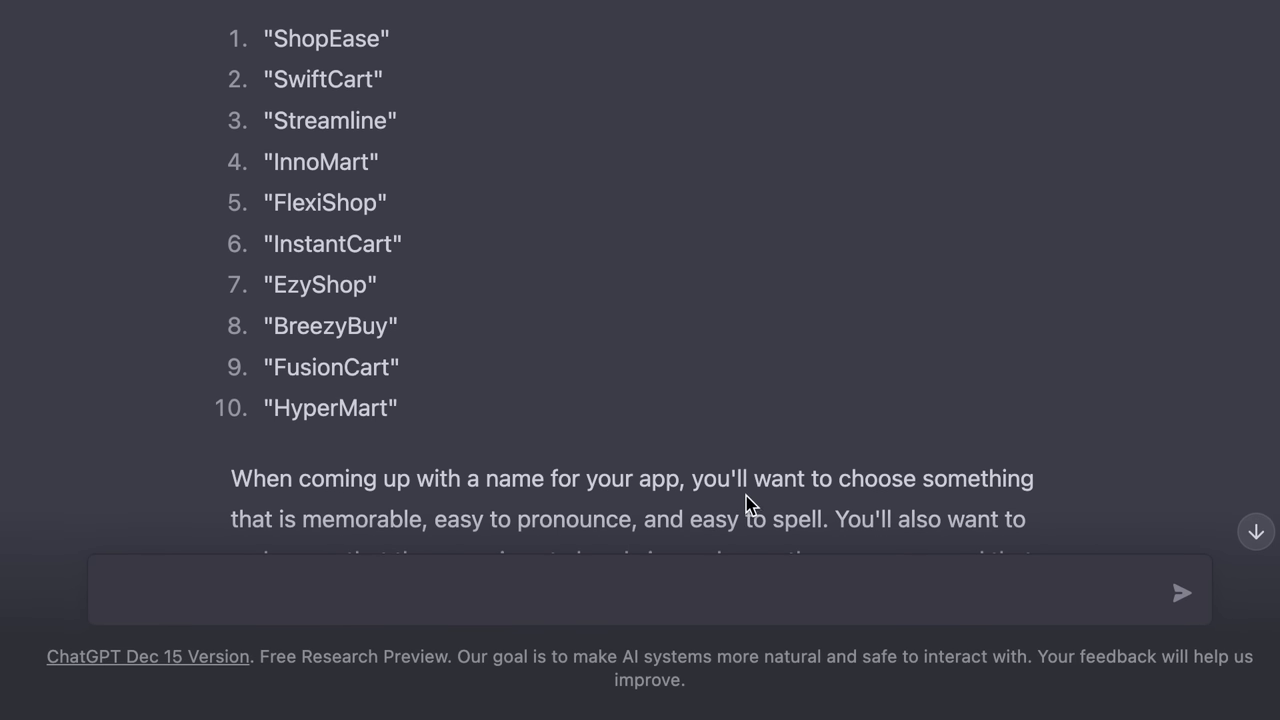
{"action": "scroll", "scroll_direction": "down", "scroll_amount": 3}
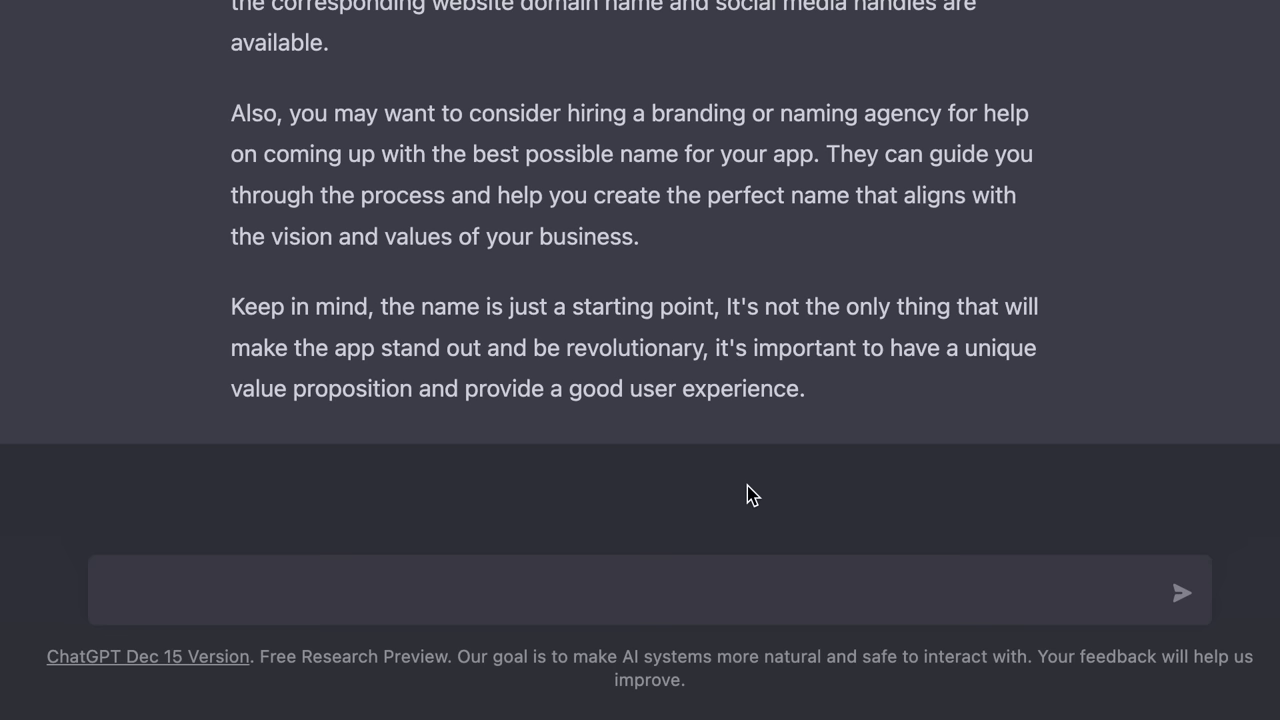
Describe hiring a graphic designer: first draft in two weeks and 3 iterations free of charge
{"action": "type", "text": "I wanna h"}
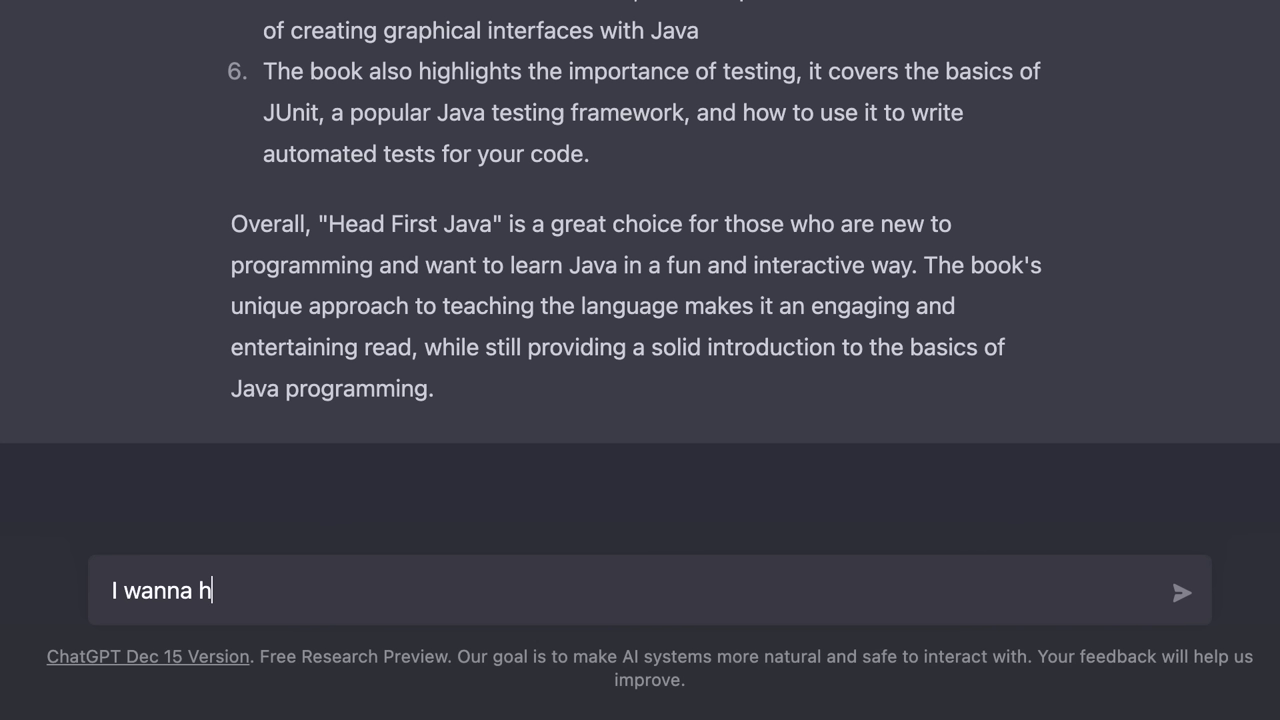
{"action": "type", "text": "ire a graphic designer t"}
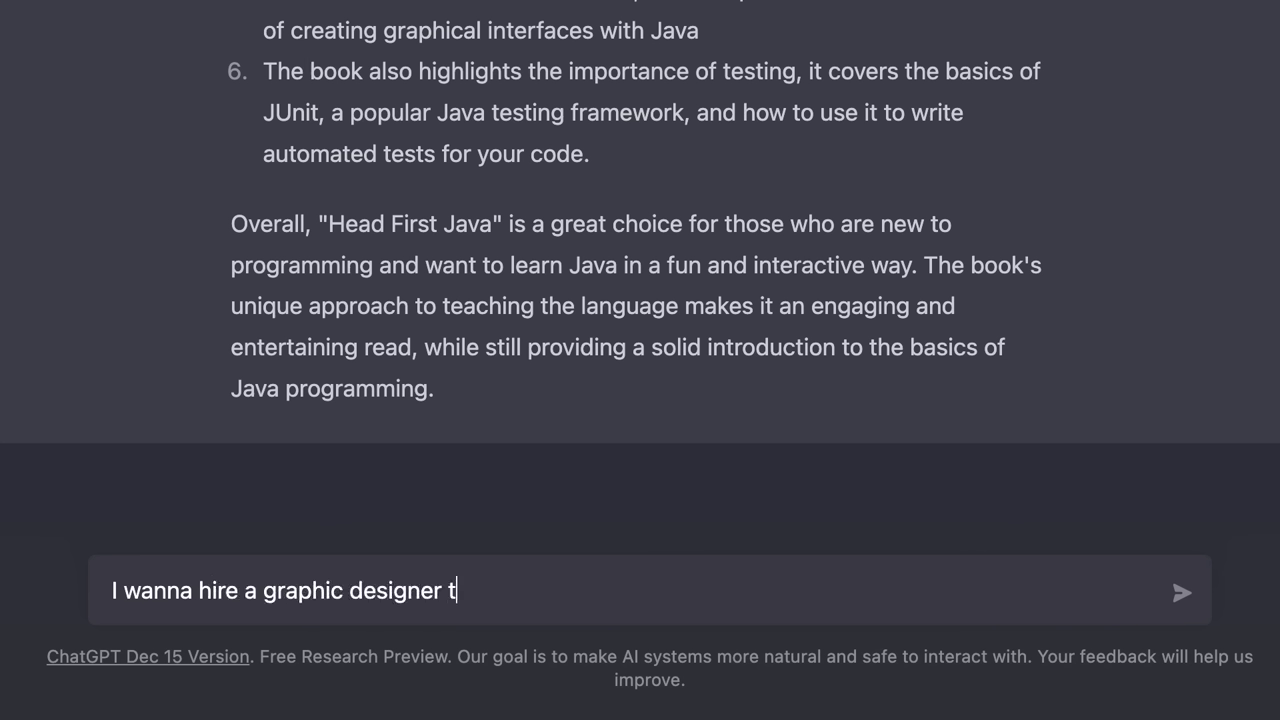
{"action": "type", "text": "o design my website."}
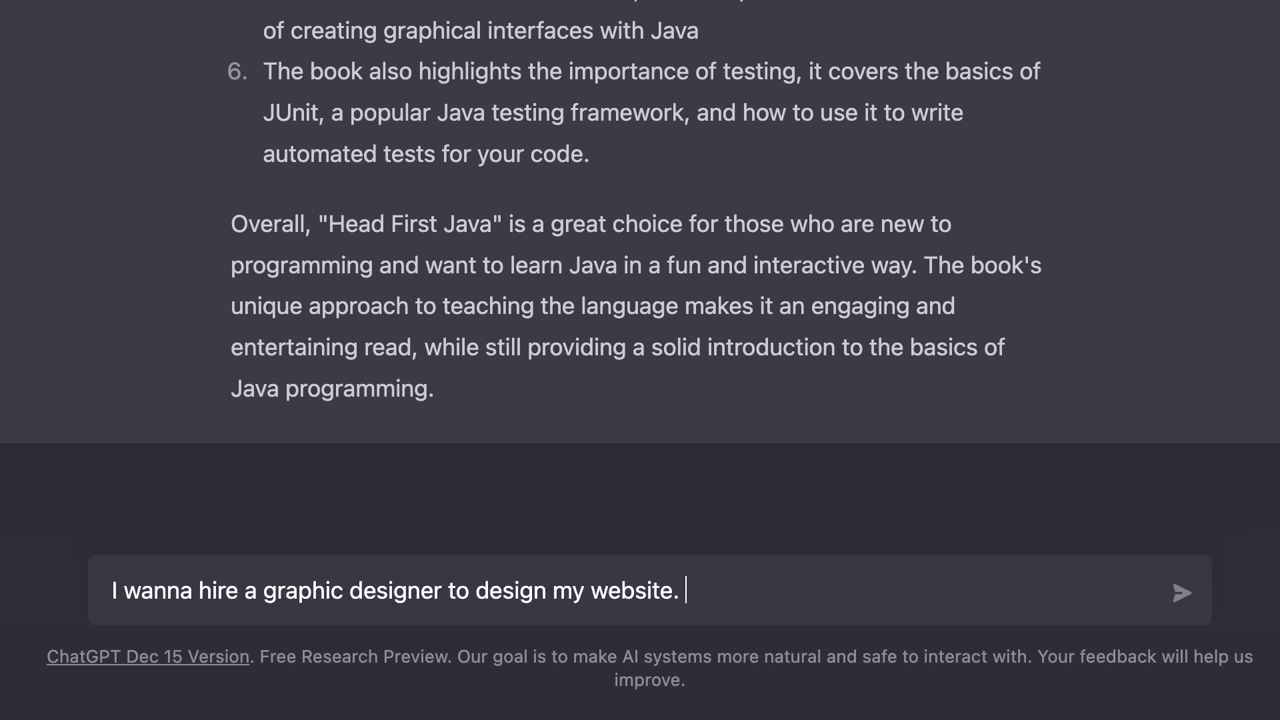
{"action": "type", "text": "We've agreed"}
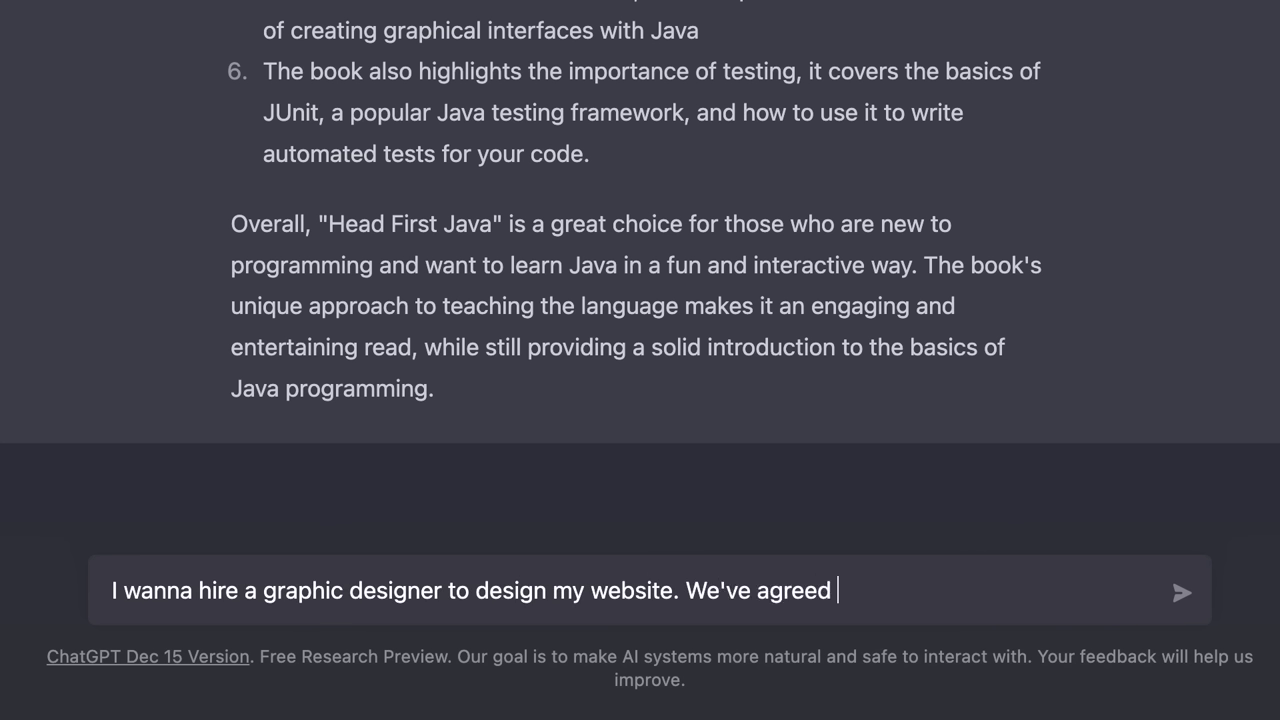
{"action": "type", "text": "that they will deliver the f"}
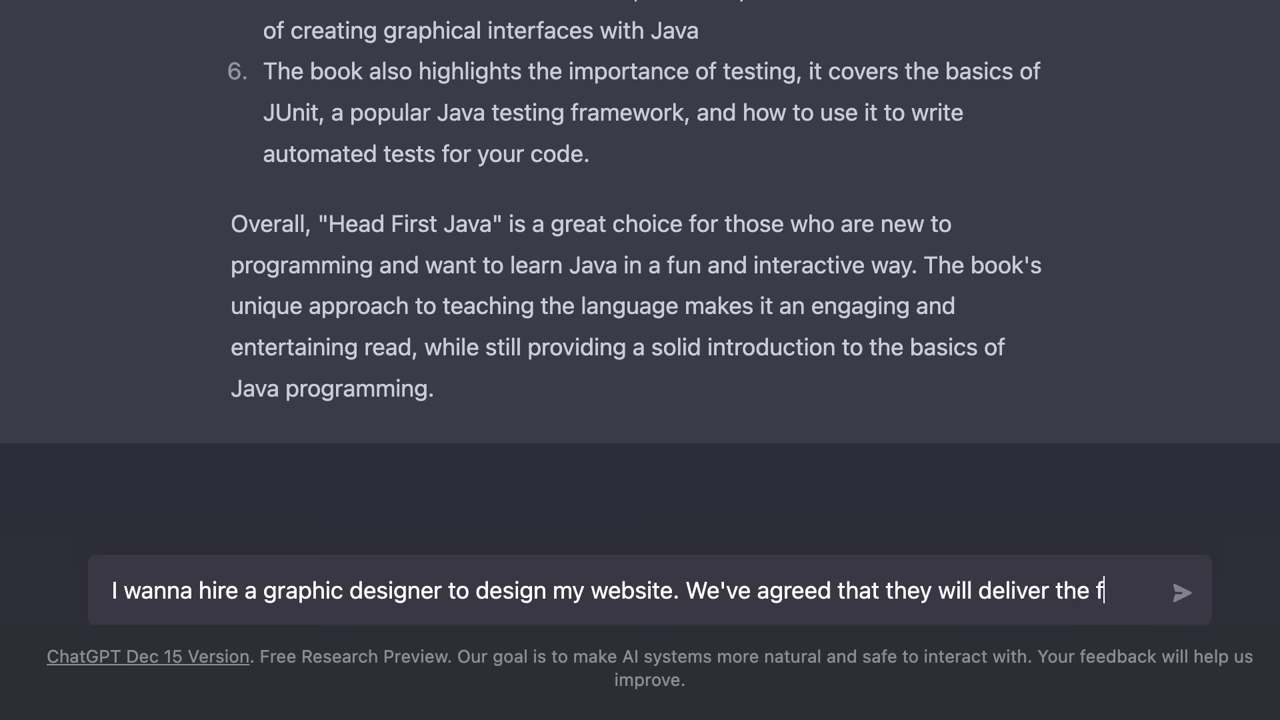
{"action": "type", "text": "irst draft in t"}
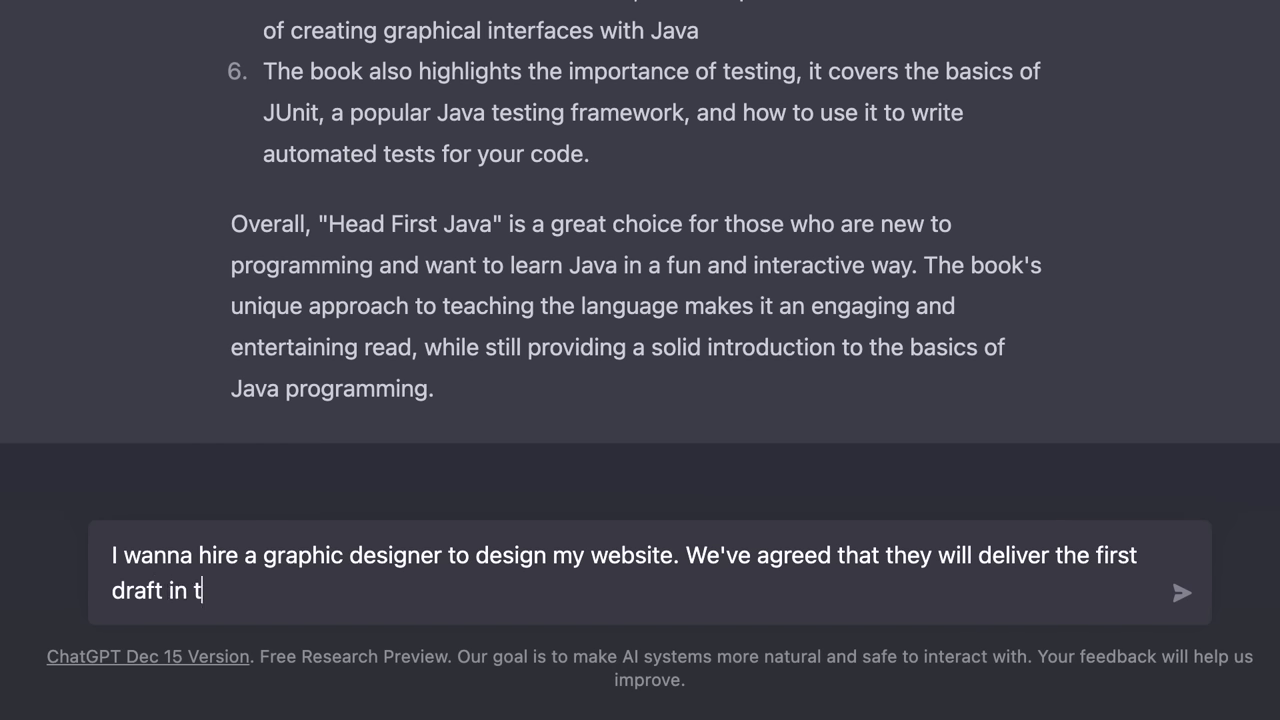
{"action": "type", "text": "wo weeks and offer"}
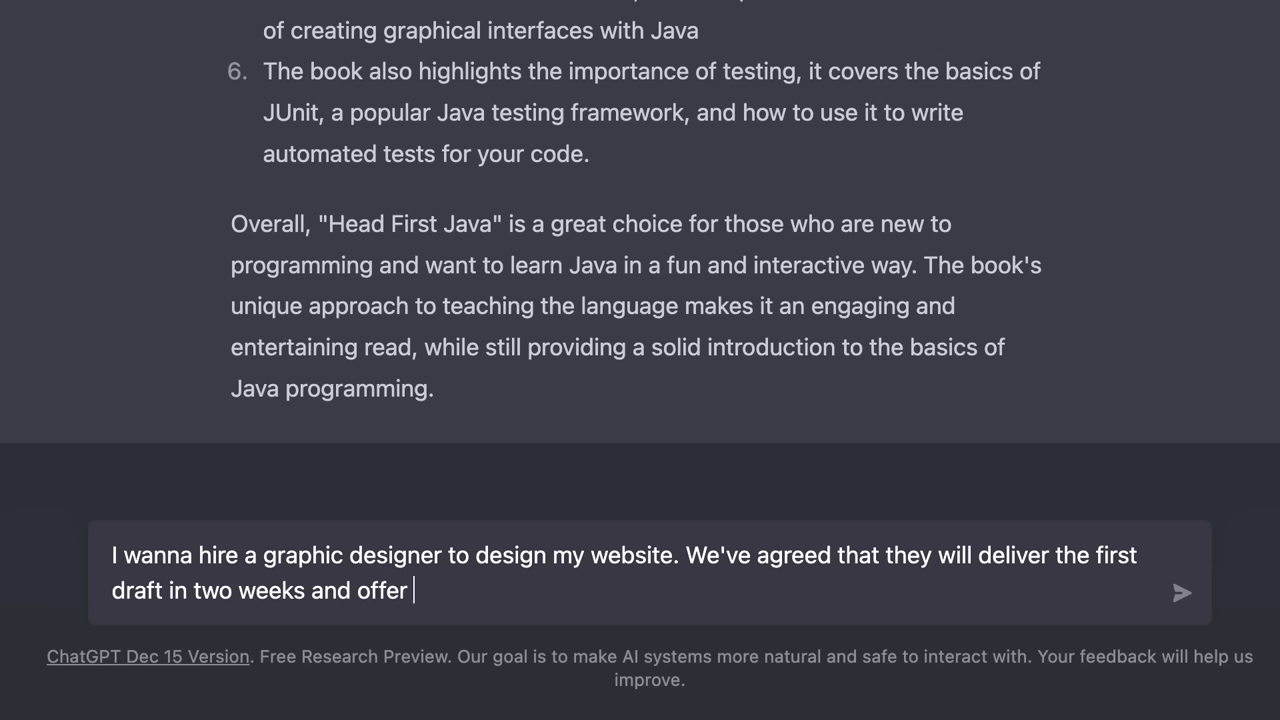
{"action": "type", "text": "3 iterations free"}
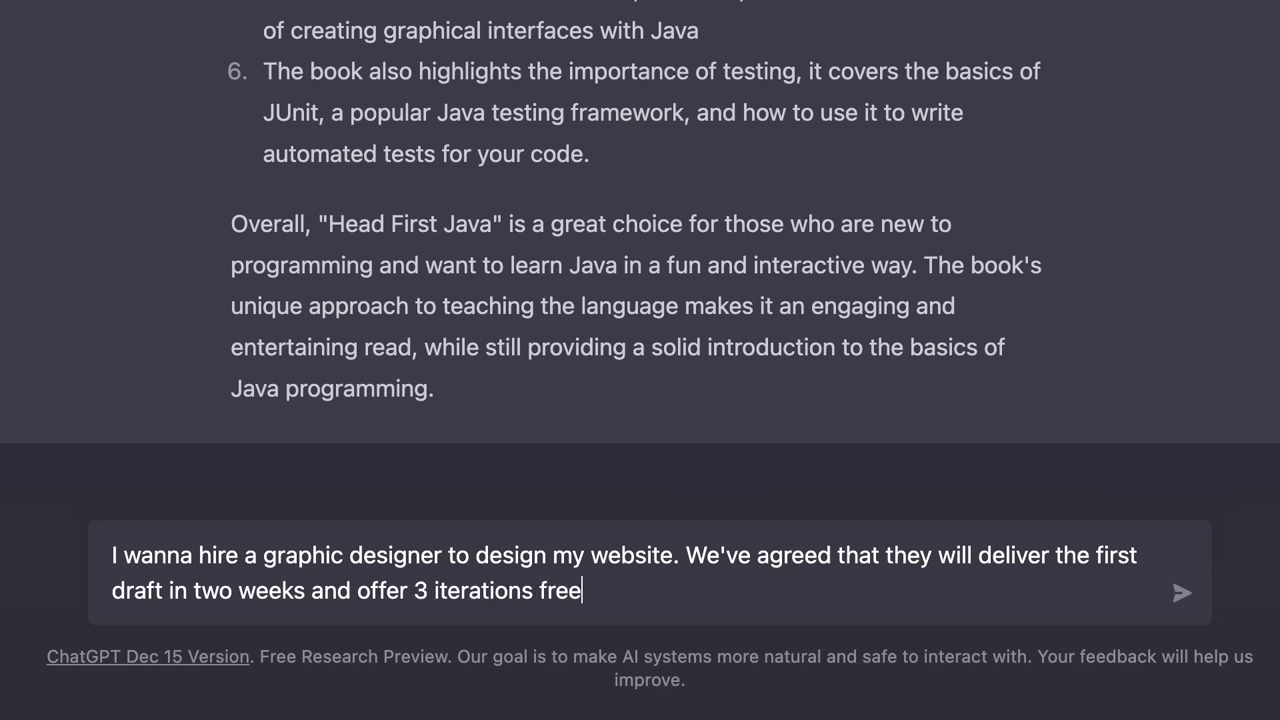
Add that later iterations cost $50/hour, request a contract, and read the generated sample contract
{"action": "type", "text": "of charge. Any it"}
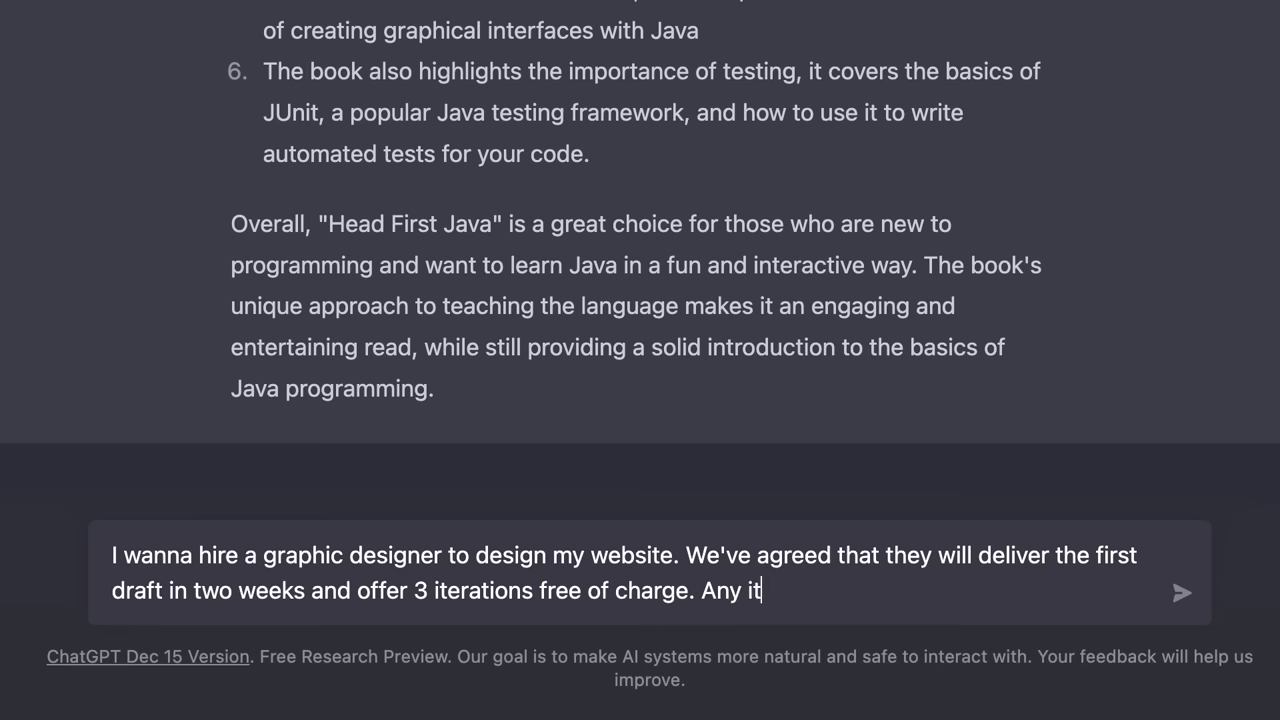
{"action": "type", "text": "eration after will be char"}
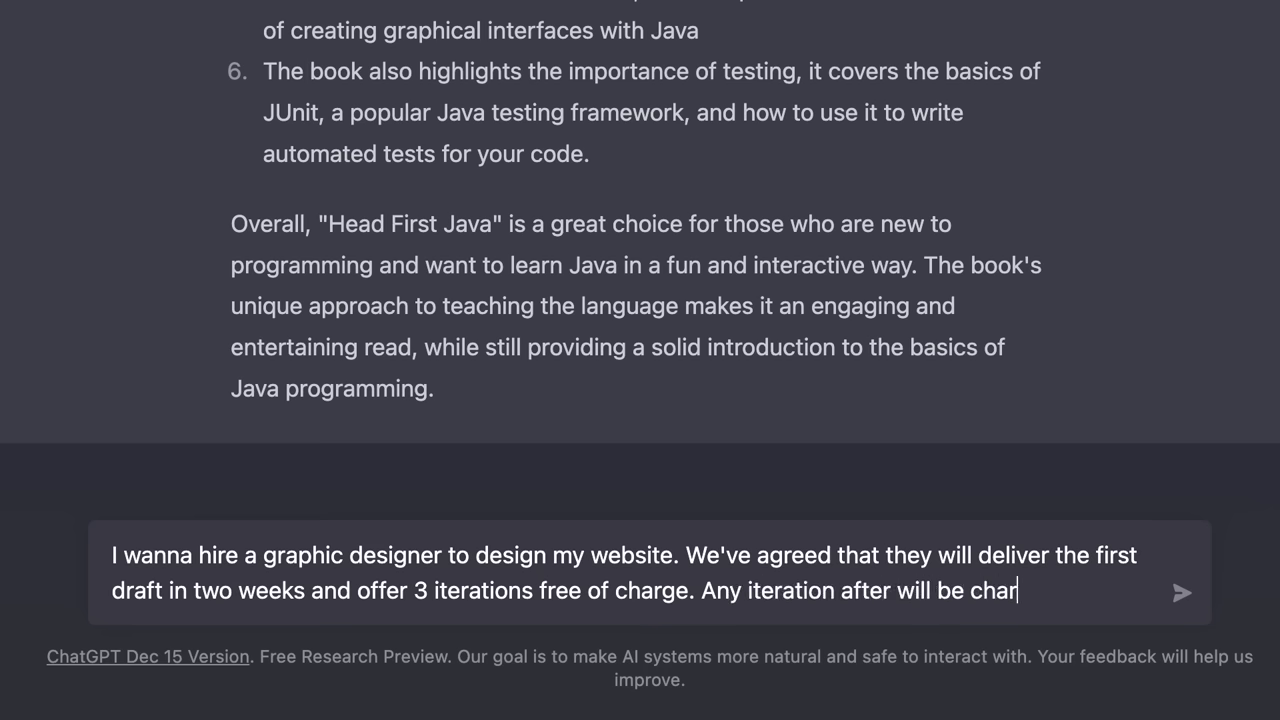
{"action": "type", "text": "ged at $50/h"}
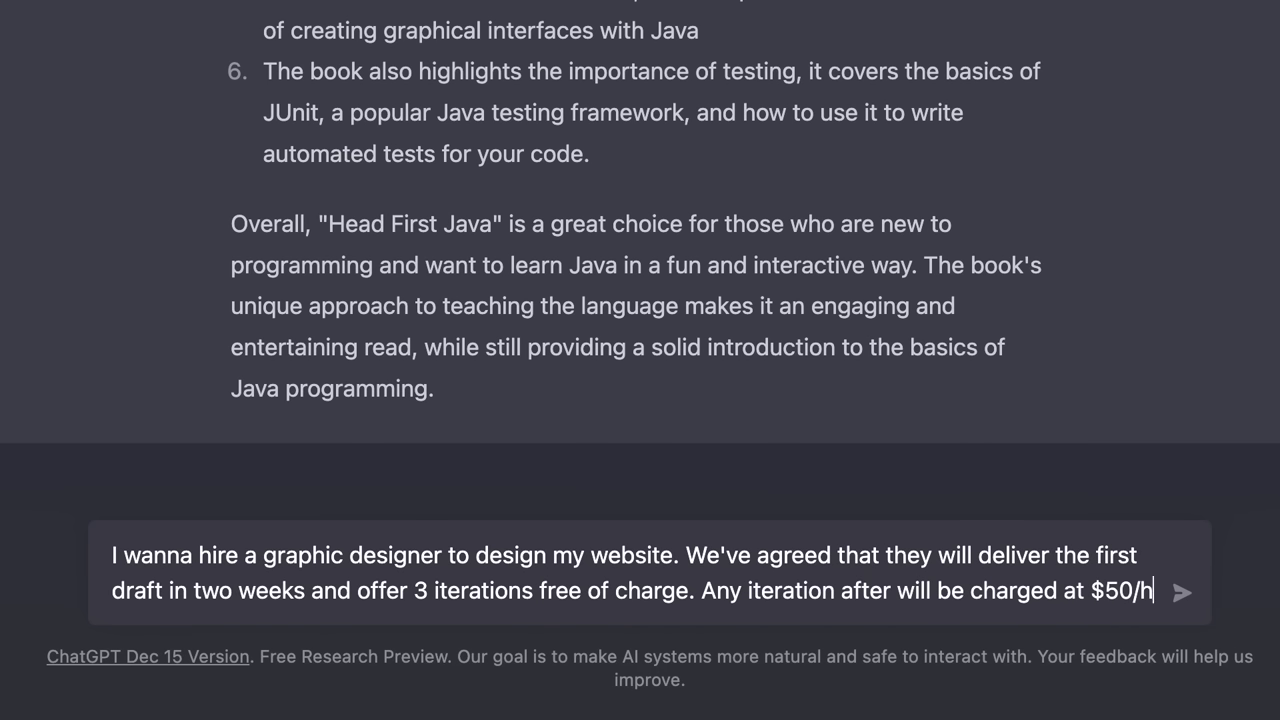
{"action": "type", "text": "our. Write a contra"}
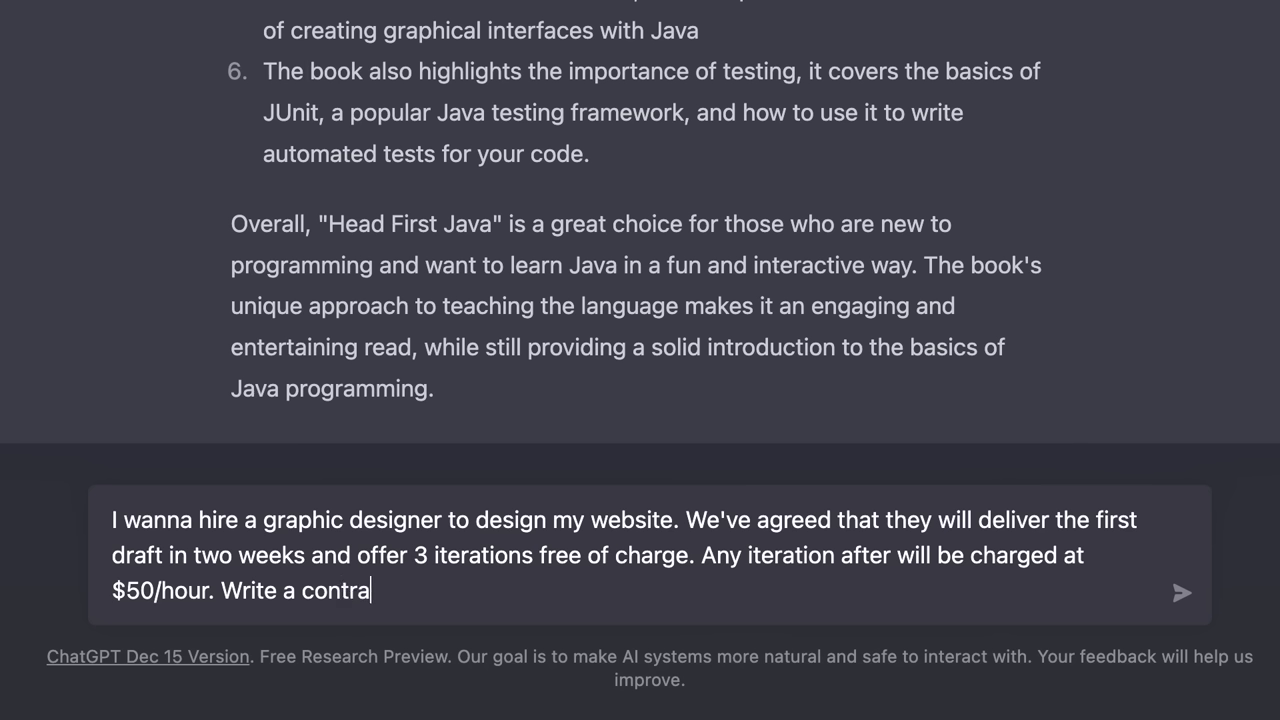
{"action": "type", "text": "ct for us."}
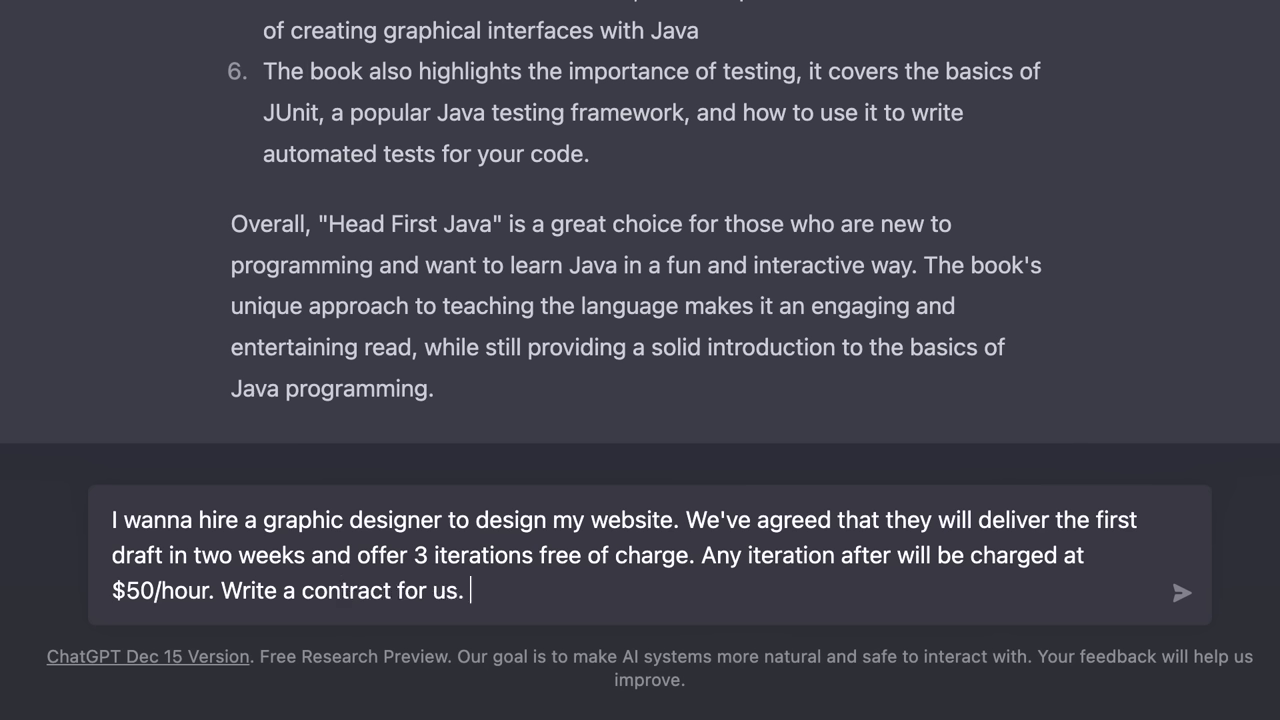
{"action": "left_click", "coordinate": [1180, 592]}
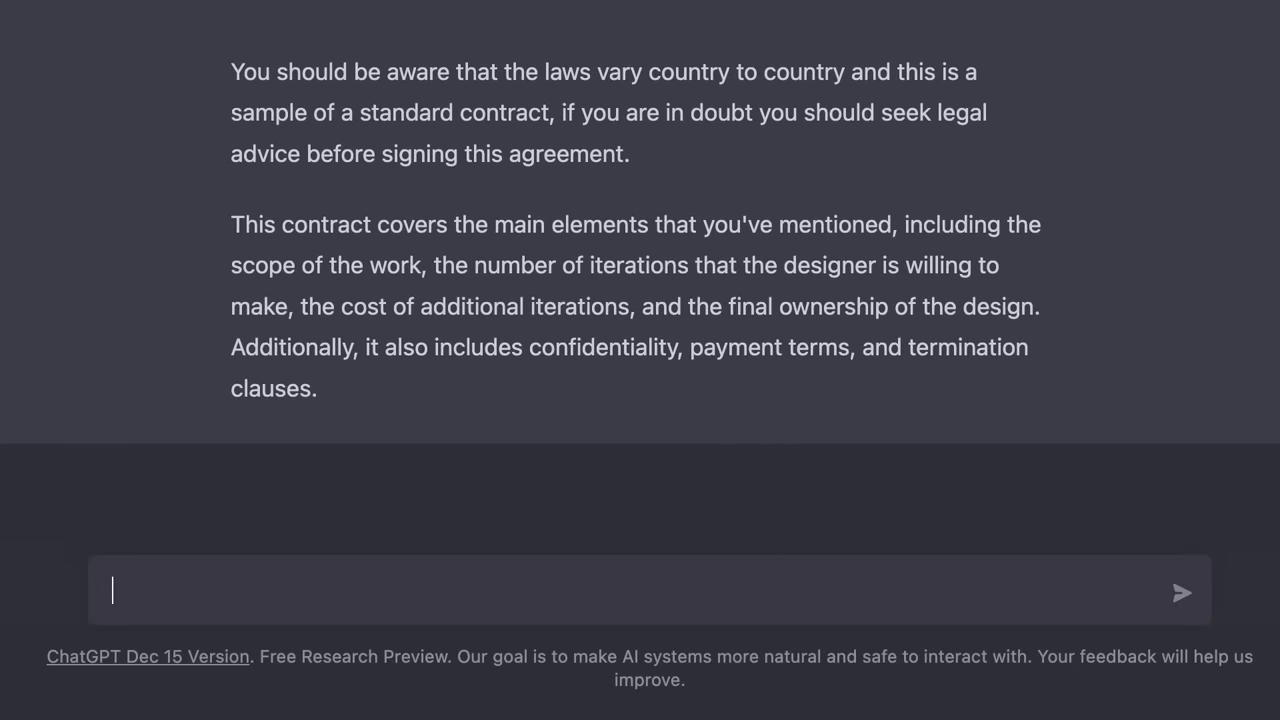
{"action": "scroll", "scroll_direction": "up", "scroll_amount": 3}
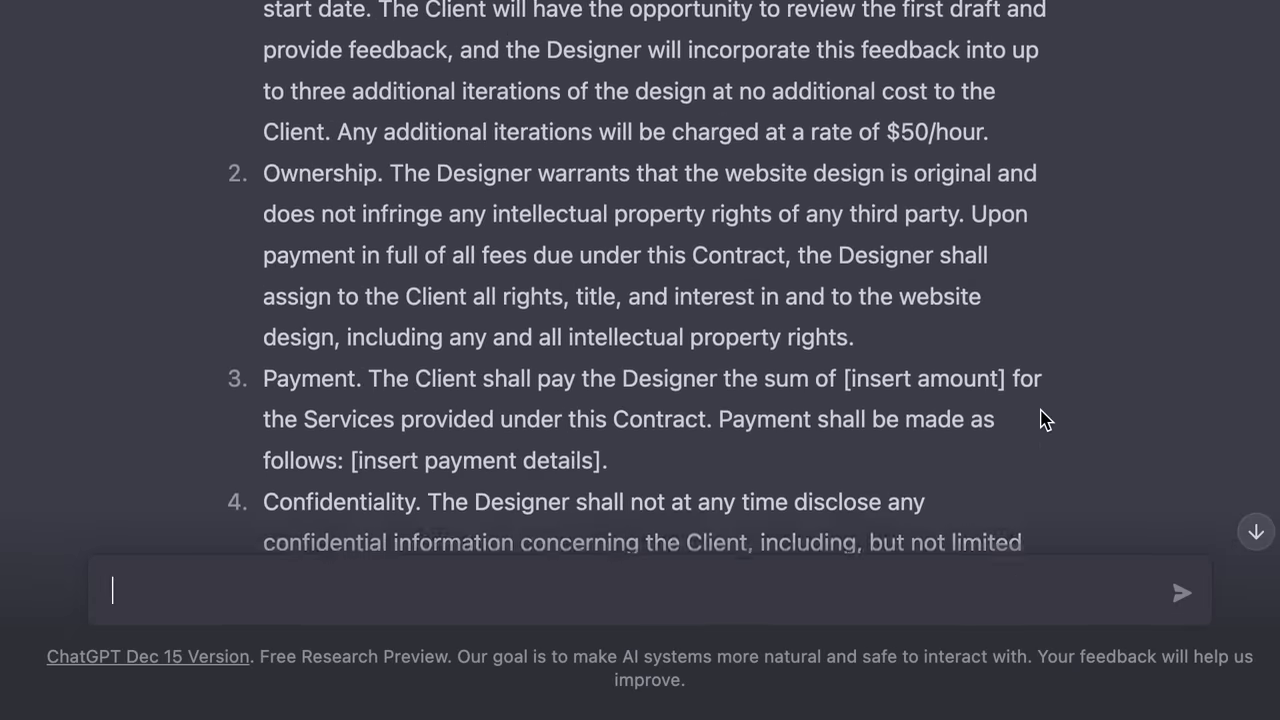
{"action": "scroll", "scroll_direction": "up", "scroll_amount": 3}
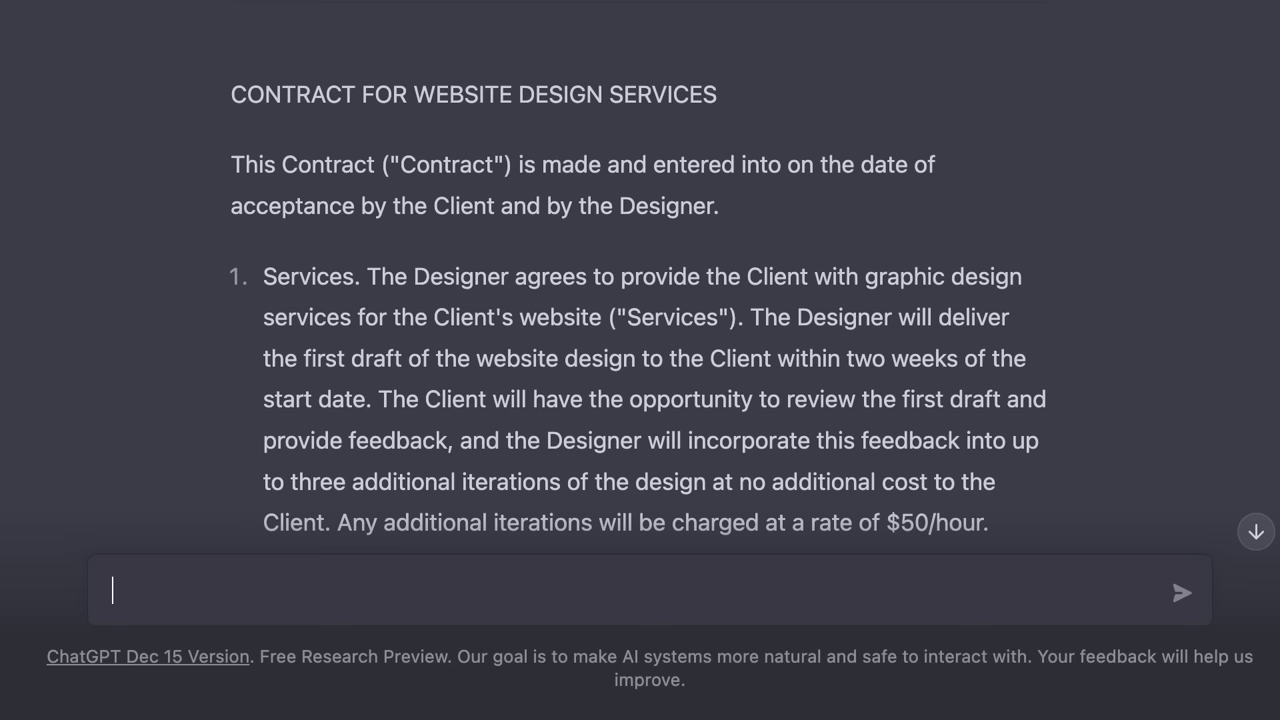
{"action": "scroll", "scroll_direction": "down", "scroll_amount": 3}
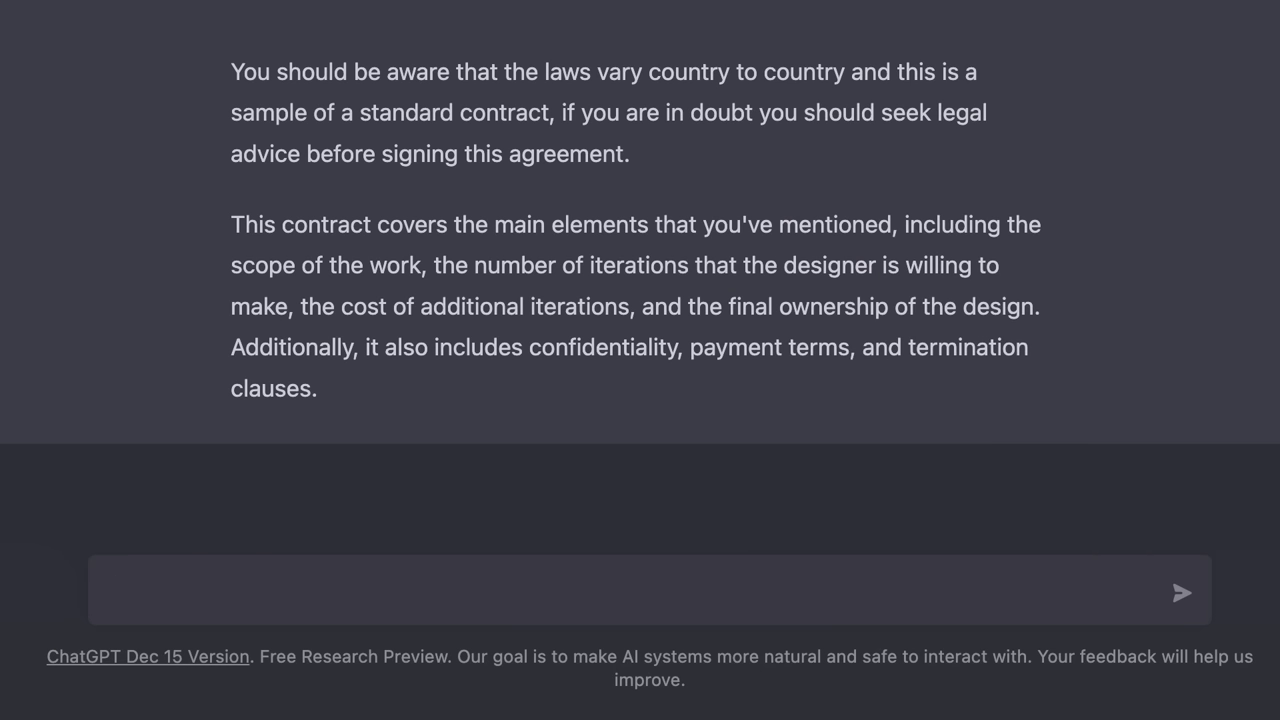
{"action": "type", "text": "I ha"}
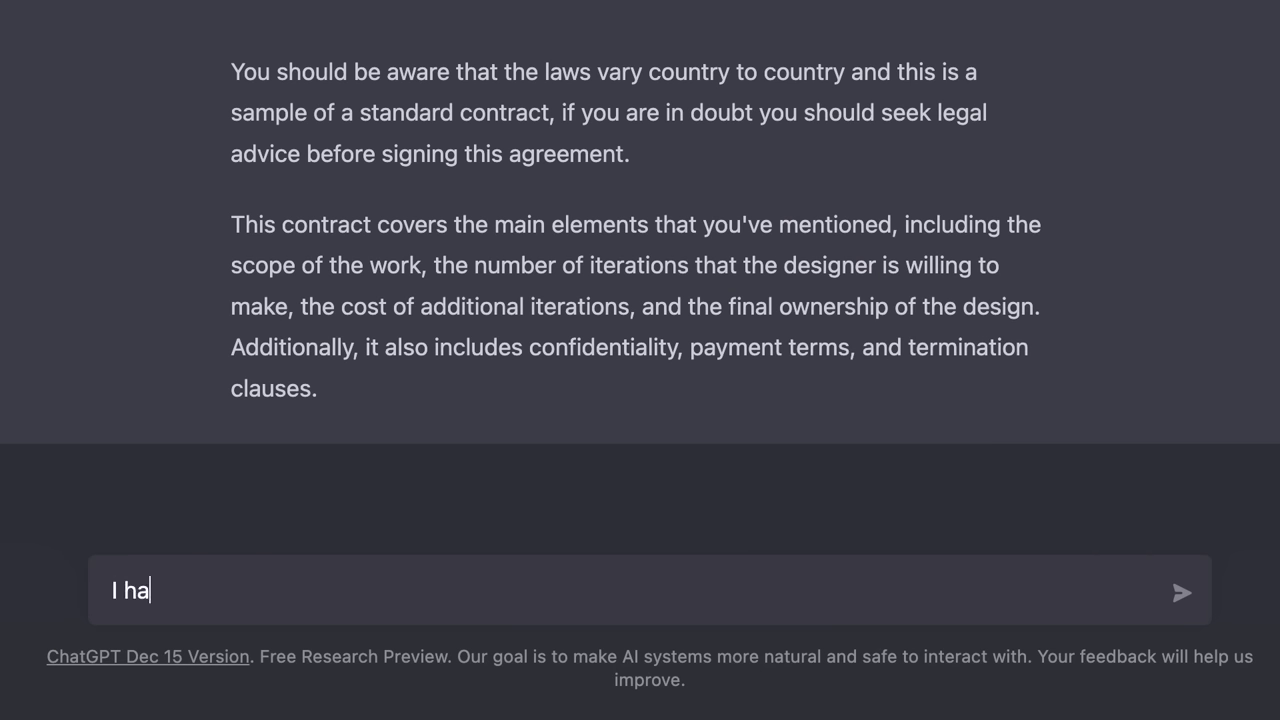
{"action": "type", "text": "ve 3 years of exp"}
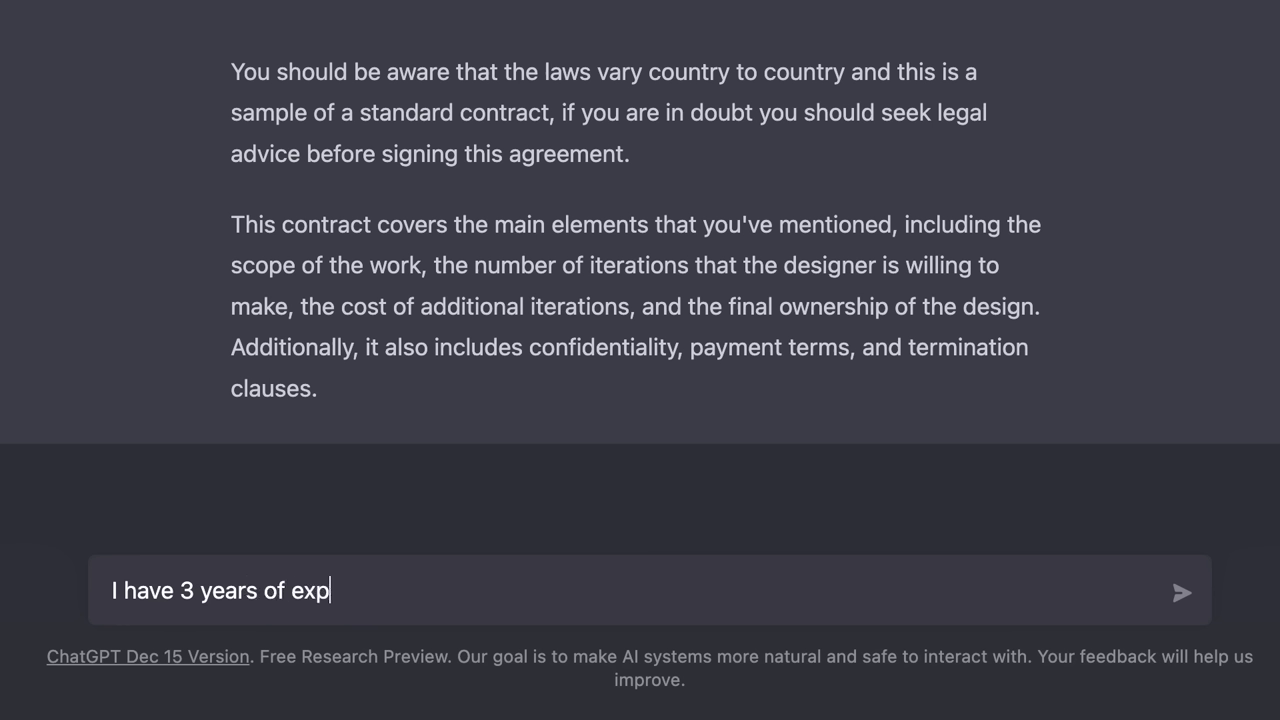
{"action": "type", "text": "erience coding in HTML"}
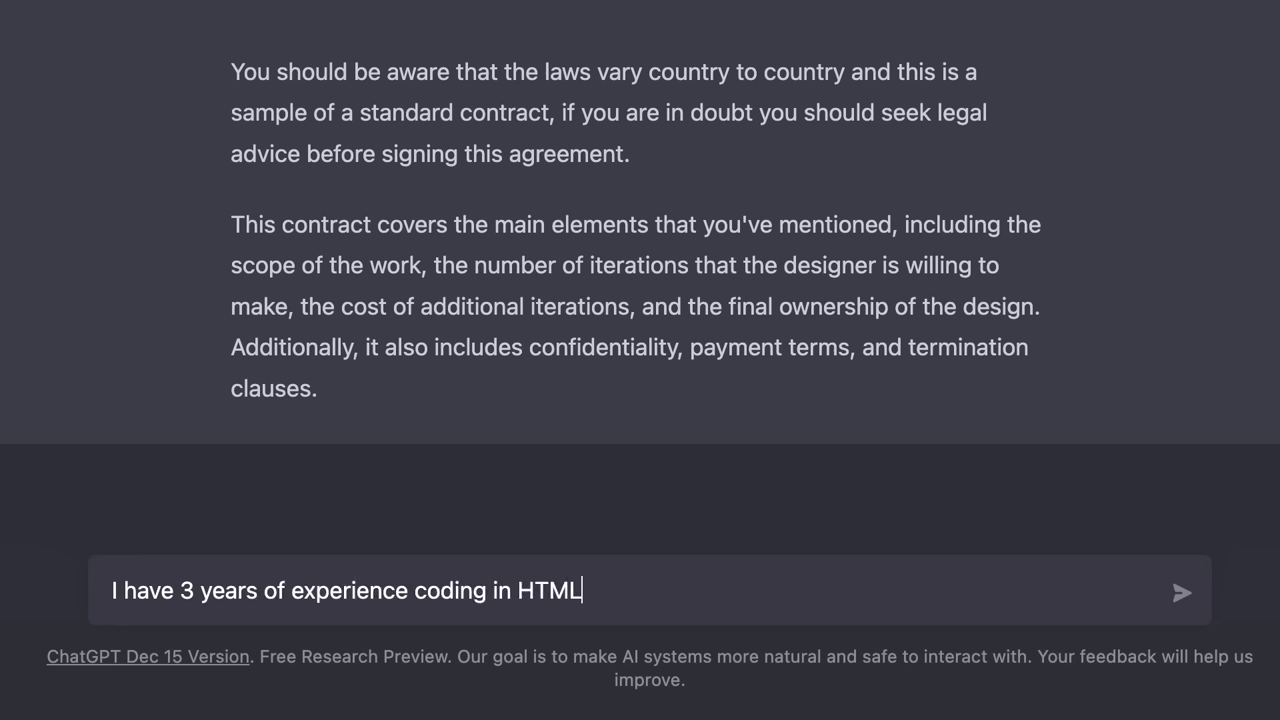
{"action": "type", "text": ", CSS, and Java"}
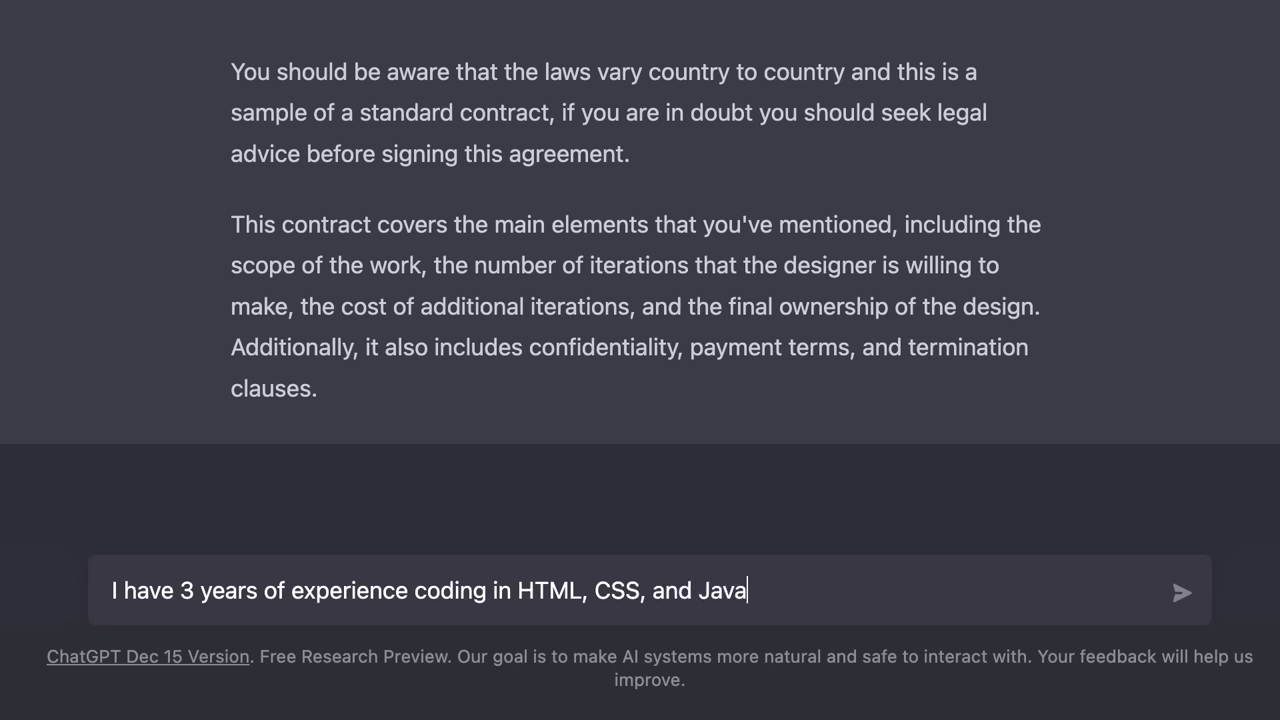
{"action": "type", "text": "Script. Write a resume"}
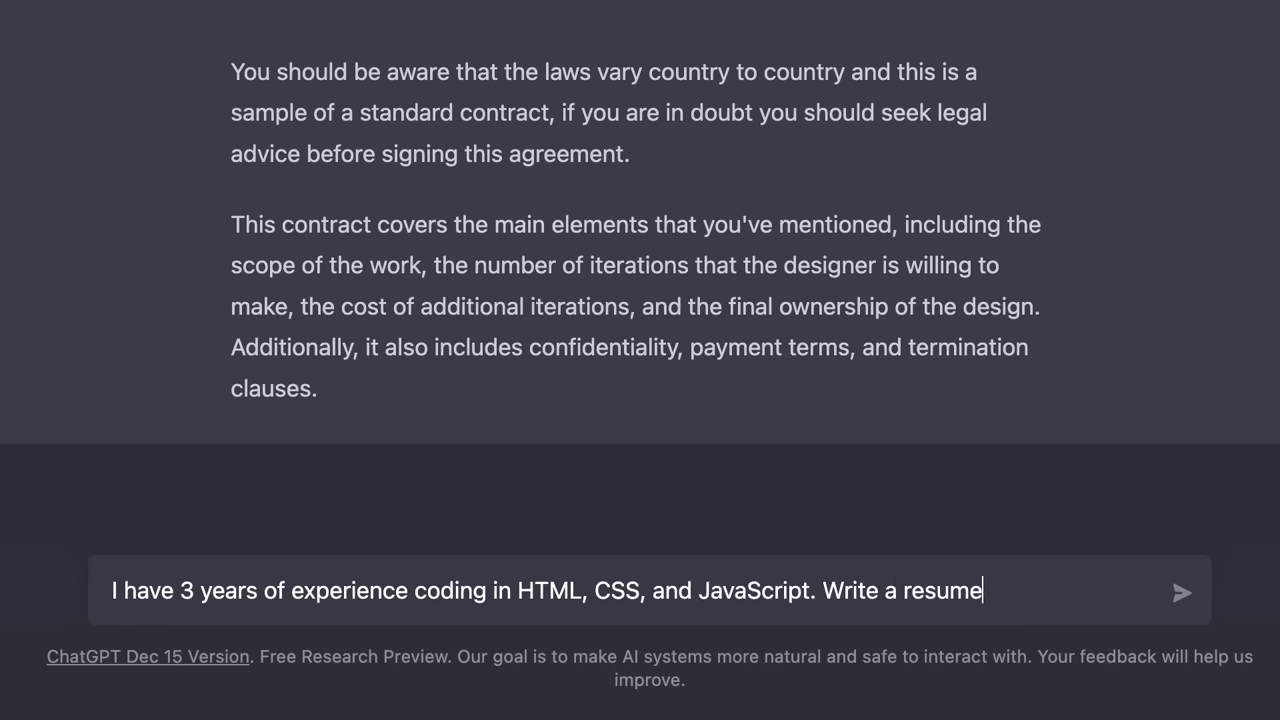
{"action": "type", "text": "for me."}
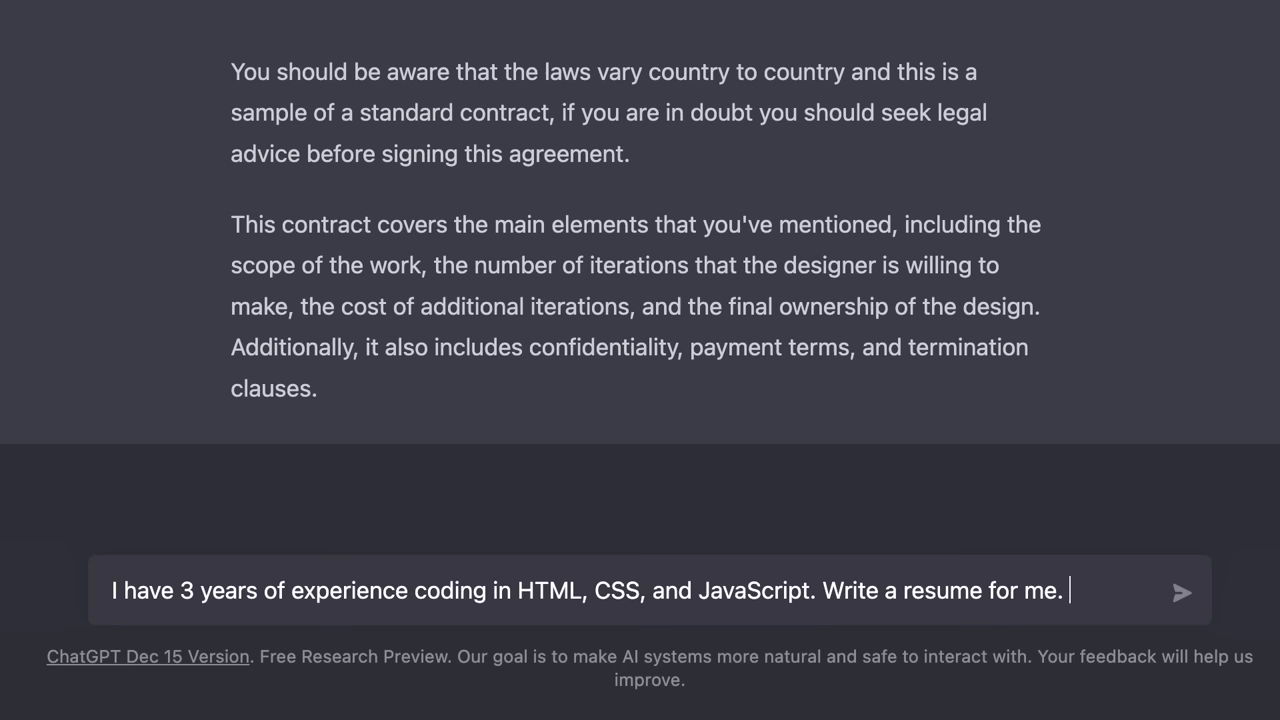
{"action": "left_click", "coordinate": [1184, 592]}
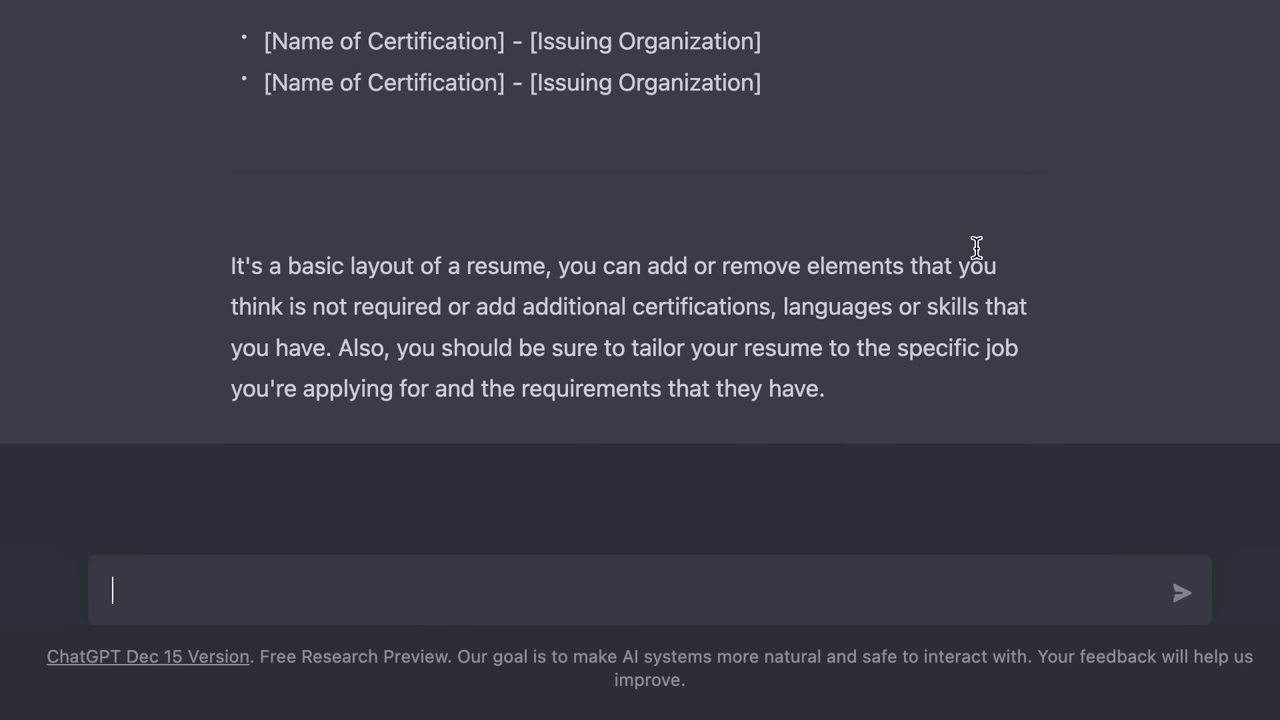
{"action": "scroll", "scroll_direction": "up", "scroll_amount": 3}
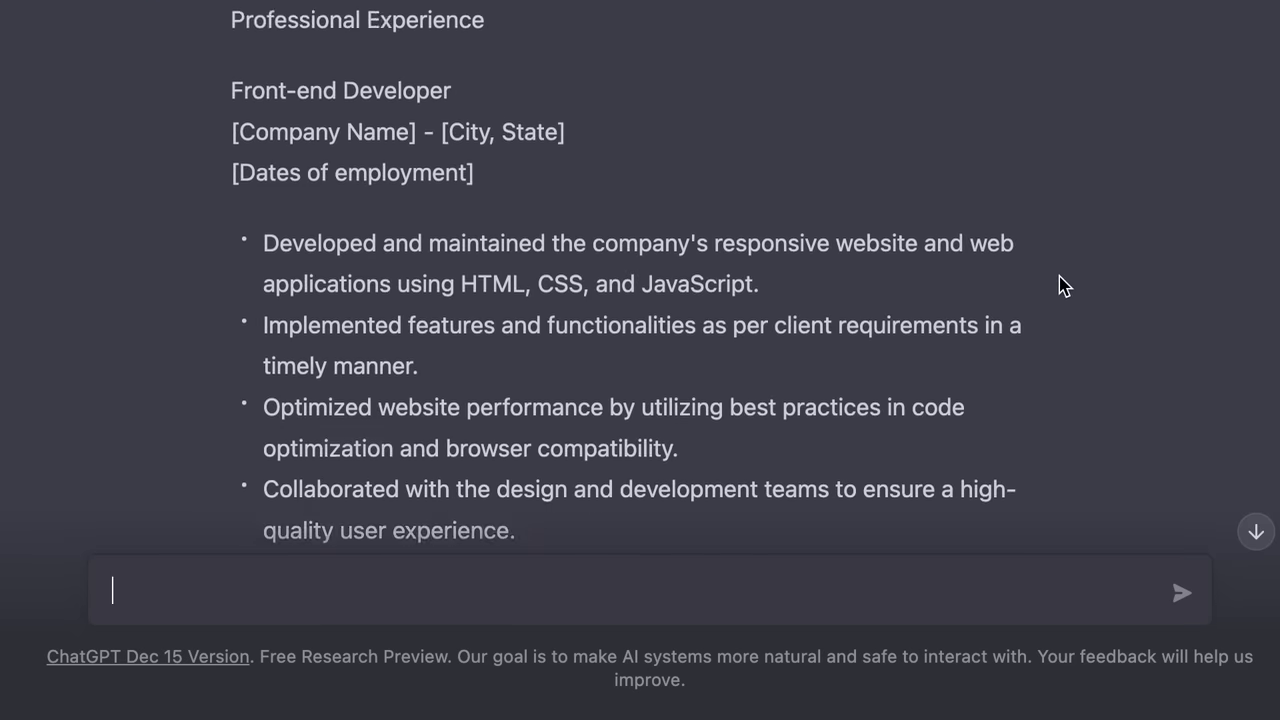
{"action": "scroll", "scroll_direction": "up", "scroll_amount": 3}
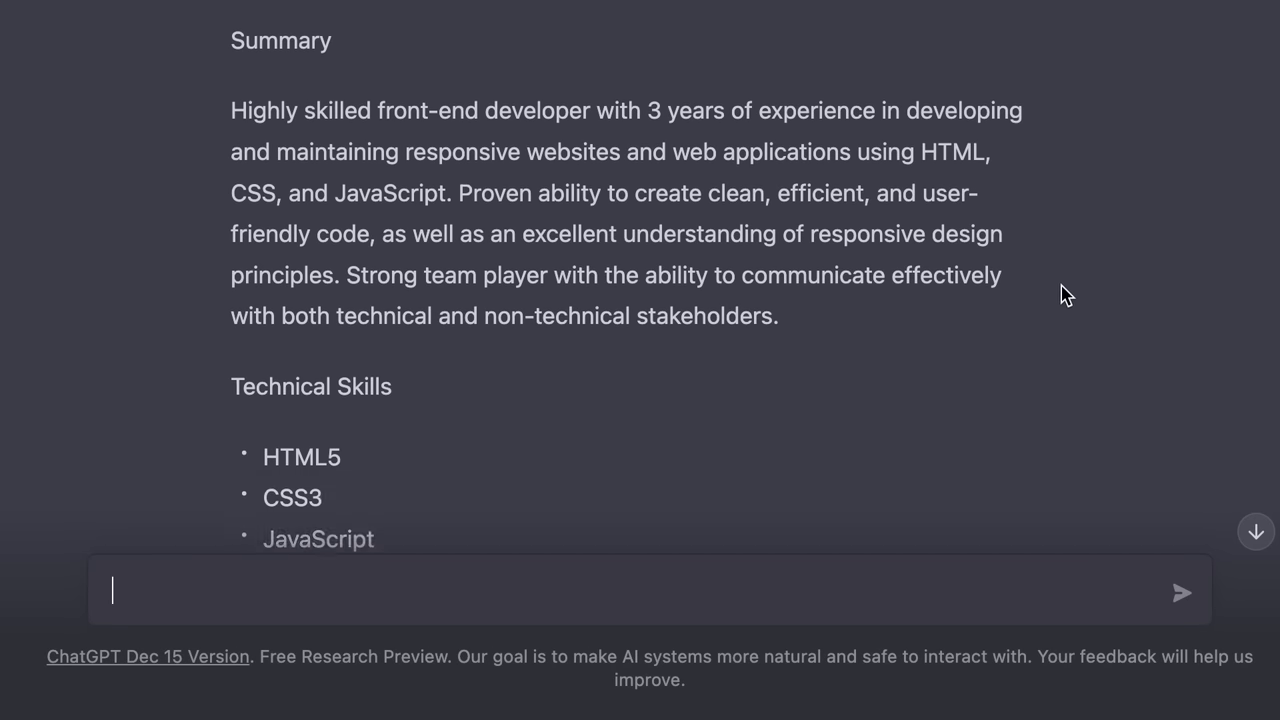
{"action": "scroll", "scroll_direction": "up", "scroll_amount": 3}
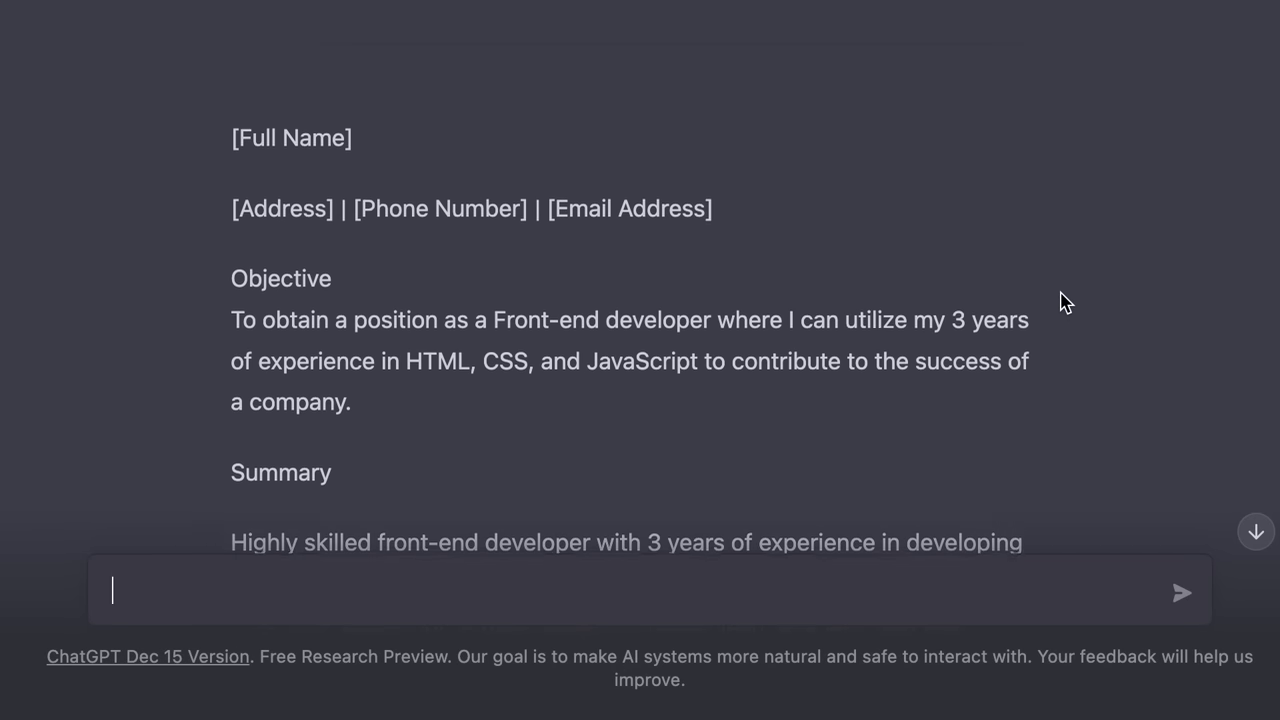
{"action": "scroll", "scroll_direction": "down", "scroll_amount": 3}
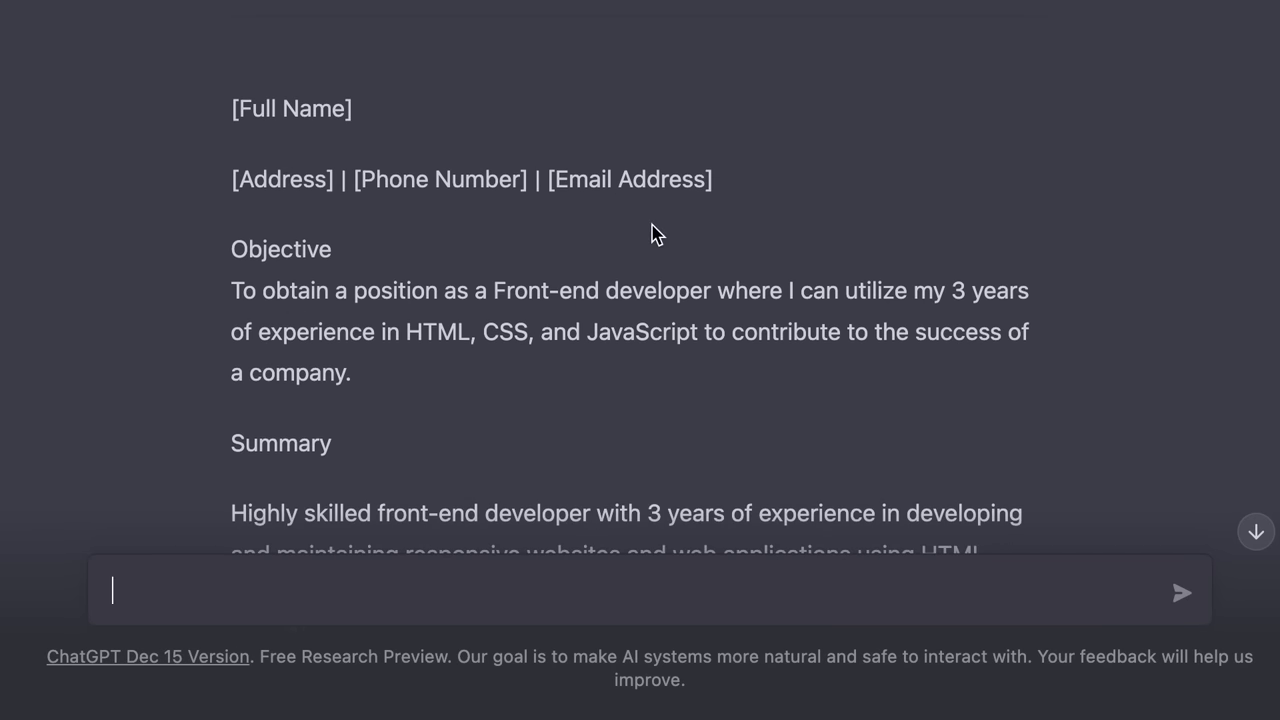
{"action": "mouse_move", "coordinate": [474, 462]}
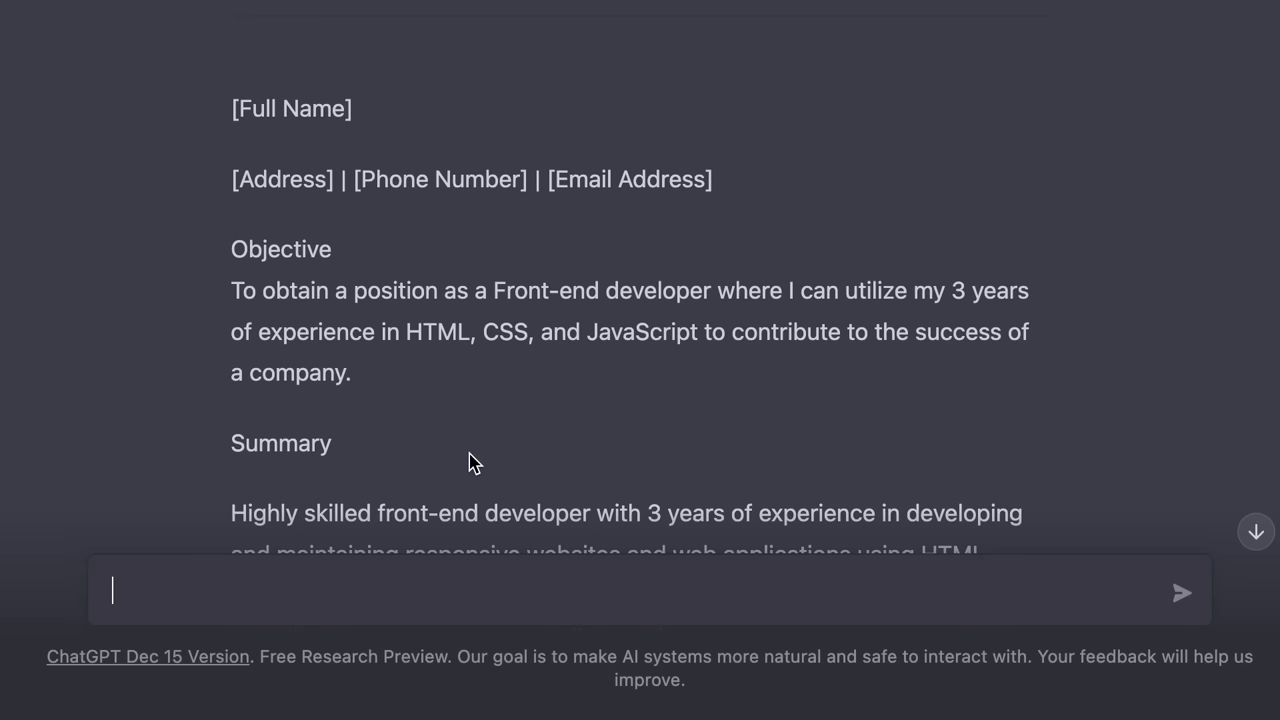
{"action": "scroll", "scroll_direction": "down", "scroll_amount": 3}
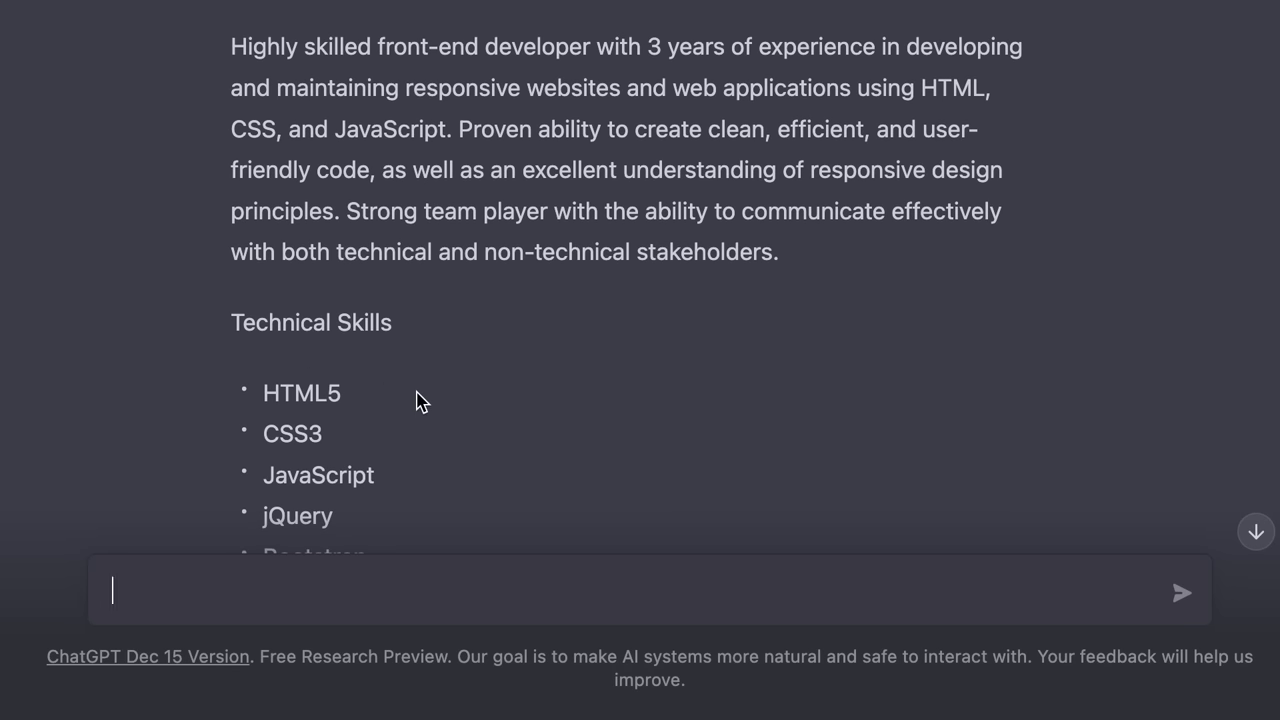
{"action": "scroll", "scroll_direction": "down", "scroll_amount": 3}
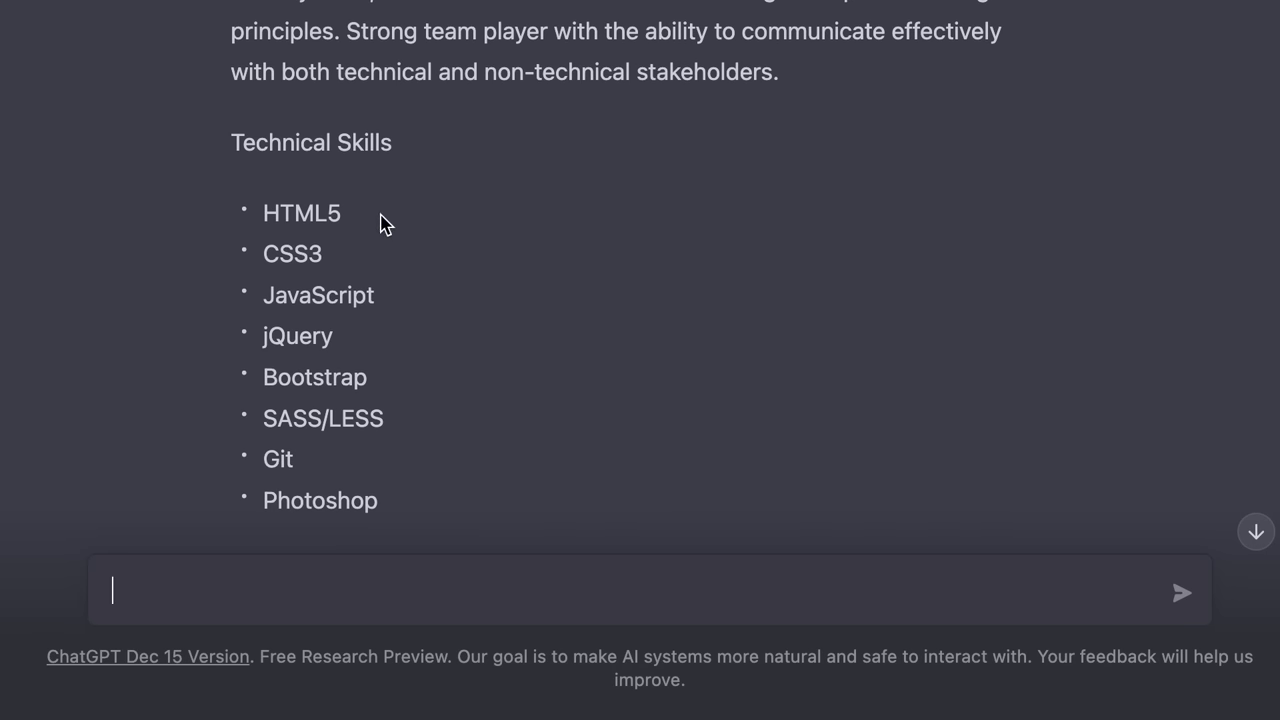
{"action": "mouse_move", "coordinate": [340, 268]}
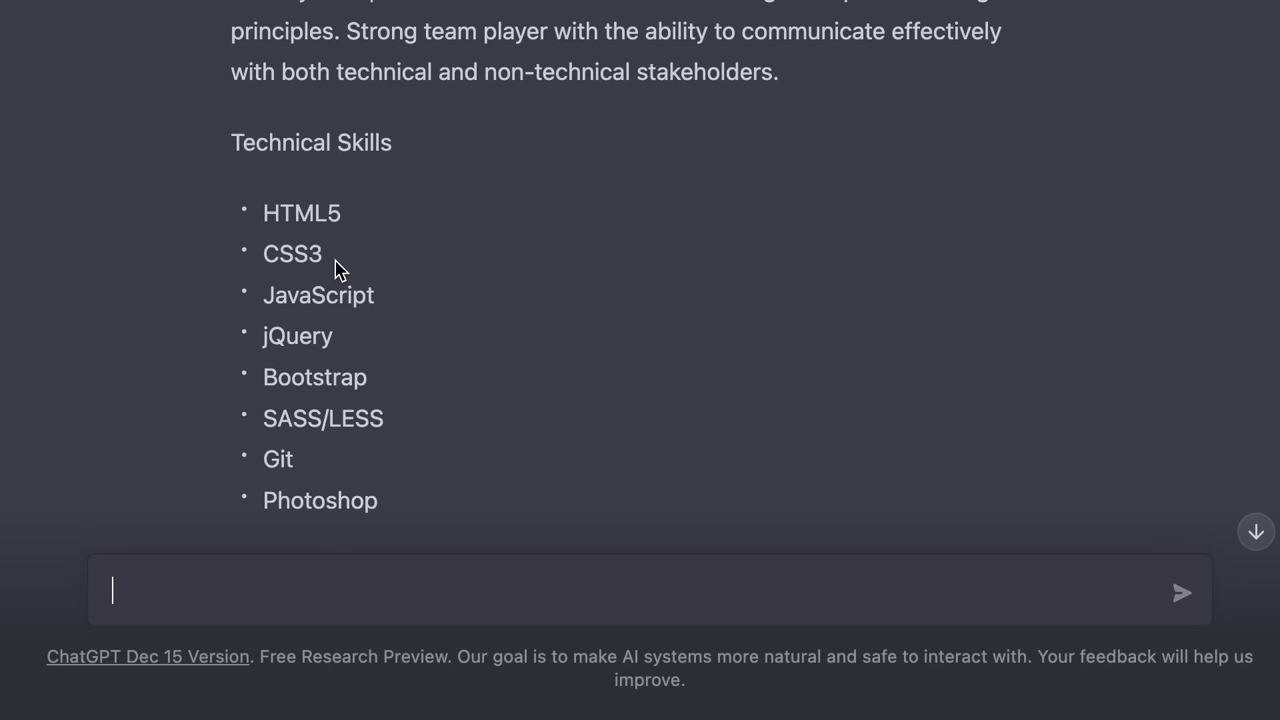
{"action": "mouse_move", "coordinate": [328, 376]}
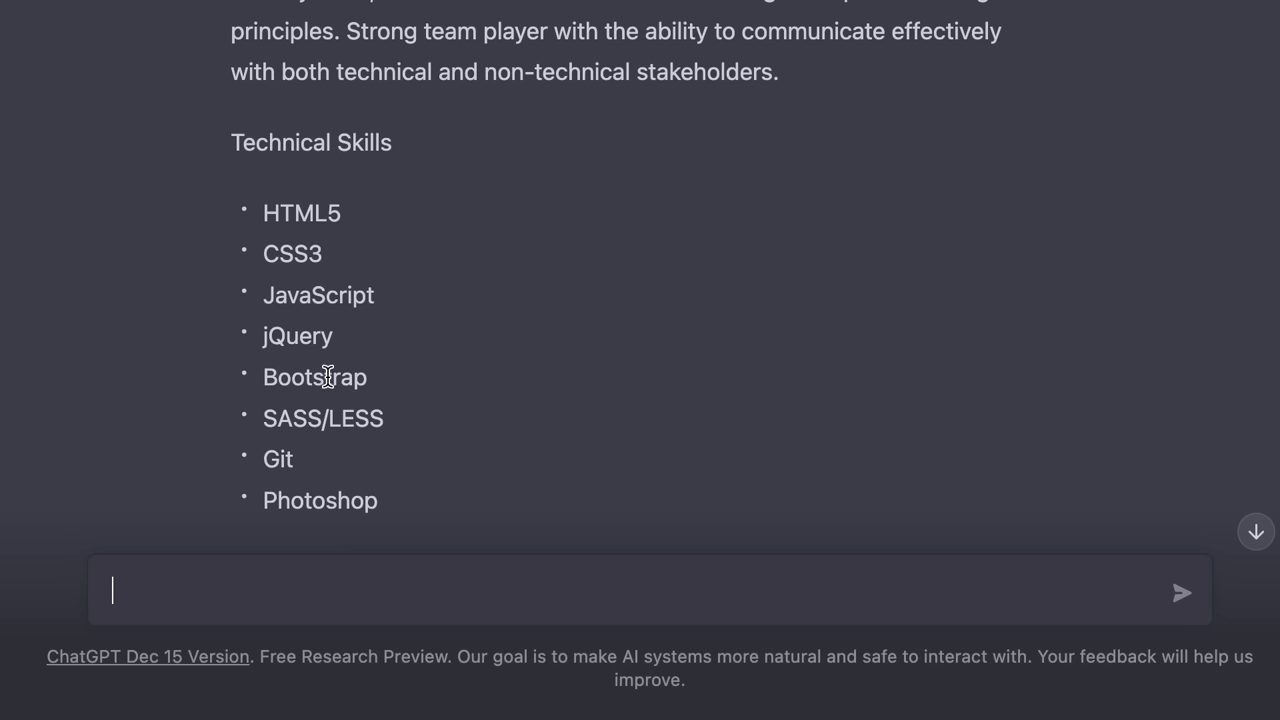
{"action": "scroll", "scroll_direction": "down", "scroll_amount": 3}
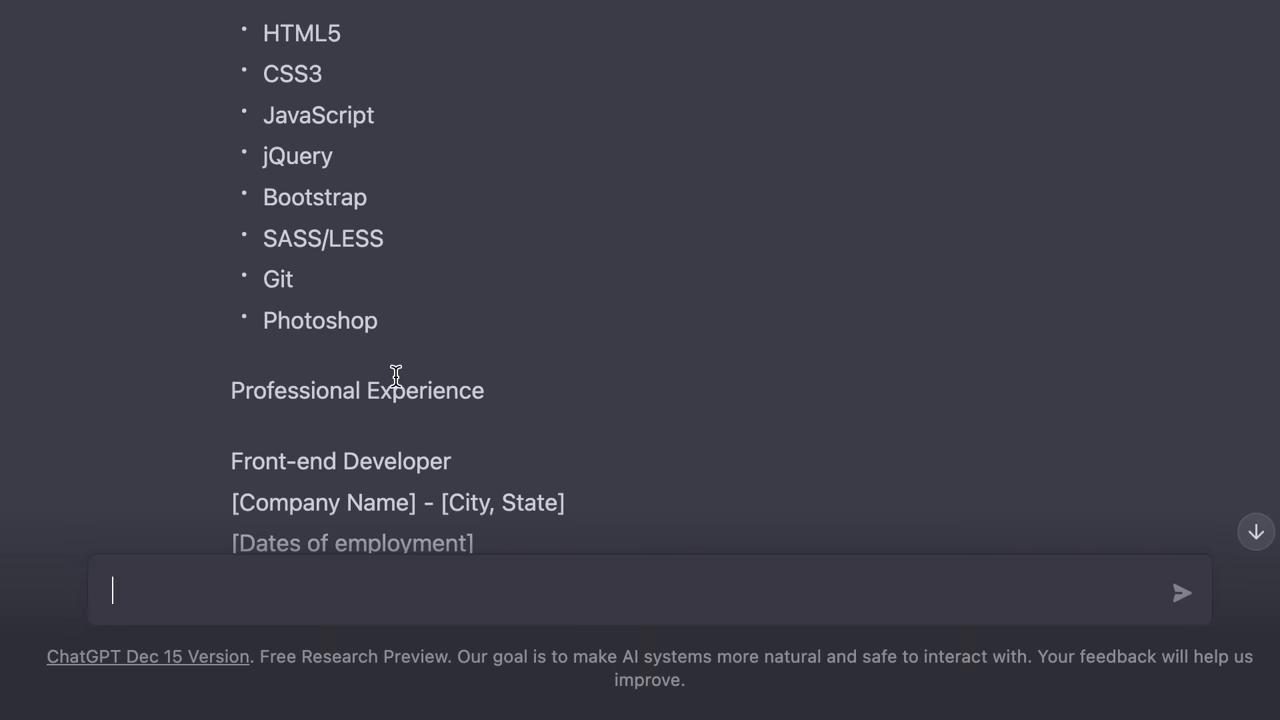
{"action": "scroll", "scroll_direction": "down", "scroll_amount": 3}
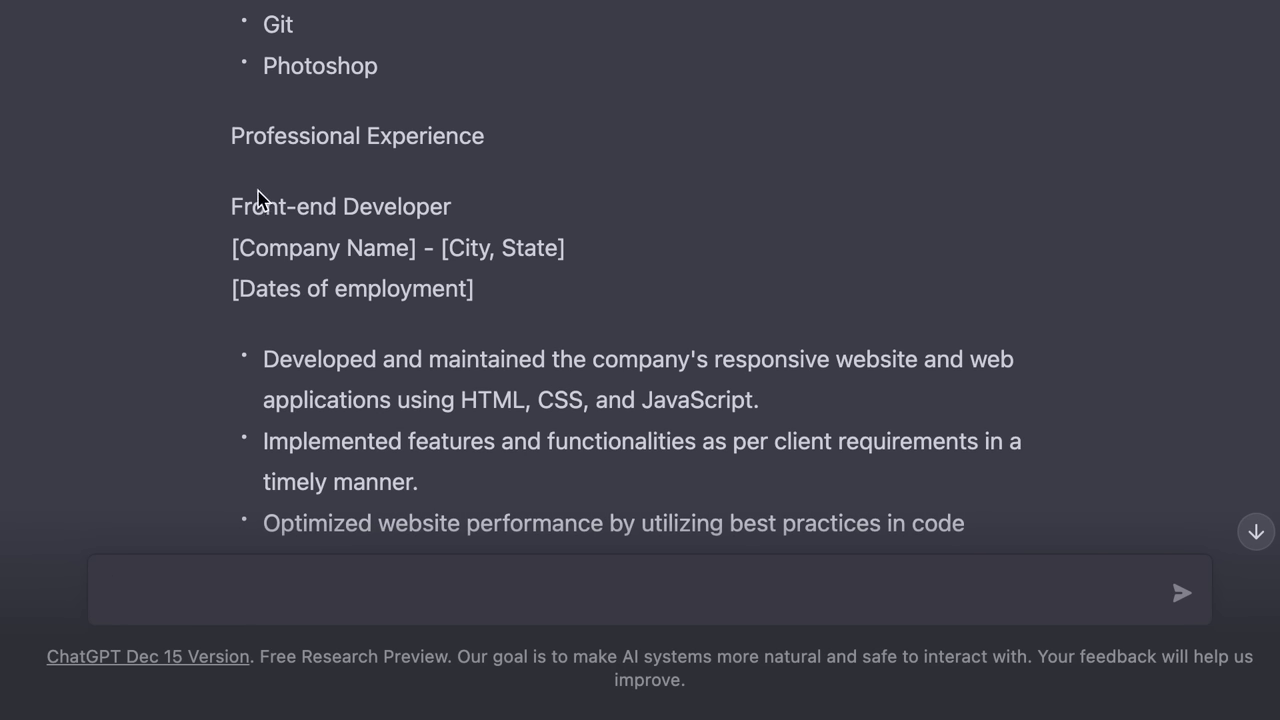
{"action": "scroll", "scroll_direction": "down", "scroll_amount": 3}
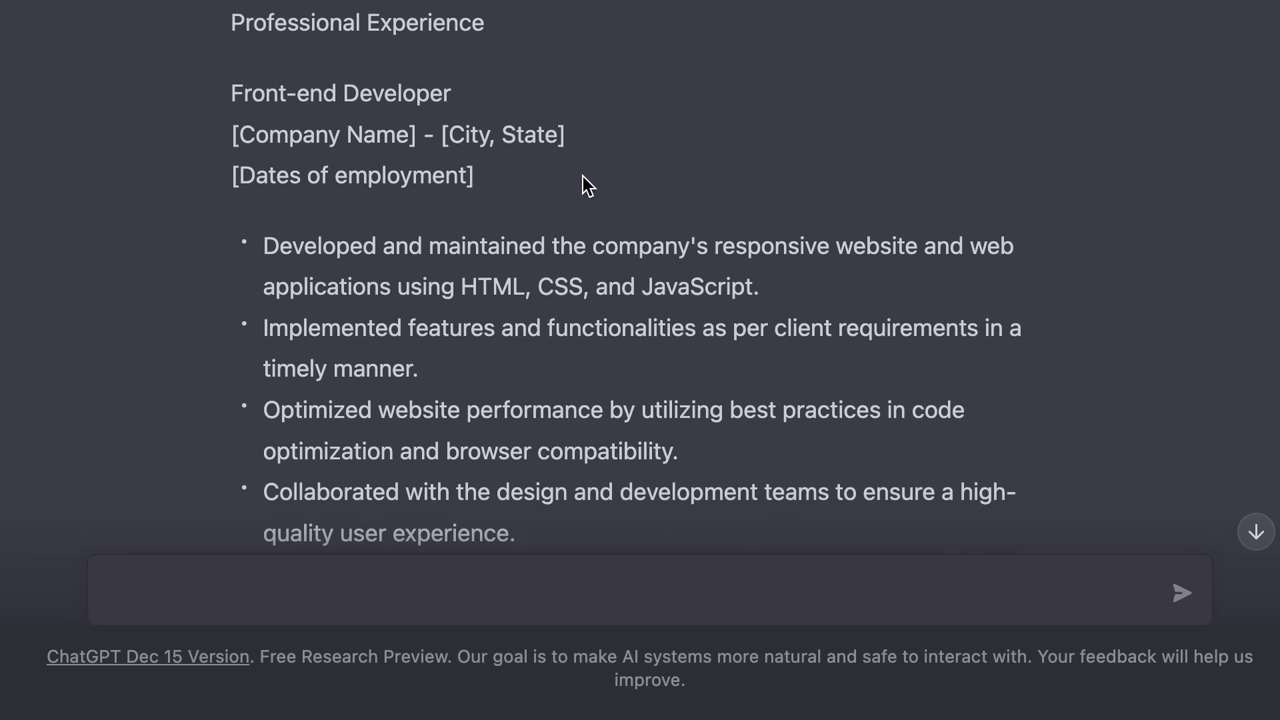
{"action": "scroll", "scroll_direction": "down", "scroll_amount": 3}
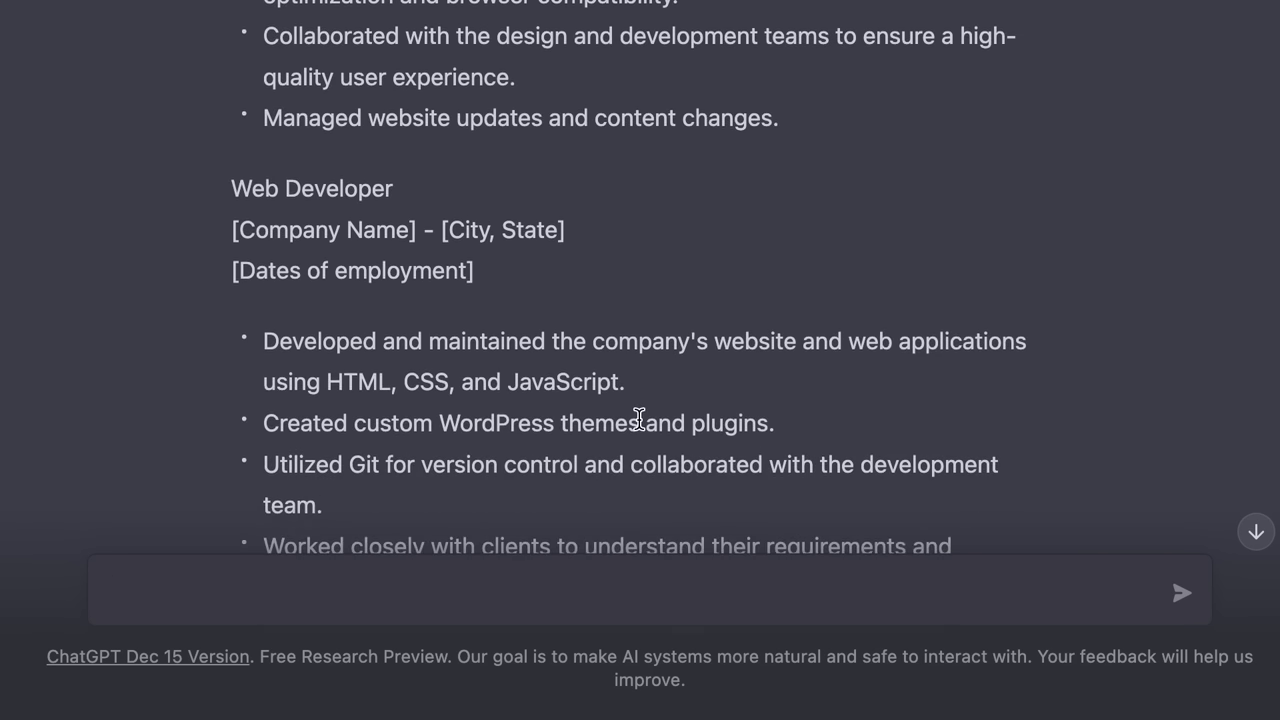
{"action": "scroll", "scroll_direction": "down", "scroll_amount": 3}
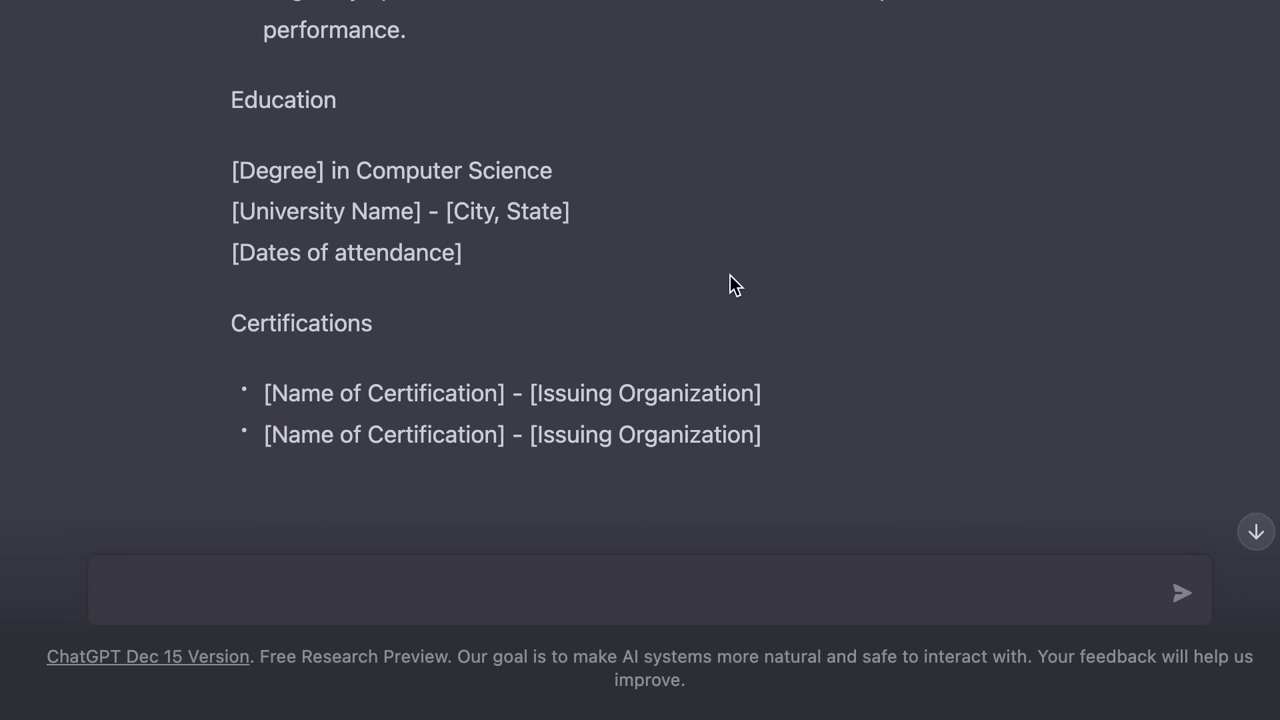
{"action": "scroll", "scroll_direction": "down", "scroll_amount": 3}
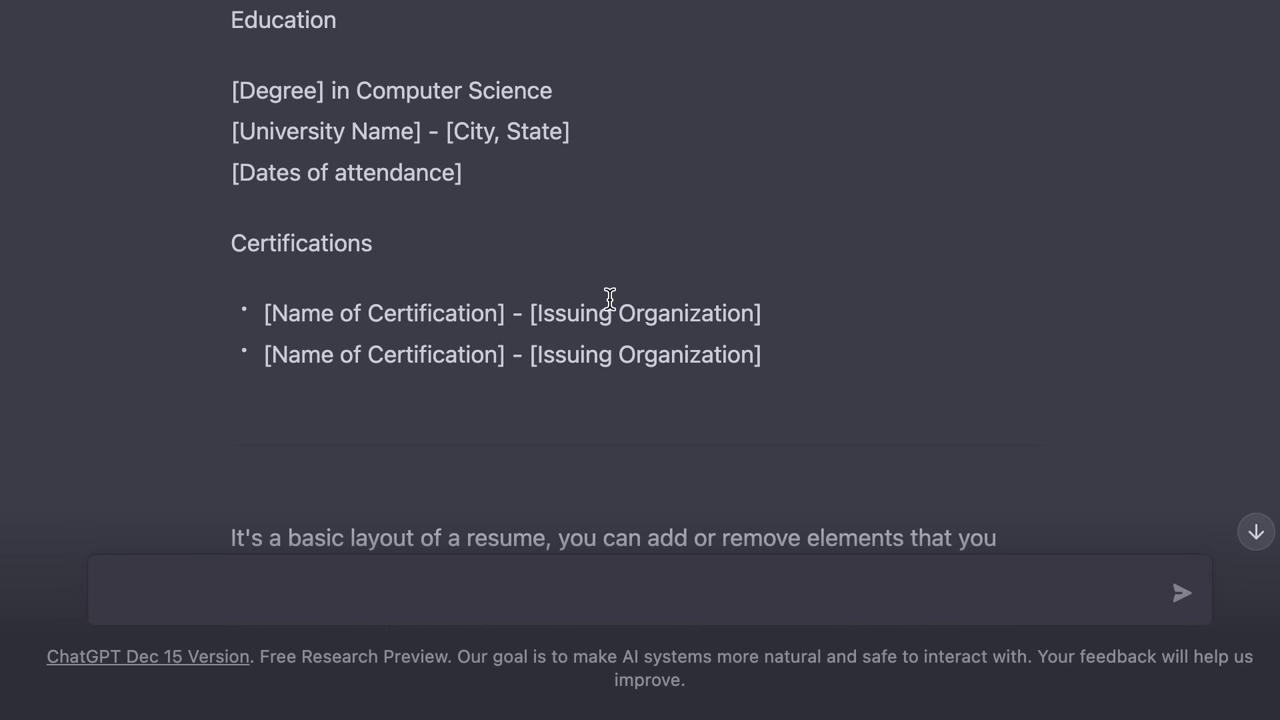
{"action": "scroll", "scroll_direction": "down", "scroll_amount": 3}
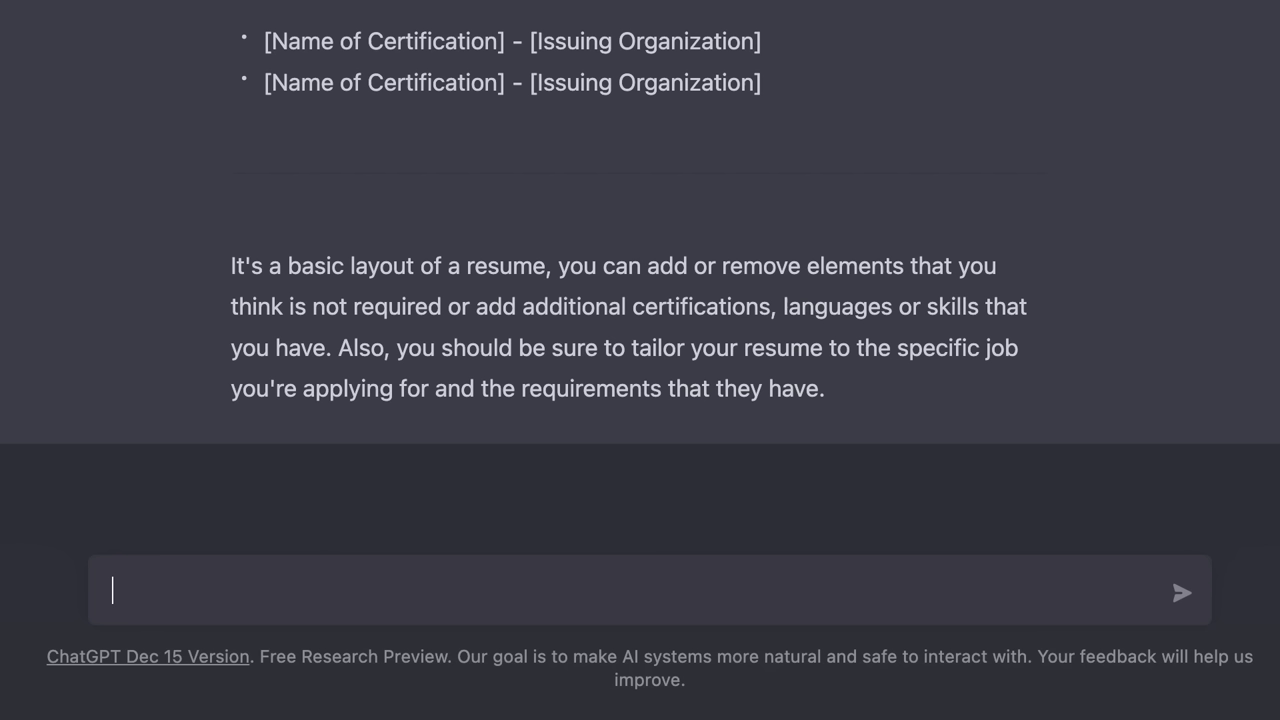
Ask for a cover letter for a front-end engineer role at [SomeCompany]
{"action": "type", "text": "I'm"}
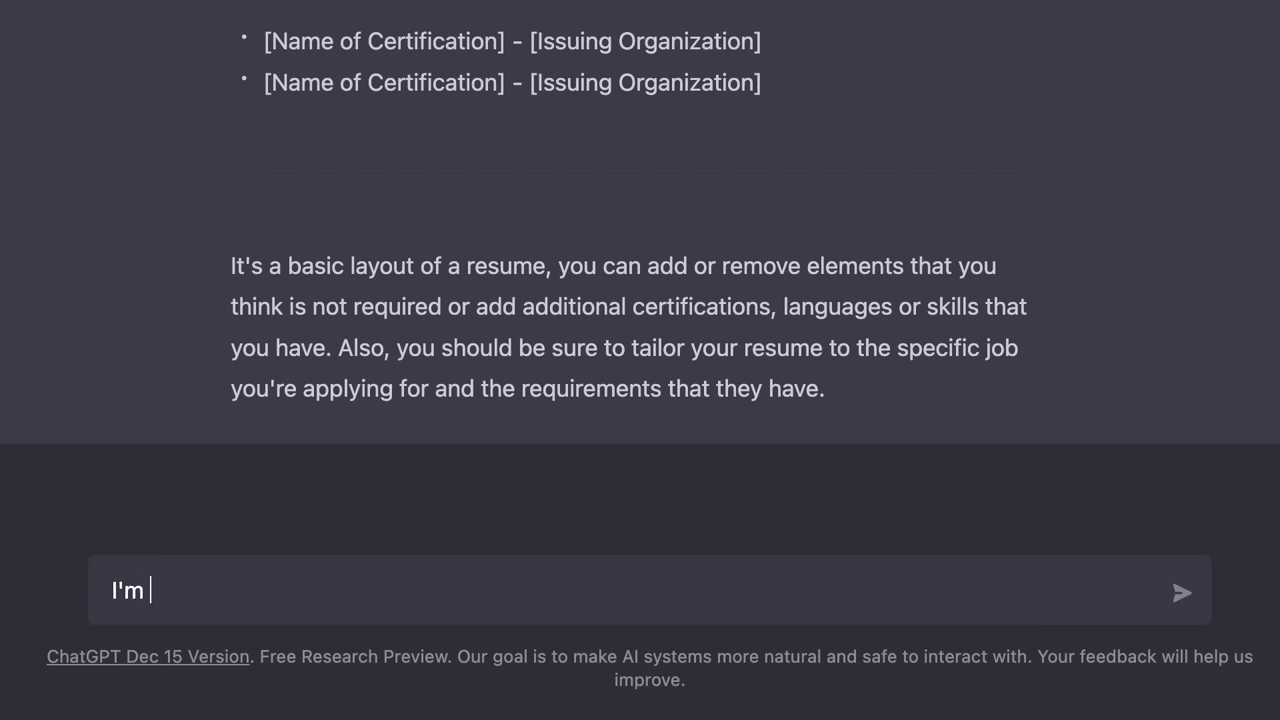
{"action": "type", "text": "applying for a front"}
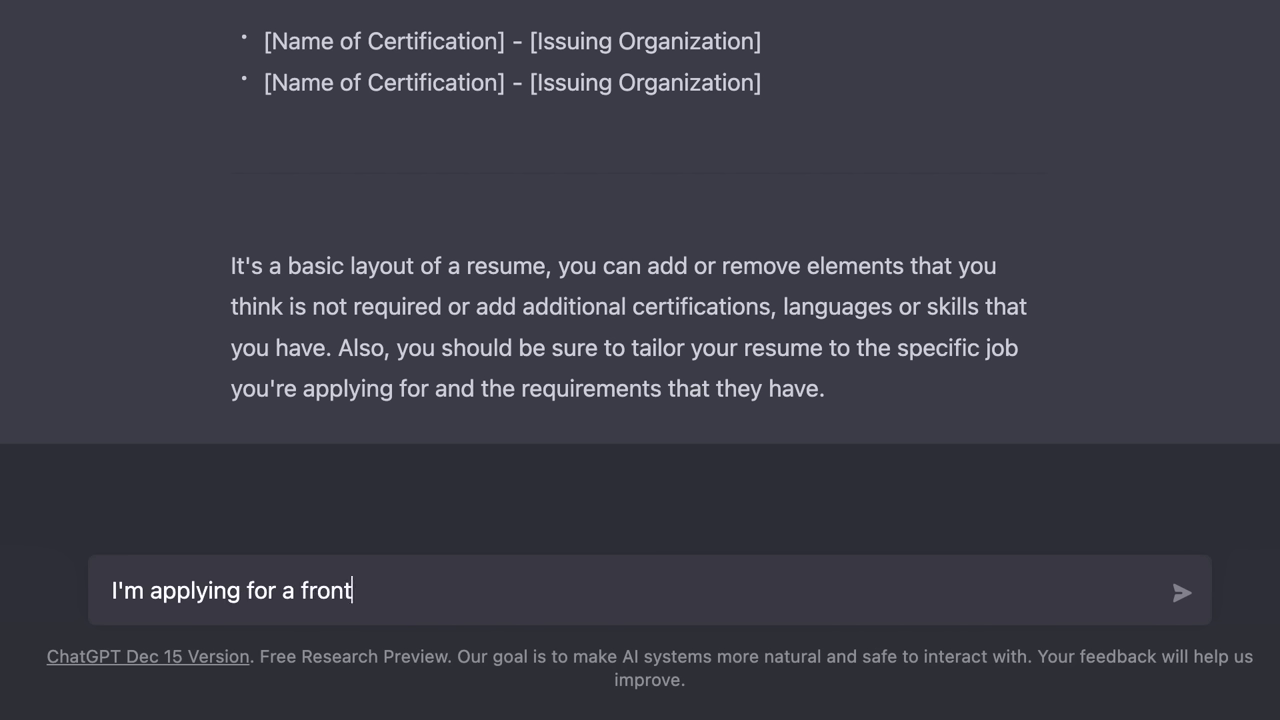
{"action": "type", "text": "-end engineer role at"}
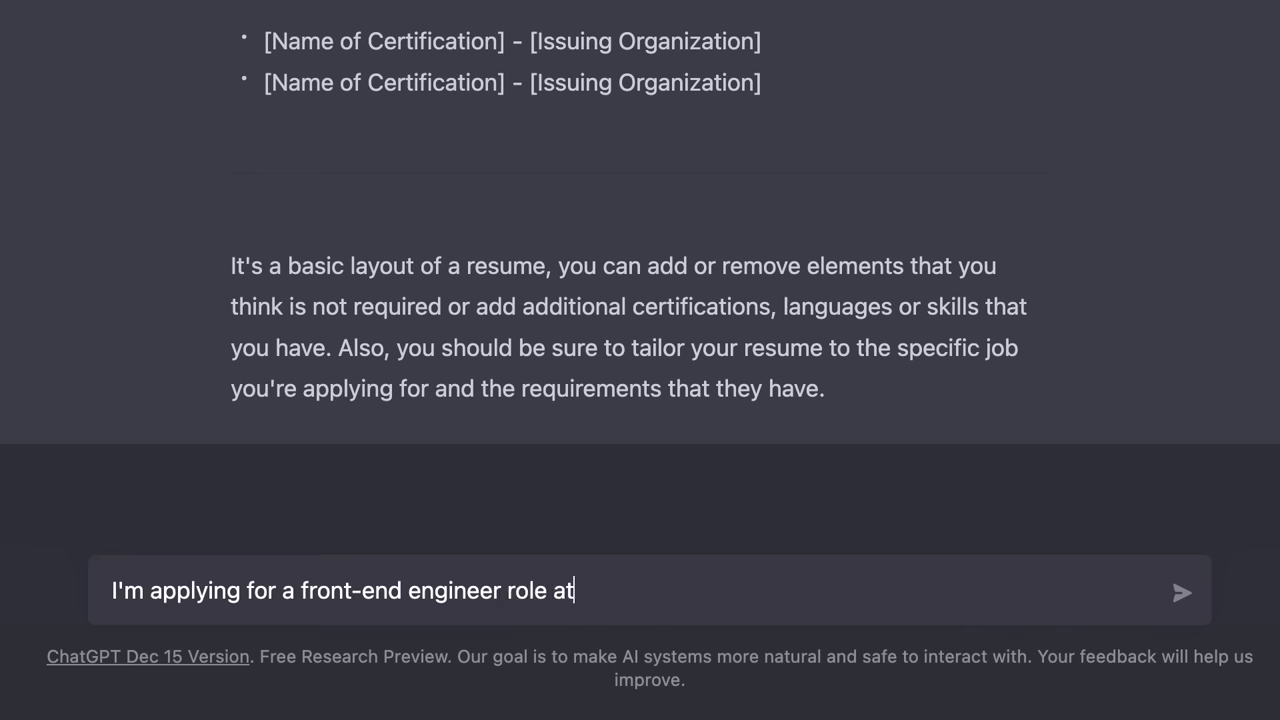
{"action": "type", "text": "[SomeCompany]"}
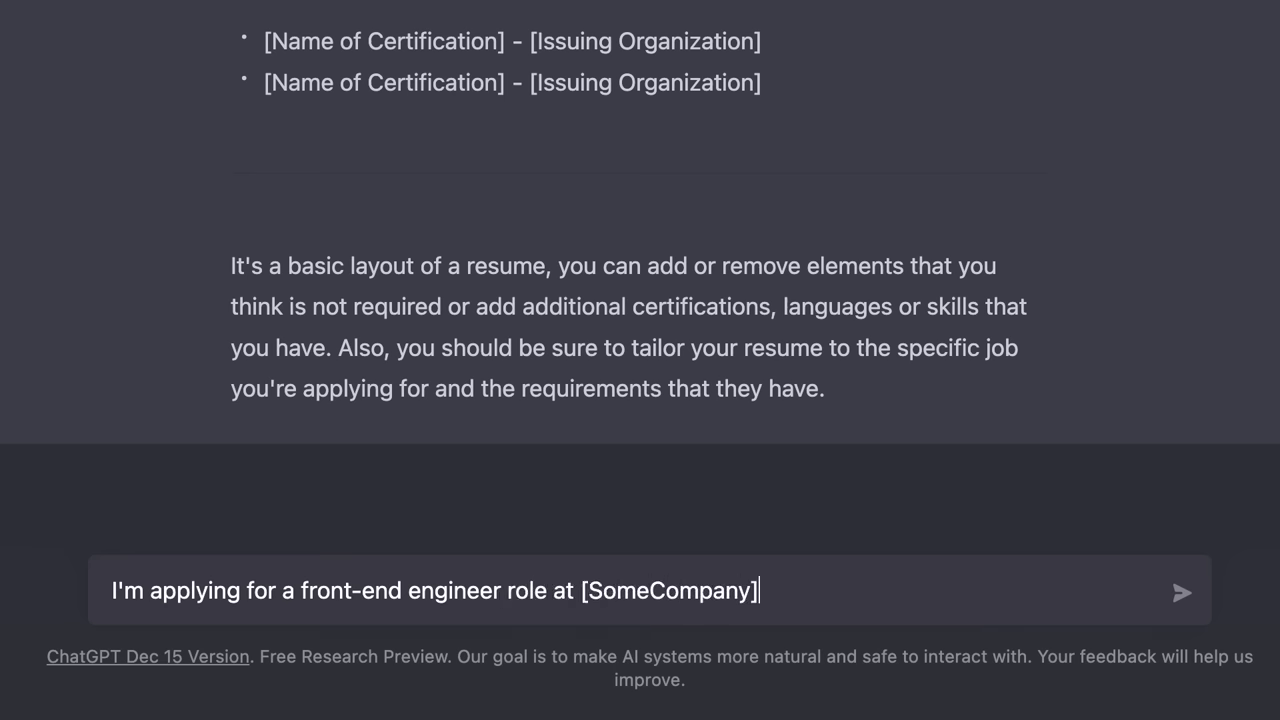
{"action": "type", "text": ". Write a cover let"}
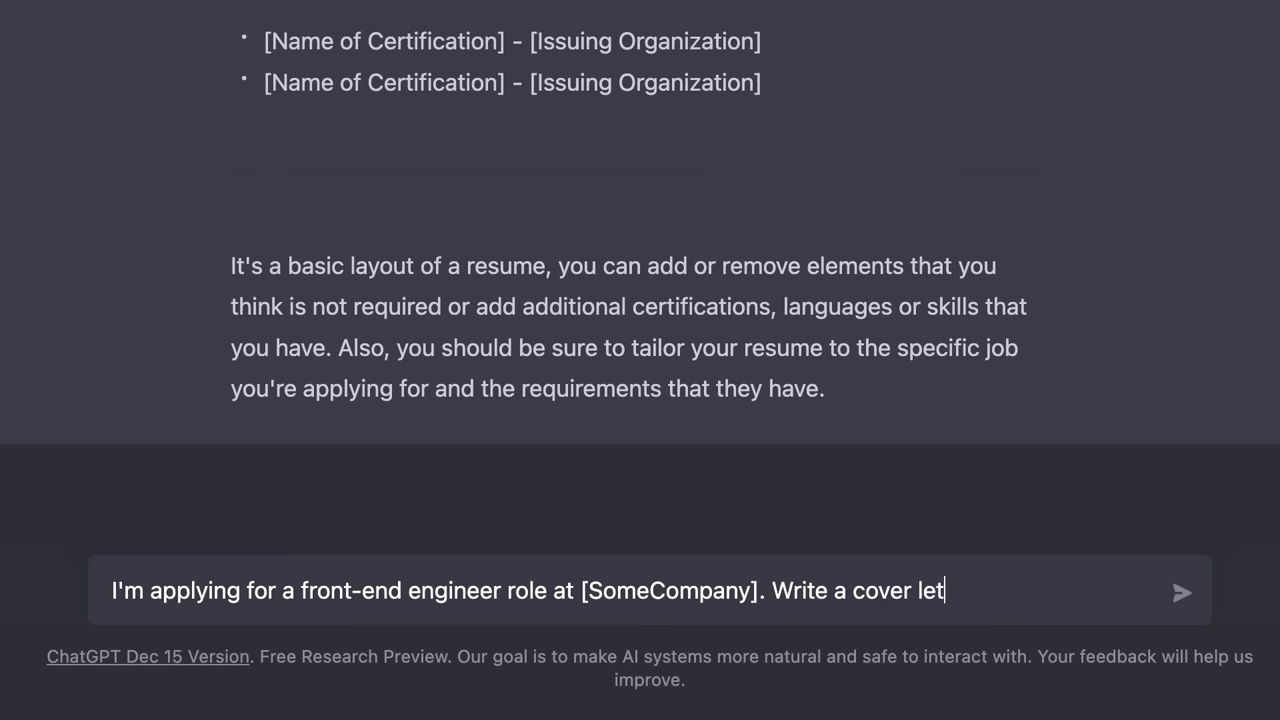
{"action": "left_click", "coordinate": [1184, 592]}
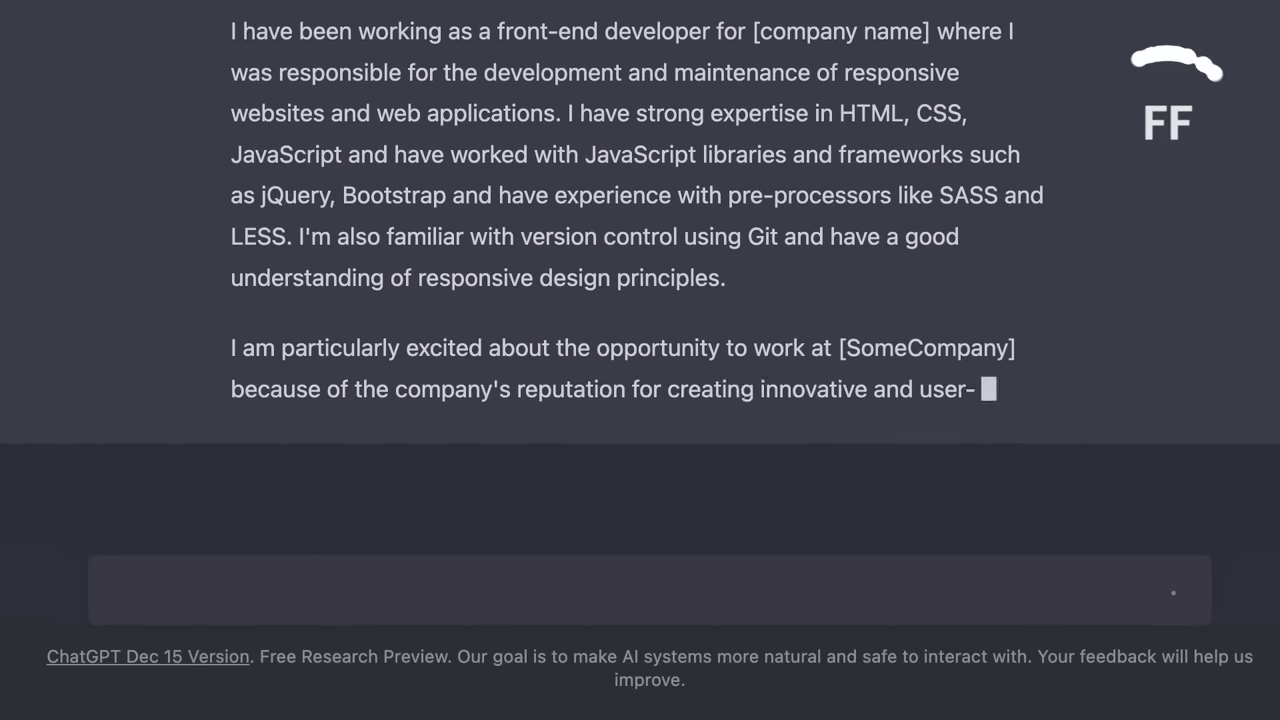
Read through the drafted cover letter to its closing advice on tailoring and proofreading
{"action": "scroll", "scroll_direction": "down", "scroll_amount": 3}
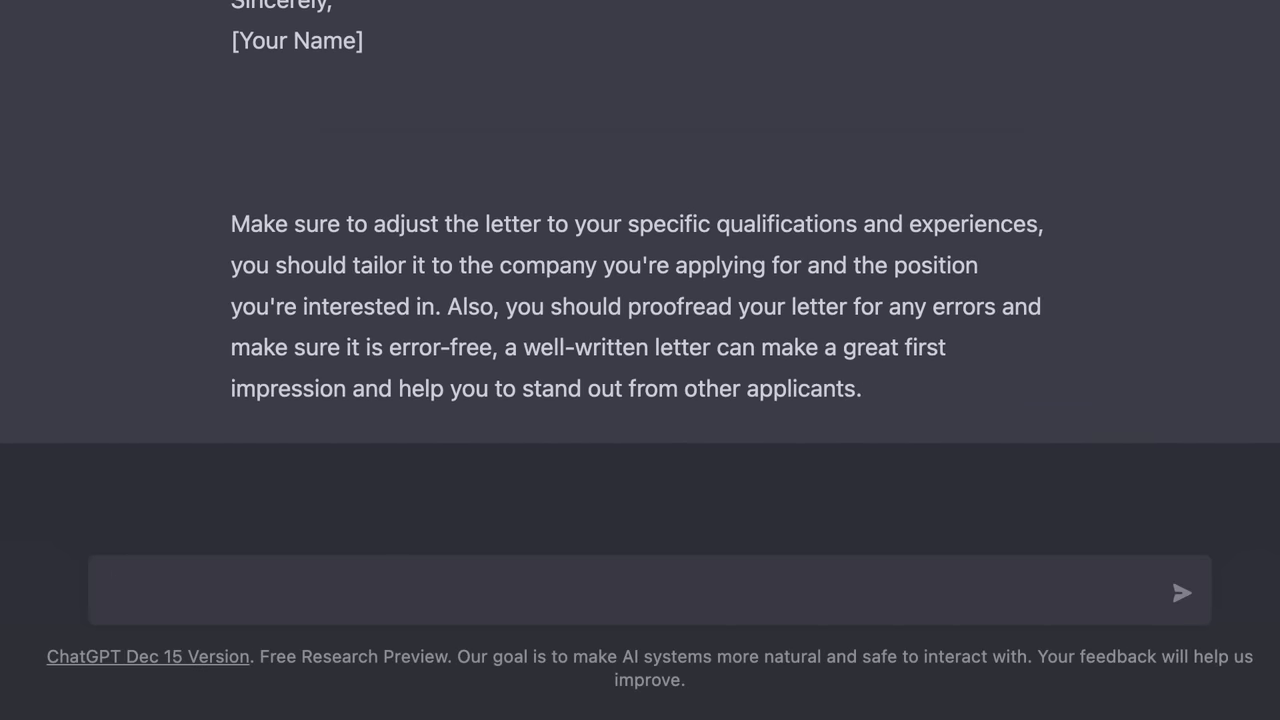
{"action": "scroll", "scroll_direction": "up", "scroll_amount": 3}
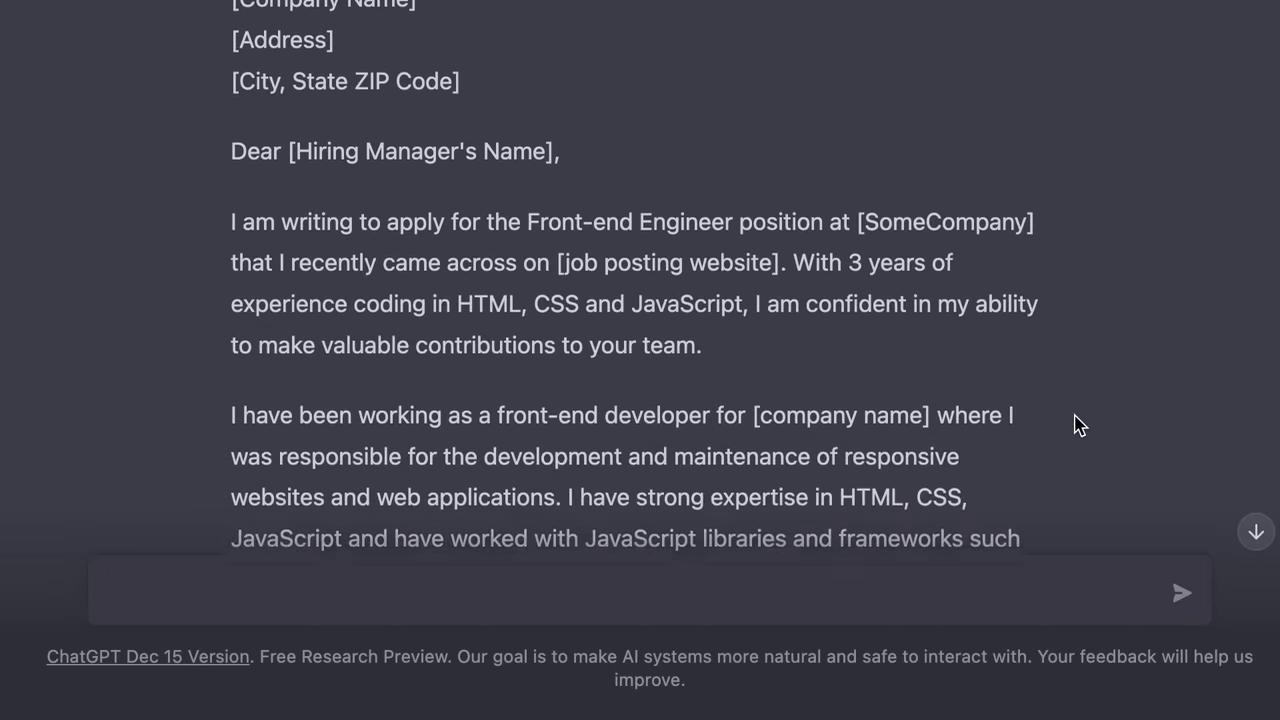
{"action": "scroll", "scroll_direction": "down", "scroll_amount": 3}
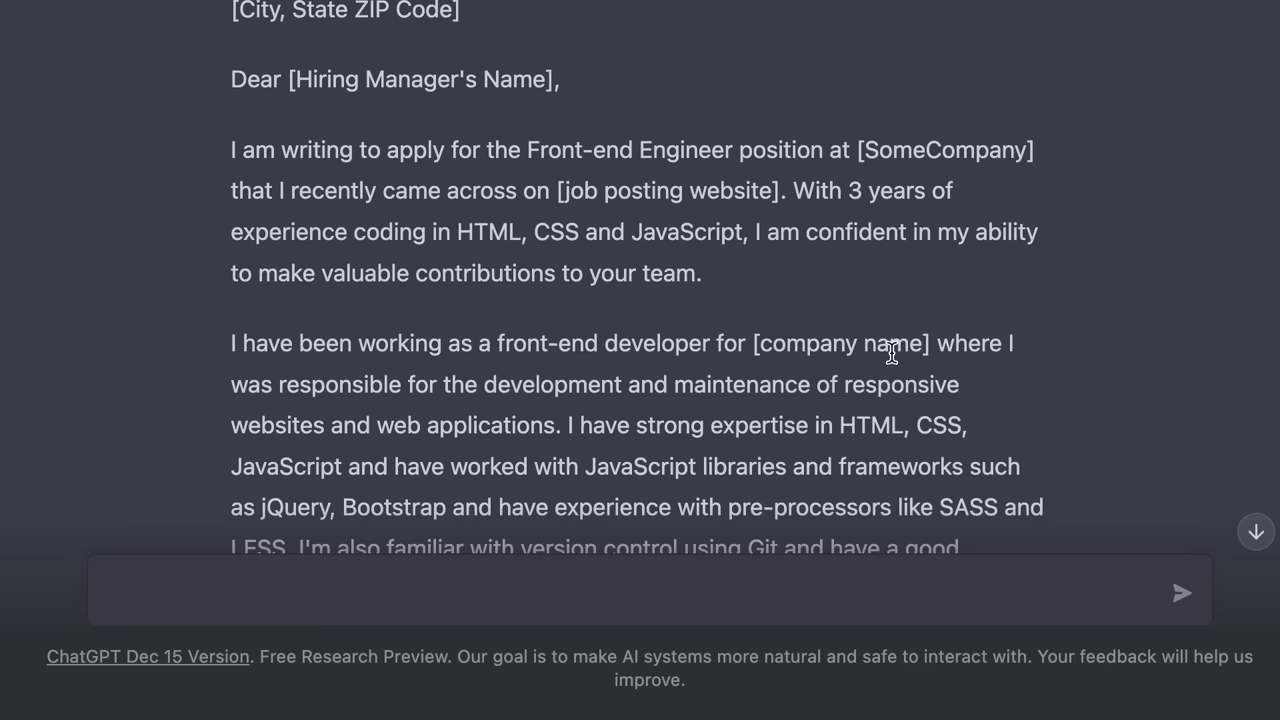
{"action": "scroll", "scroll_direction": "down", "scroll_amount": 3}
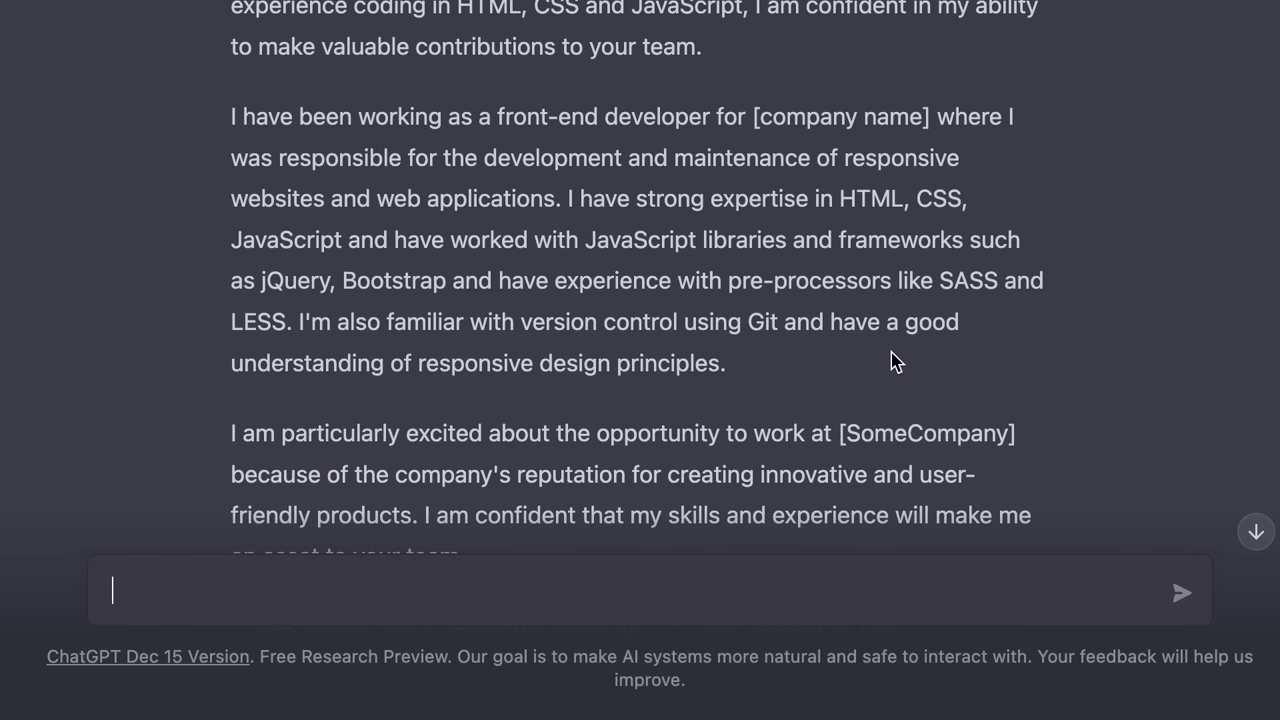
{"action": "scroll", "scroll_direction": "down", "scroll_amount": 3}
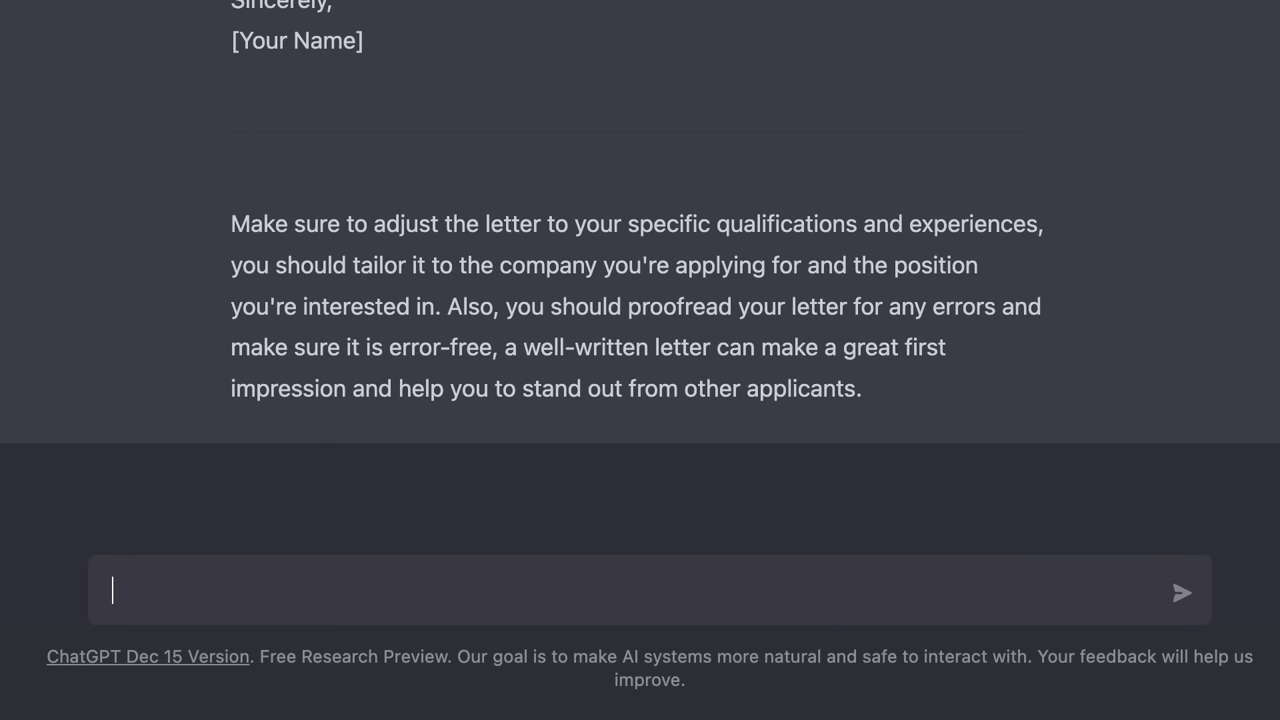
Ask ChatGPT to act as a technical interviewer and pose 5 JavaScript questions, then read them
{"action": "type", "text": "Act as a"}
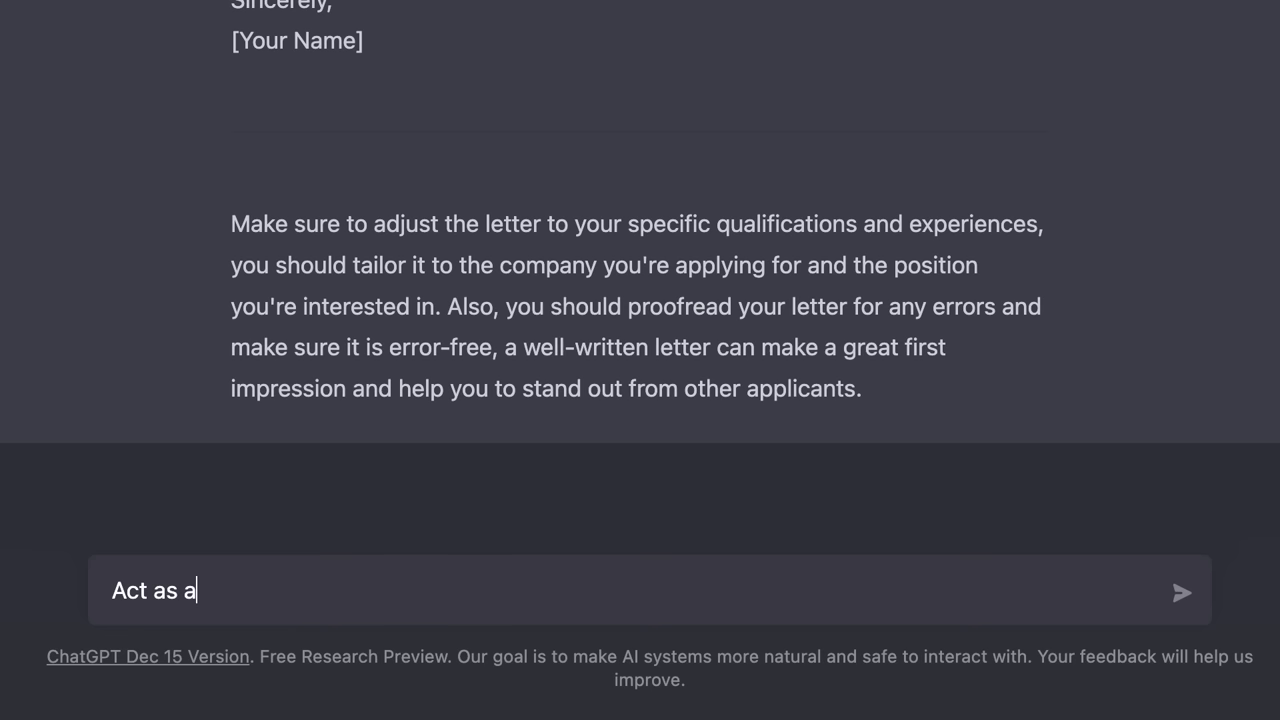
{"action": "type", "text": "technical intervie"}
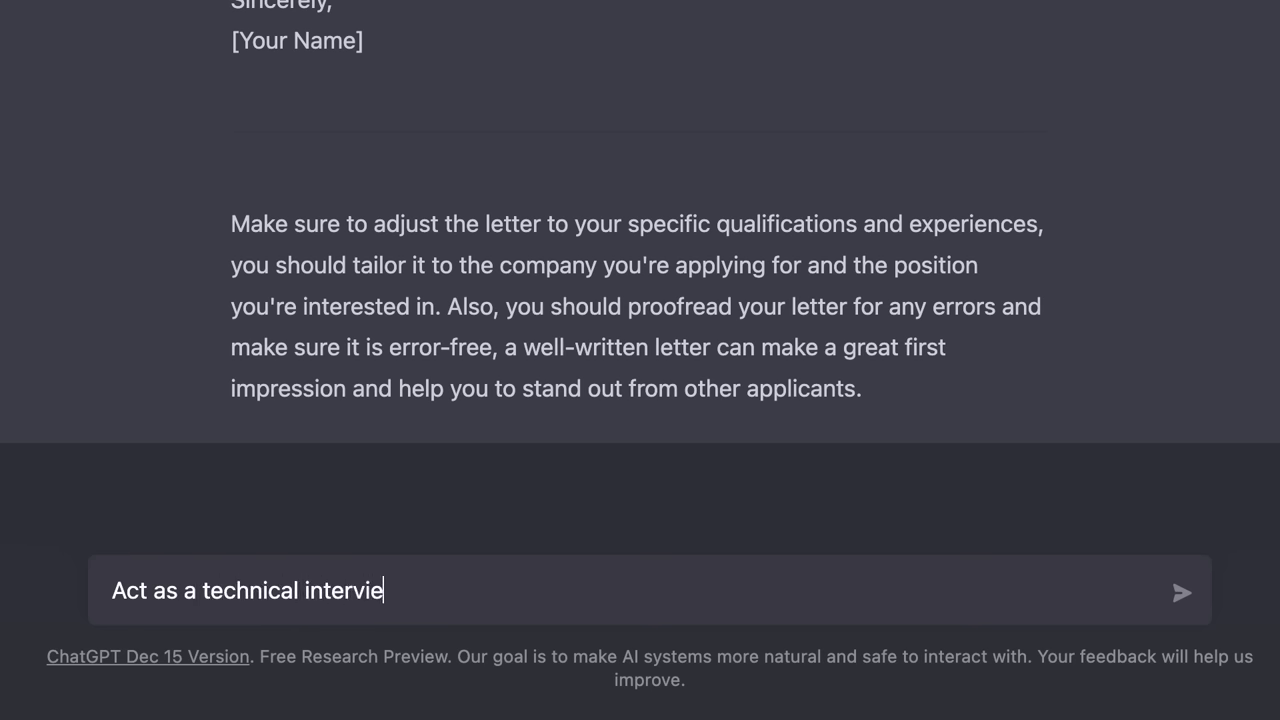
{"action": "type", "text": "wer and ask me 5 que"}
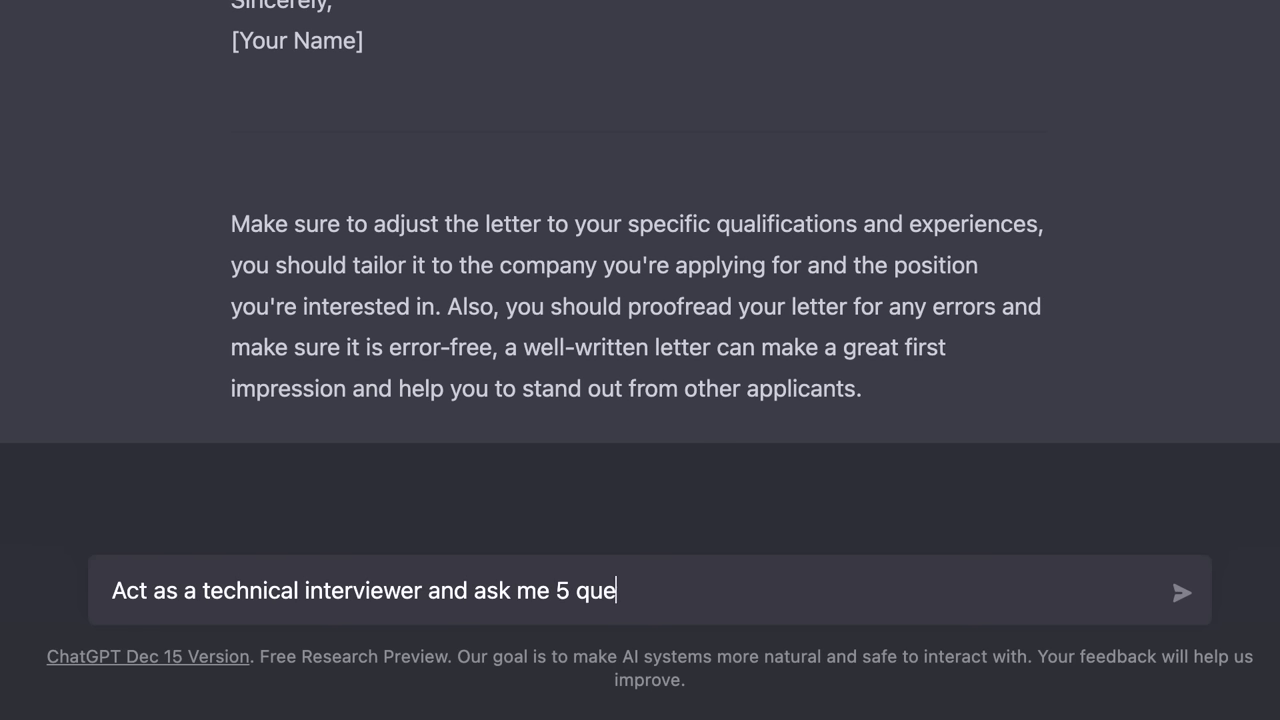
{"action": "type", "text": "stions about JavaScrip"}
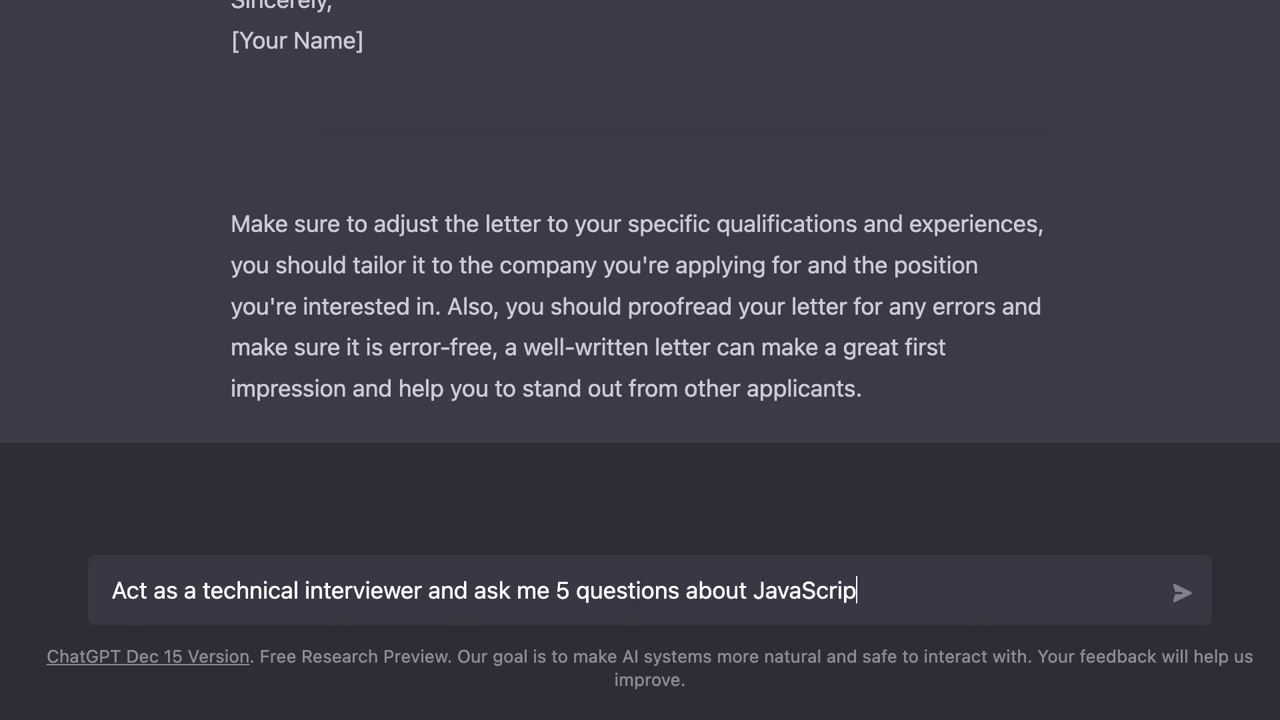
{"action": "left_click", "coordinate": [1180, 592]}
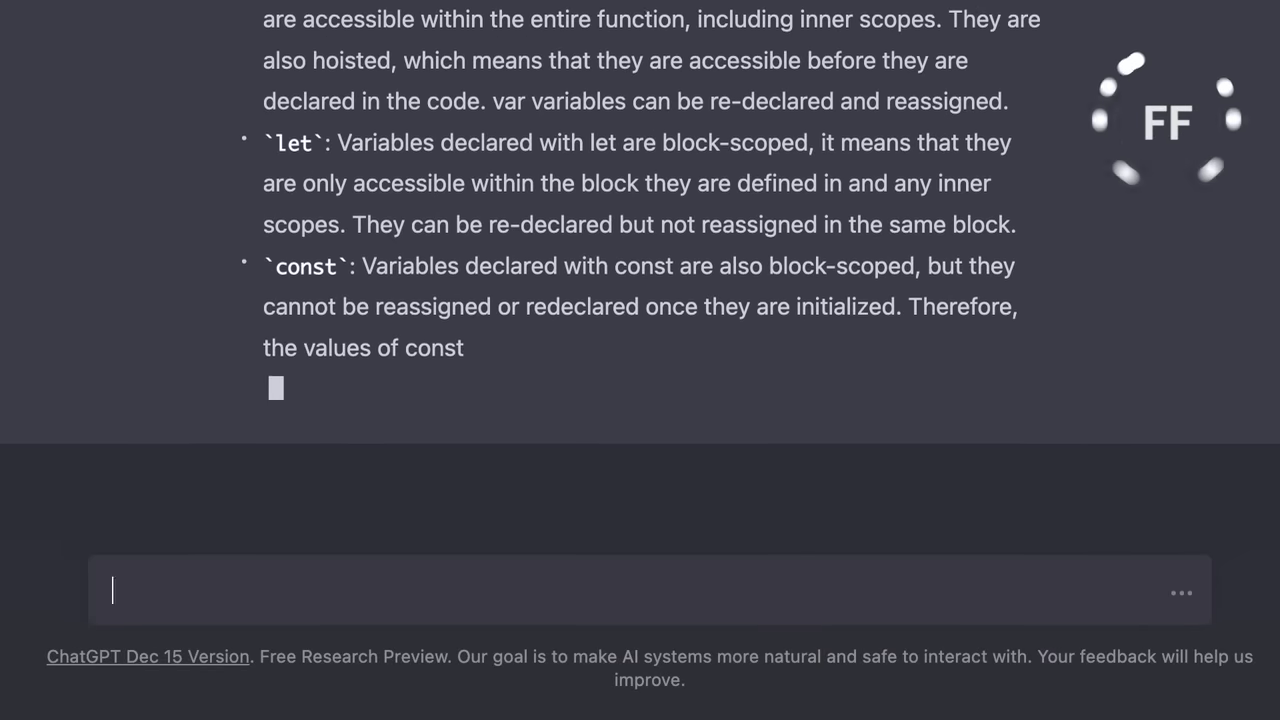
{"action": "scroll", "scroll_direction": "down", "scroll_amount": 3}
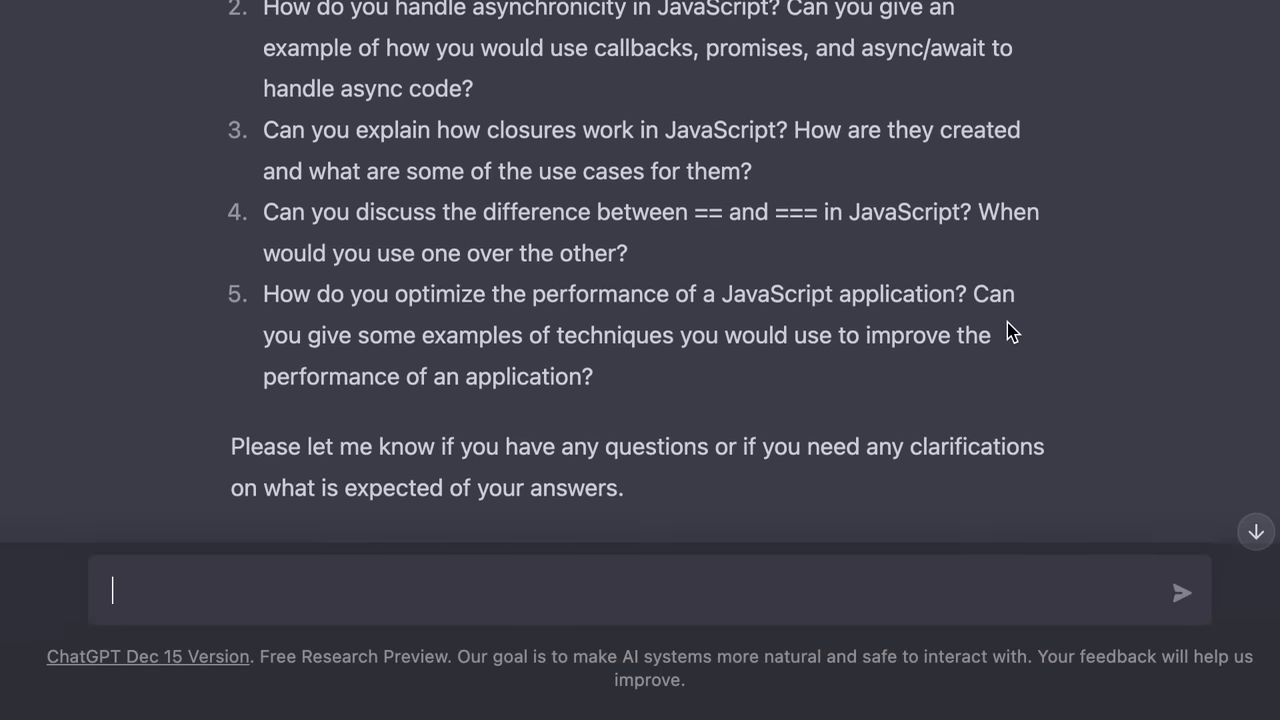
{"action": "scroll", "scroll_direction": "up", "scroll_amount": 3}
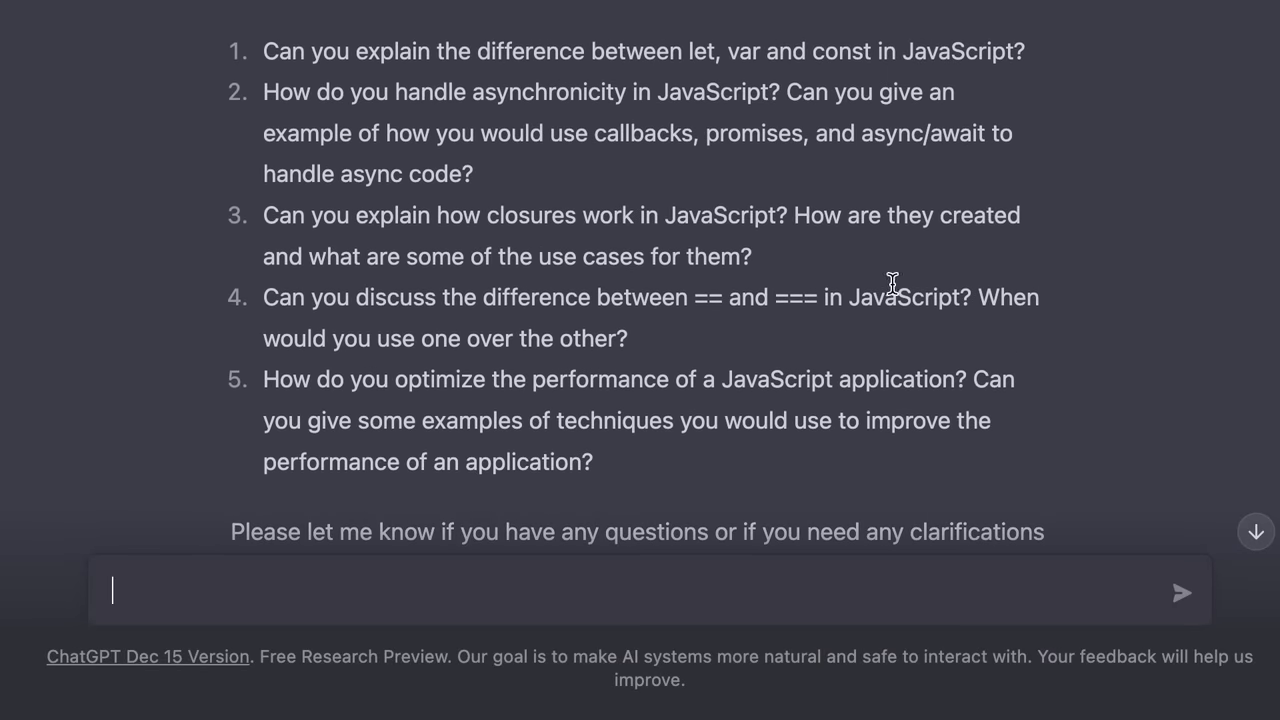
{"action": "mouse_move", "coordinate": [376, 110]}
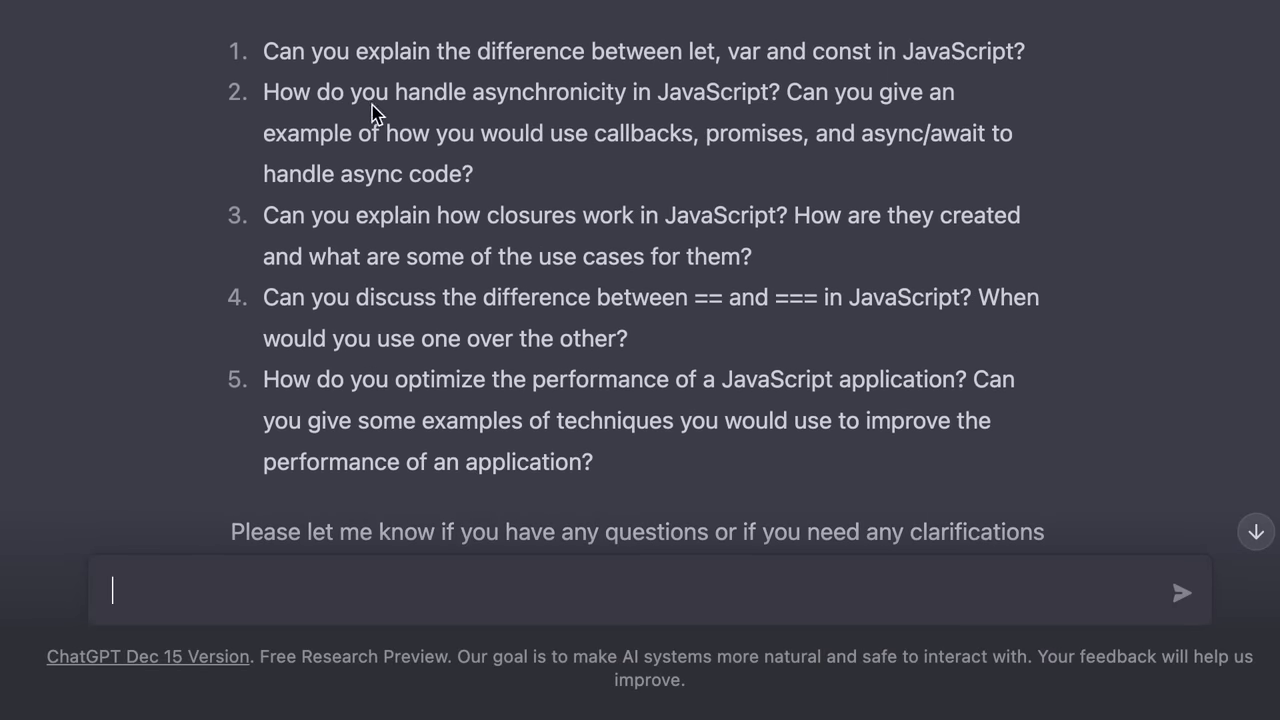
{"action": "mouse_move", "coordinate": [950, 656]}
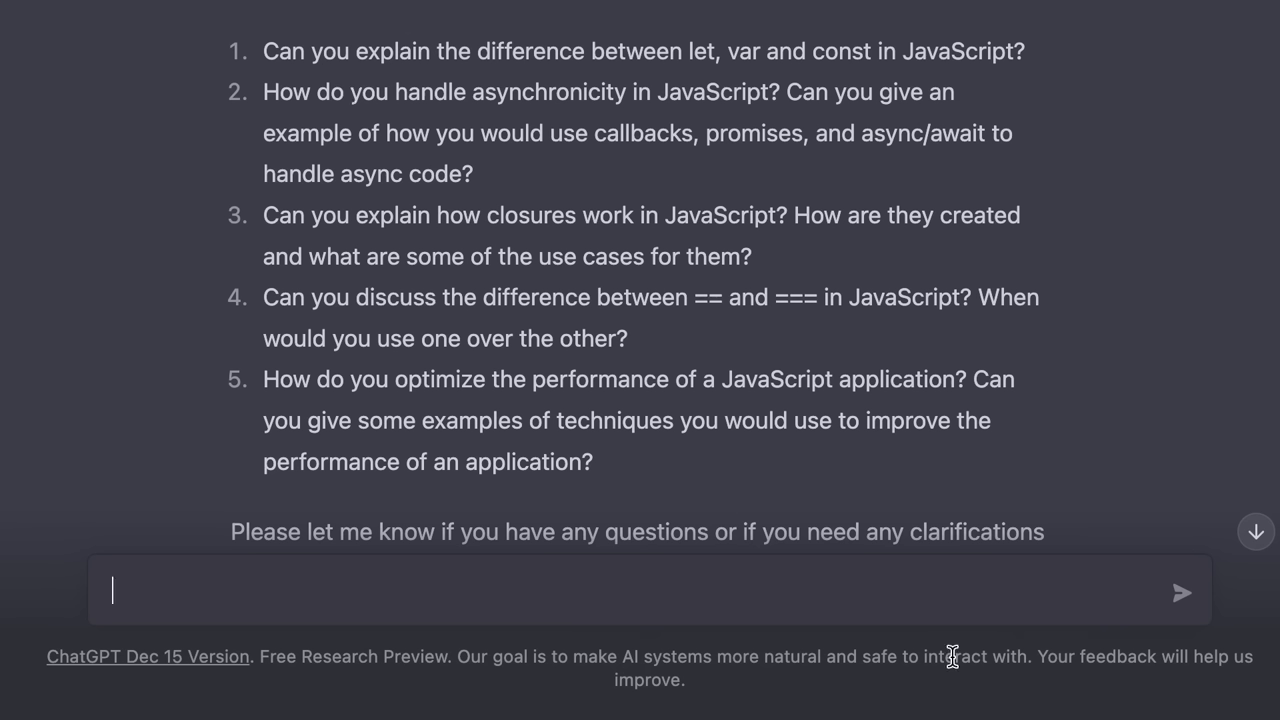
{"action": "mouse_move", "coordinate": [872, 478]}
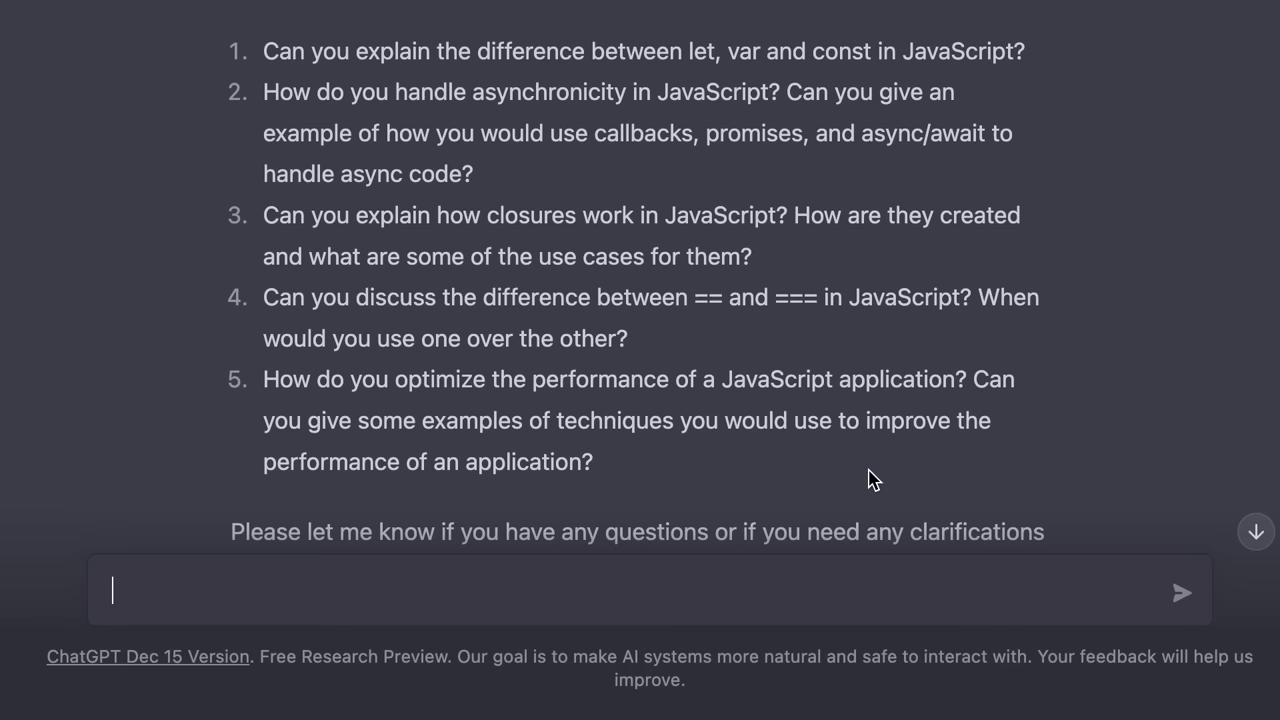
{"action": "mouse_move", "coordinate": [616, 544]}
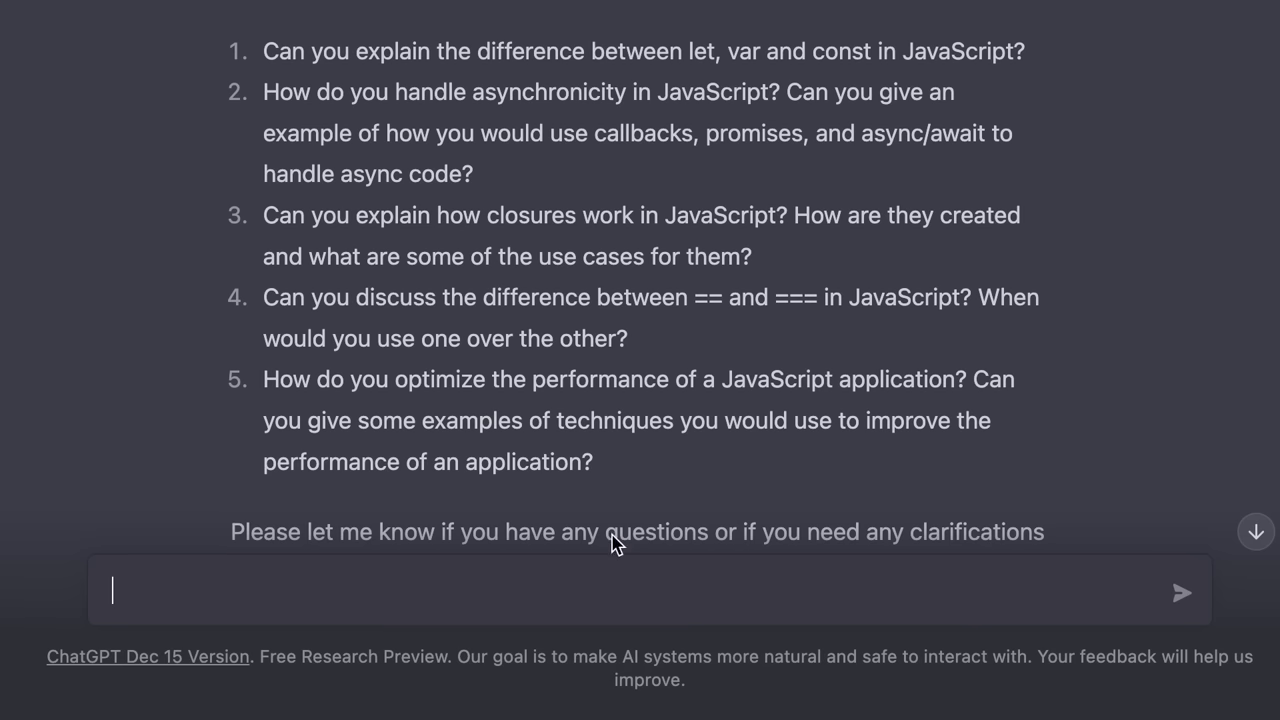
Ask ChatGPT for the answer to interview question 1 about var, let and const
{"action": "type", "text": "W"}
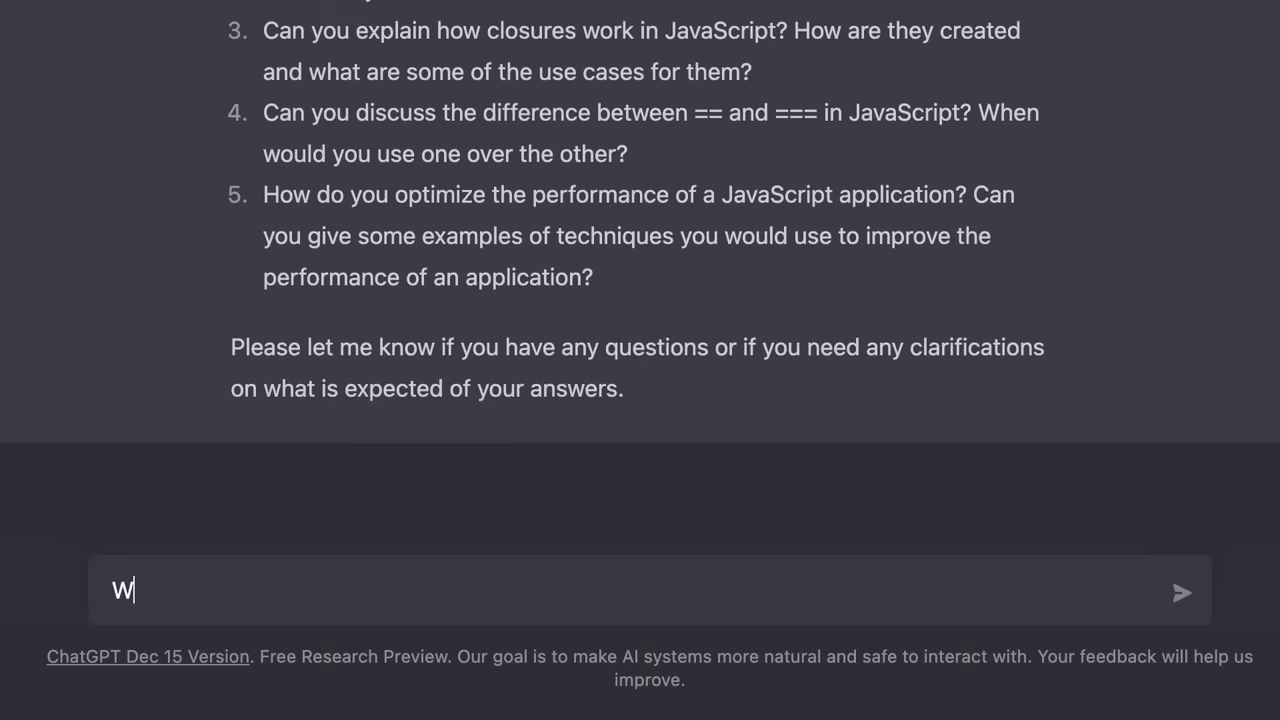
{"action": "type", "text": "hat is the answer to"}
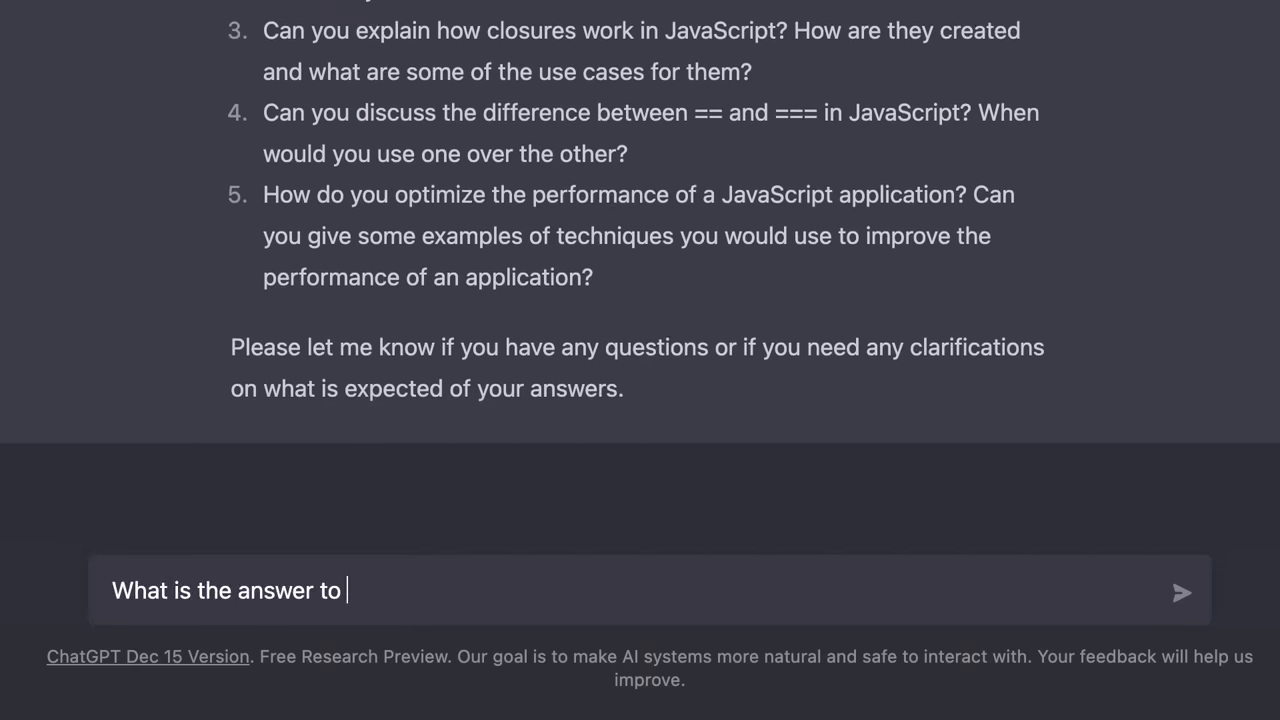
{"action": "key", "text": "Return"}
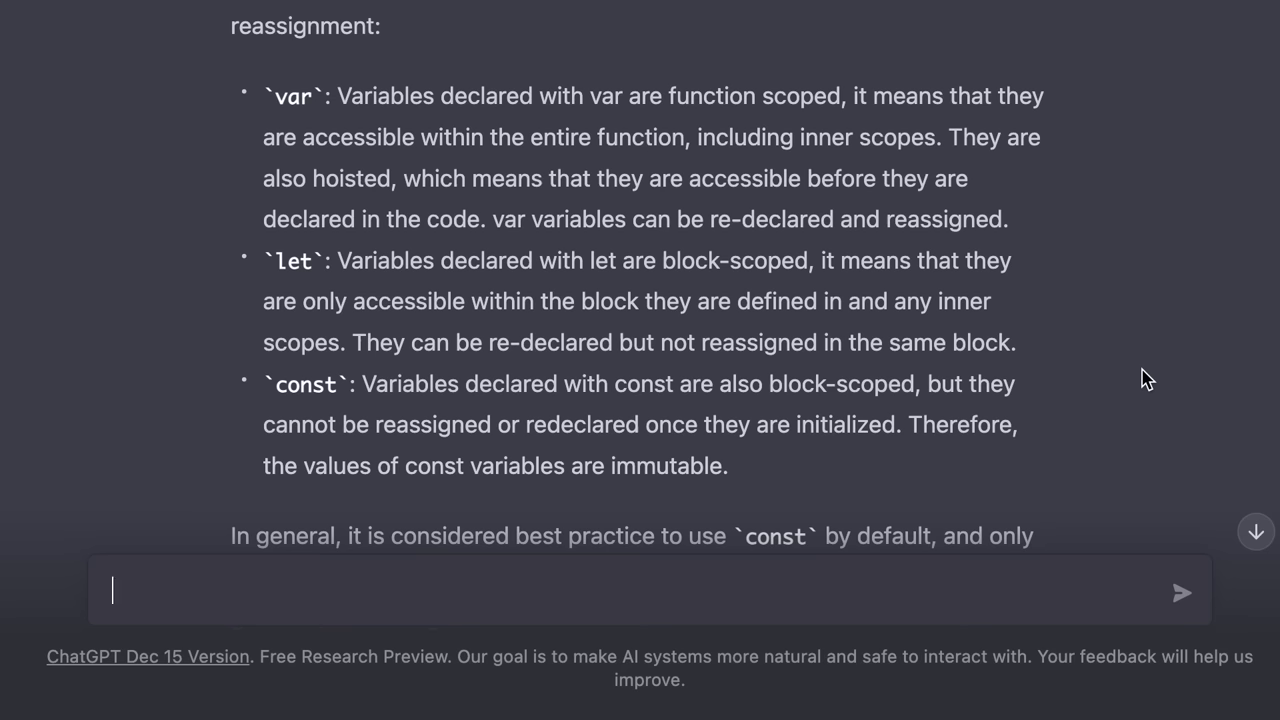
Request an email asking the boss for a raise after 2 years and several delivered projects, and review it
{"action": "type", "text": "Write an email t"}
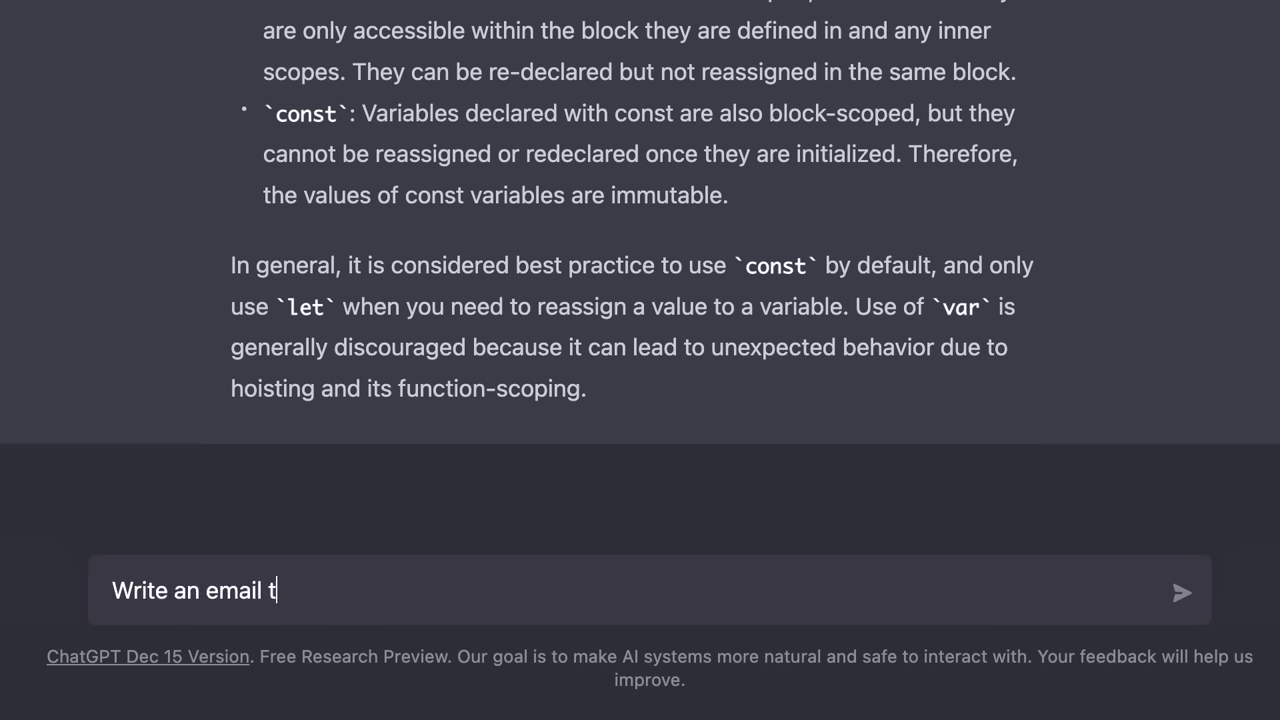
{"action": "type", "text": "o my boss asking for"}
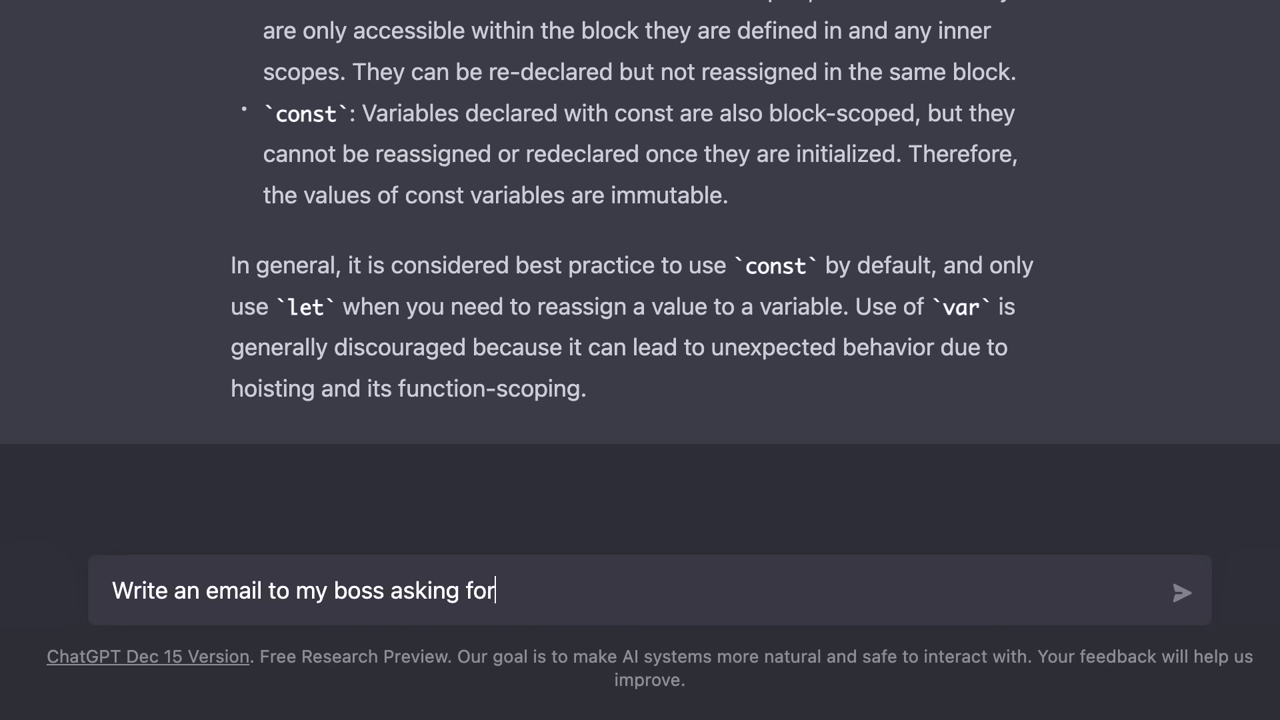
{"action": "type", "text": "a raise. I've worked"}
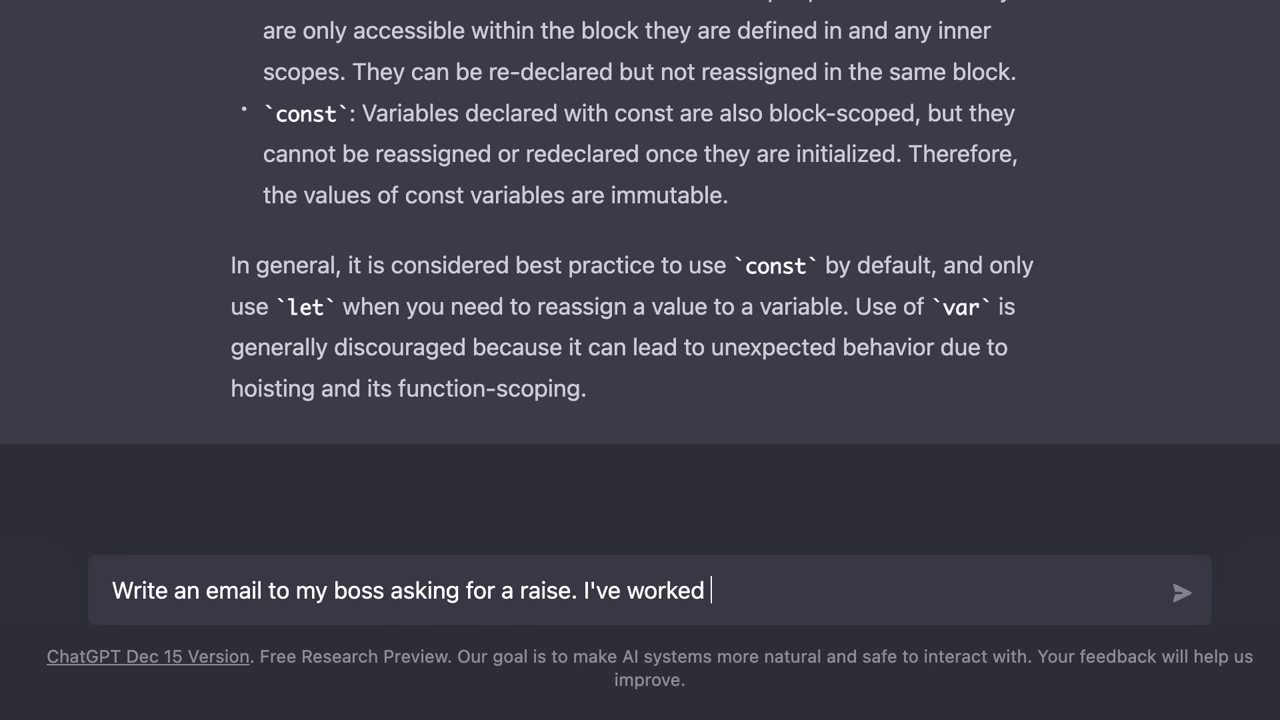
{"action": "type", "text": "at this company for"}
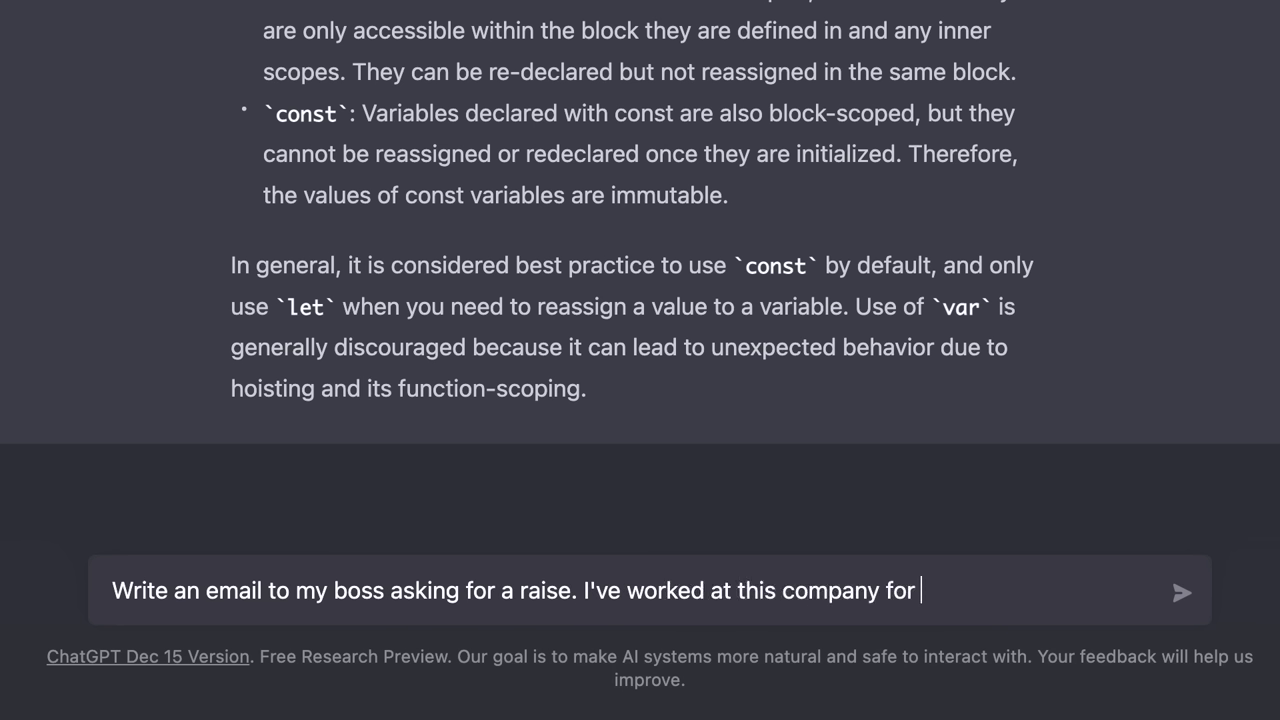
{"action": "type", "text": "2 years and success"}
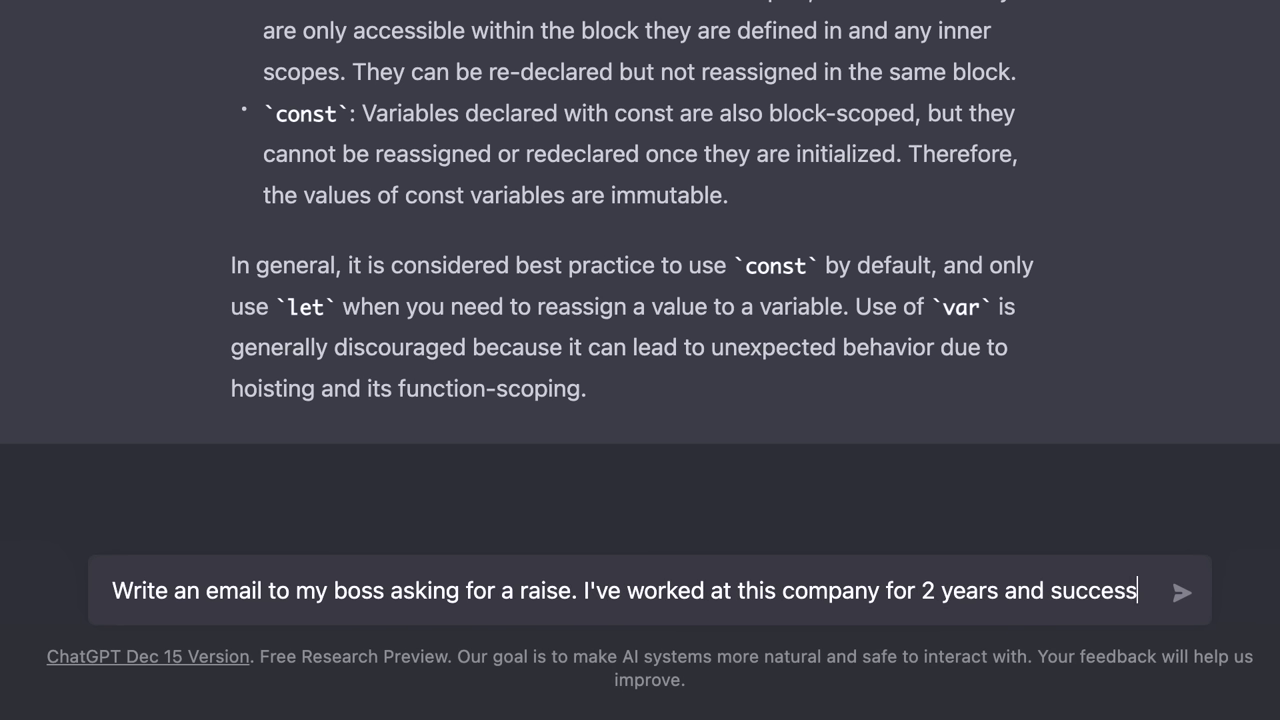
{"action": "type", "text": "fully delivered sev"}
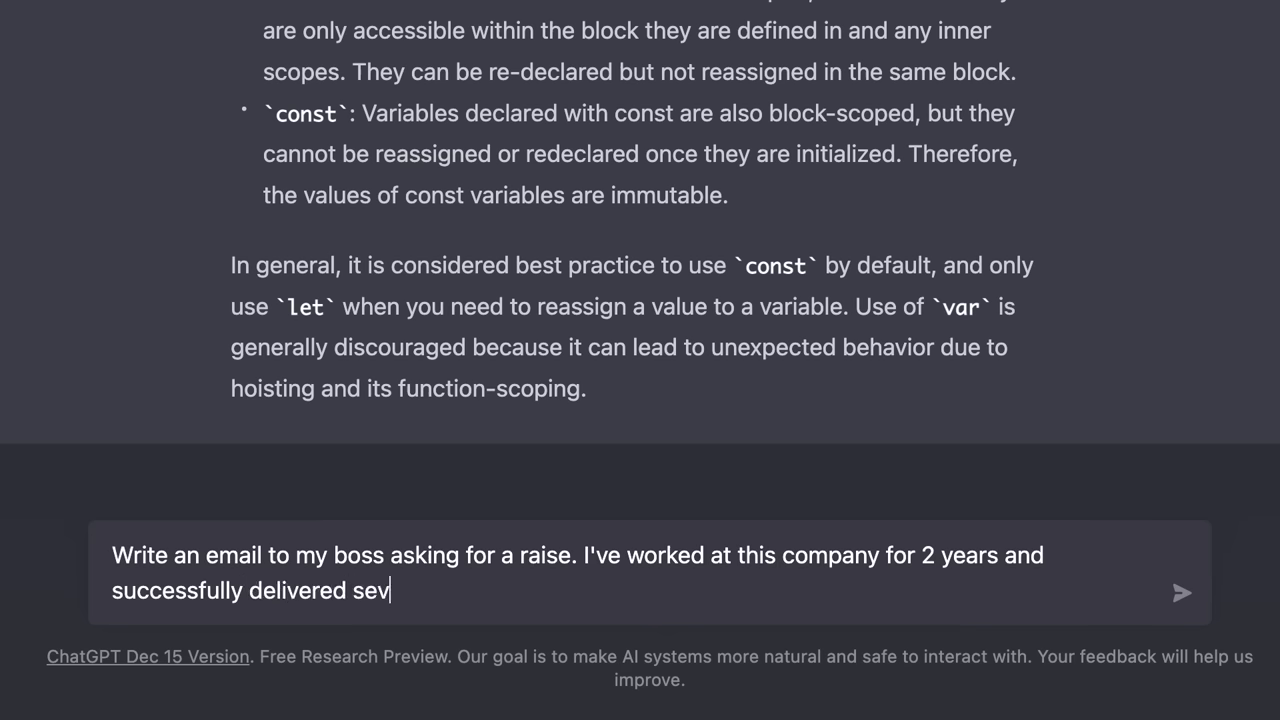
{"action": "type", "text": "eral projects"}
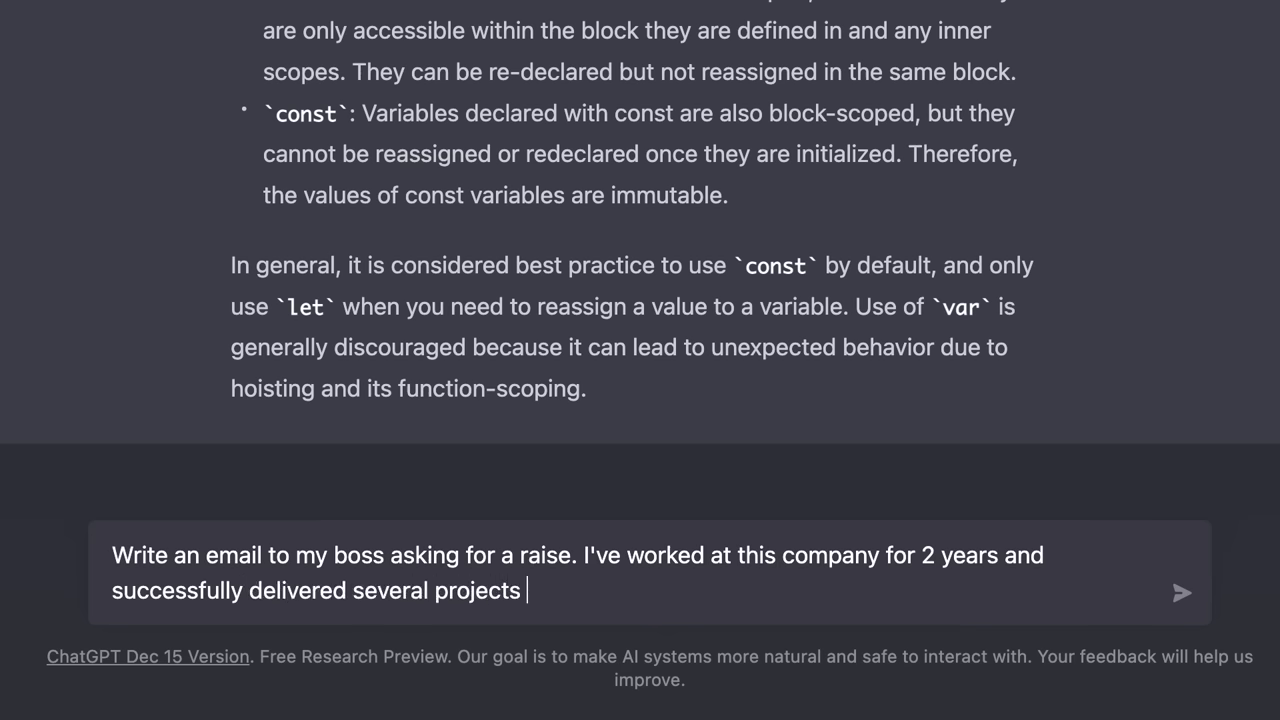
{"action": "left_click", "coordinate": [1180, 592]}
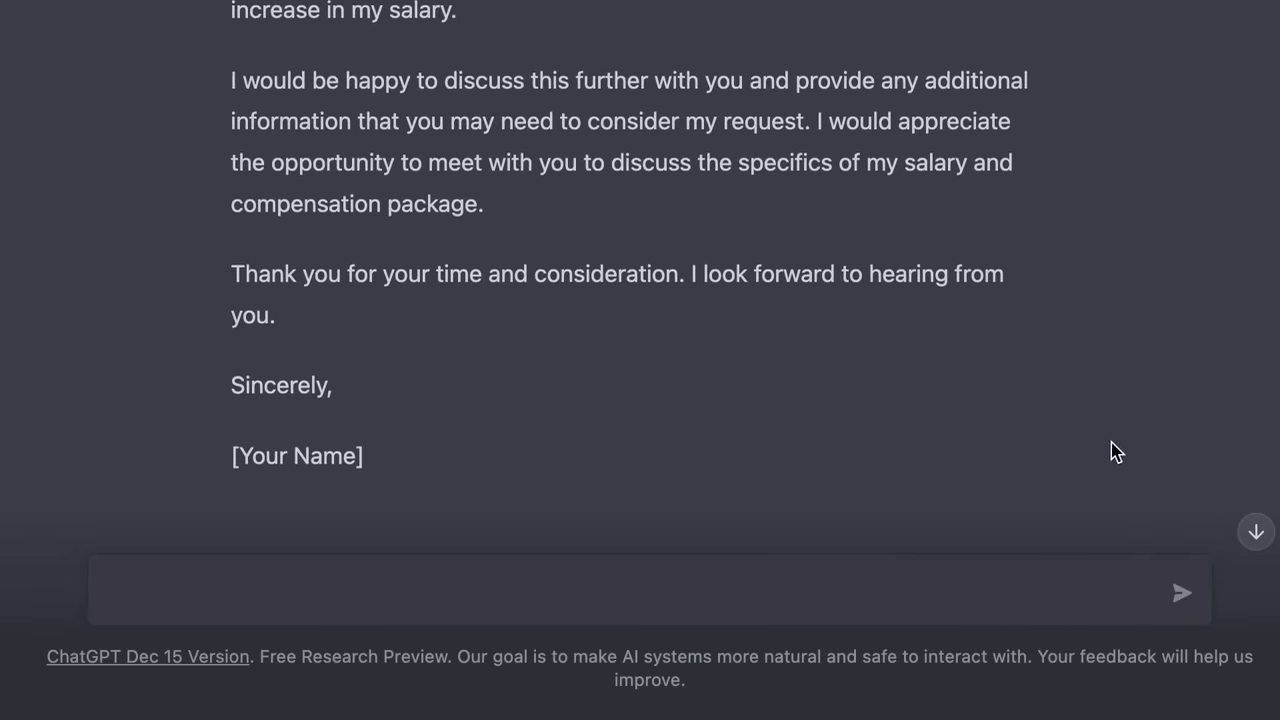
{"action": "scroll", "scroll_direction": "up", "scroll_amount": 3}
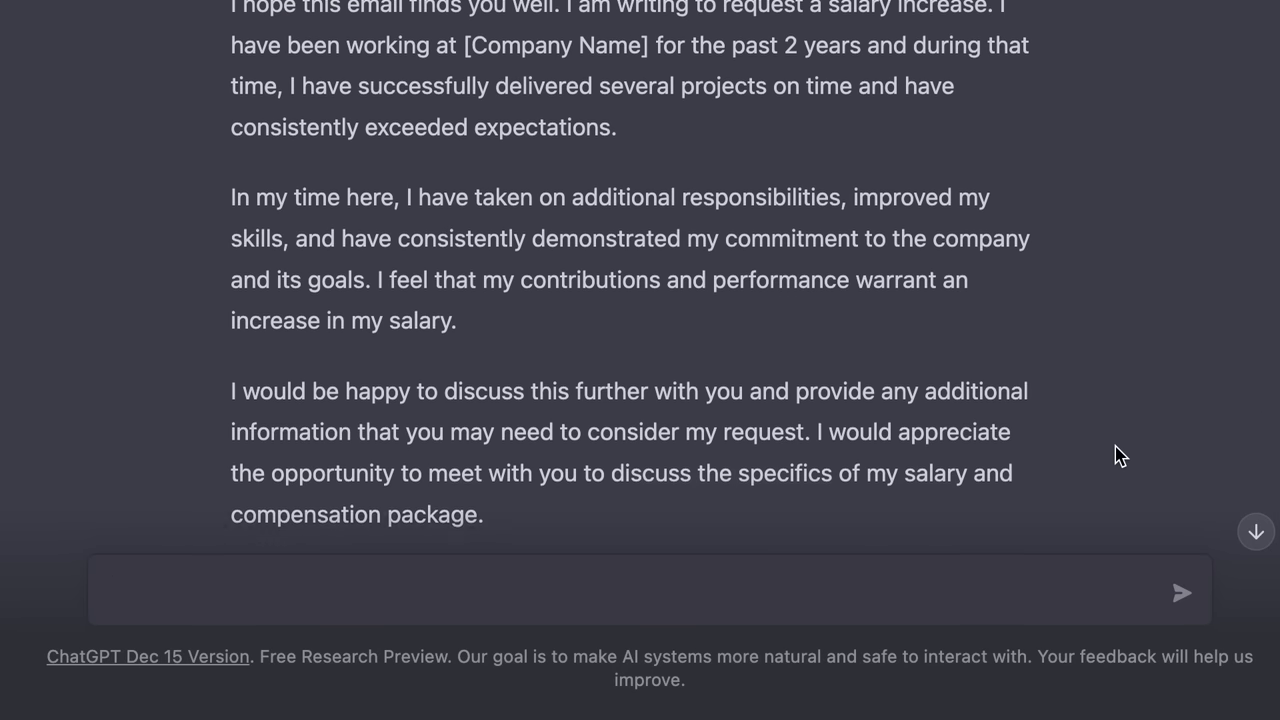
{"action": "scroll", "scroll_direction": "up", "scroll_amount": 3}
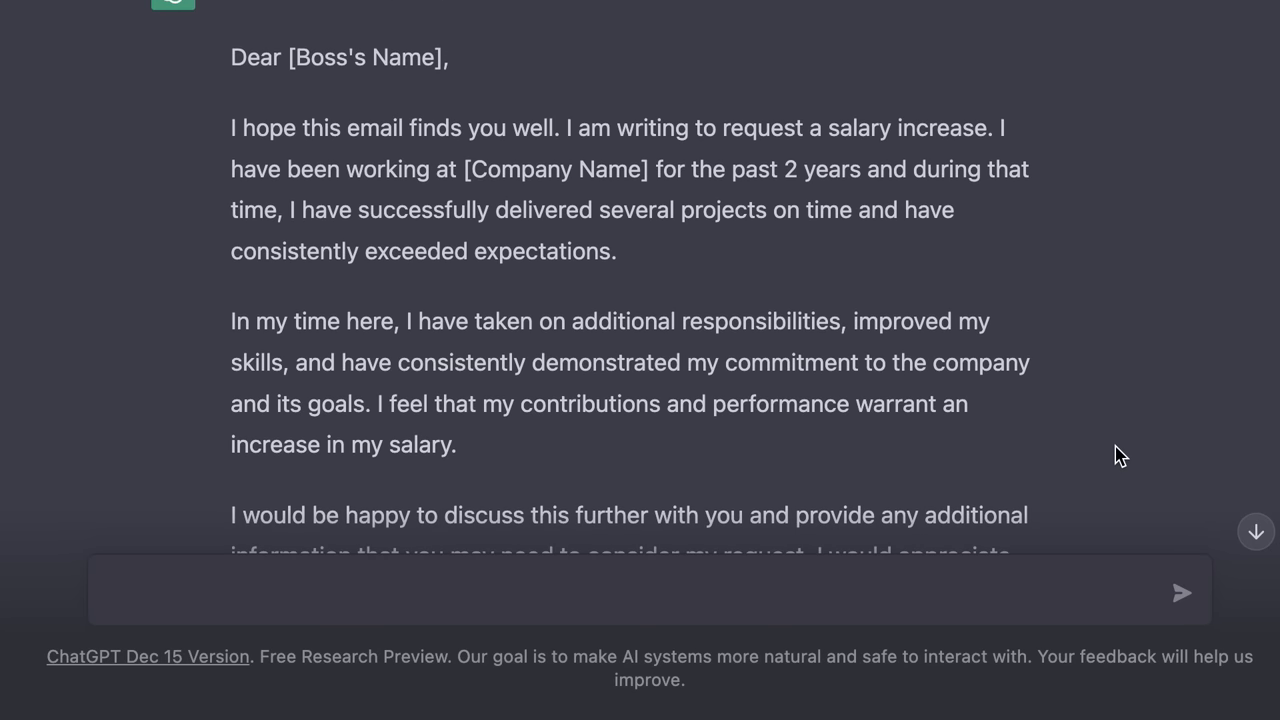
{"action": "scroll", "scroll_direction": "down", "scroll_amount": 3}
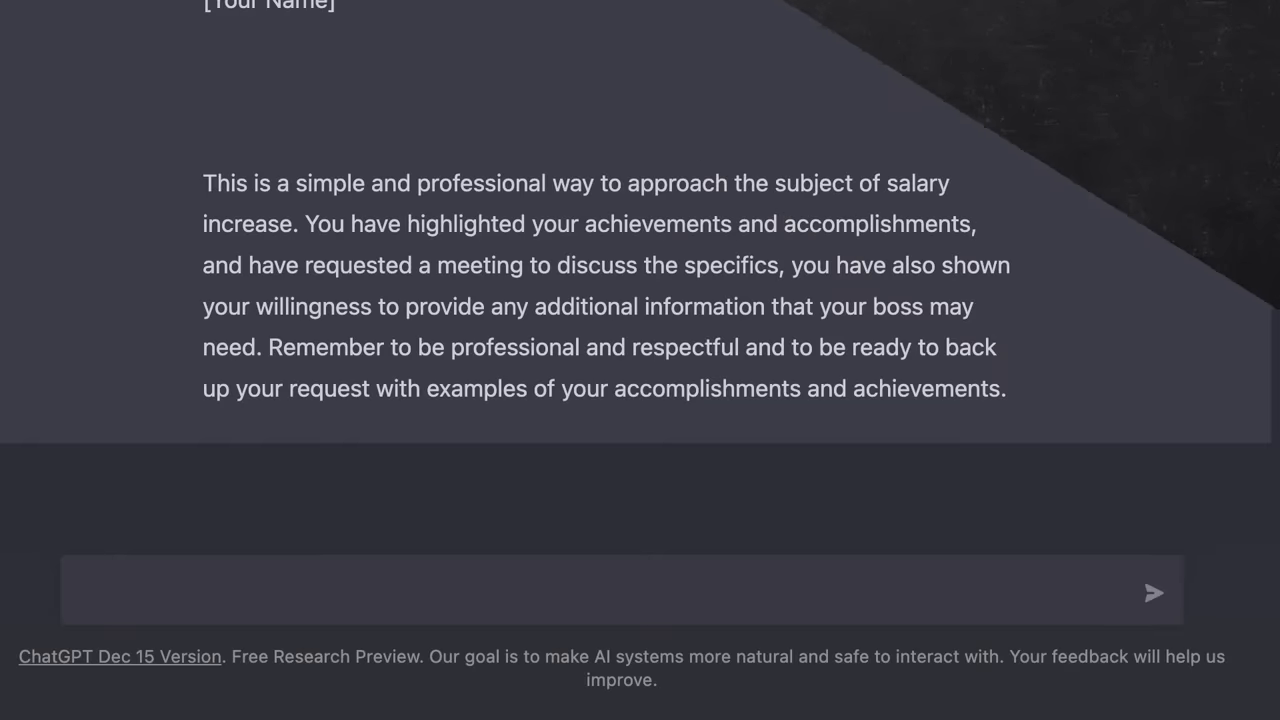
Request a Python function generating a random password, review the code and select 'for' in it
{"action": "type", "text": "Write a py"}
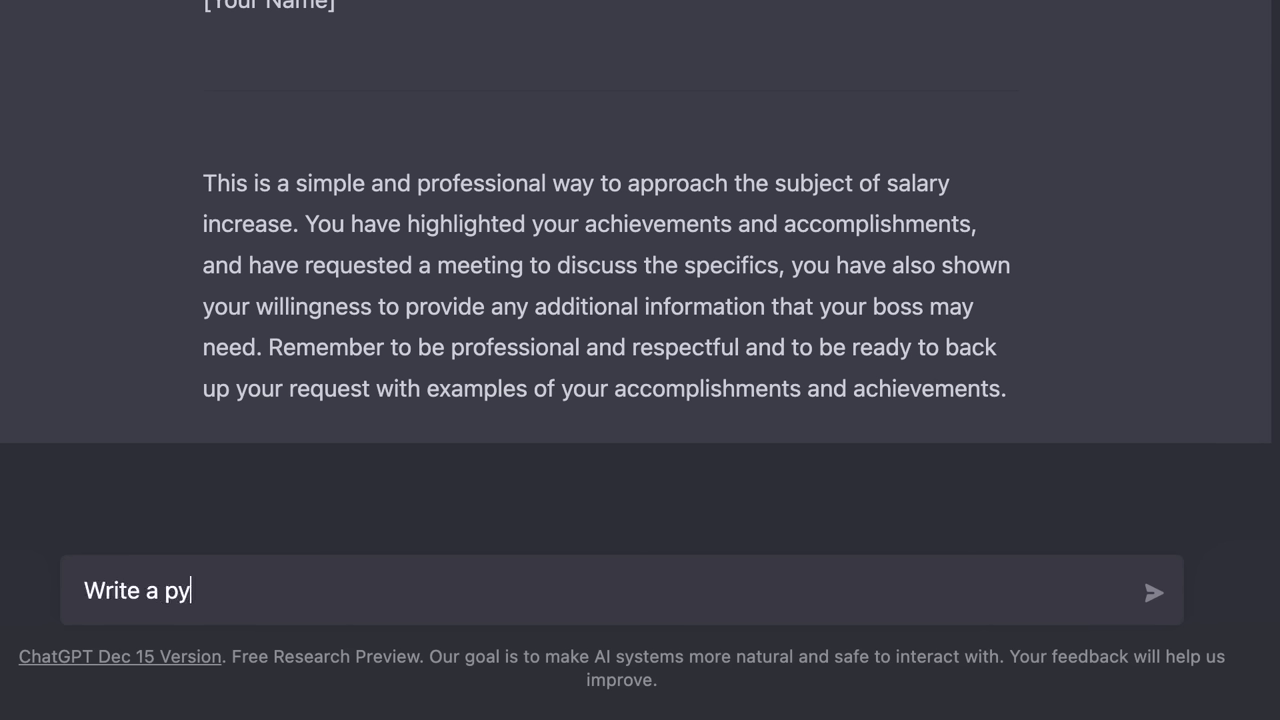
{"action": "type", "text": "thon function f"}
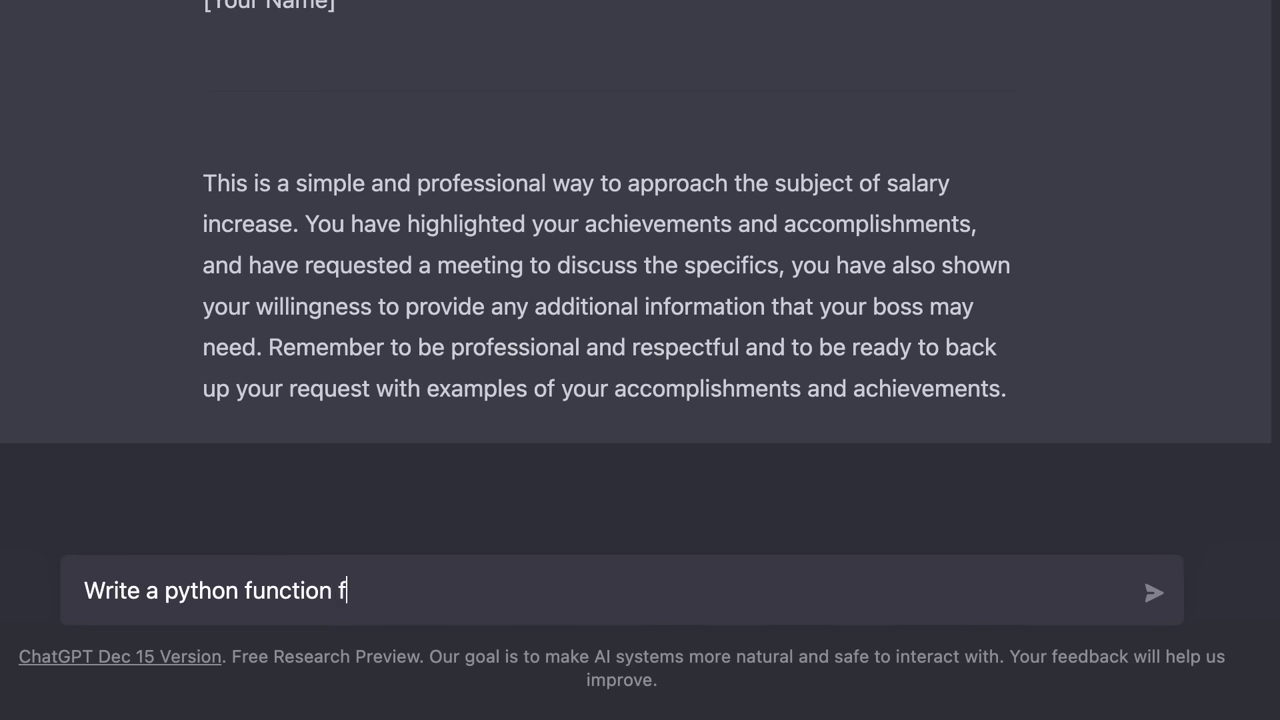
{"action": "type", "text": "or generating a rand"}
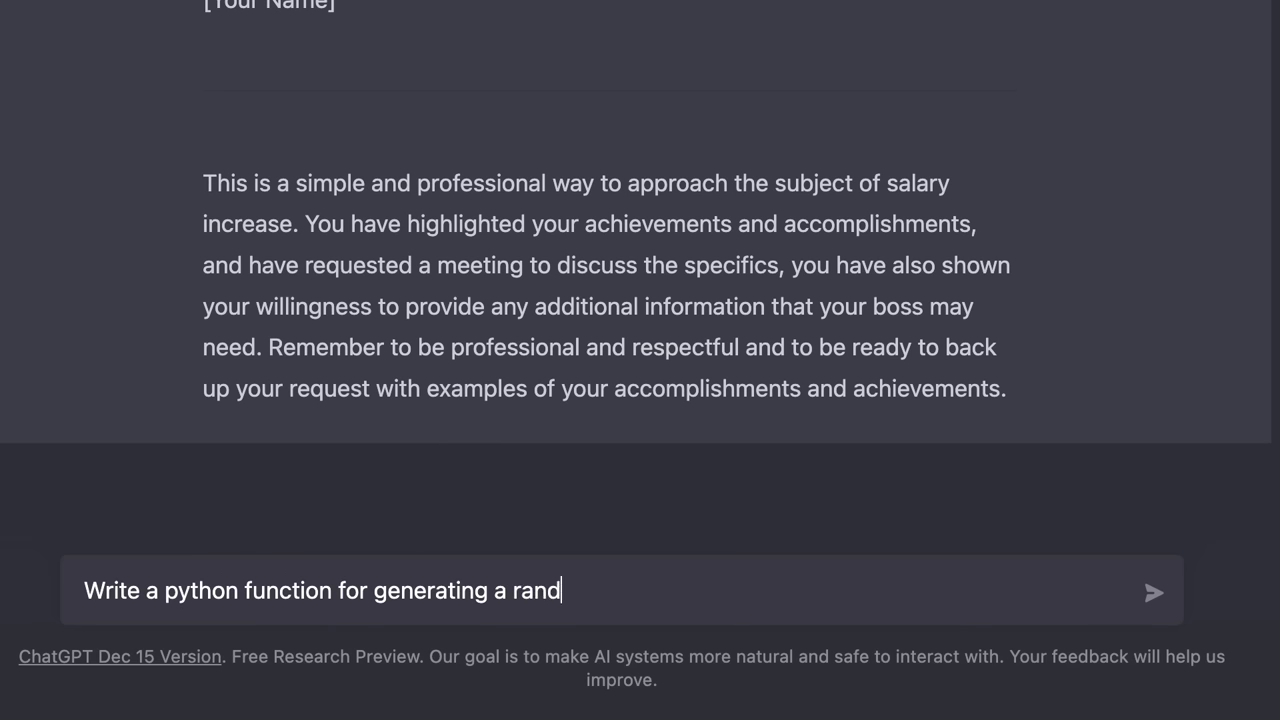
{"action": "left_click", "coordinate": [1152, 592]}
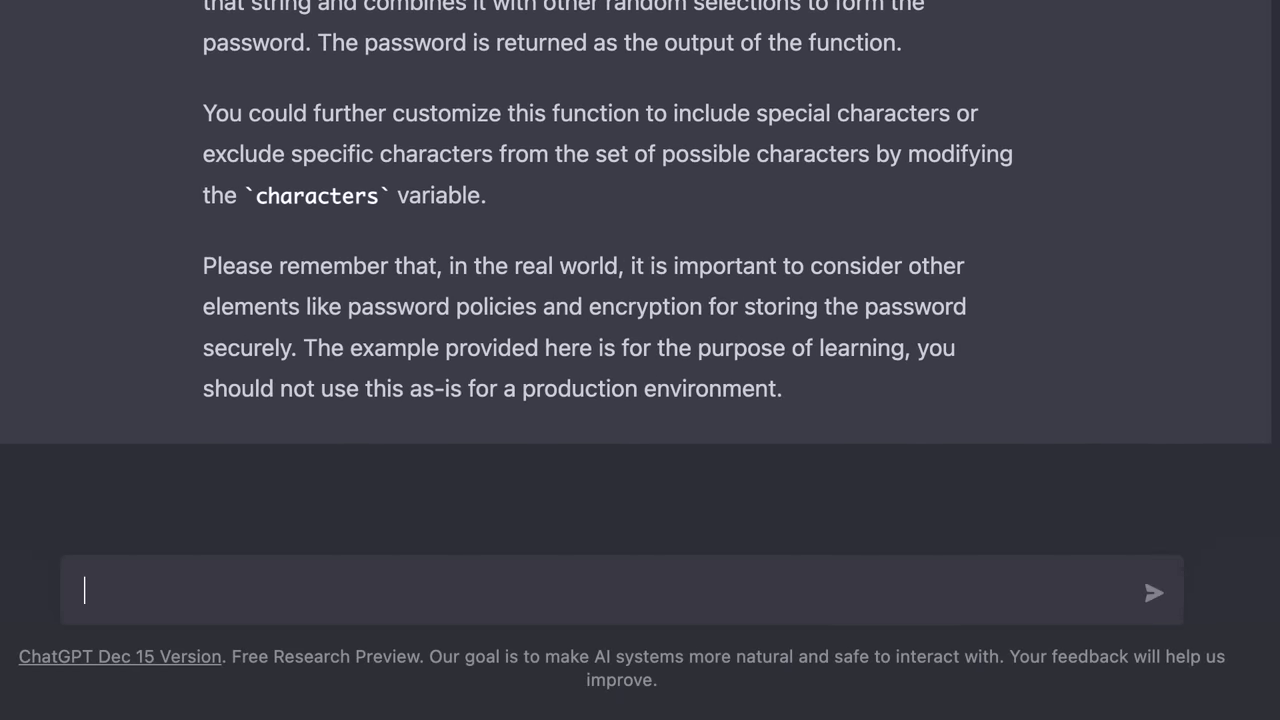
{"action": "scroll", "scroll_direction": "up", "scroll_amount": 3}
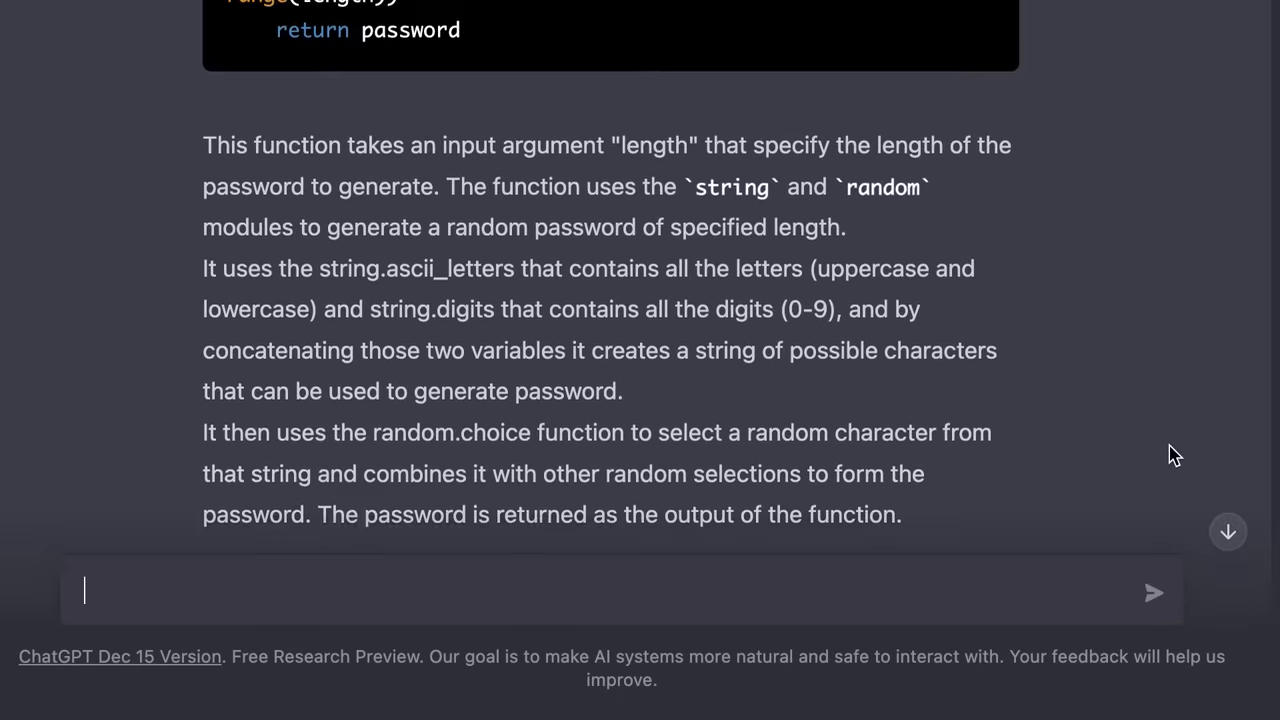
{"action": "scroll", "scroll_direction": "up", "scroll_amount": 3}
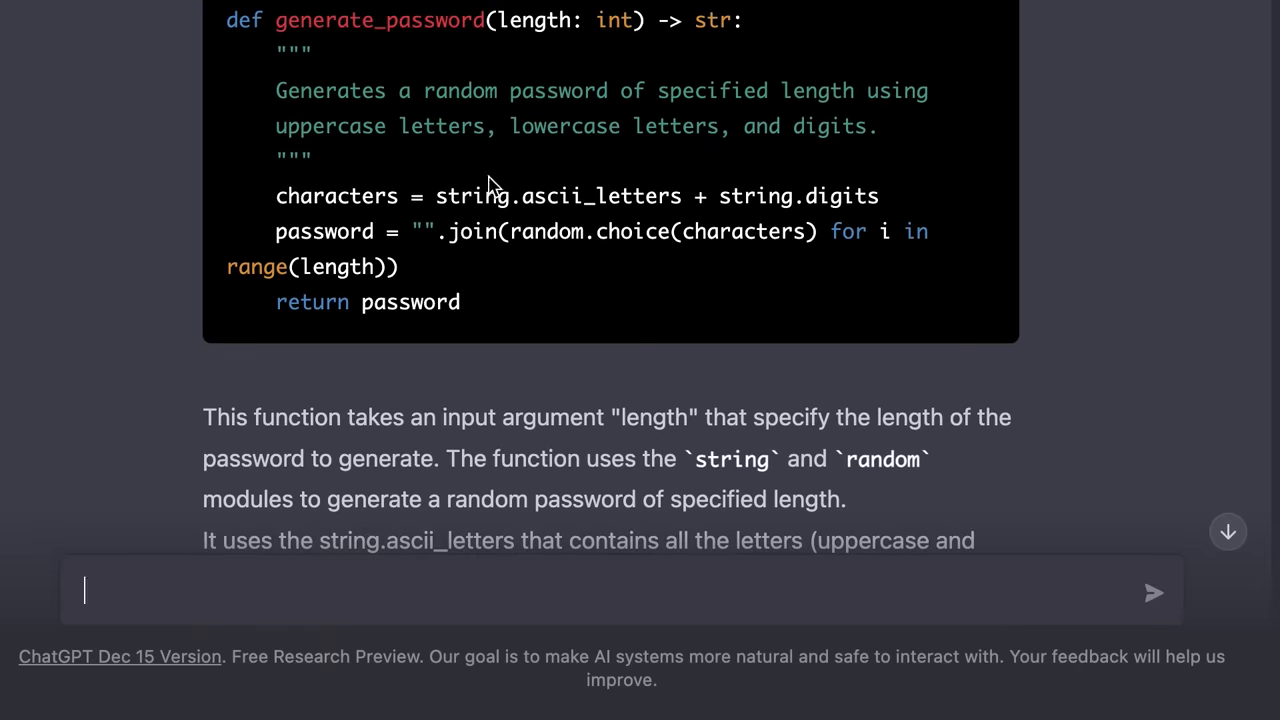
{"action": "scroll", "scroll_direction": "down", "scroll_amount": 3}
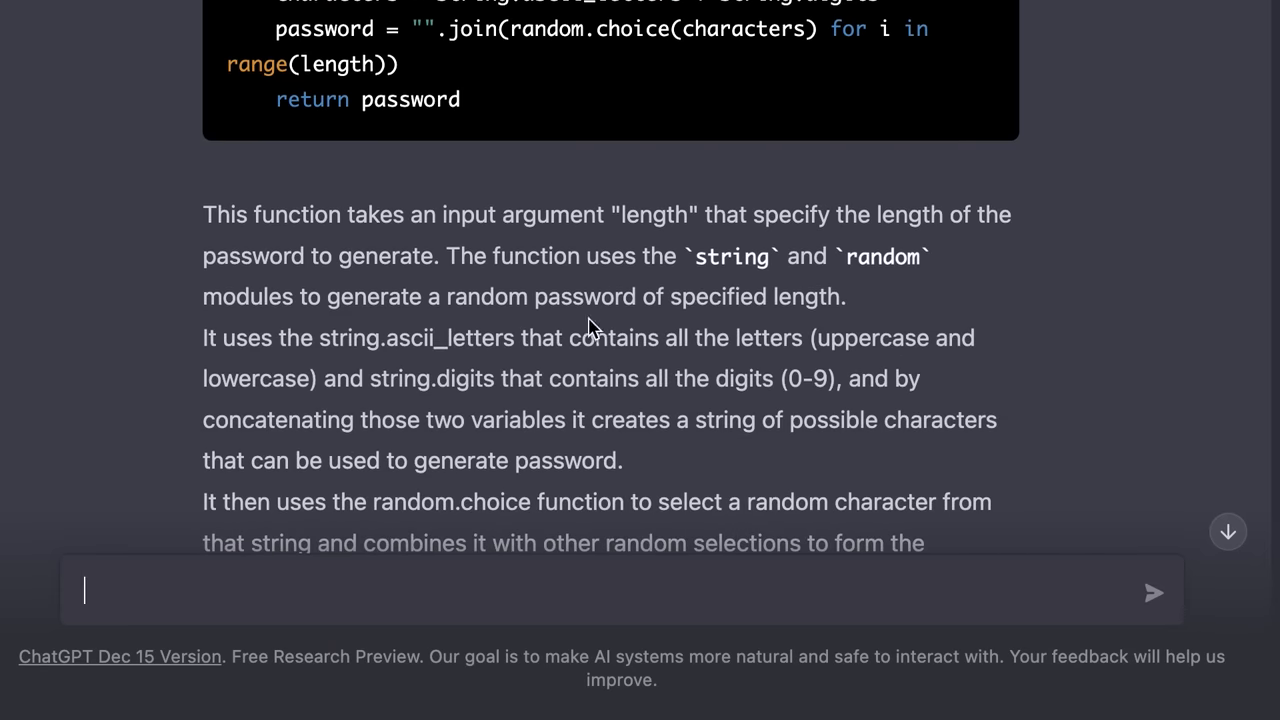
{"action": "scroll", "scroll_direction": "up", "scroll_amount": 3}
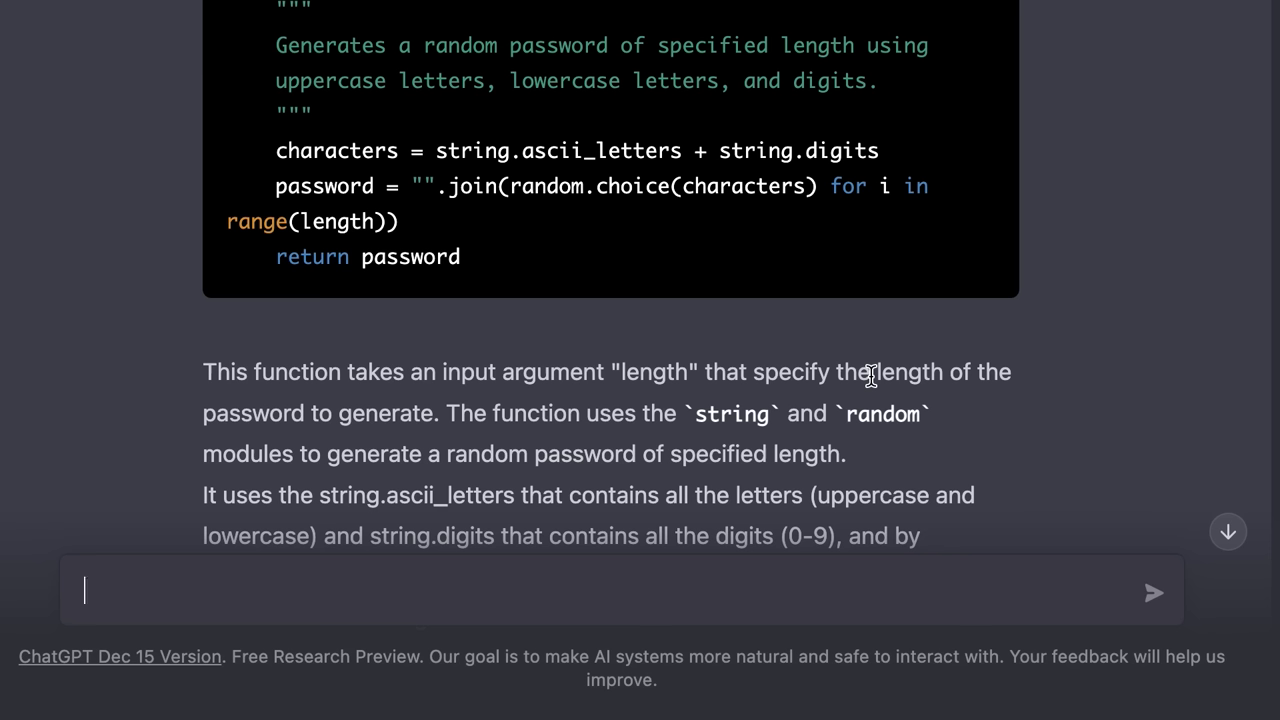
{"action": "mouse_move", "coordinate": [850, 196]}
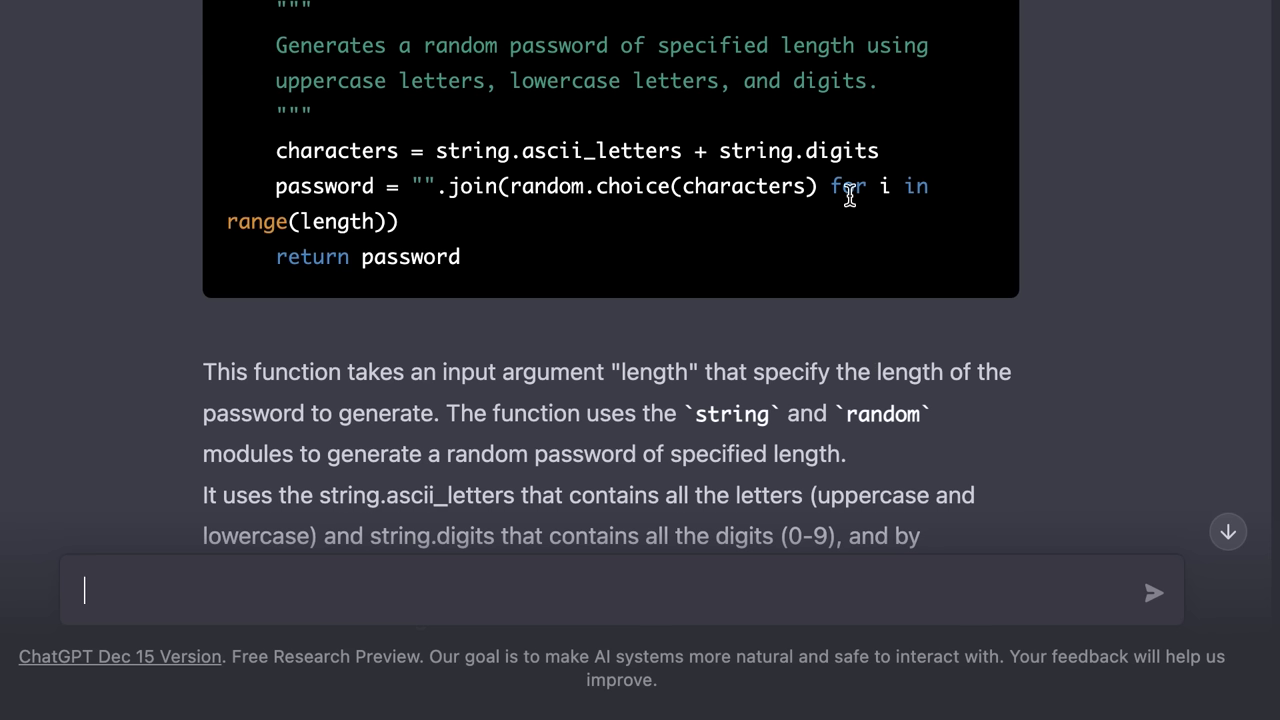
{"action": "double_click", "coordinate": [848, 186]}
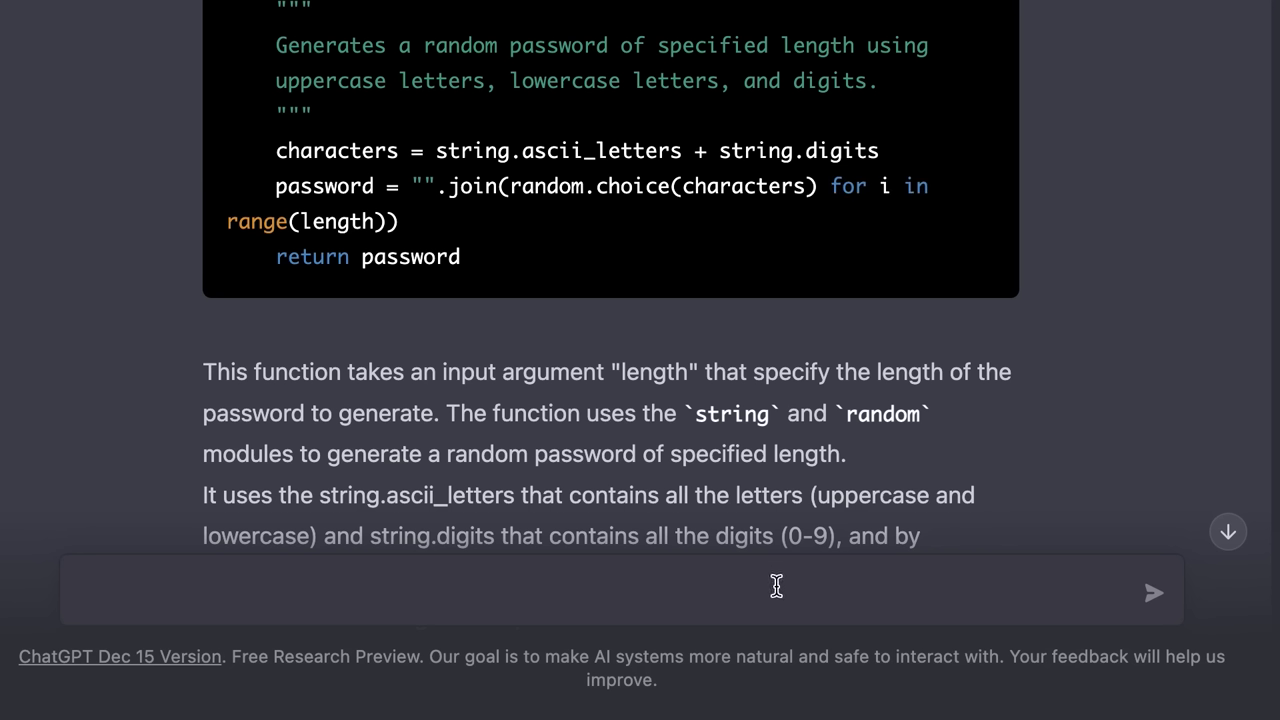
Ask what "for i in range(length)" does in this code and read the loop explanation
{"action": "type", "text": "What does \"for"}
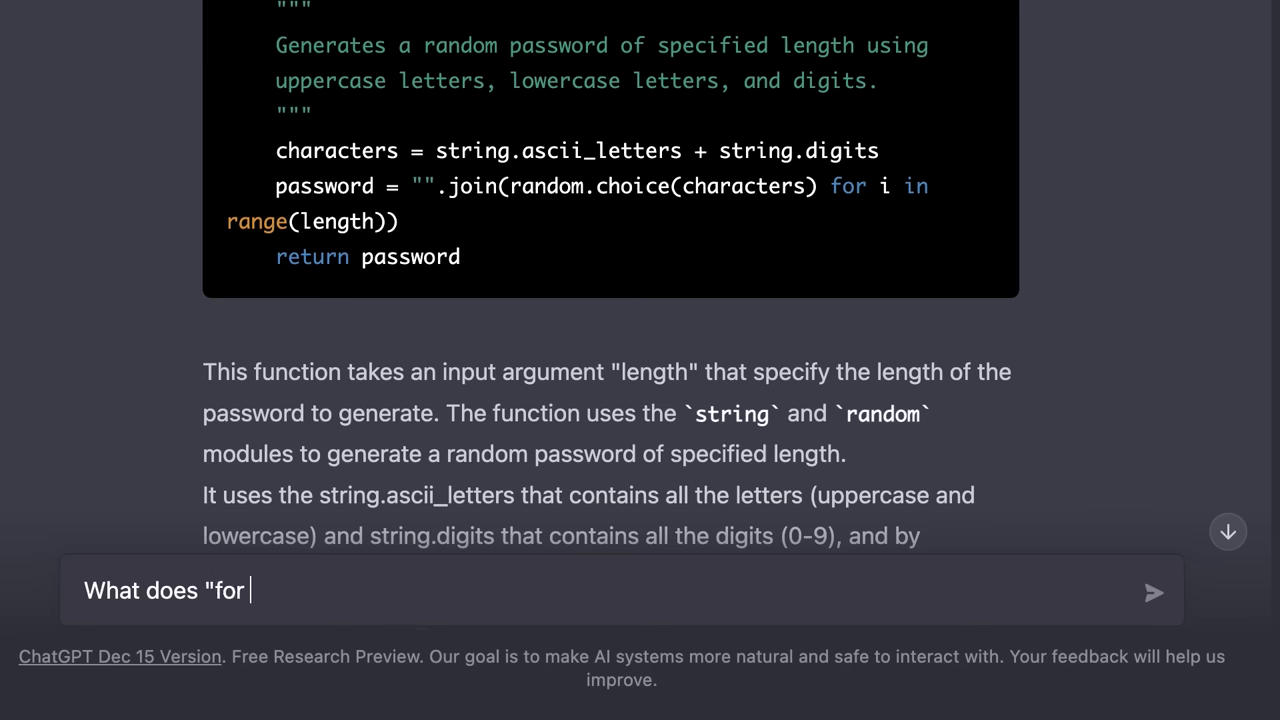
{"action": "type", "text": "in i range(len"}
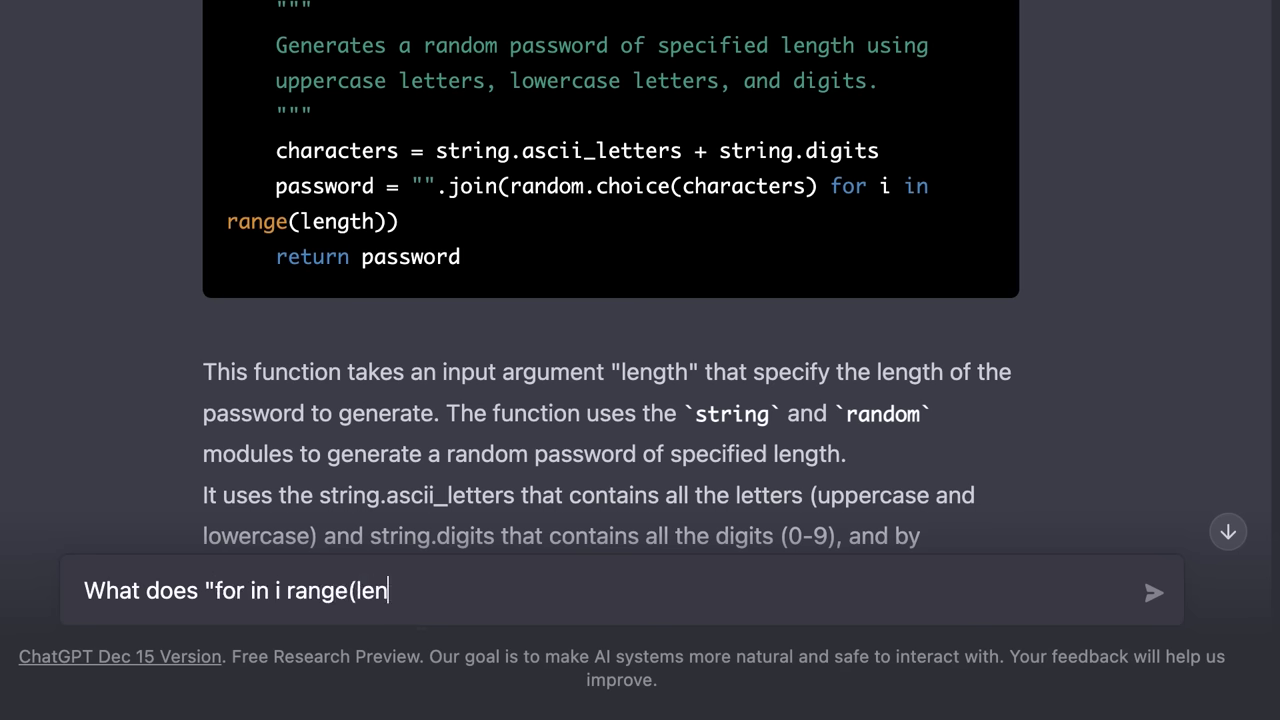
{"action": "type", "text": "gth)\" do in this c"}
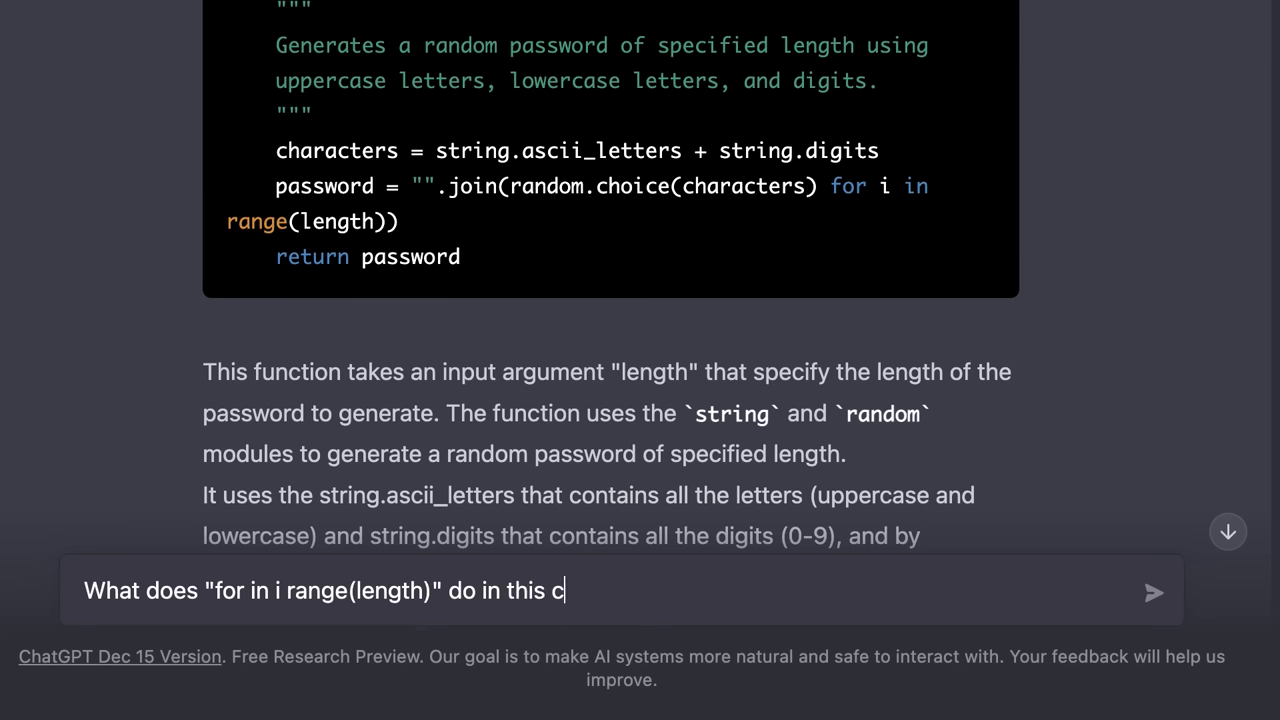
{"action": "left_click", "coordinate": [1152, 592]}
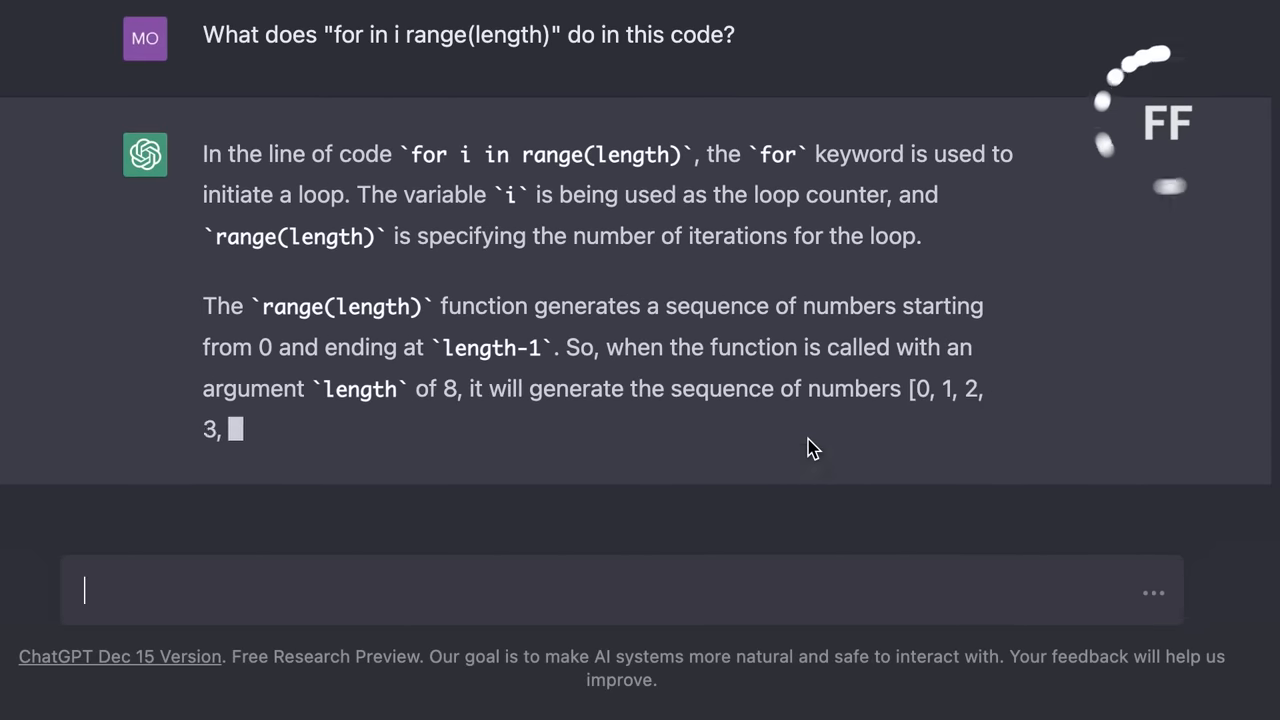
{"action": "scroll", "scroll_direction": "down", "scroll_amount": 3}
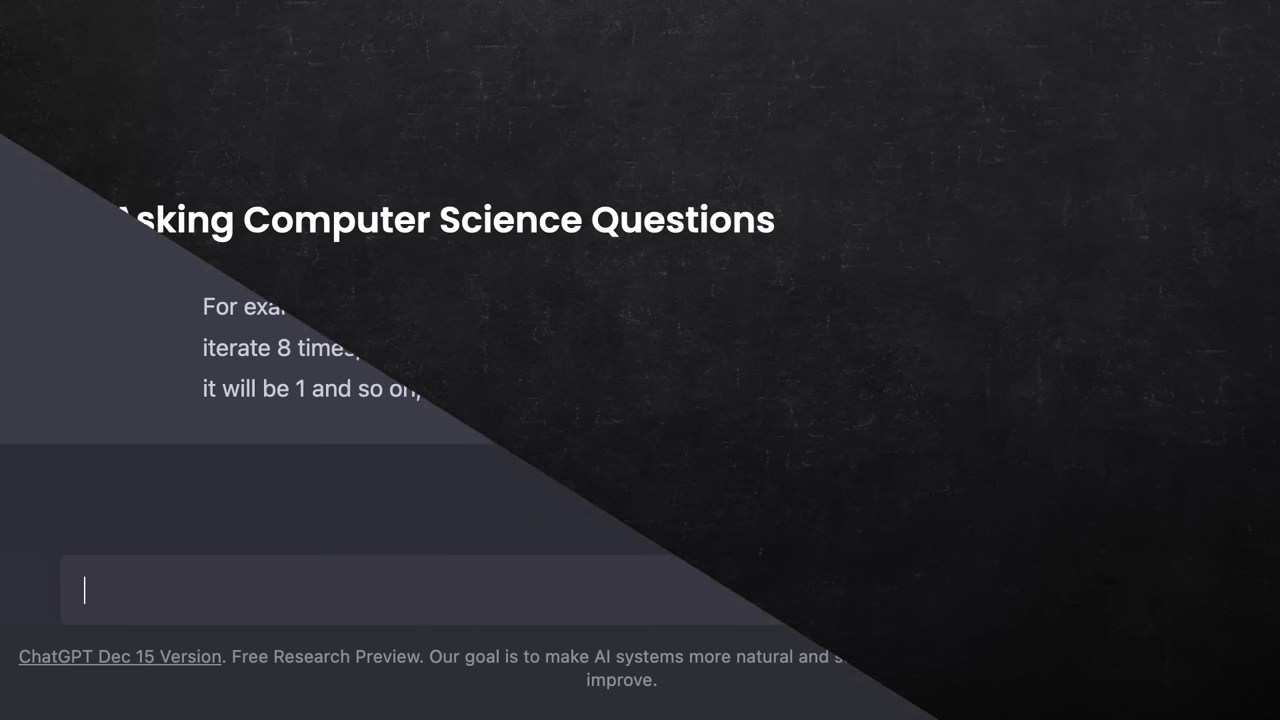
Ask 'What is the time complexity of this function?' and get the O(n) answer
{"action": "type", "text": "What is the time"}
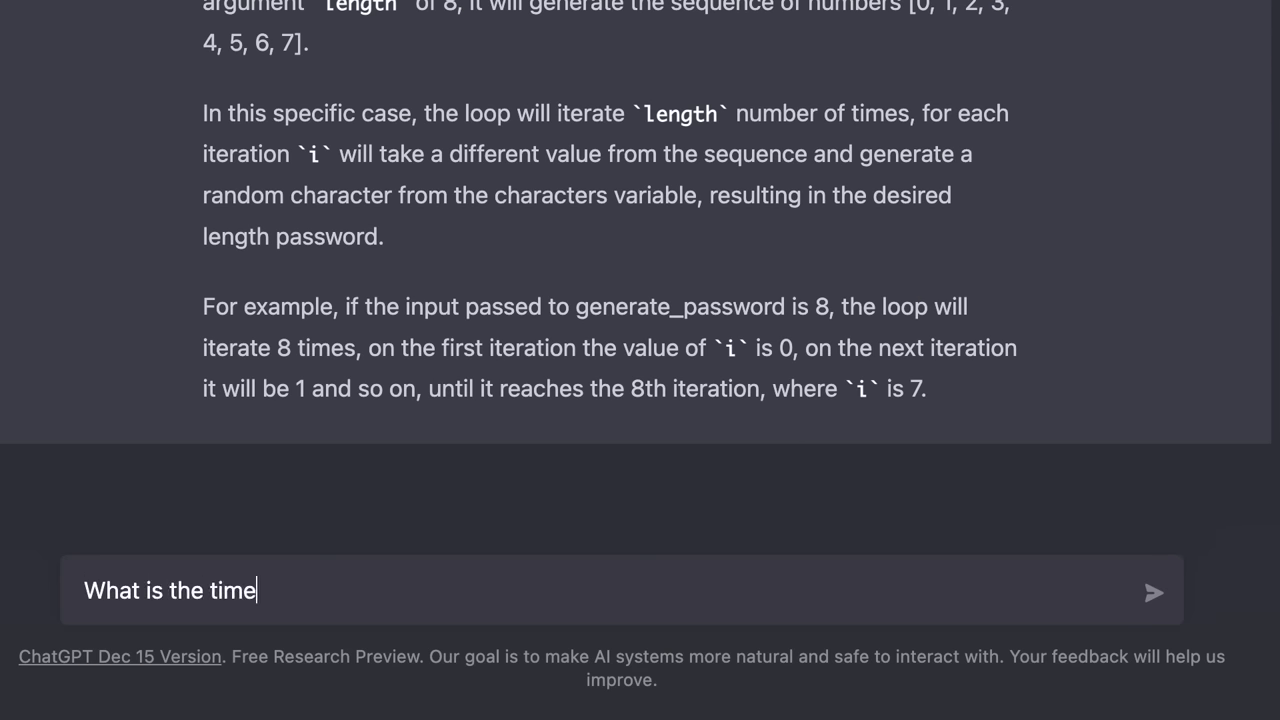
{"action": "type", "text": "complexity of th"}
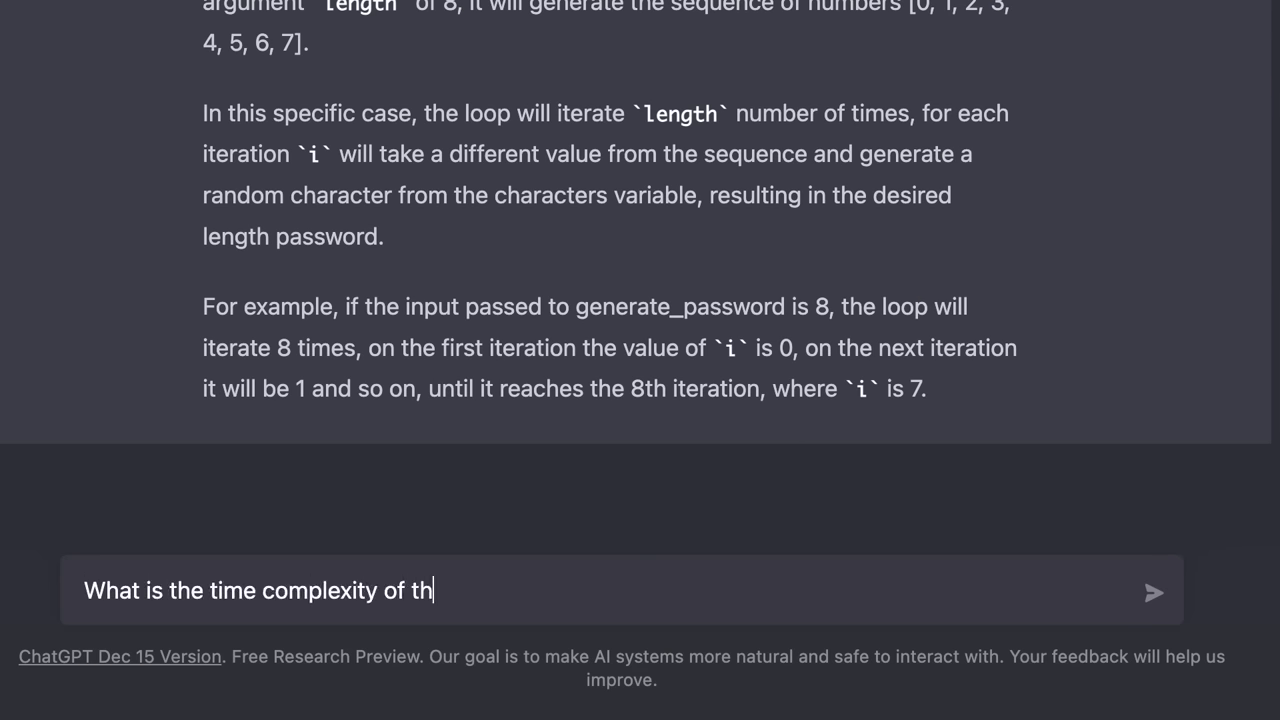
{"action": "type", "text": "is function?"}
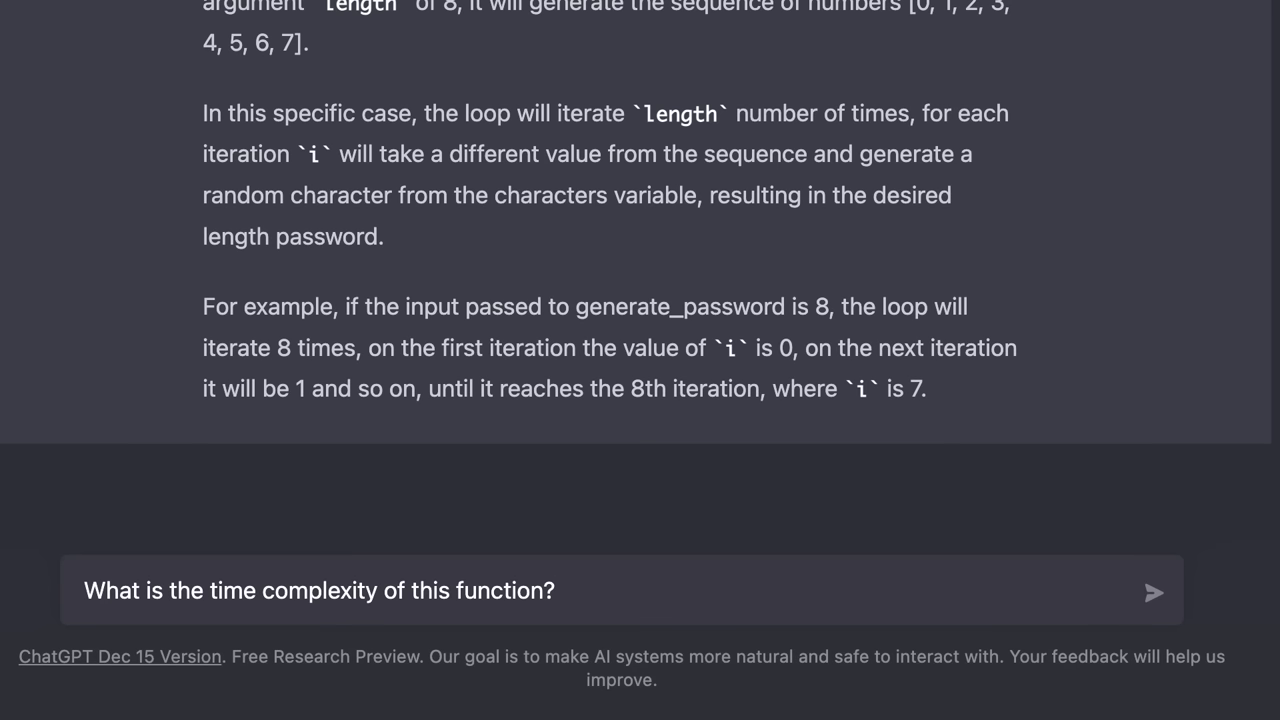
{"action": "left_click", "coordinate": [1152, 592]}
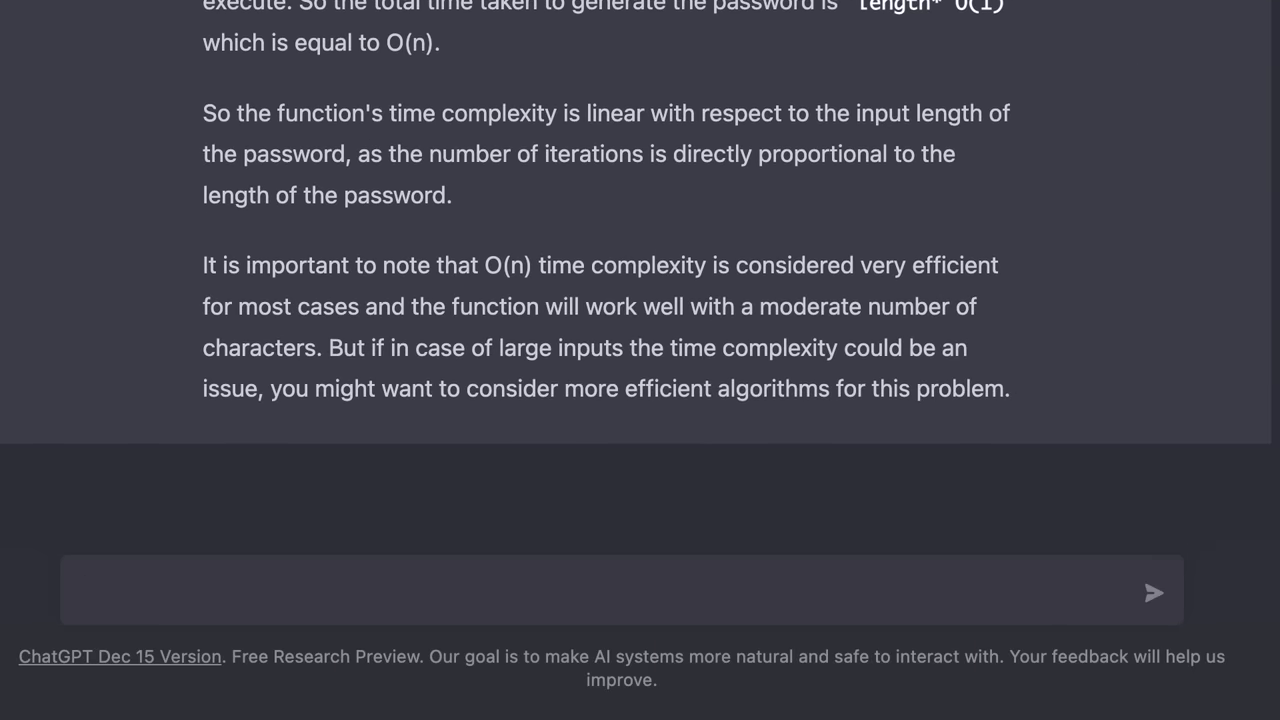
{"action": "mouse_move", "coordinate": [388, 138]}
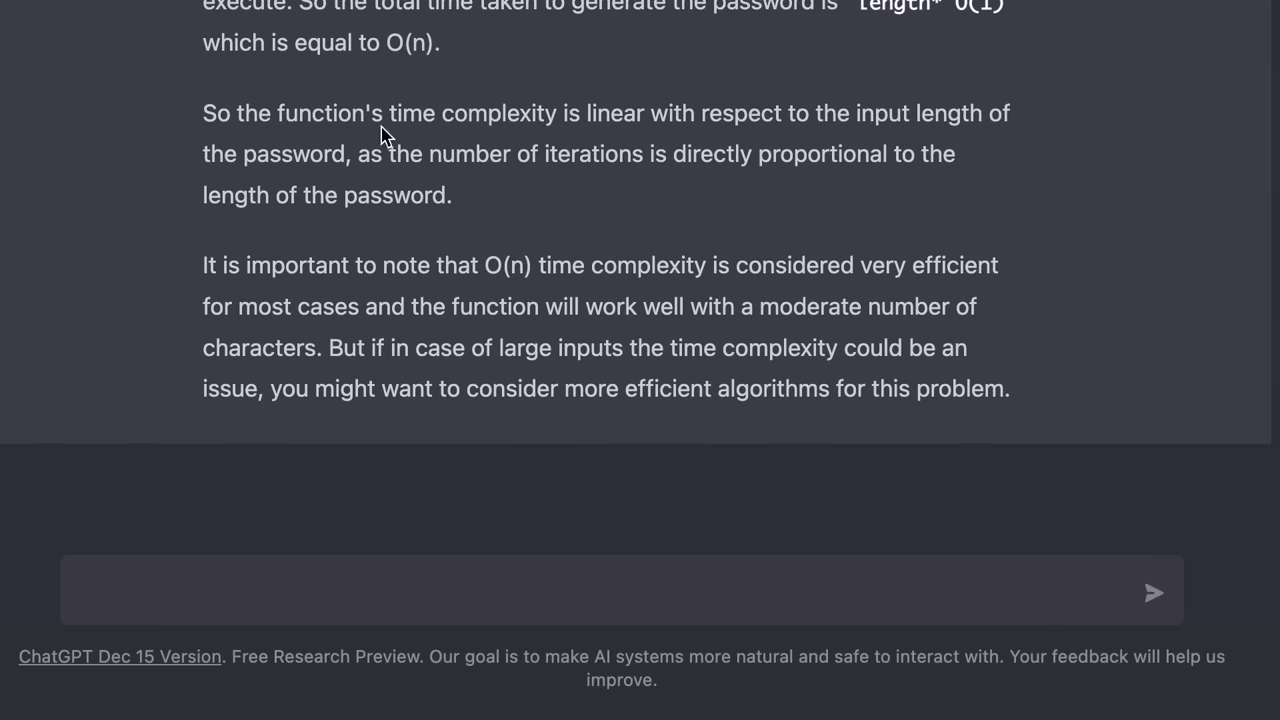
{"action": "mouse_move", "coordinate": [596, 136]}
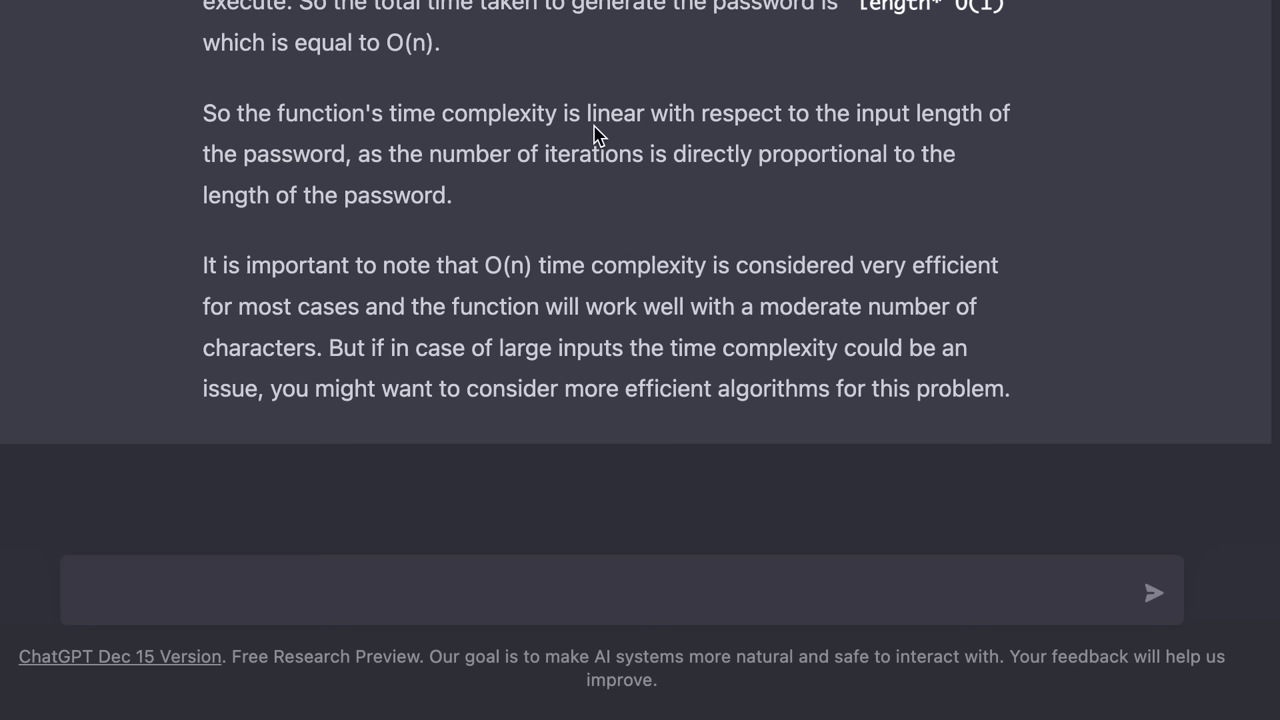
{"action": "mouse_move", "coordinate": [658, 566]}
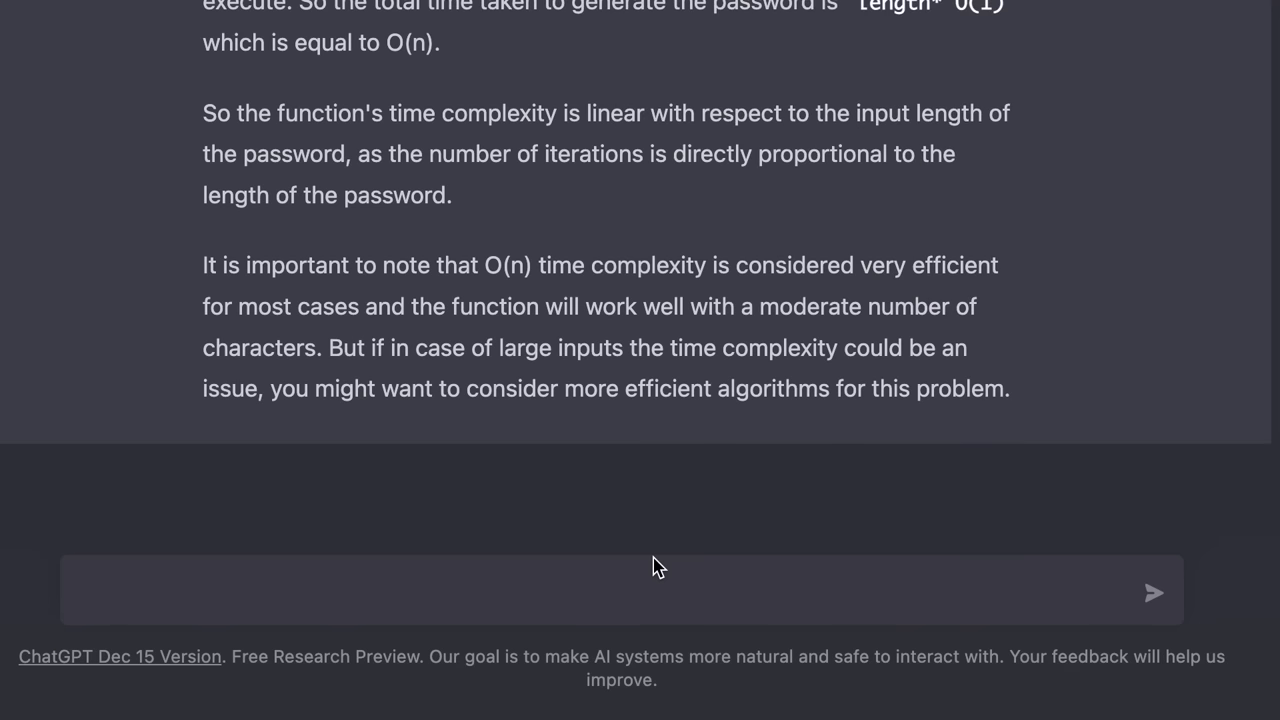
Request unit tests for the password function and scroll through the unittest cases
{"action": "type", "text": "Write unit tests f"}
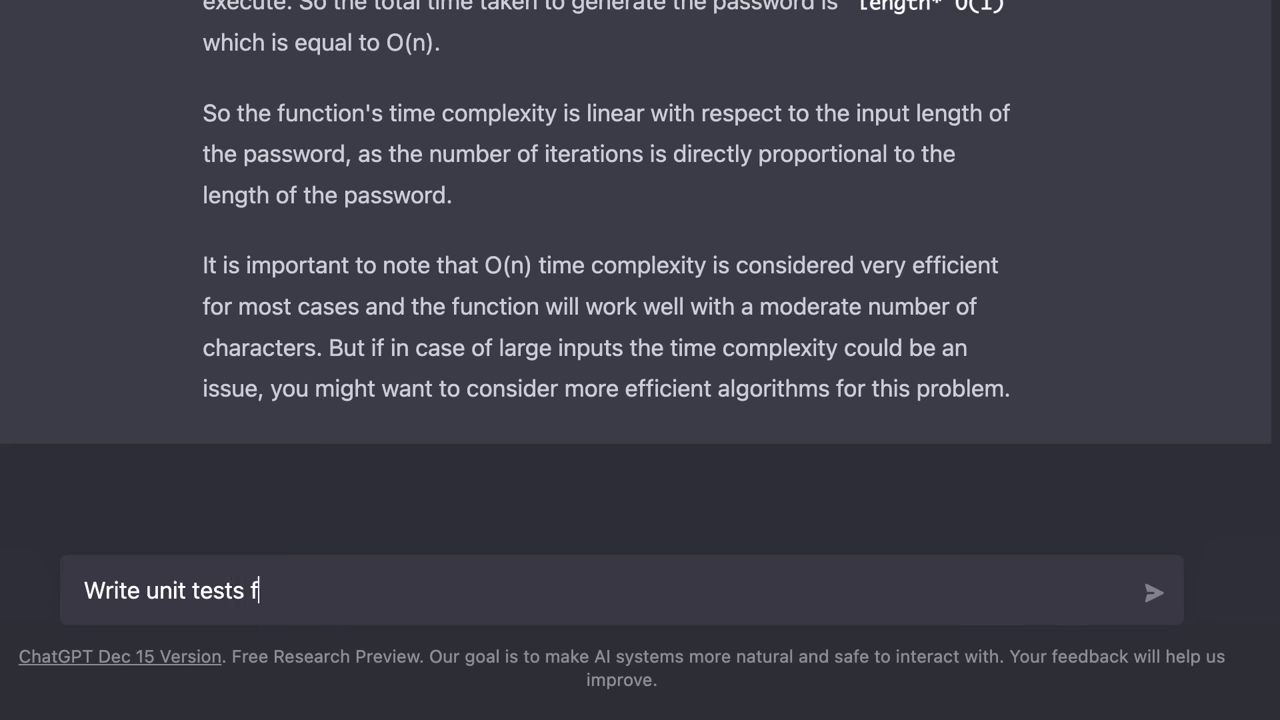
{"action": "left_click", "coordinate": [1152, 592]}
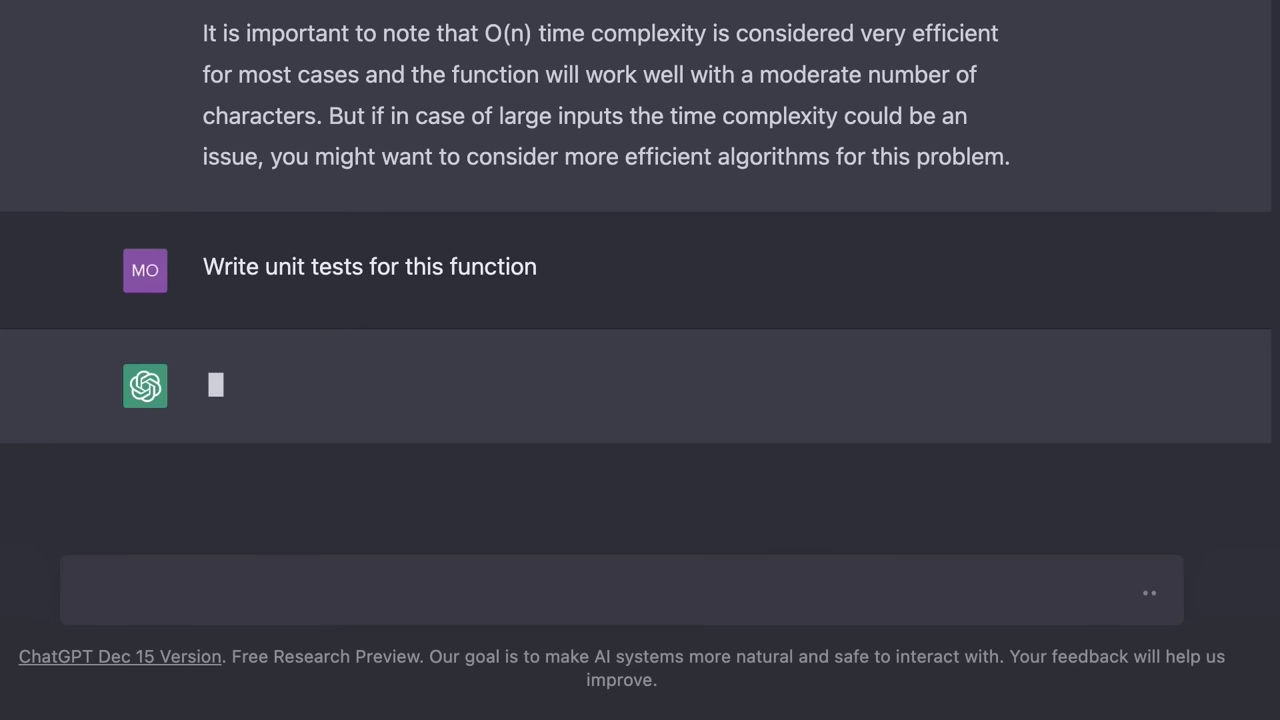
{"action": "scroll", "scroll_direction": "down", "scroll_amount": 3}
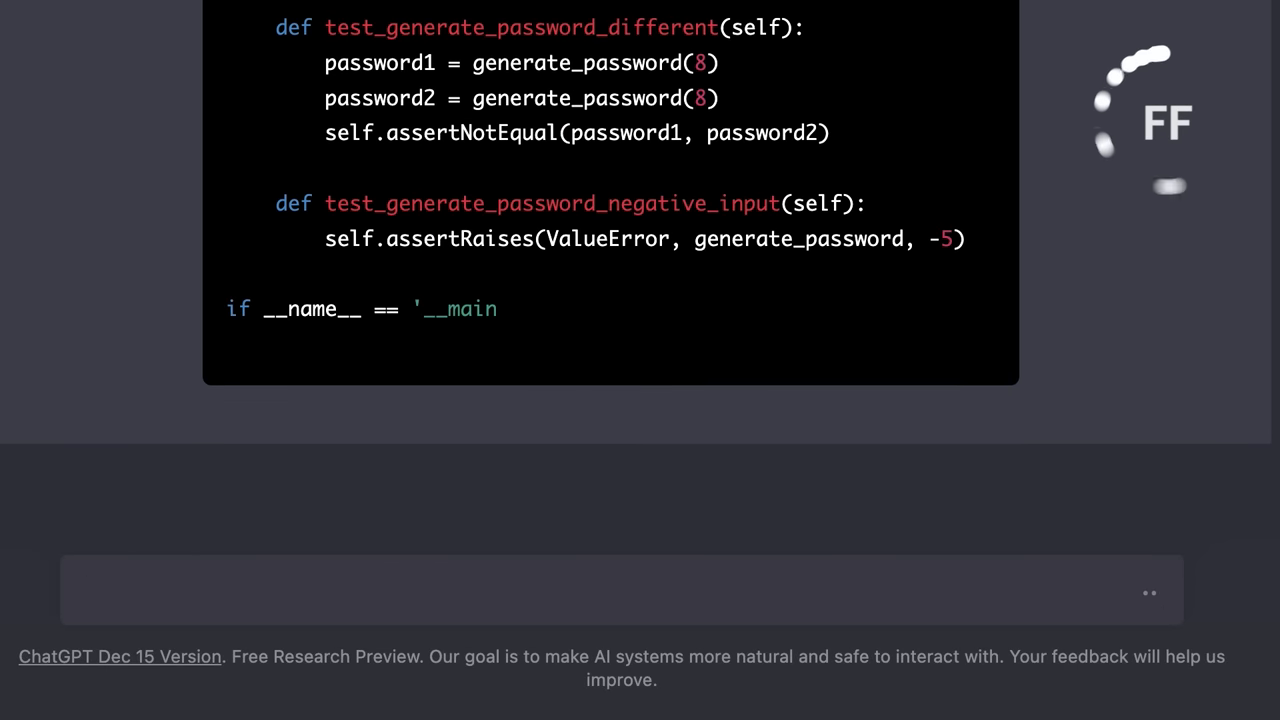
{"action": "scroll", "scroll_direction": "down", "scroll_amount": 3}
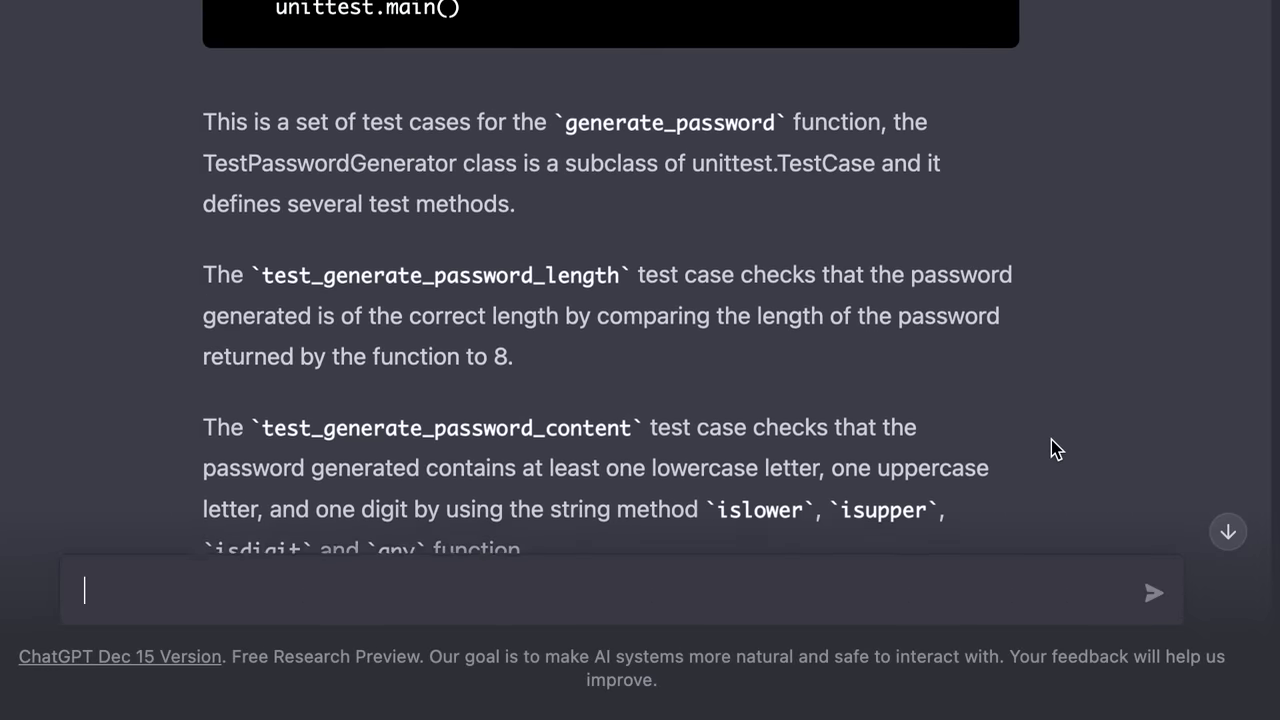
{"action": "scroll", "scroll_direction": "up", "scroll_amount": 3}
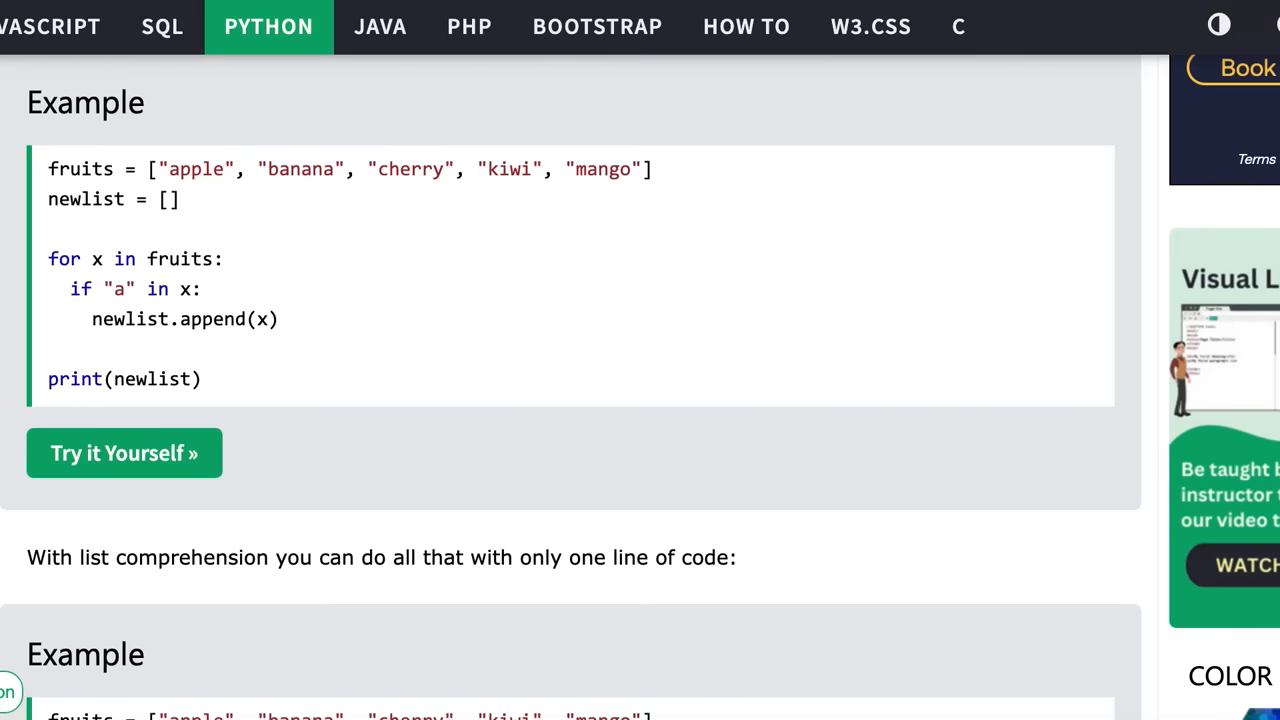
{"action": "mouse_move", "coordinate": [350, 224]}
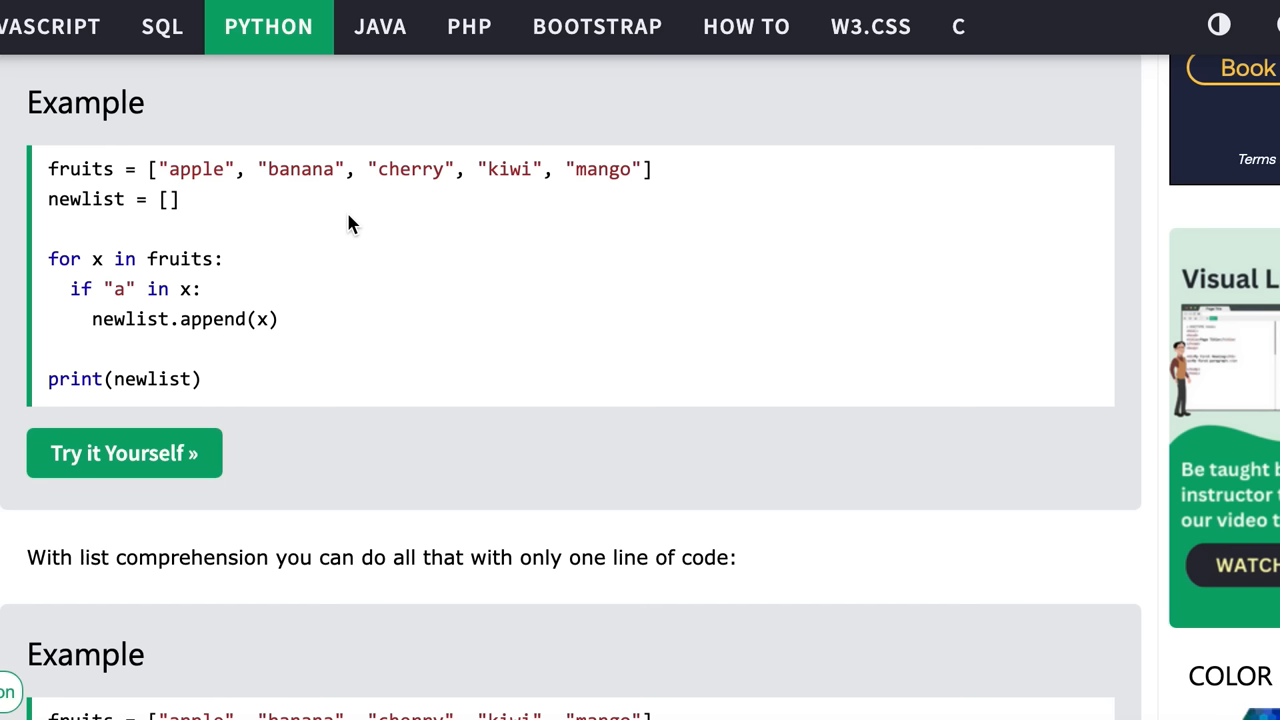
{"action": "mouse_move", "coordinate": [56, 280]}
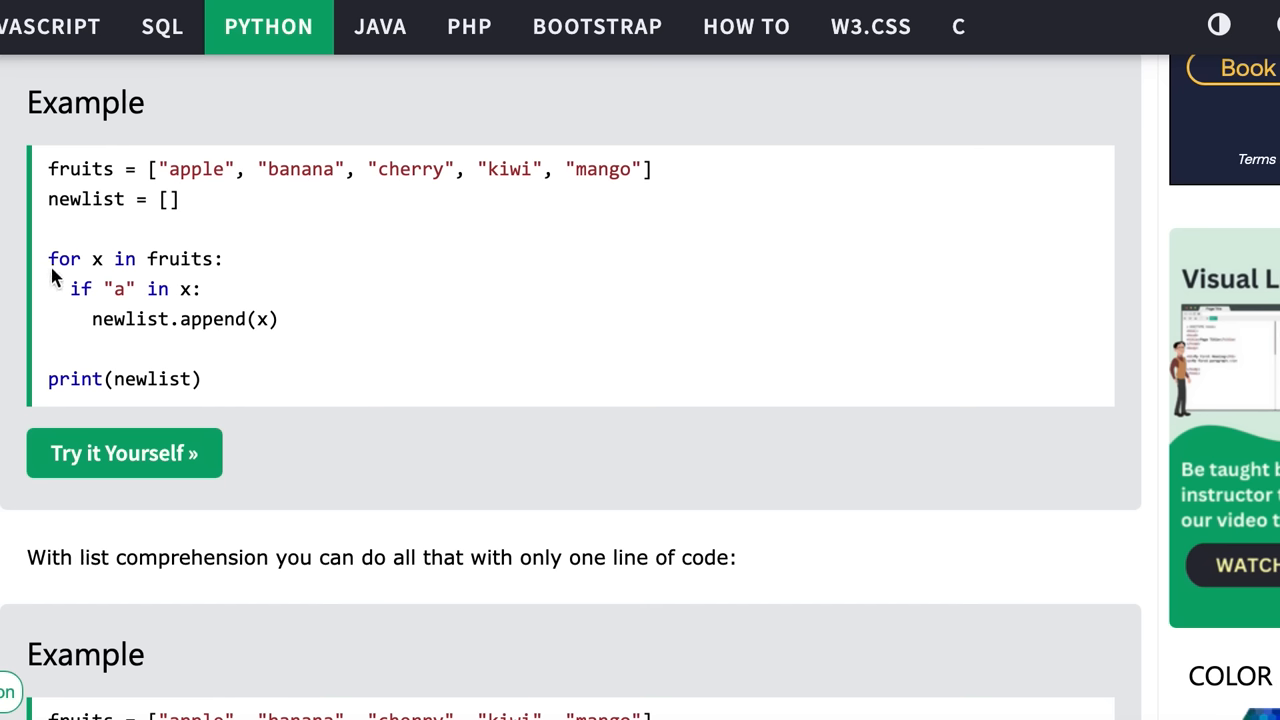
{"action": "mouse_move", "coordinate": [148, 270]}
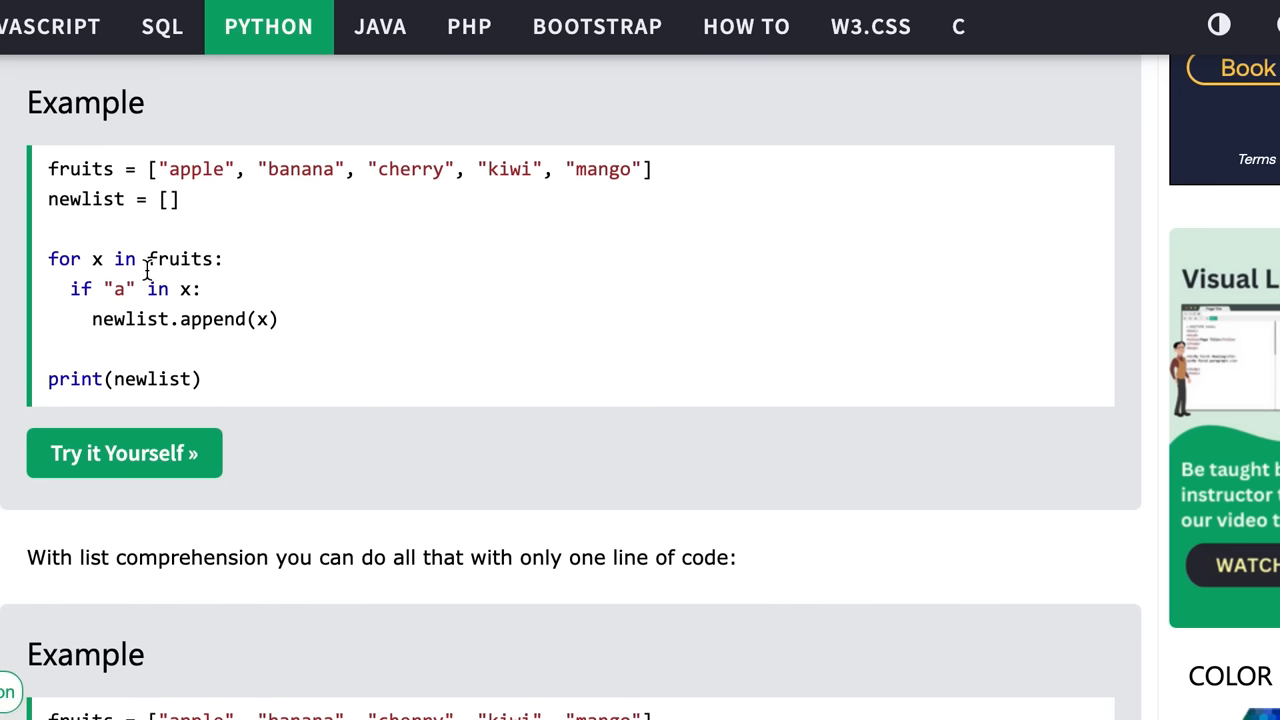
{"action": "mouse_move", "coordinate": [116, 312]}
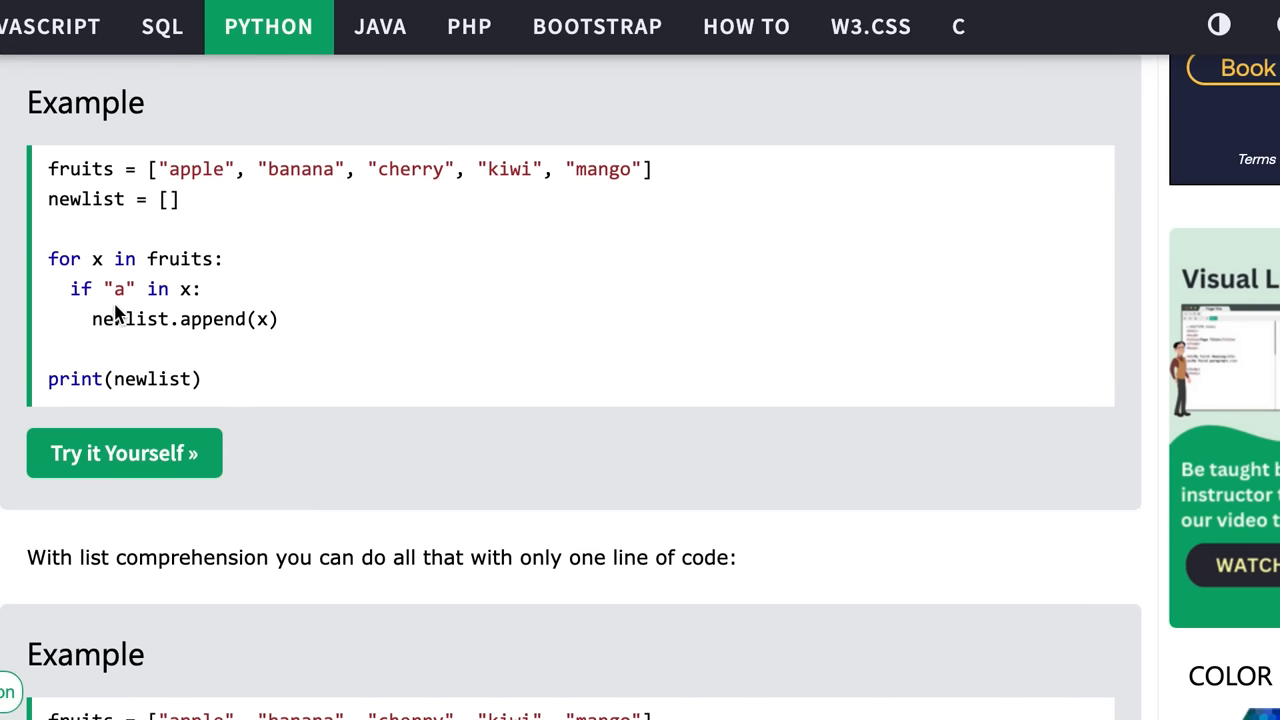
{"action": "mouse_move", "coordinate": [216, 344]}
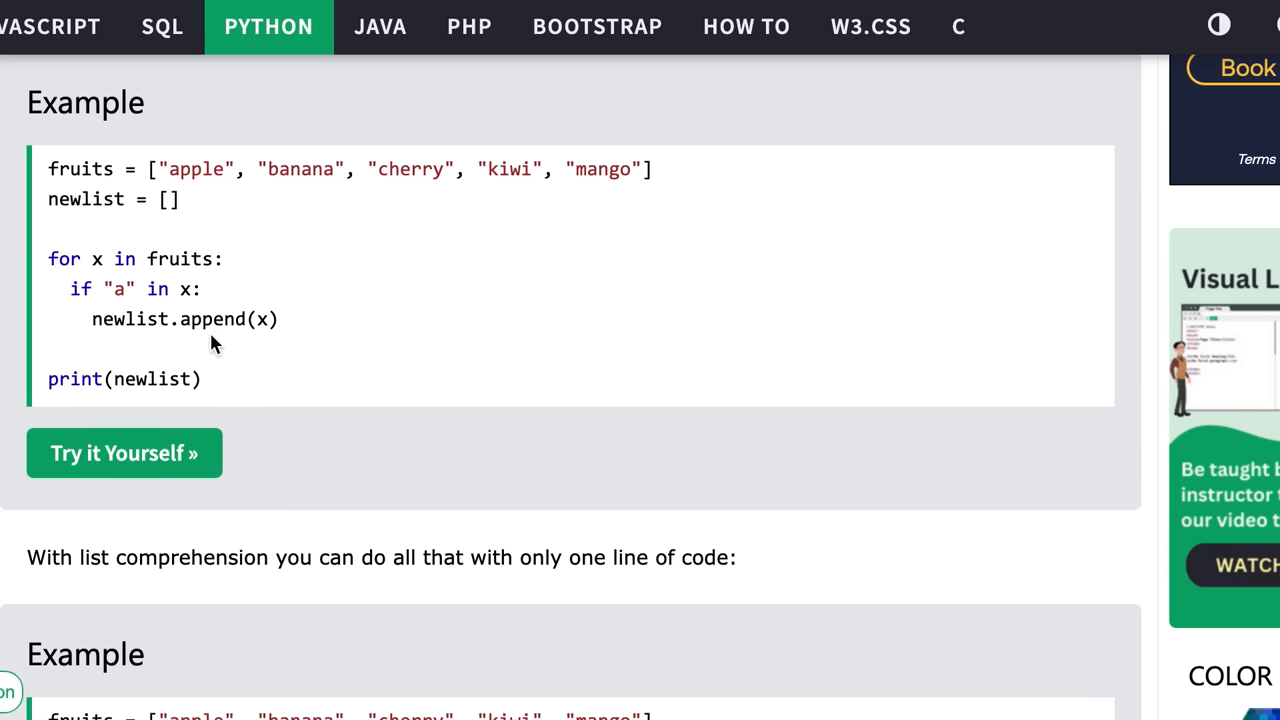
Select the whole W3Schools fruits example code that builds newlist from fruits containing "a"
{"action": "left_click_drag", "start_coordinate": [48, 168], "coordinate": [168, 258]}
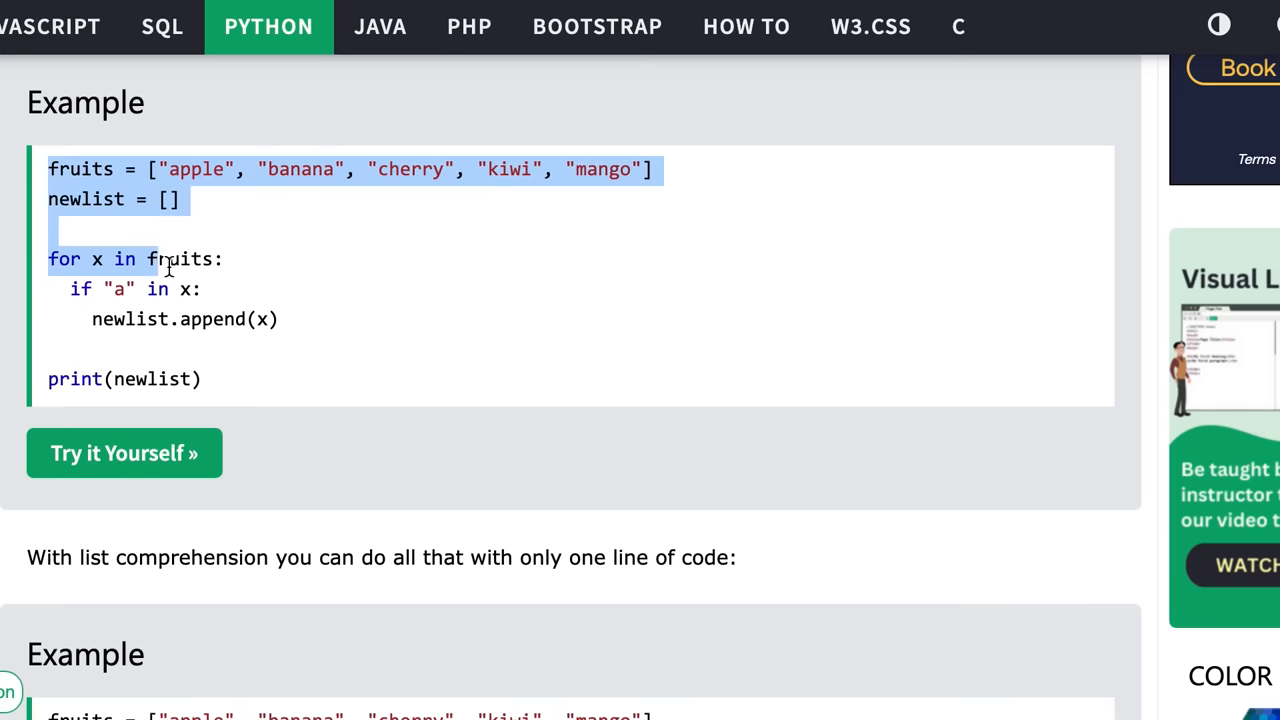
{"action": "left_click_drag", "start_coordinate": [168, 260], "coordinate": [236, 384]}
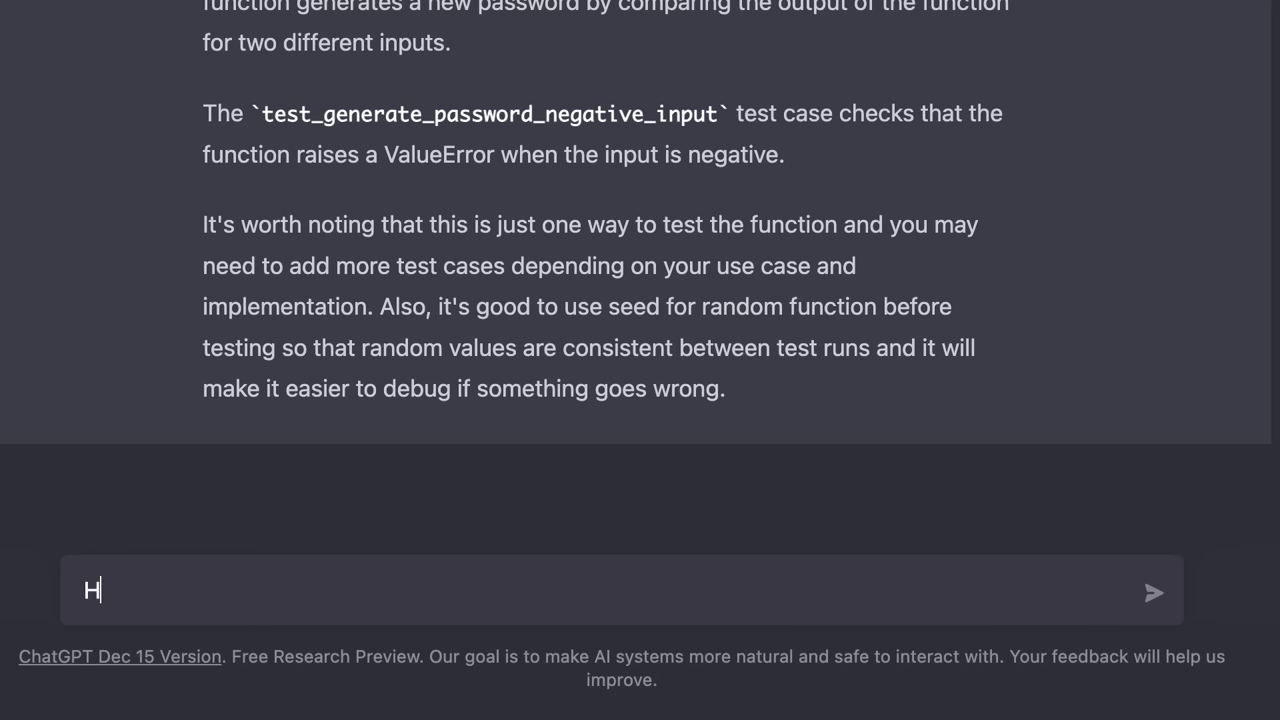
Ask how to improve the pasted fruits filtering code and review the list comprehension and filter() suggestions
{"action": "type", "text": "ow can I improv"}
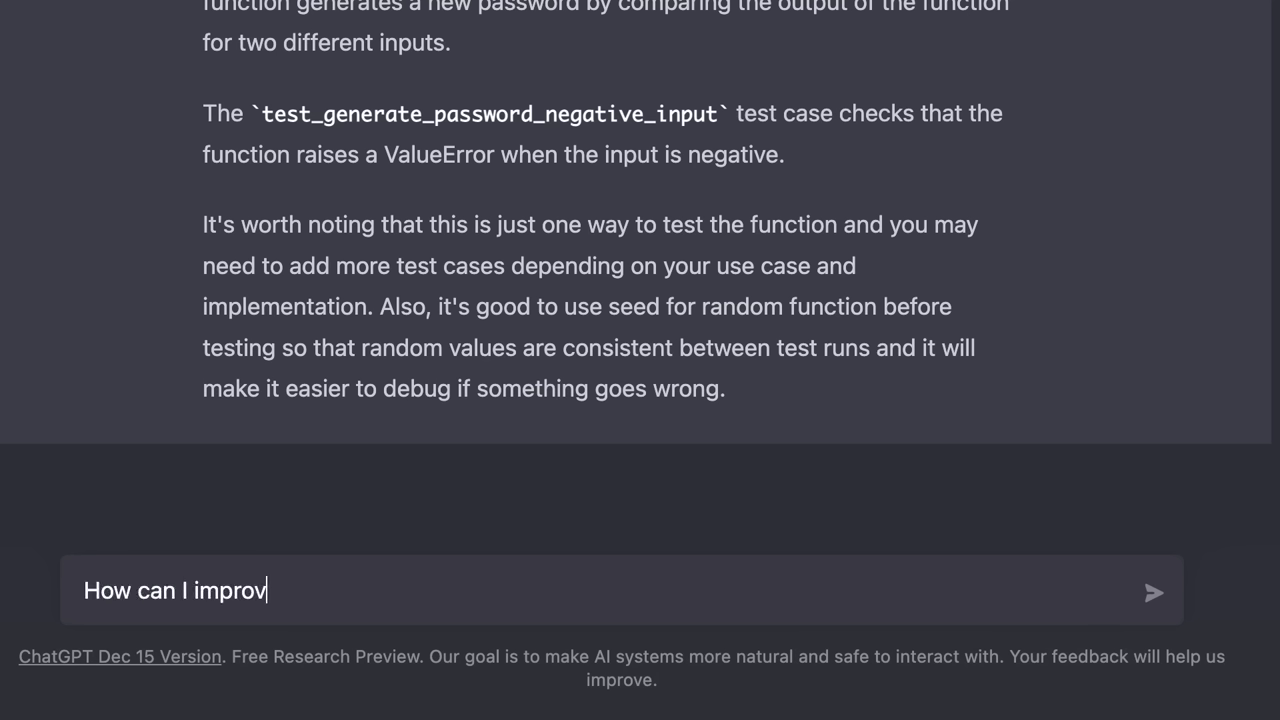
{"action": "type", "text": "e this code?"}
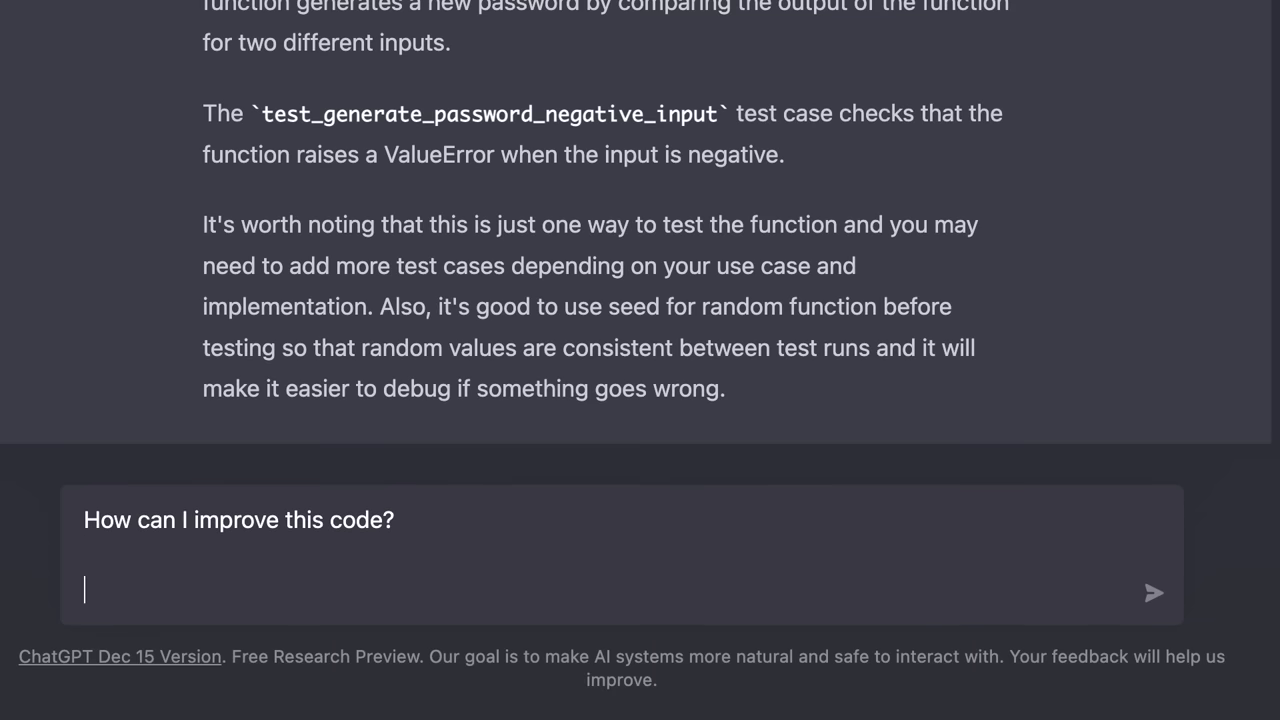
{"action": "type", "text": "fruits = [\"apple\", \"banana\", \"cherry\", \"kiwi\", \"mango\"]"}
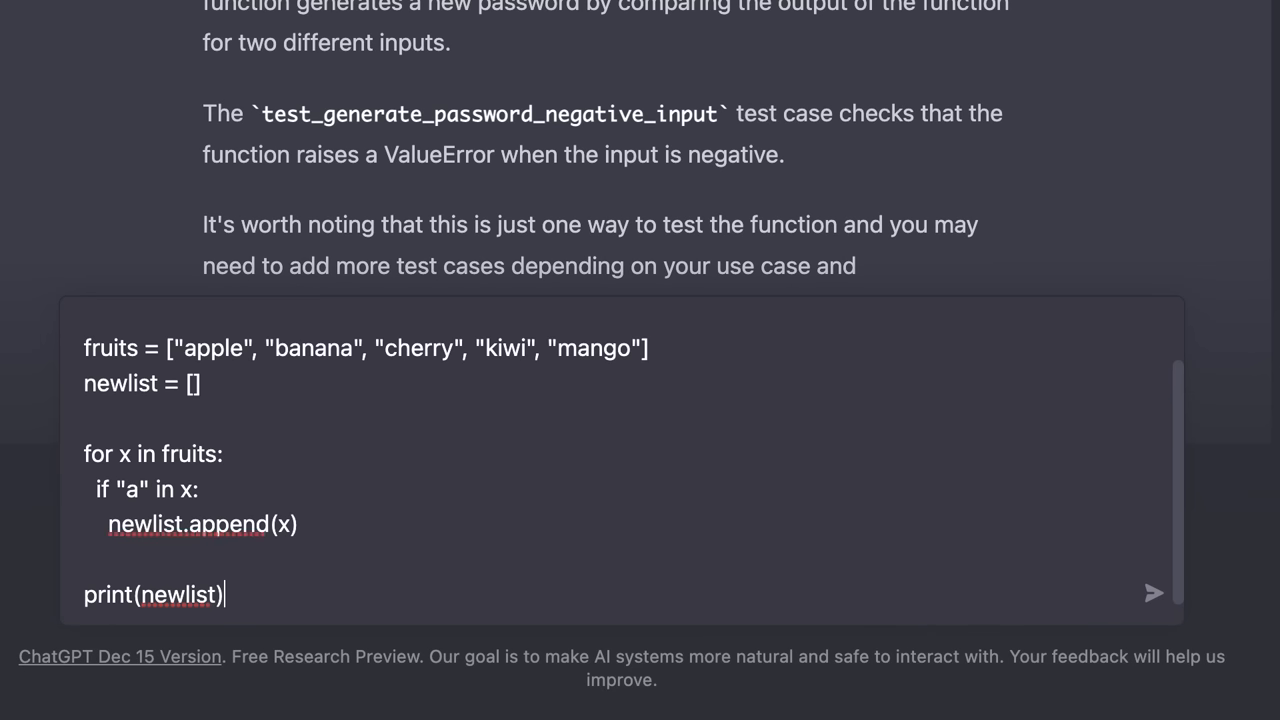
{"action": "left_click", "coordinate": [1152, 592]}
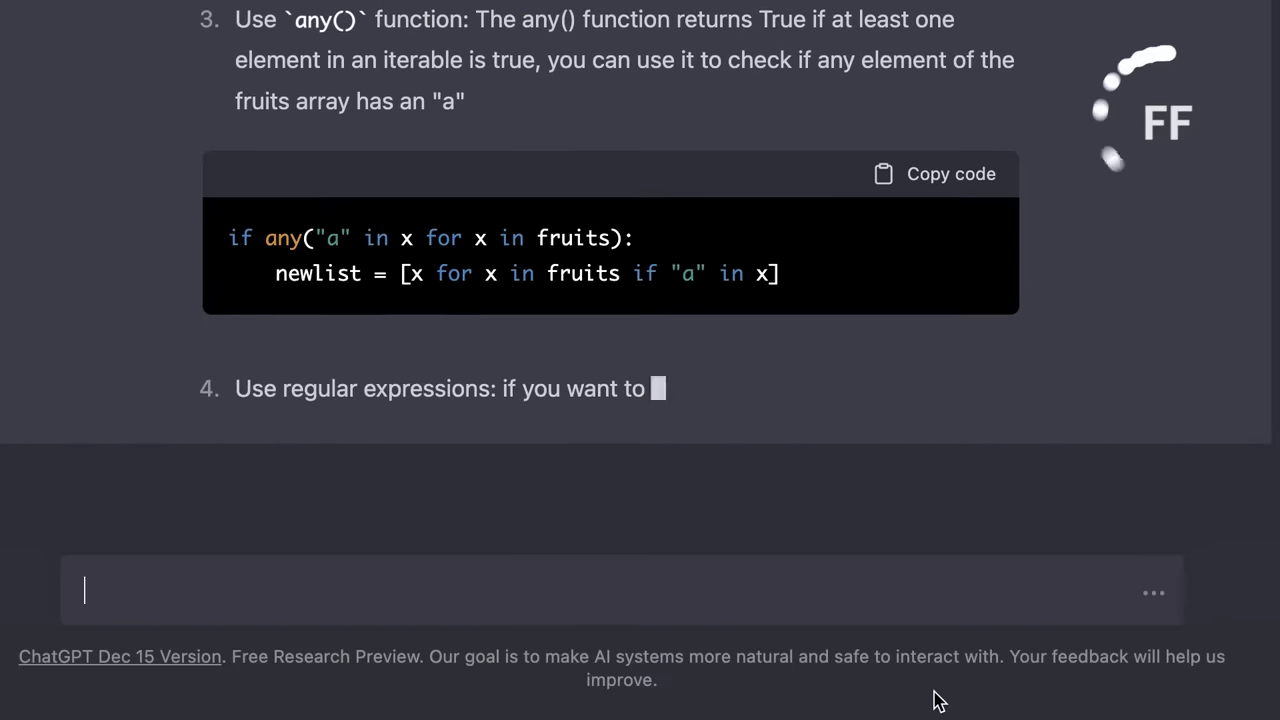
{"action": "scroll", "scroll_direction": "down", "scroll_amount": 3}
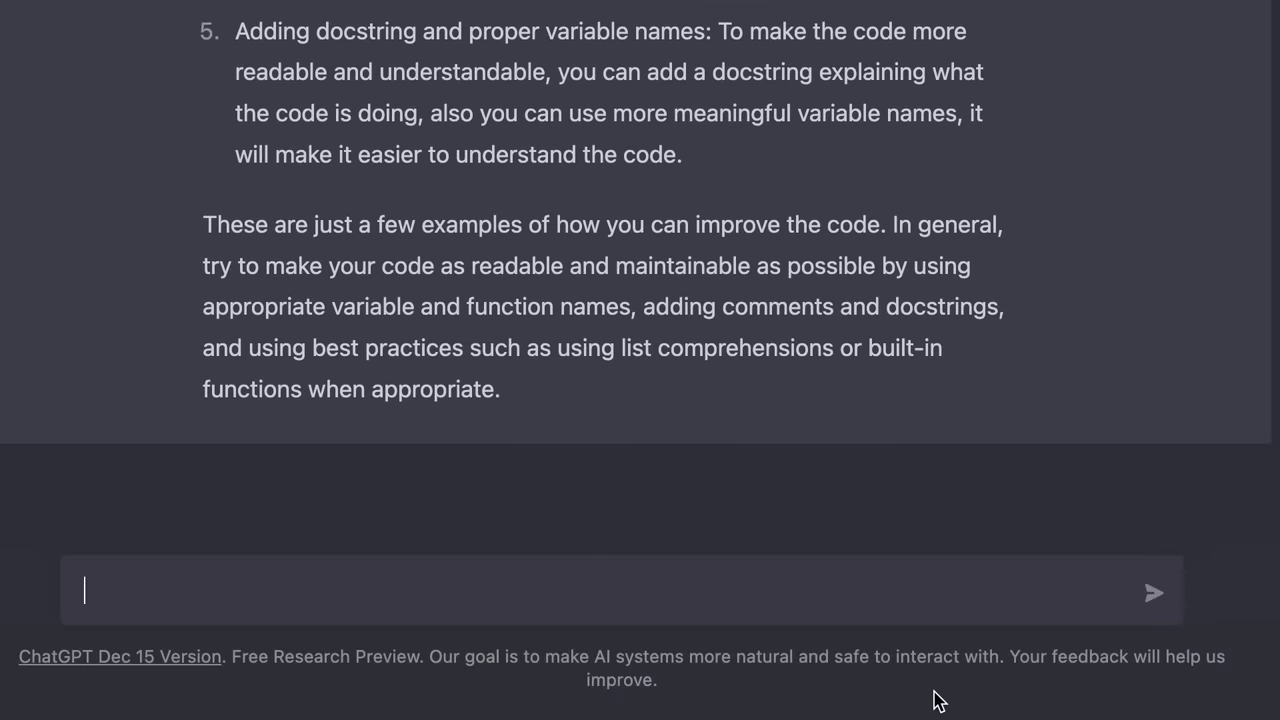
{"action": "scroll", "scroll_direction": "up", "scroll_amount": 3}
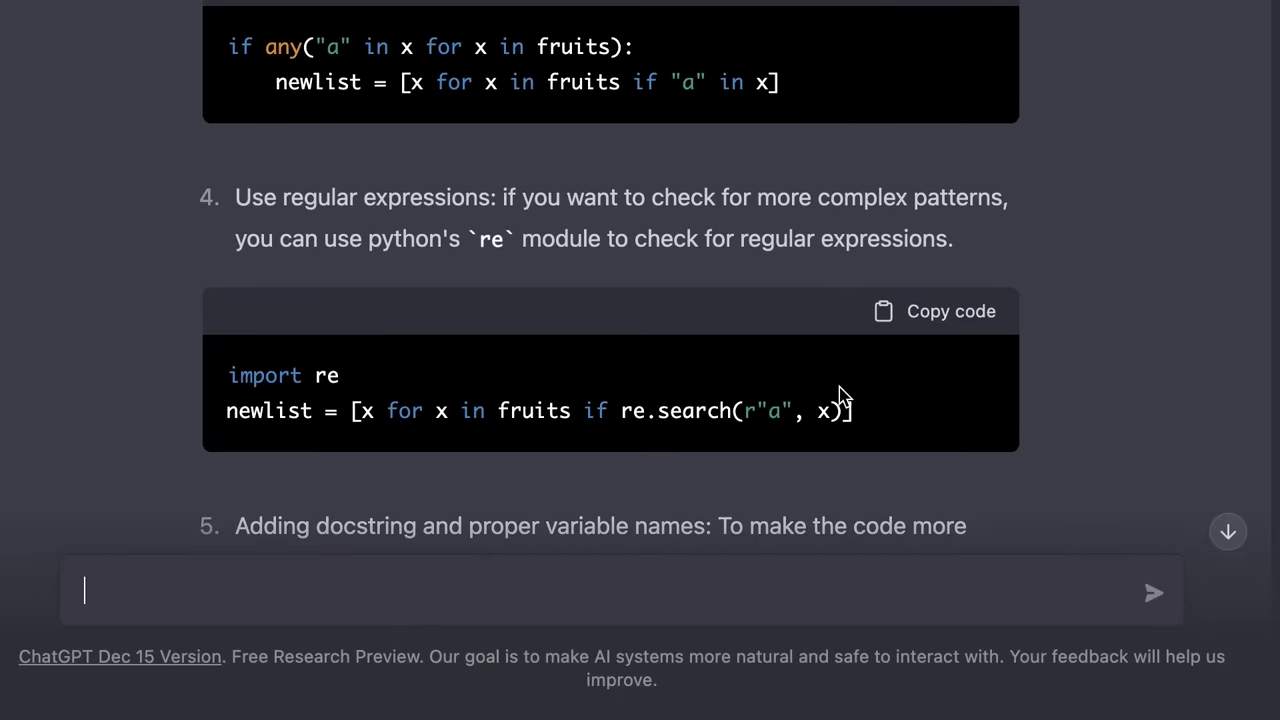
{"action": "scroll", "scroll_direction": "up", "scroll_amount": 3}
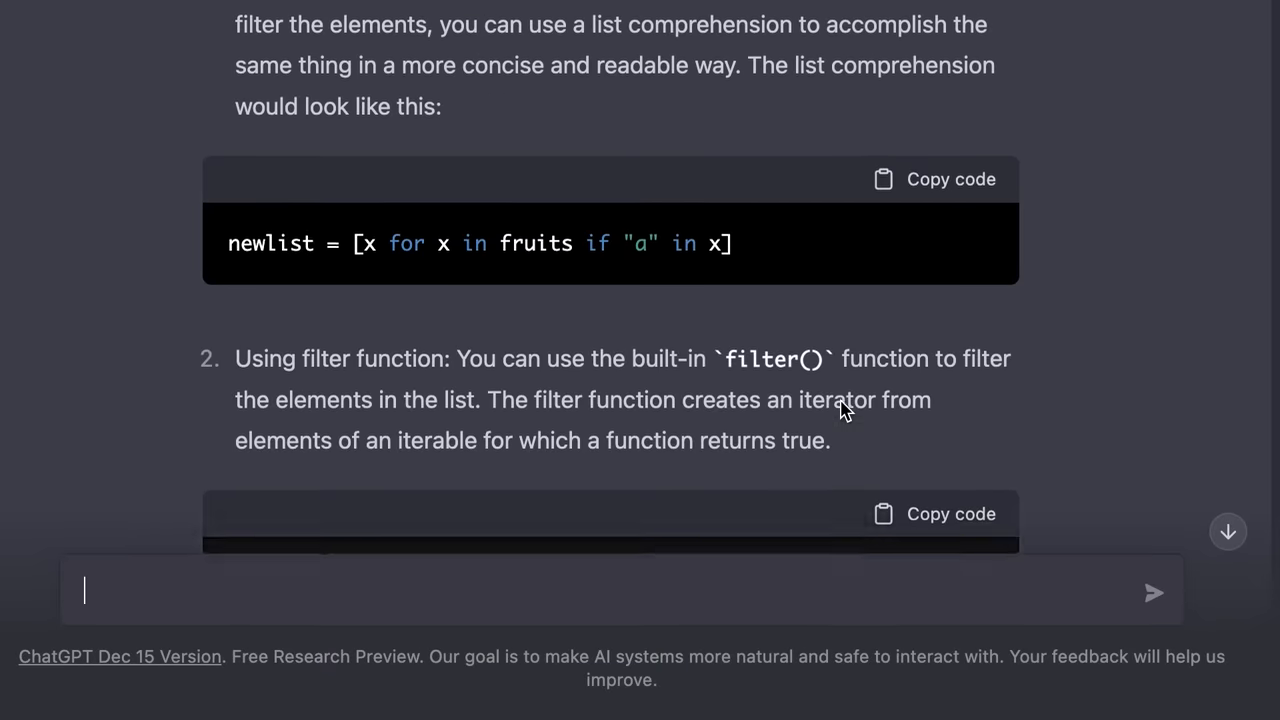
{"action": "scroll", "scroll_direction": "up", "scroll_amount": 3}
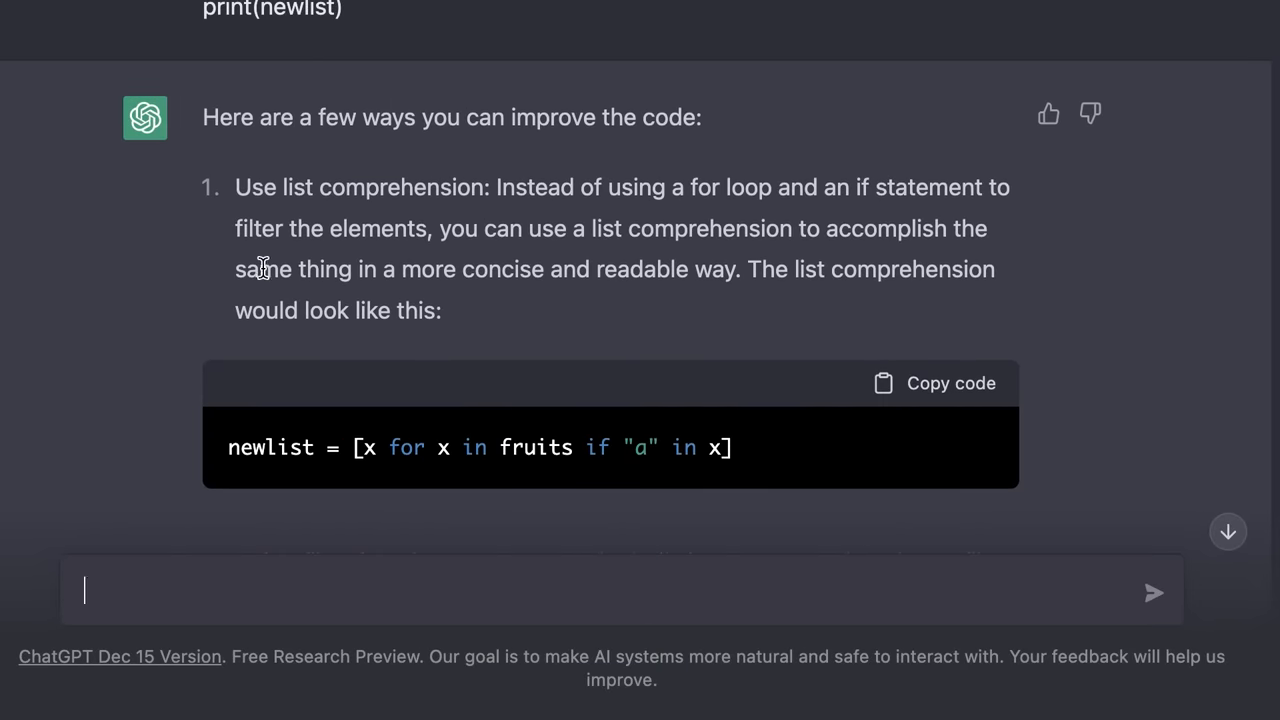
{"action": "mouse_move", "coordinate": [308, 216]}
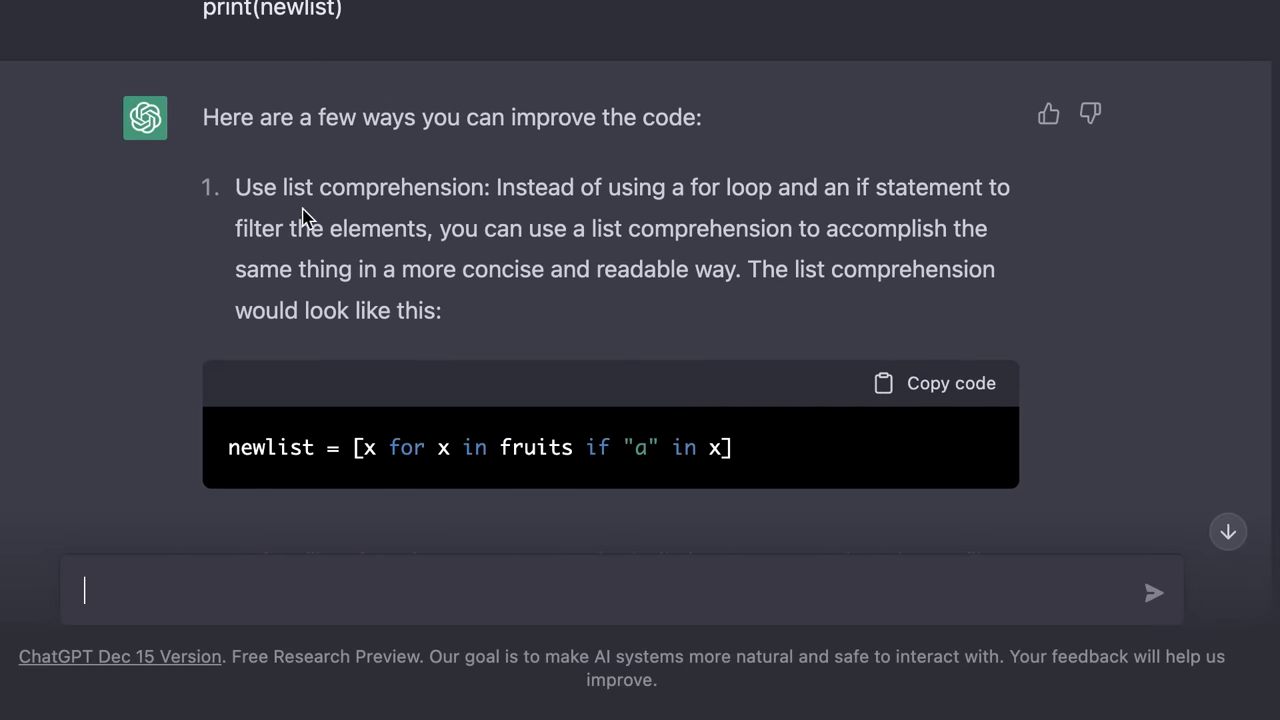
{"action": "mouse_move", "coordinate": [370, 458]}
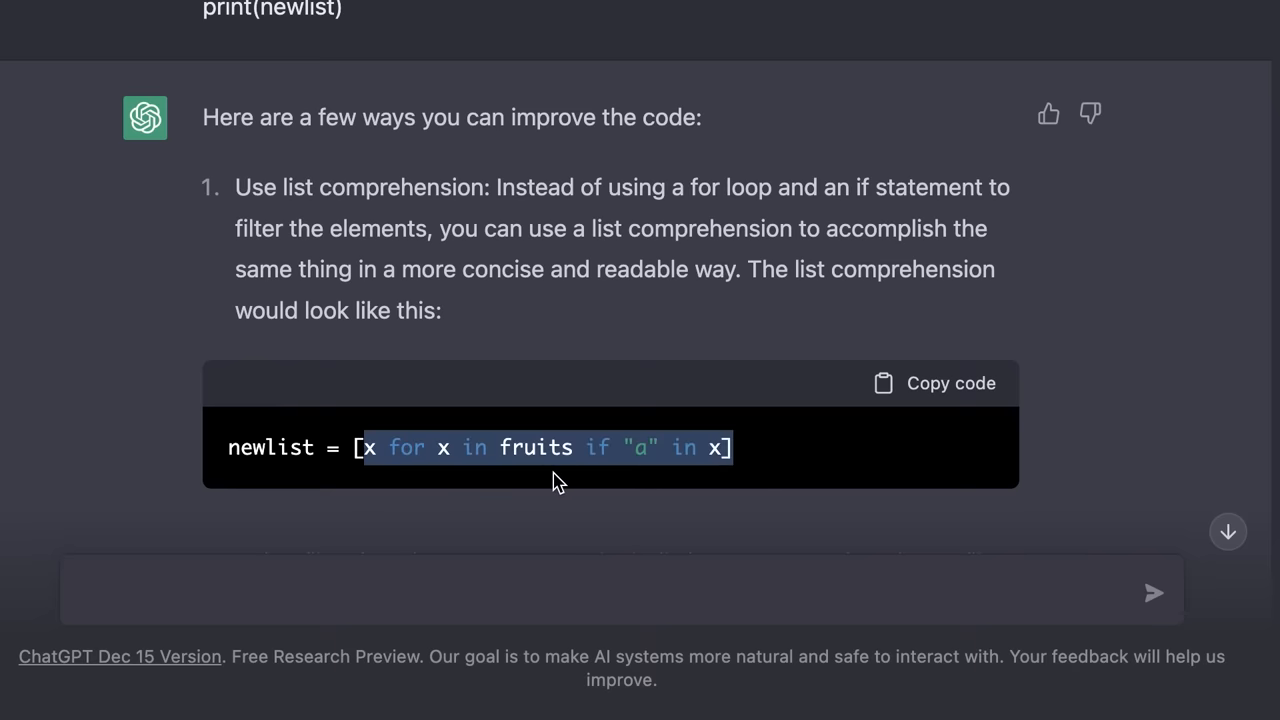
{"action": "mouse_move", "coordinate": [732, 480]}
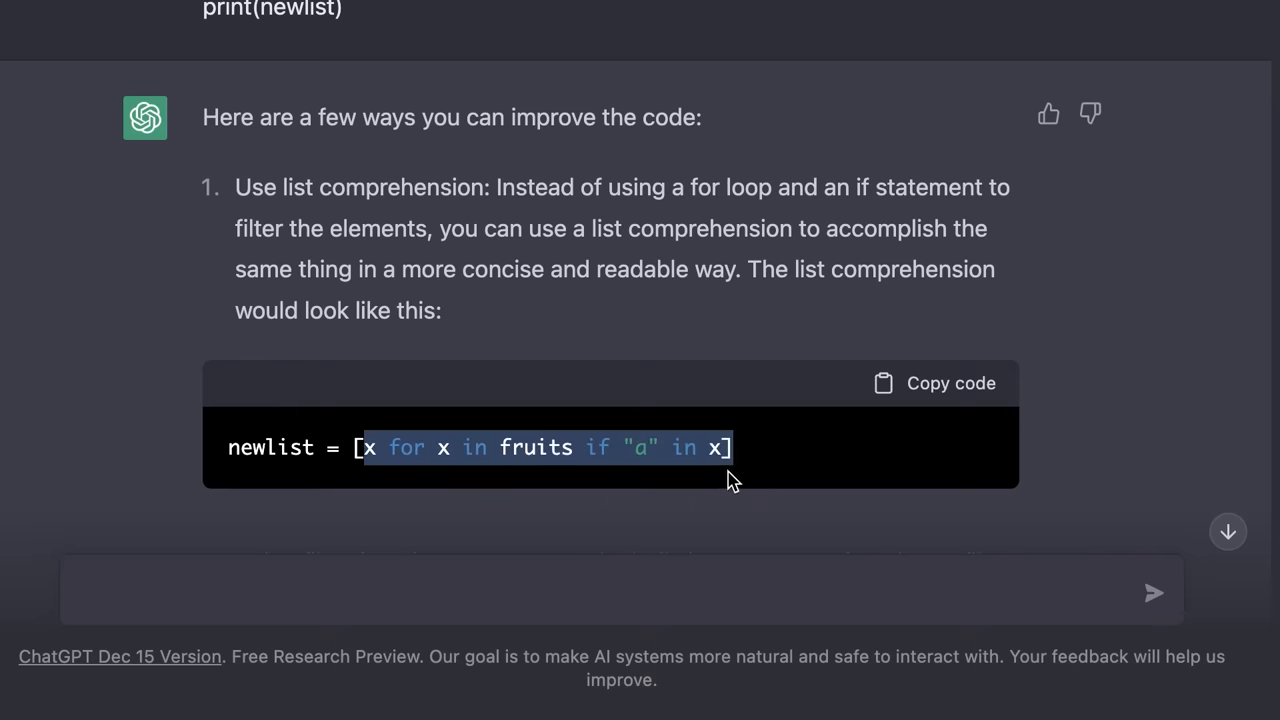
{"action": "scroll", "scroll_direction": "down", "scroll_amount": 3}
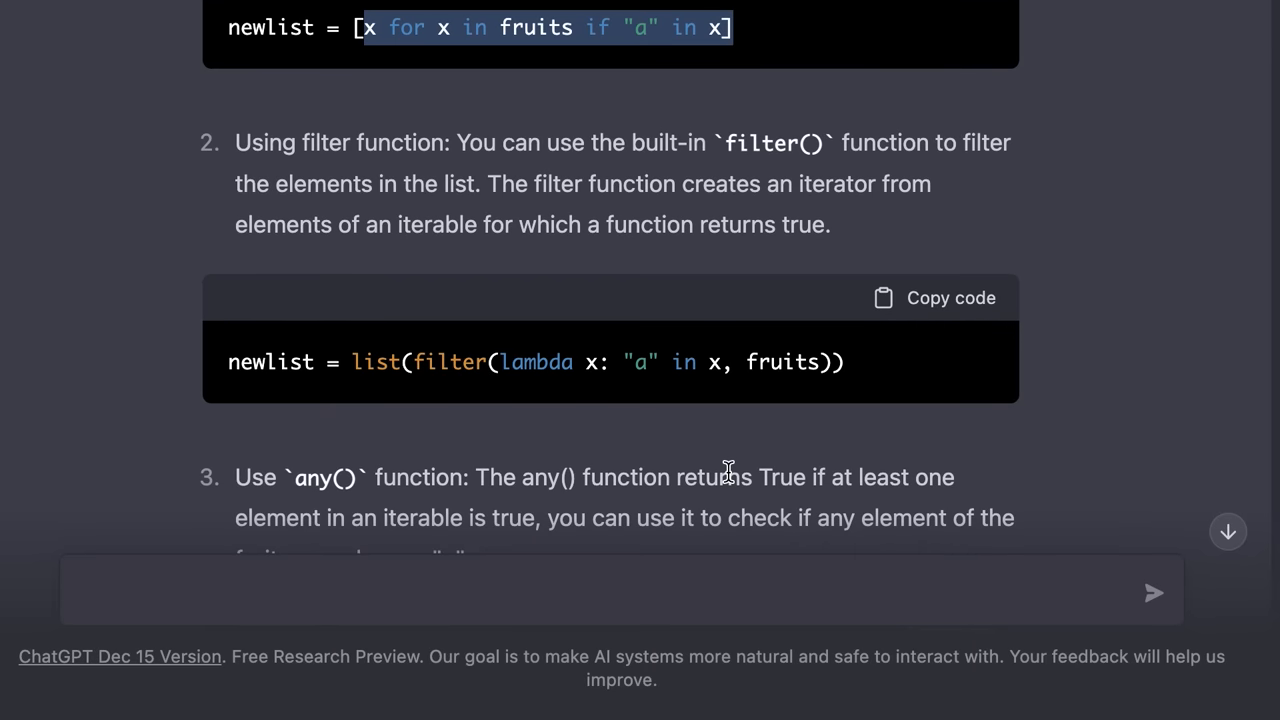
{"action": "scroll", "scroll_direction": "down", "scroll_amount": 3}
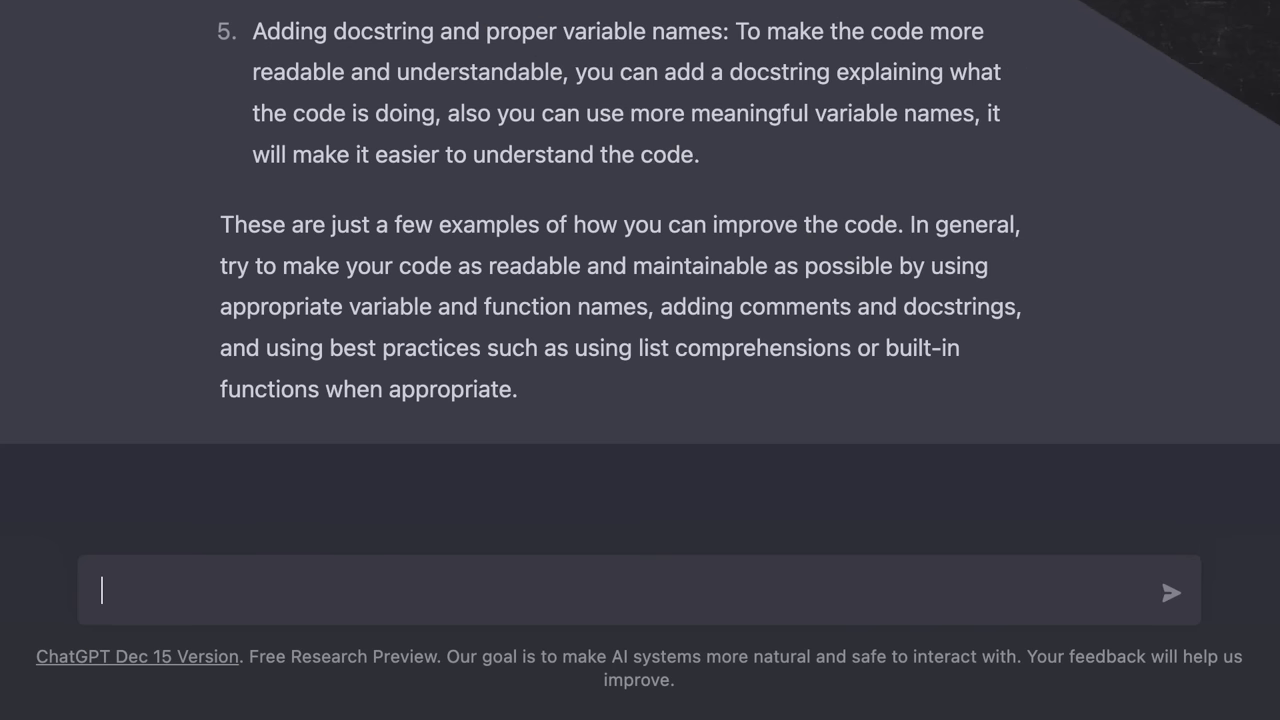
Ask to convert this Python code to JavaScript and review the JavaScript version and syntax differences
{"action": "type", "text": "Convert"}
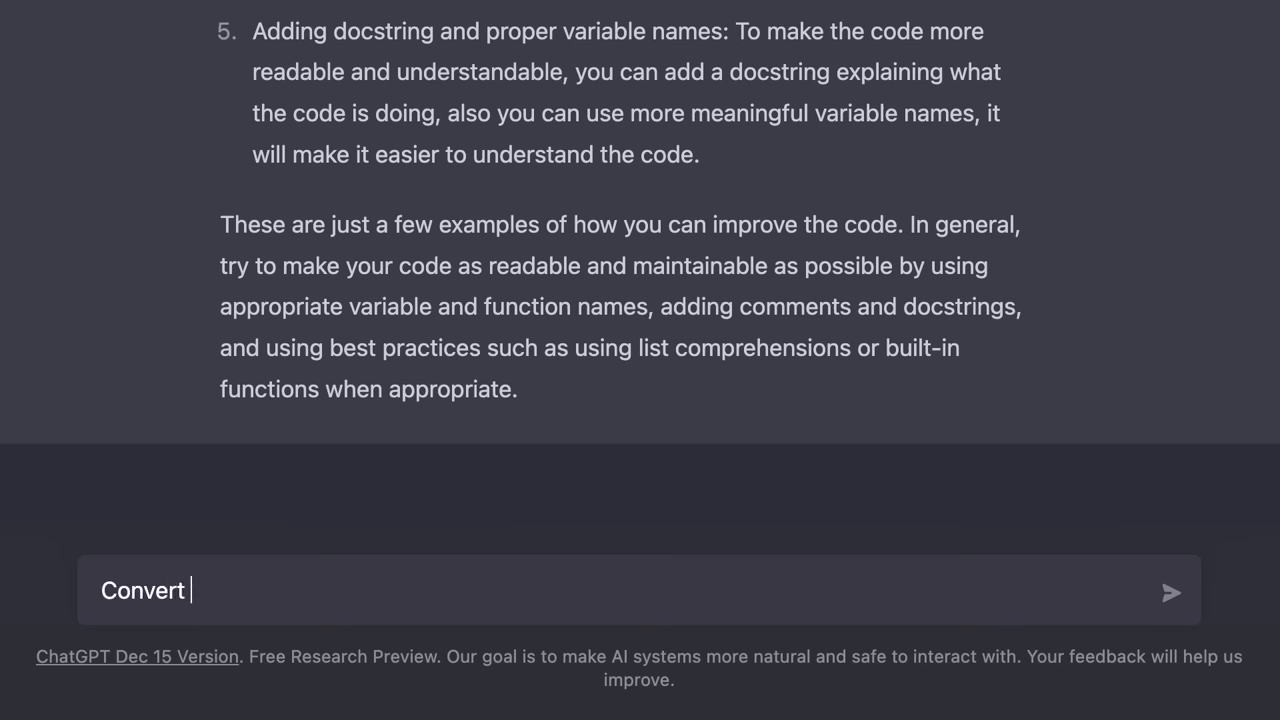
{"action": "type", "text": "this Python code to J"}
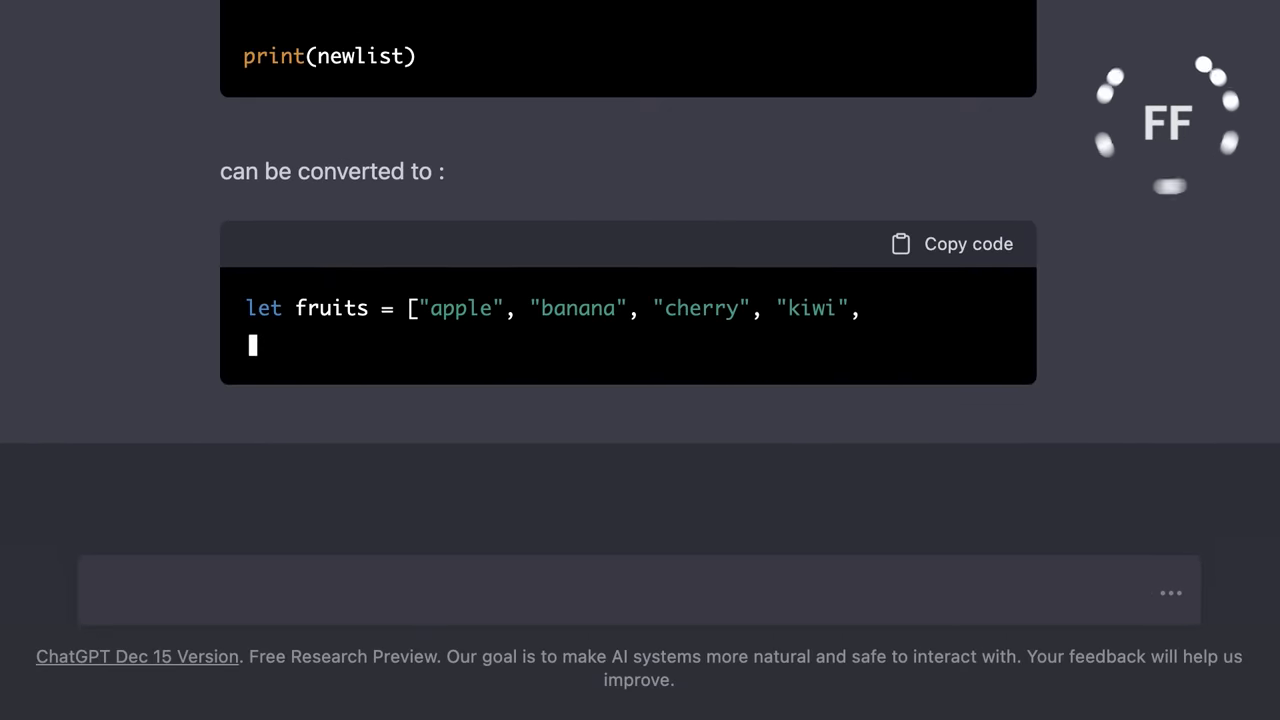
{"action": "scroll", "scroll_direction": "down", "scroll_amount": 3}
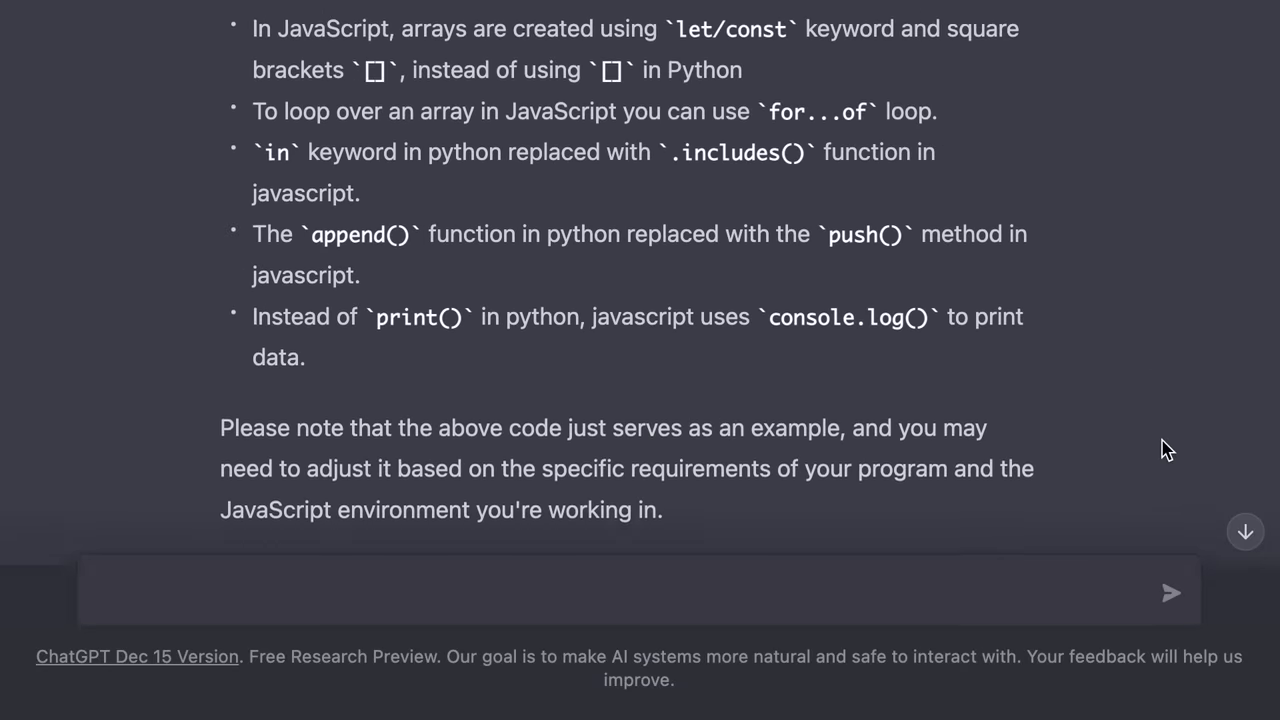
{"action": "scroll", "scroll_direction": "up", "scroll_amount": 3}
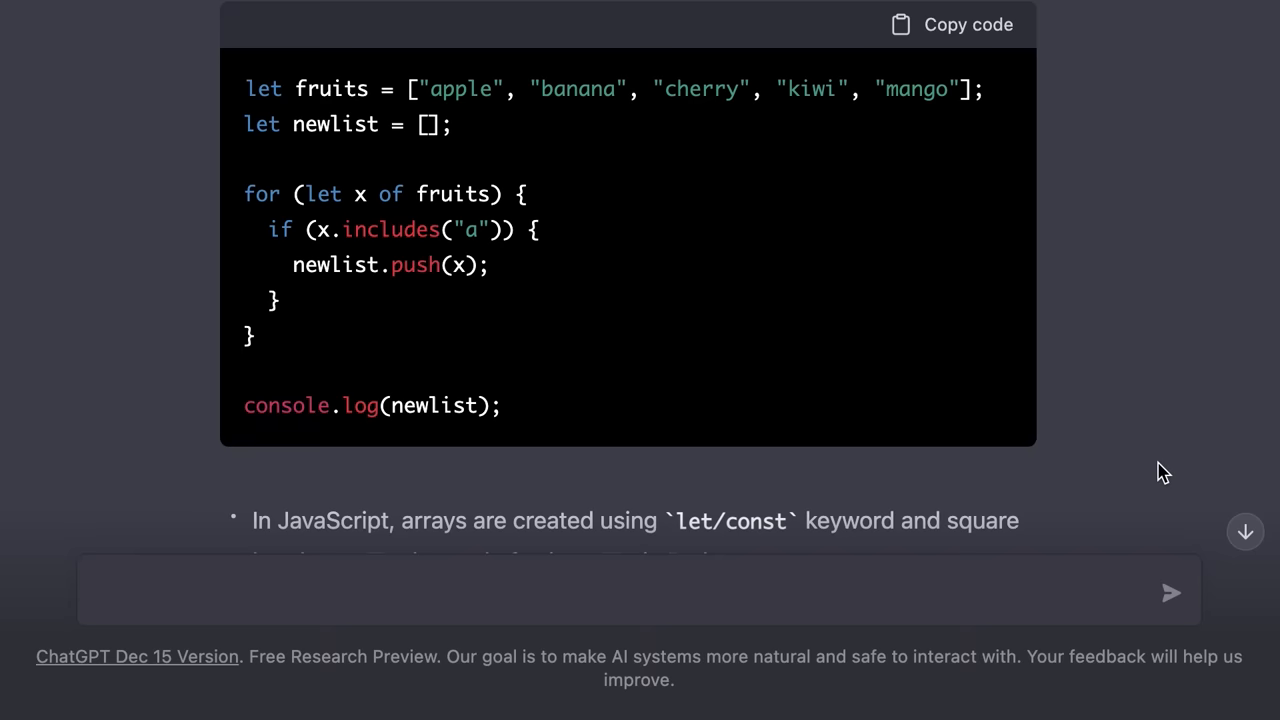
{"action": "scroll", "scroll_direction": "down", "scroll_amount": 3}
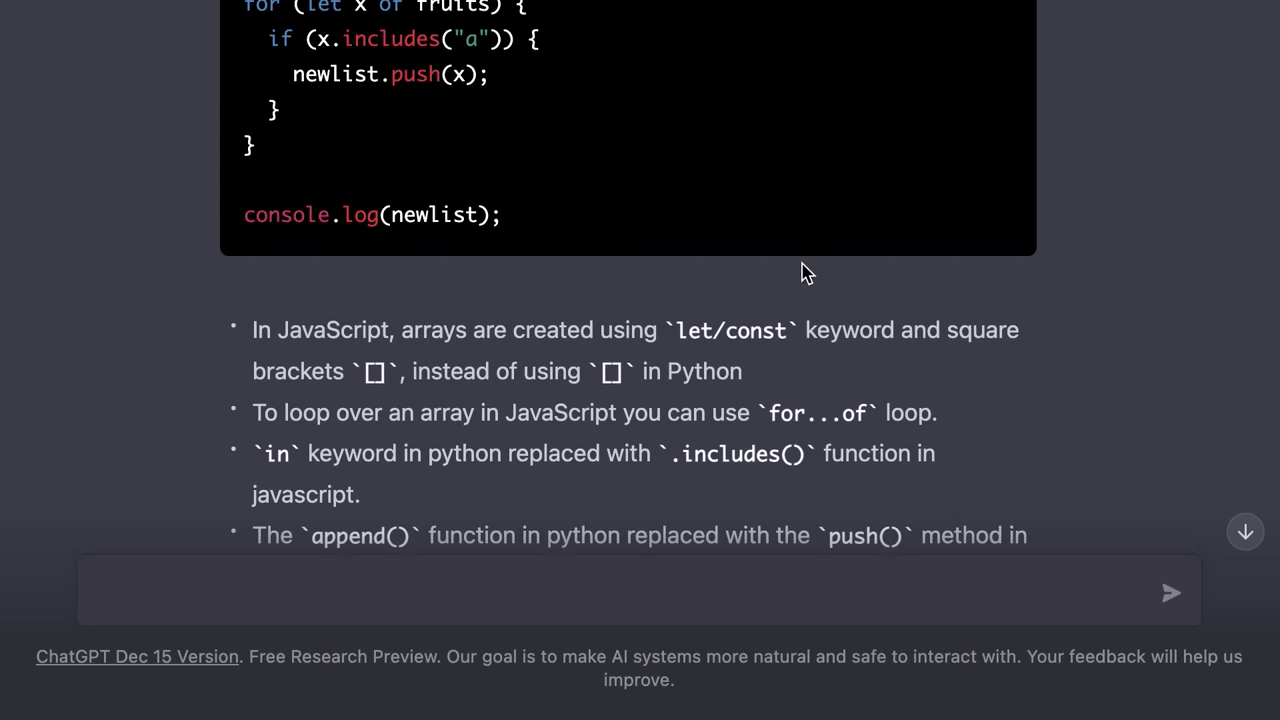
{"action": "scroll", "scroll_direction": "down", "scroll_amount": 3}
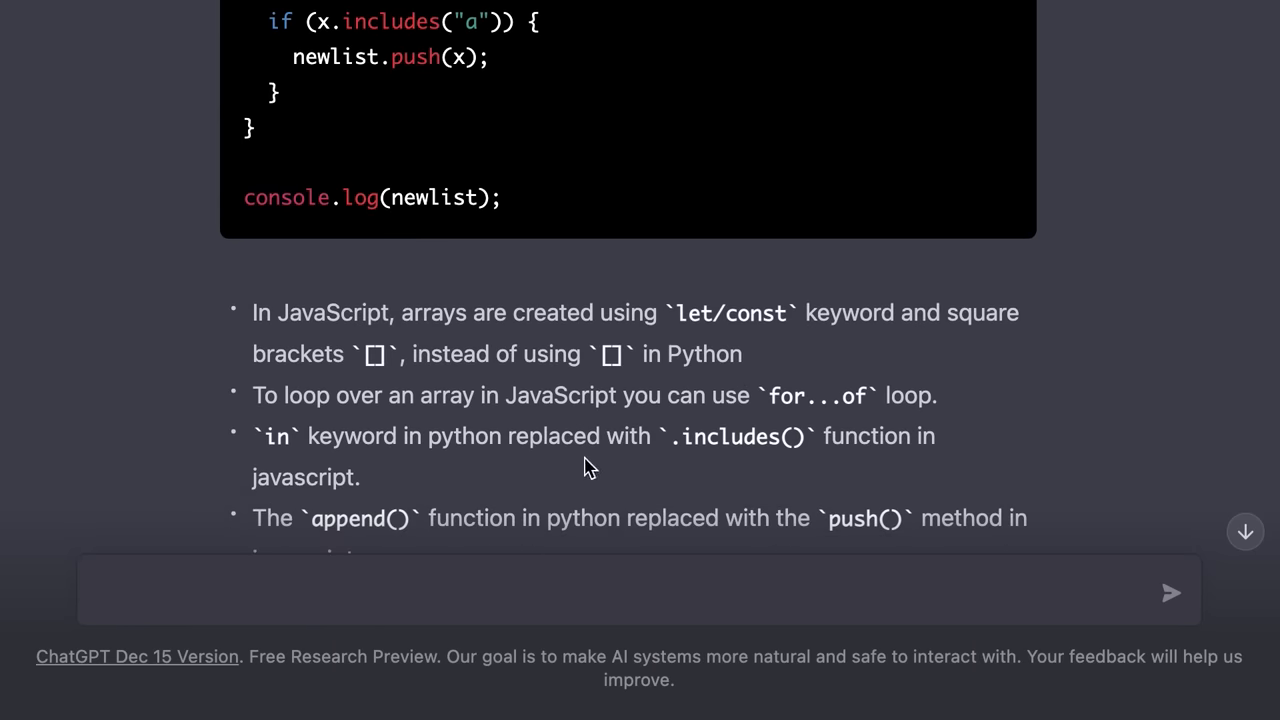
{"action": "scroll", "scroll_direction": "up", "scroll_amount": 3}
{"action": "type", "text": "Generate dummy data for"}
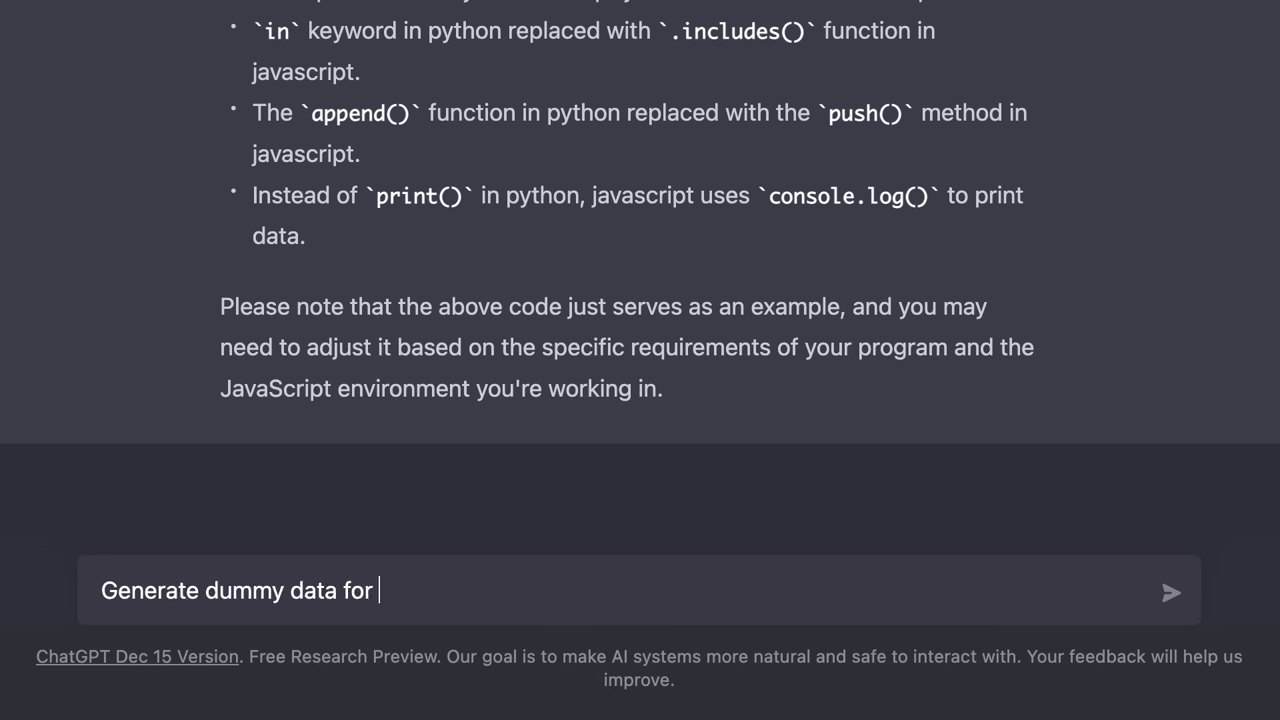
Request dummy data for a customers table with ID, first name, last name and city, and review the reply
{"action": "type", "text": "a table called custom"}
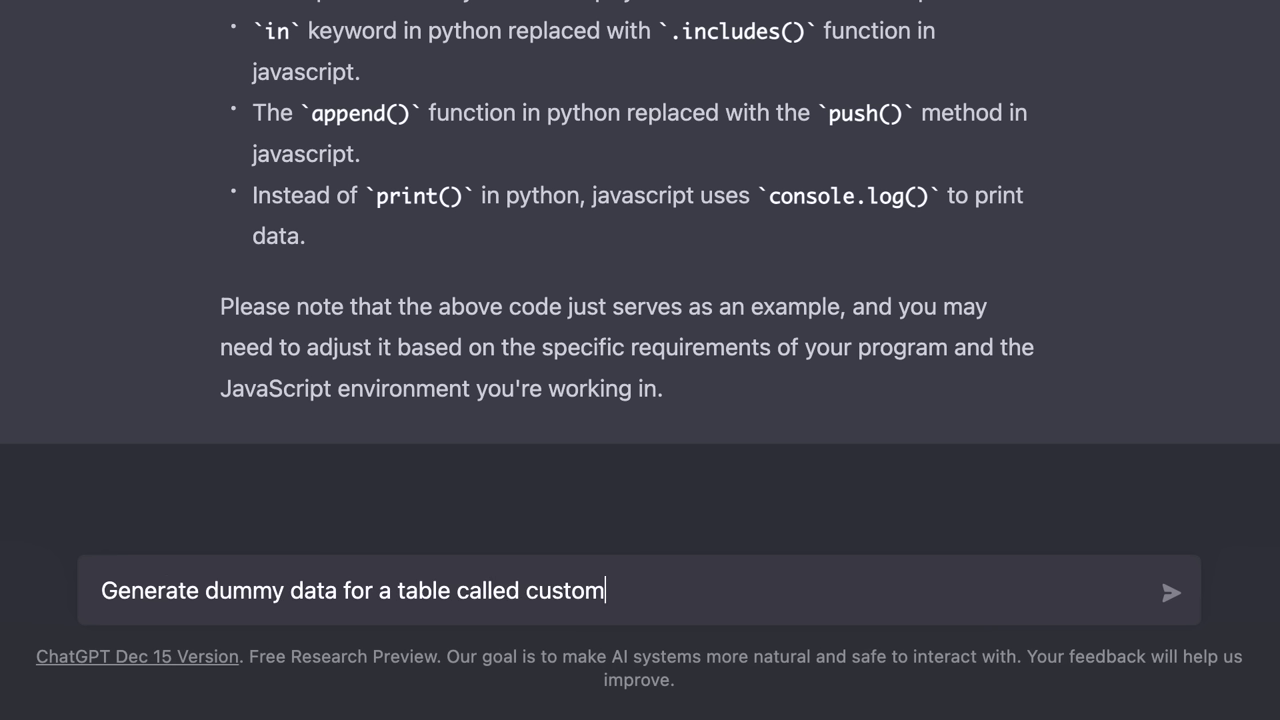
{"action": "type", "text": "ers. Each customer should"}
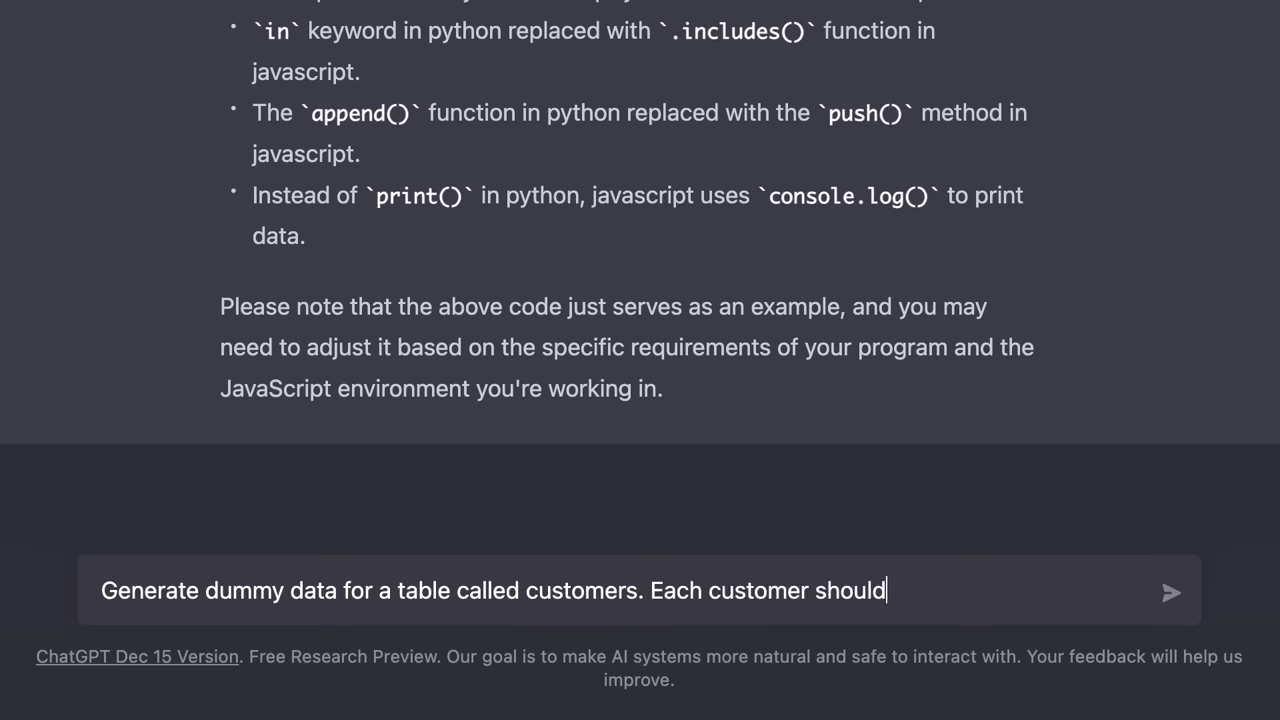
{"action": "type", "text": "have an"}
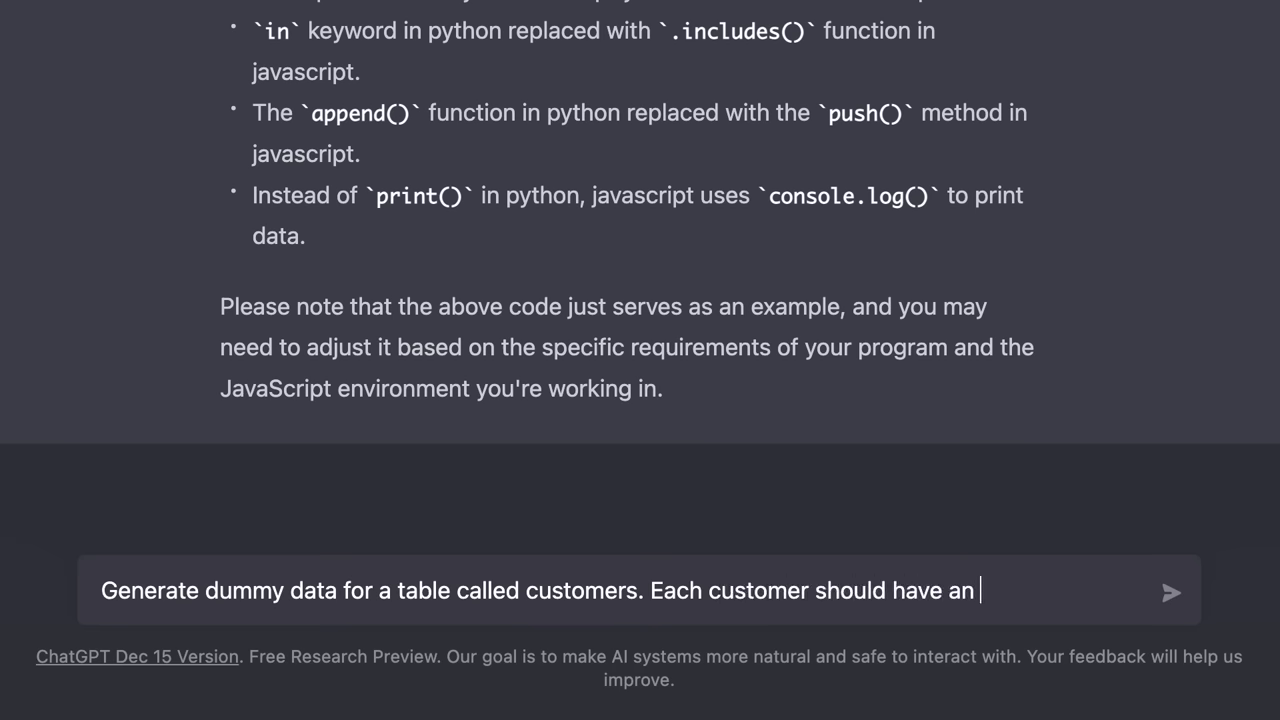
{"action": "type", "text": "ID, first name, last name"}
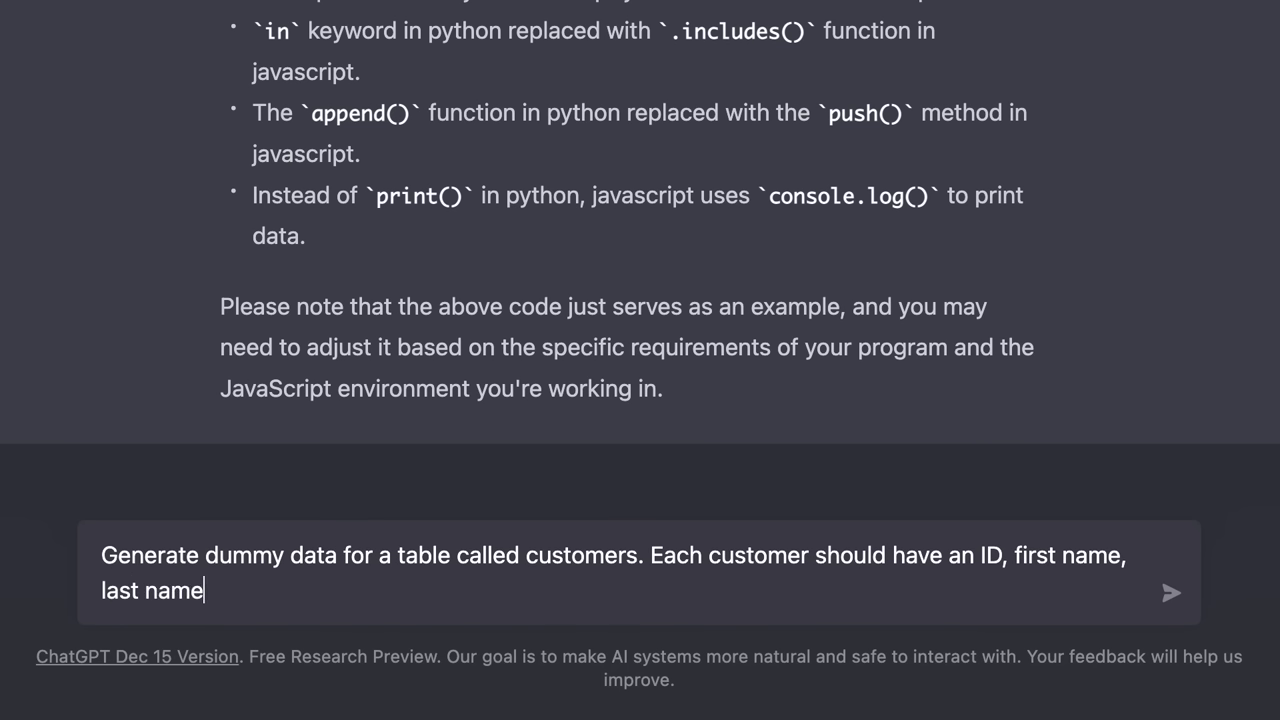
{"action": "left_click", "coordinate": [1172, 592]}
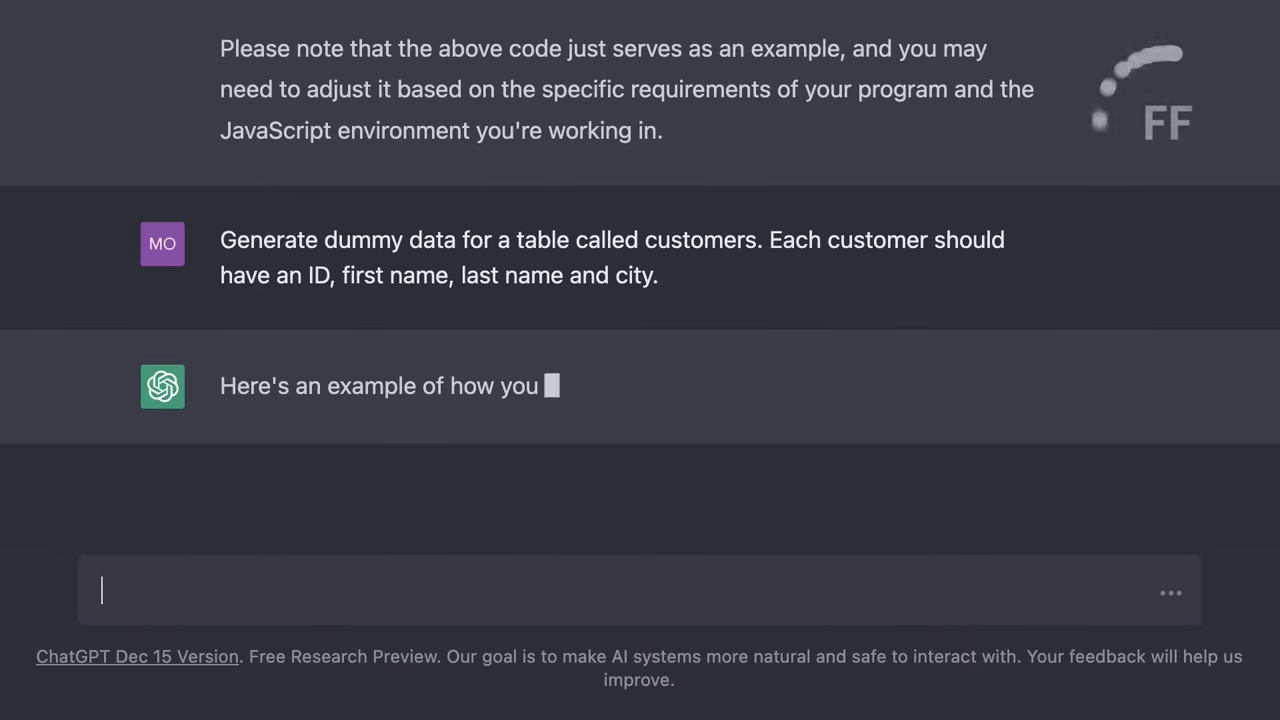
{"action": "scroll", "scroll_direction": "down", "scroll_amount": 3}
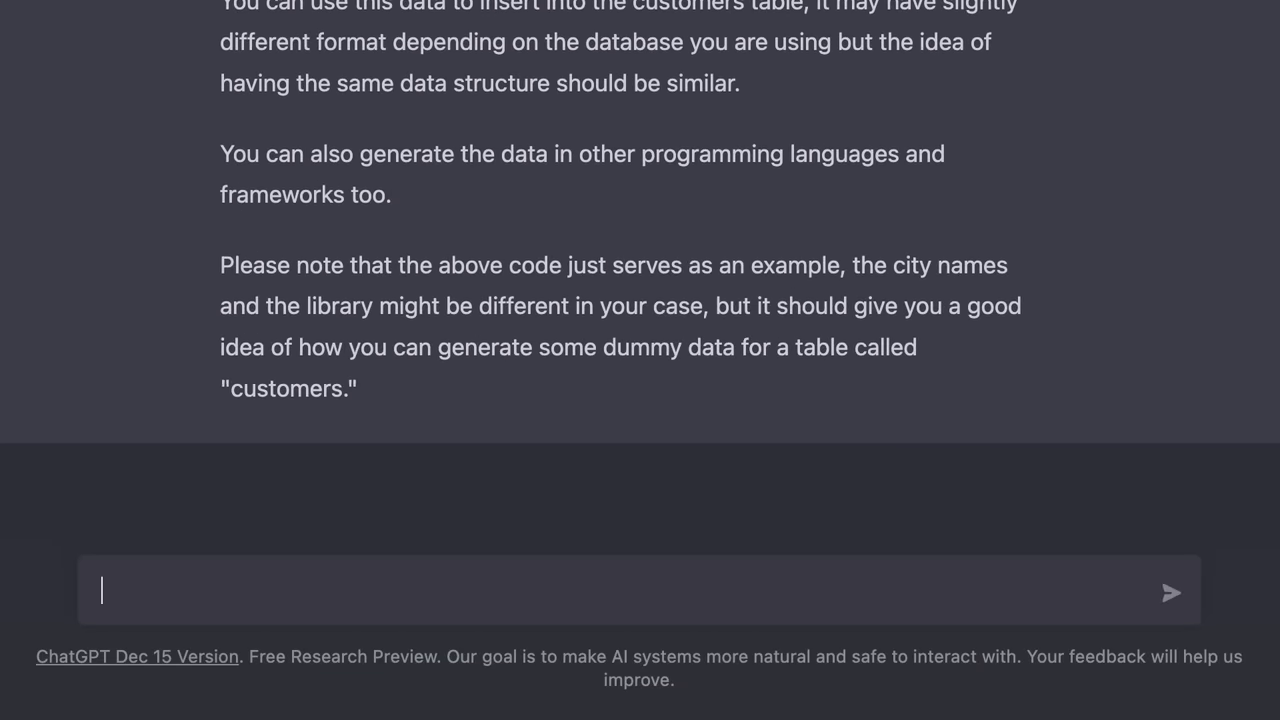
{"action": "scroll", "scroll_direction": "up", "scroll_amount": 3}
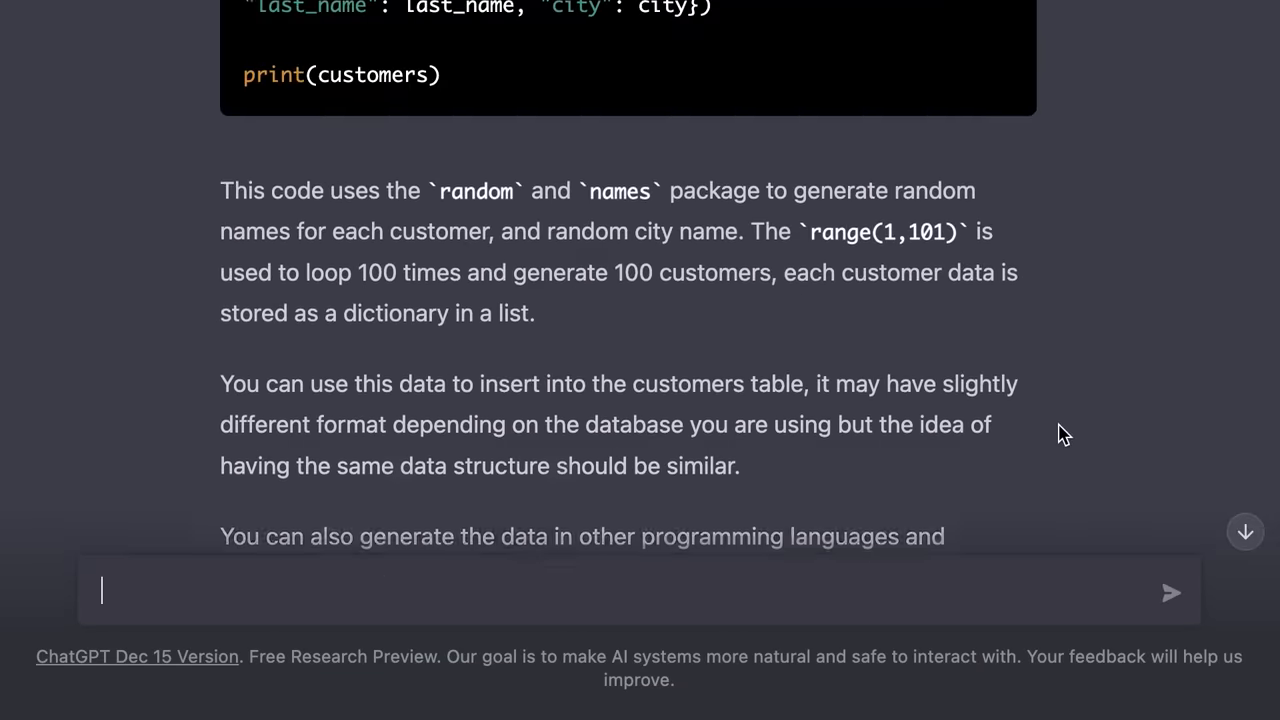
{"action": "scroll", "scroll_direction": "up", "scroll_amount": 3}
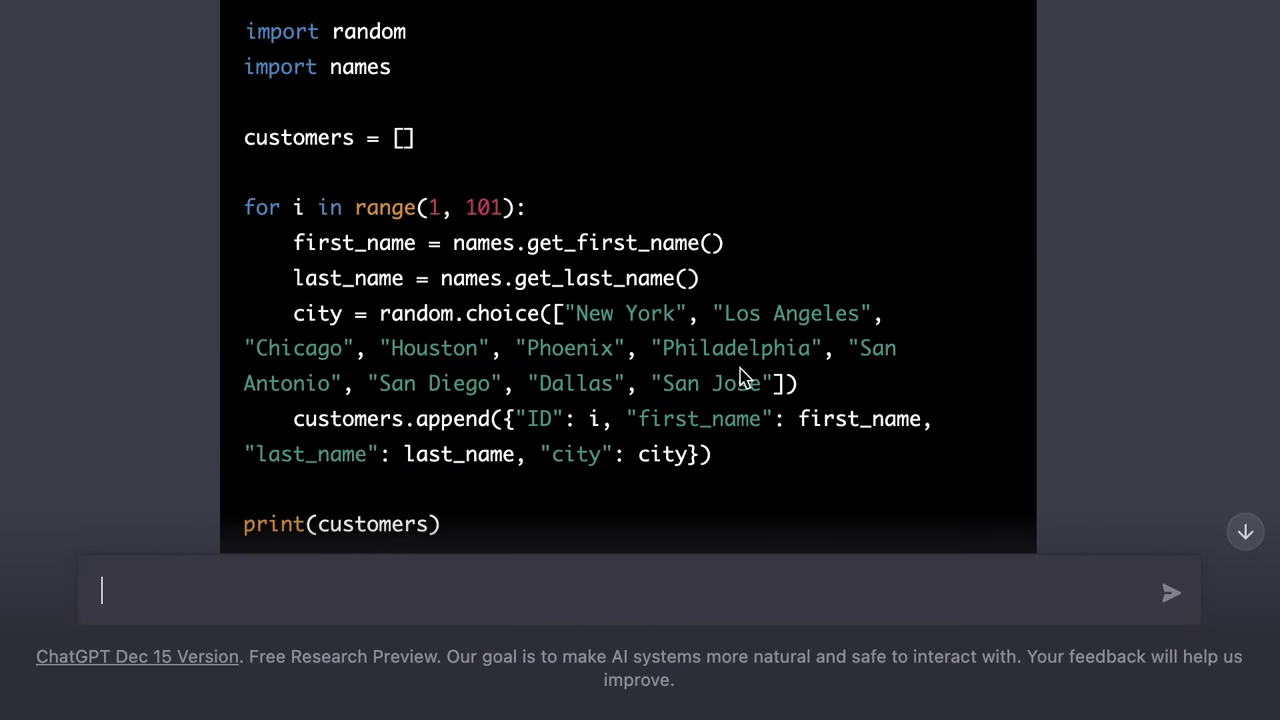
{"action": "mouse_move", "coordinate": [836, 532]}
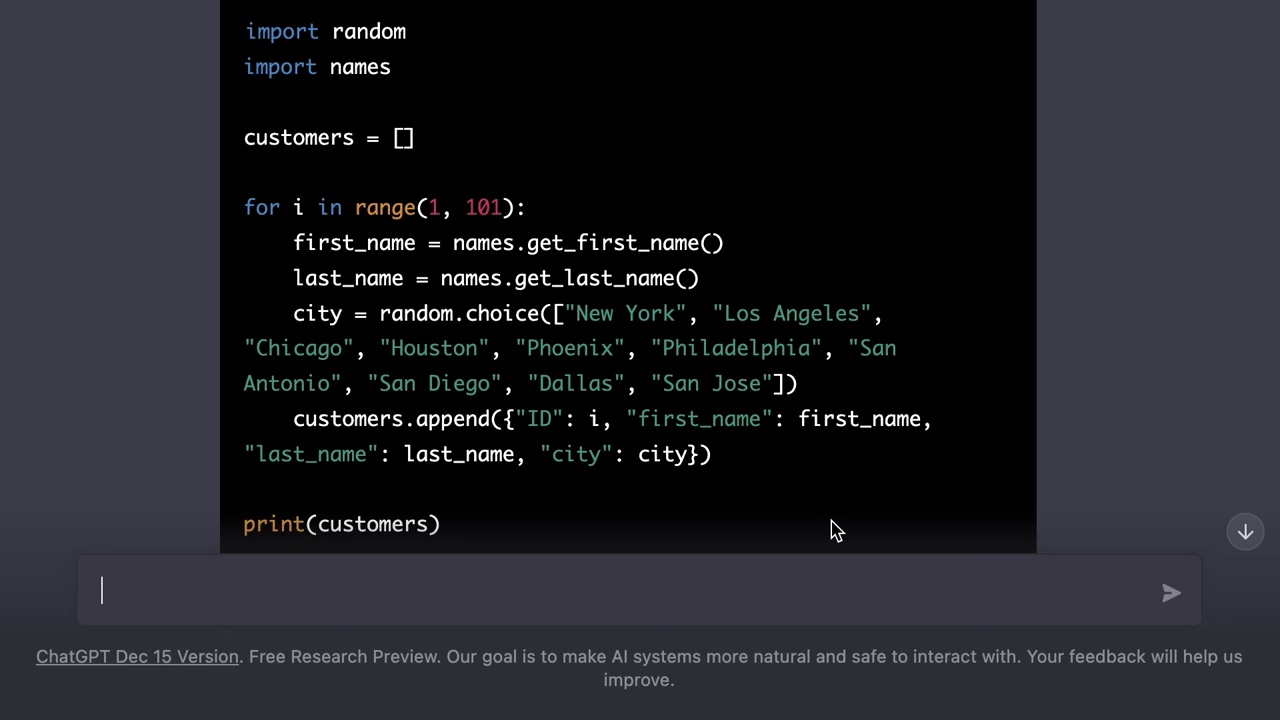
{"action": "mouse_move", "coordinate": [796, 588]}
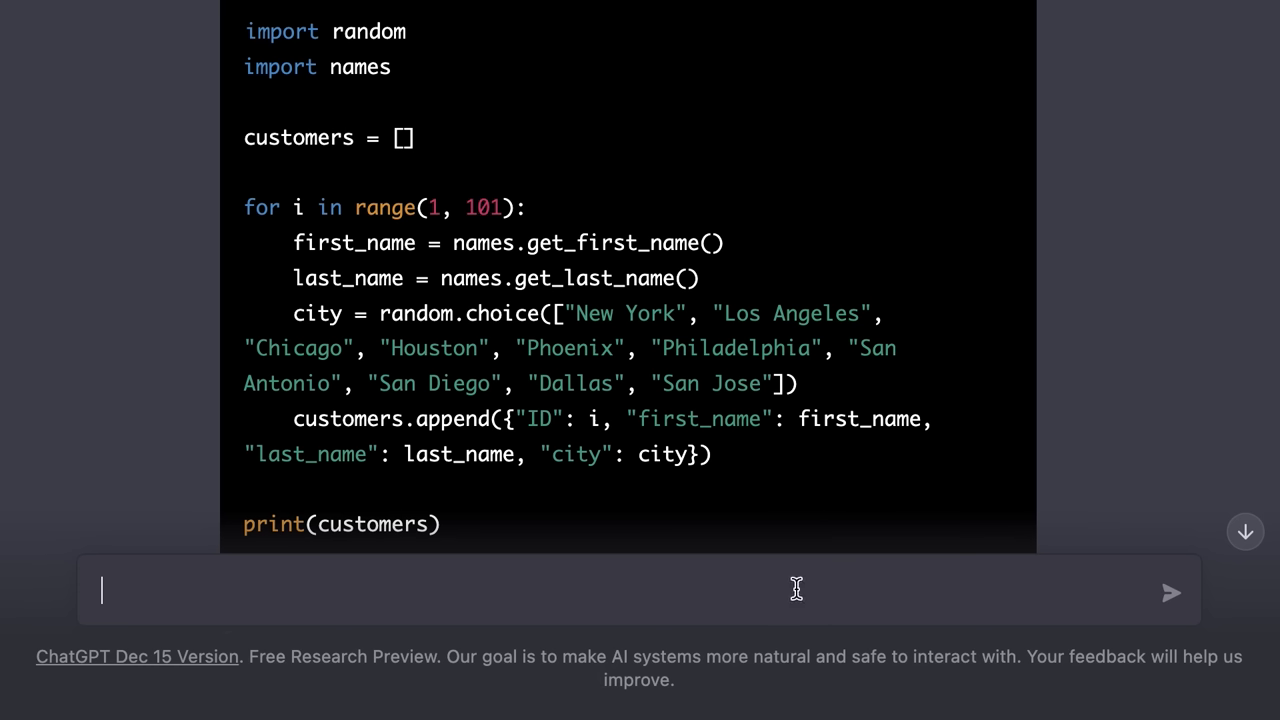
Send 'I don't need a Python script. Just give me the data' and view the JSON records
{"action": "type", "text": "I don't need a"}
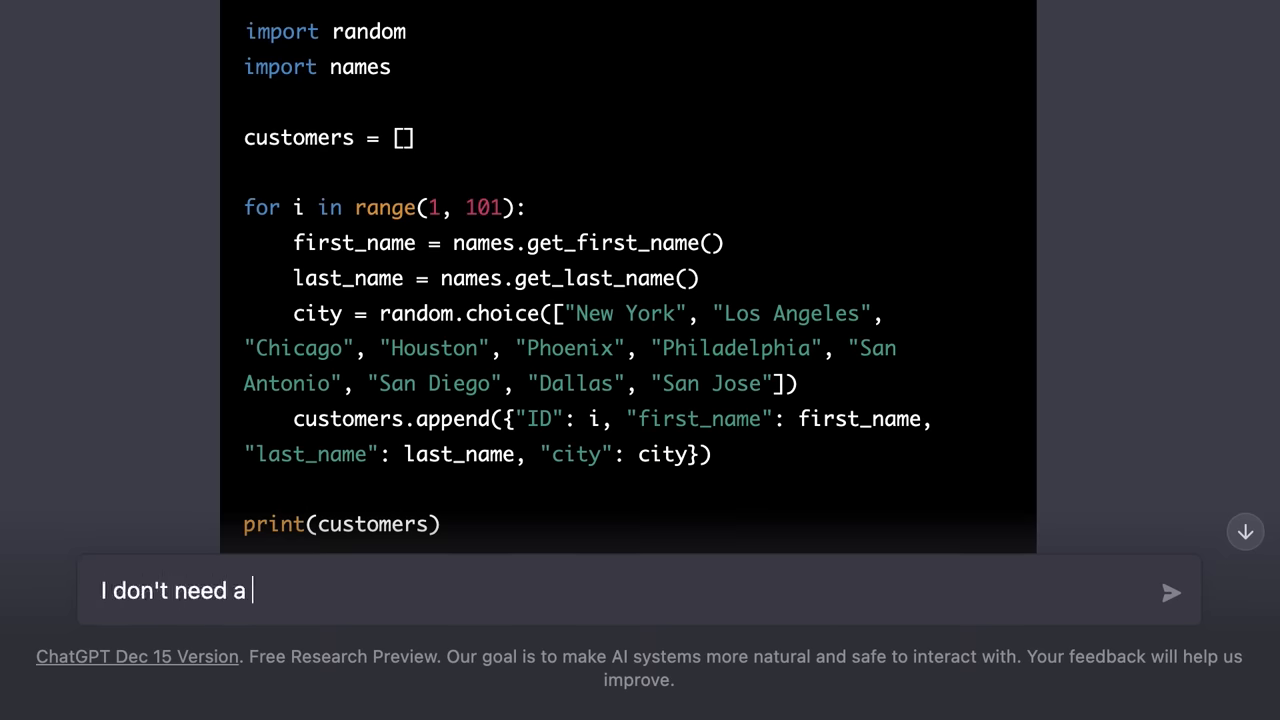
{"action": "type", "text": "Python script. Just gi"}
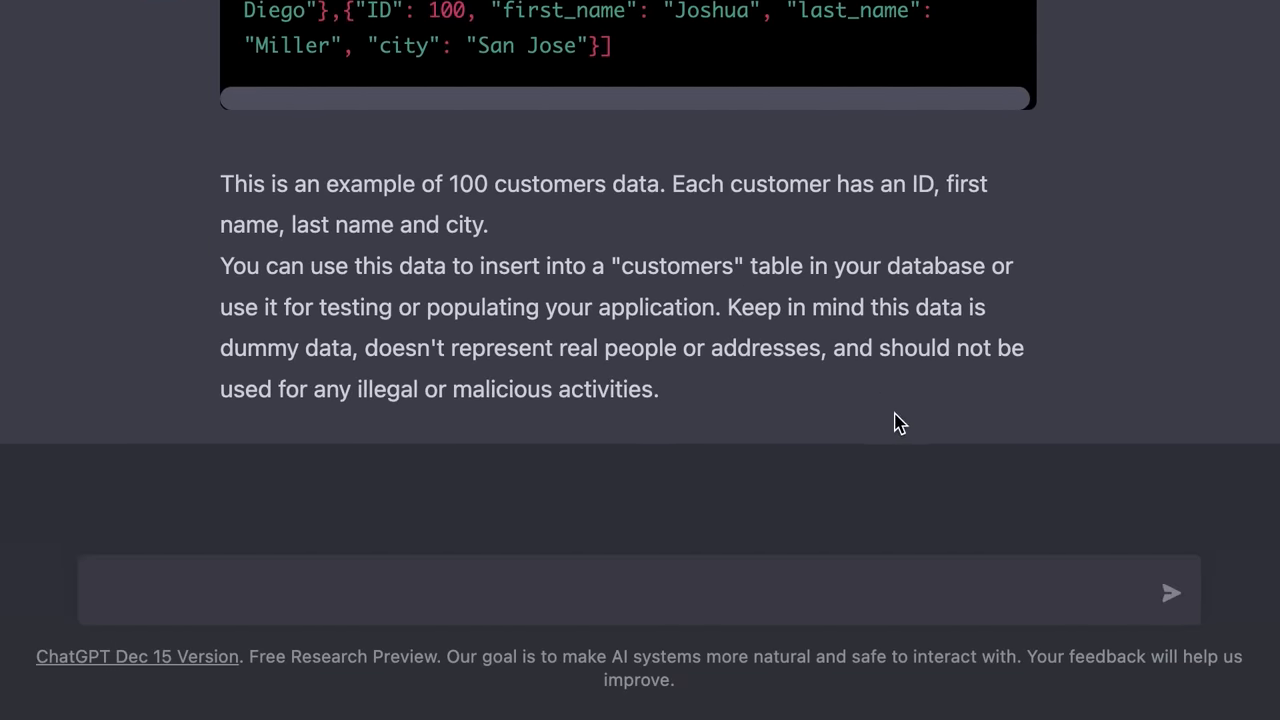
{"action": "scroll", "scroll_direction": "up", "scroll_amount": 3}
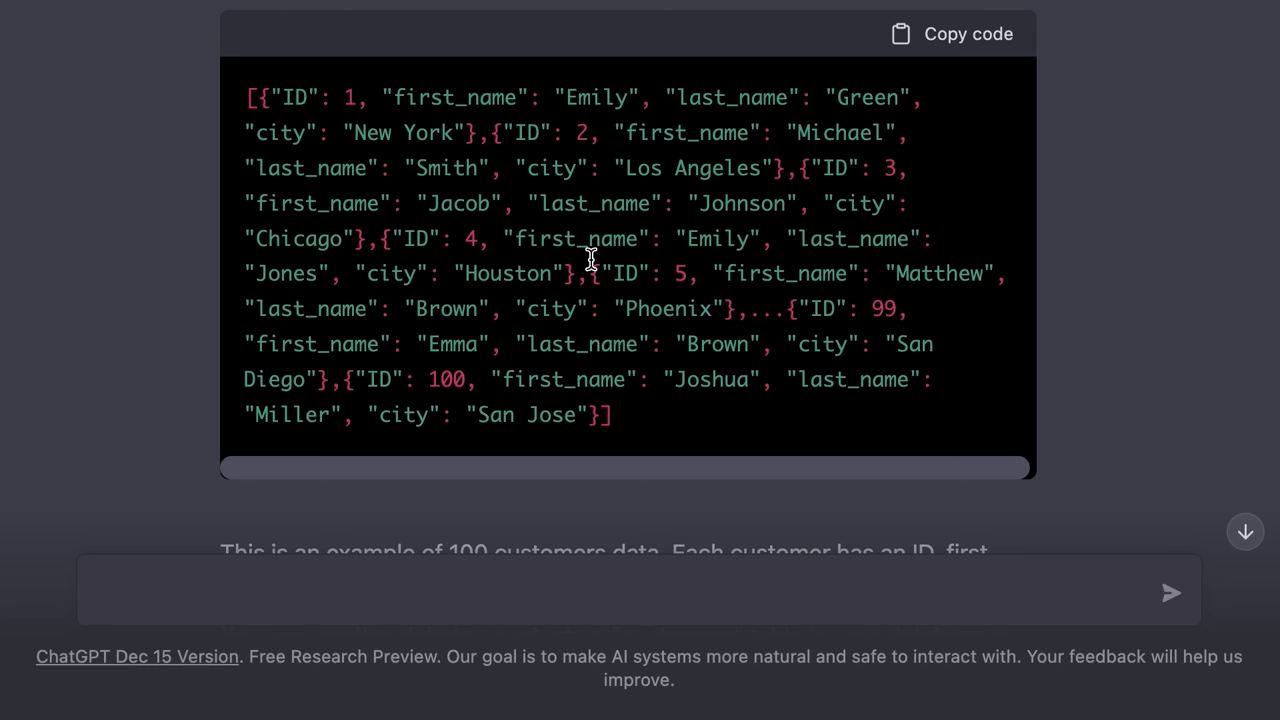
{"action": "mouse_move", "coordinate": [424, 236]}
{"action": "type", "text": "Create a P"}
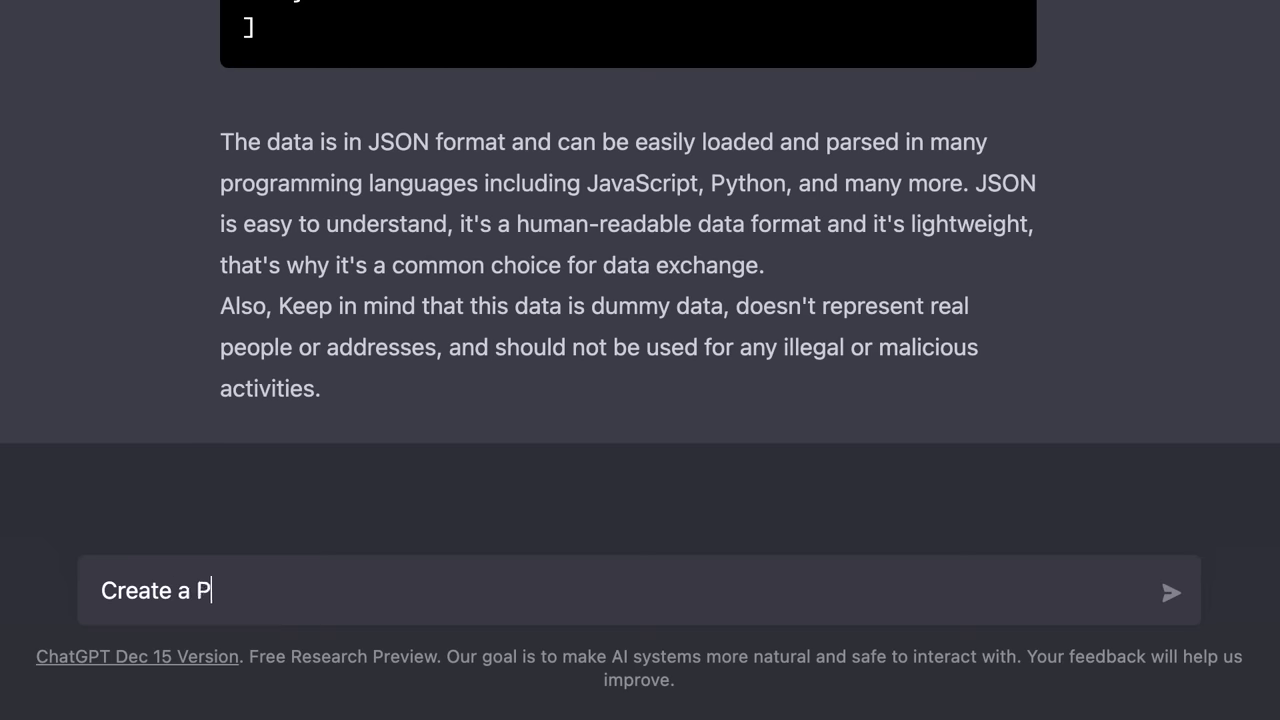
{"action": "type", "text": "ython class for storing these o"}
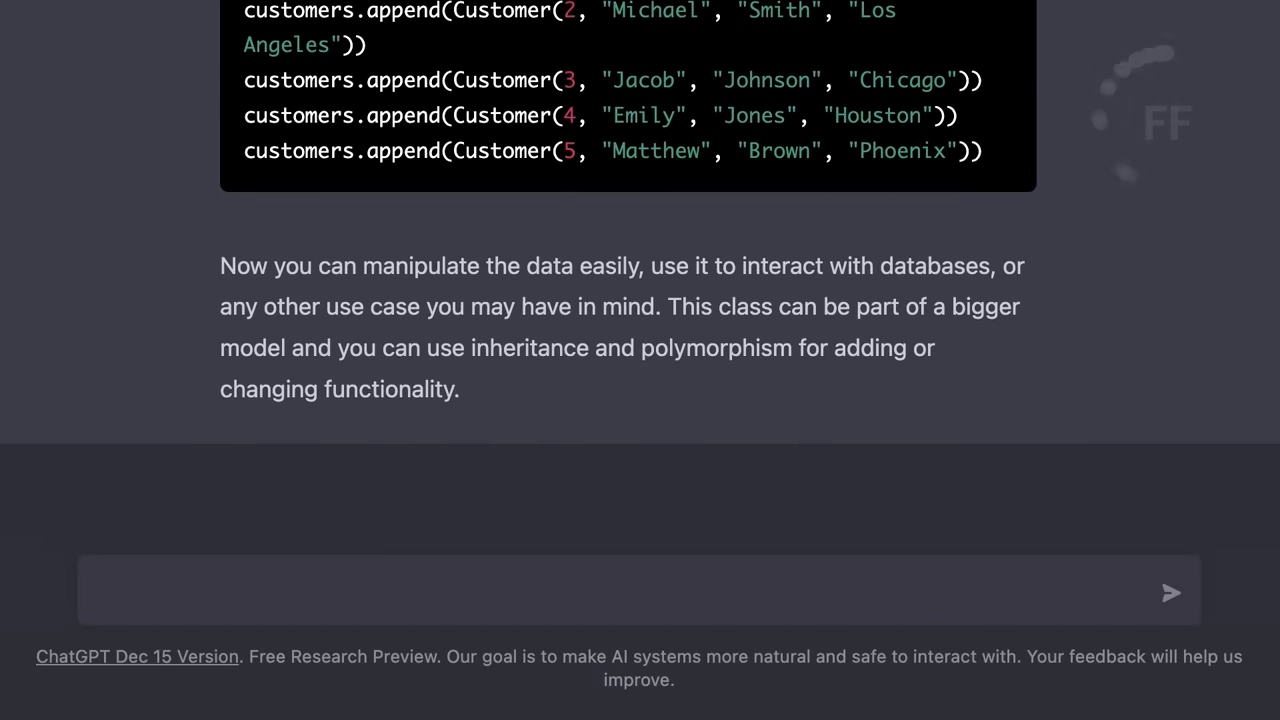
{"action": "scroll", "scroll_direction": "up", "scroll_amount": 3}
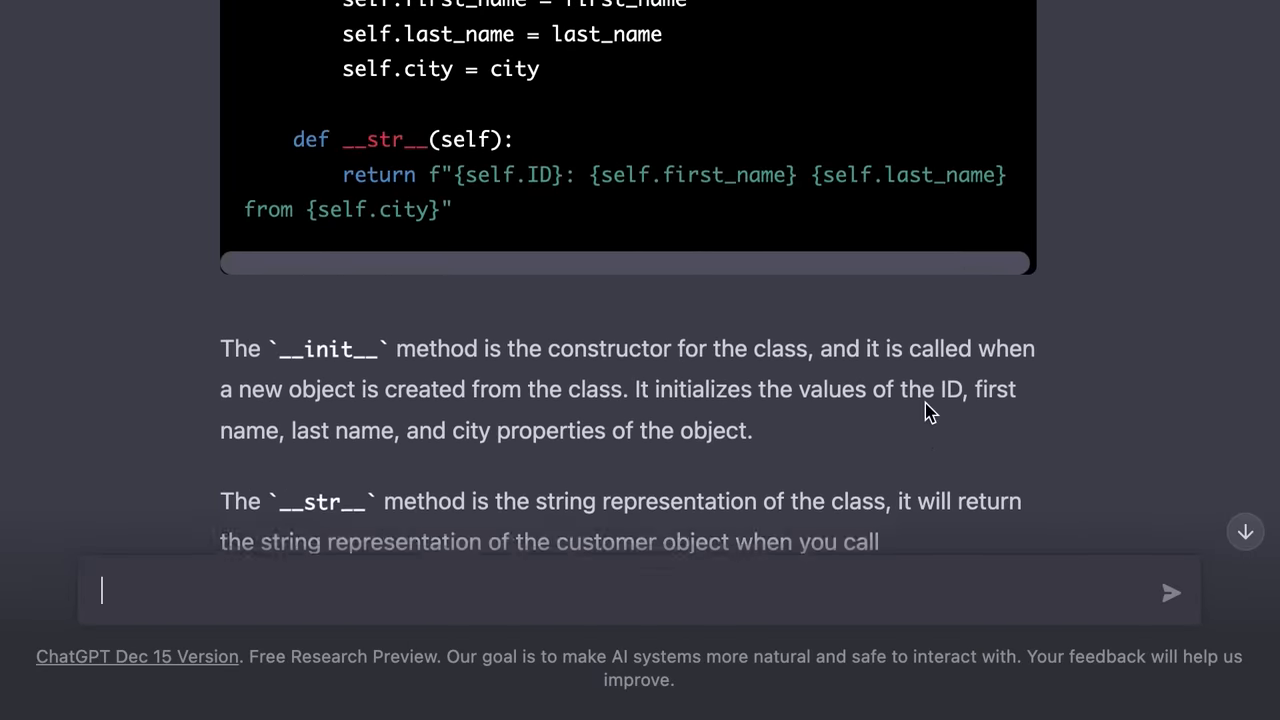
{"action": "scroll", "scroll_direction": "up", "scroll_amount": 3}
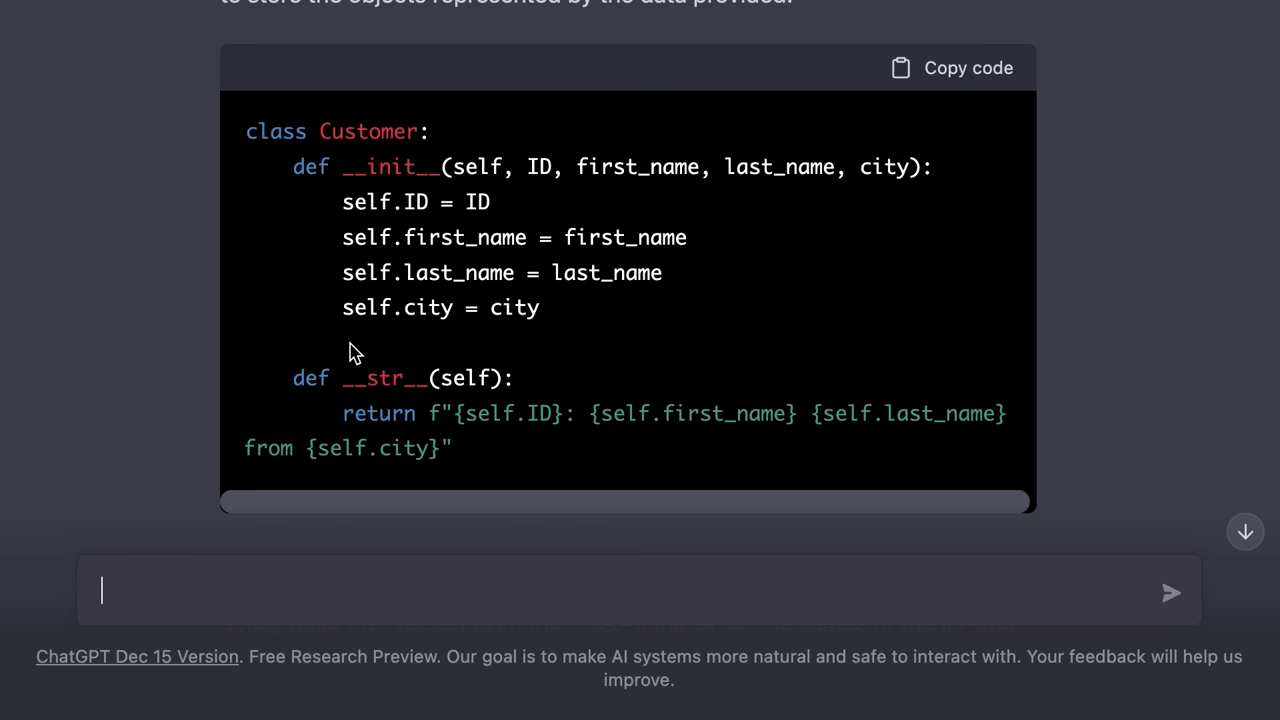
{"action": "scroll", "scroll_direction": "down", "scroll_amount": 3}
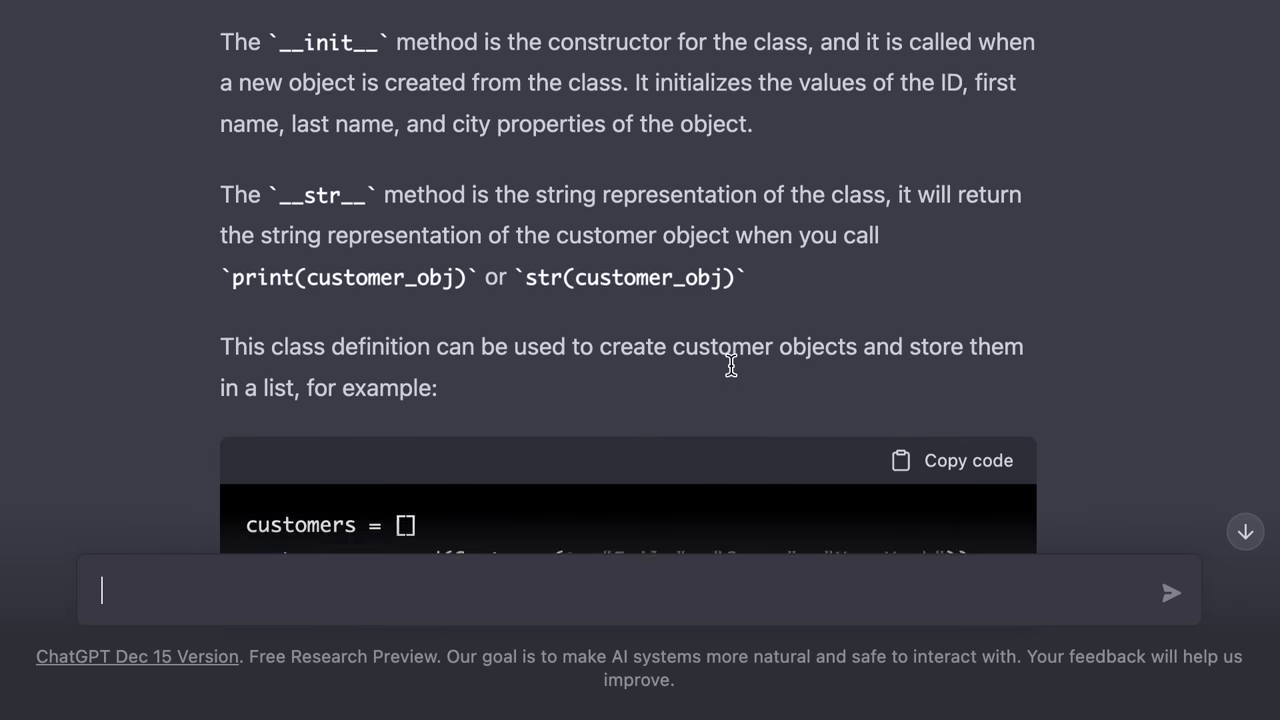
{"action": "scroll", "scroll_direction": "down", "scroll_amount": 3}
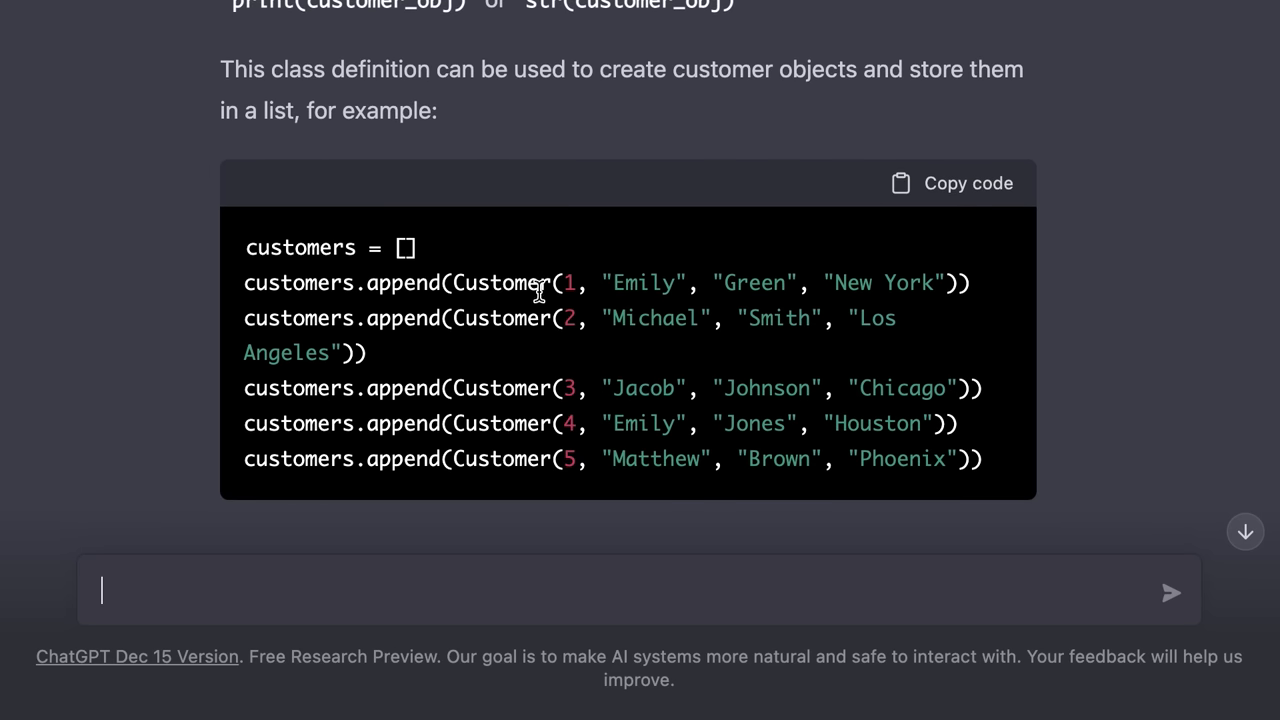
{"action": "mouse_move", "coordinate": [420, 276]}
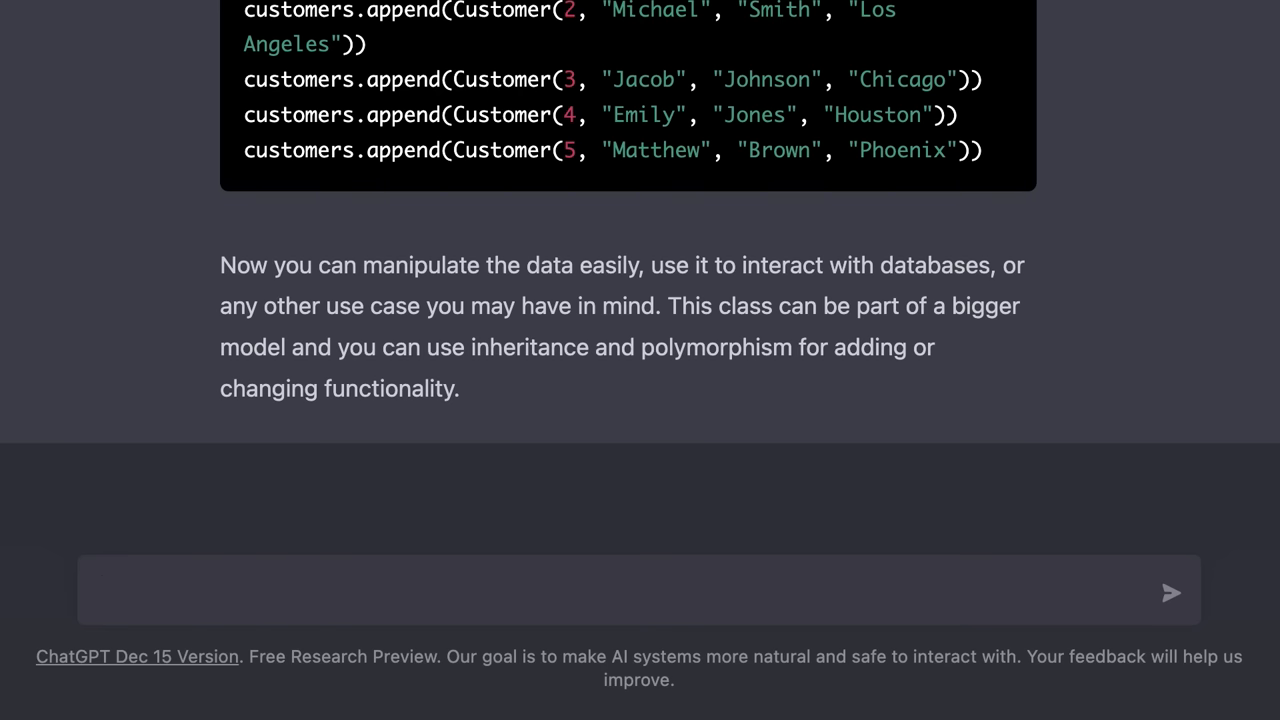
Send 'Write the HTML and CSS code for displaying a card' and view the reply
{"action": "type", "text": "Write the HTML and"}
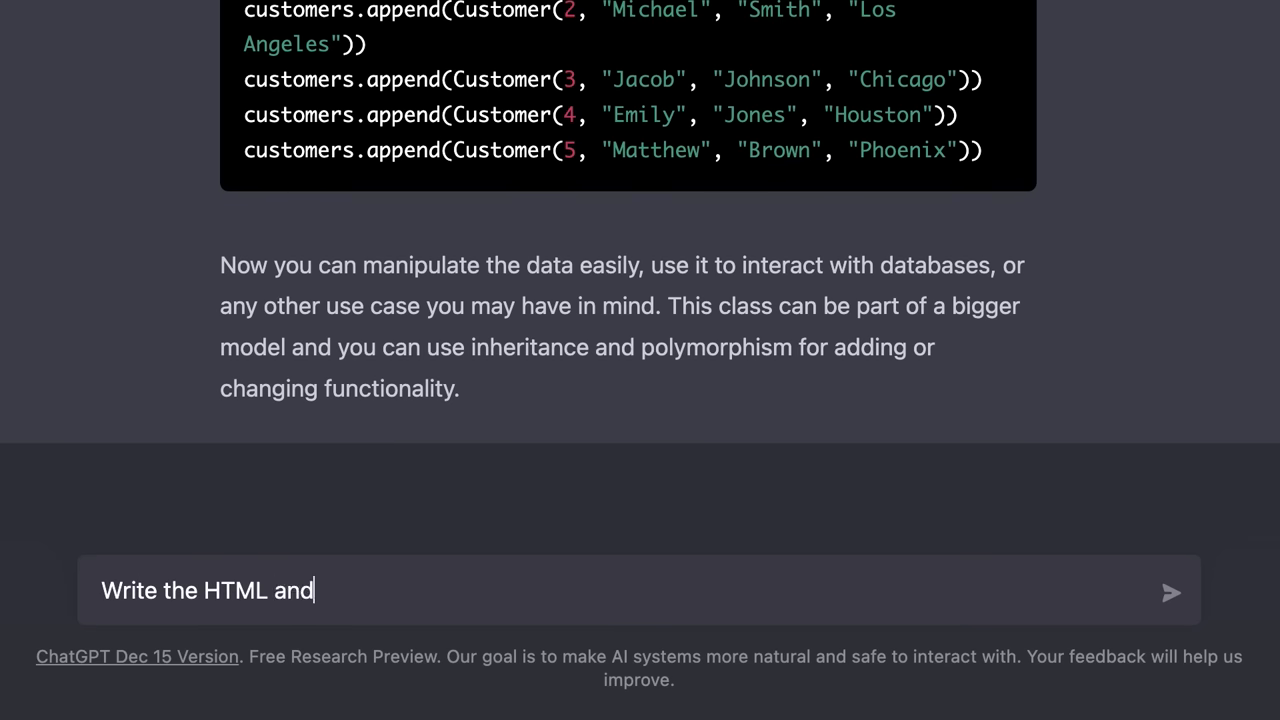
{"action": "type", "text": "CSS code for di"}
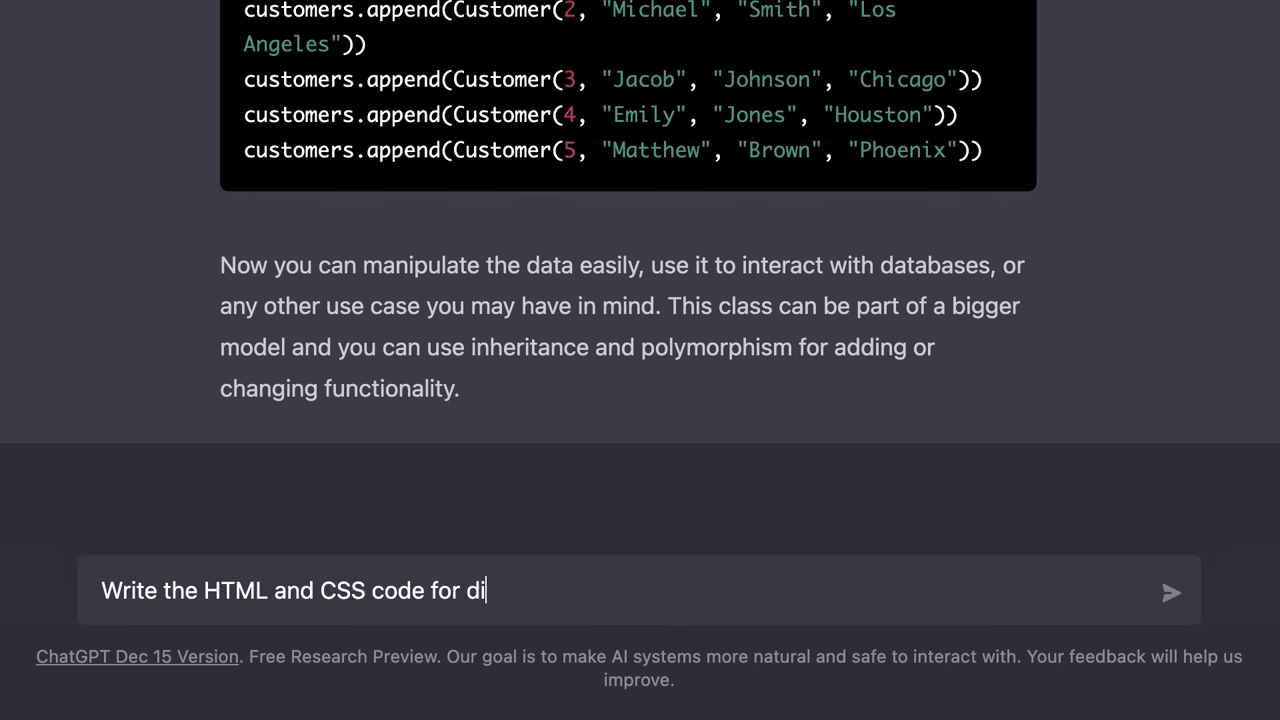
{"action": "key", "text": "Return"}
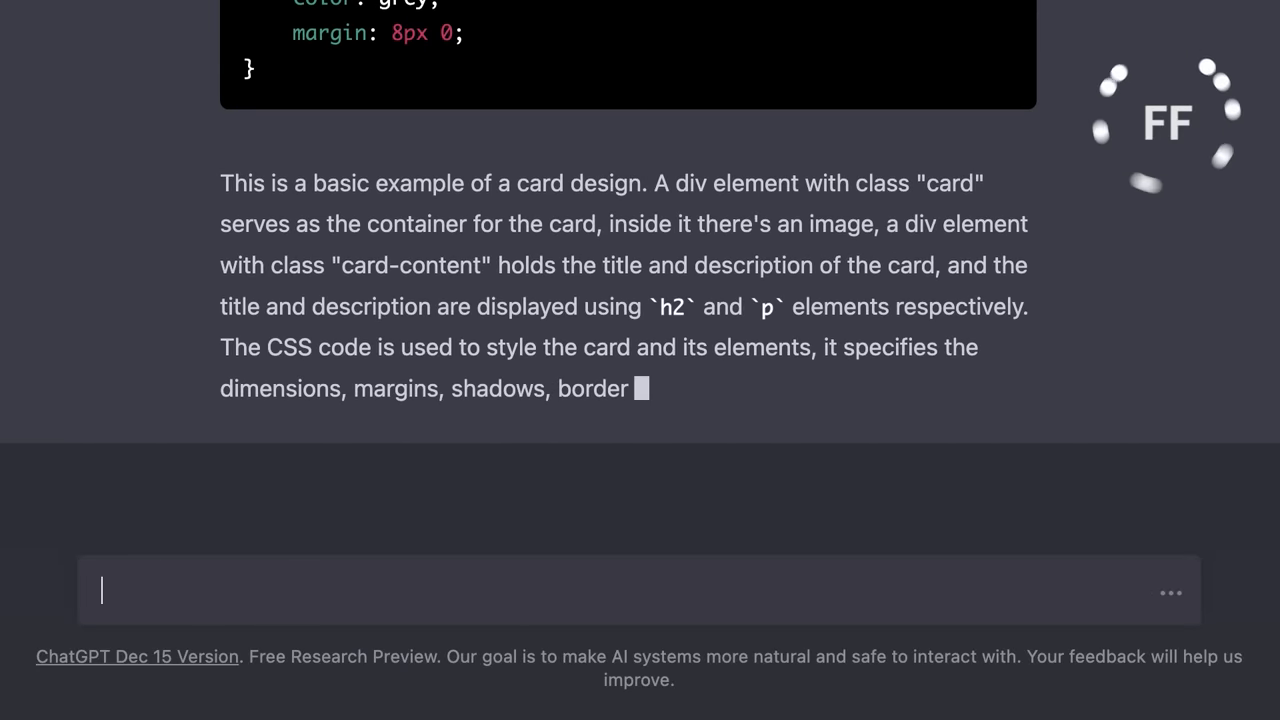
{"action": "scroll", "scroll_direction": "up", "scroll_amount": 3}
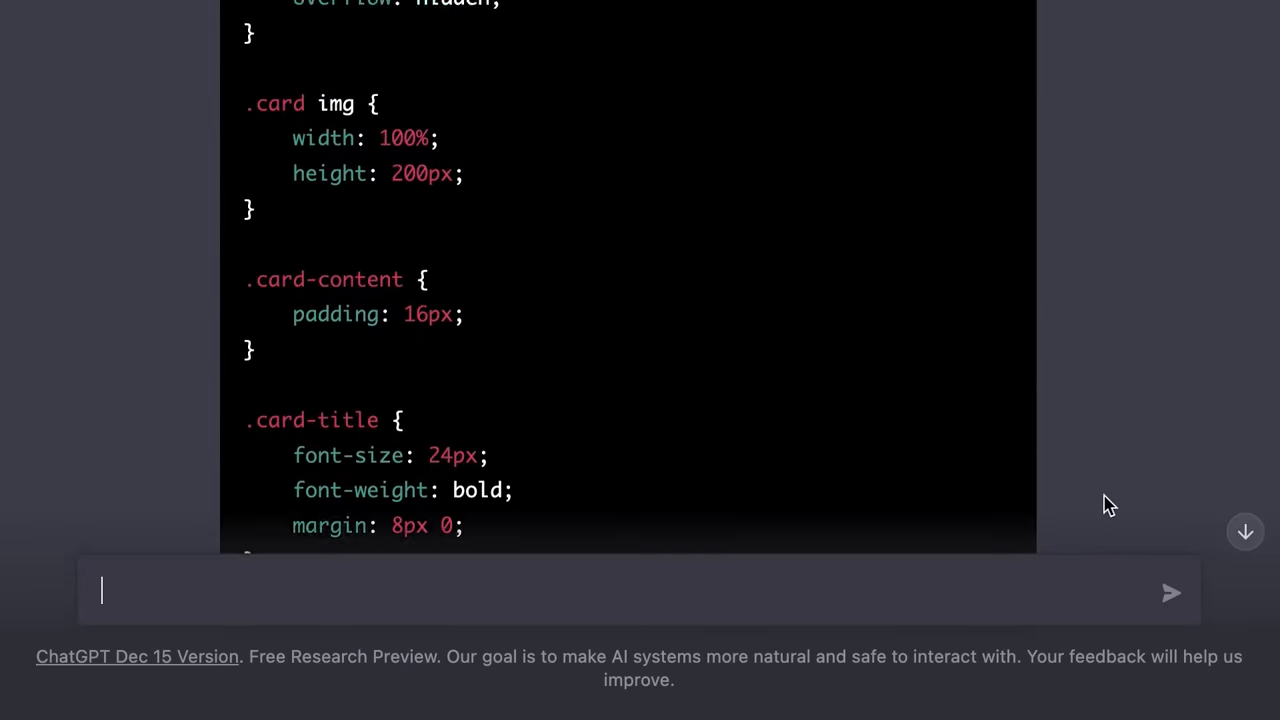
{"action": "scroll", "scroll_direction": "up", "scroll_amount": 3}
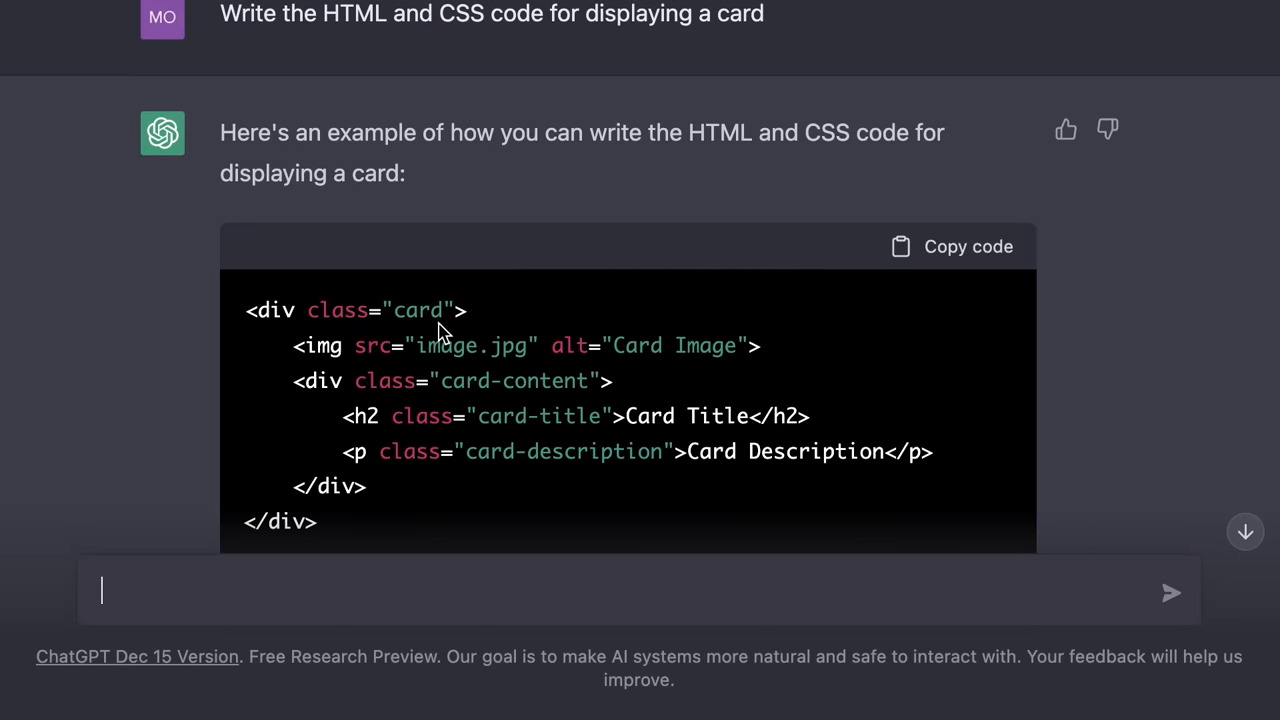
{"action": "mouse_move", "coordinate": [604, 370]}
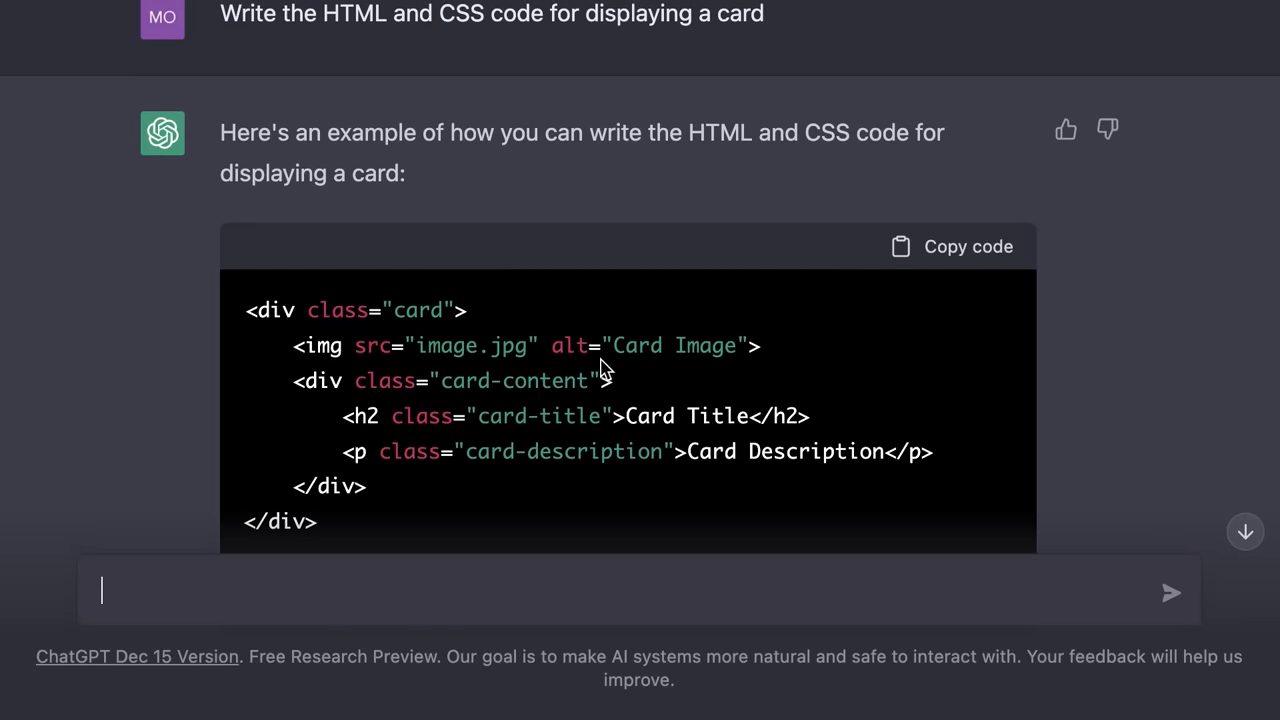
Highlight the card-description class in the code and read through the styles and explanation
{"action": "double_click", "coordinate": [512, 380]}
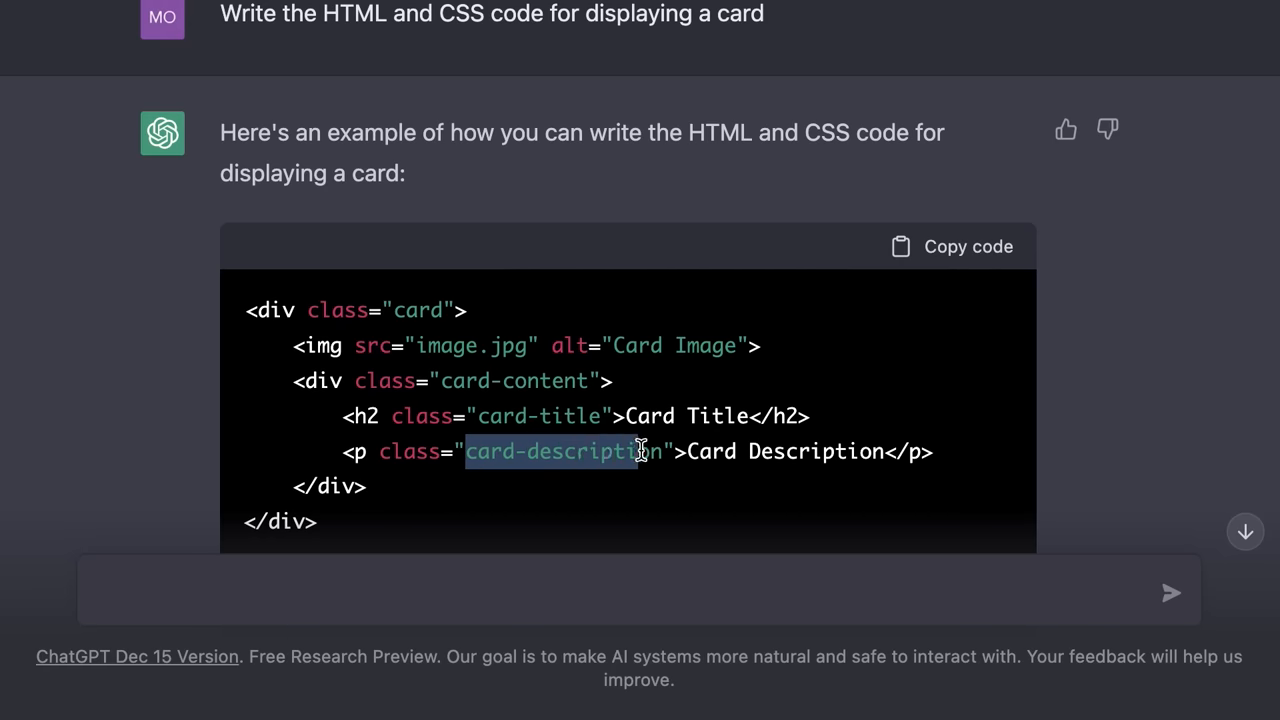
{"action": "scroll", "scroll_direction": "down", "scroll_amount": 3}
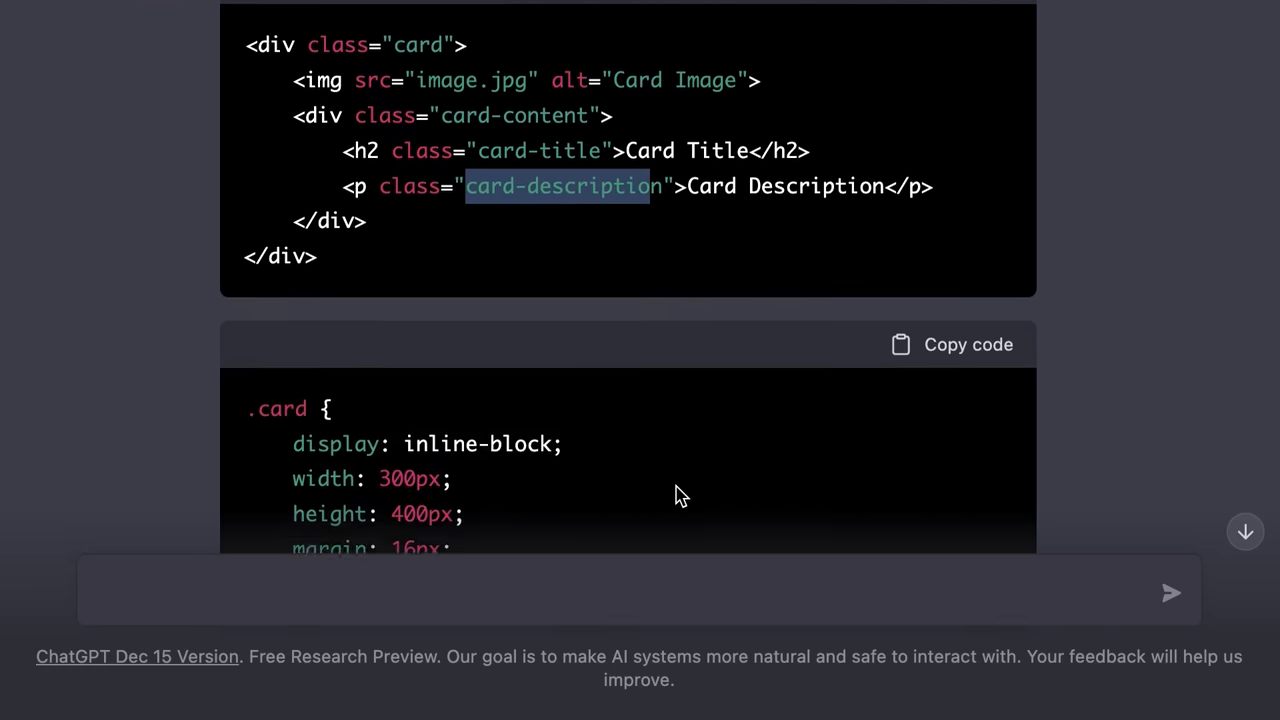
{"action": "scroll", "scroll_direction": "down", "scroll_amount": 3}
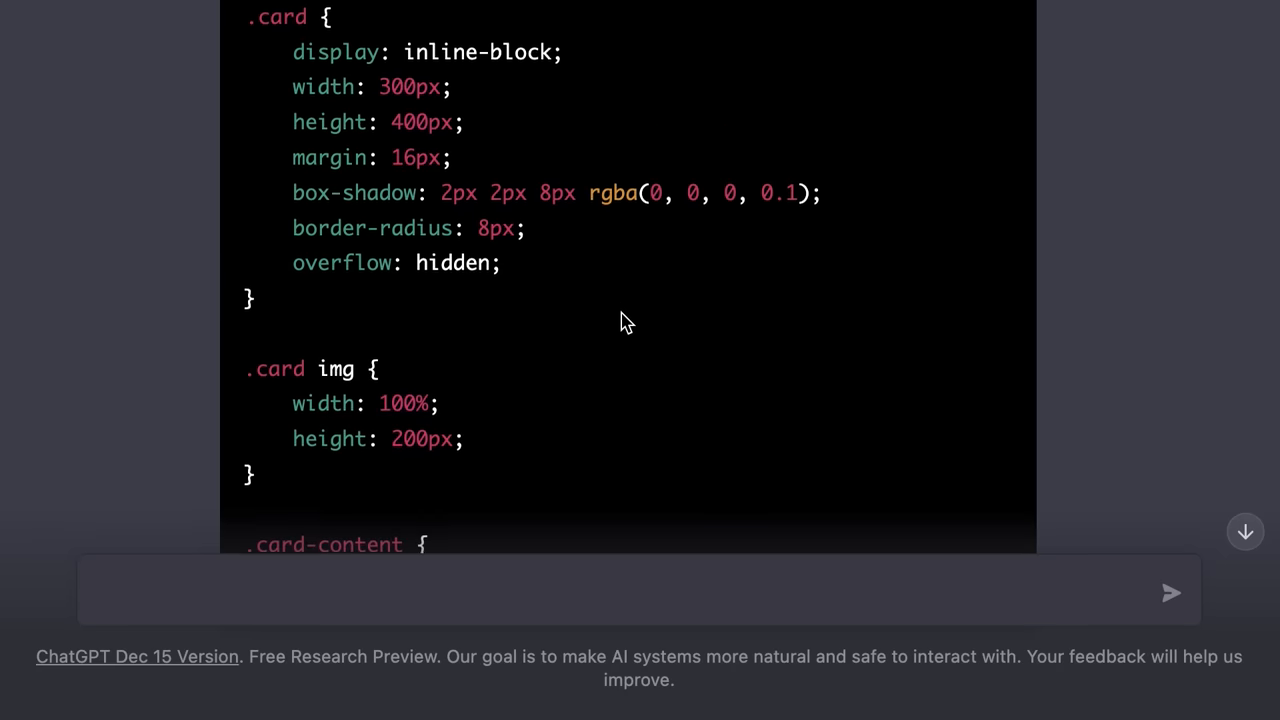
{"action": "scroll", "scroll_direction": "down", "scroll_amount": 3}
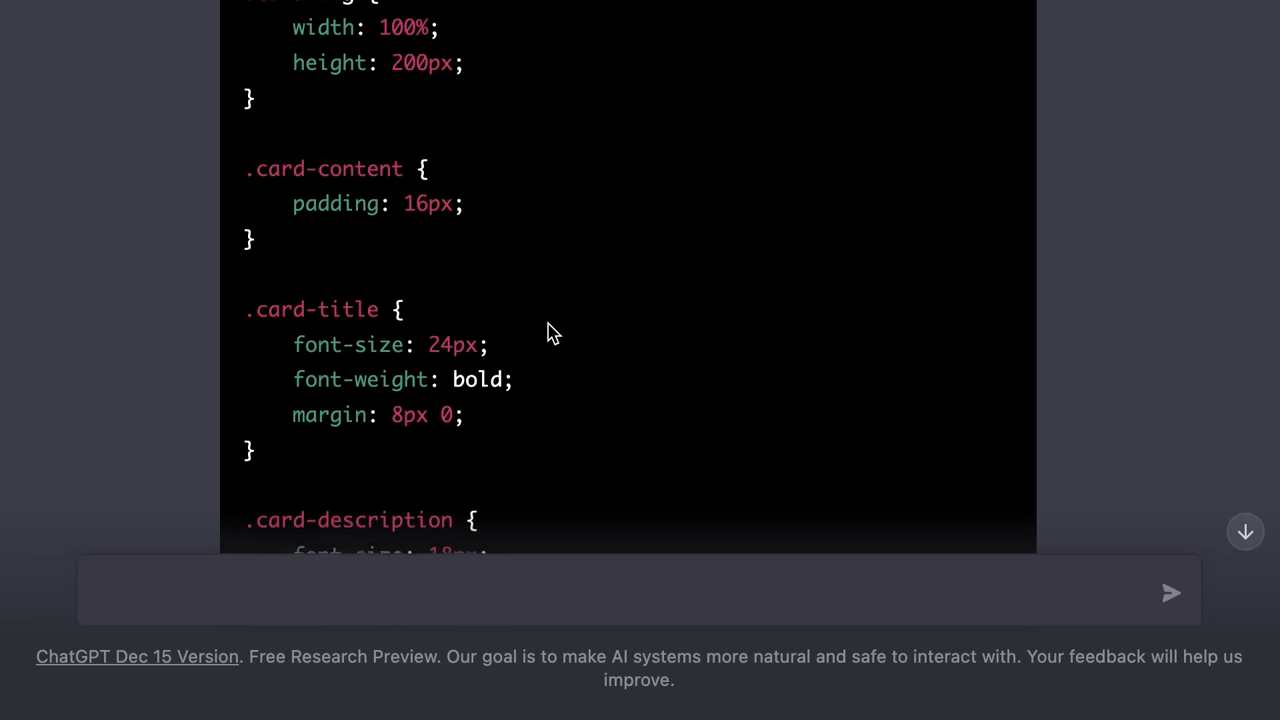
{"action": "scroll", "scroll_direction": "down", "scroll_amount": 3}
{"action": "type", "text": "Add"}
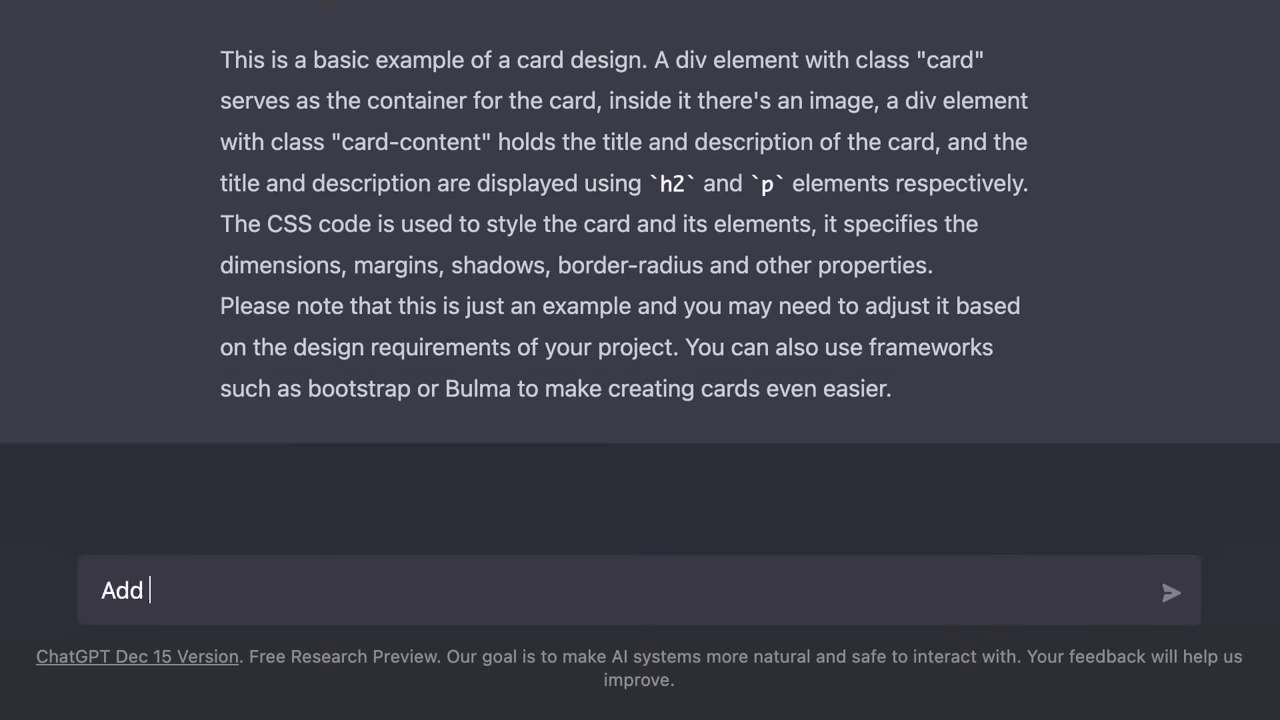
Send 'Add a button below the card' and read the updated markup, button styles and hover state
{"action": "type", "text": "a button below the c"}
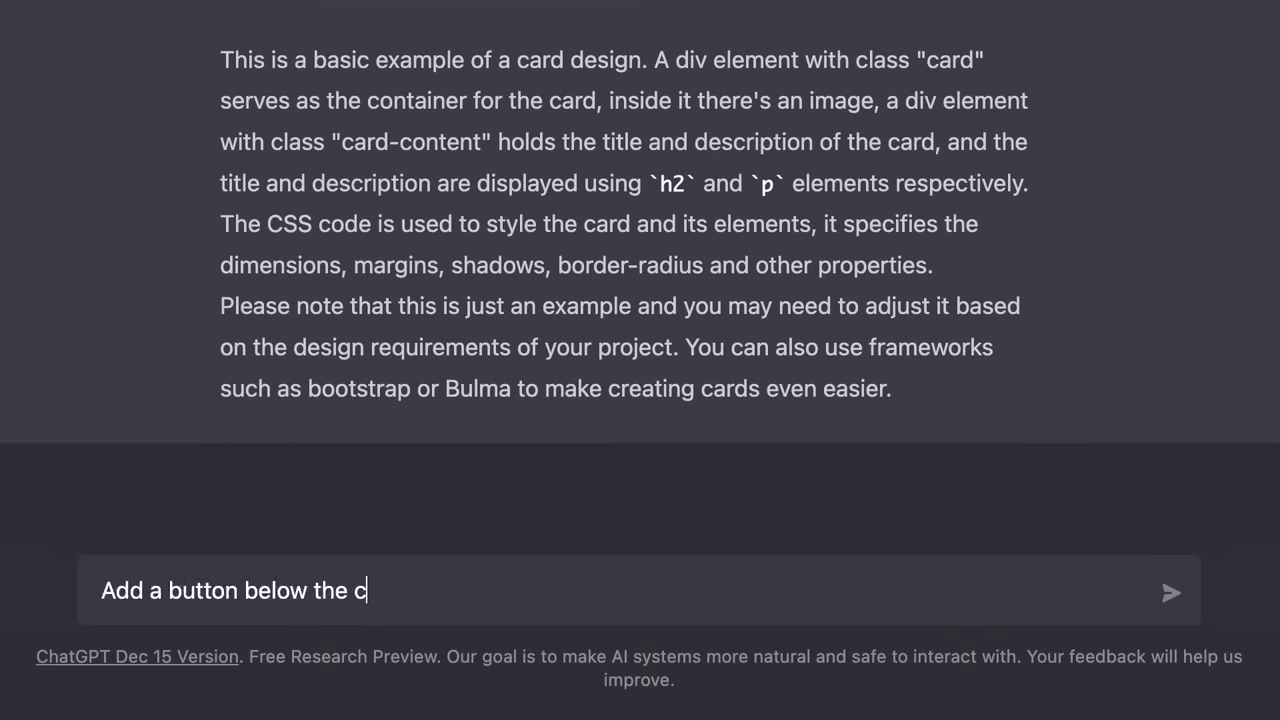
{"action": "left_click", "coordinate": [1172, 592]}
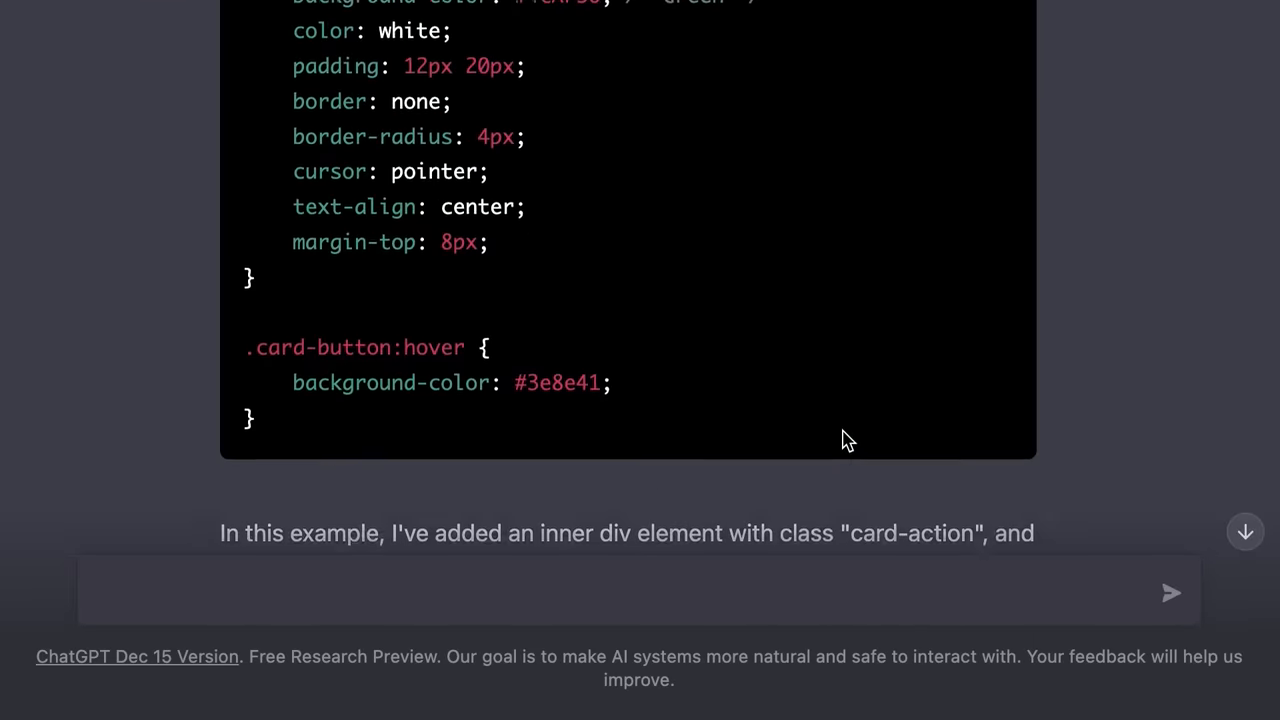
{"action": "scroll", "scroll_direction": "up", "scroll_amount": 3}
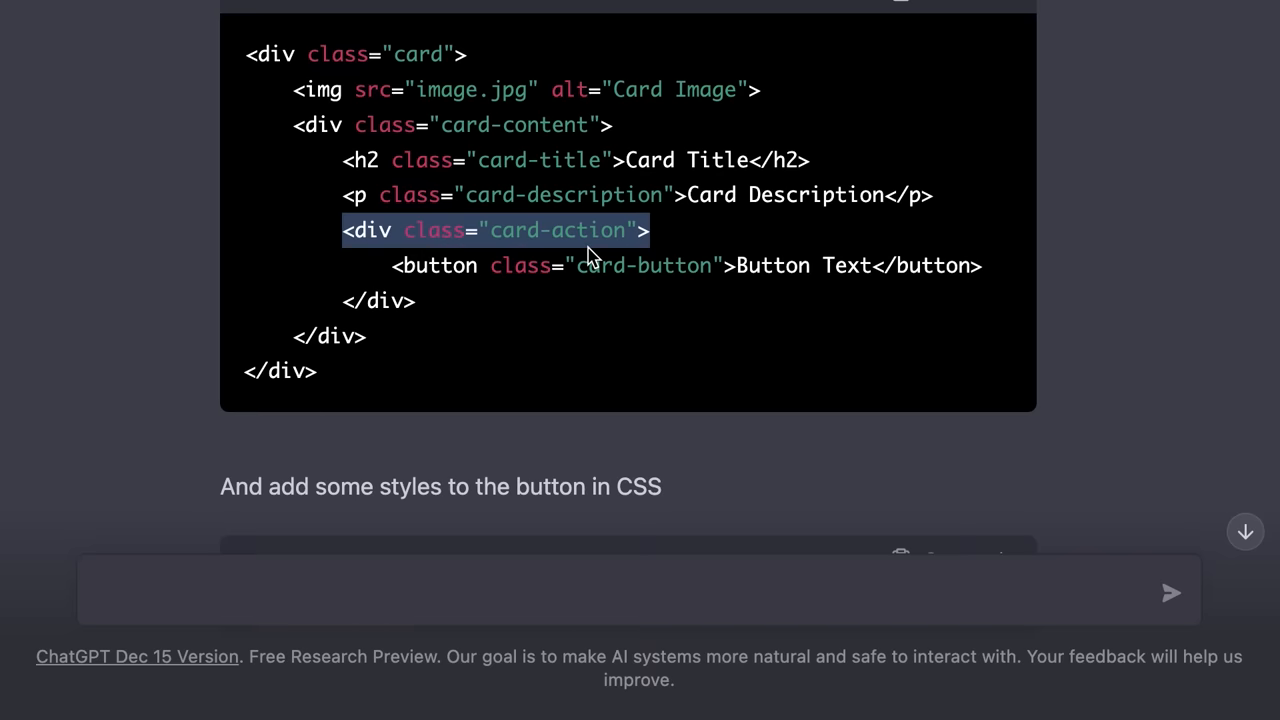
{"action": "mouse_move", "coordinate": [404, 284]}
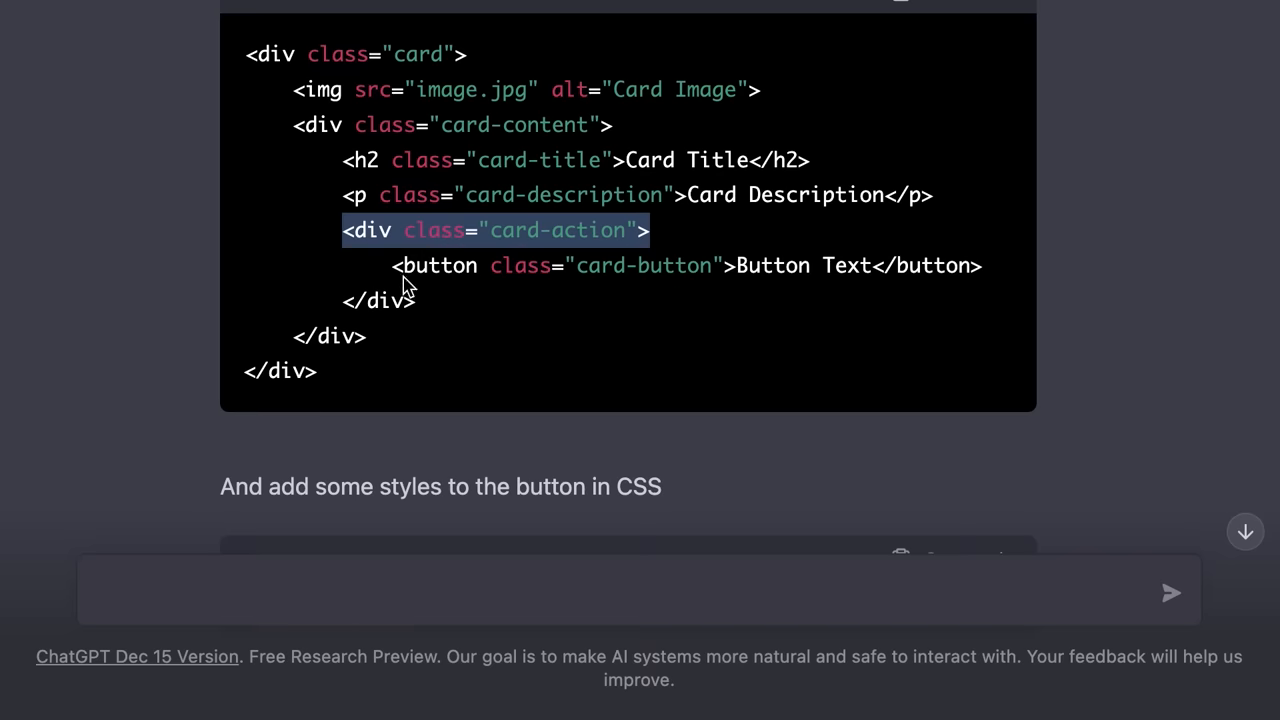
{"action": "scroll", "scroll_direction": "down", "scroll_amount": 3}
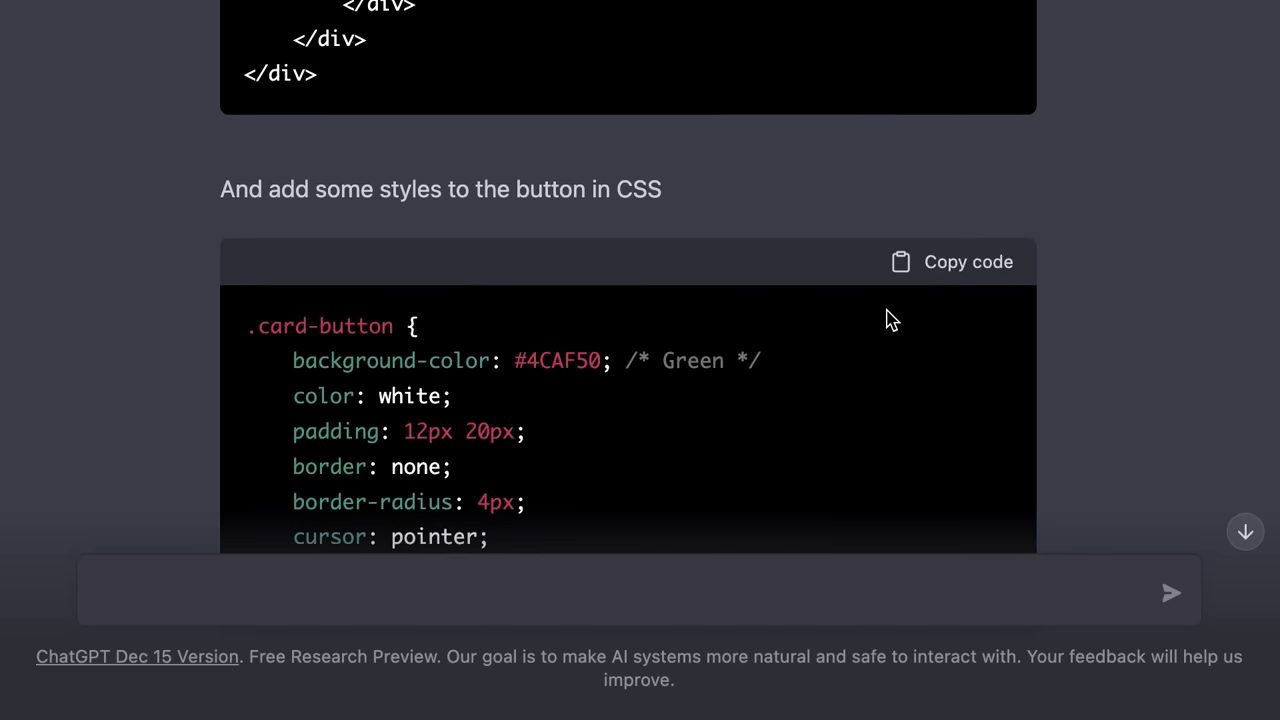
{"action": "scroll", "scroll_direction": "down", "scroll_amount": 3}
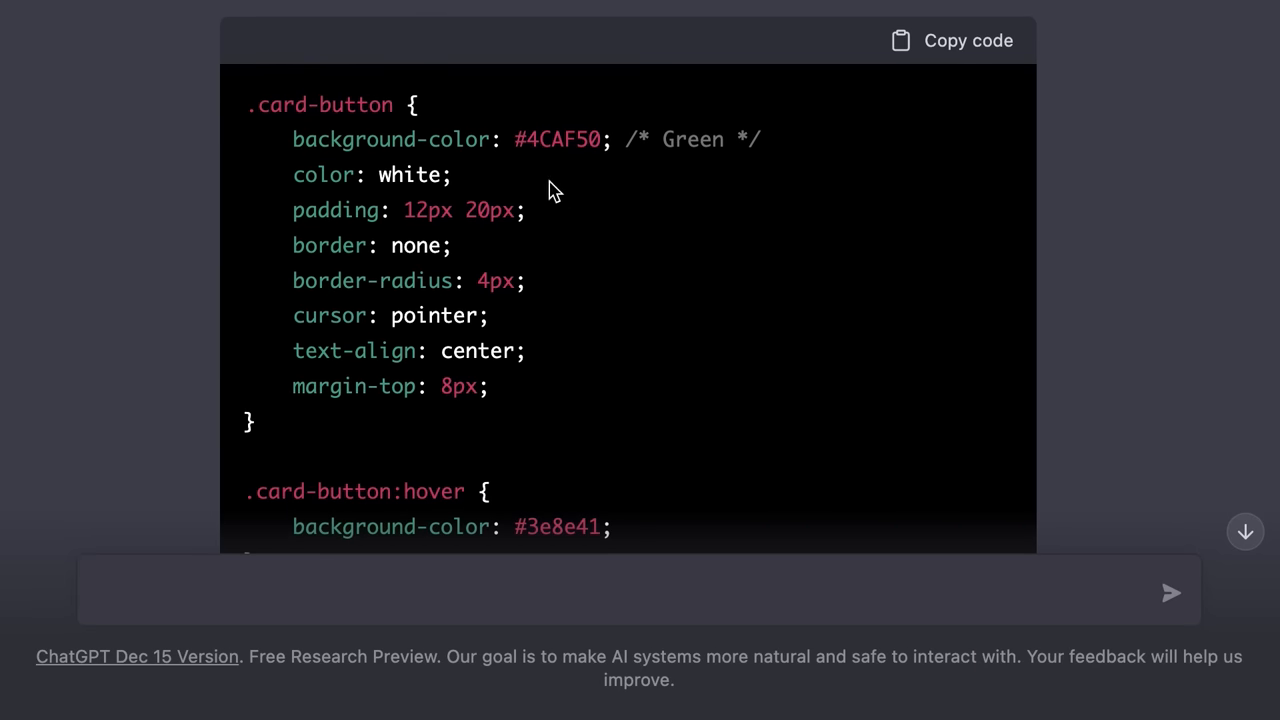
{"action": "mouse_move", "coordinate": [352, 324]}
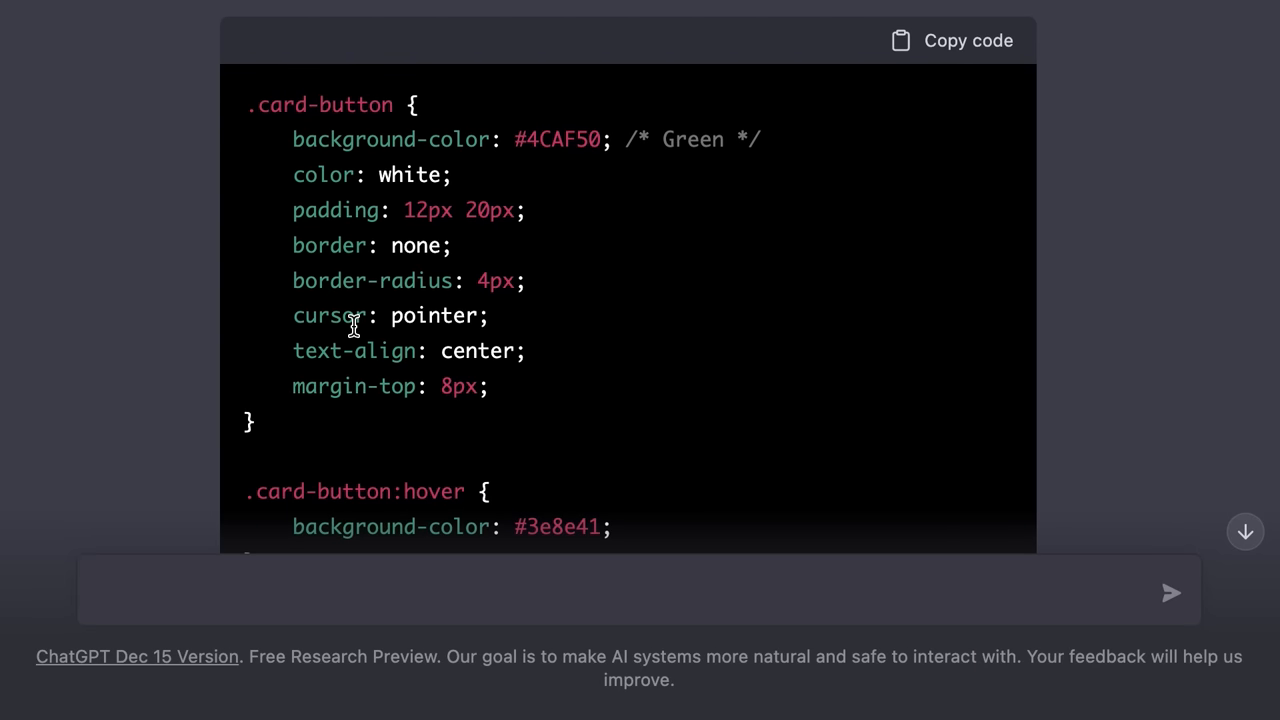
{"action": "scroll", "scroll_direction": "down", "scroll_amount": 3}
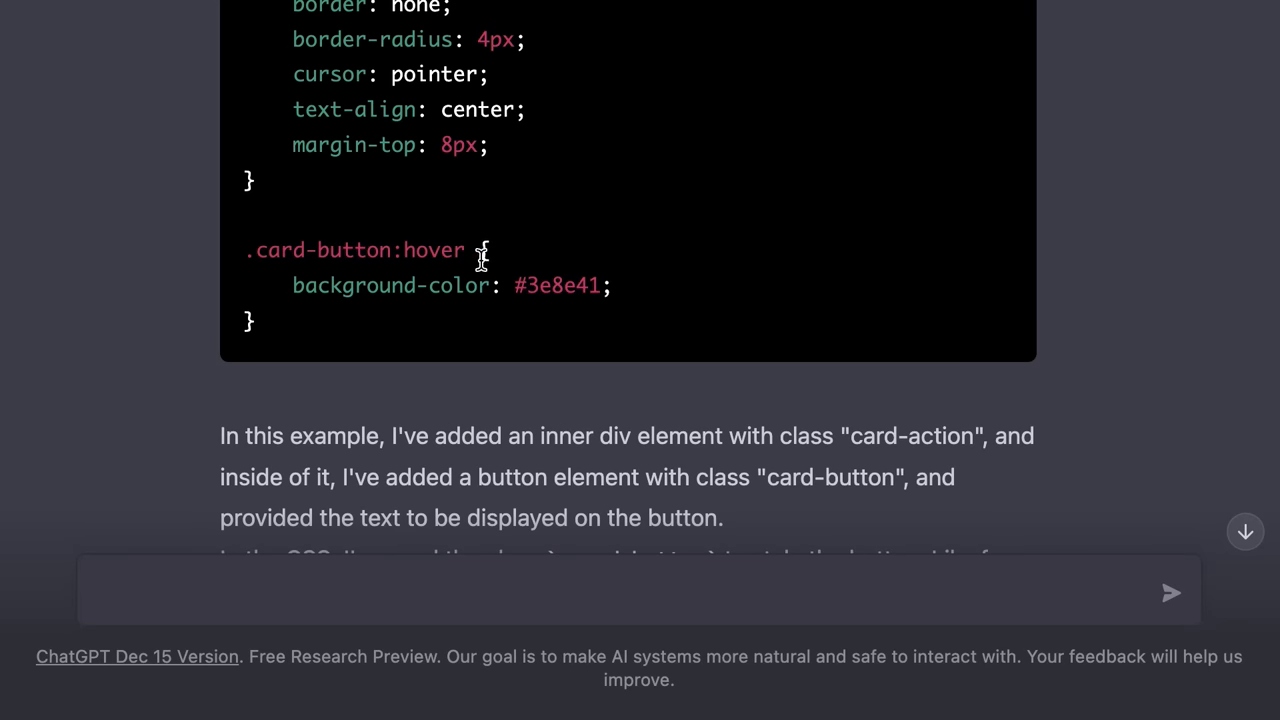
{"action": "mouse_move", "coordinate": [604, 272]}
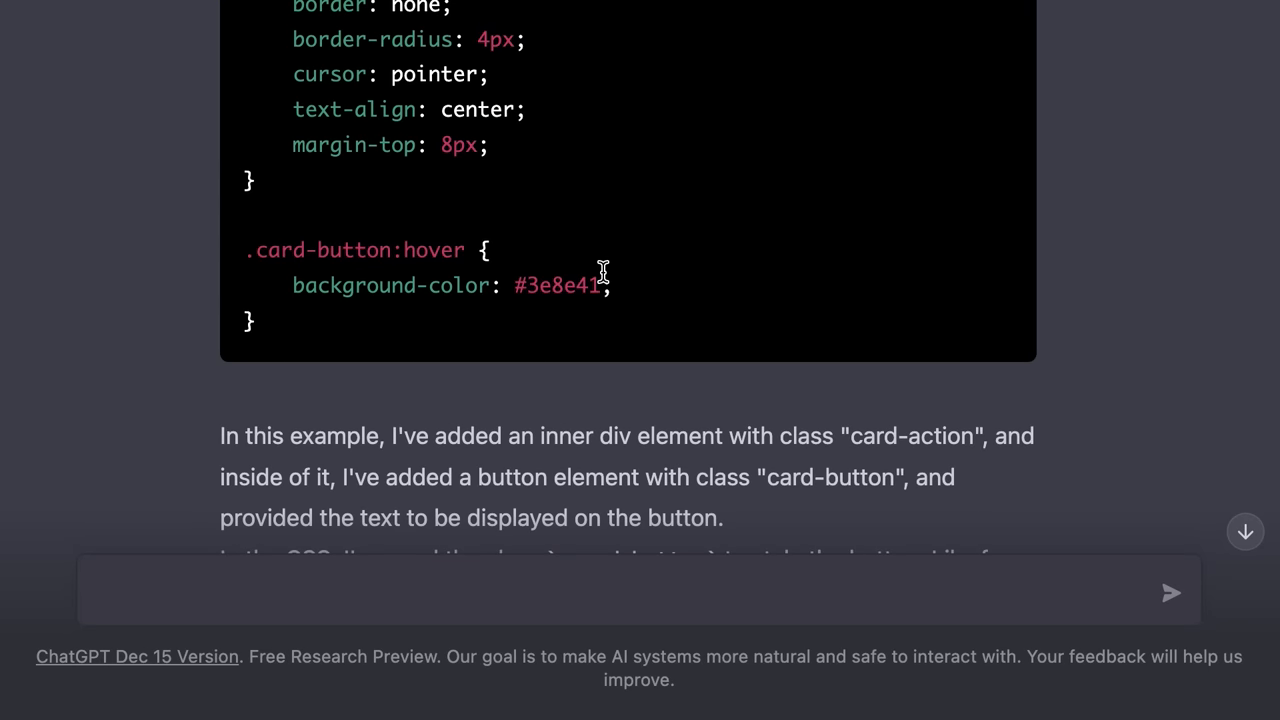
{"action": "scroll", "scroll_direction": "down", "scroll_amount": 3}
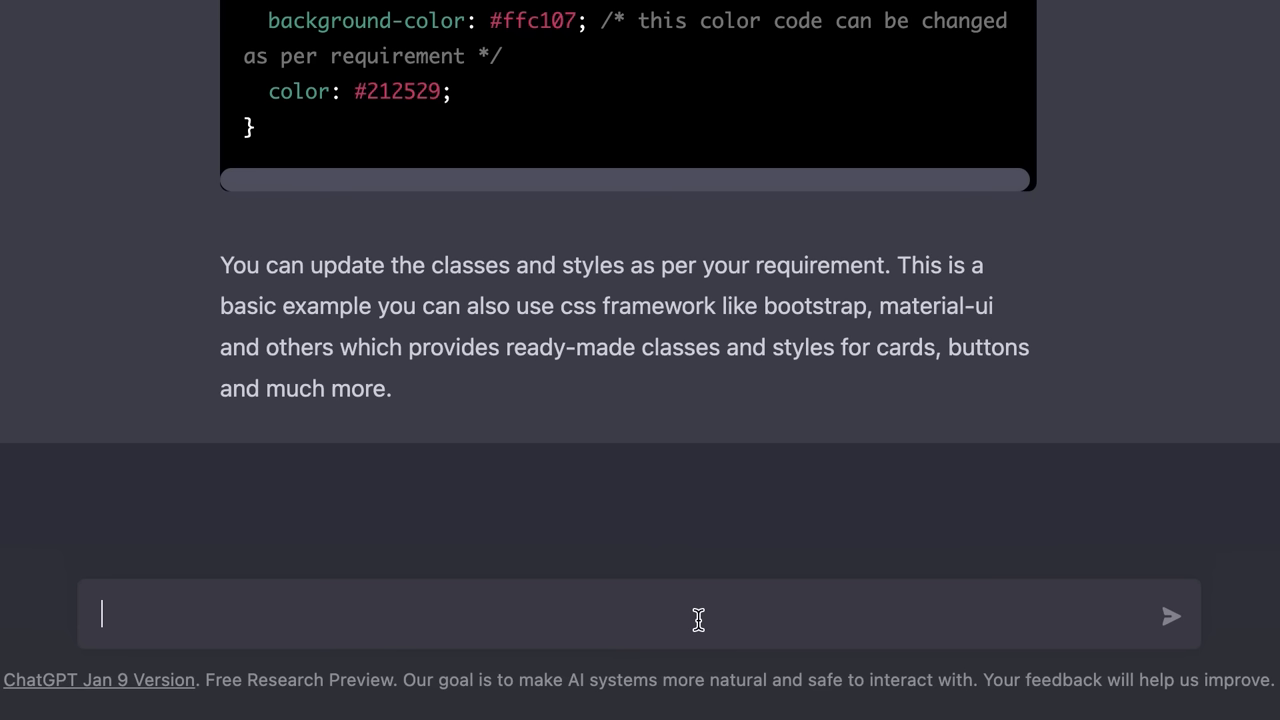
{"action": "type", "text": "When I hover my mous"}
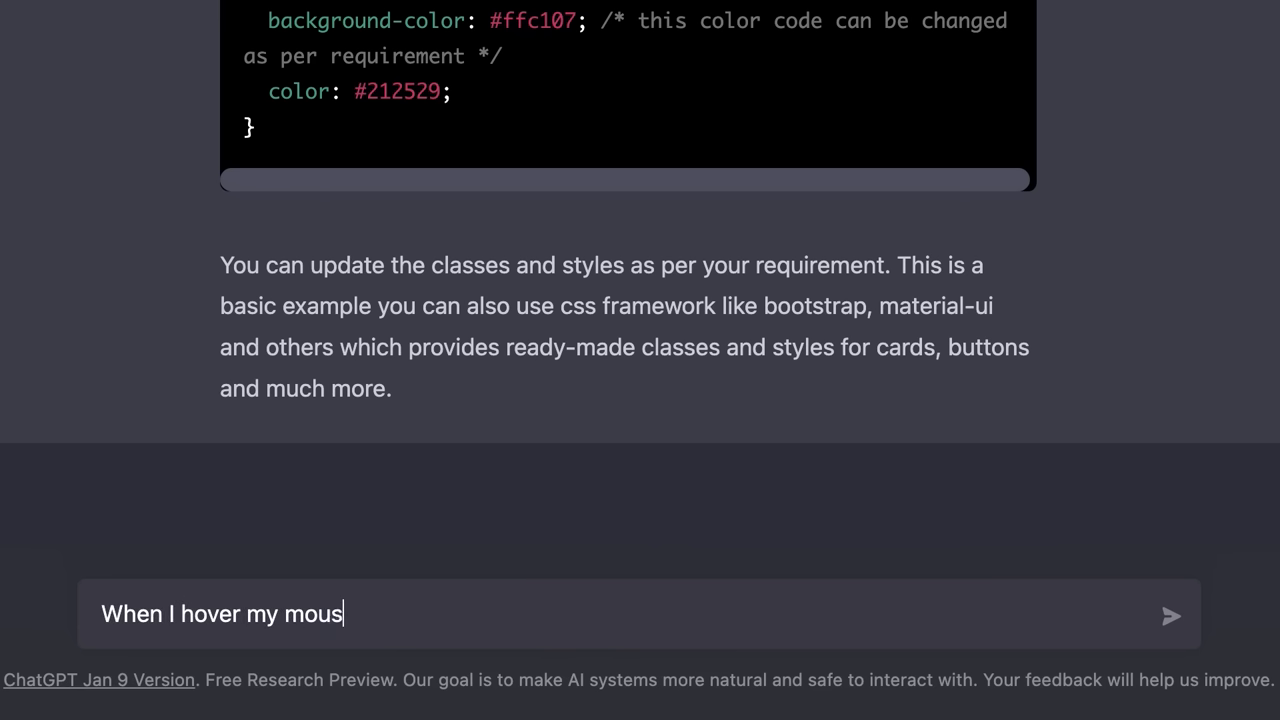
{"action": "type", "text": "e over the card, I w"}
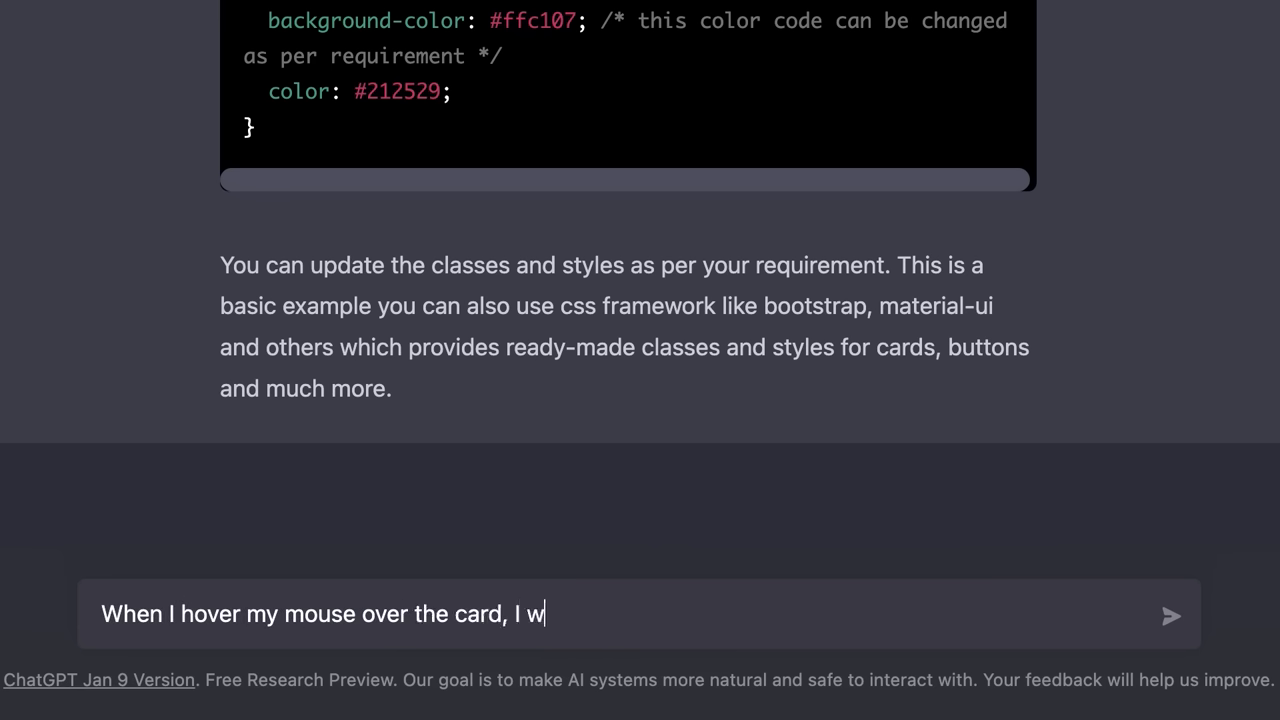
{"action": "type", "text": "ant the card to slightl"}
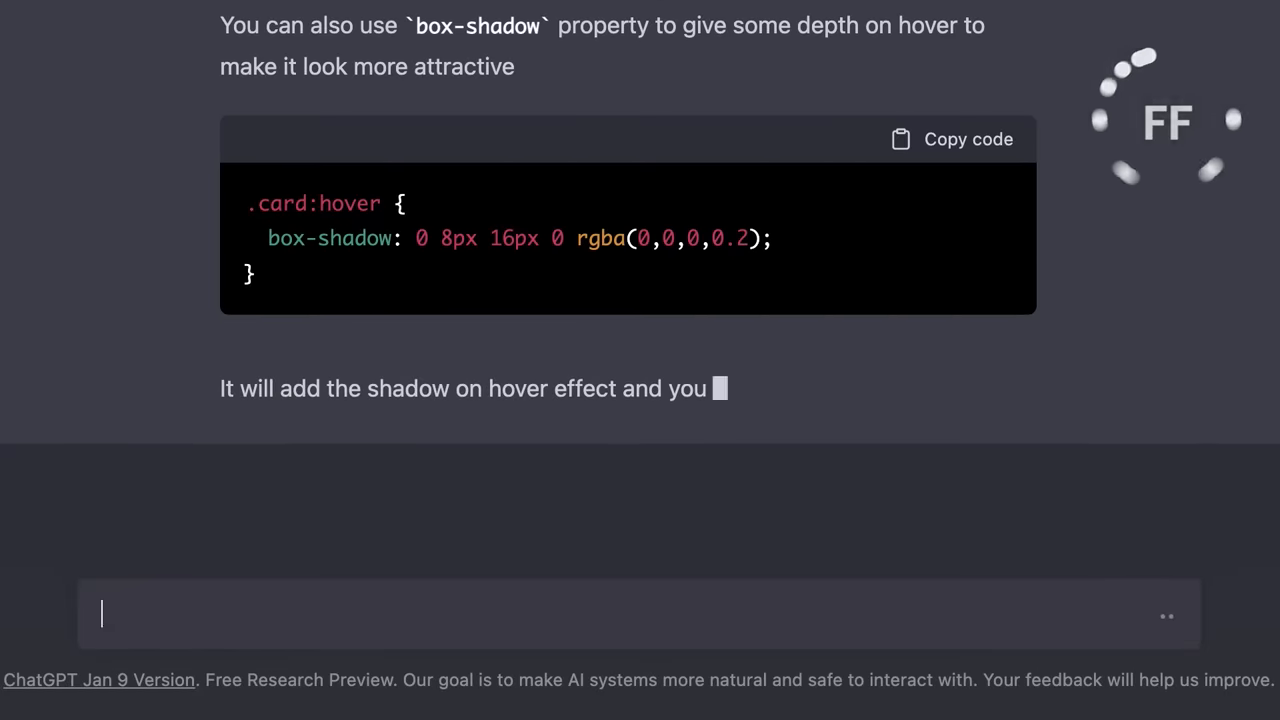
{"action": "scroll", "scroll_direction": "up", "scroll_amount": 3}
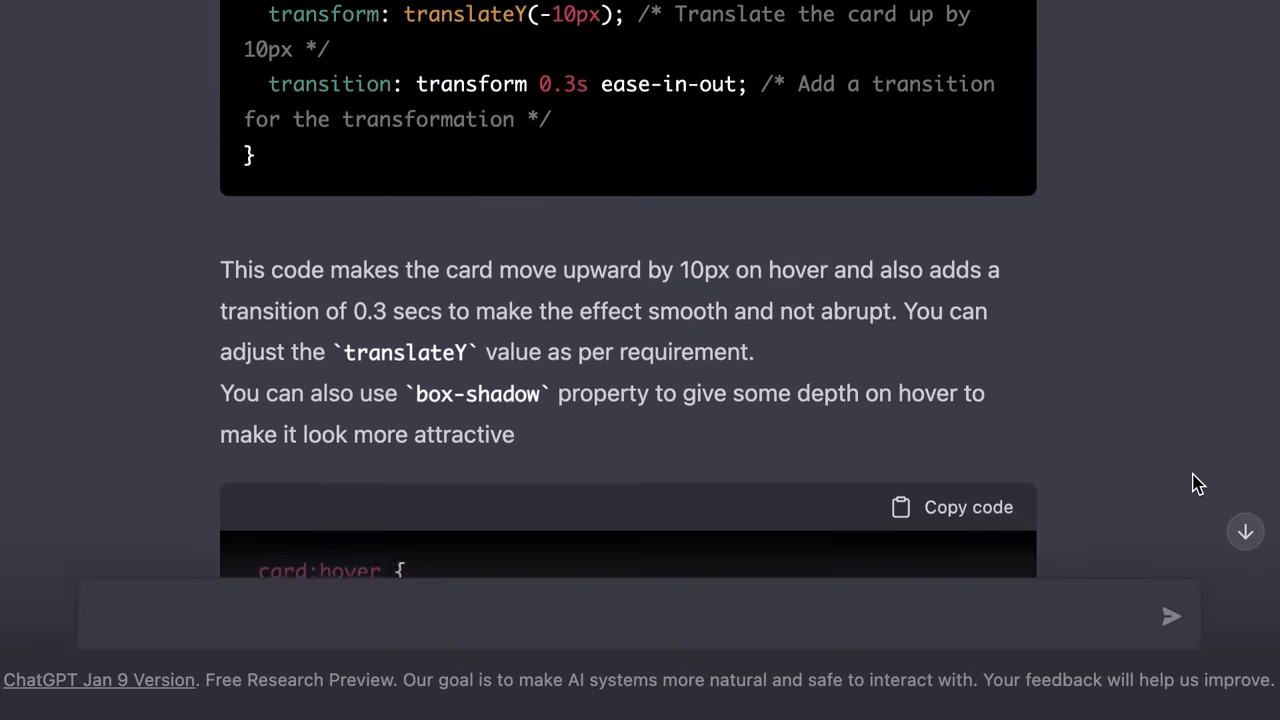
{"action": "scroll", "scroll_direction": "up", "scroll_amount": 3}
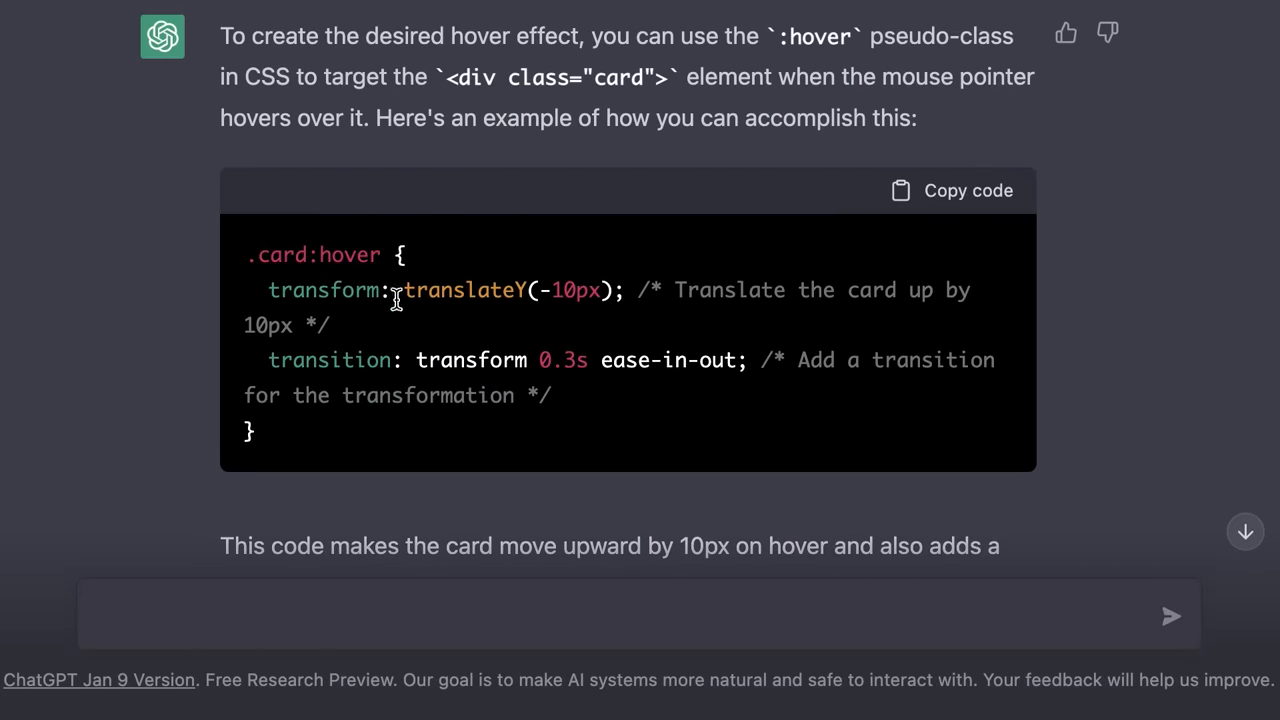
{"action": "mouse_move", "coordinate": [332, 352]}
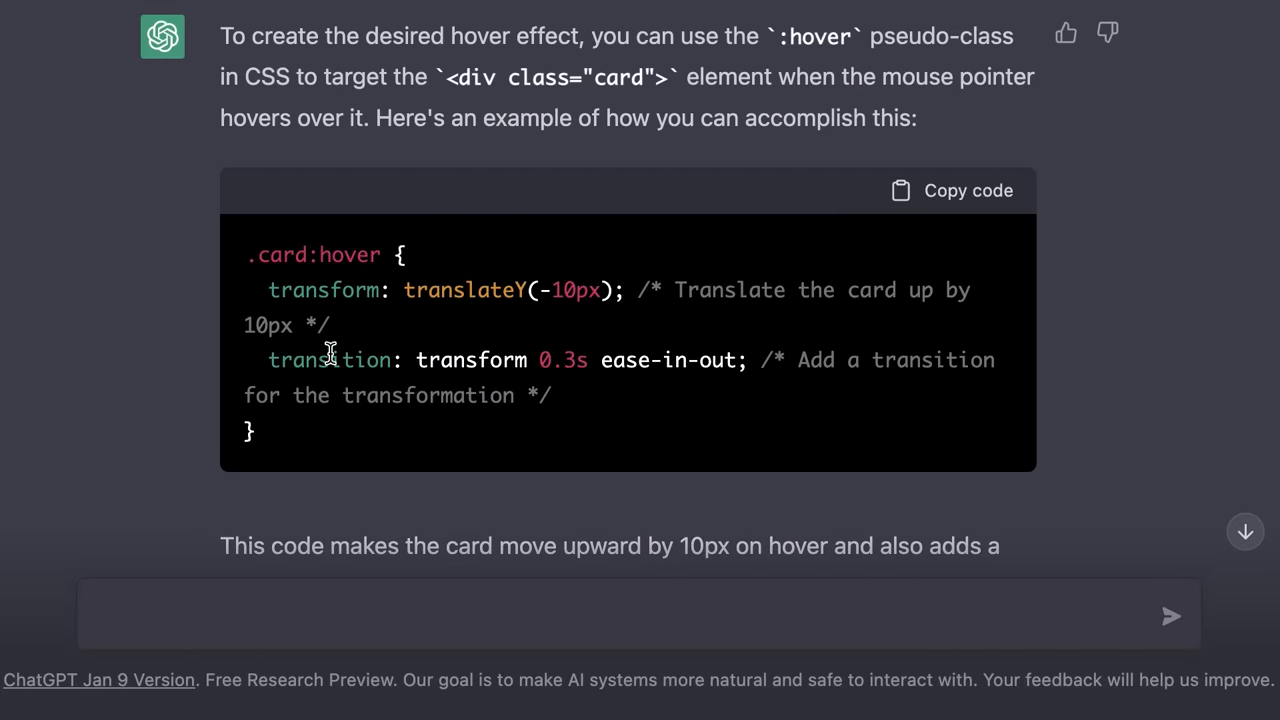
{"action": "mouse_move", "coordinate": [504, 324]}
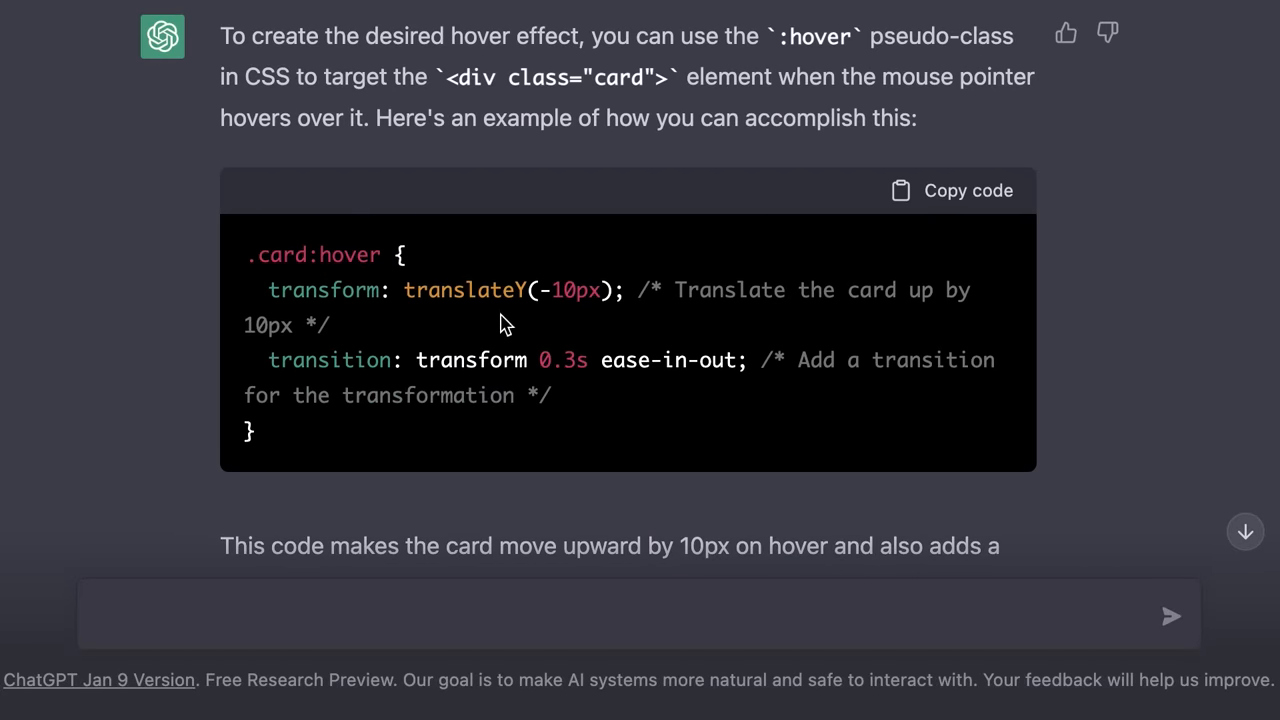
{"action": "mouse_move", "coordinate": [558, 330]}
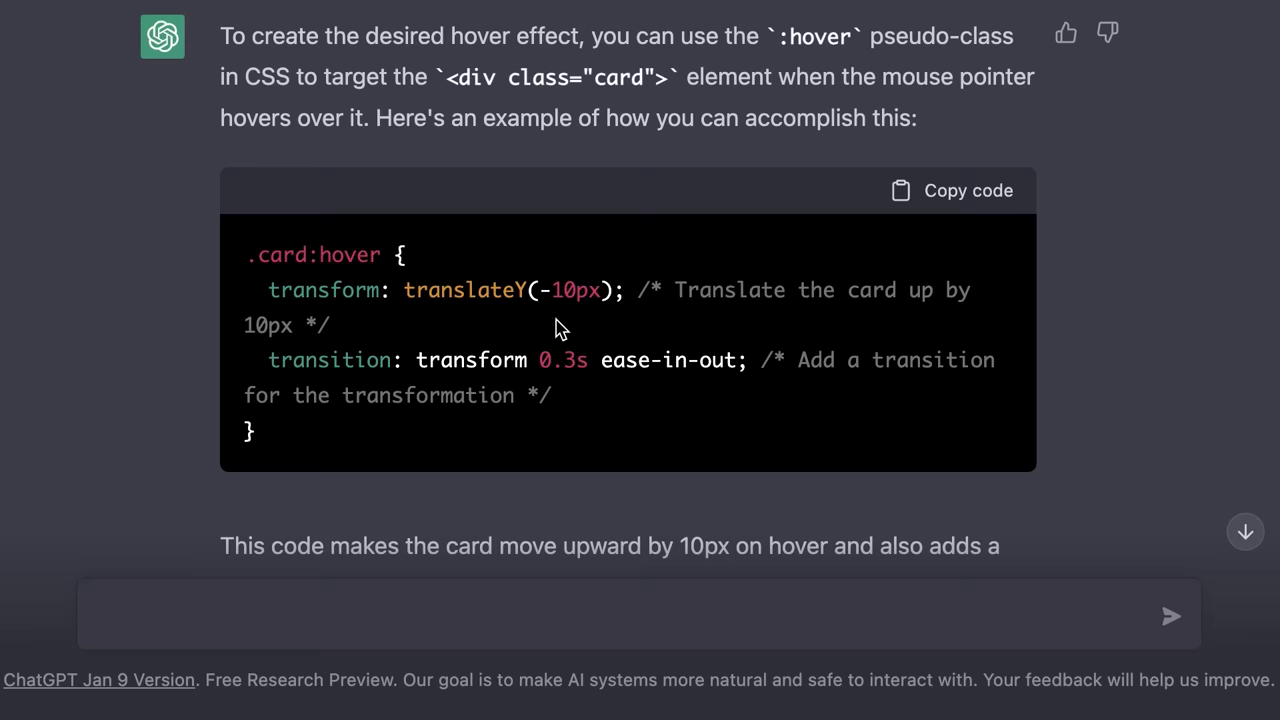
{"action": "scroll", "scroll_direction": "down", "scroll_amount": 3}
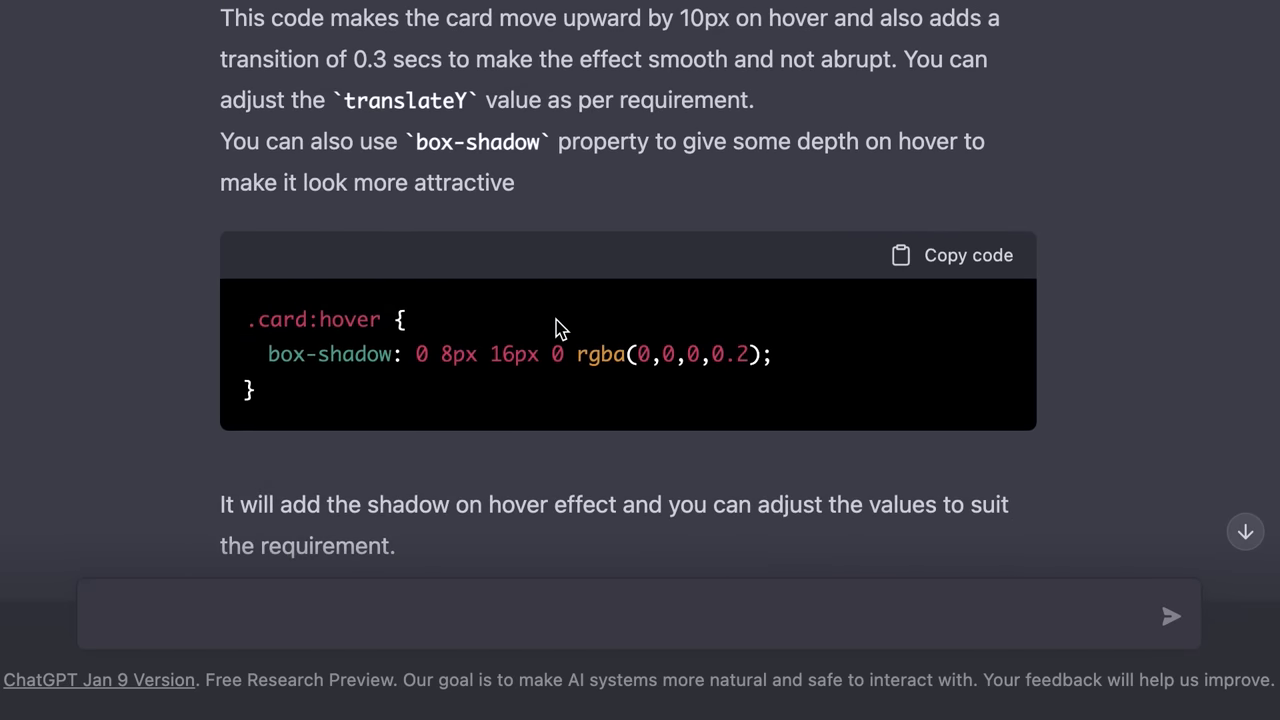
{"action": "mouse_move", "coordinate": [364, 410]}
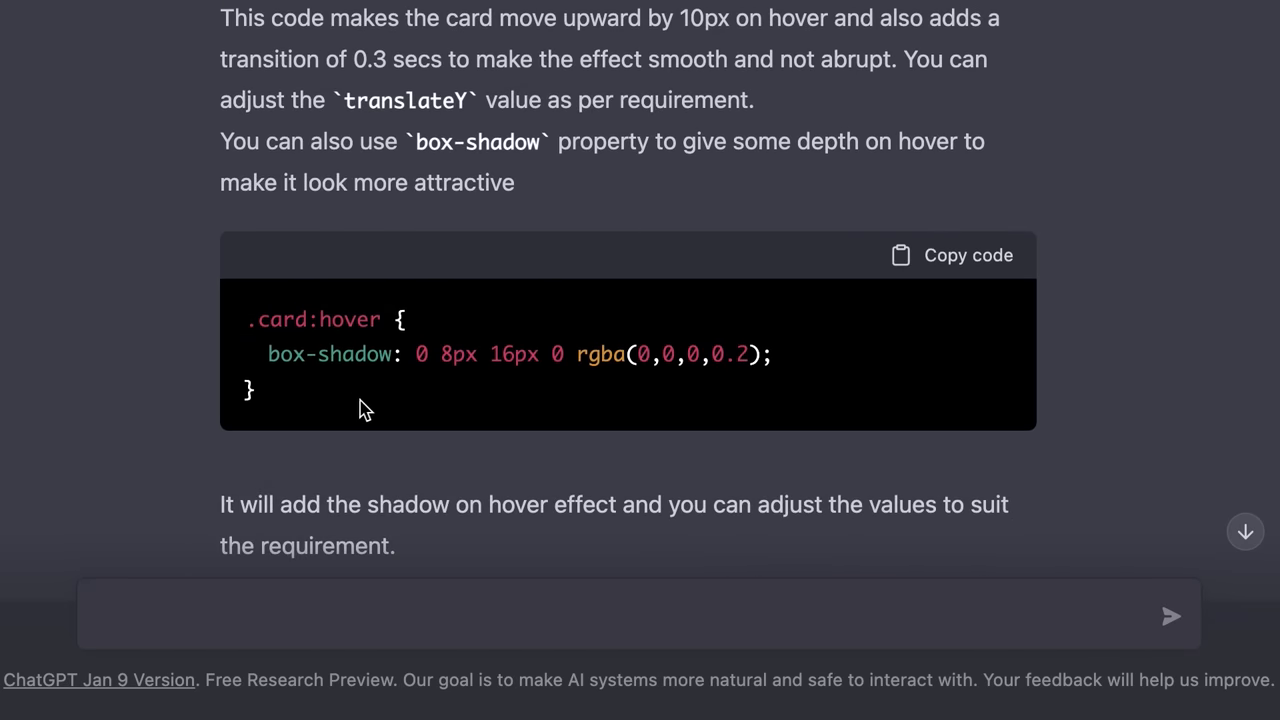
{"action": "mouse_move", "coordinate": [484, 404]}
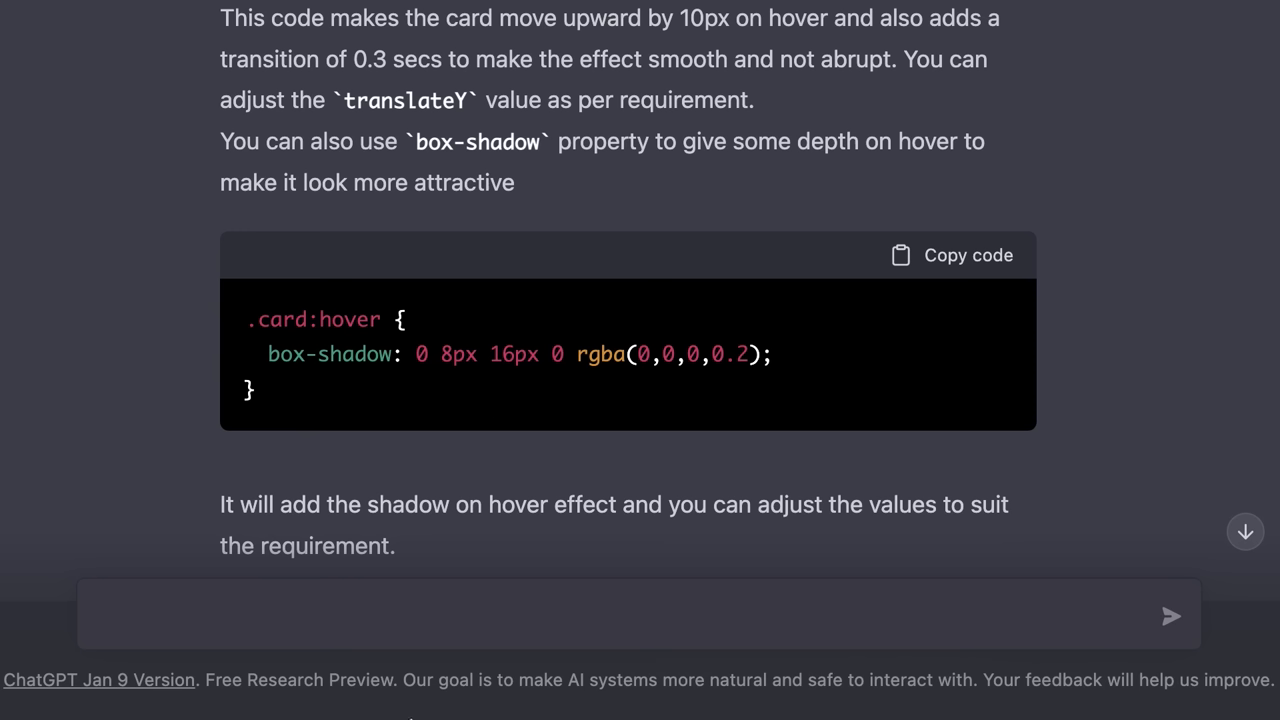
Send 'Can you rewrite this code using TailwindCSS' and review the Tailwind-classed card markup
{"action": "type", "text": "Can o"}
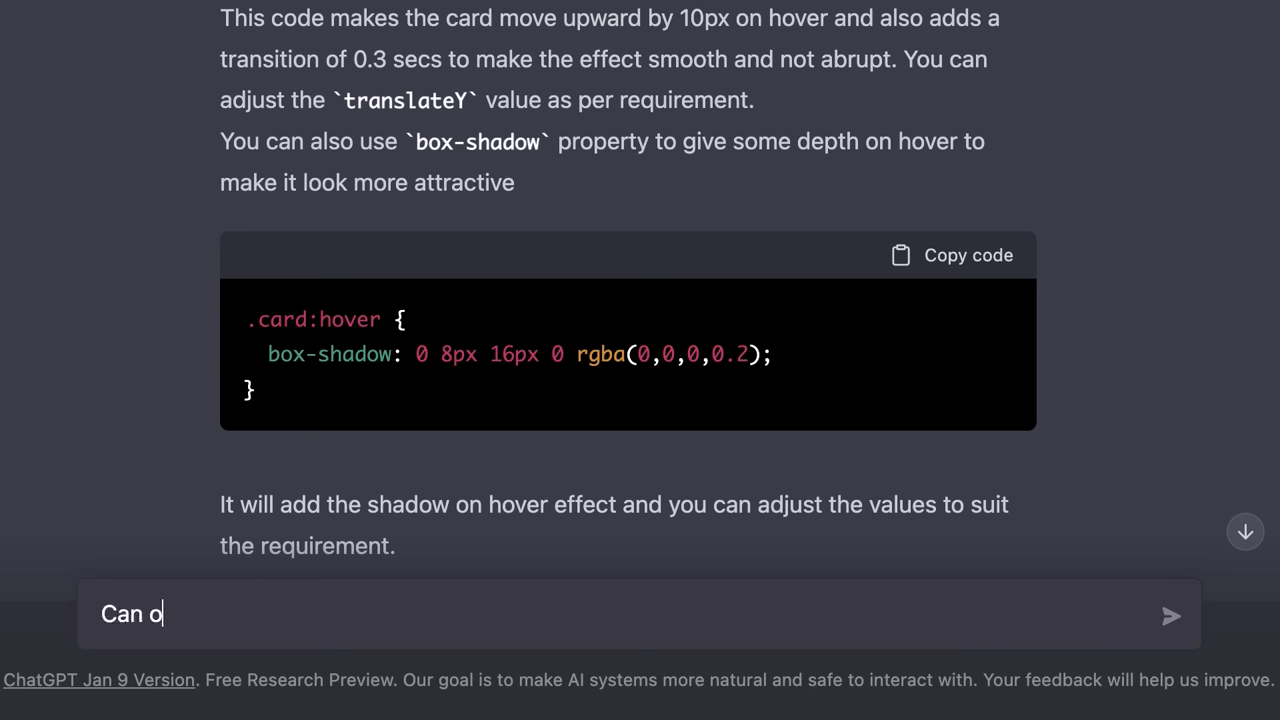
{"action": "type", "text": "you rewrite this code"}
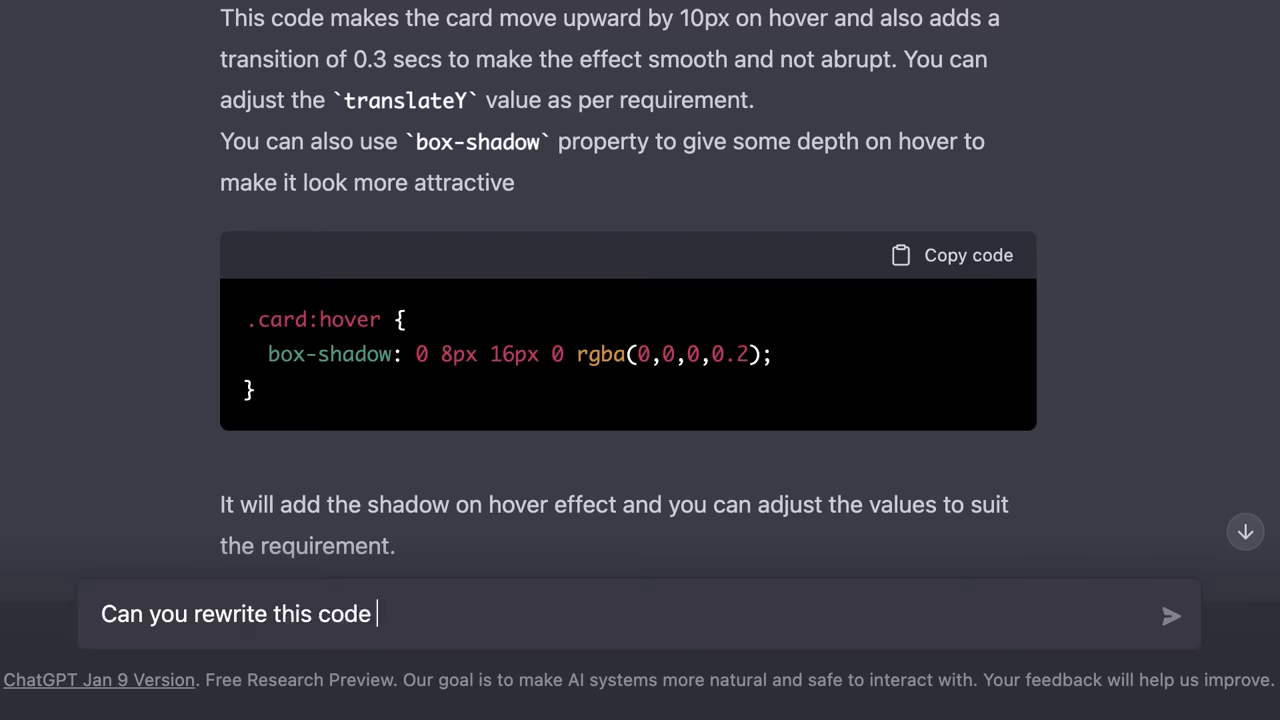
{"action": "type", "text": "using TailwindCS"}
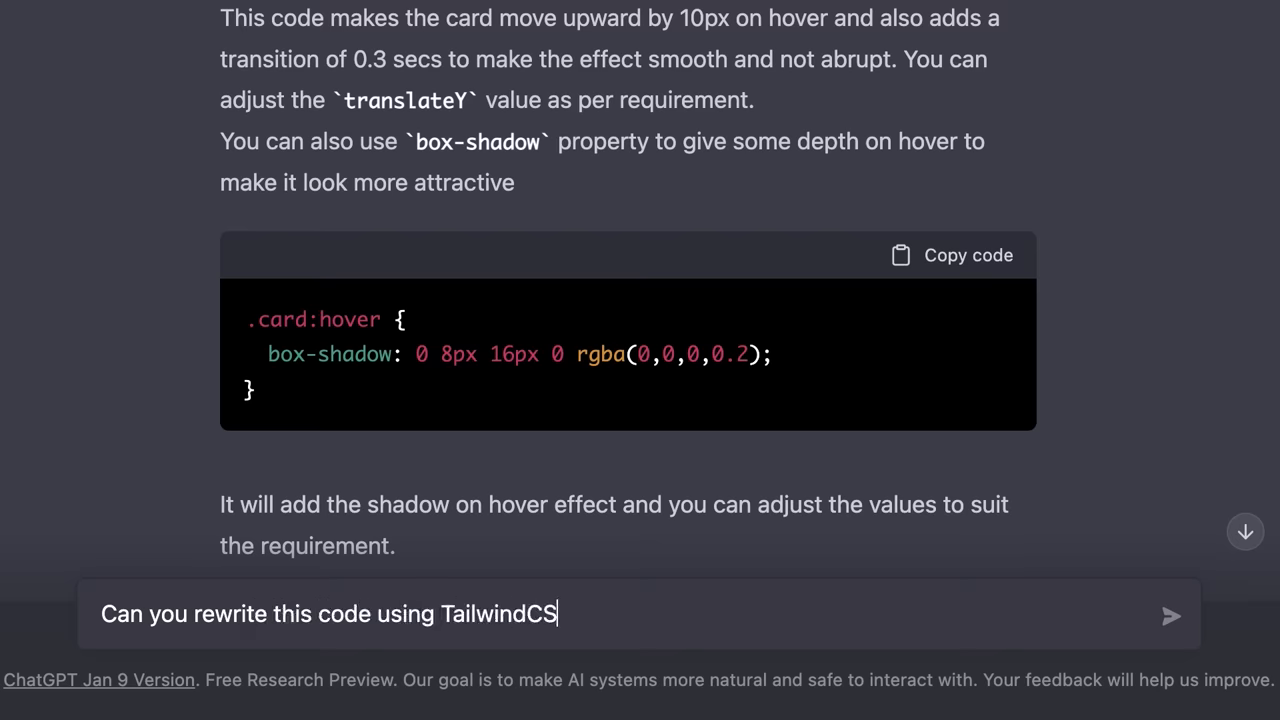
{"action": "left_click", "coordinate": [1172, 616]}
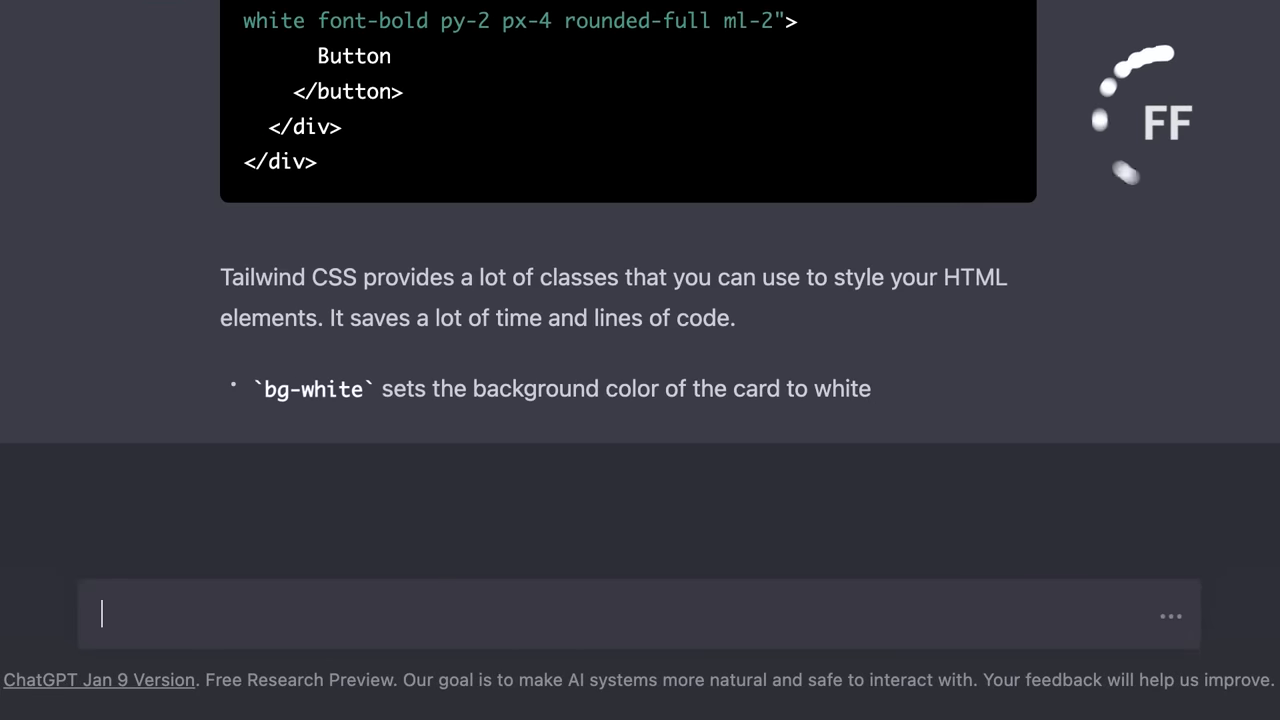
{"action": "scroll", "scroll_direction": "down", "scroll_amount": 3}
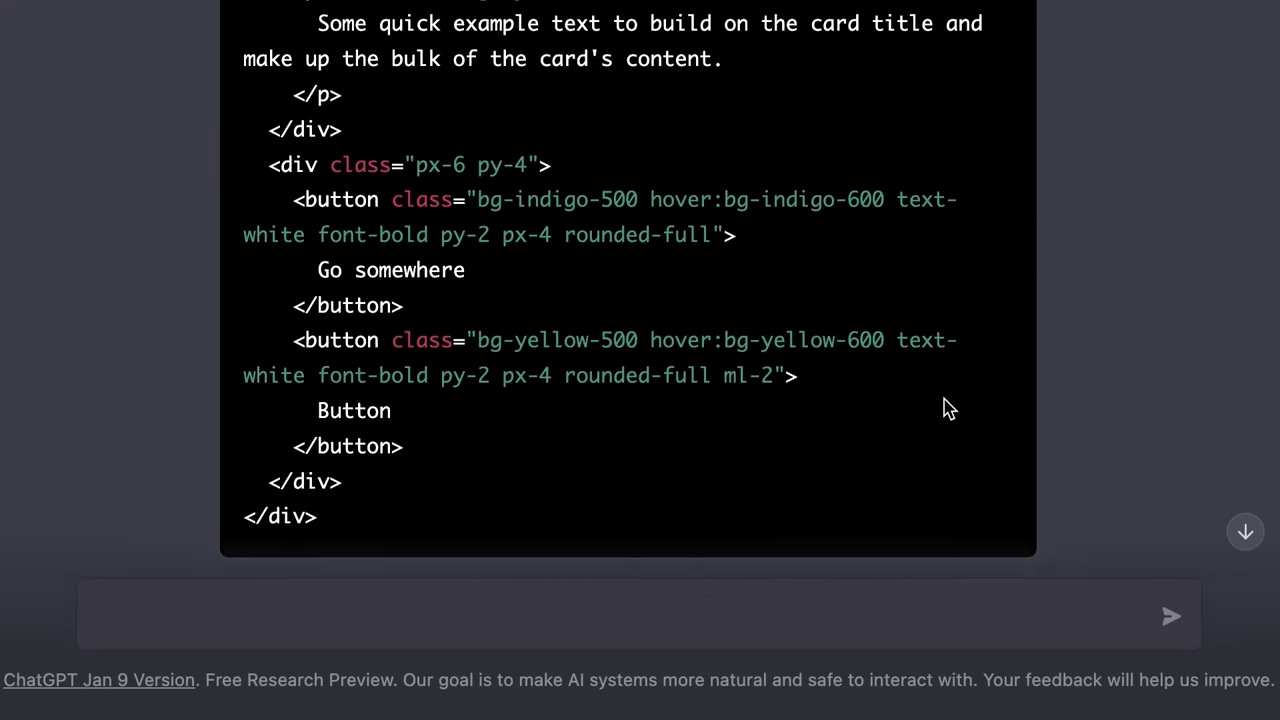
{"action": "scroll", "scroll_direction": "up", "scroll_amount": 3}
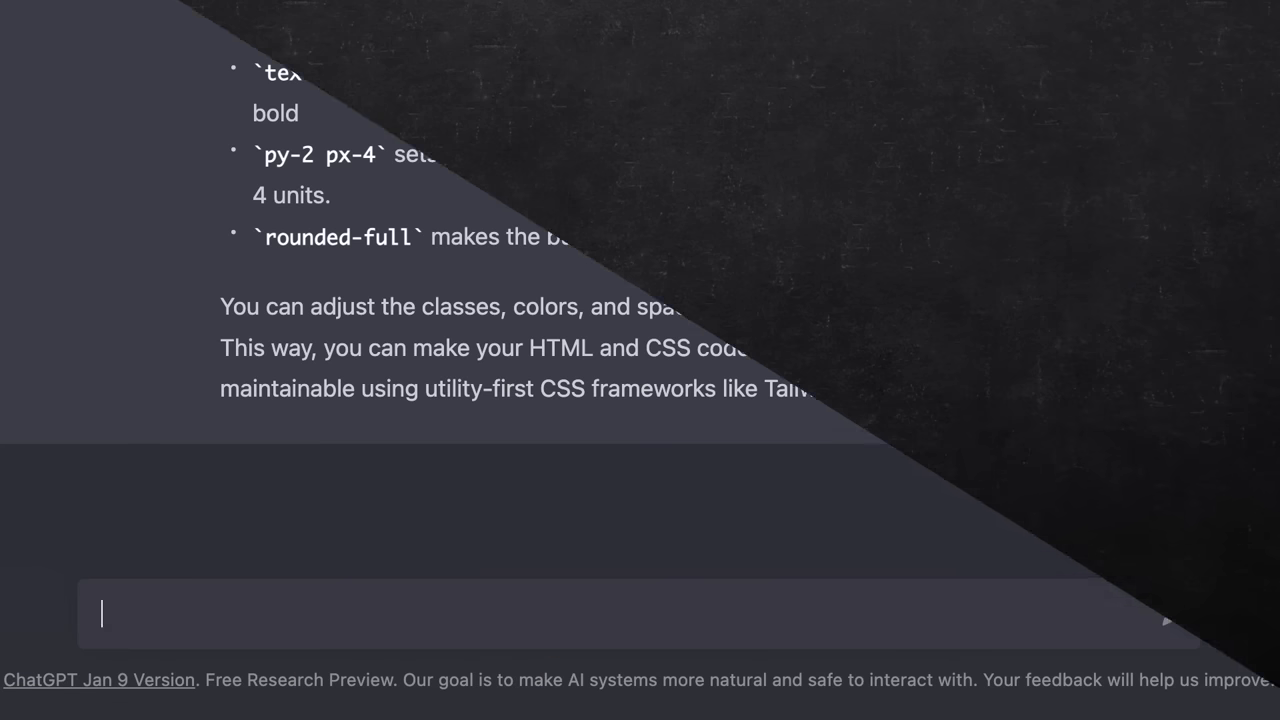
Send 'When I click on the button, send an HTTP request to /api/products' and view the fetch code
{"action": "type", "text": "When I cl"}
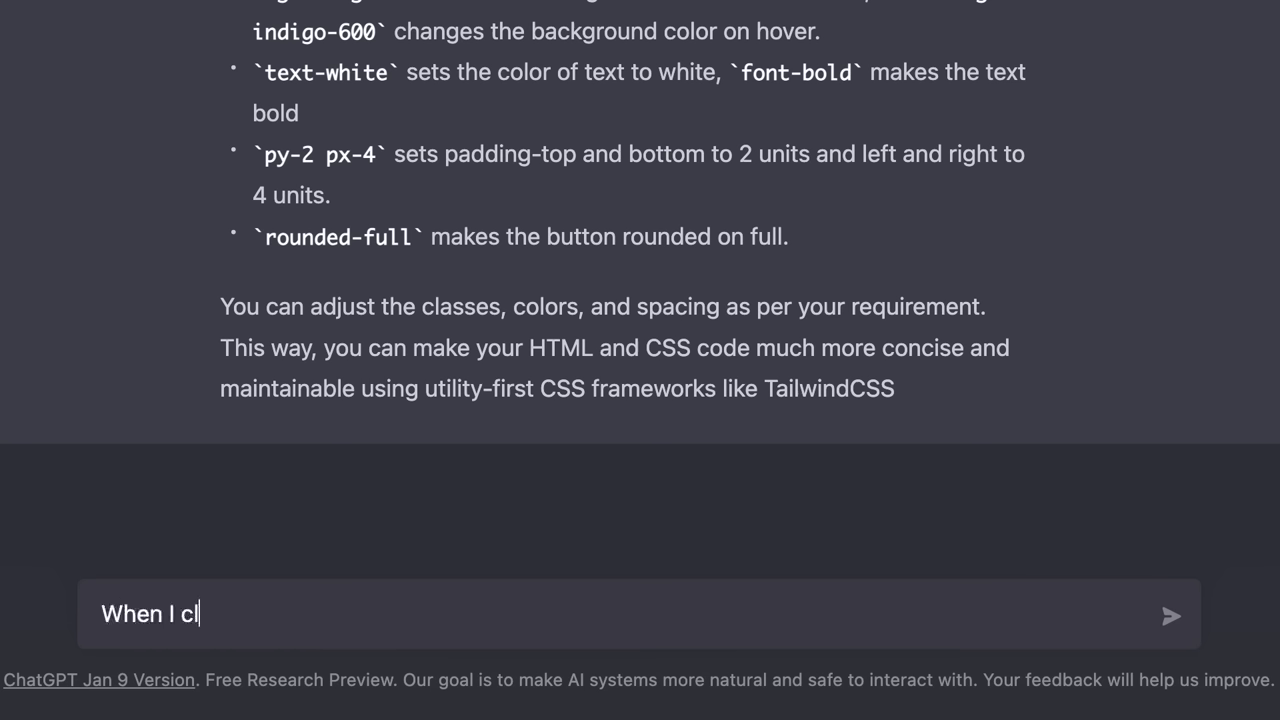
{"action": "type", "text": "ick on the button, sen"}
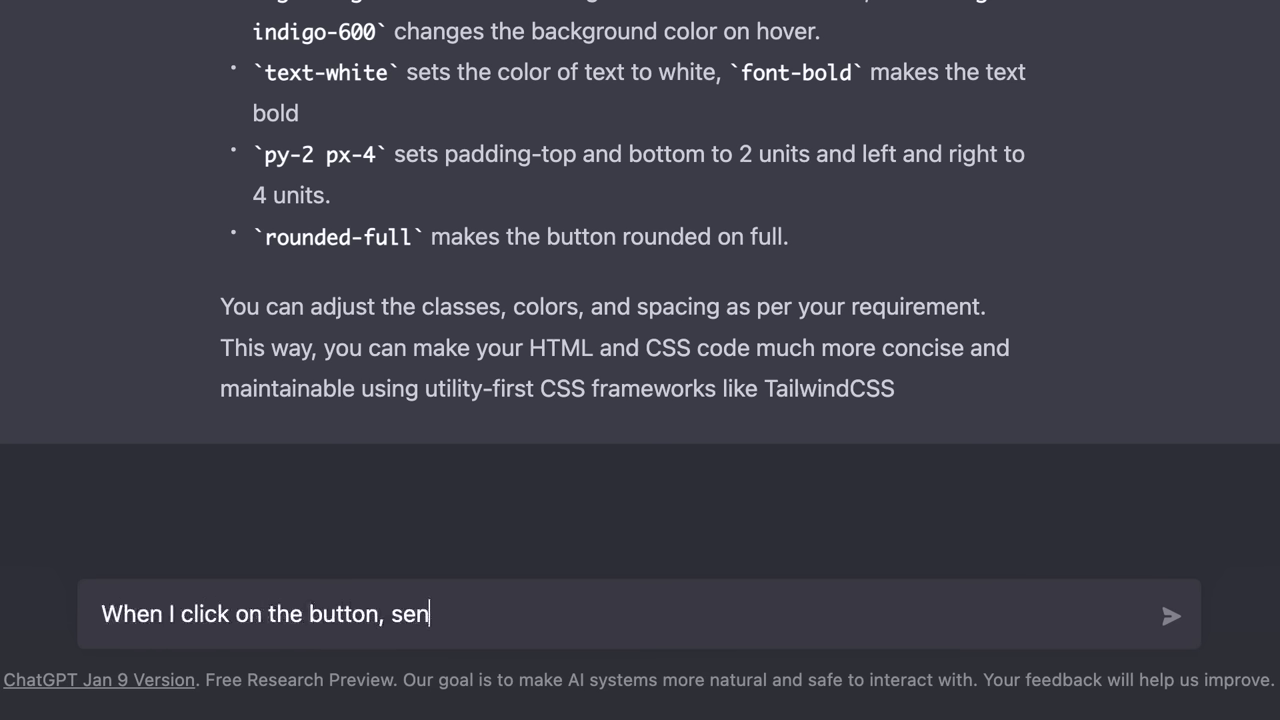
{"action": "type", "text": "d an HTTP request to"}
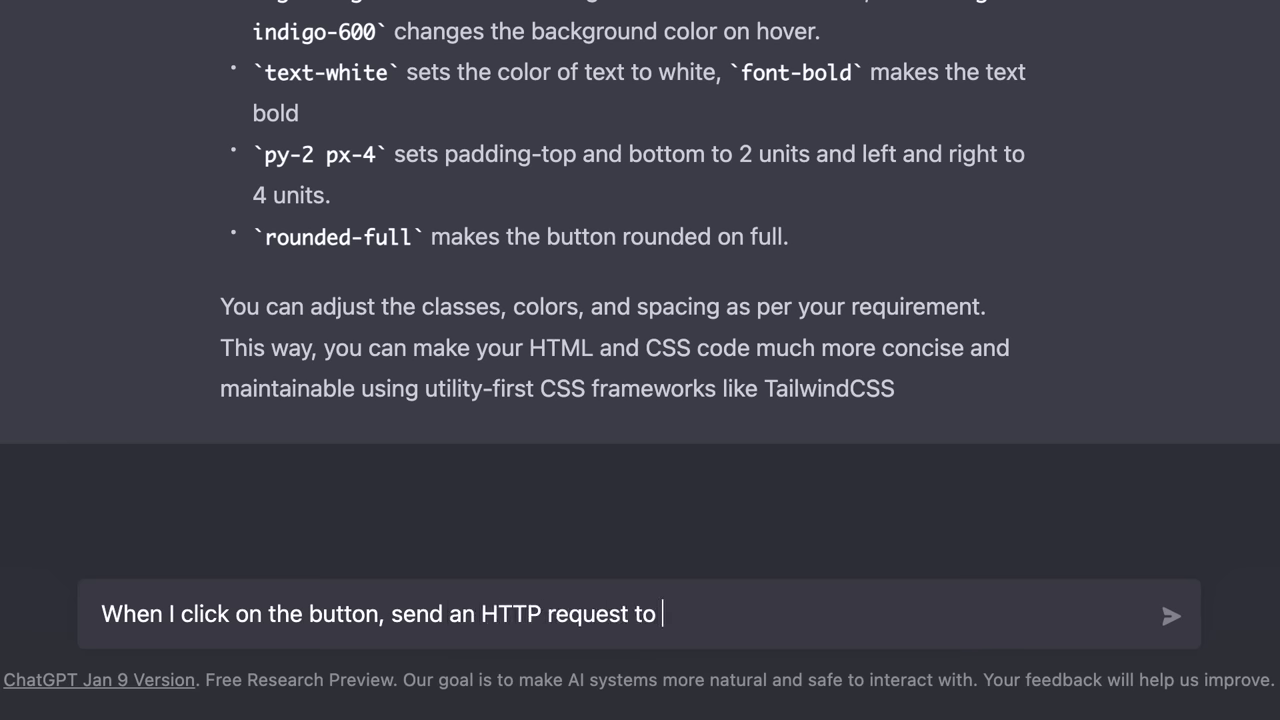
{"action": "type", "text": "/api/products"}
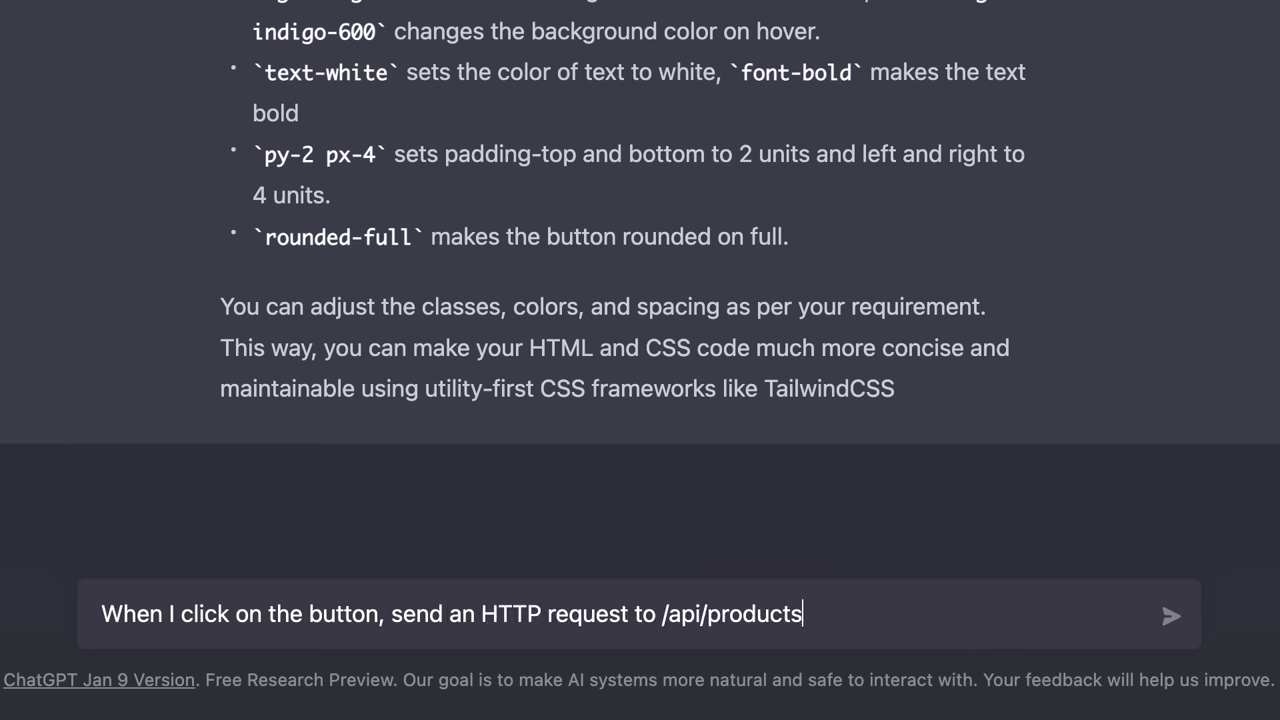
{"action": "left_click", "coordinate": [1172, 616]}
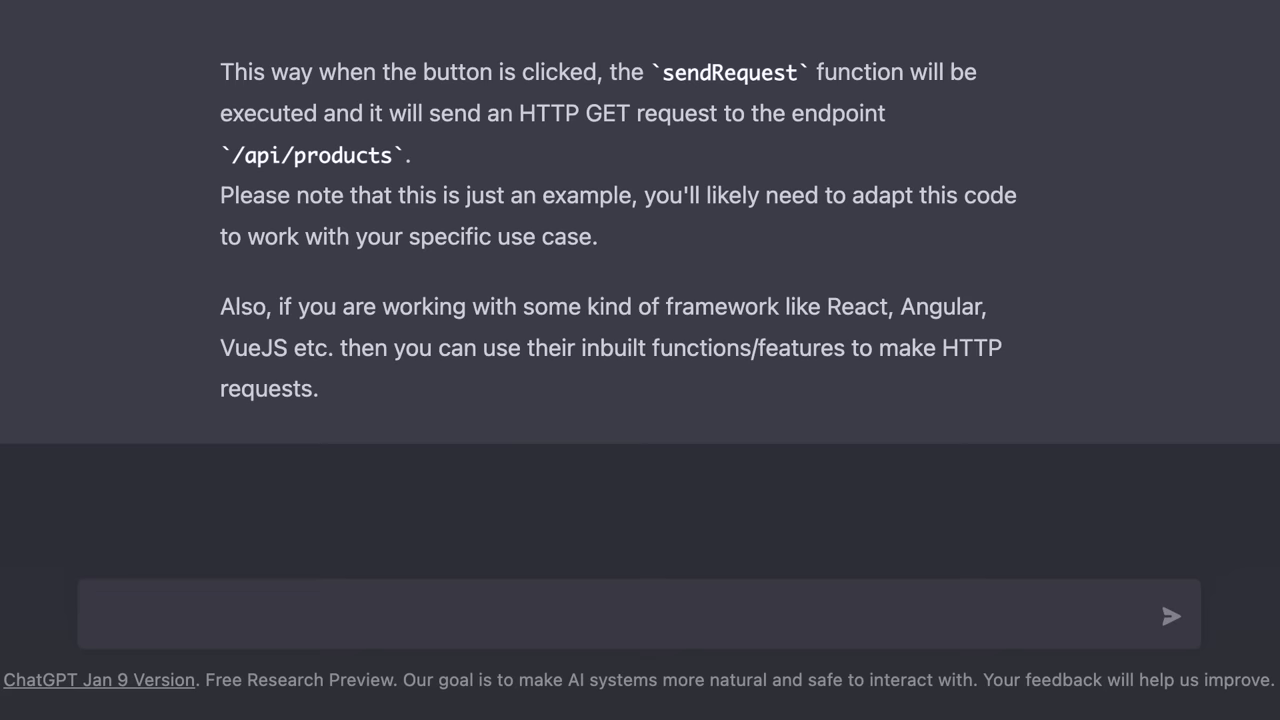
{"action": "scroll", "scroll_direction": "up", "scroll_amount": 3}
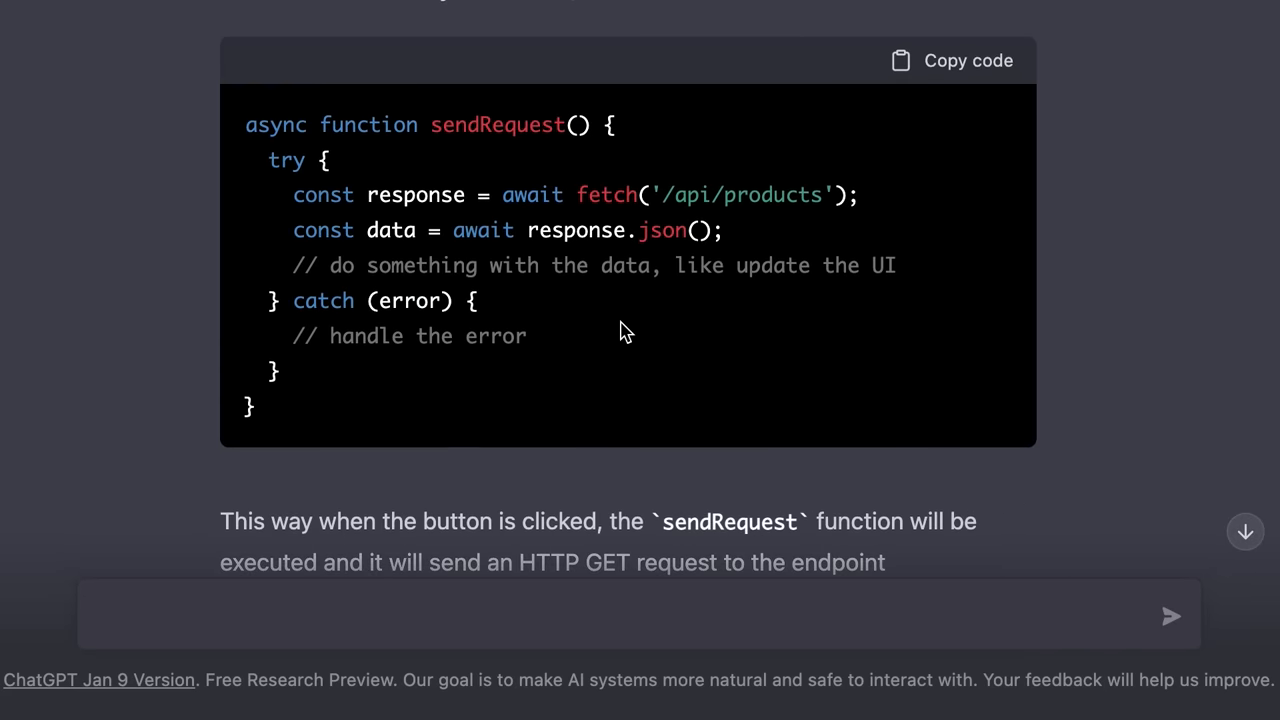
{"action": "mouse_move", "coordinate": [650, 224]}
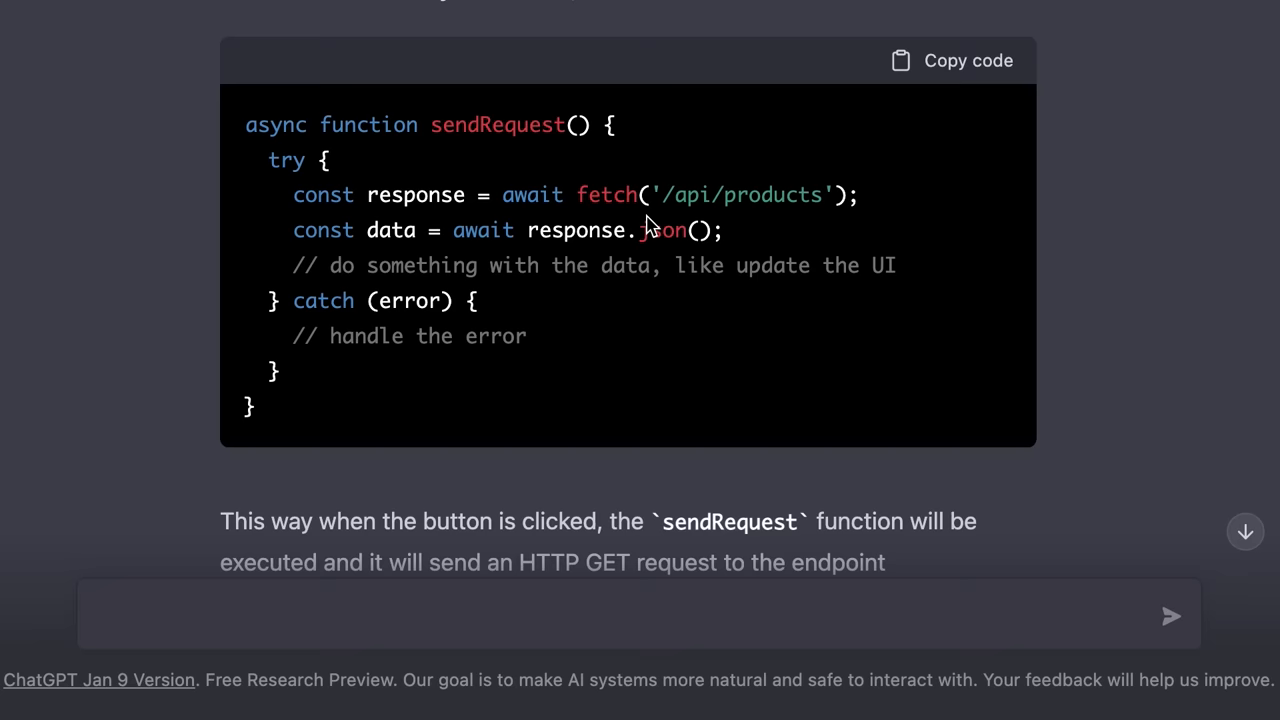
{"action": "mouse_move", "coordinate": [796, 390]}
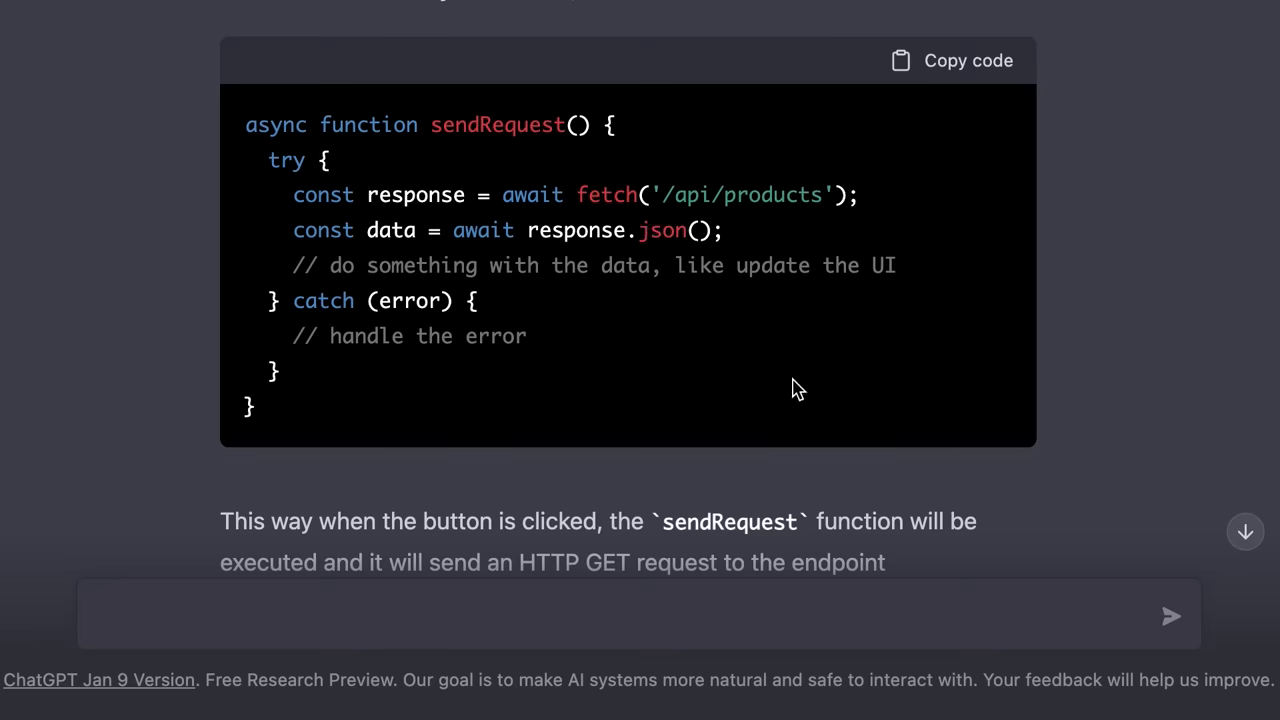
Send 'Instead of the fetch API, use axios' as a follow-up
{"action": "scroll", "scroll_direction": "down", "scroll_amount": 3}
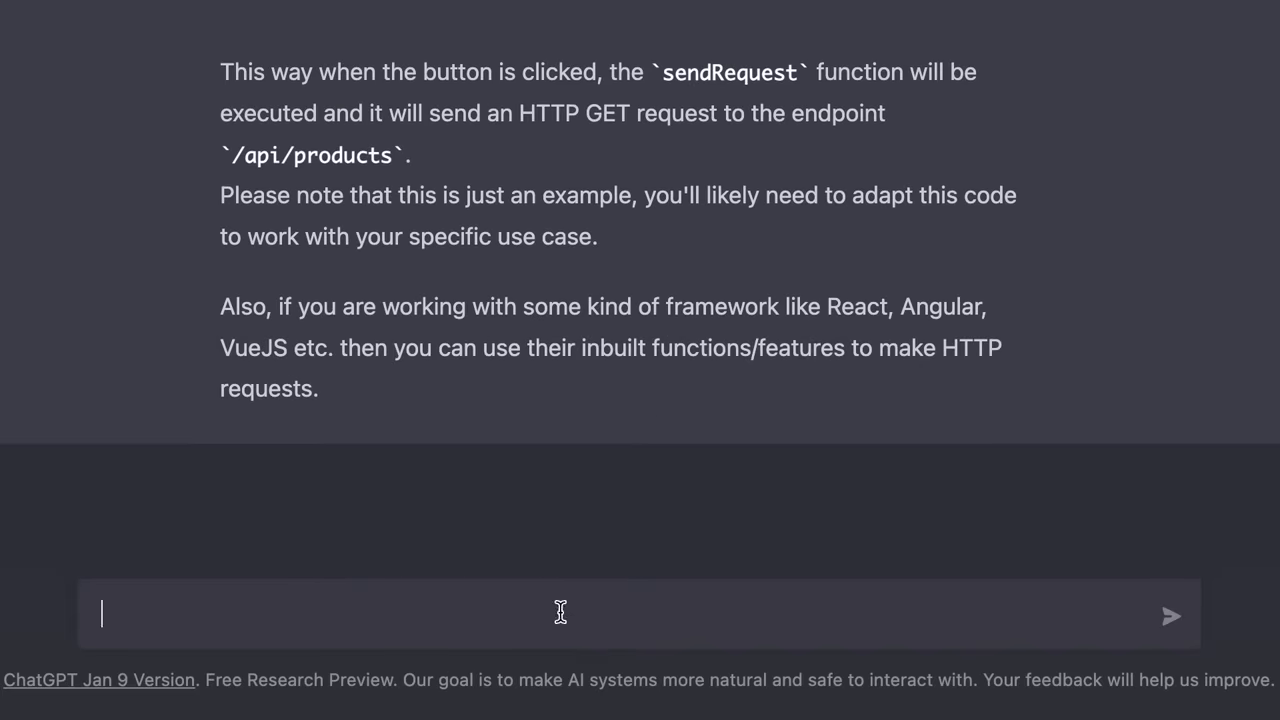
{"action": "type", "text": "Instead of the fe"}
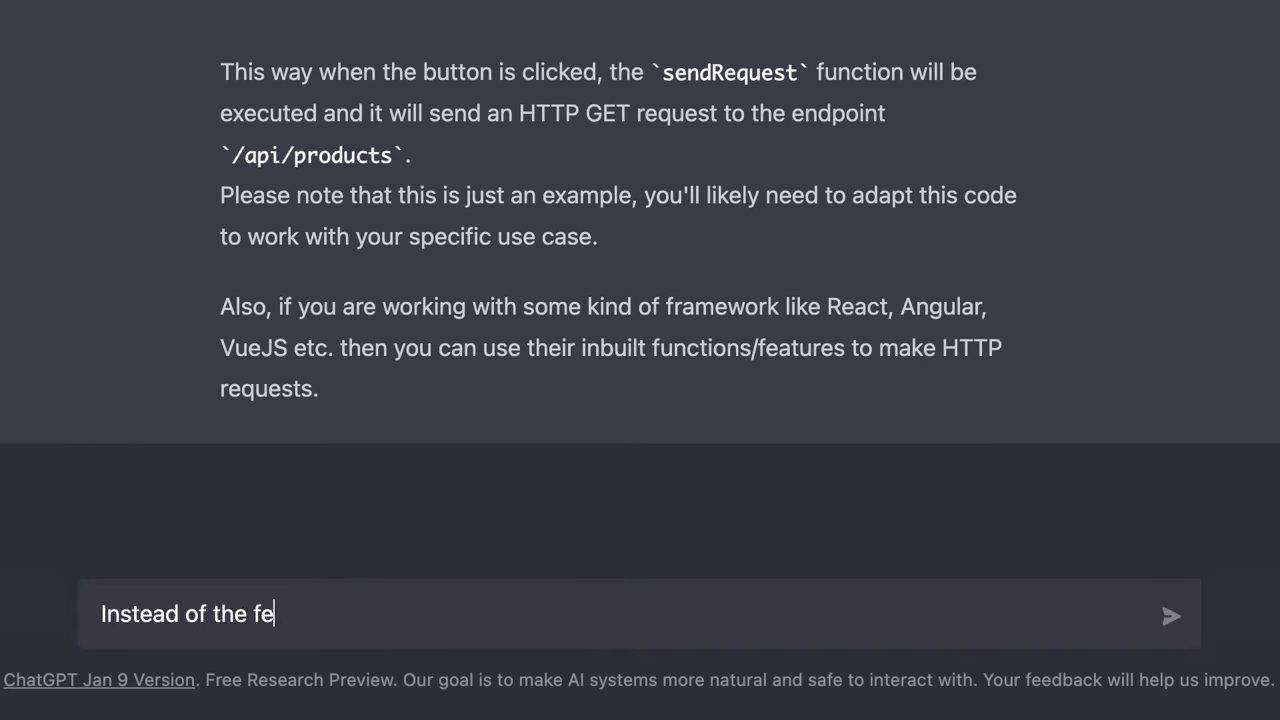
{"action": "type", "text": "tch API, use axi"}
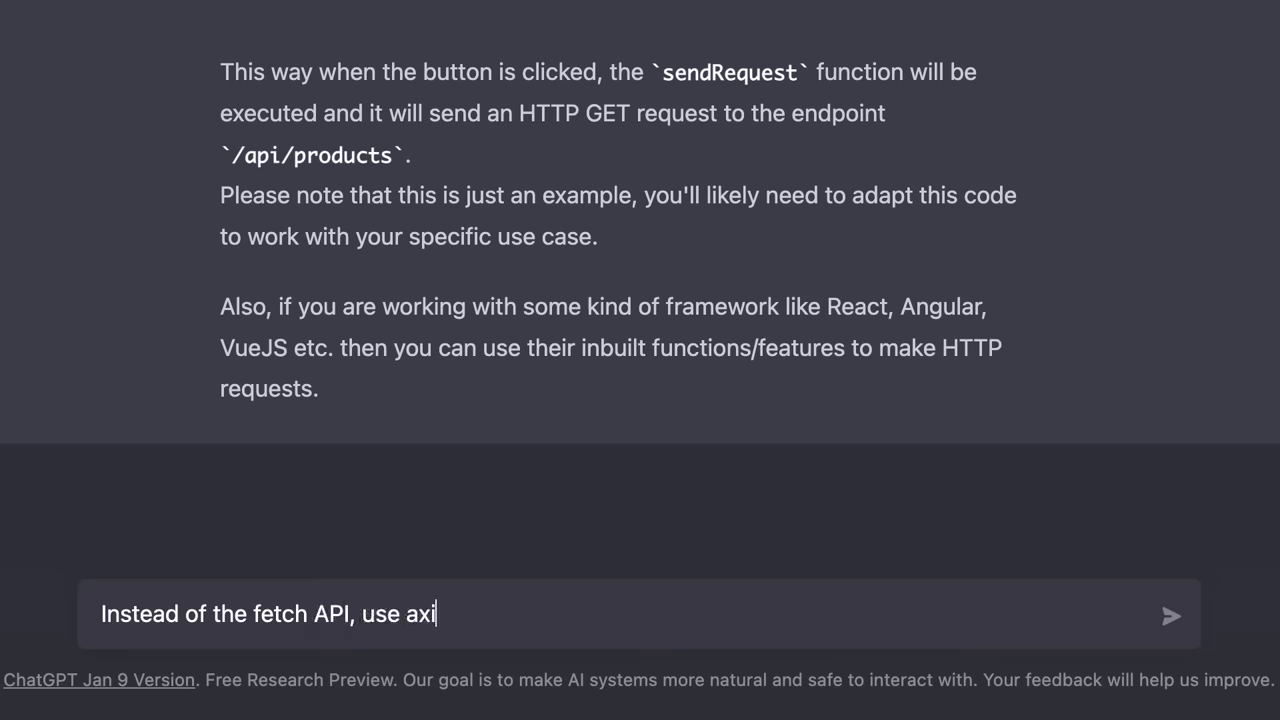
{"action": "type", "text": "os"}
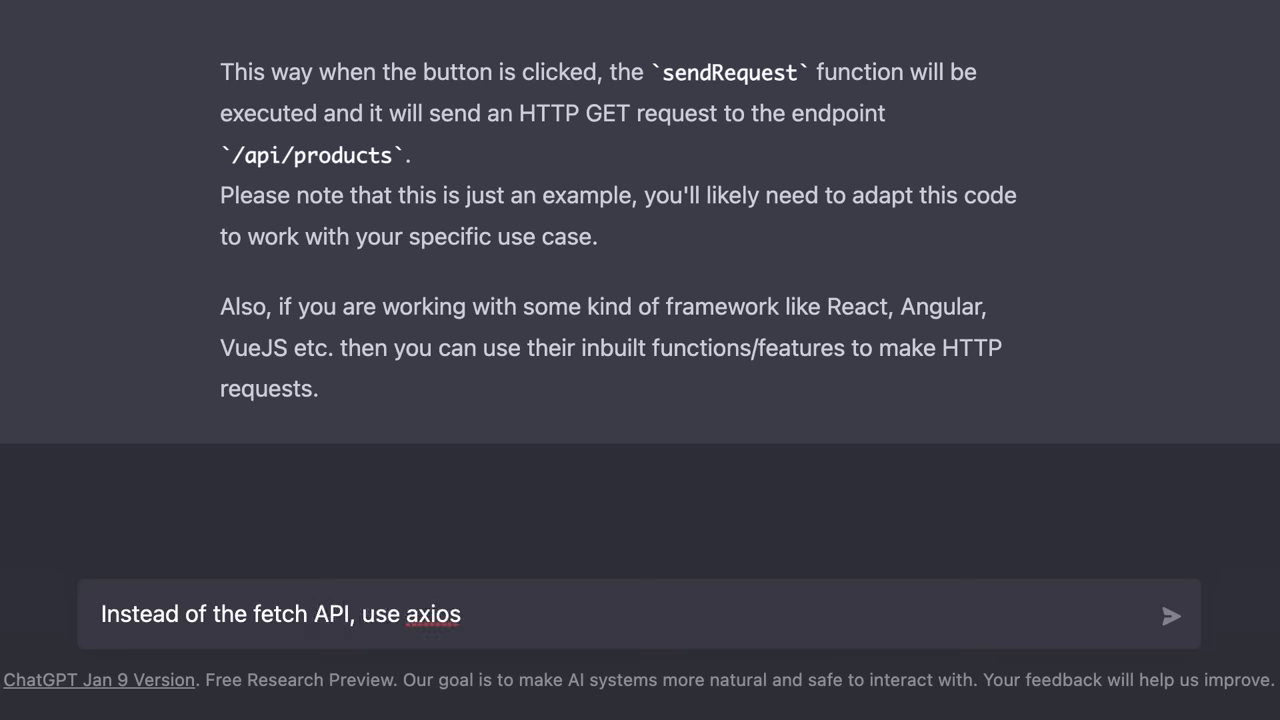
{"action": "left_click", "coordinate": [1172, 616]}
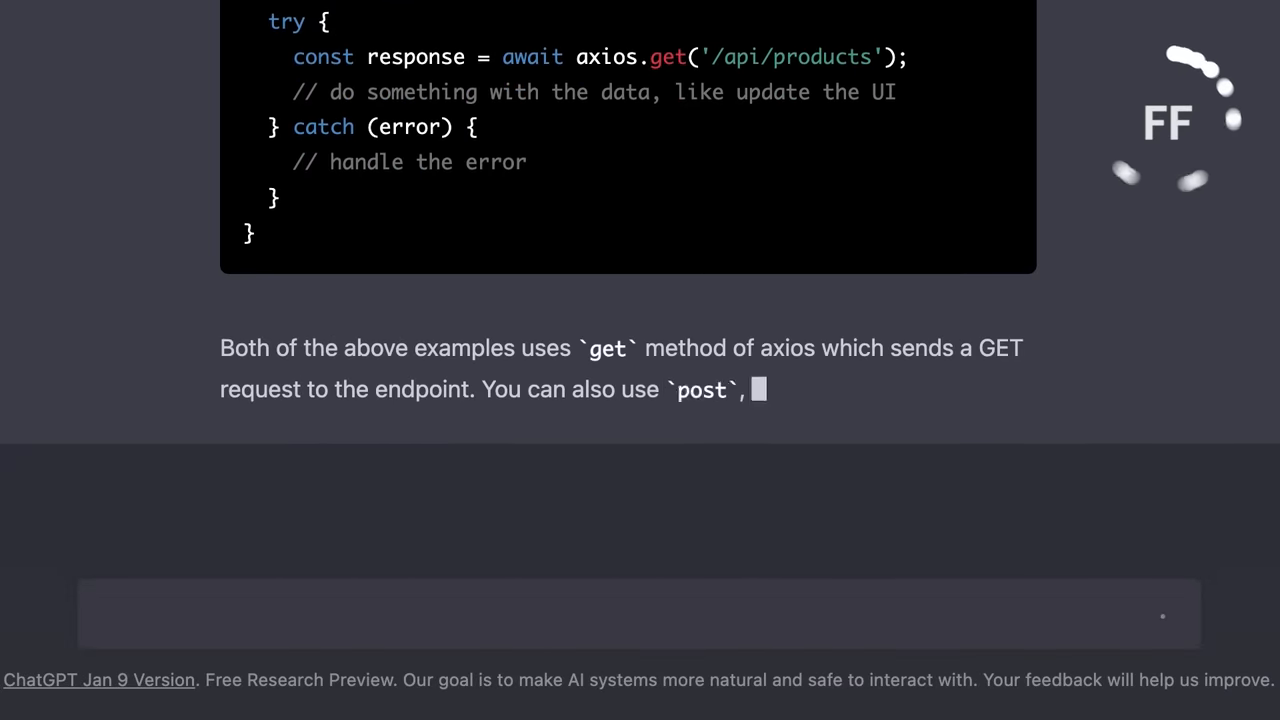
Read through the axios install commands, axios.get examples and comparison notes
{"action": "scroll", "scroll_direction": "down", "scroll_amount": 3}
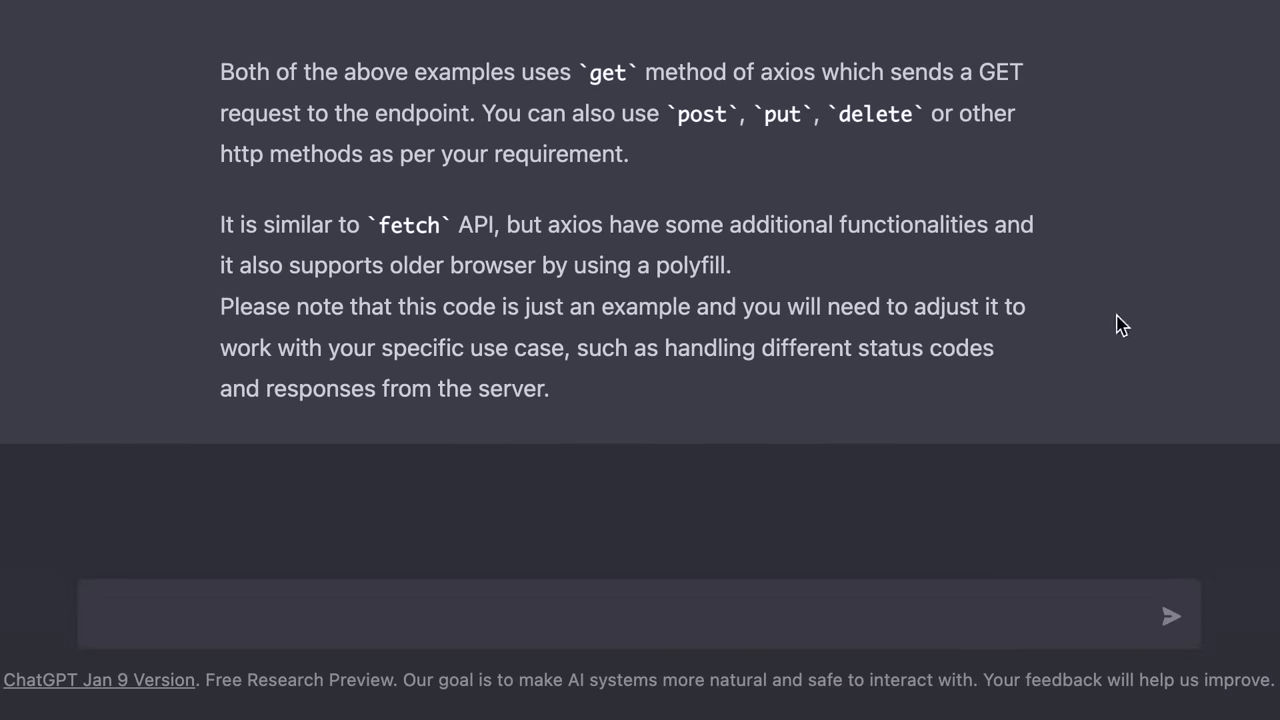
{"action": "scroll", "scroll_direction": "up", "scroll_amount": 3}
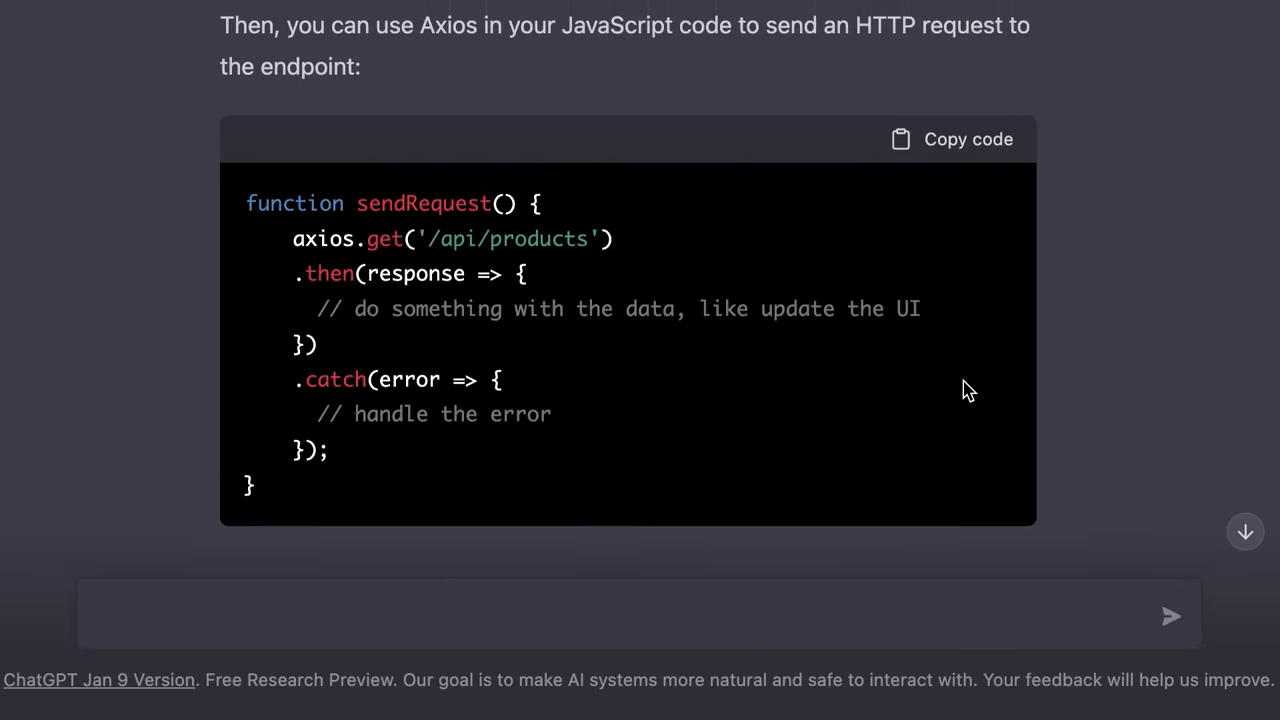
{"action": "scroll", "scroll_direction": "up", "scroll_amount": 3}
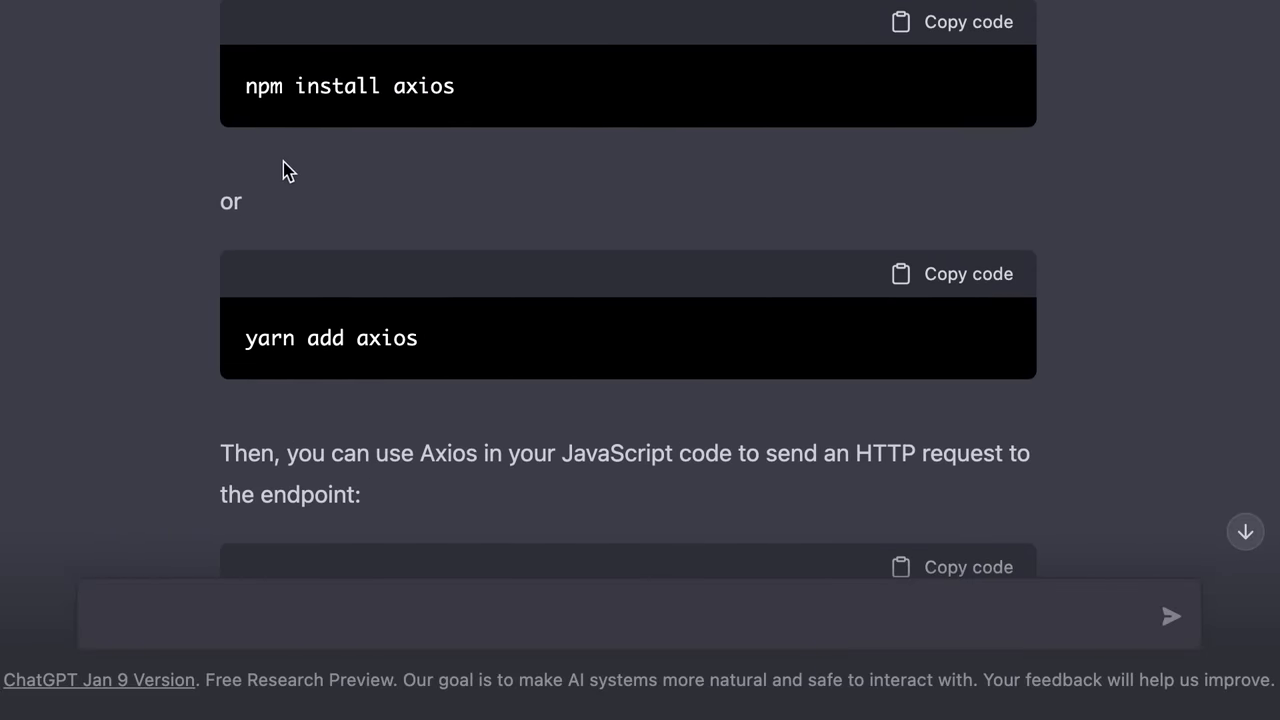
{"action": "scroll", "scroll_direction": "down", "scroll_amount": 3}
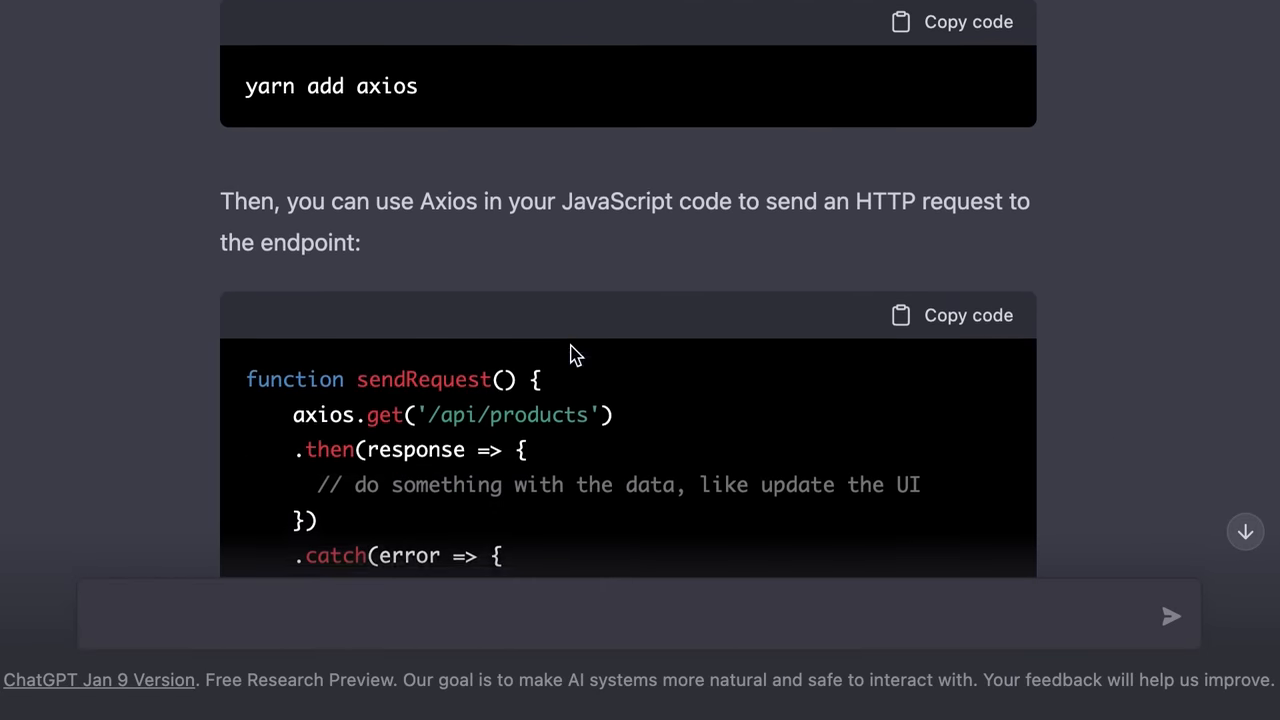
{"action": "scroll", "scroll_direction": "down", "scroll_amount": 3}
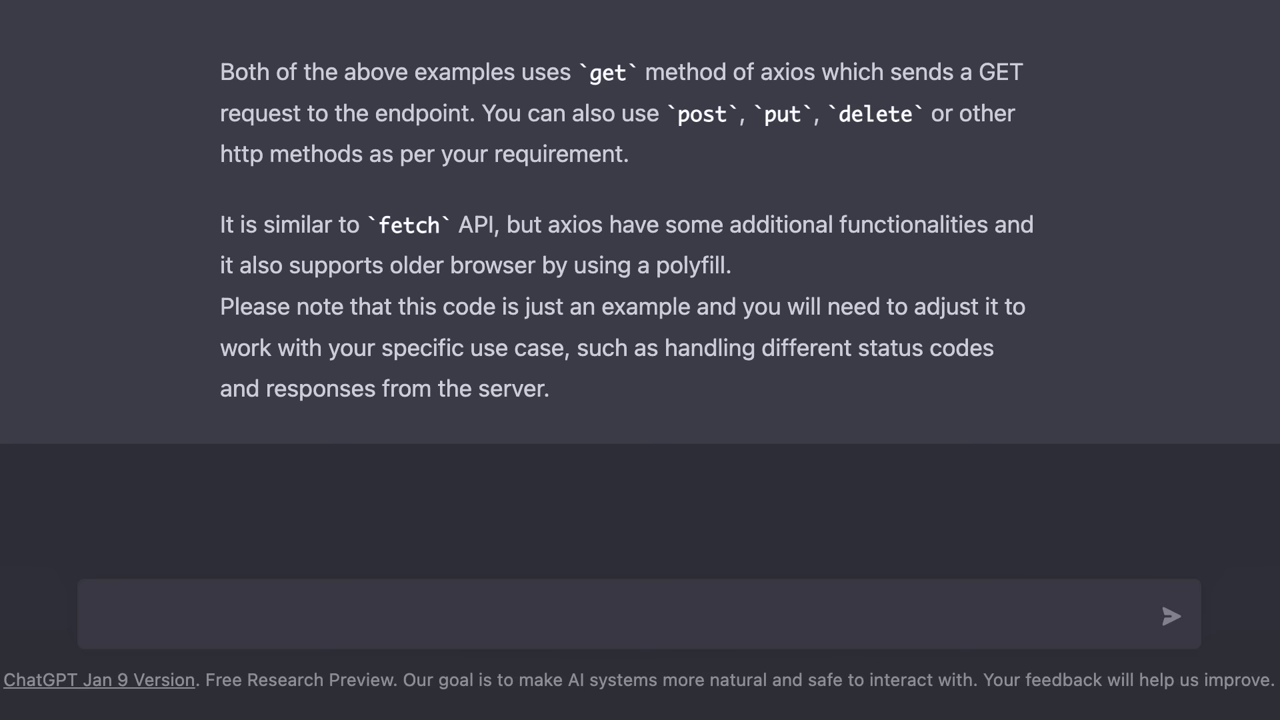
Send the error 'Uncaught TypeError: Cannot read property 'bar' of undefined' for explanation
{"action": "type", "text": "u"}
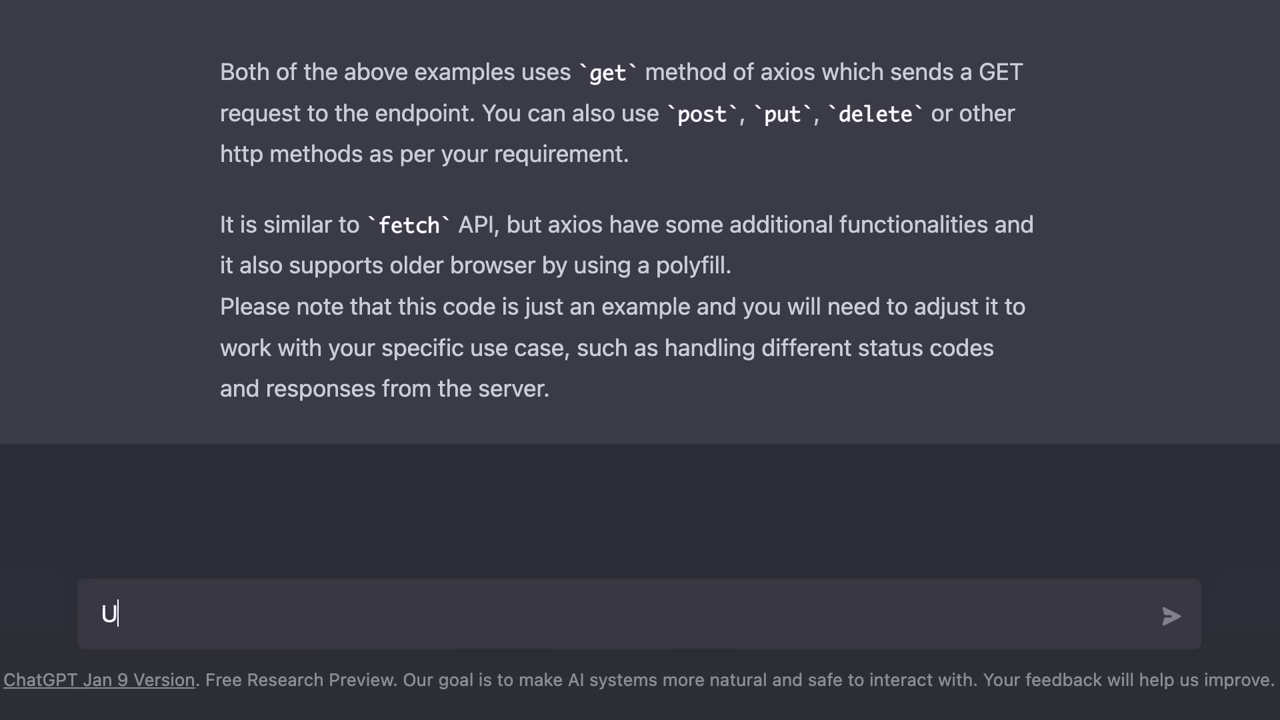
{"action": "type", "text": "ncaught TypeError"}
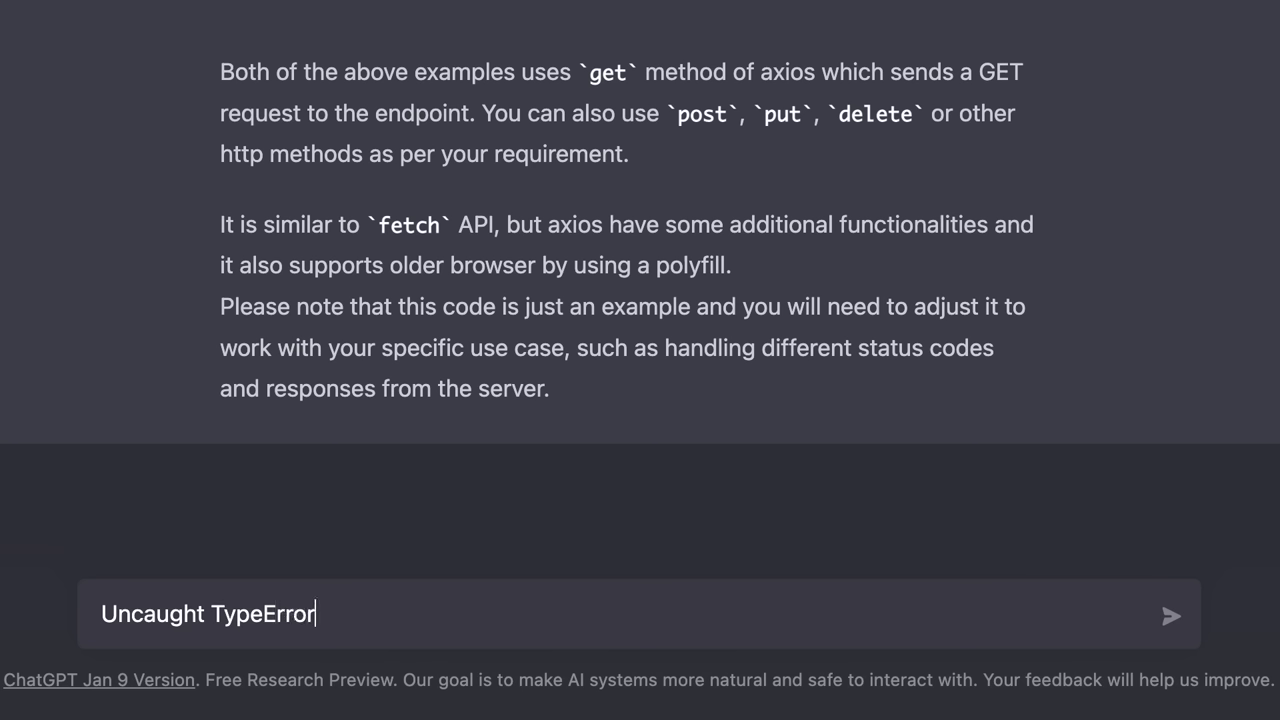
{"action": "type", "text": ": Cannot read property"}
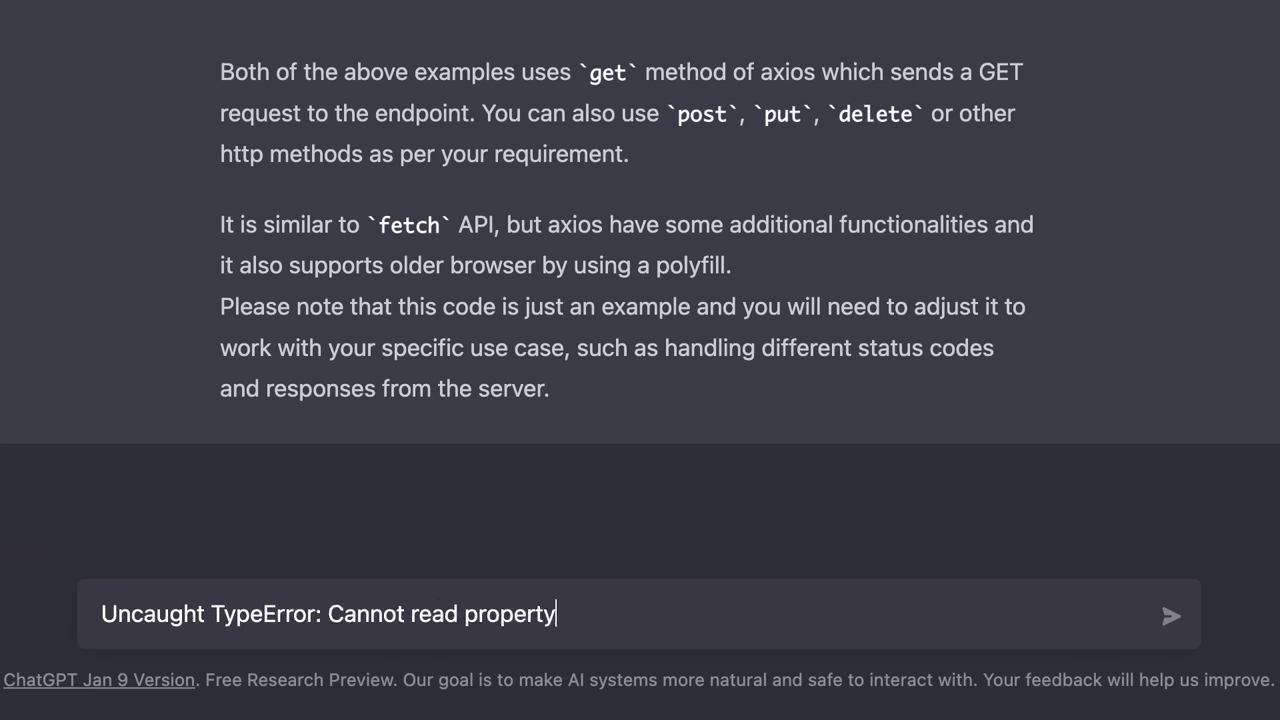
{"action": "type", "text": "'bar' of unde"}
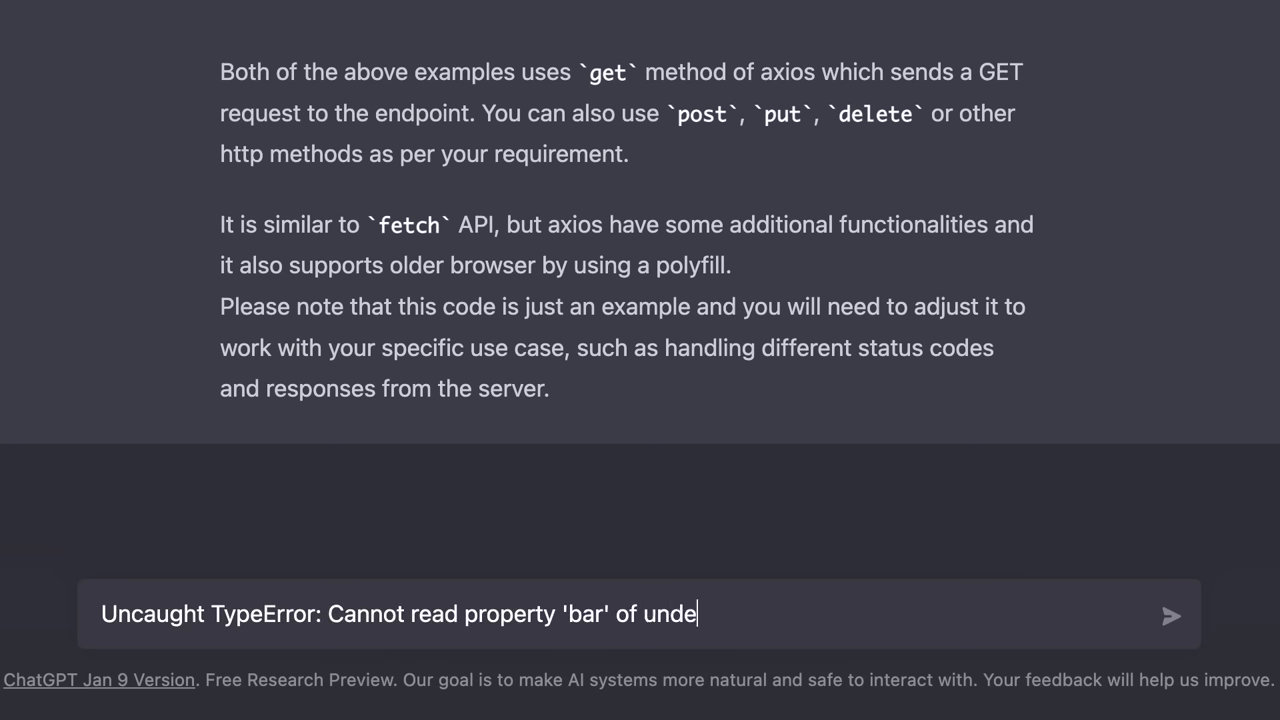
{"action": "type", "text": "fined"}
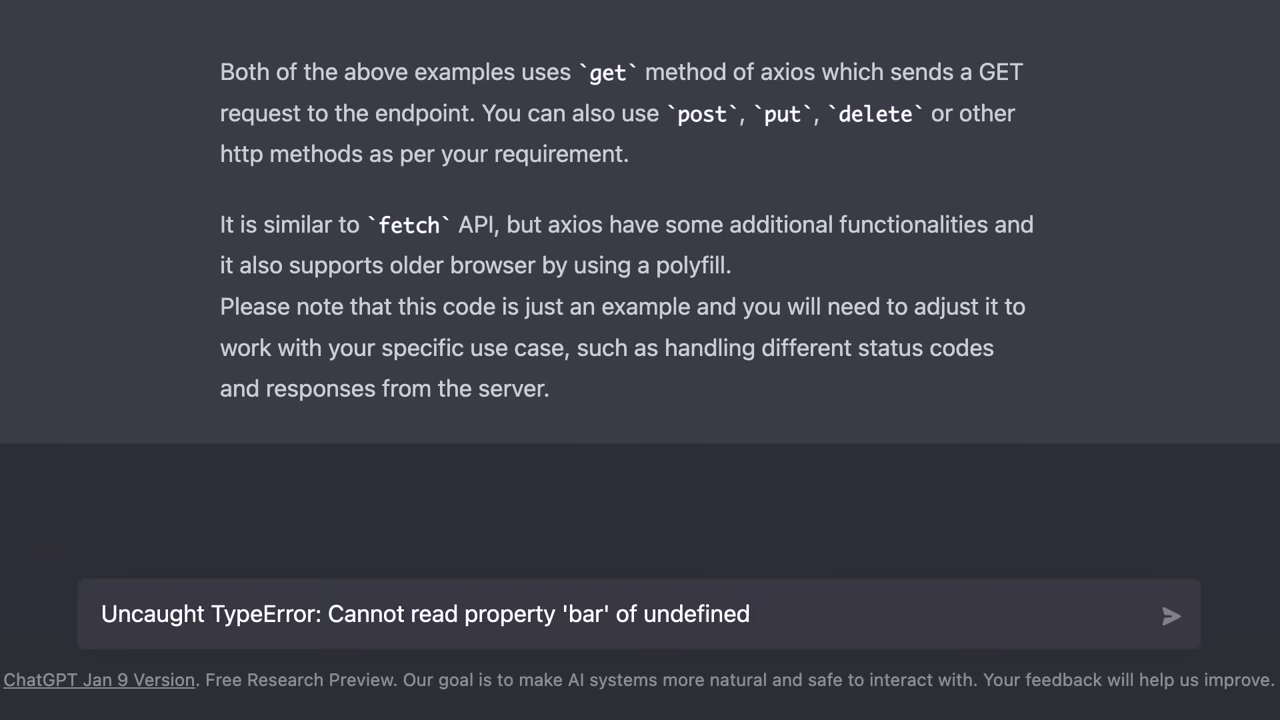
{"action": "left_click", "coordinate": [1172, 616]}
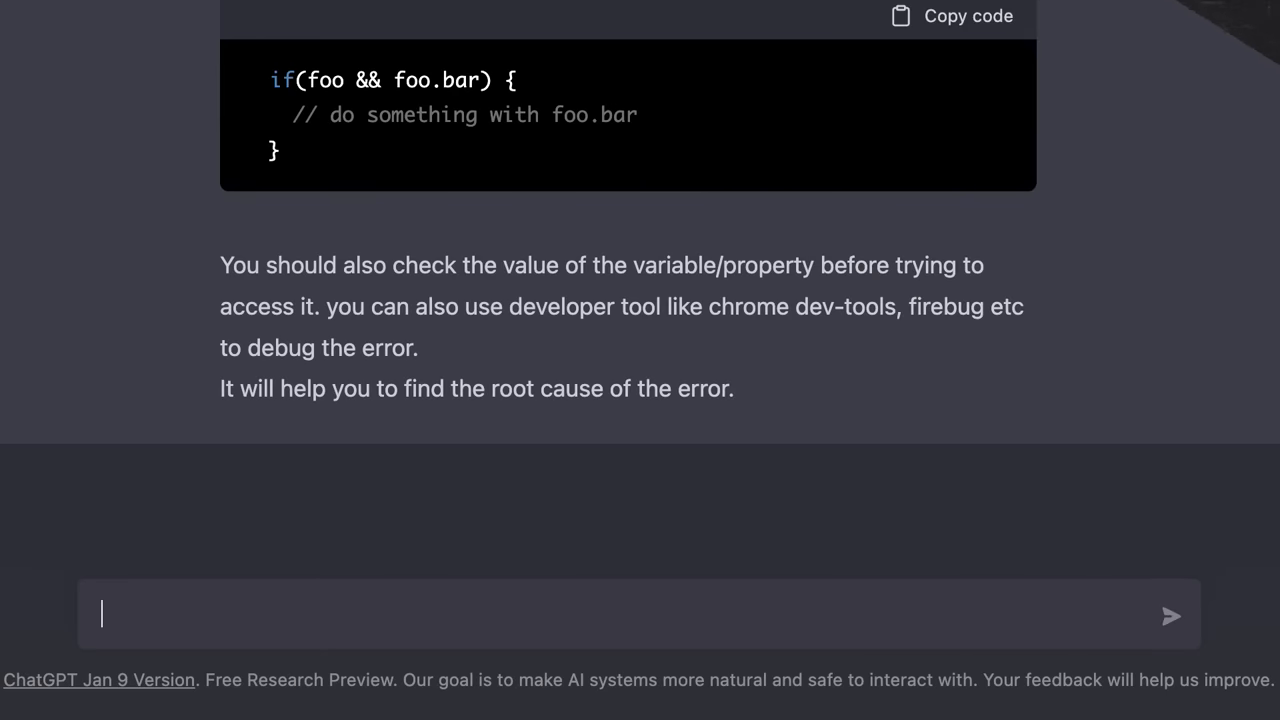
Send 'Create a React component for displaying a card' and review the Card component code
{"action": "type", "text": "Create a React"}
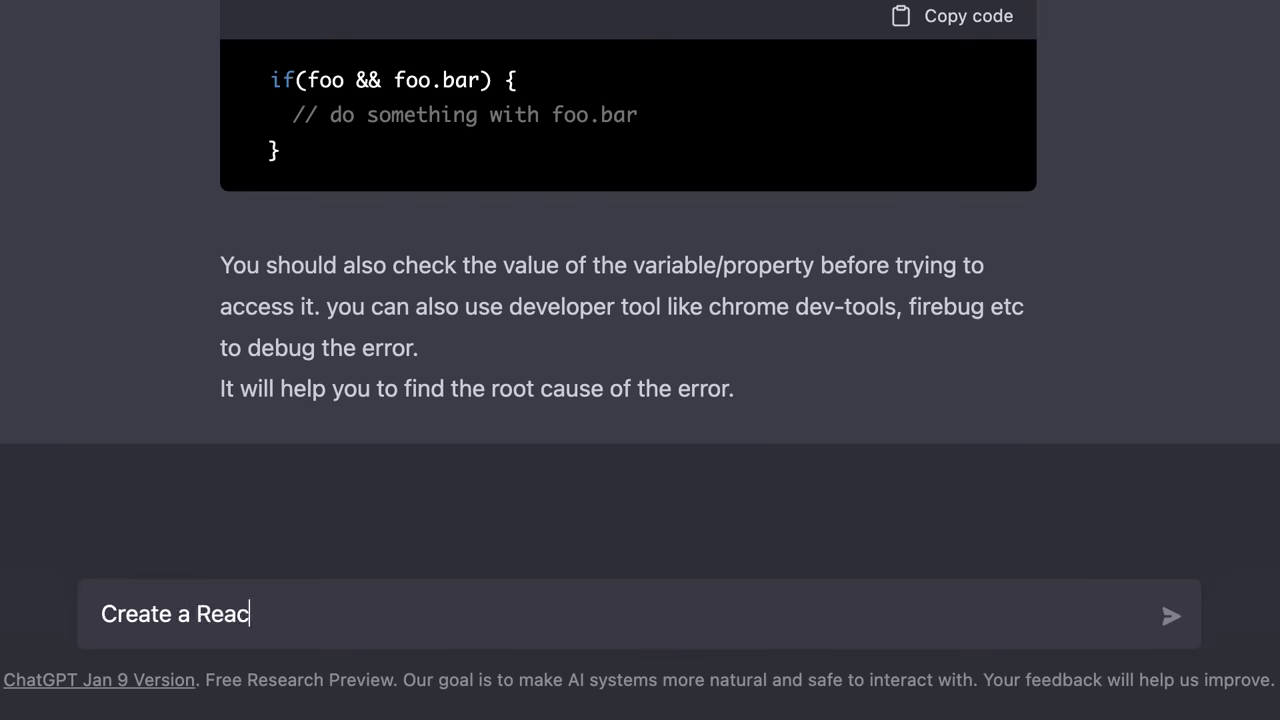
{"action": "type", "text": "t component for disp"}
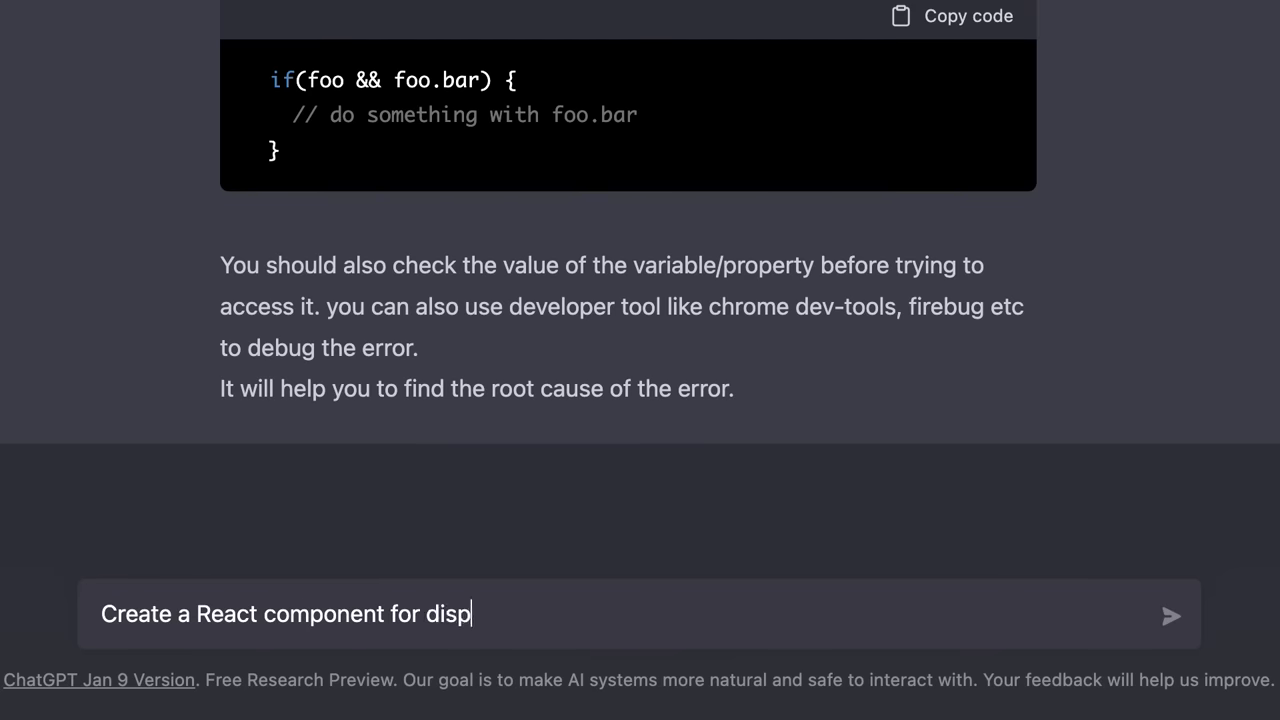
{"action": "left_click", "coordinate": [1172, 616]}
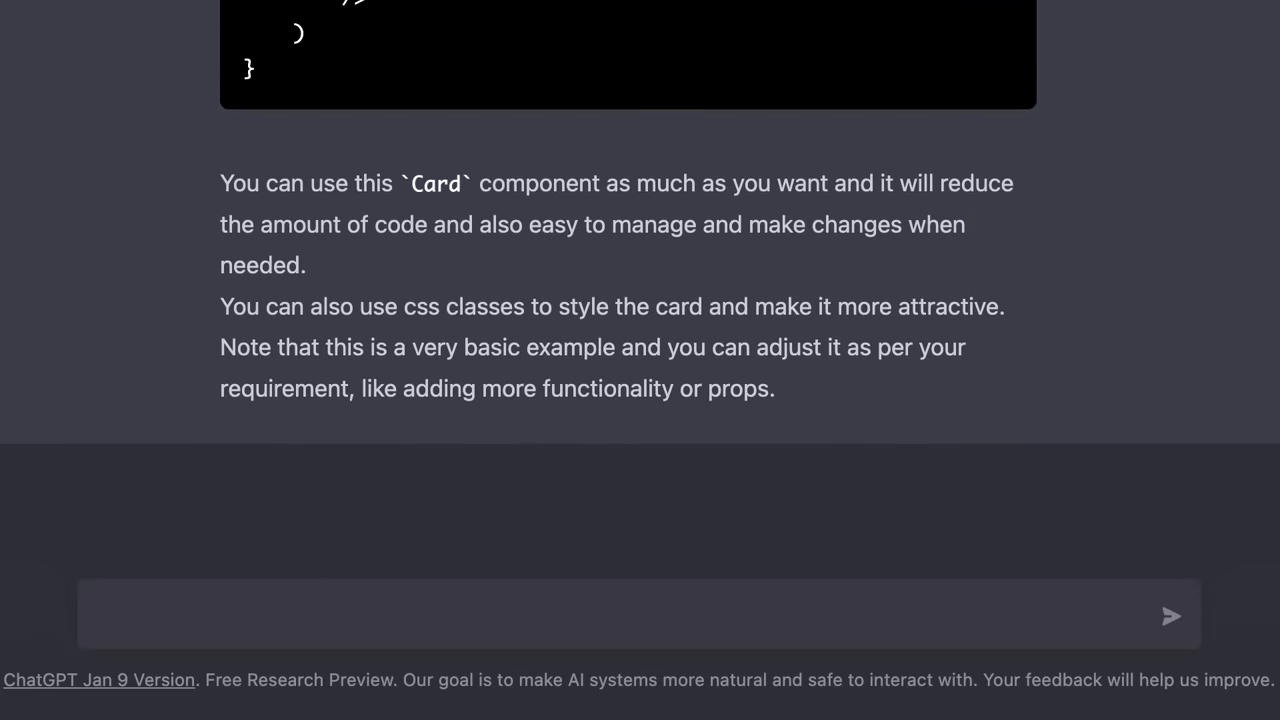
{"action": "scroll", "scroll_direction": "up", "scroll_amount": 3}
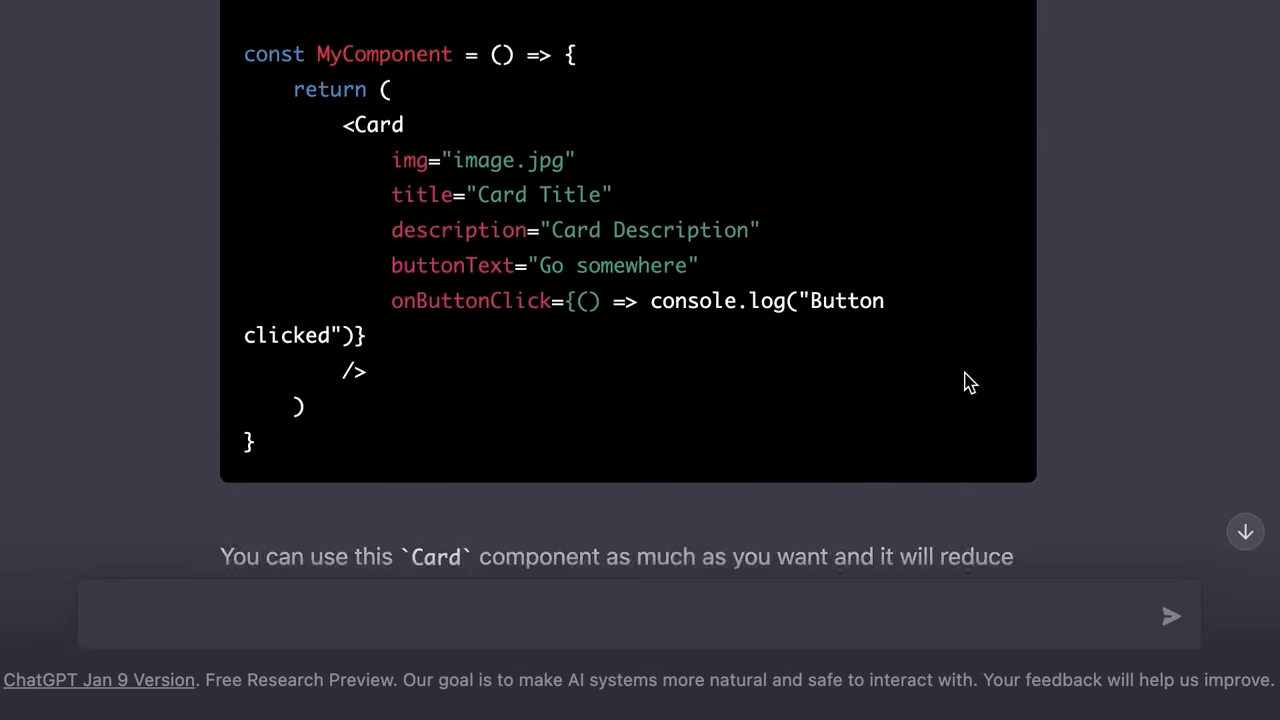
{"action": "scroll", "scroll_direction": "up", "scroll_amount": 3}
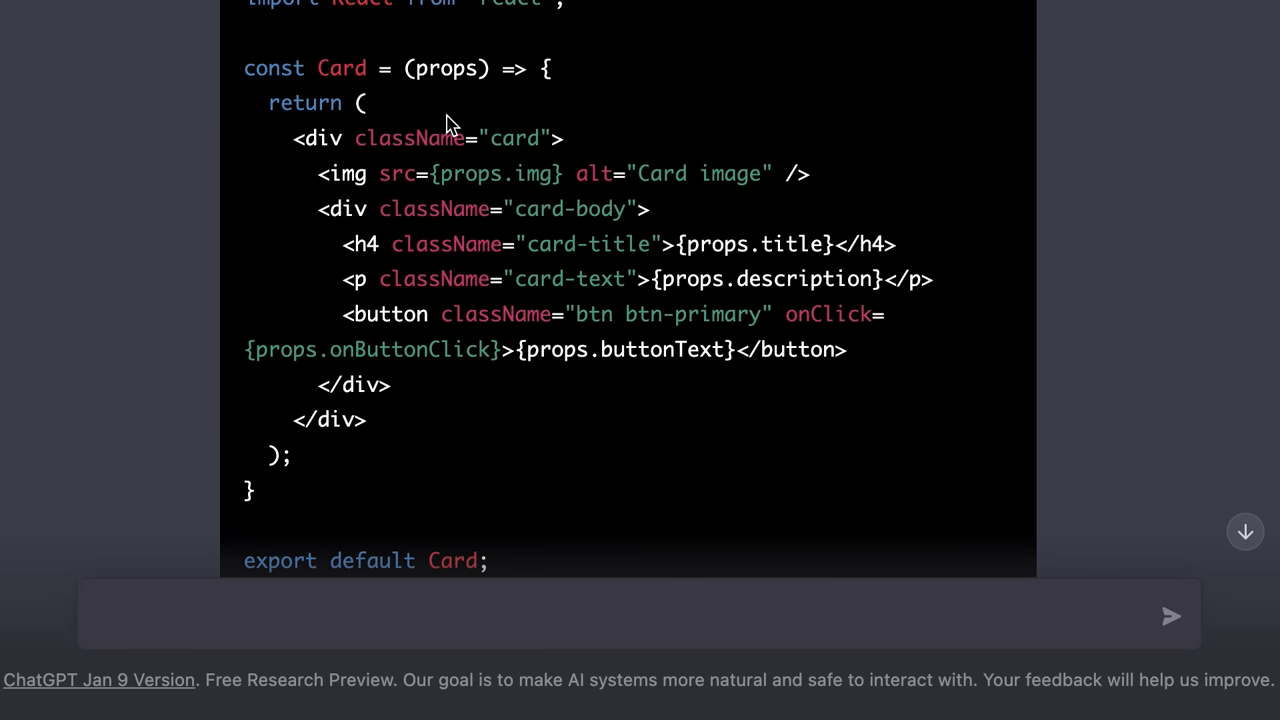
{"action": "mouse_move", "coordinate": [400, 124]}
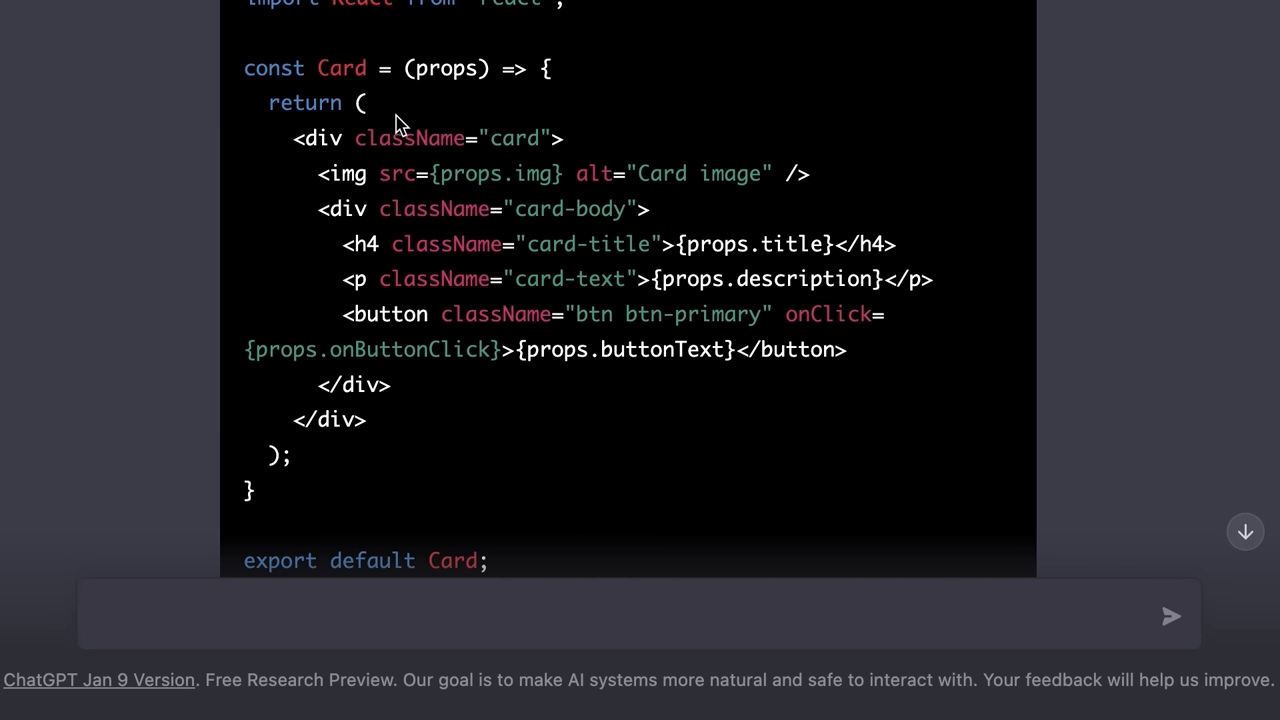
{"action": "mouse_move", "coordinate": [452, 66]}
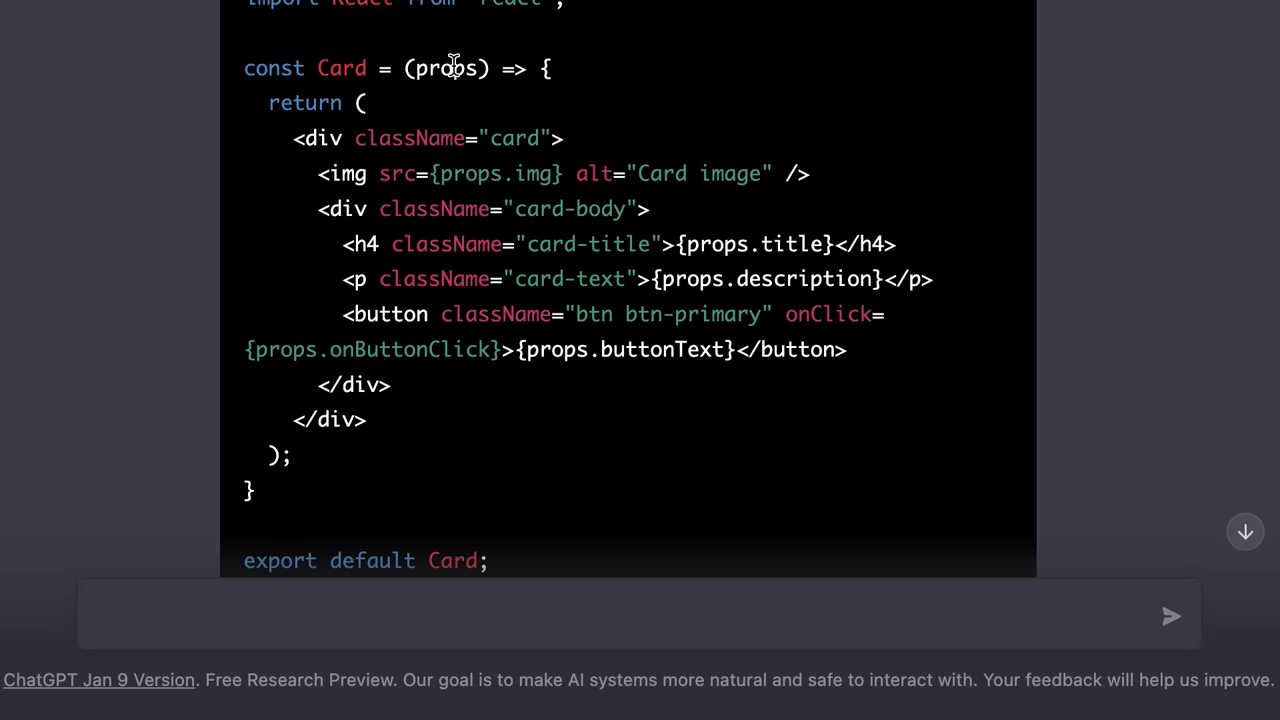
{"action": "mouse_move", "coordinate": [472, 104]}
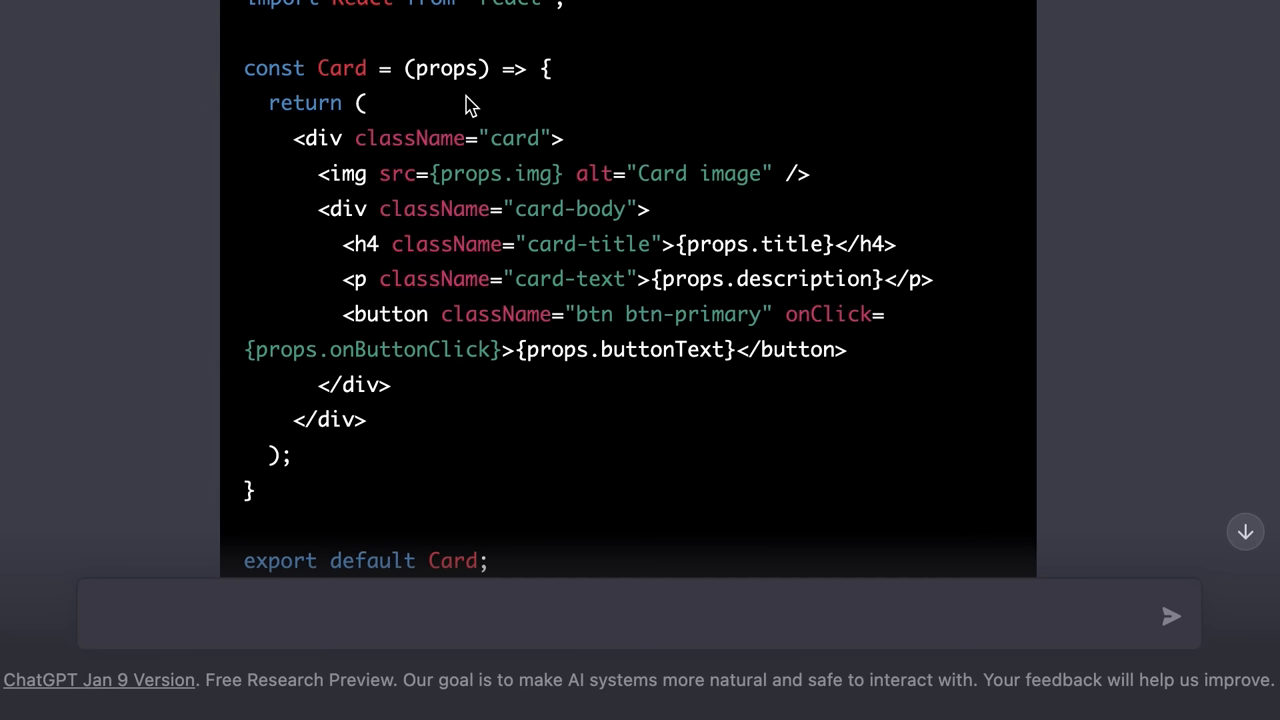
{"action": "mouse_move", "coordinate": [756, 300]}
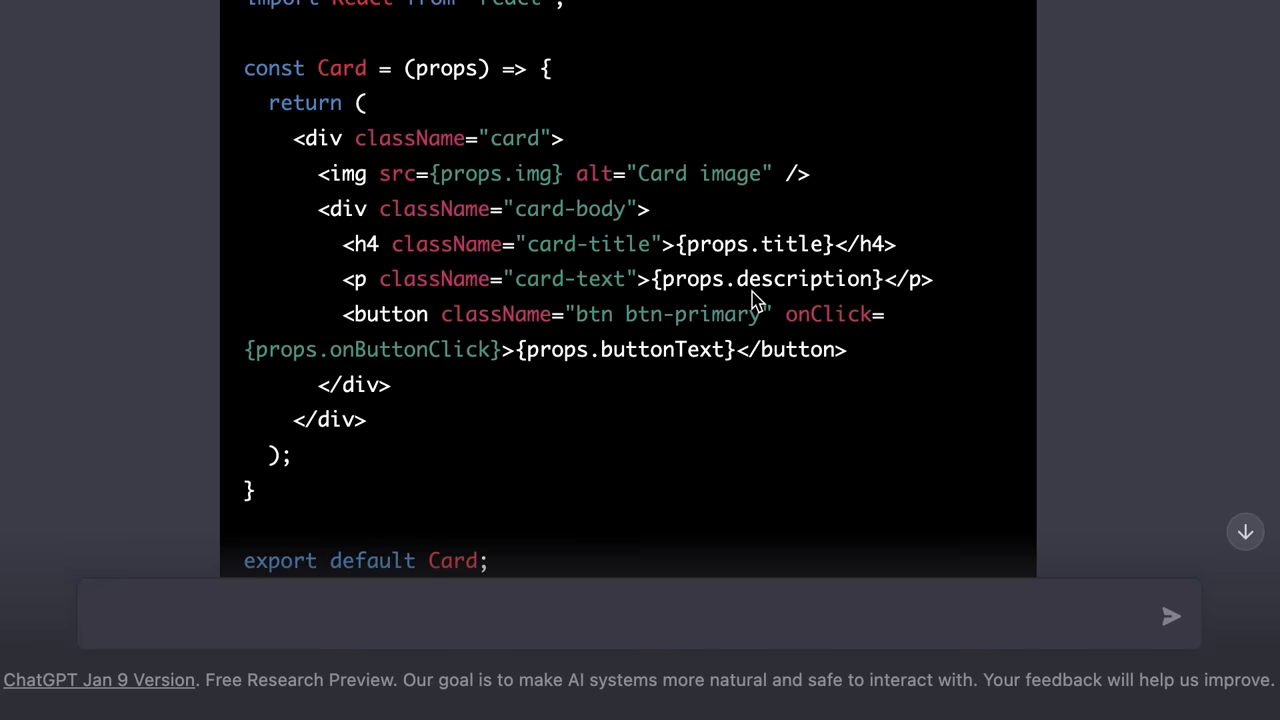
{"action": "scroll", "scroll_direction": "down", "scroll_amount": 3}
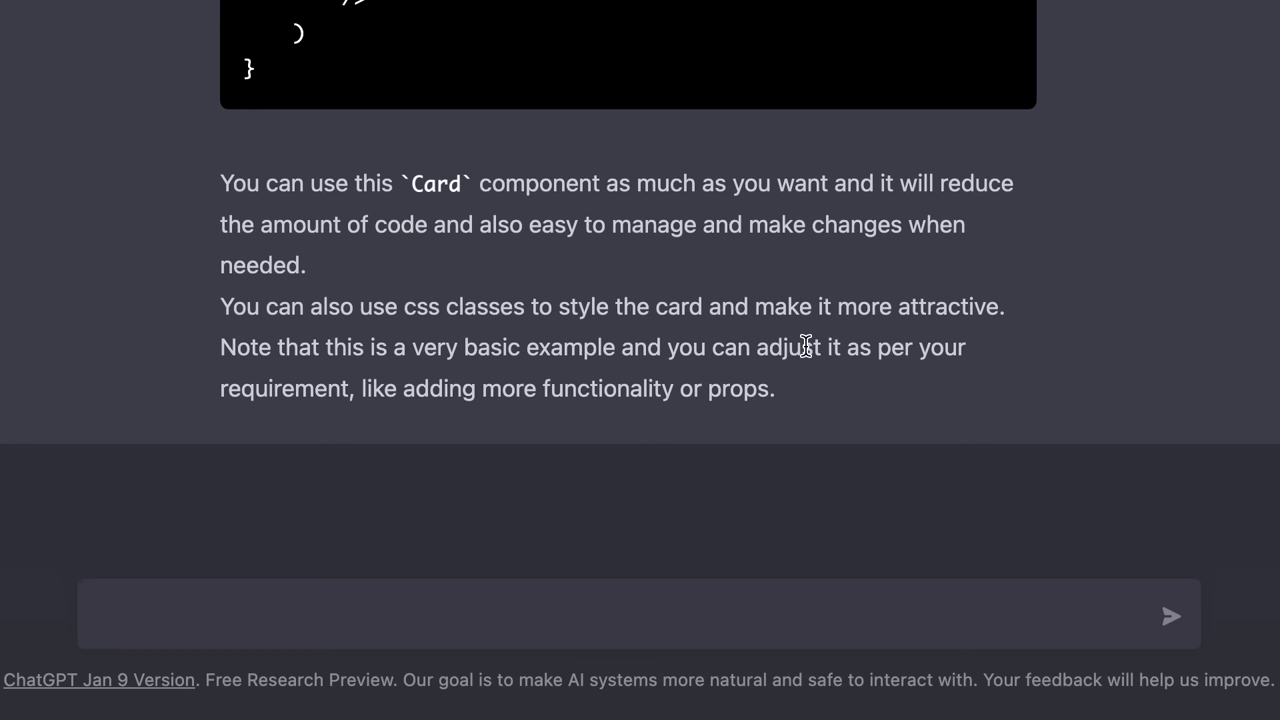
Send 'Destructure the props parameter' and read the destructured Card and defaultProps advice
{"action": "type", "text": "Dest"}
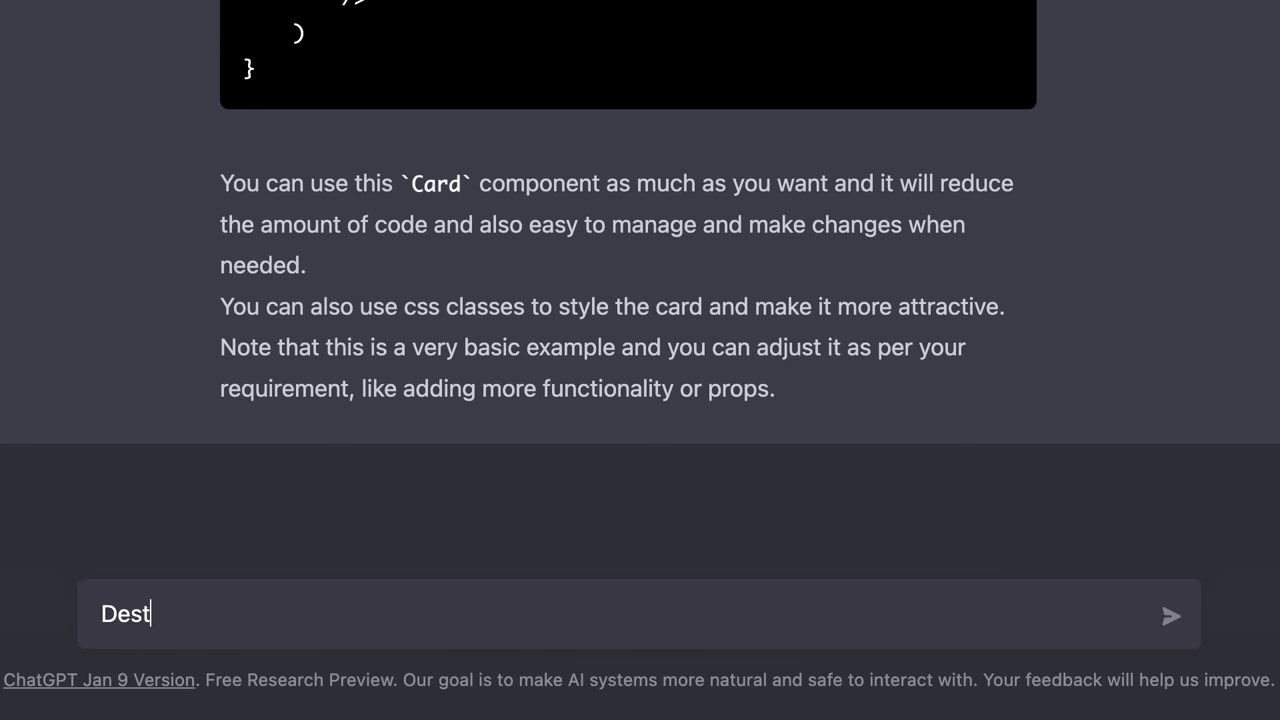
{"action": "type", "text": "ructure the props"}
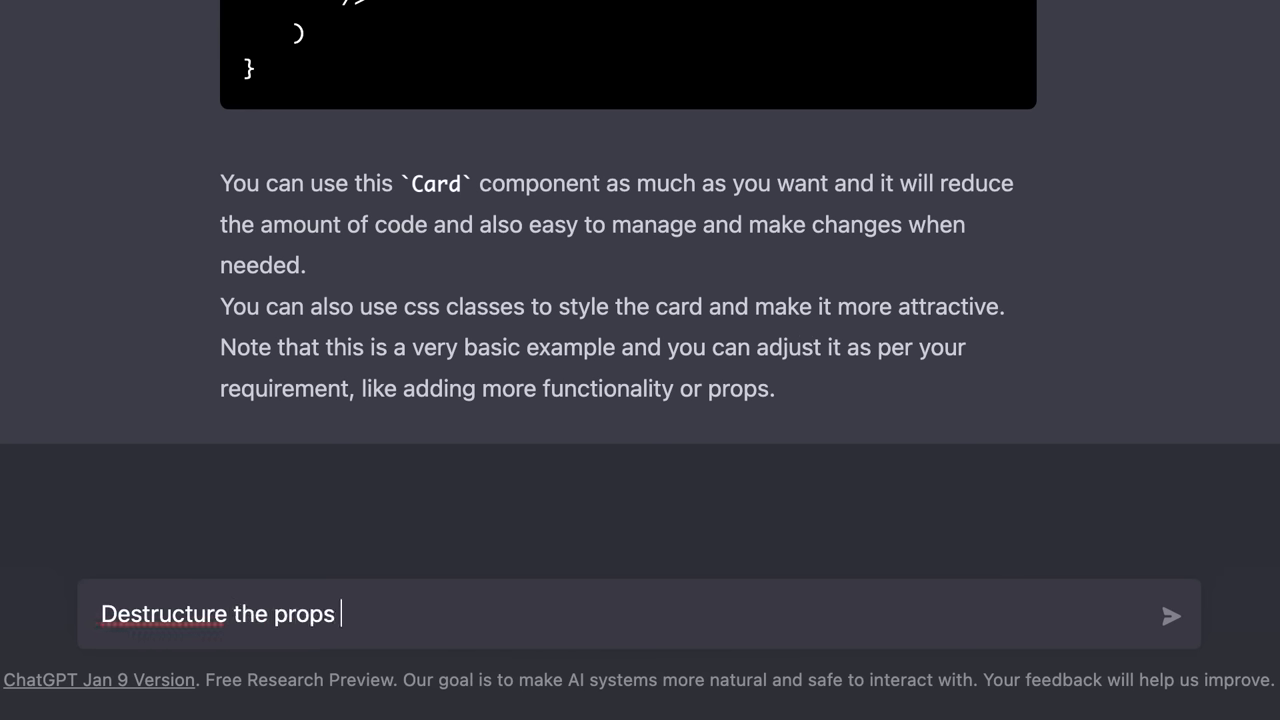
{"action": "type", "text": "parameter"}
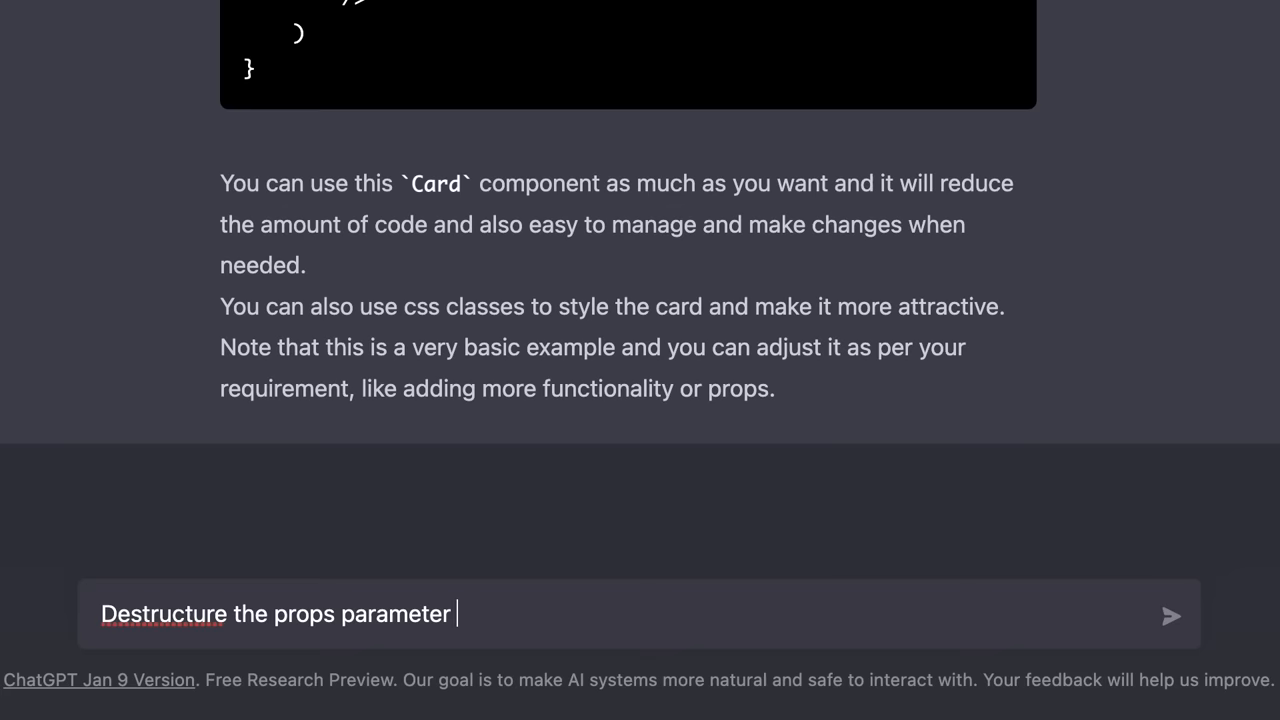
{"action": "left_click", "coordinate": [1172, 616]}
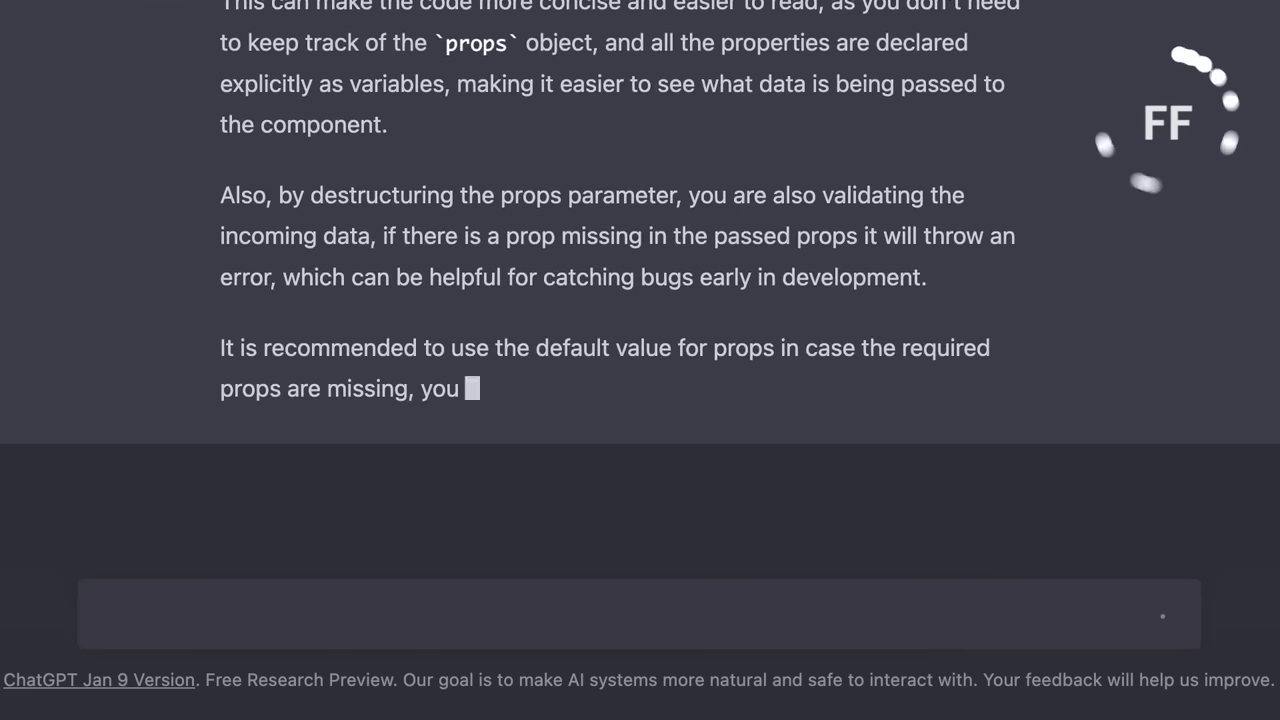
{"action": "scroll", "scroll_direction": "down", "scroll_amount": 3}
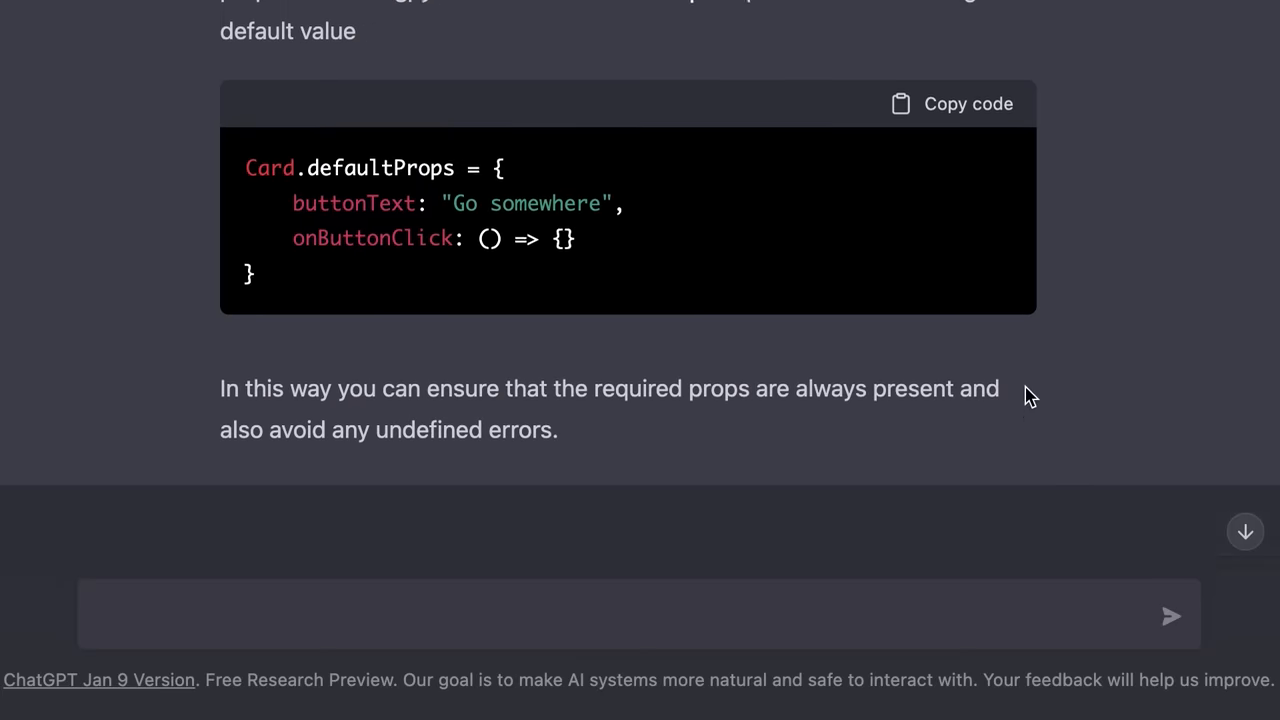
{"action": "scroll", "scroll_direction": "up", "scroll_amount": 3}
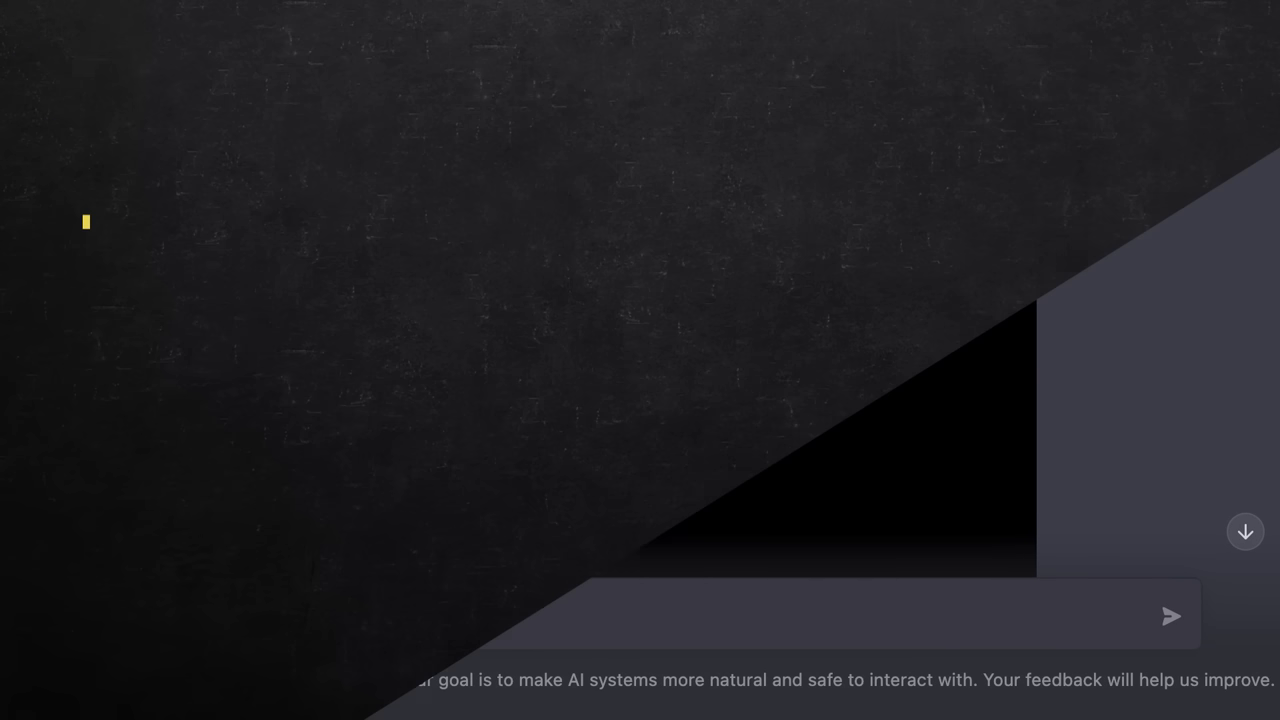
{"action": "scroll", "scroll_direction": "down", "scroll_amount": 3}
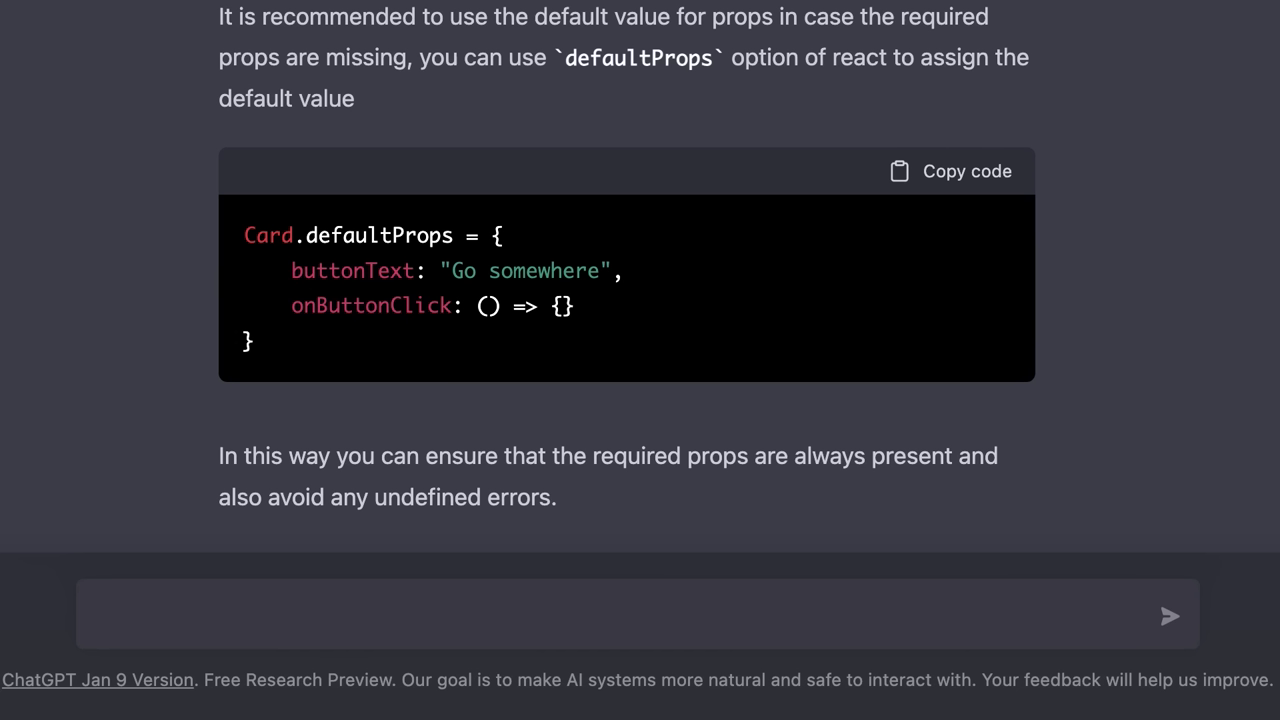
{"action": "type", "text": "I need"}
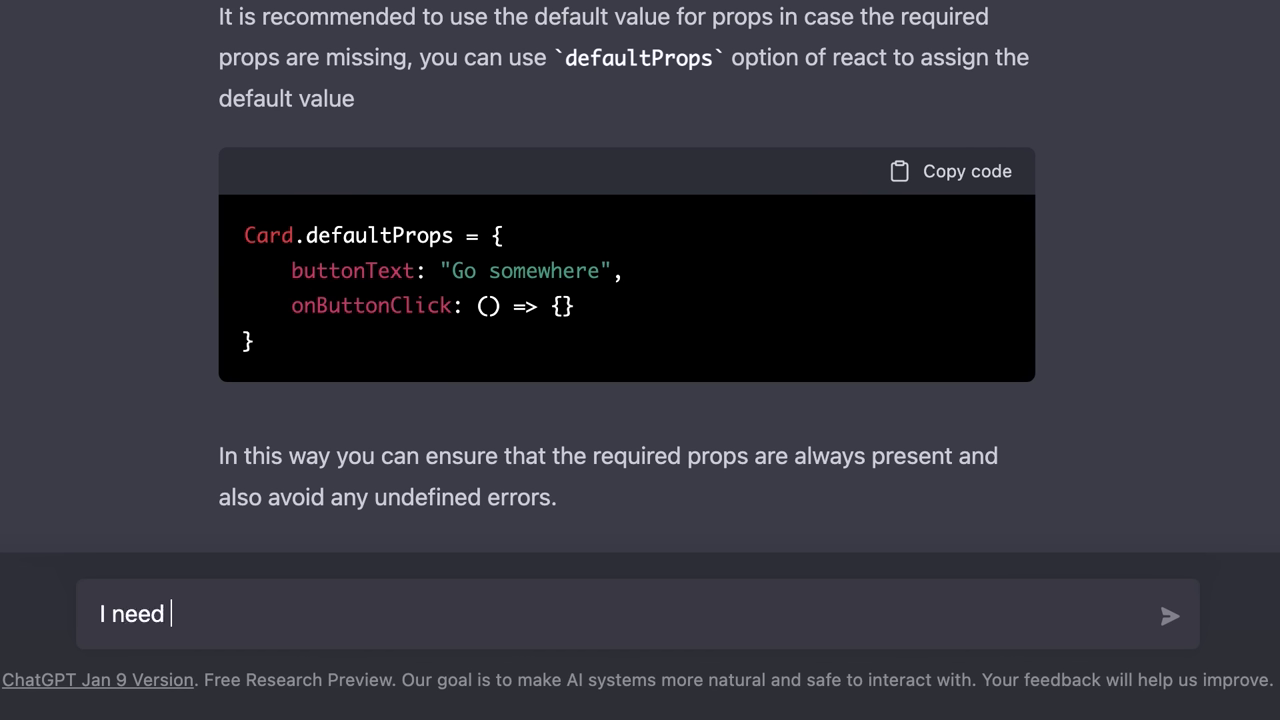
{"action": "type", "text": "an API built with Ex"}
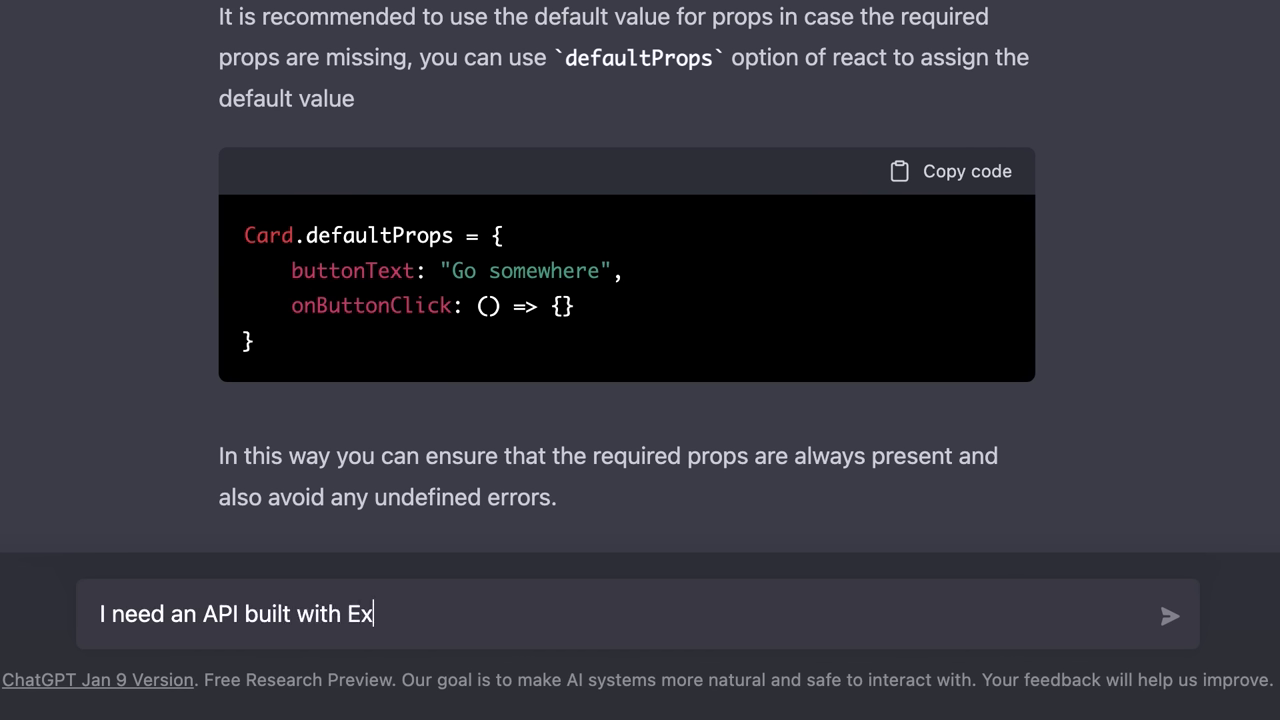
{"action": "type", "text": "press.js to re"}
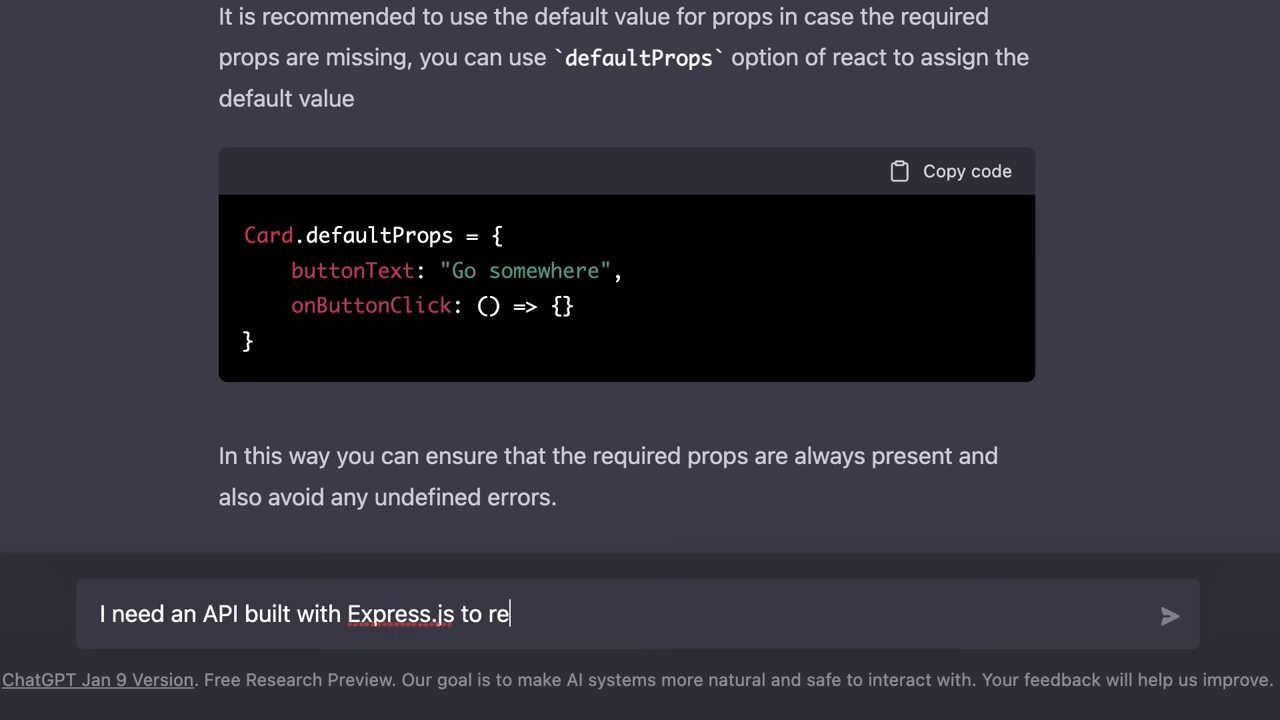
{"action": "type", "text": "turn the list of products. Each product should"}
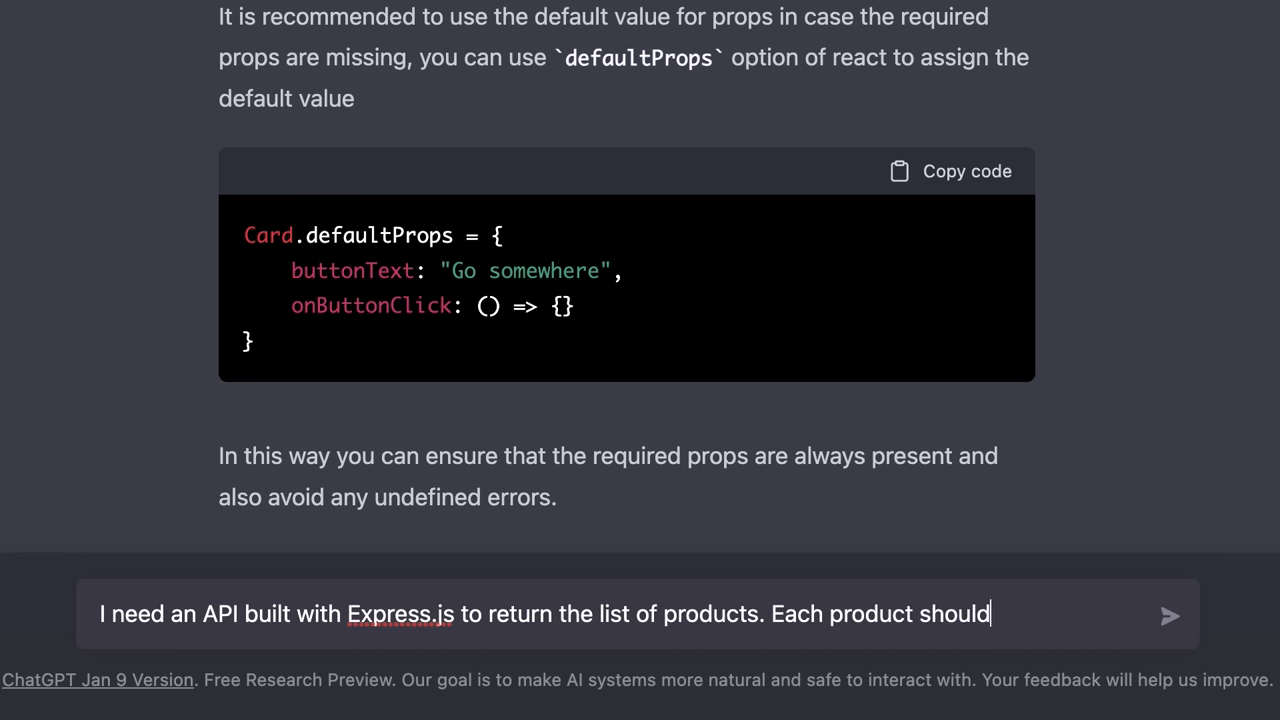
{"action": "type", "text": "have attribuets like I"}
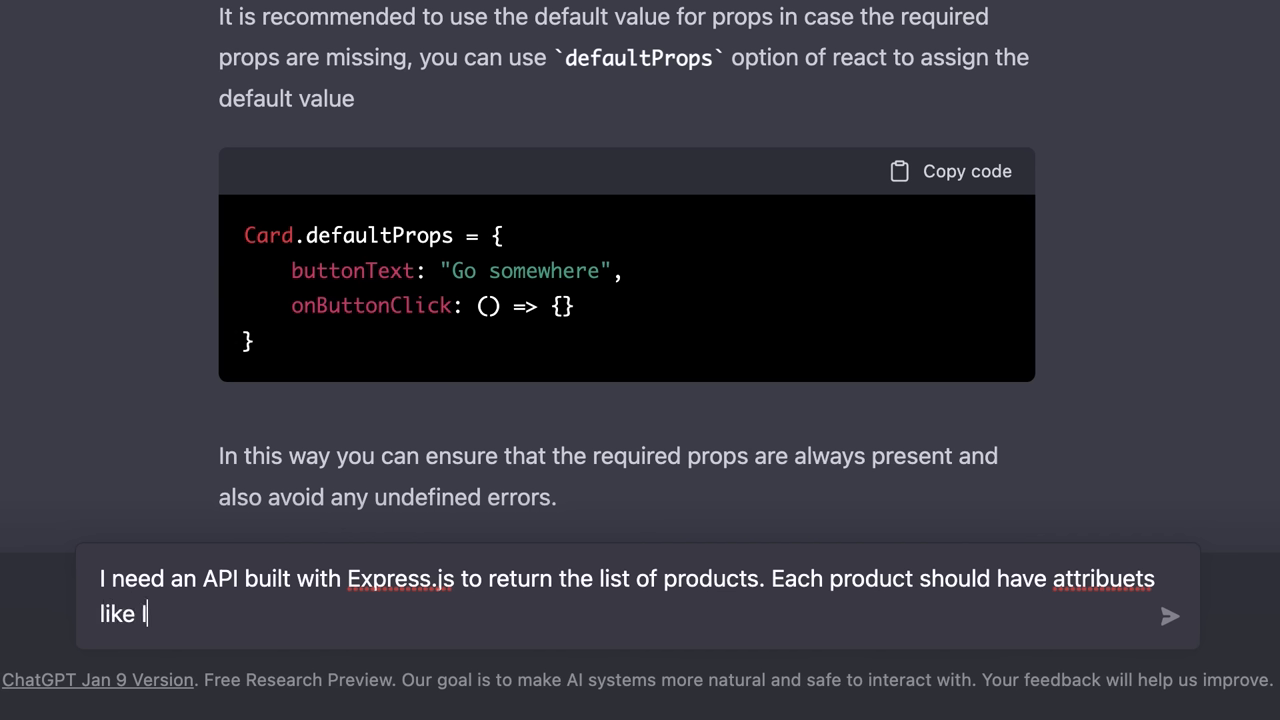
{"action": "type", "text": "D, title, descript"}
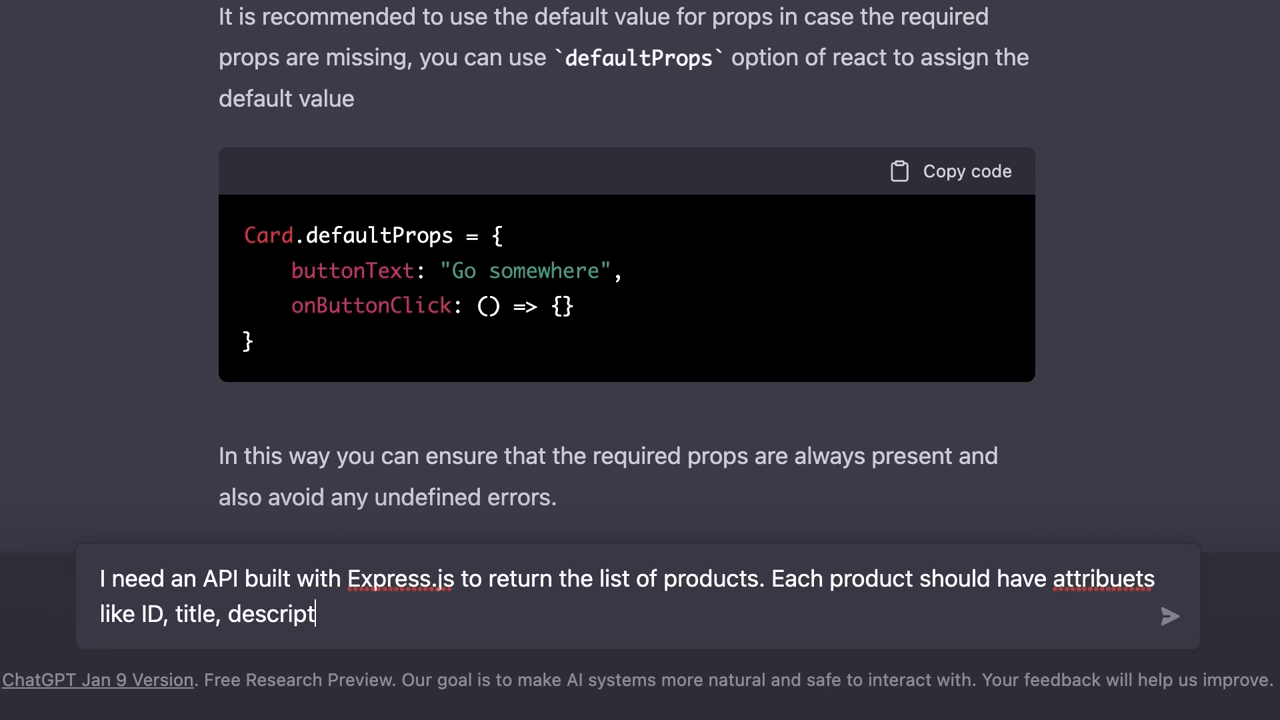
{"action": "type", "text": "ion, price and"}
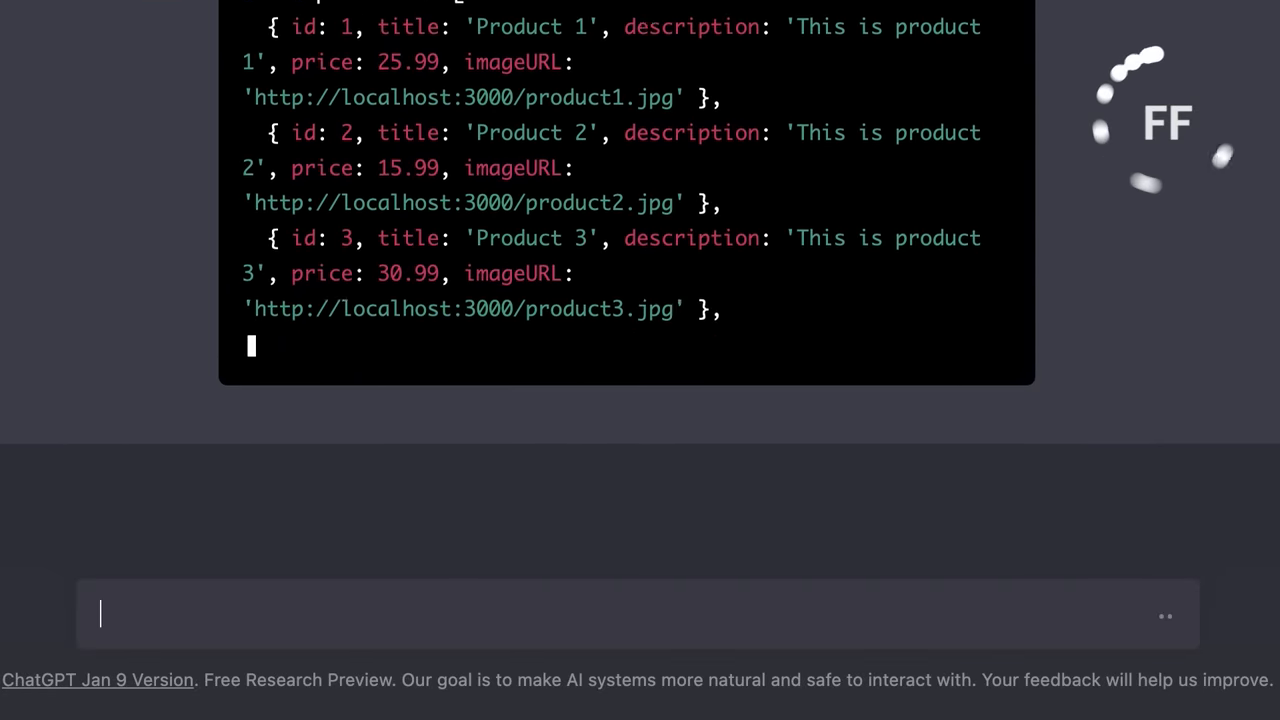
{"action": "scroll", "scroll_direction": "down", "scroll_amount": 3}
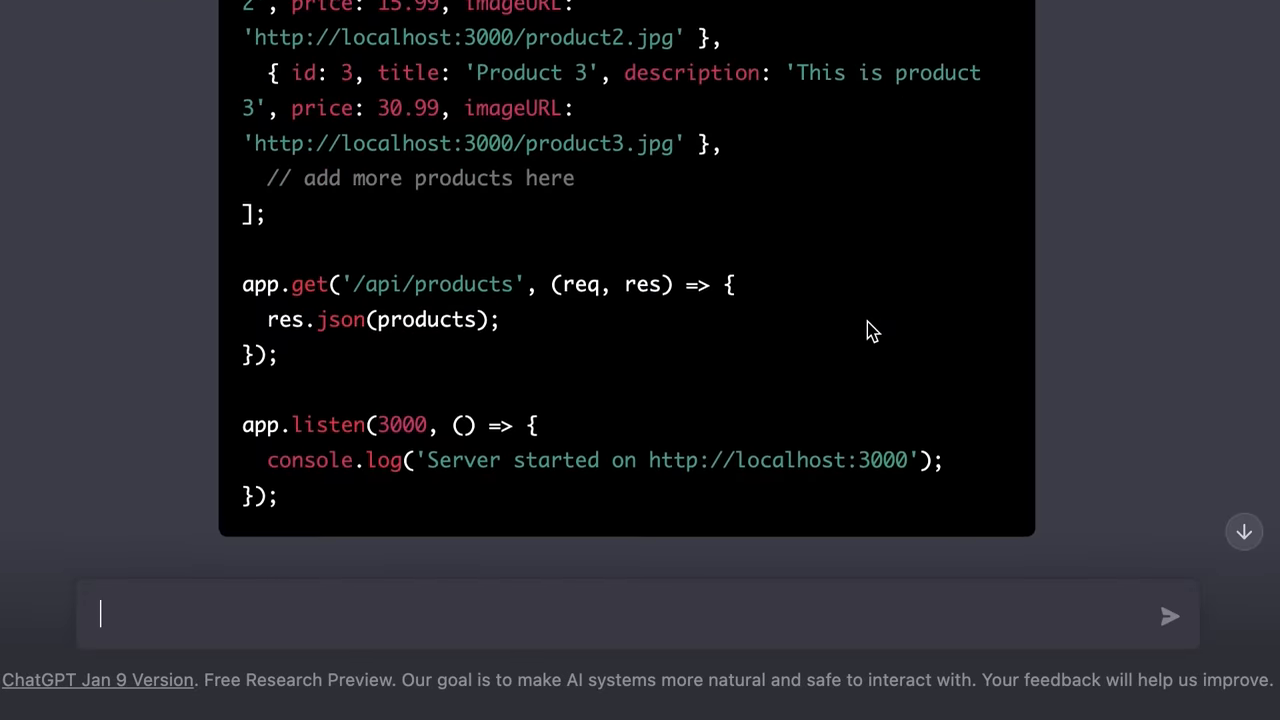
{"action": "scroll", "scroll_direction": "up", "scroll_amount": 3}
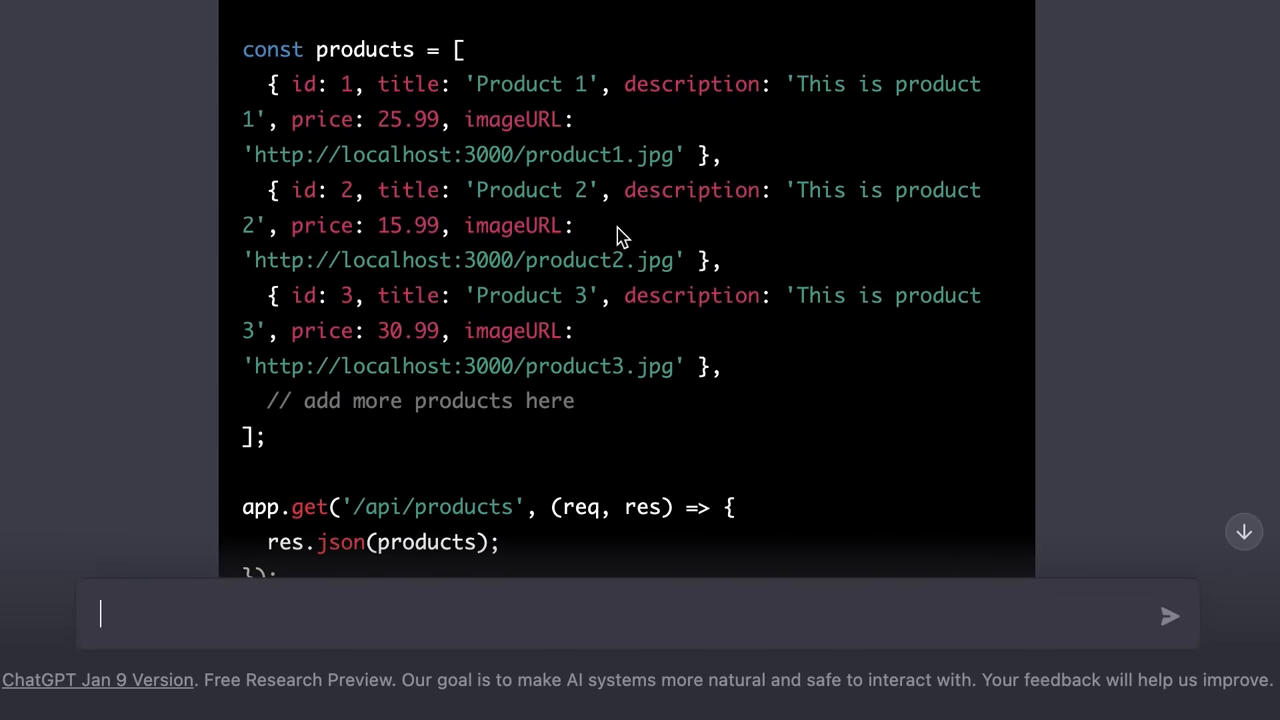
{"action": "mouse_move", "coordinate": [330, 78]}
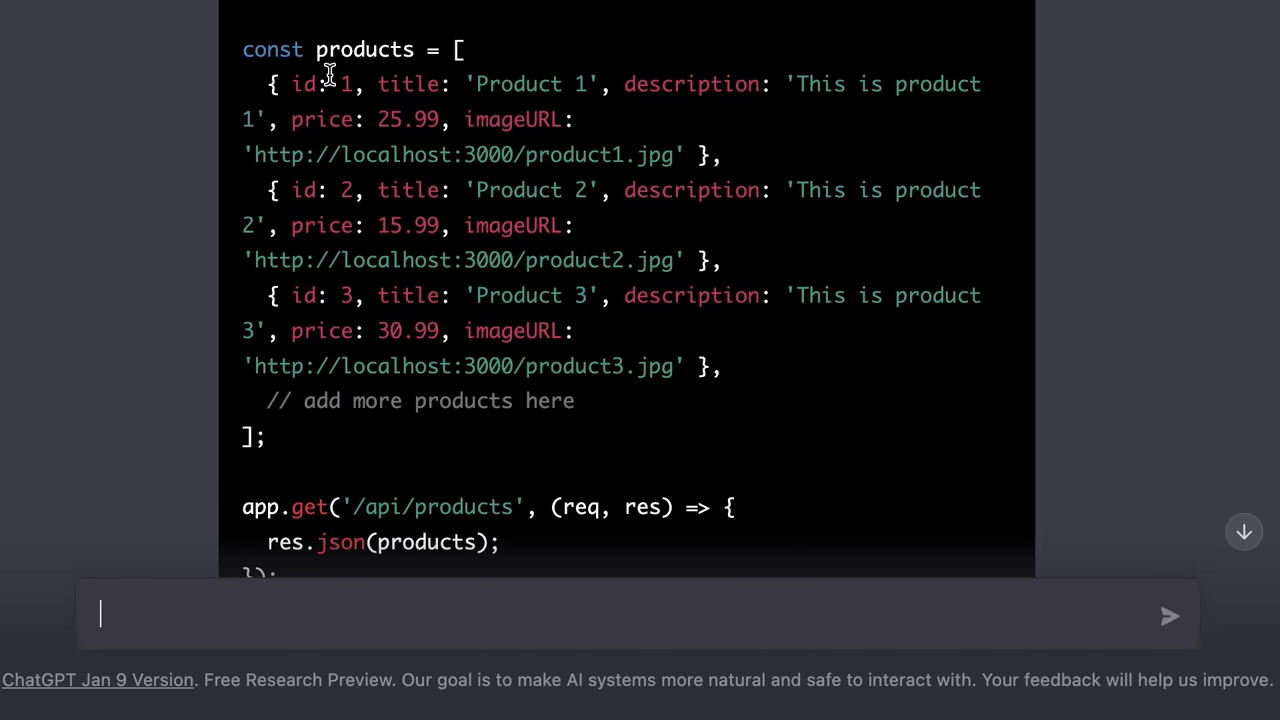
{"action": "scroll", "scroll_direction": "down", "scroll_amount": 3}
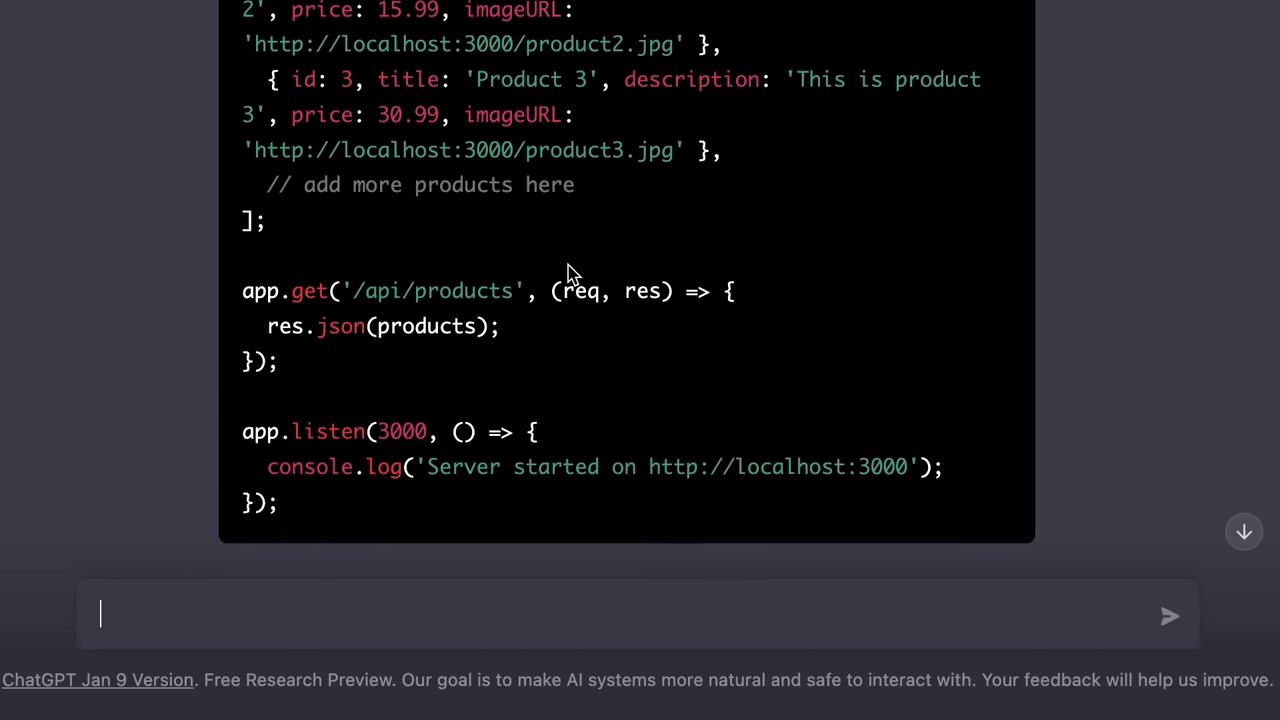
{"action": "mouse_move", "coordinate": [350, 292]}
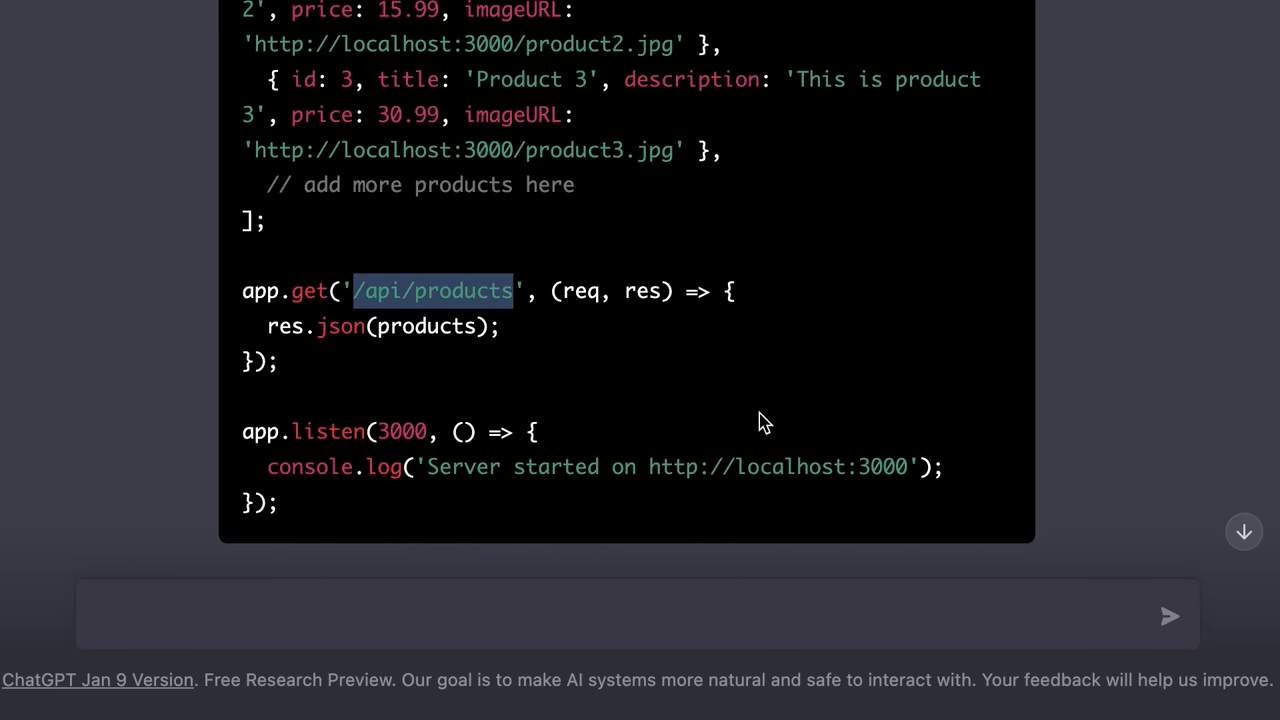
{"action": "mouse_move", "coordinate": [784, 156]}
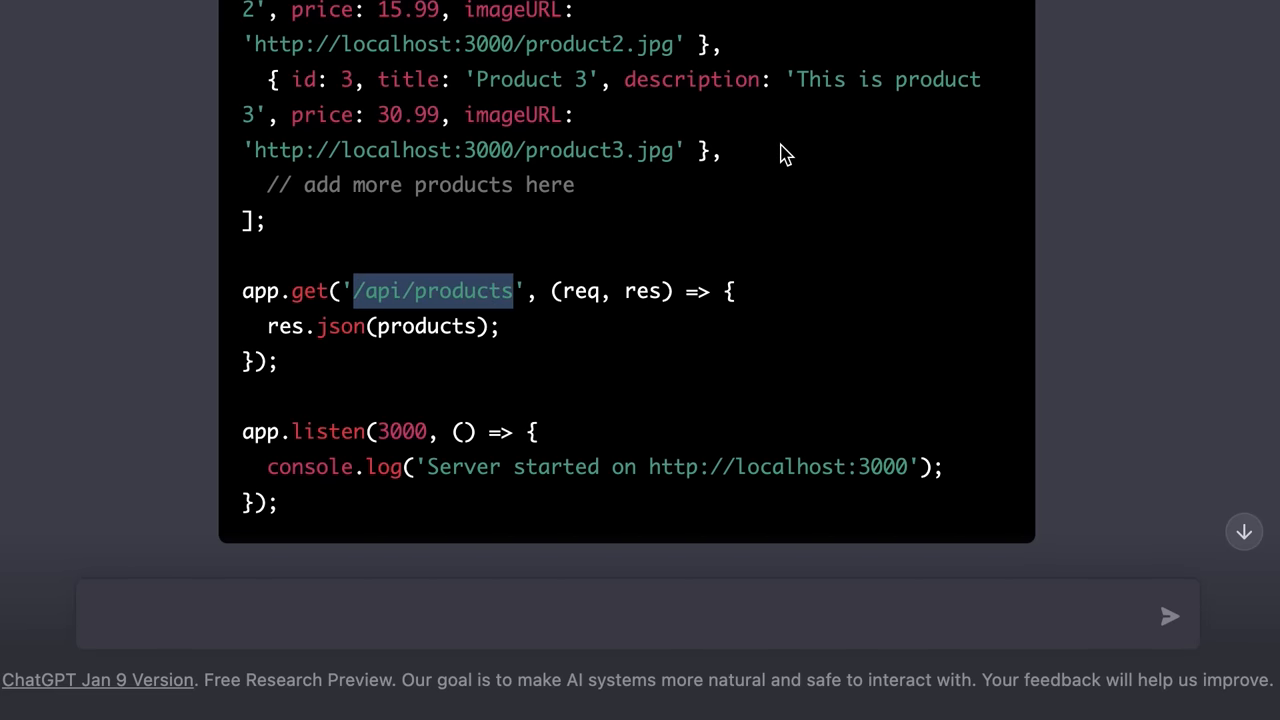
{"action": "mouse_move", "coordinate": [648, 660]}
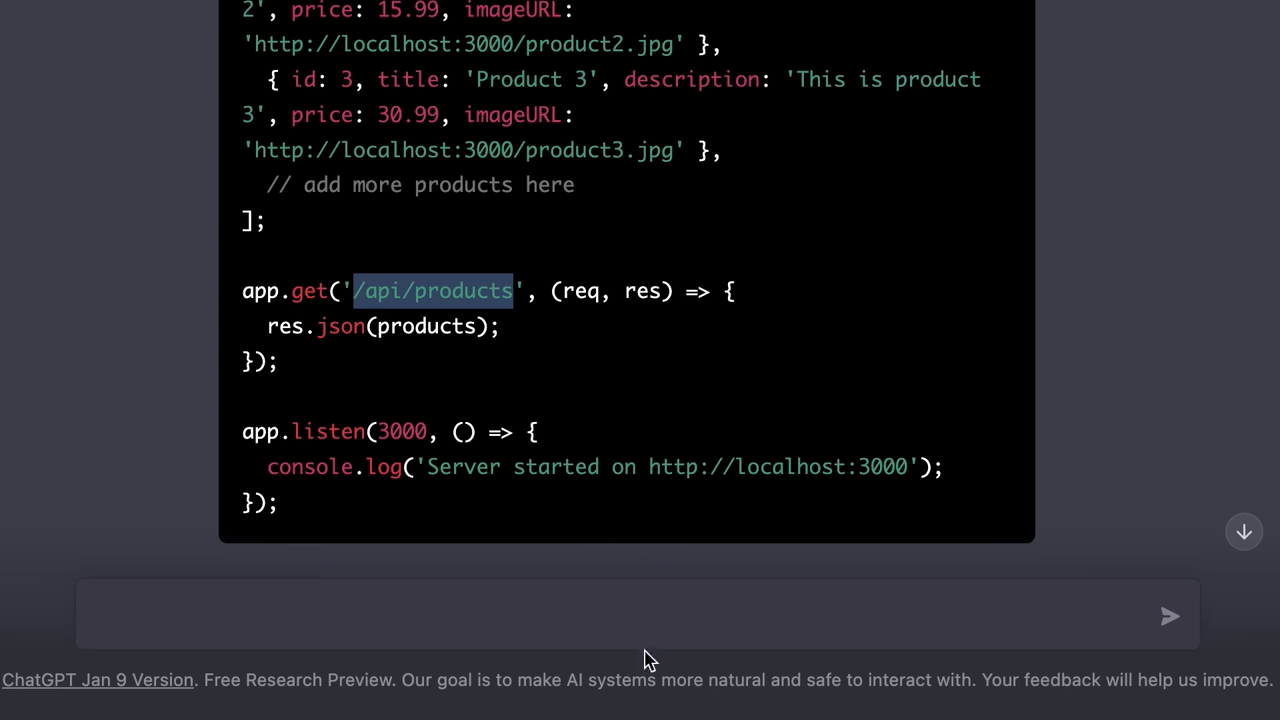
Send 'Modify the code and retrieve the products from a MongoDB database' and view the Mongoose code
{"action": "type", "text": "Modify the"}
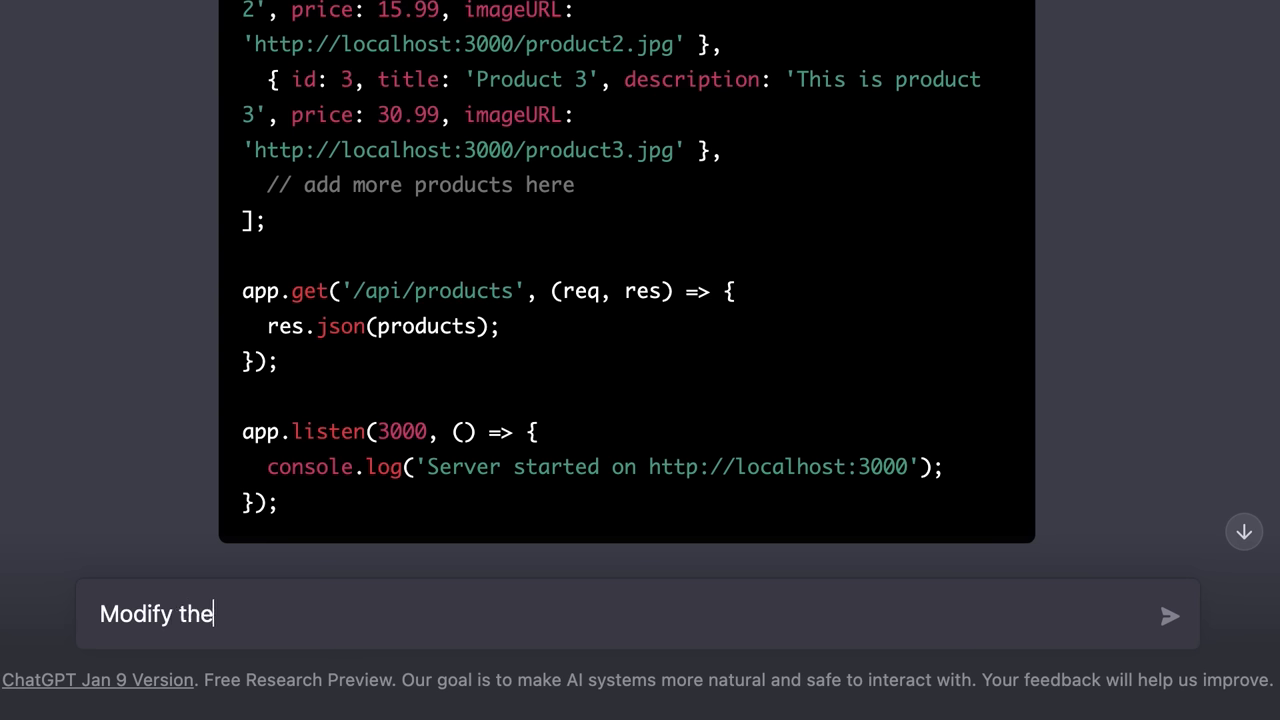
{"action": "type", "text": "code and retrieve"}
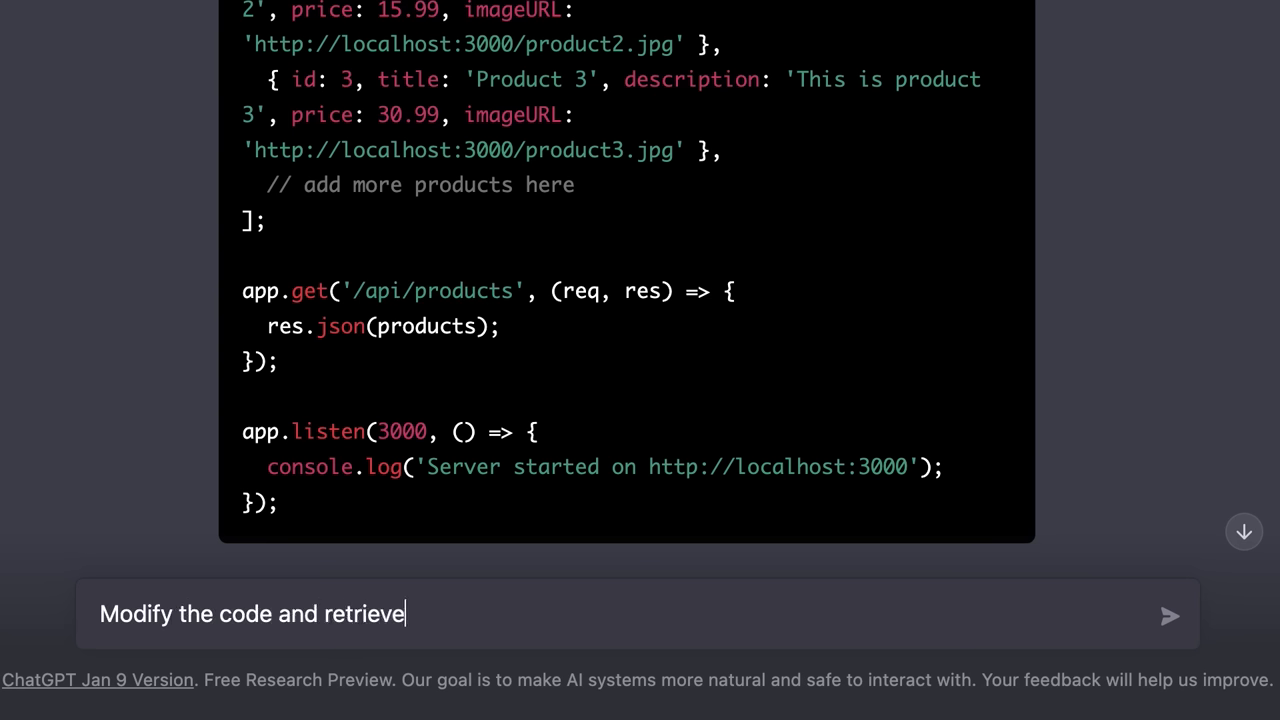
{"action": "type", "text": "the products from"}
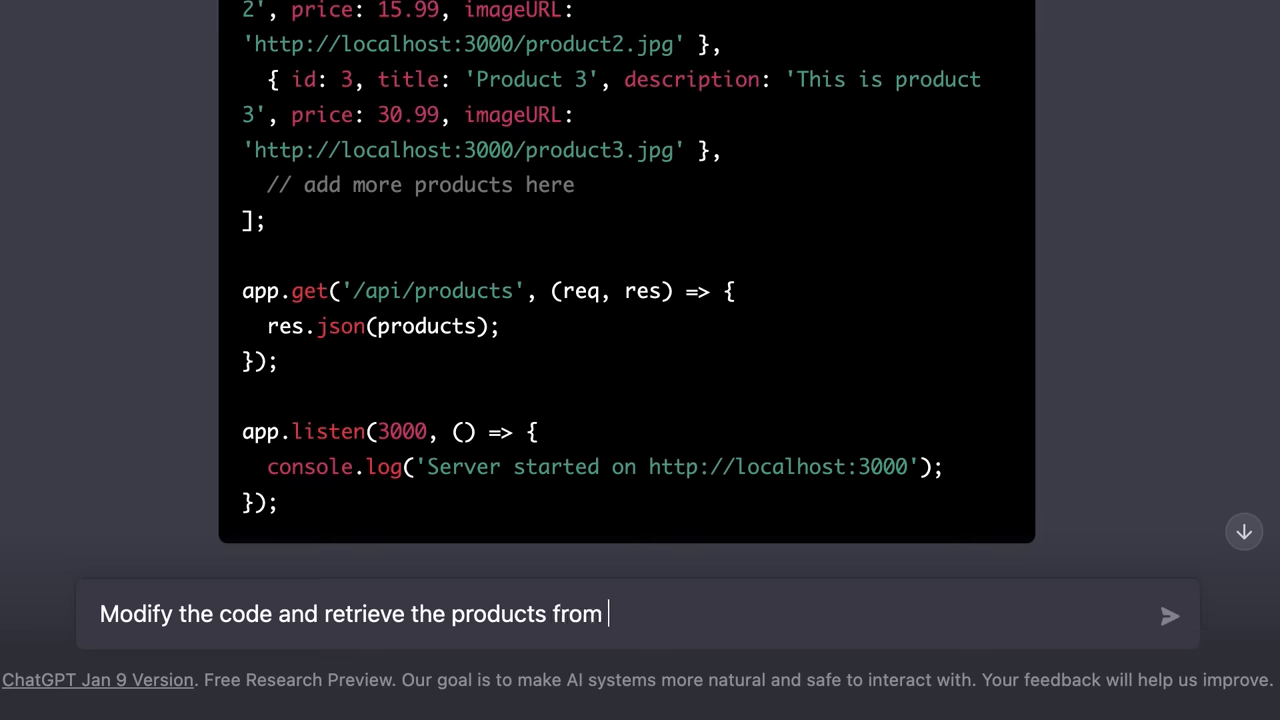
{"action": "type", "text": "a MongoDB"}
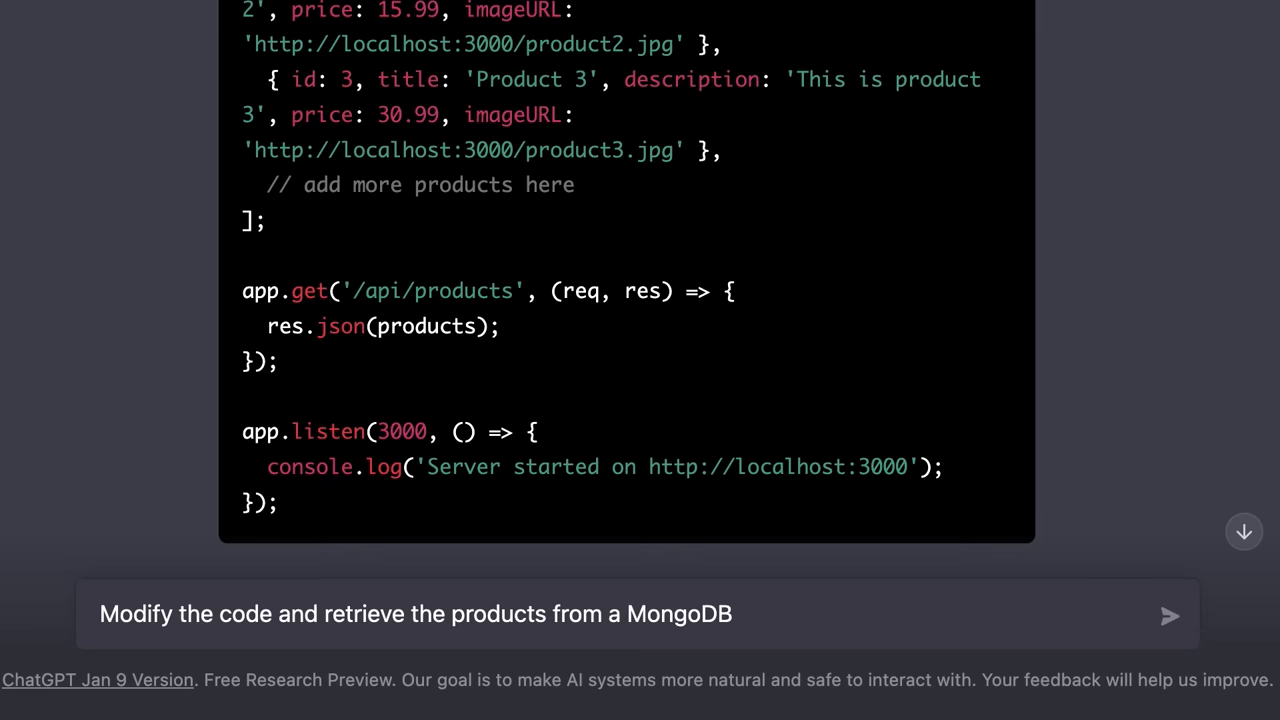
{"action": "left_click", "coordinate": [1168, 614]}
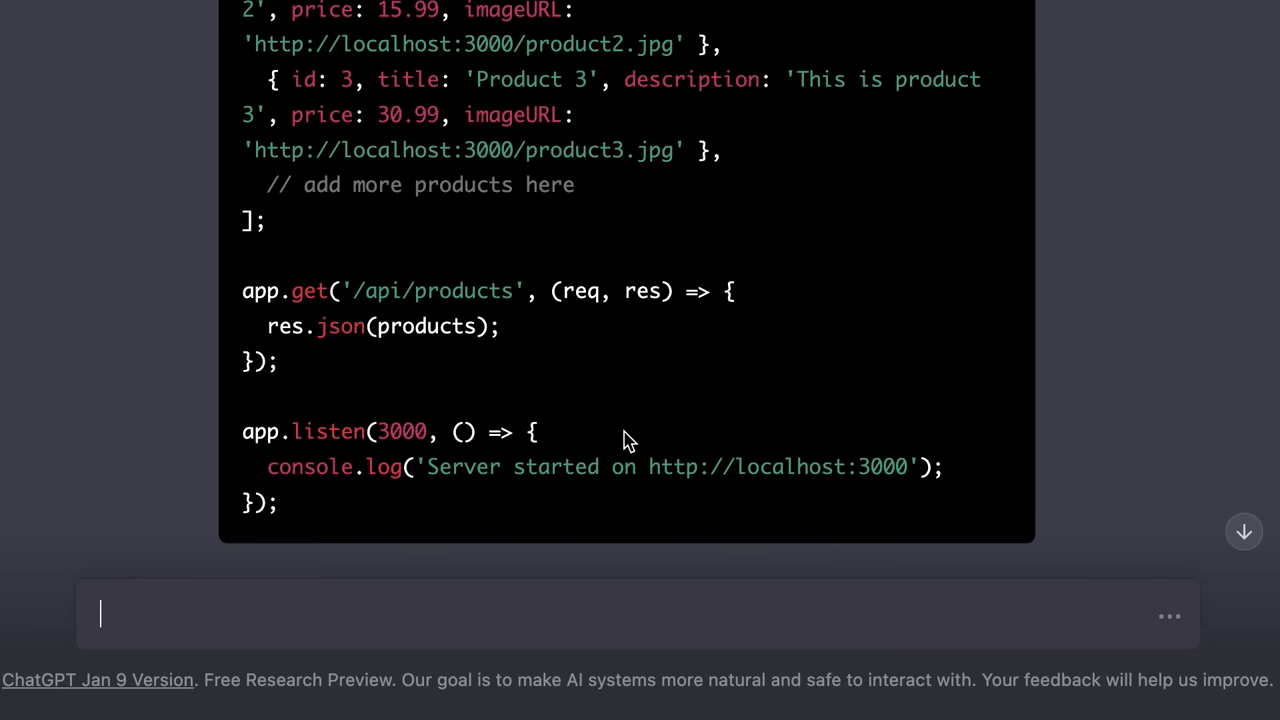
{"action": "scroll", "scroll_direction": "down", "scroll_amount": 3}
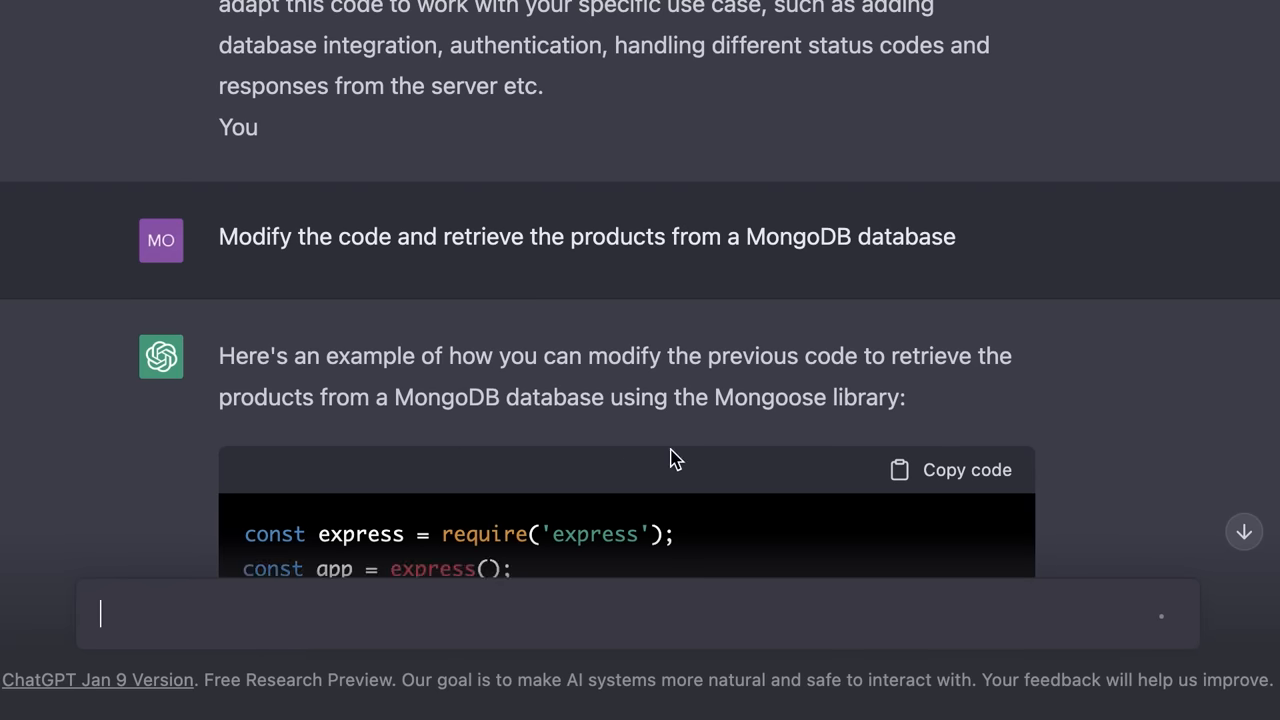
{"action": "scroll", "scroll_direction": "down", "scroll_amount": 3}
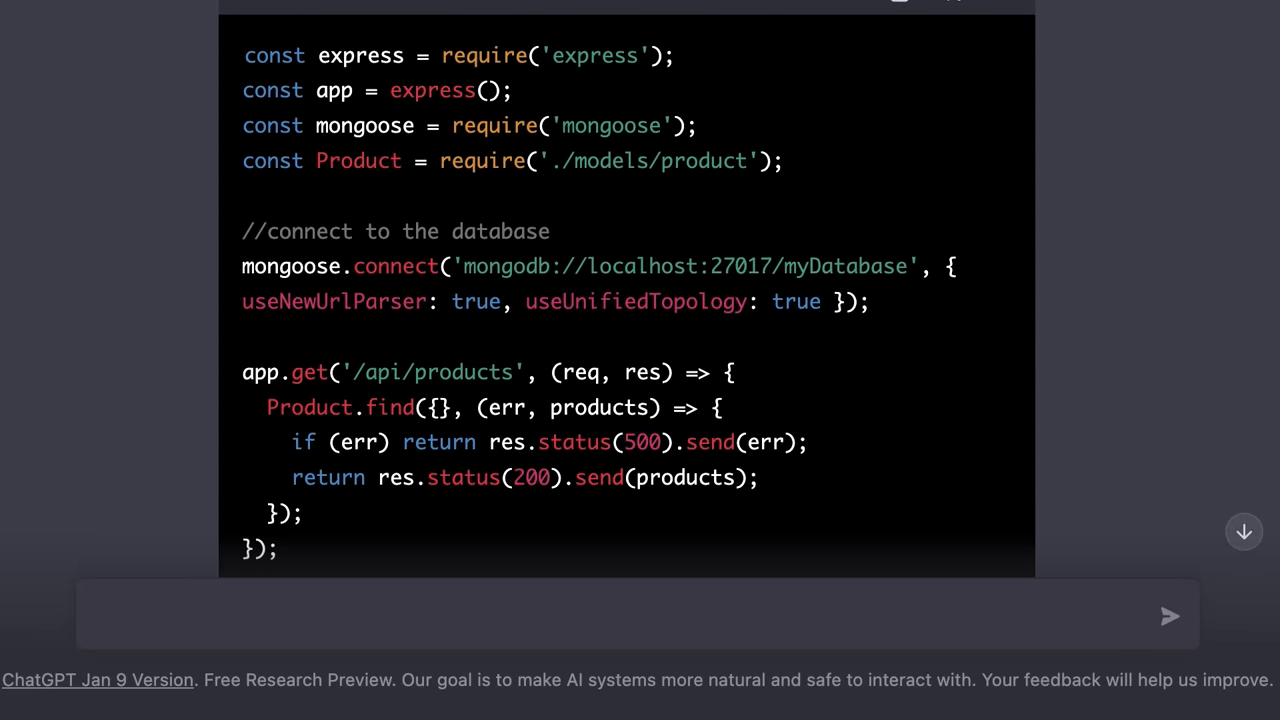
{"action": "mouse_move", "coordinate": [536, 392]}
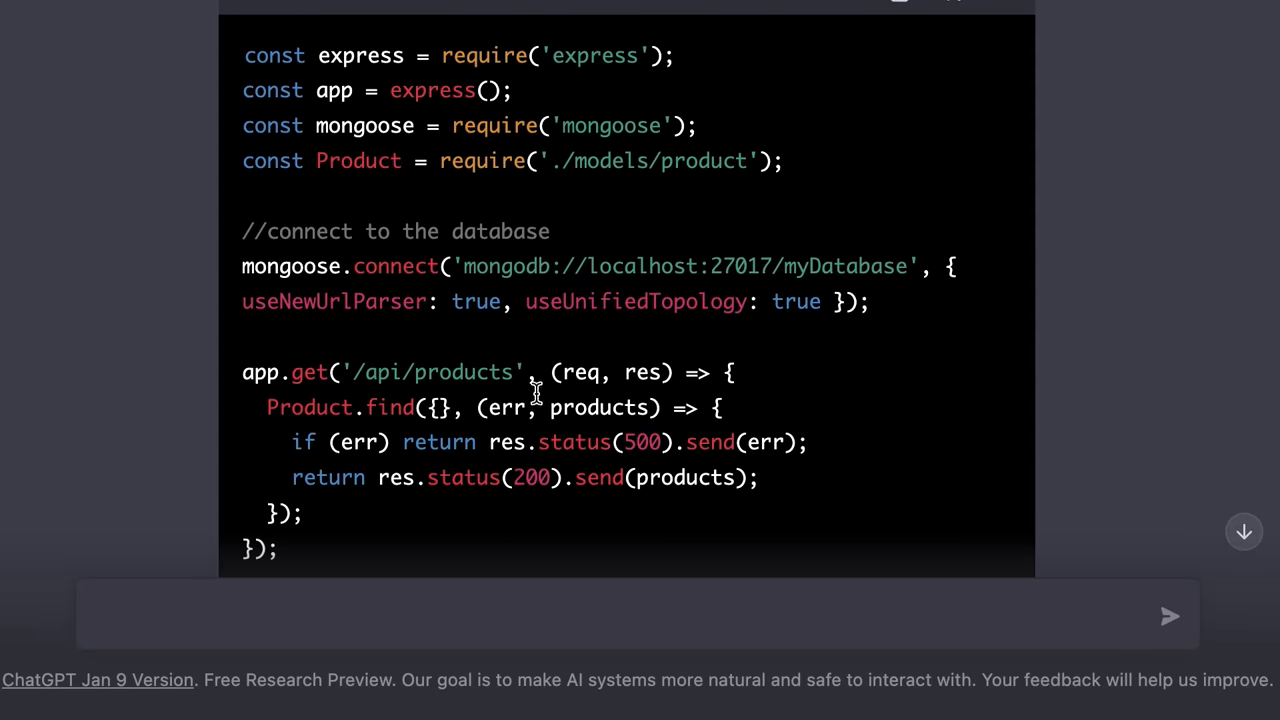
{"action": "mouse_move", "coordinate": [664, 400]}
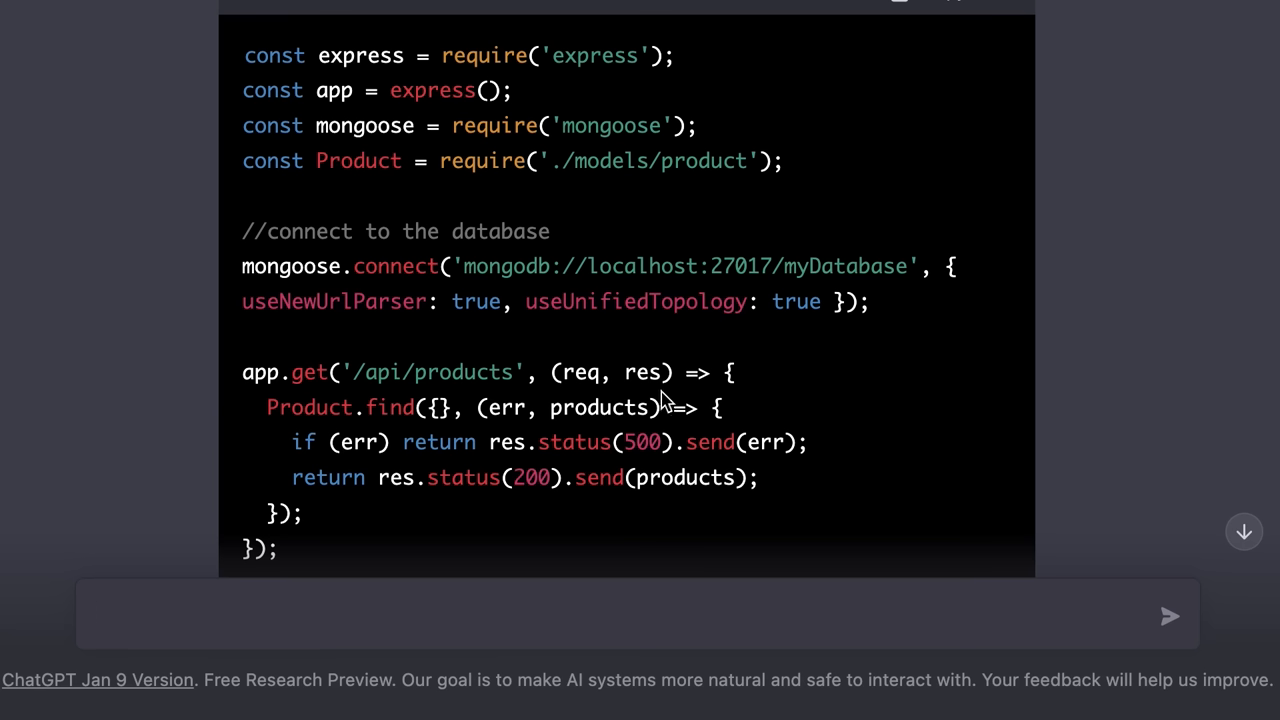
{"action": "mouse_move", "coordinate": [790, 340]}
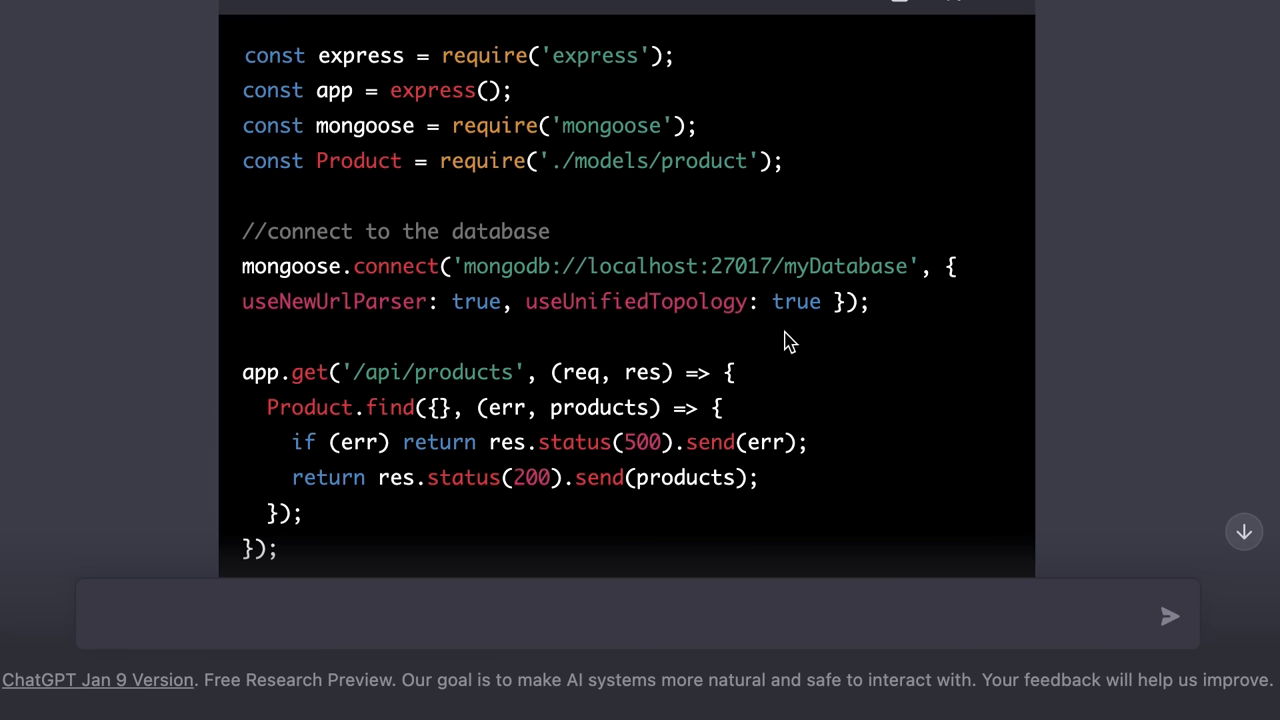
{"action": "mouse_move", "coordinate": [656, 392]}
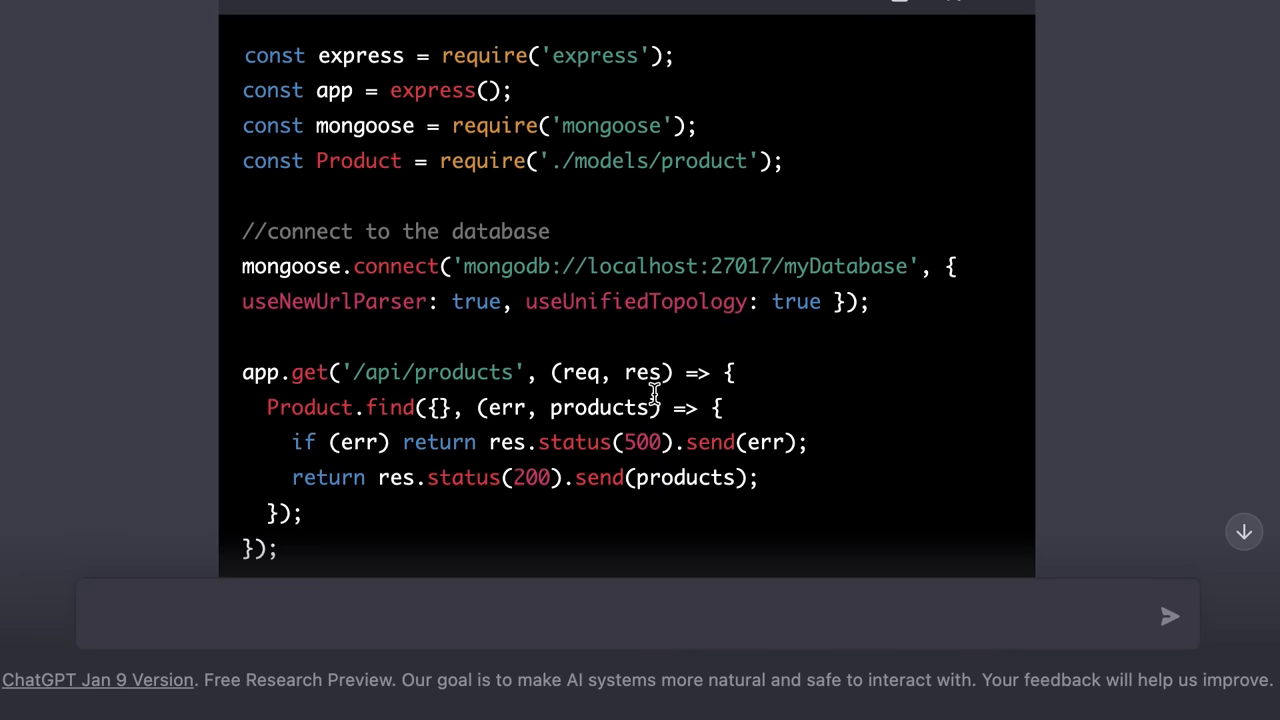
Send 'Use TypeScript in this code' and review the ProductInterface and typed Mongoose schema reply
{"action": "type", "text": "Use Type"}
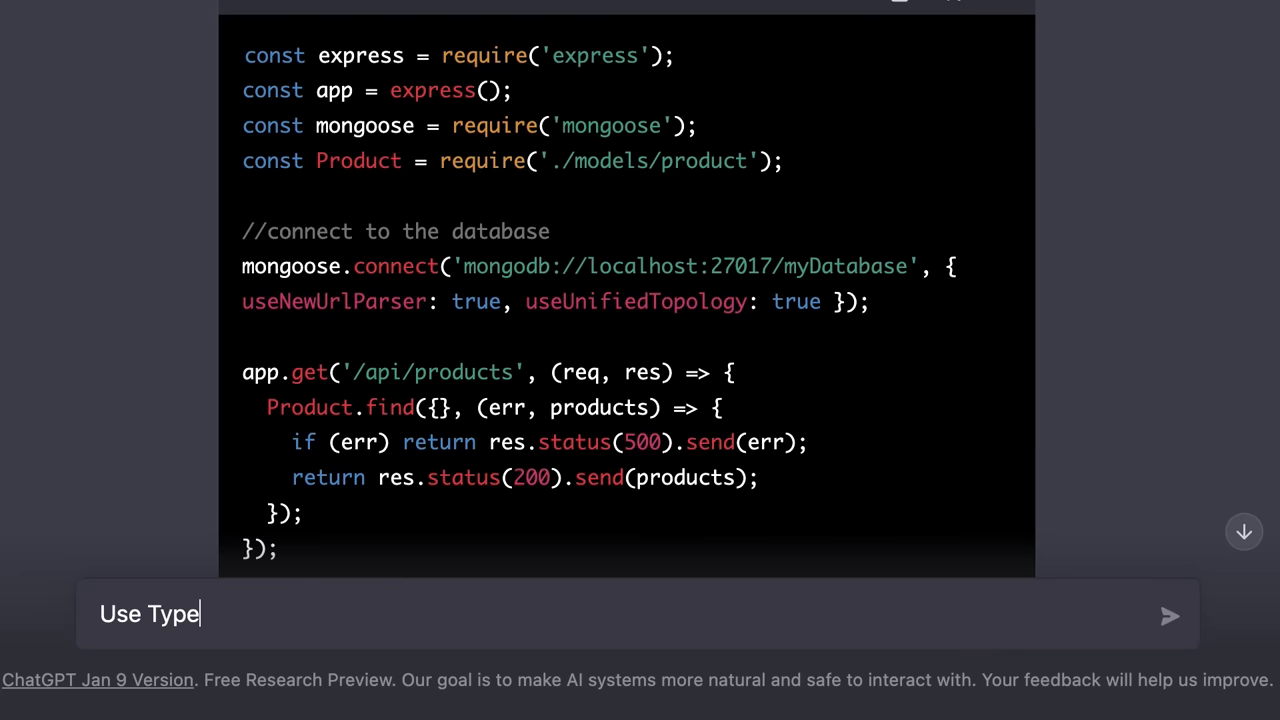
{"action": "type", "text": "Script in this code"}
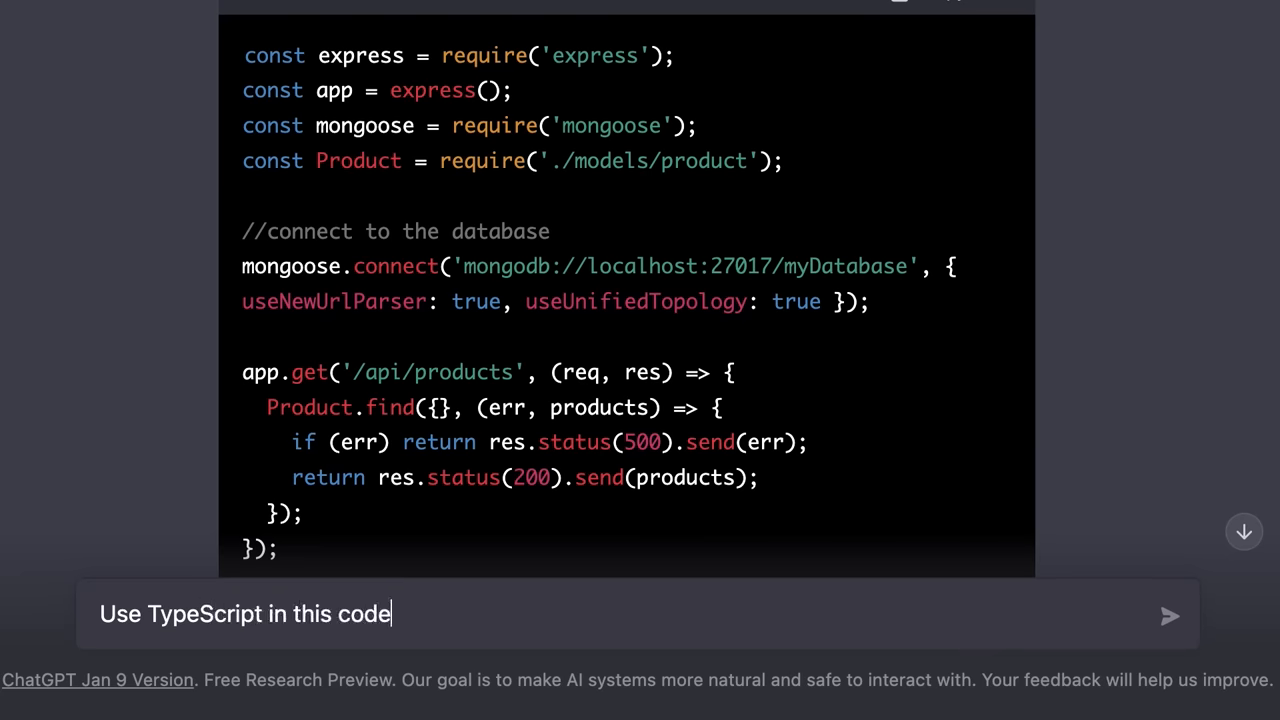
{"action": "left_click", "coordinate": [1168, 614]}
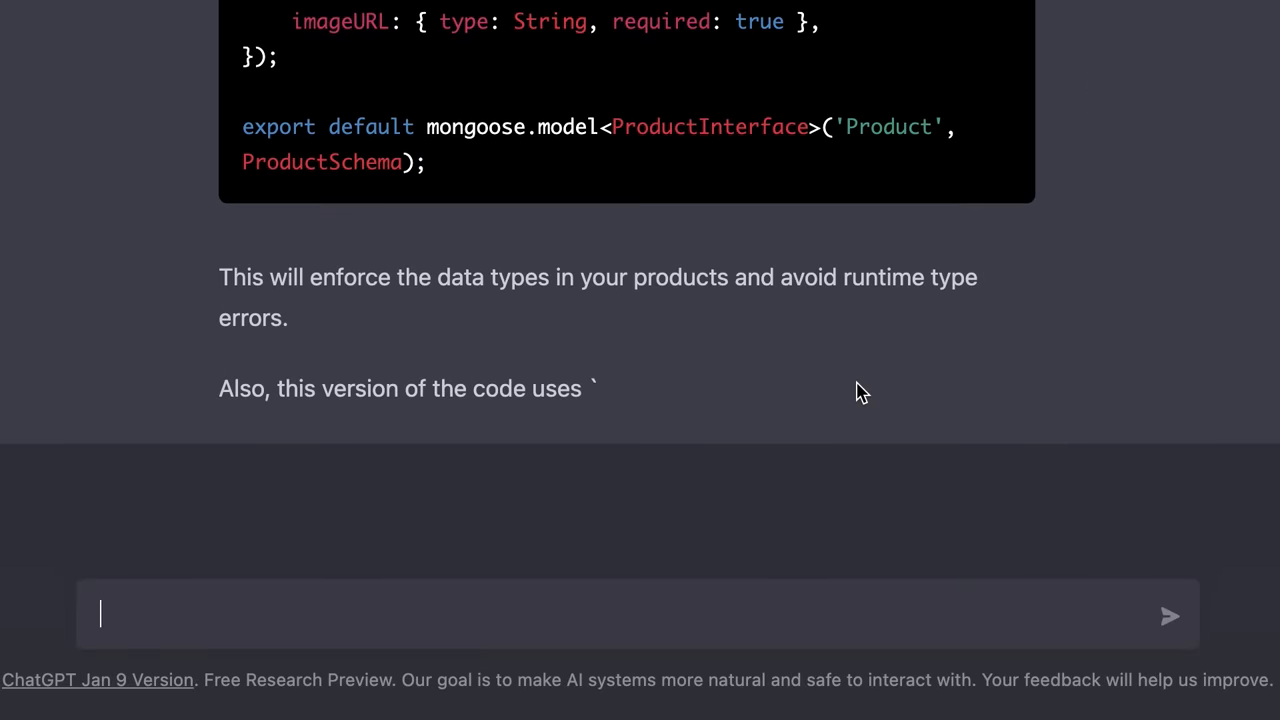
{"action": "scroll", "scroll_direction": "up", "scroll_amount": 3}
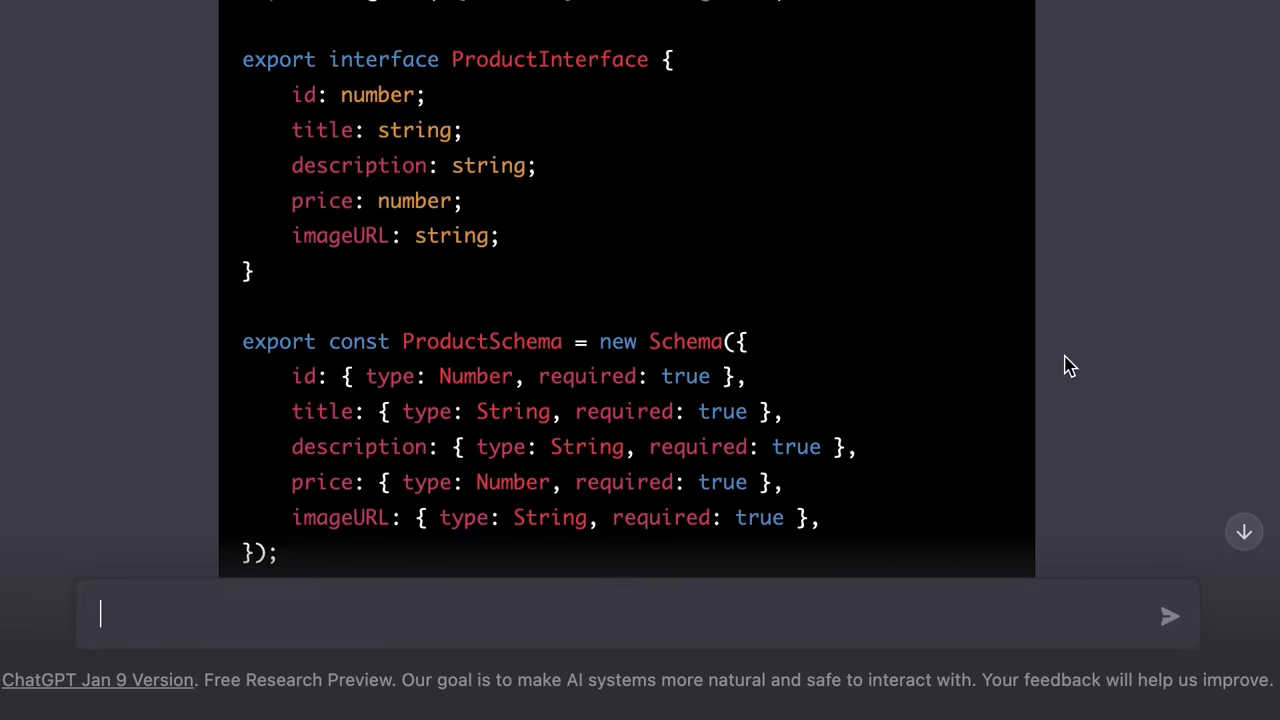
{"action": "scroll", "scroll_direction": "up", "scroll_amount": 3}
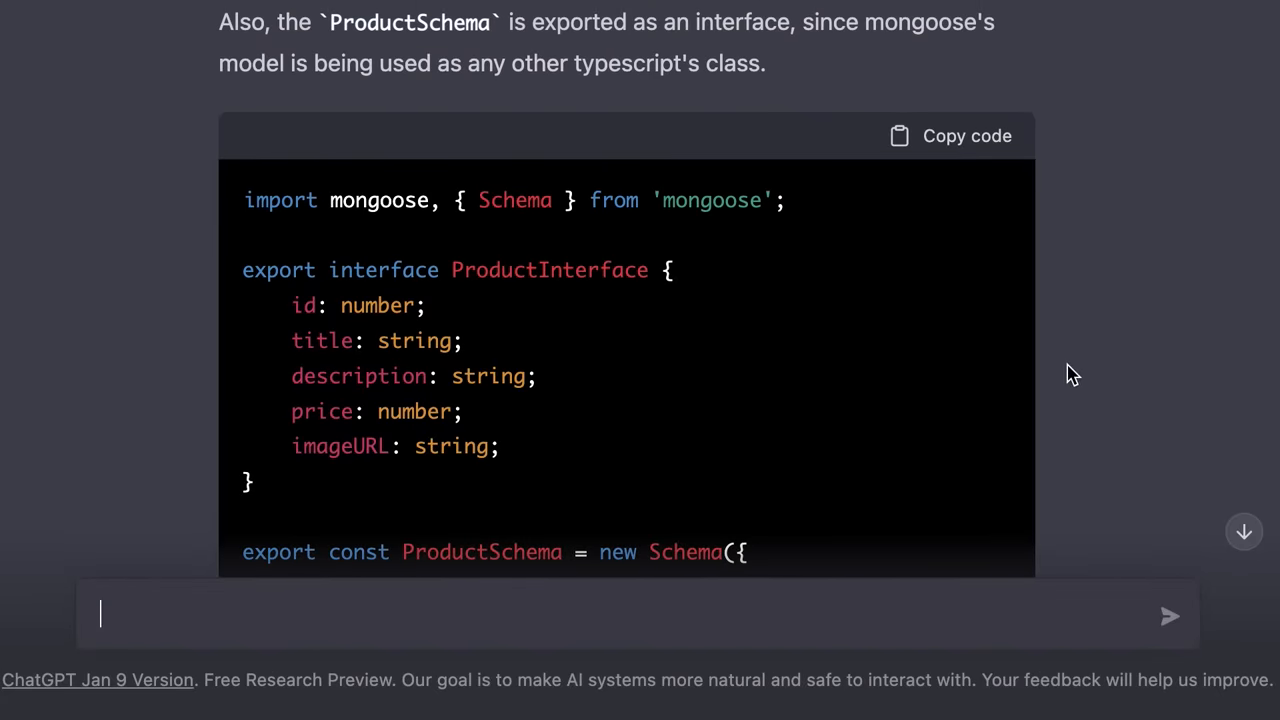
{"action": "scroll", "scroll_direction": "down", "scroll_amount": 3}
{"action": "type", "text": "Gen"}
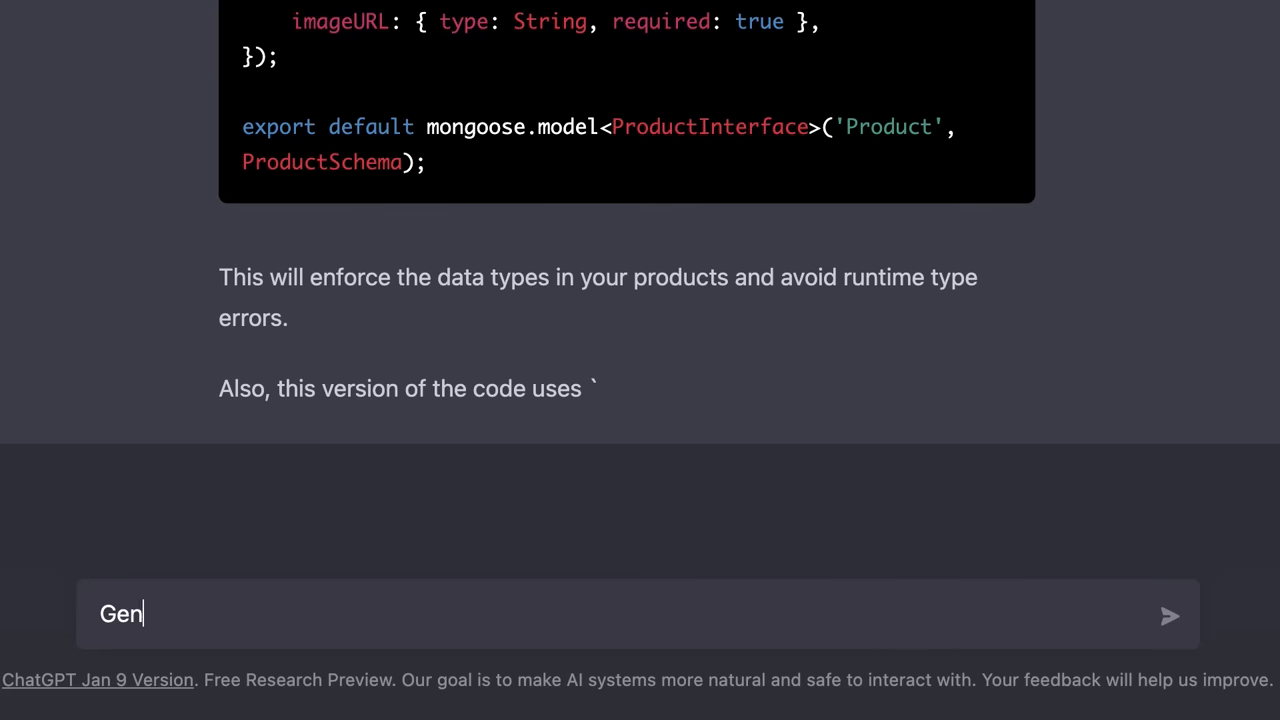
Send 'Generate this API using Python and FastAPI' and review the Pydantic Product model and GET /api/products route
{"action": "type", "text": "erate this API using"}
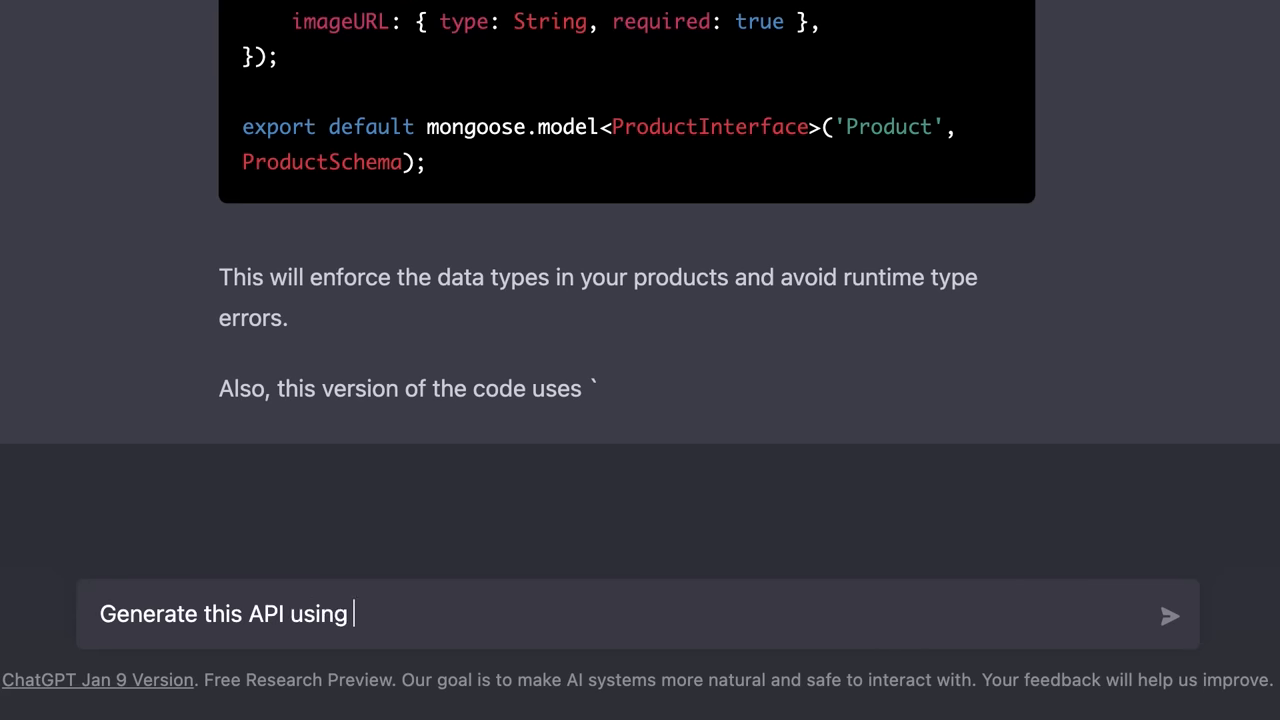
{"action": "type", "text": "Python and FastAPI"}
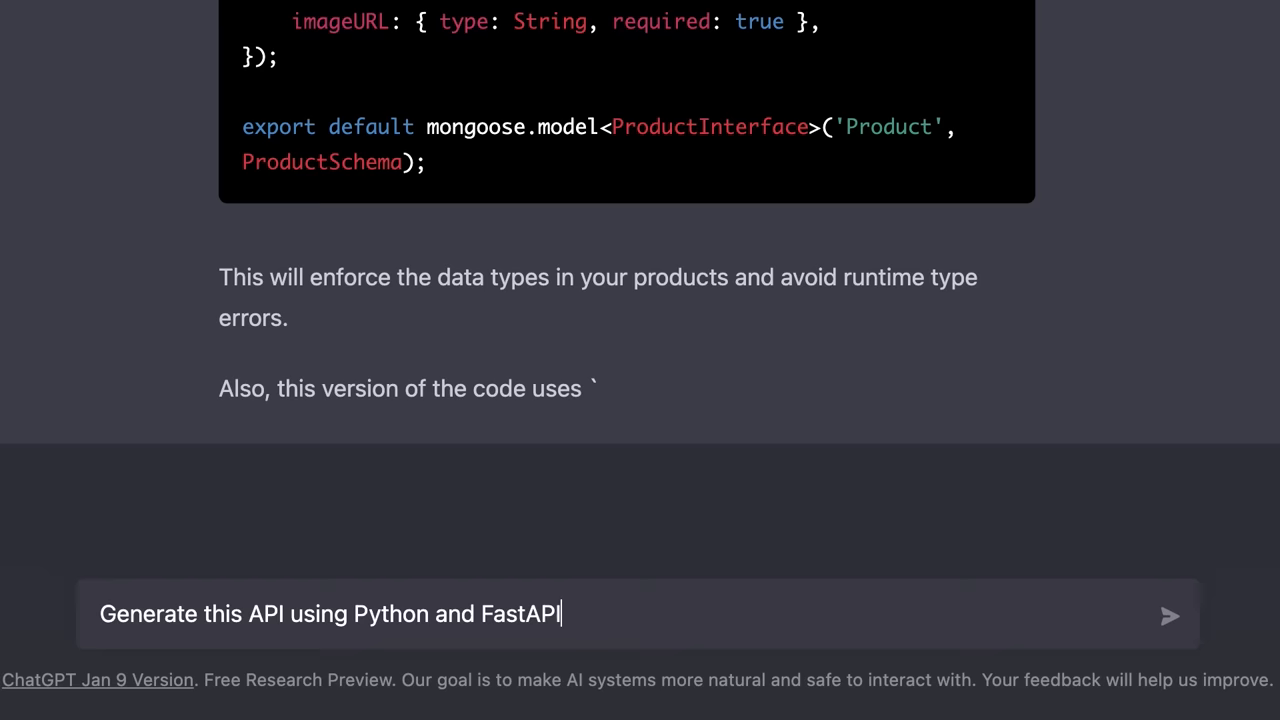
{"action": "left_click", "coordinate": [1170, 614]}
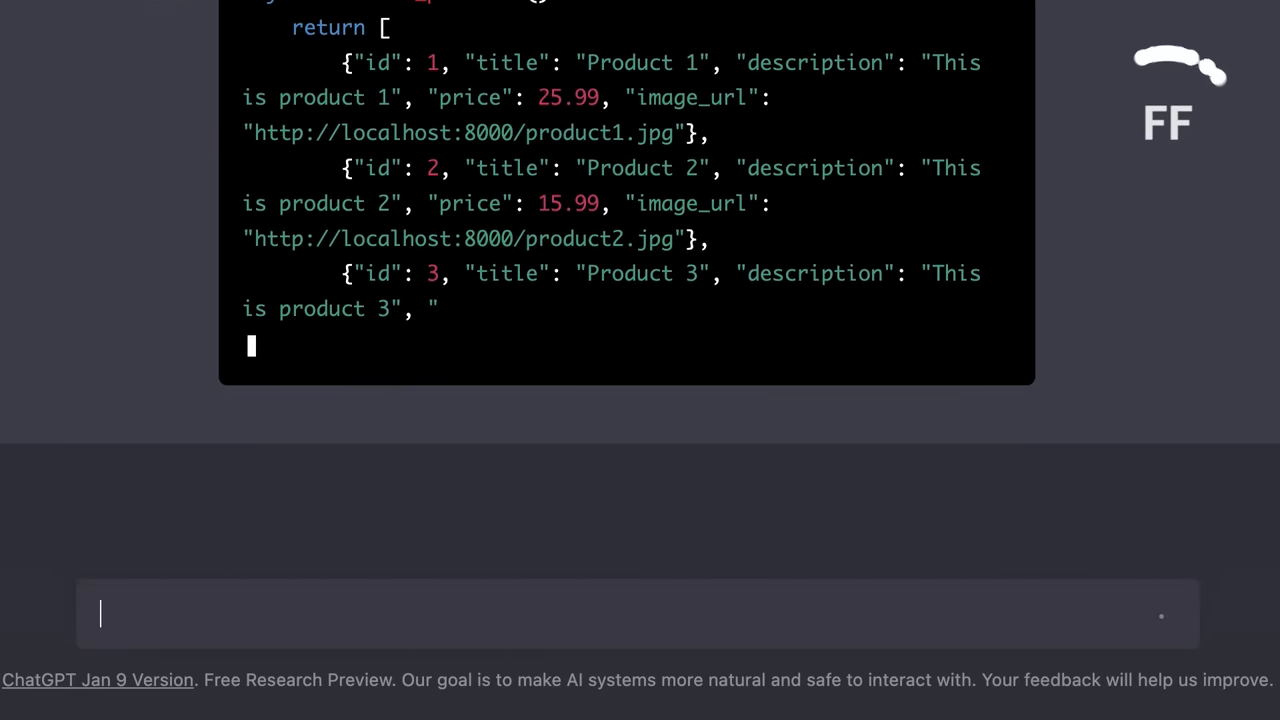
{"action": "scroll", "scroll_direction": "down", "scroll_amount": 3}
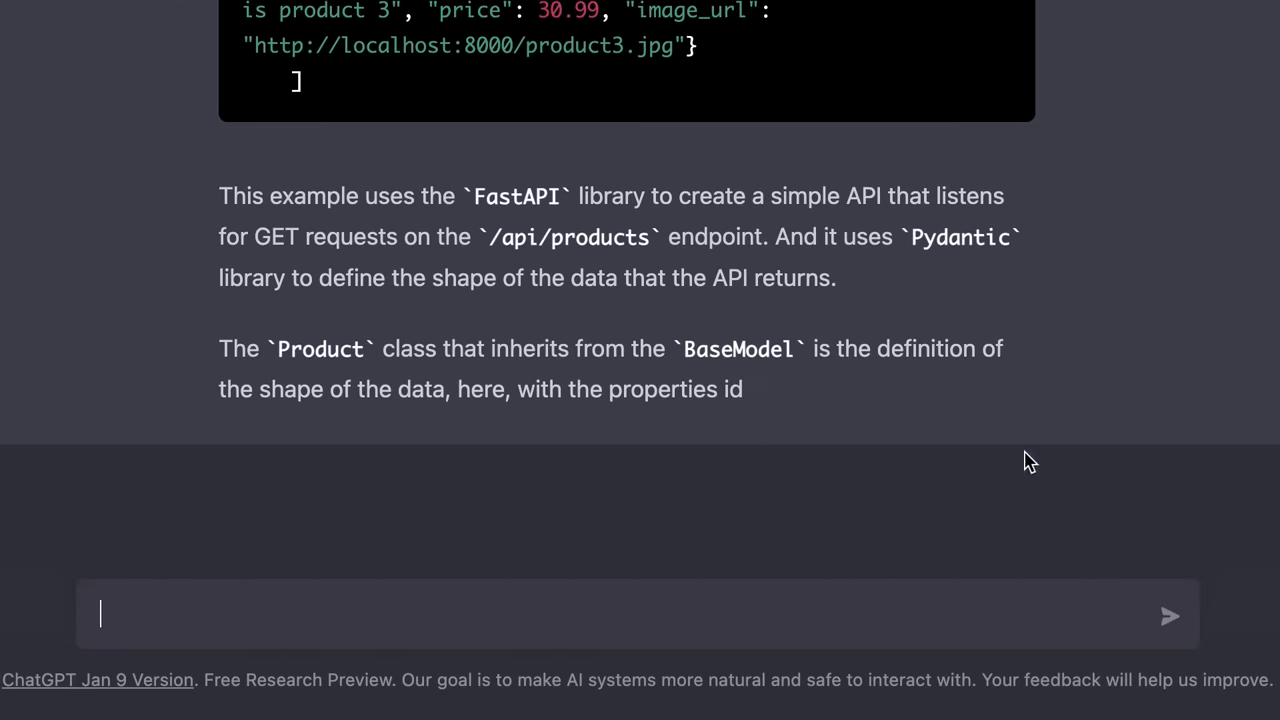
{"action": "scroll", "scroll_direction": "up", "scroll_amount": 3}
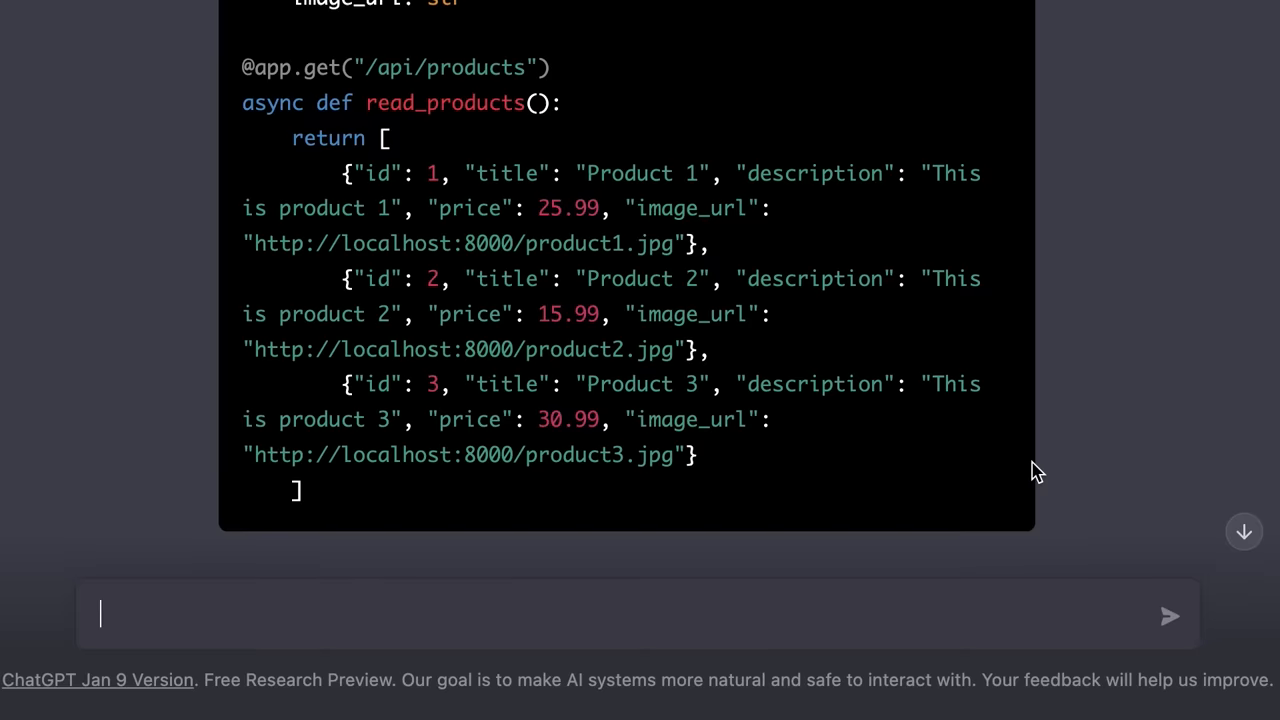
{"action": "scroll", "scroll_direction": "up", "scroll_amount": 3}
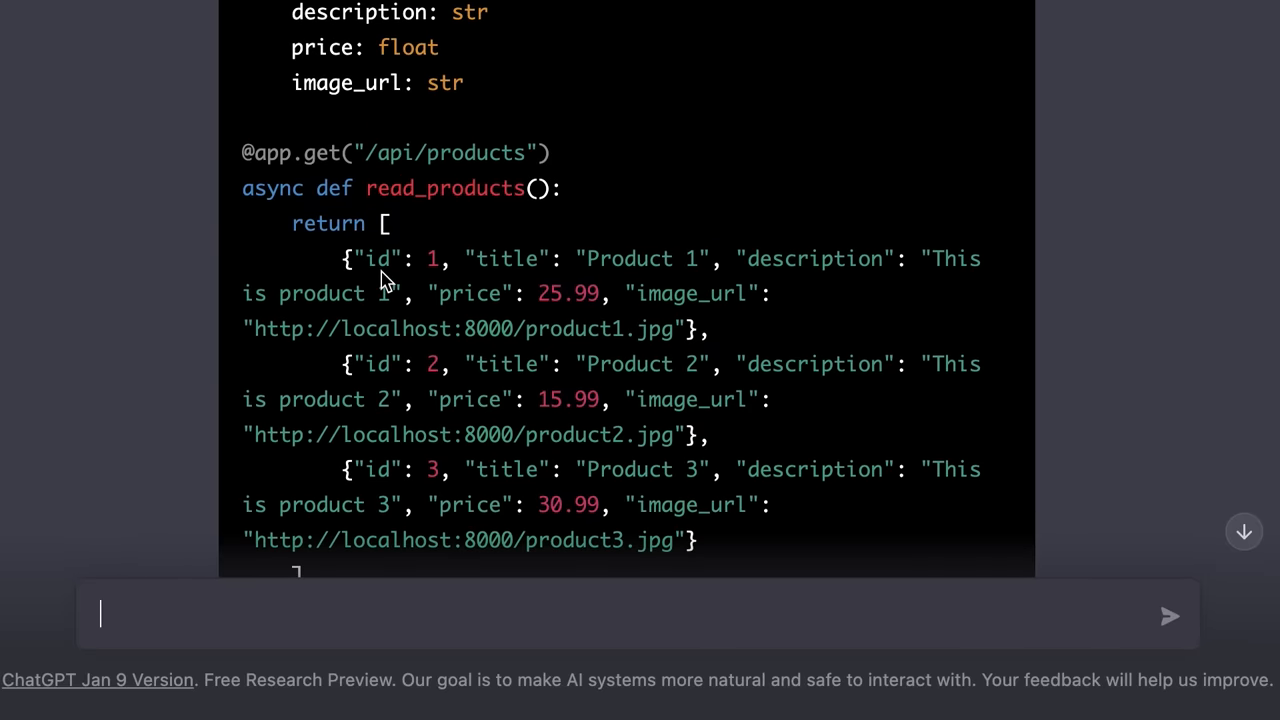
{"action": "mouse_move", "coordinate": [704, 538]}
{"action": "type", "text": "Write a SQL query t"}
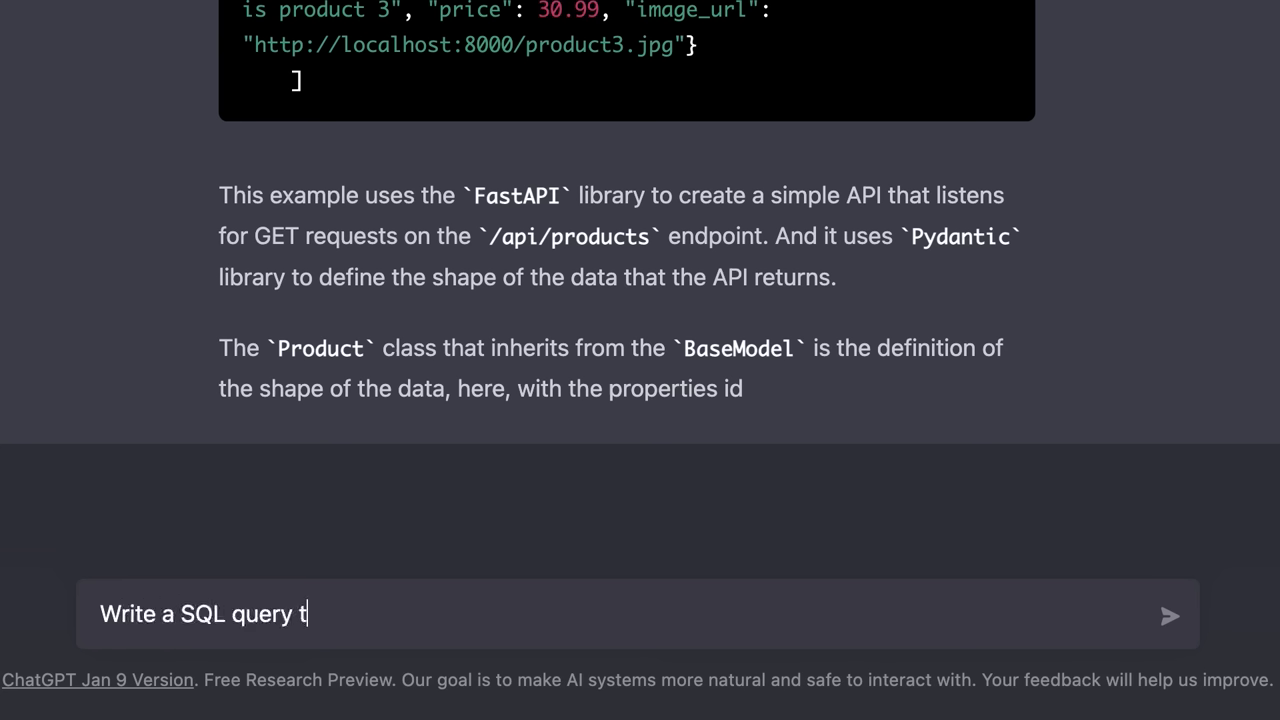
Send 'Write a SQL query to generate a table called products with 4 columns.' for a CREATE TABLE answer
{"action": "type", "text": "o generate a table cal"}
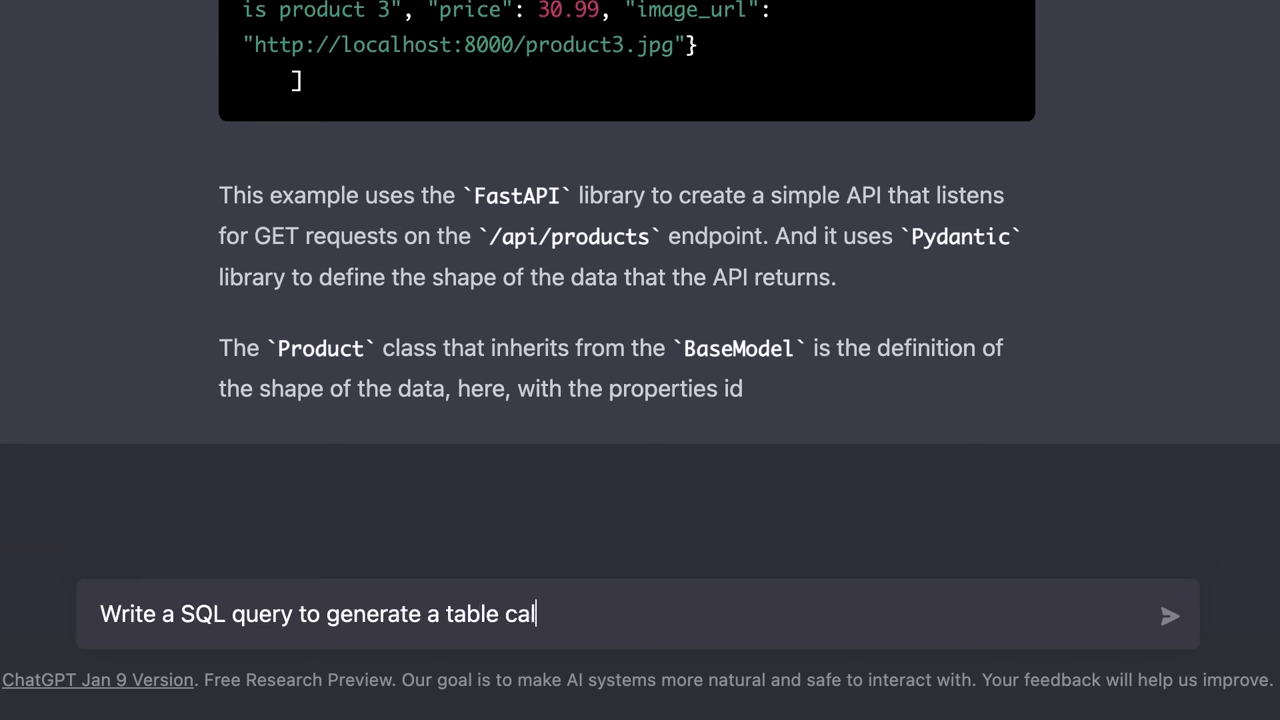
{"action": "type", "text": "led products with"}
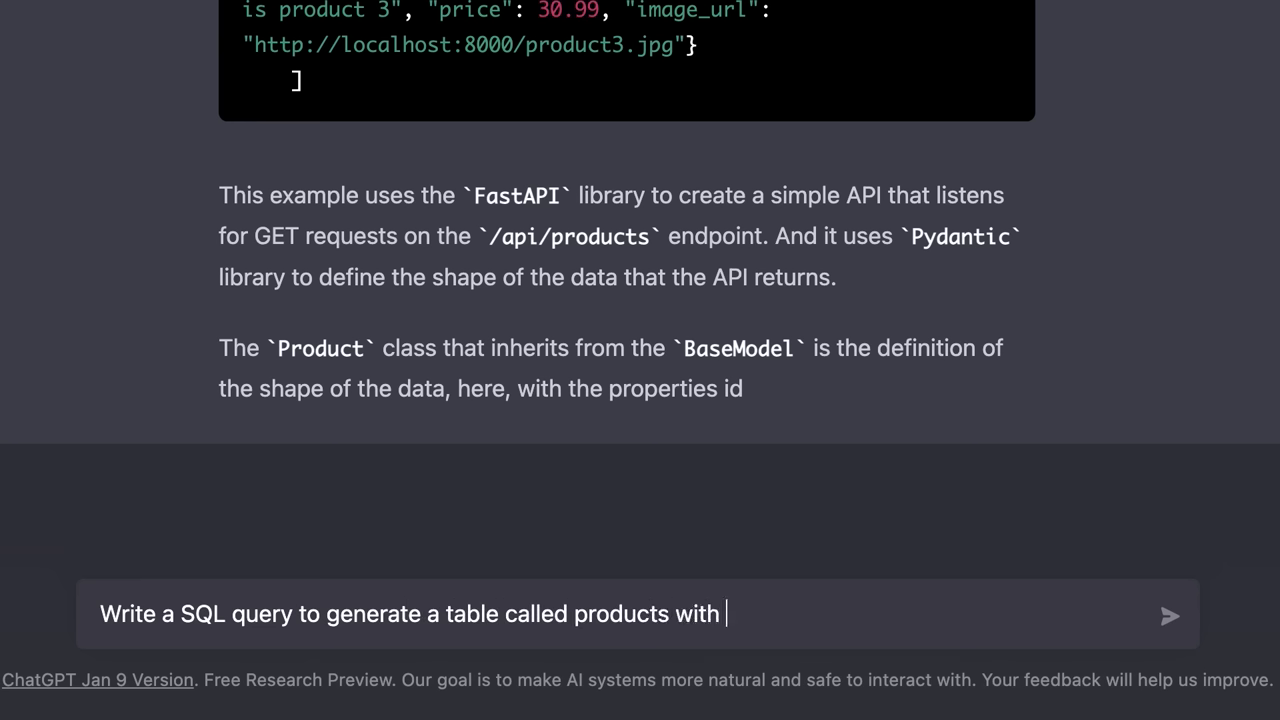
{"action": "type", "text": "4 columns."}
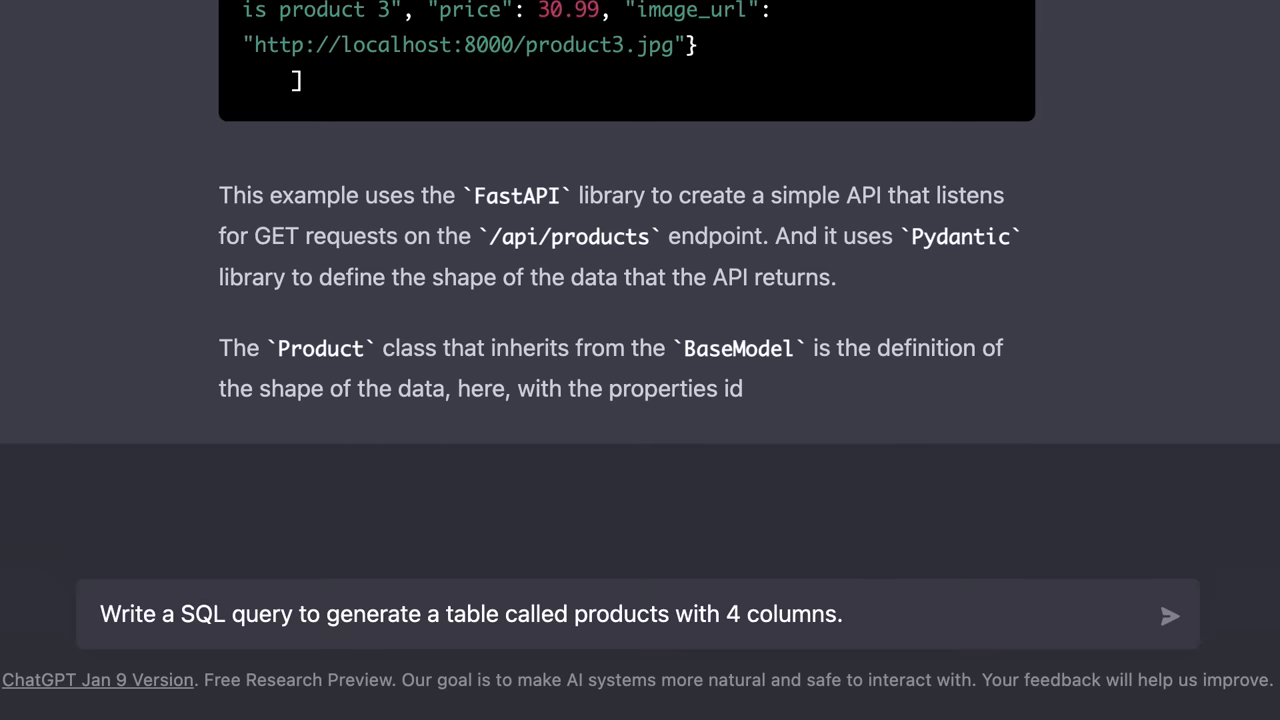
{"action": "left_click", "coordinate": [1168, 616]}
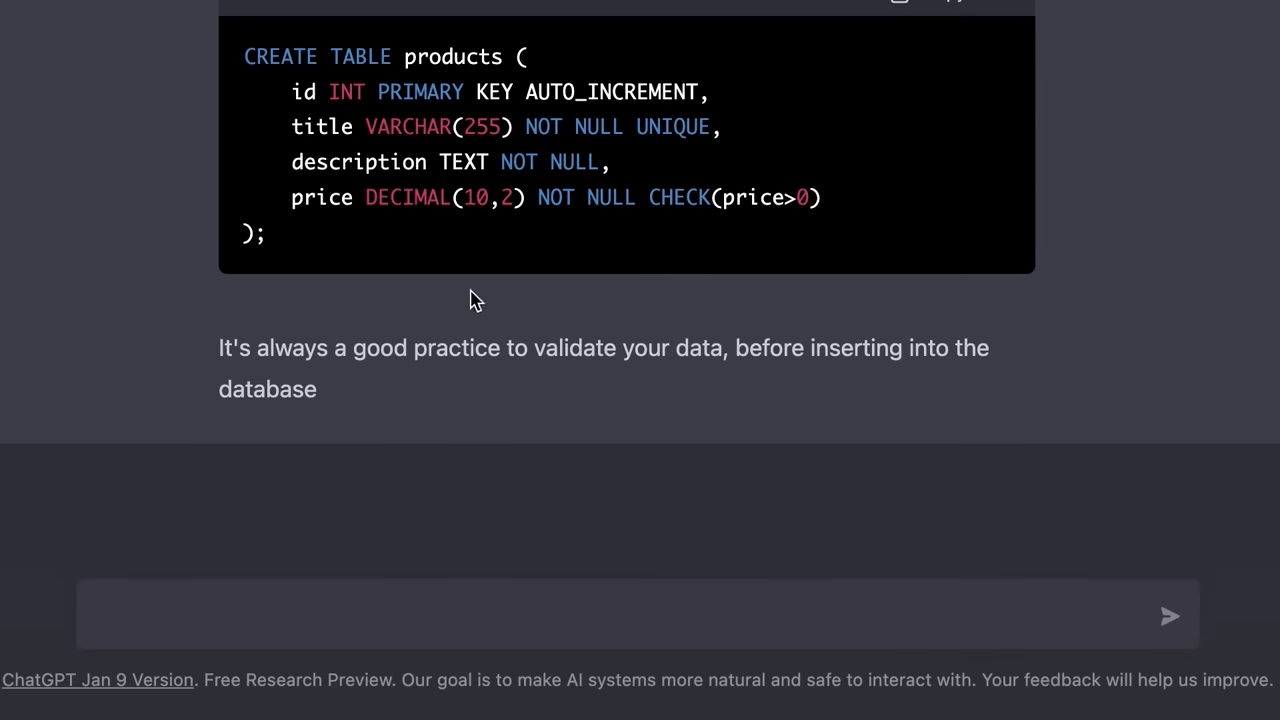
{"action": "mouse_move", "coordinate": [456, 296]}
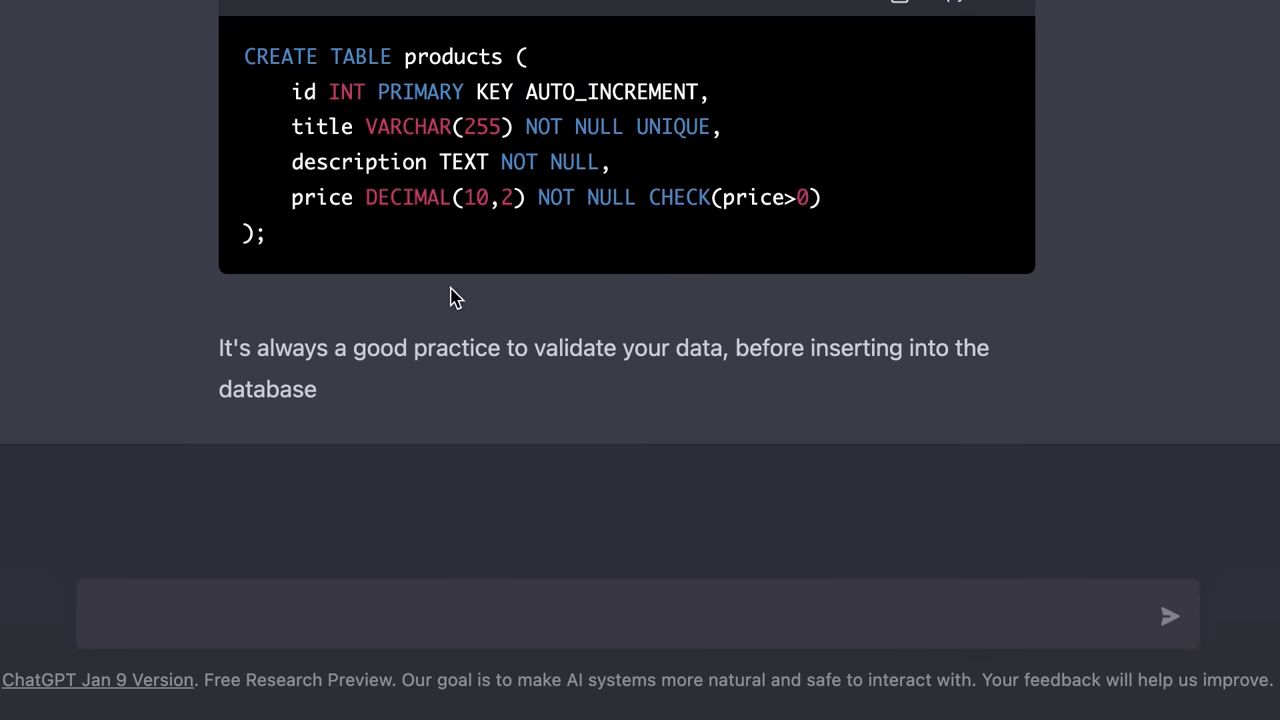
{"action": "mouse_move", "coordinate": [488, 82]}
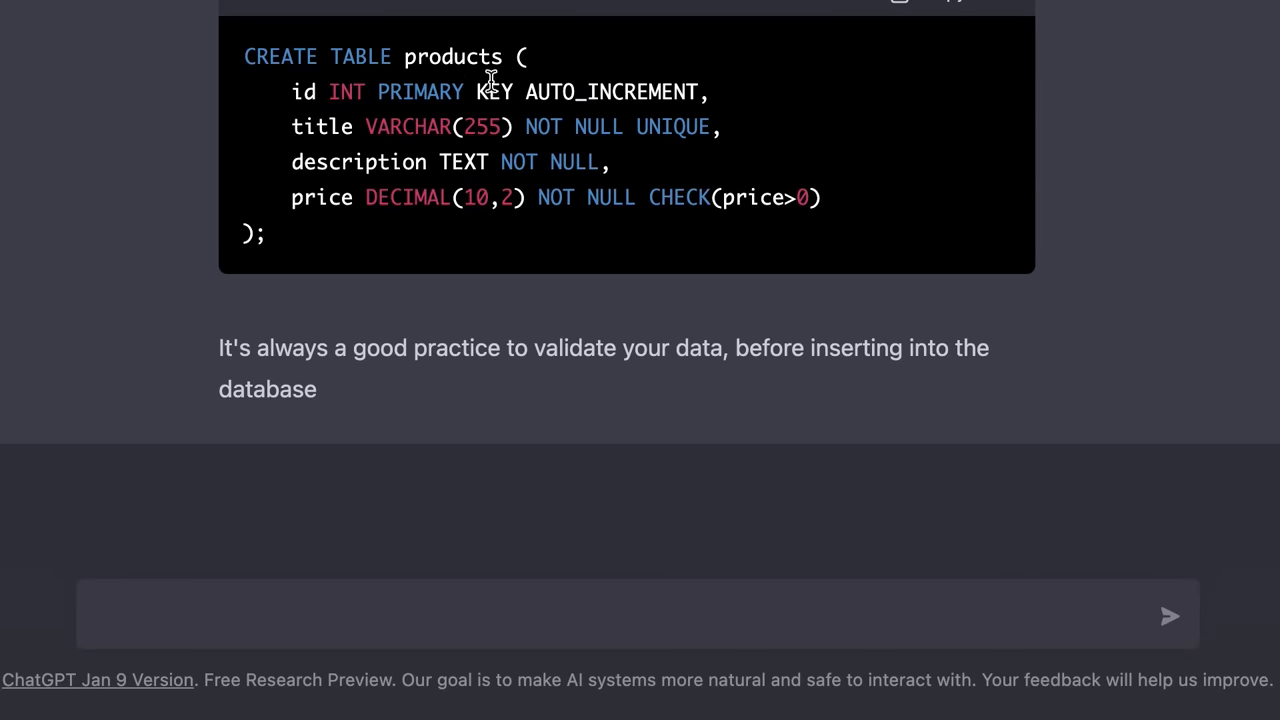
{"action": "mouse_move", "coordinate": [330, 170]}
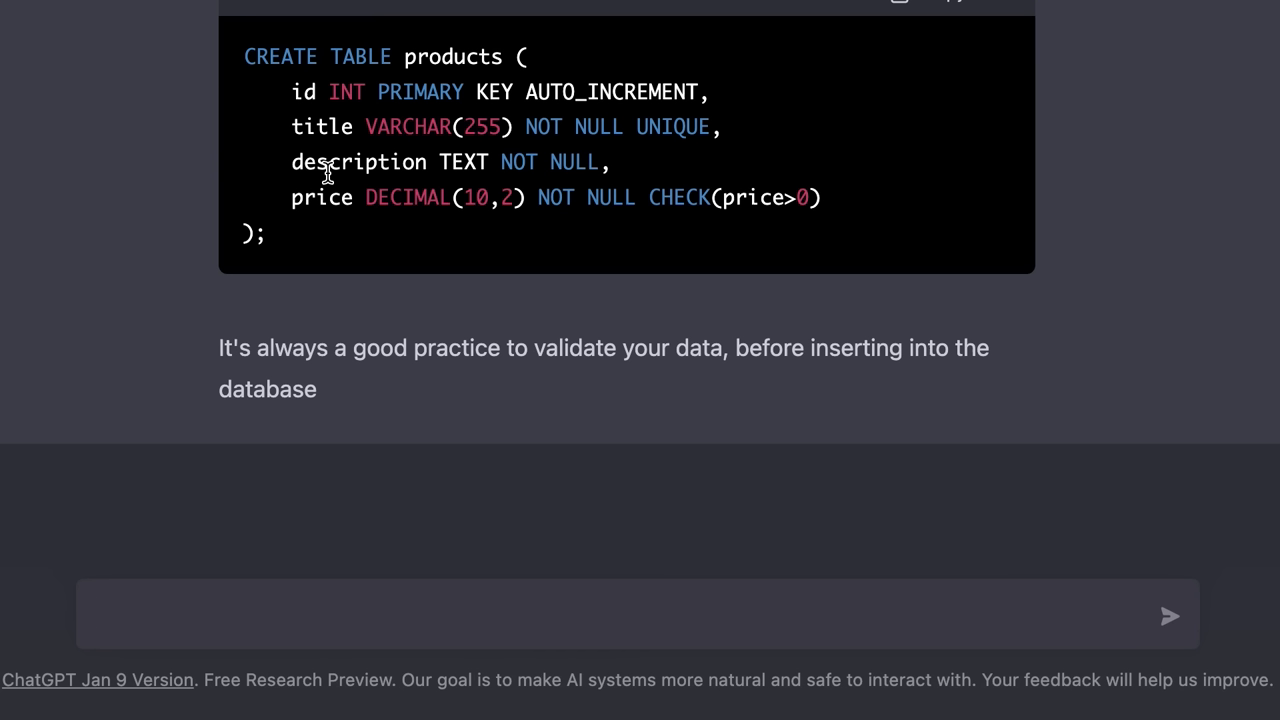
Write the prompt 'Write a SQL query to generate a table called products with these columns:'
{"action": "type", "text": "Wr"}
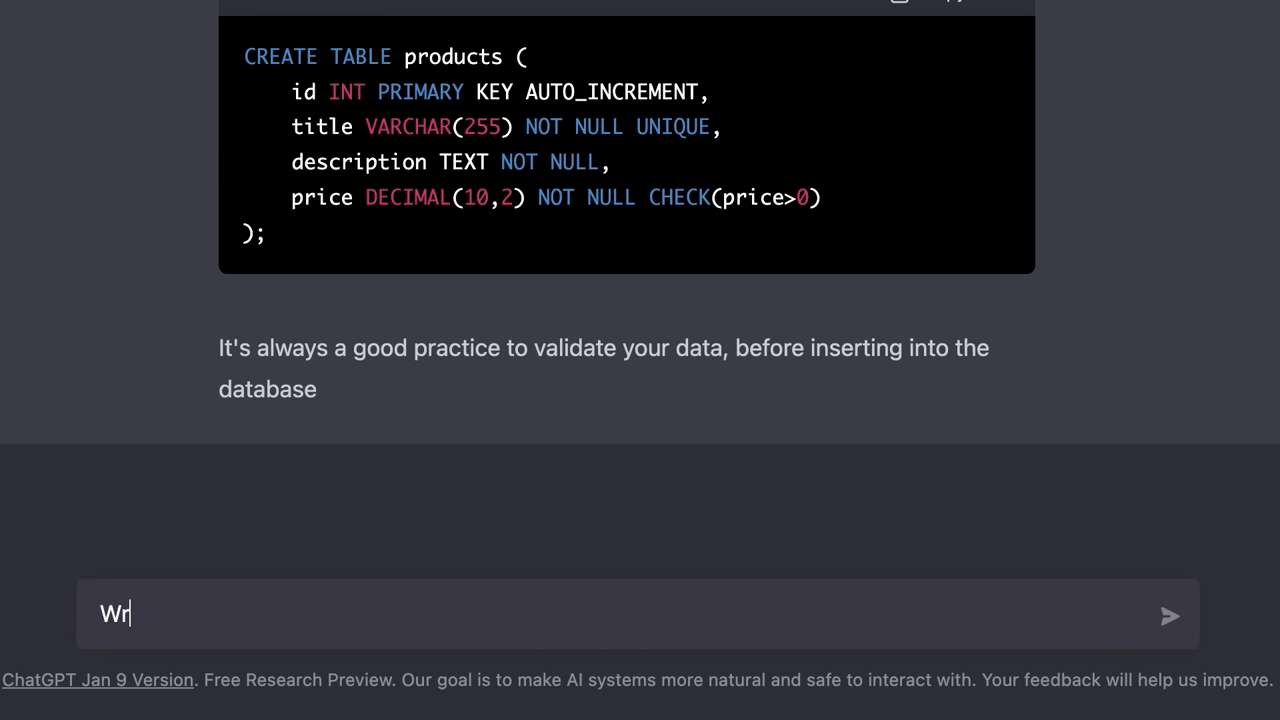
{"action": "type", "text": "ite a SQL query to"}
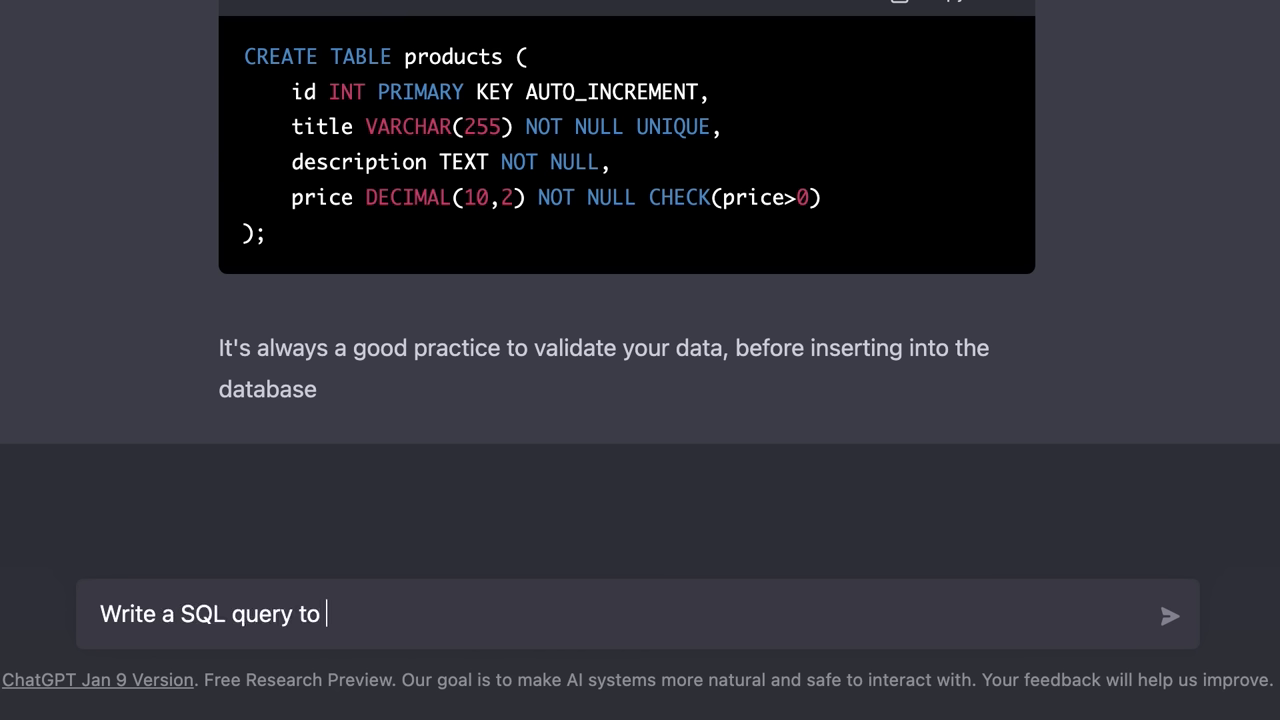
{"action": "type", "text": "generate a table called"}
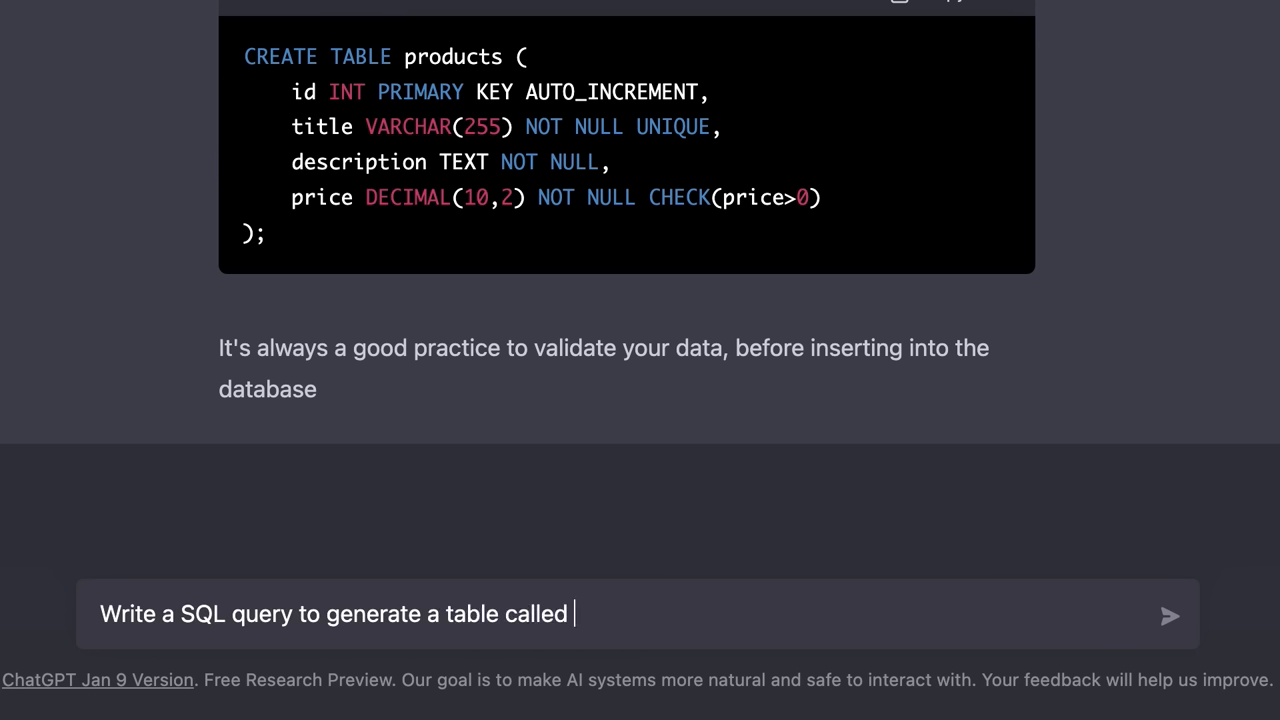
{"action": "type", "text": "products with these"}
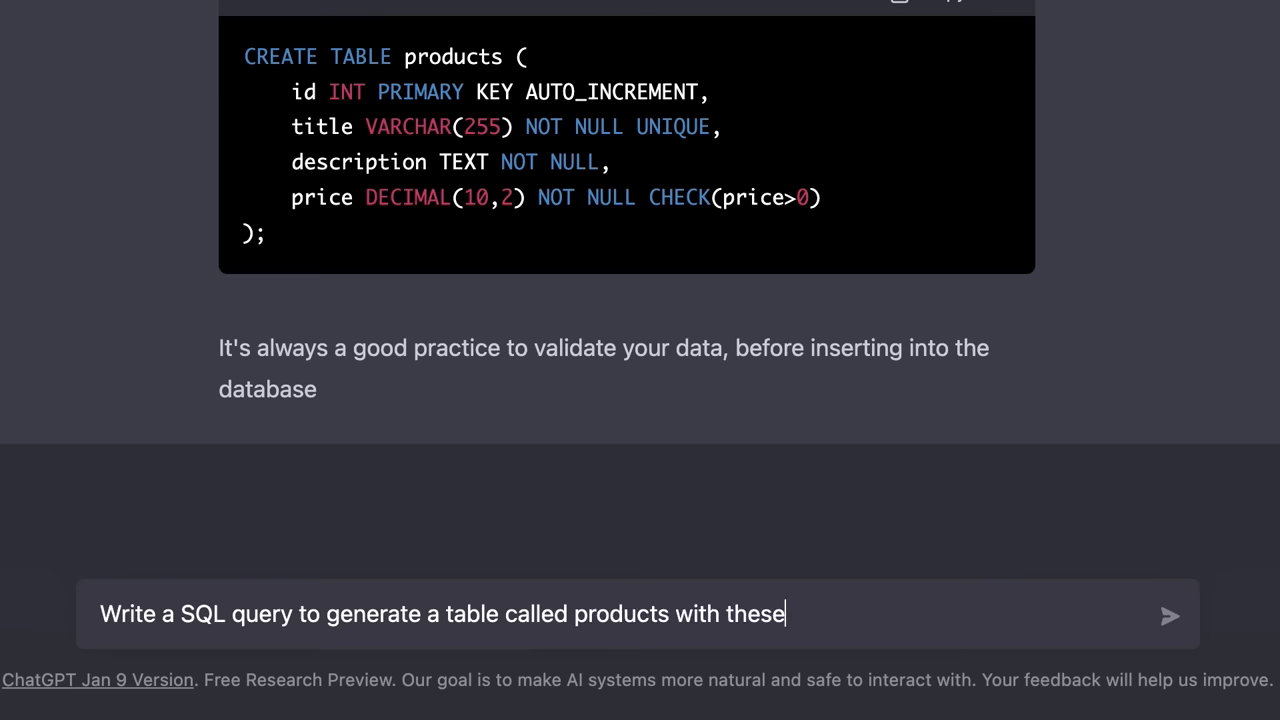
{"action": "type", "text": "columns:"}
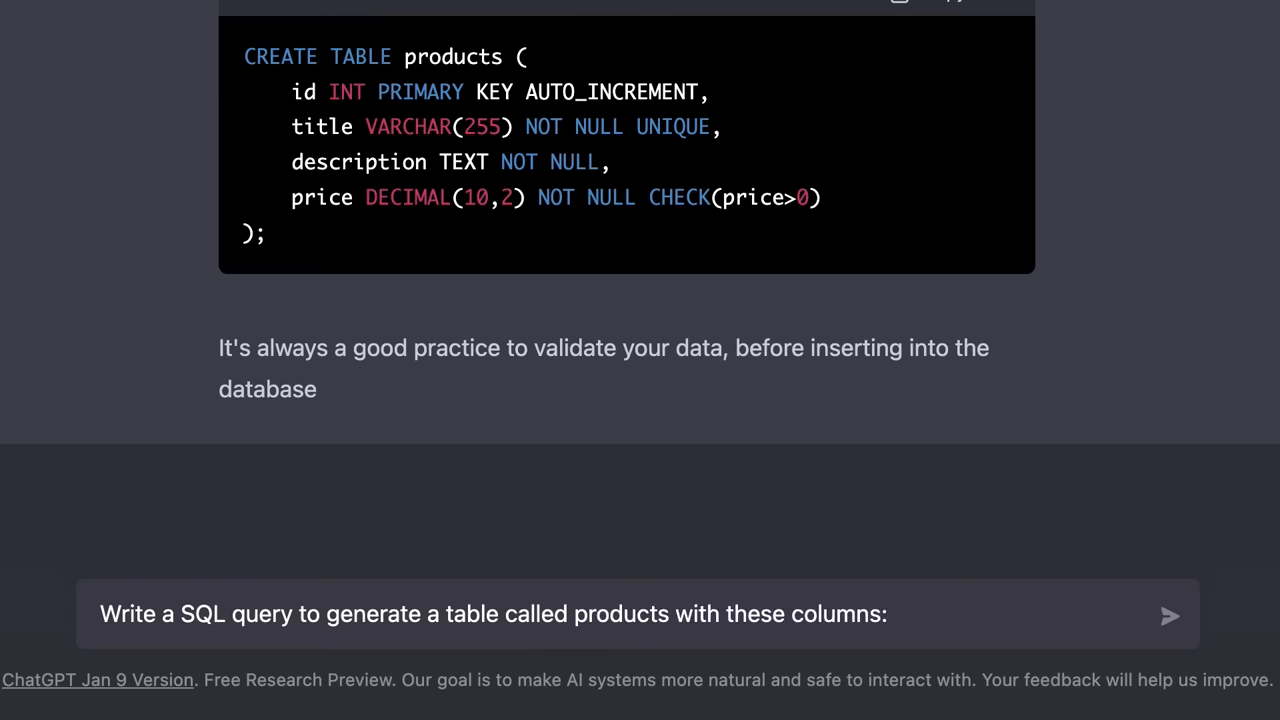
{"action": "left_click", "coordinate": [640, 614]}
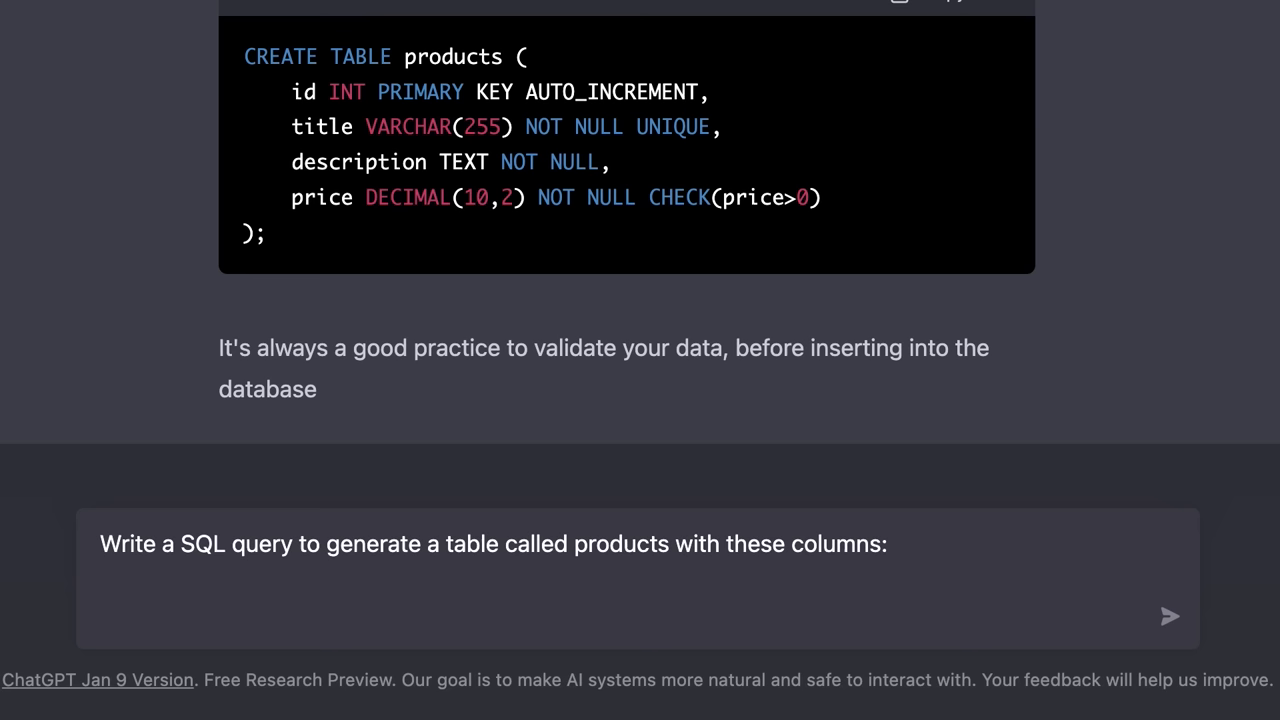
List id (int), title (string), category (int), unitPrice (float), imageUrl (string), fixing the stray parenthesis, and send it
{"action": "type", "text": "id"}
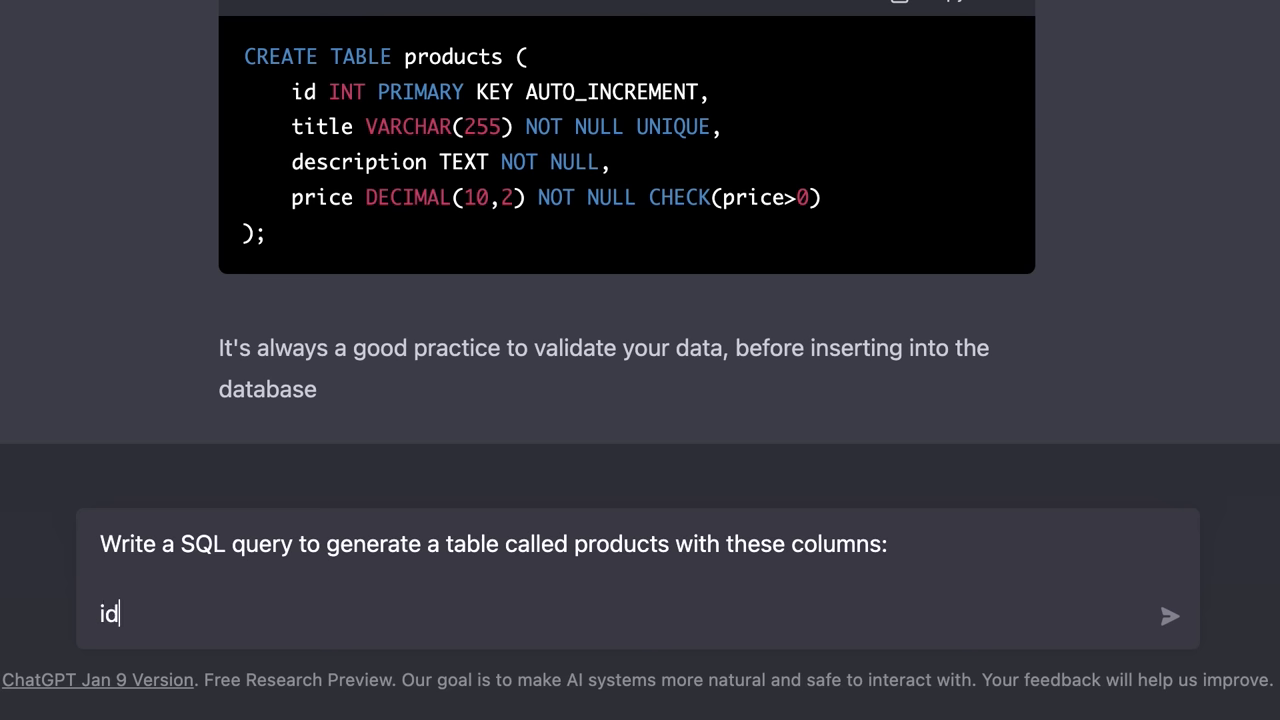
{"action": "type", "text": "(int)"}
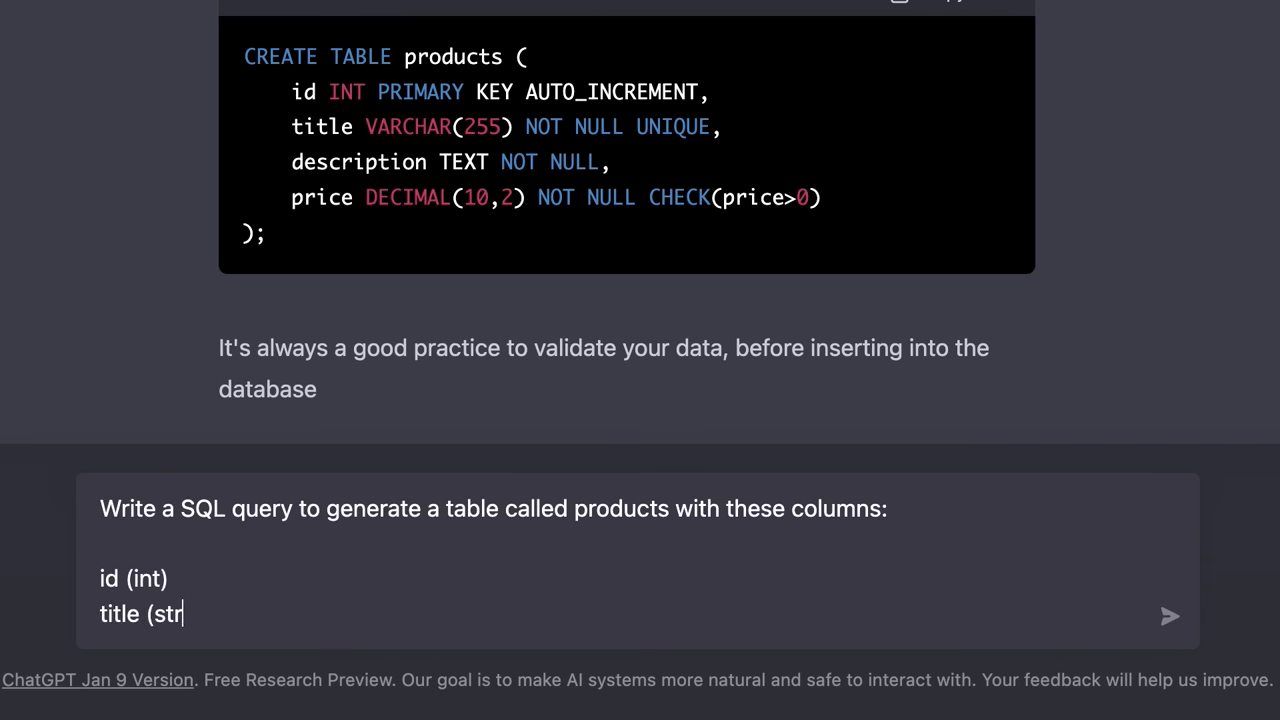
{"action": "type", "text": "ing)"}
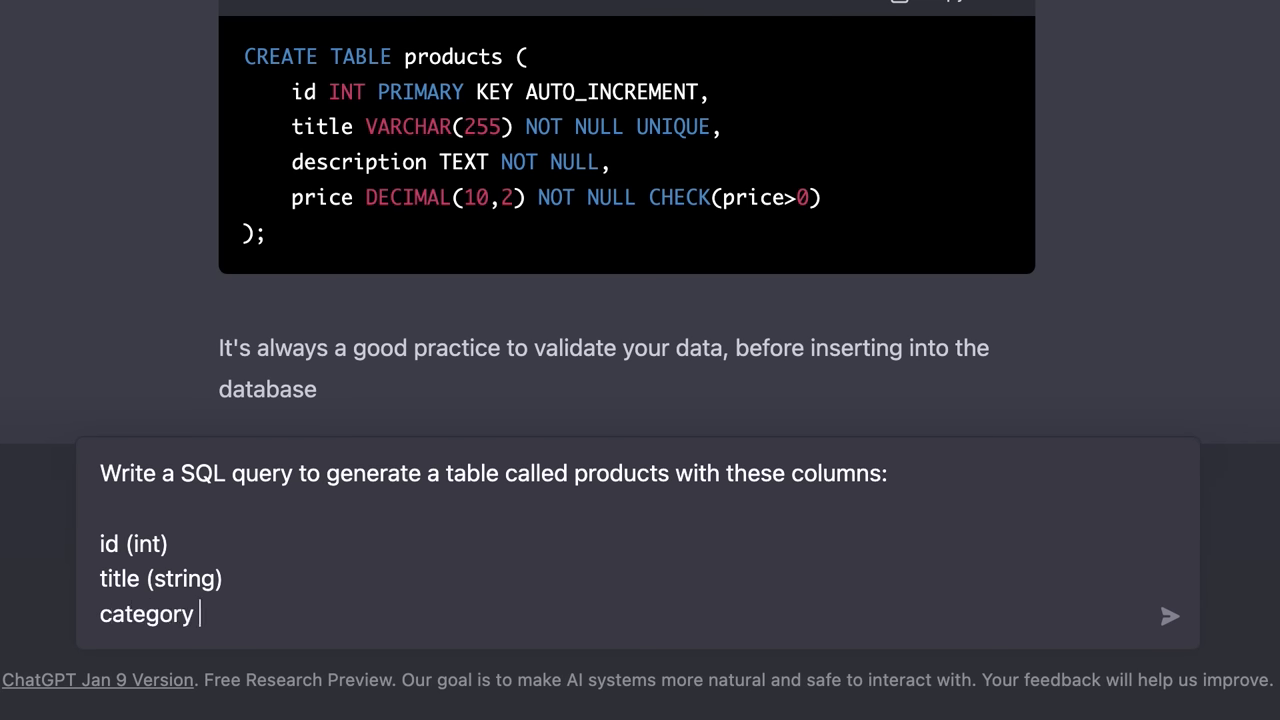
{"action": "type", "text": "(int)"}
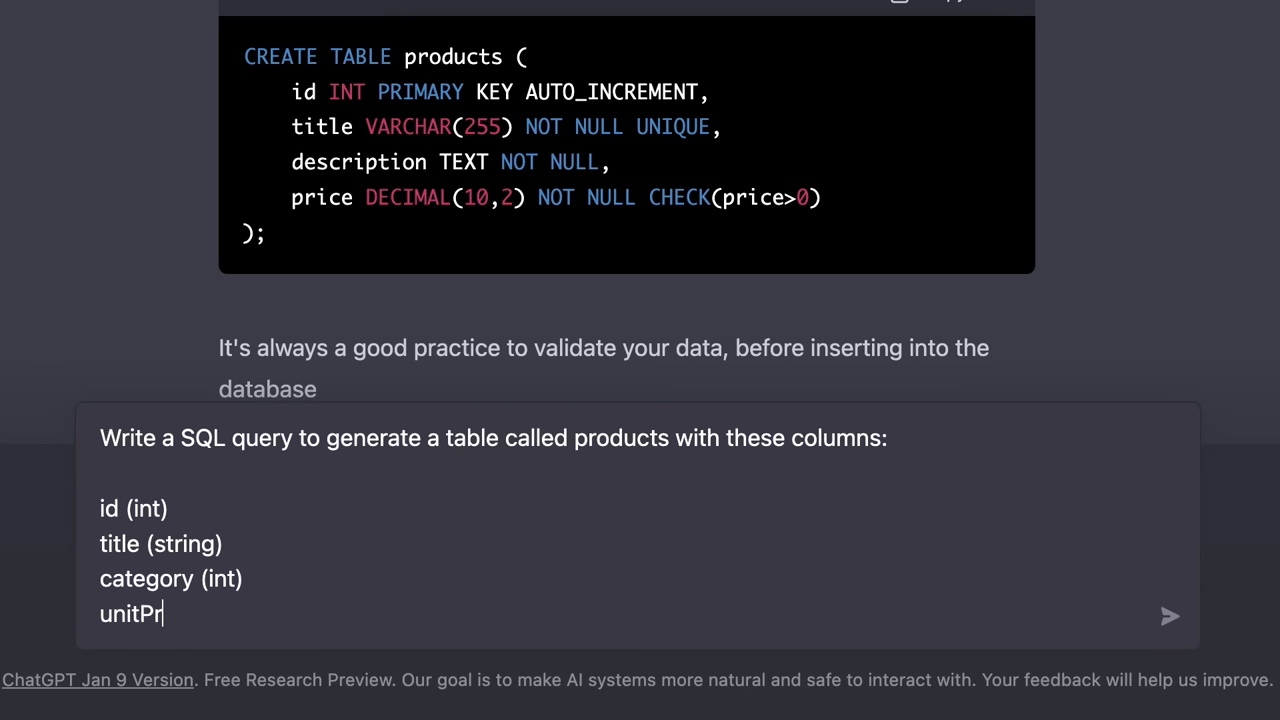
{"action": "type", "text": "ice (float)"}
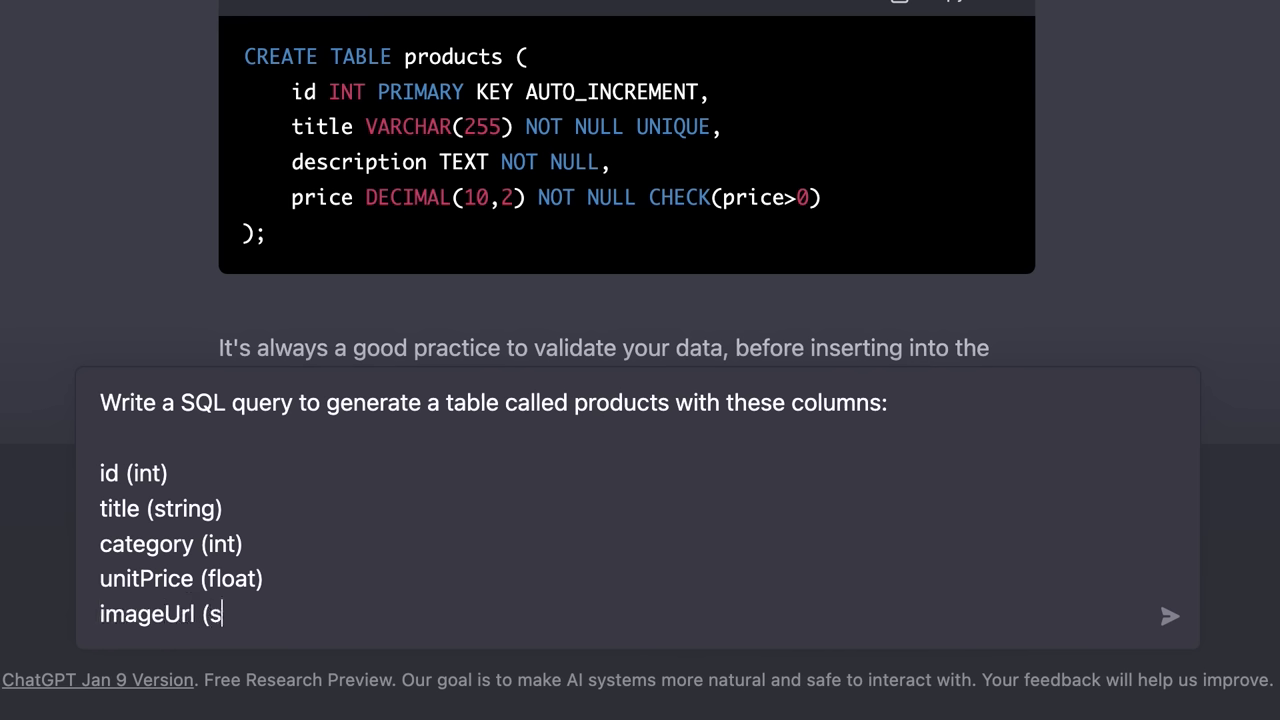
{"action": "type", "text": "tring)"}
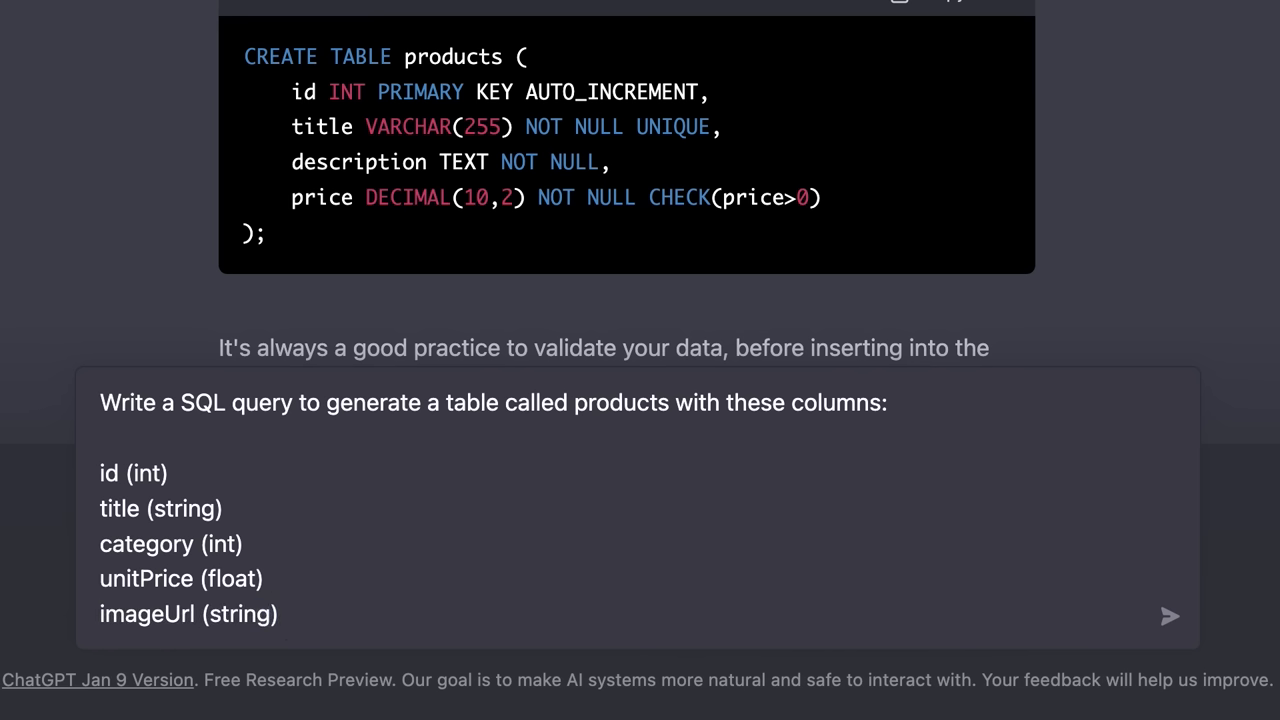
{"action": "type", "text": ": string)"}
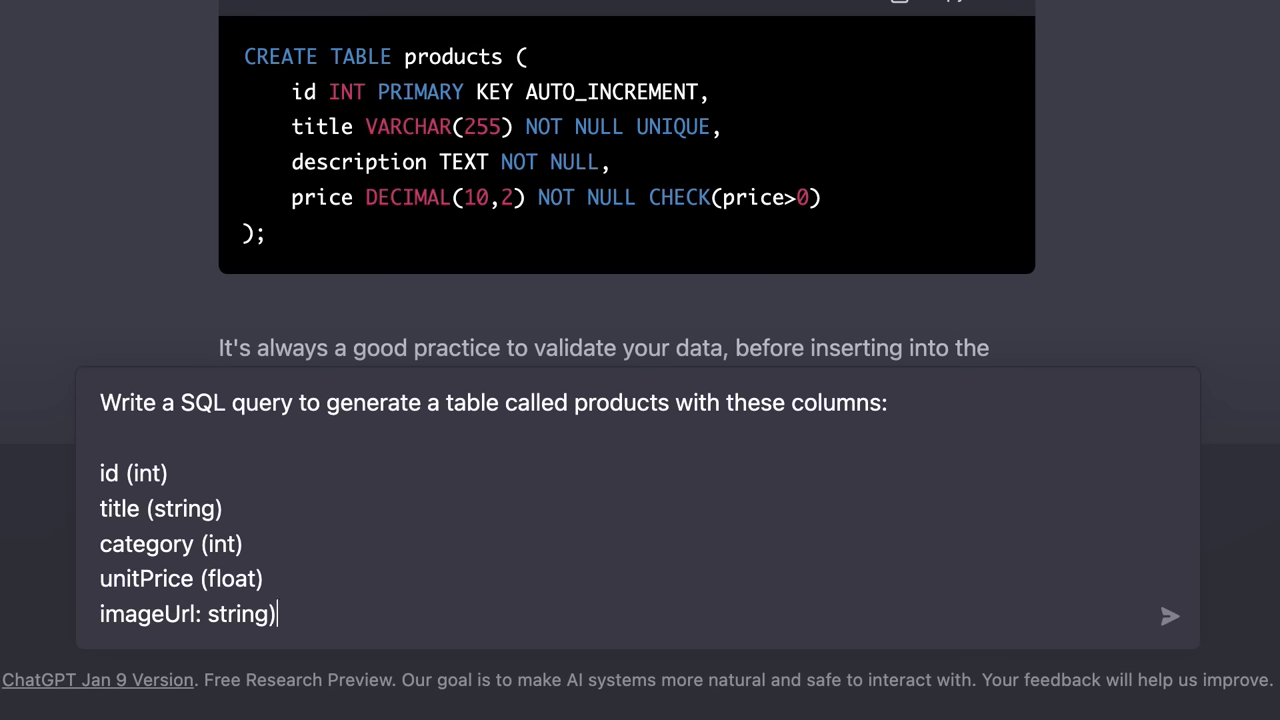
{"action": "key", "text": "Backspace"}
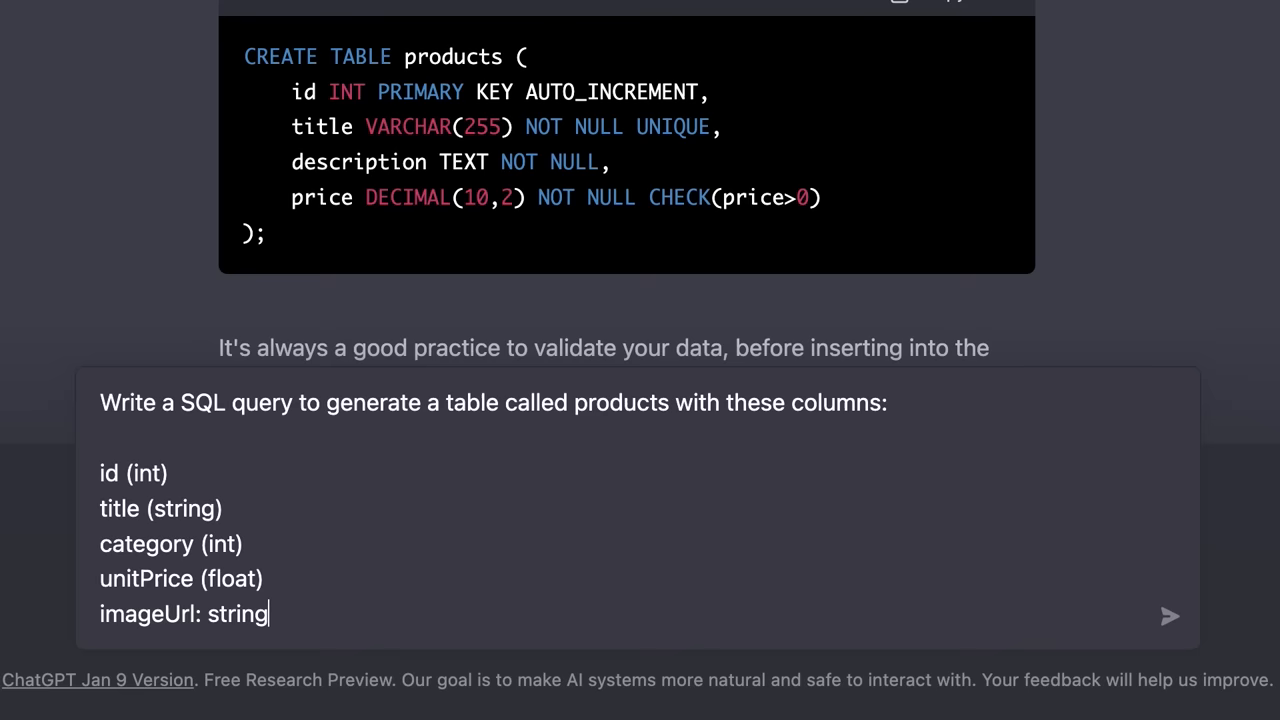
{"action": "type", "text": "(string)"}
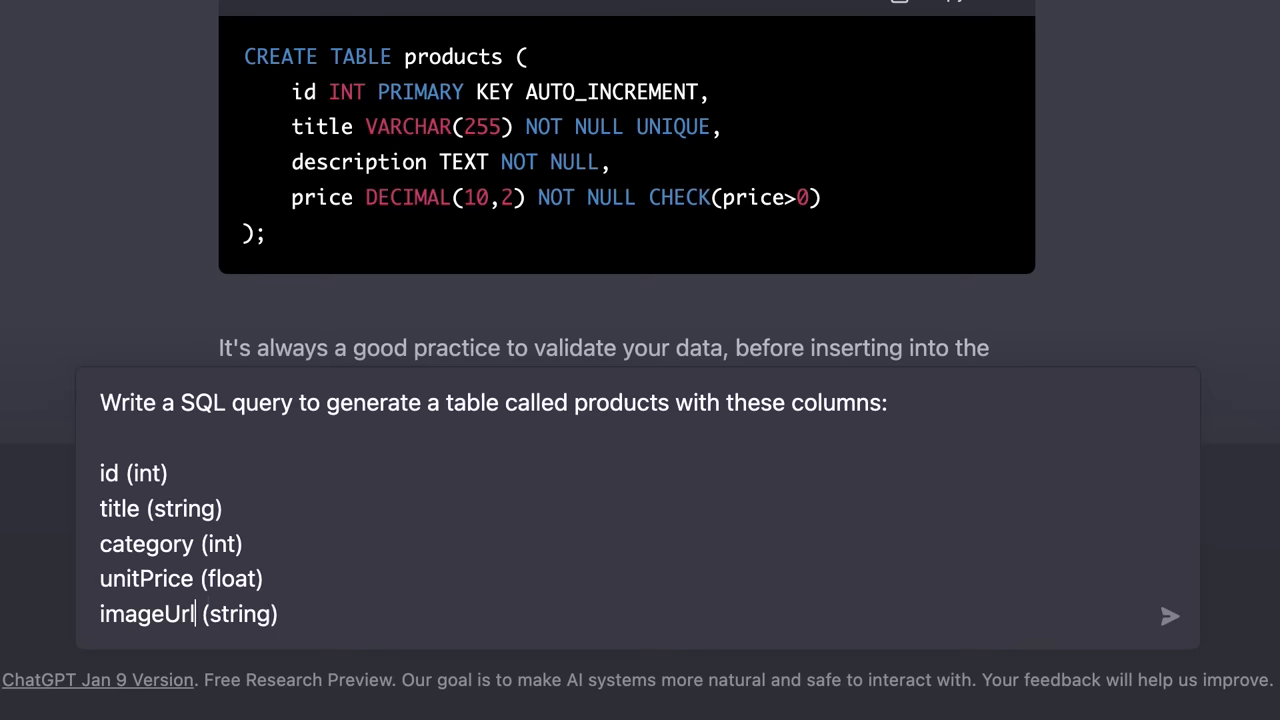
{"action": "left_click", "coordinate": [1170, 616]}
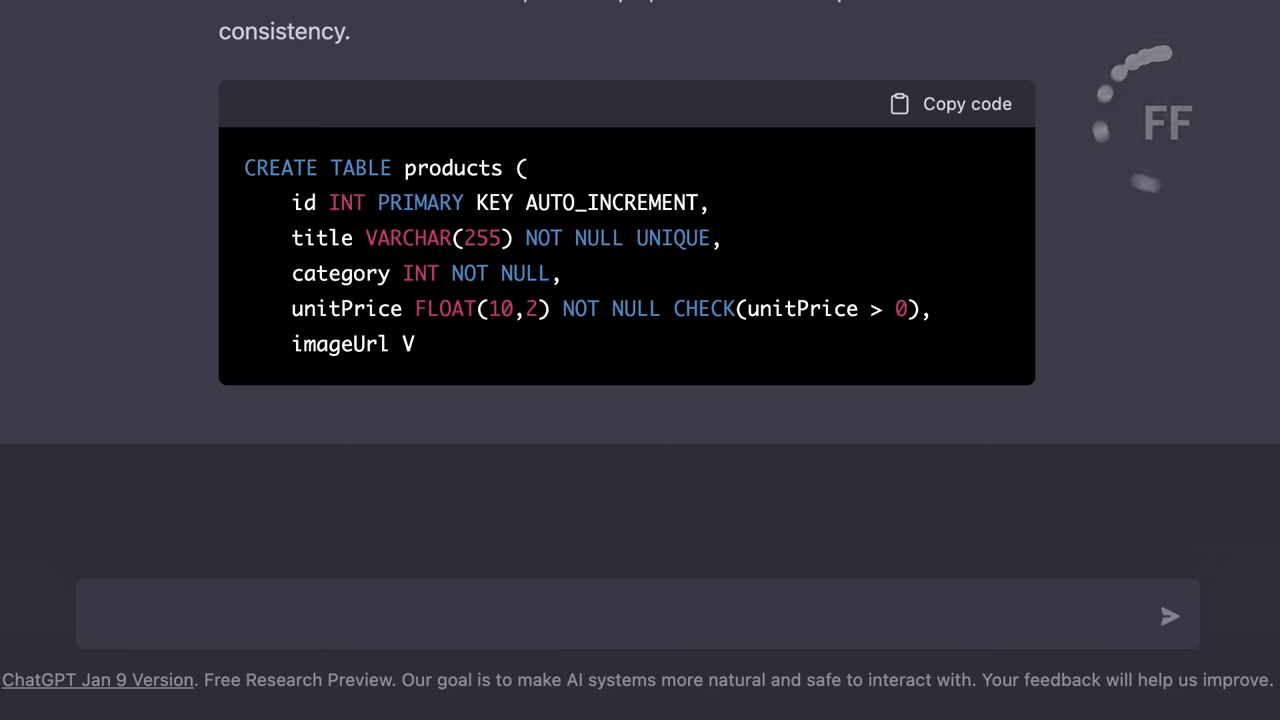
{"action": "mouse_move", "coordinate": [950, 418]}
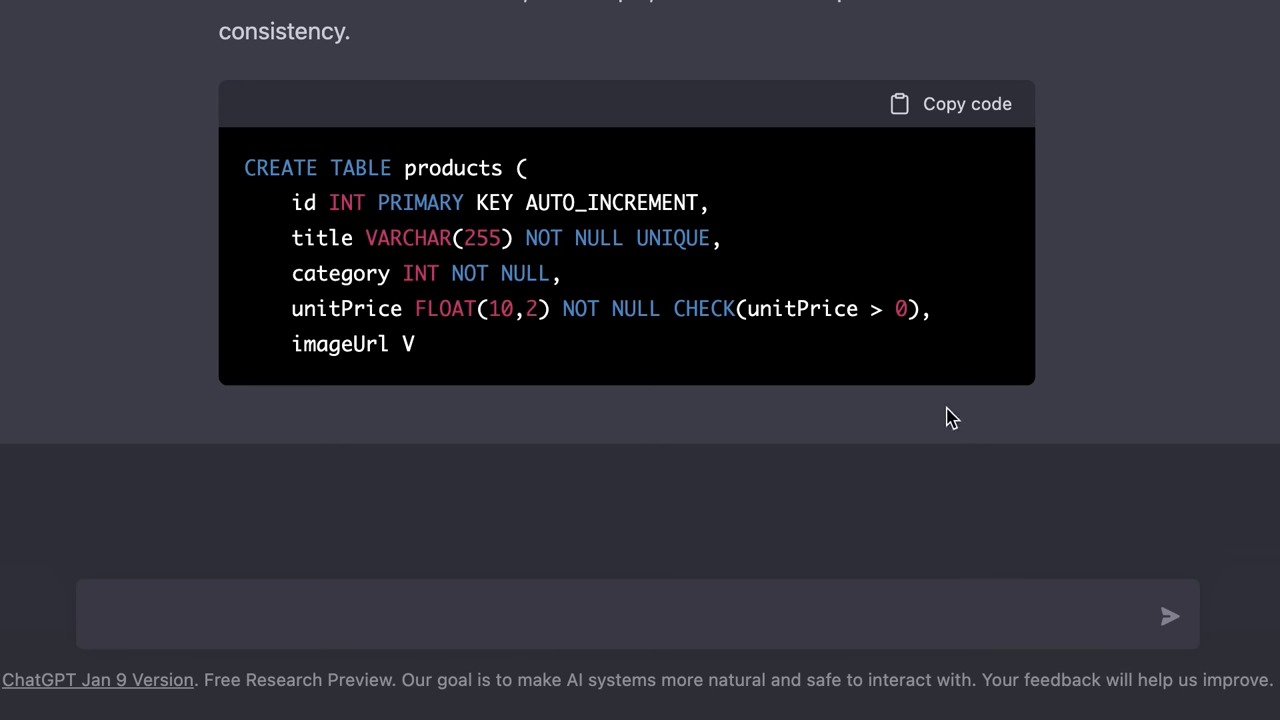
{"action": "mouse_move", "coordinate": [270, 248]}
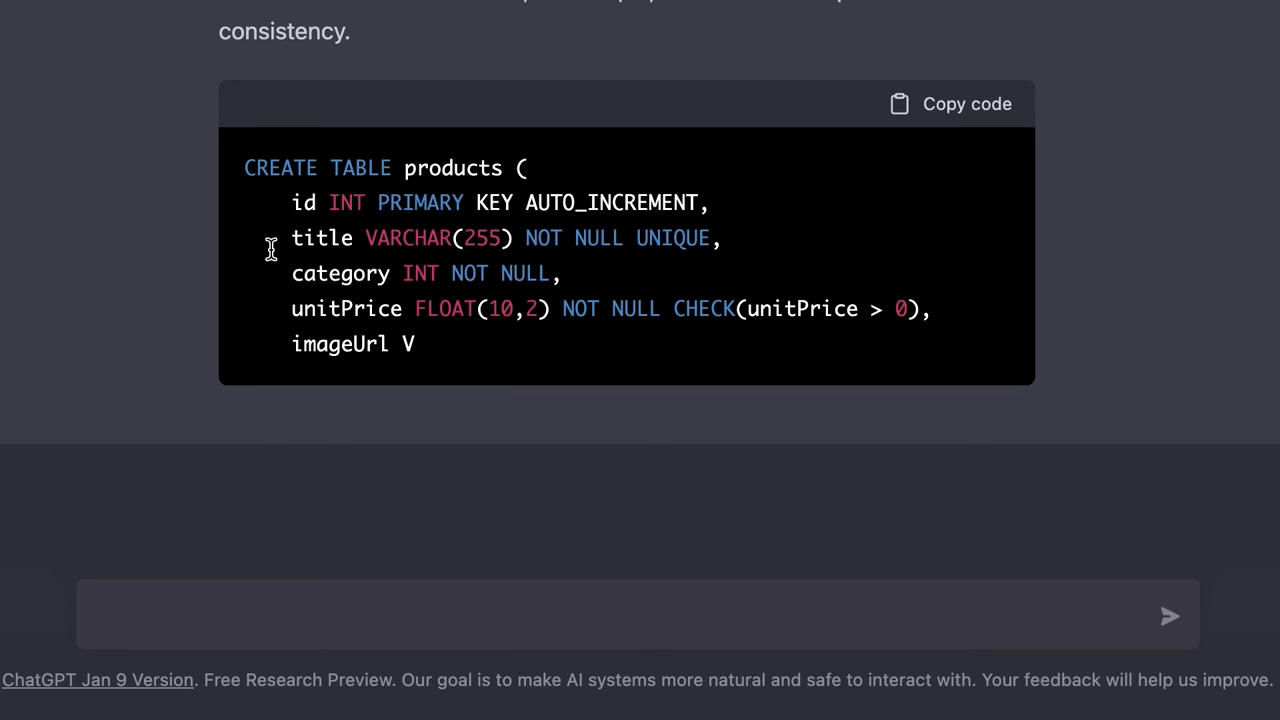
{"action": "mouse_move", "coordinate": [364, 330]}
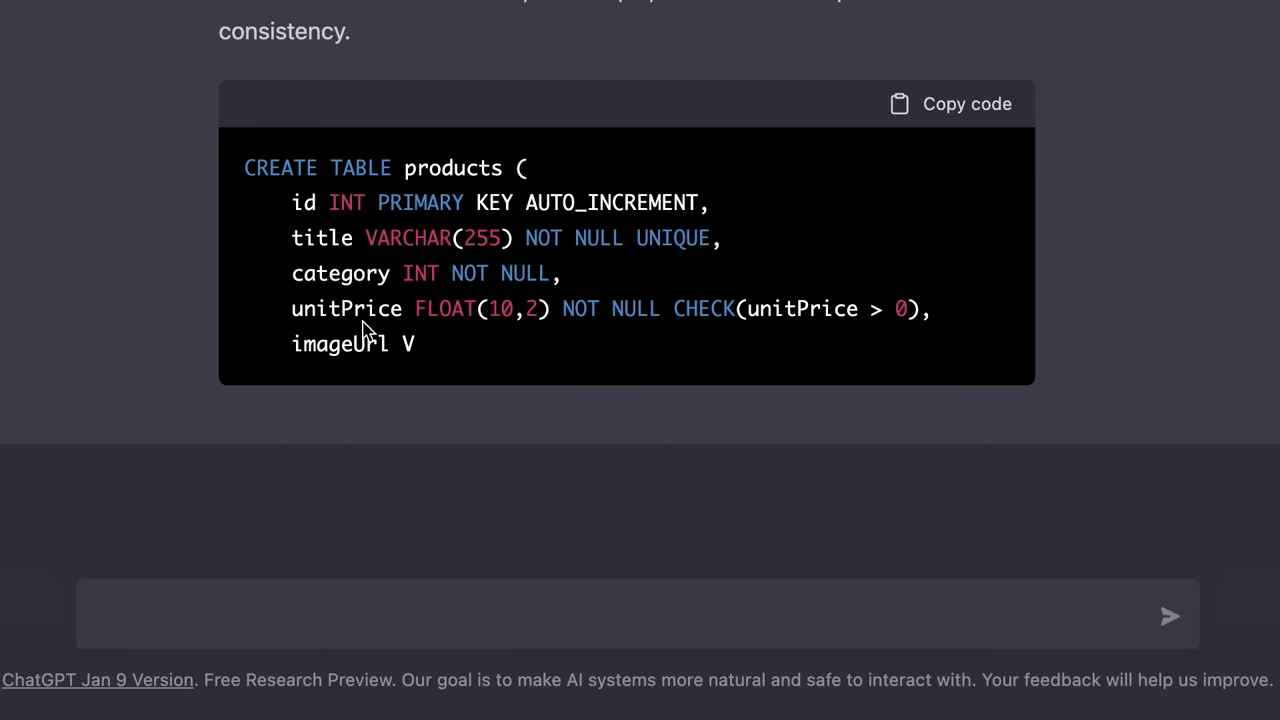
{"action": "mouse_move", "coordinate": [368, 330]}
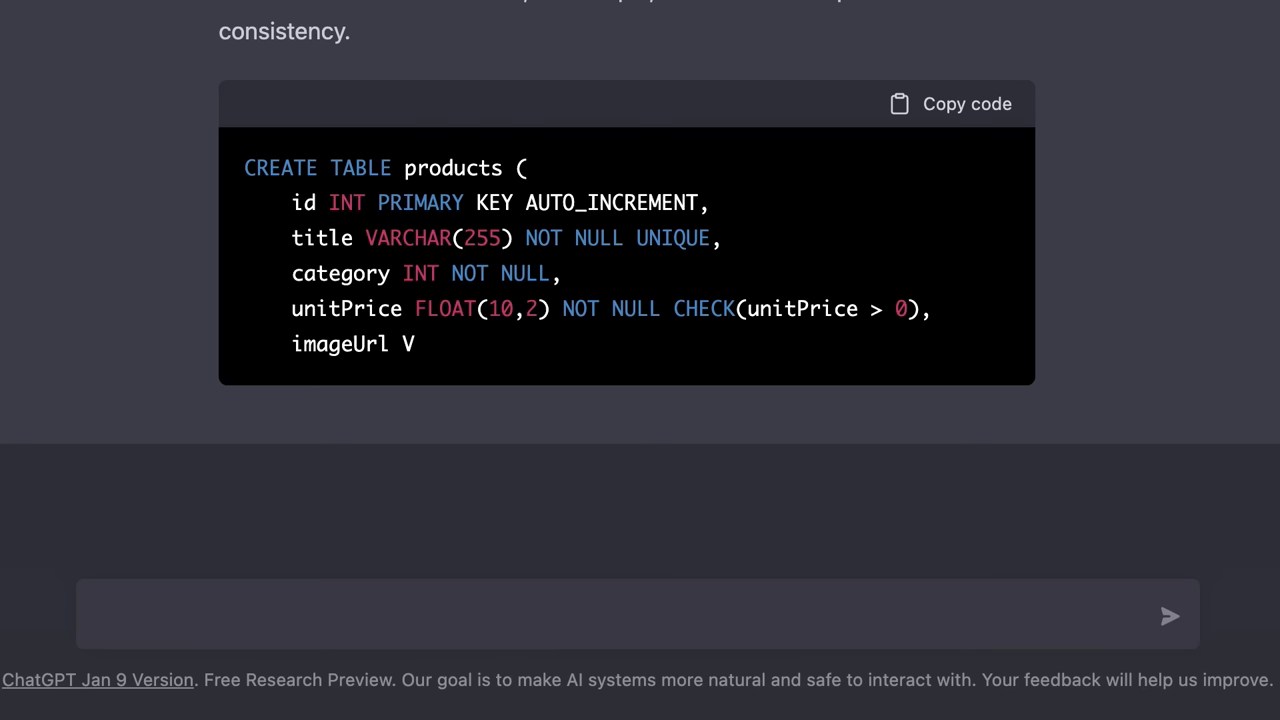
{"action": "type", "text": "Write a"}
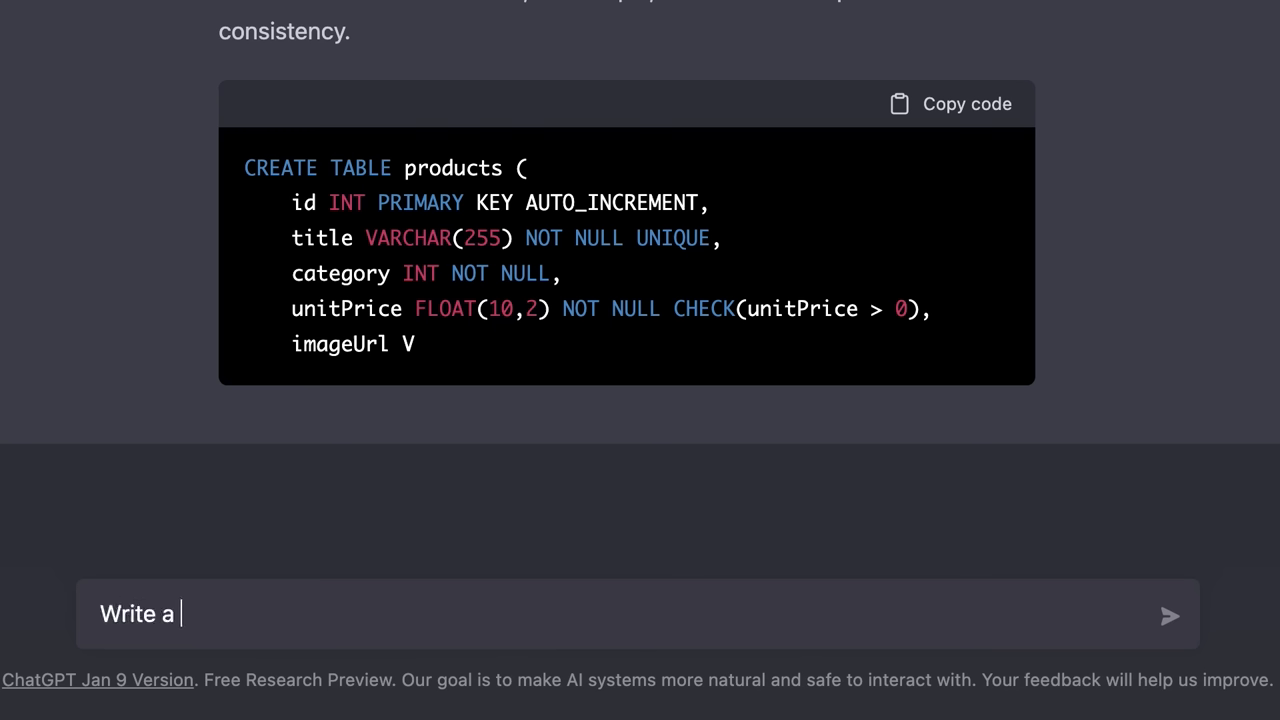
{"action": "type", "text": "query to retrieve"}
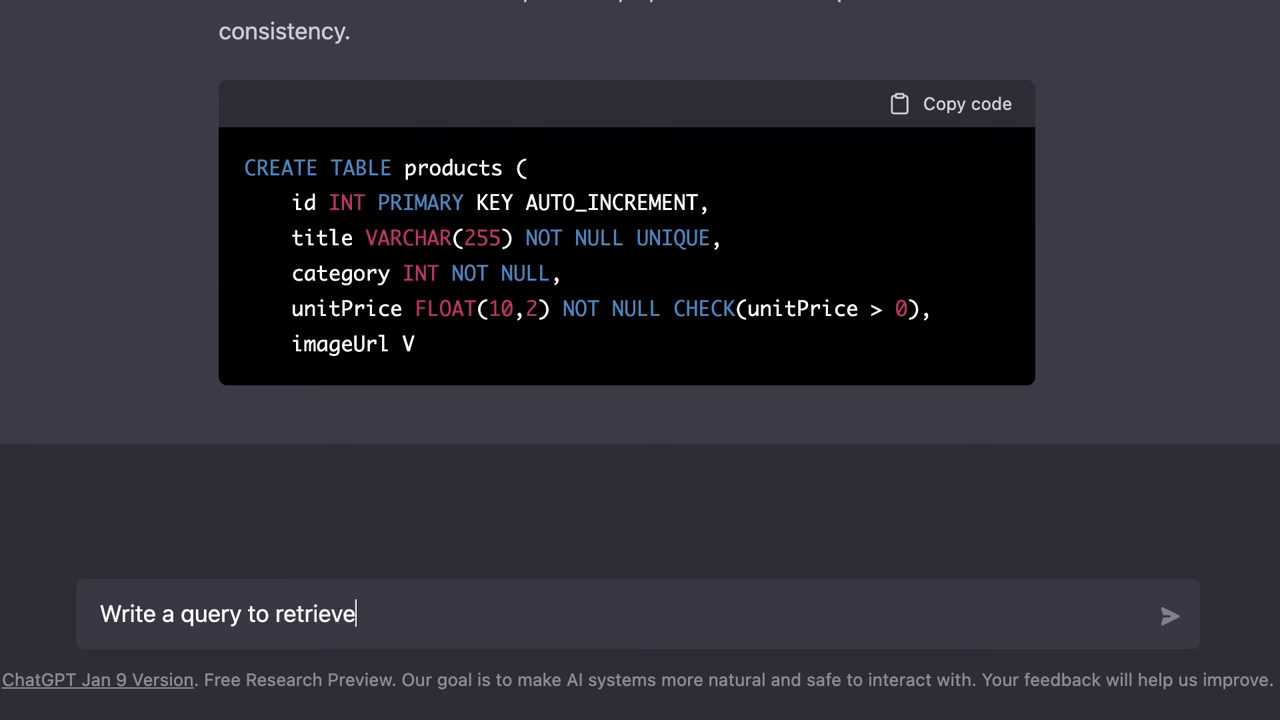
{"action": "type", "text": "the top 5 customer"}
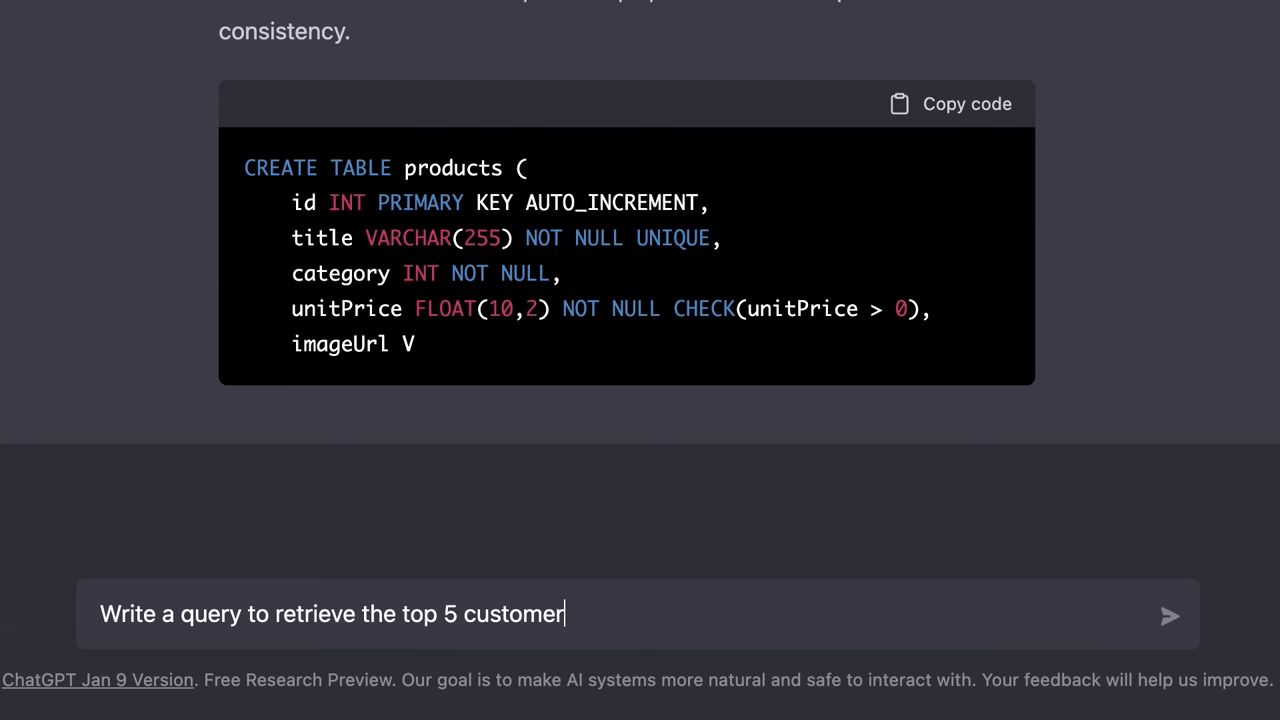
{"action": "type", "text": "s in Manhattan."}
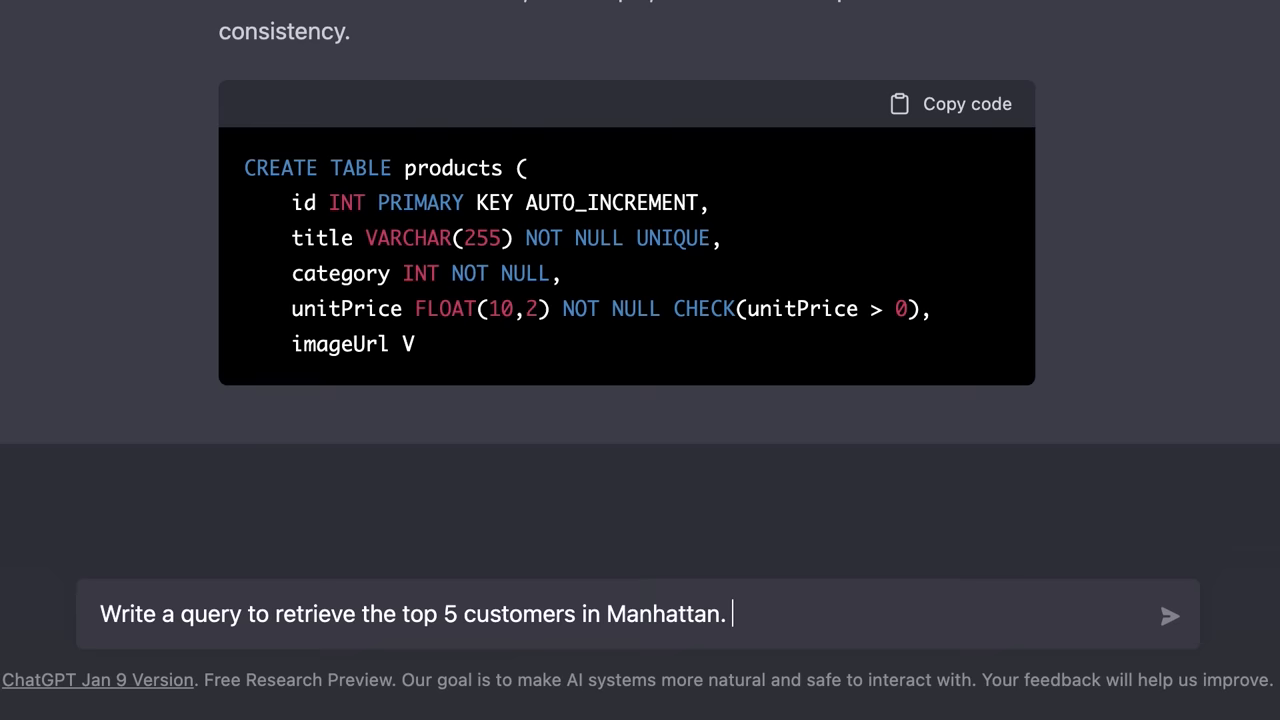
{"action": "left_click", "coordinate": [1168, 614]}
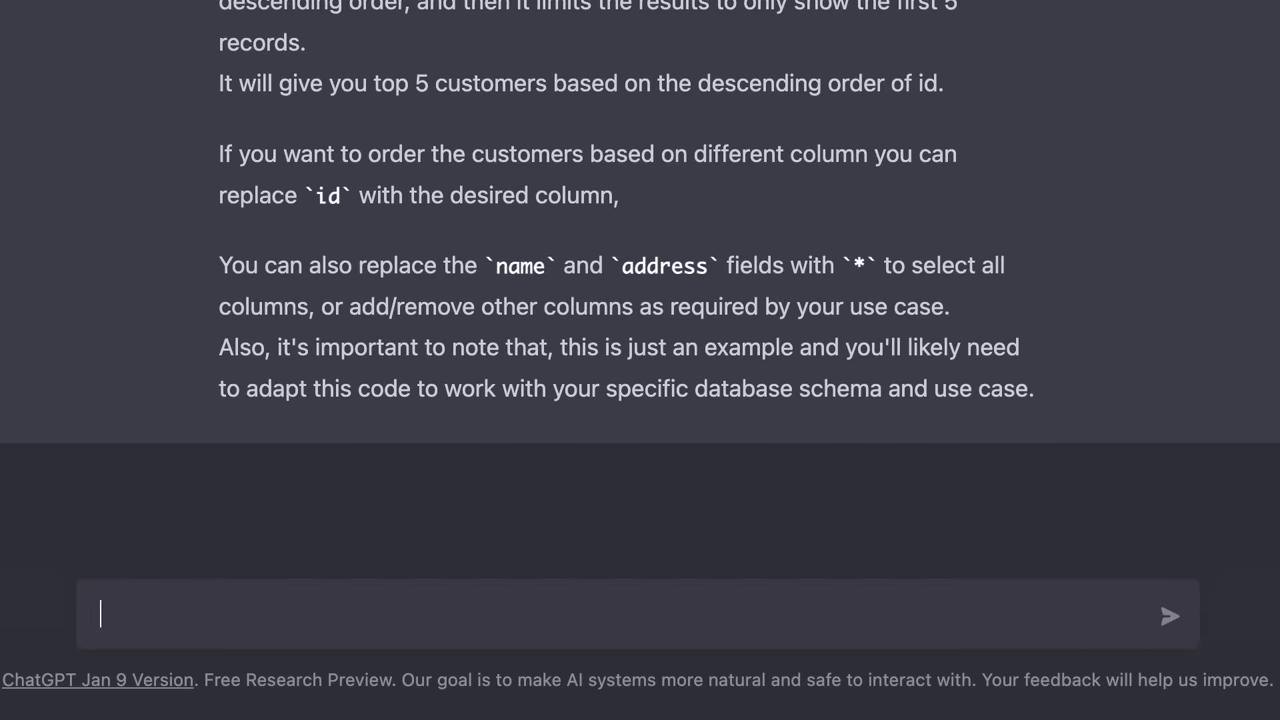
{"action": "scroll", "scroll_direction": "up", "scroll_amount": 3}
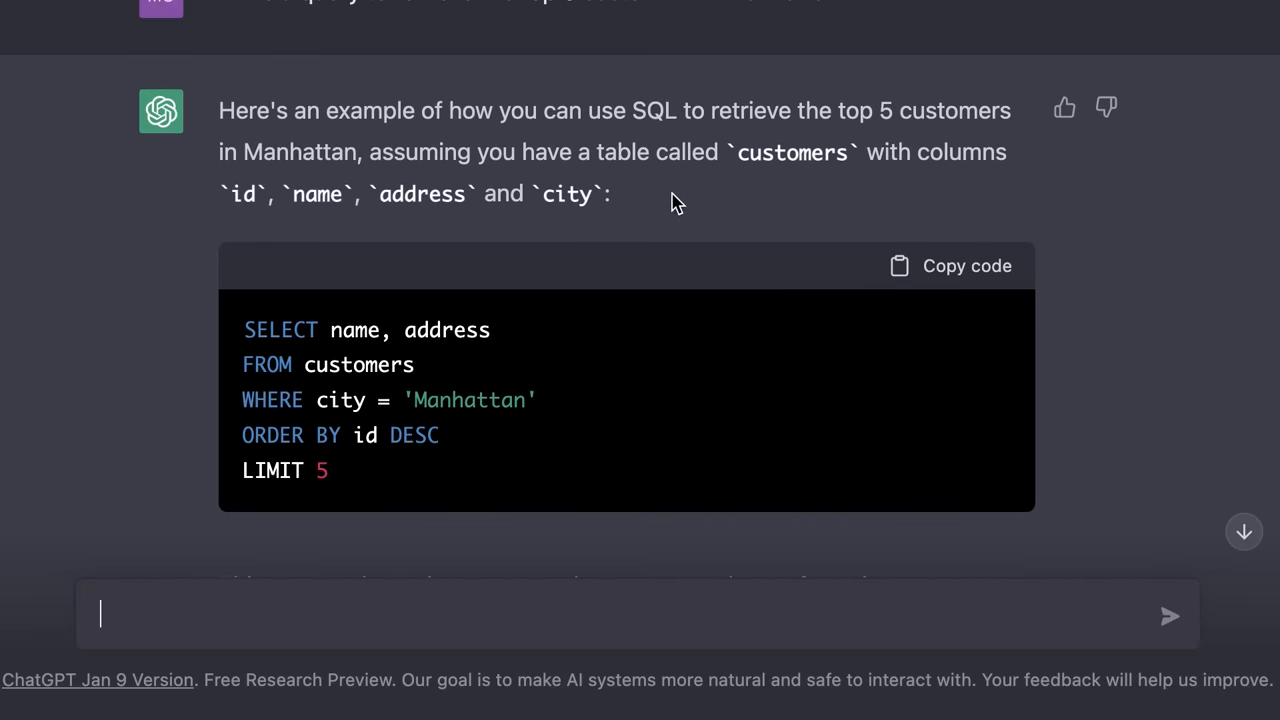
{"action": "mouse_move", "coordinate": [208, 216]}
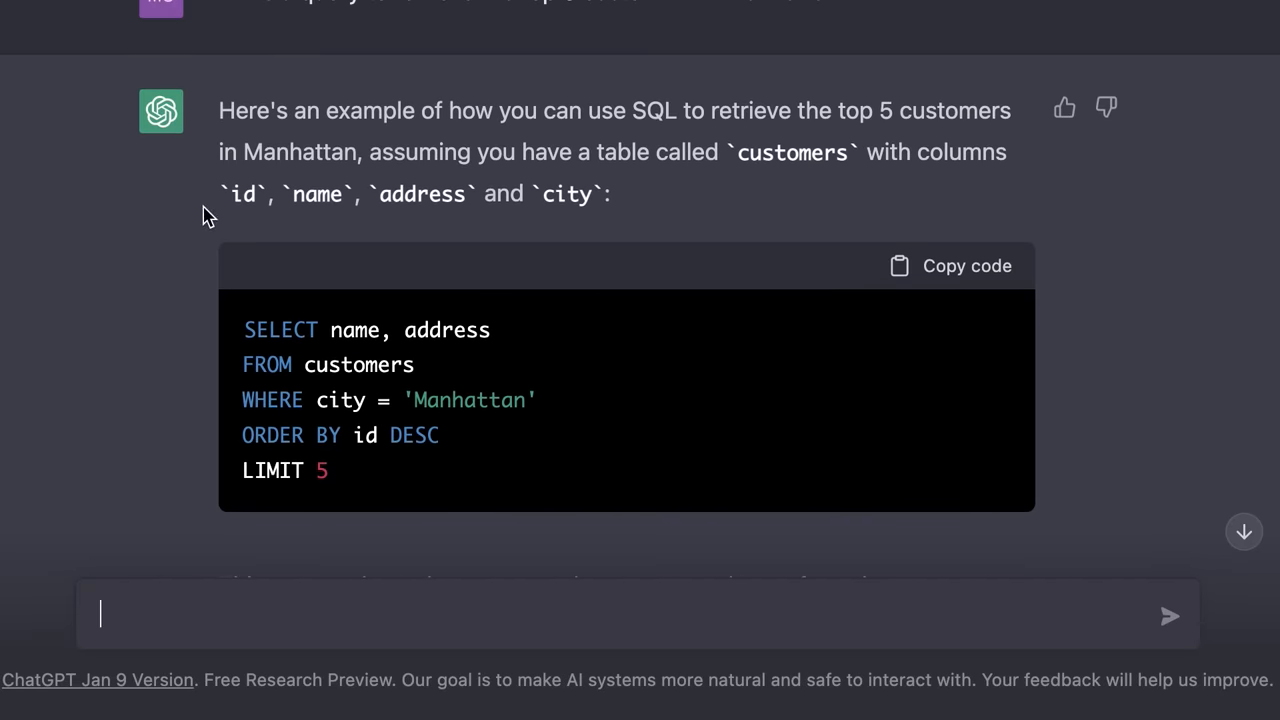
{"action": "mouse_move", "coordinate": [300, 236]}
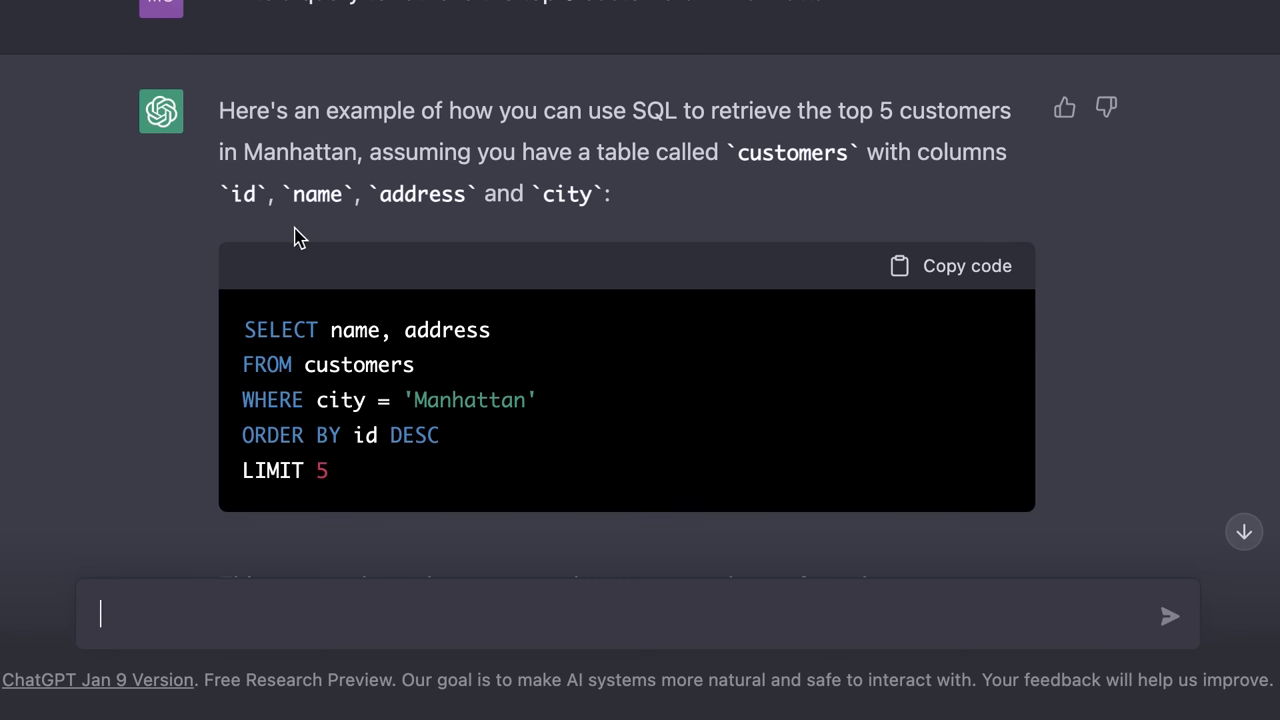
{"action": "mouse_move", "coordinate": [616, 232]}
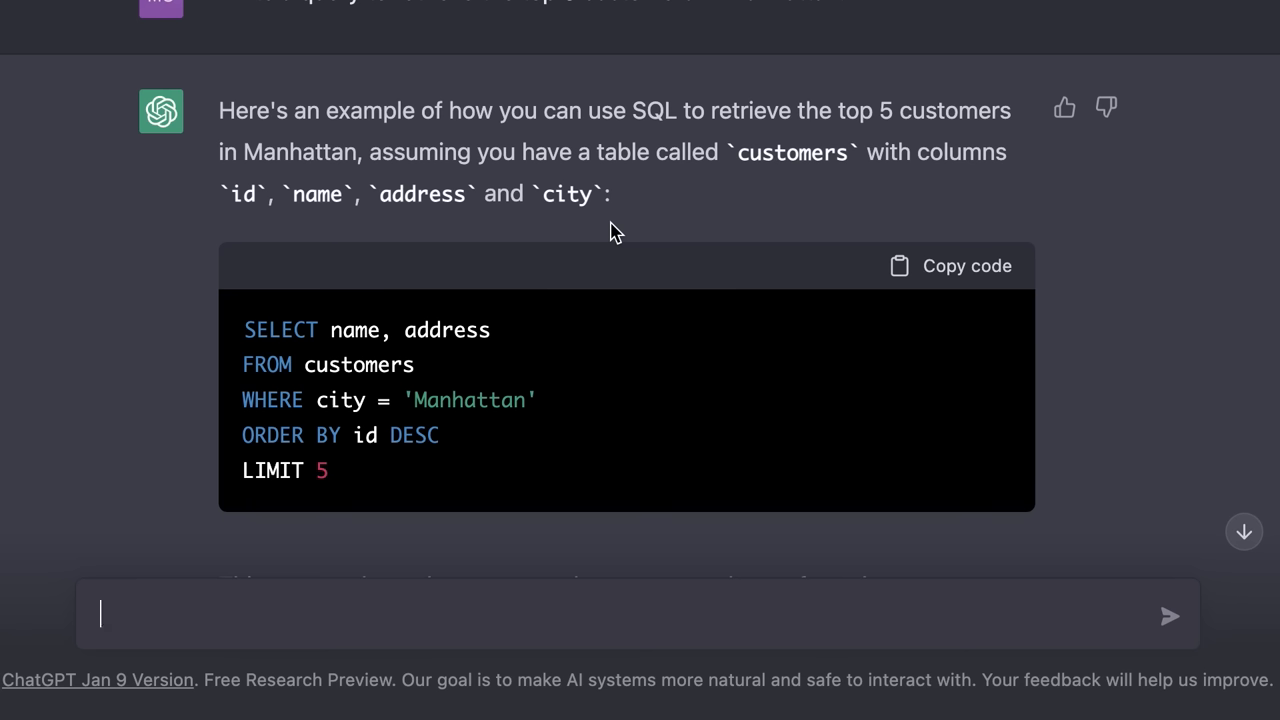
{"action": "mouse_move", "coordinate": [364, 544]}
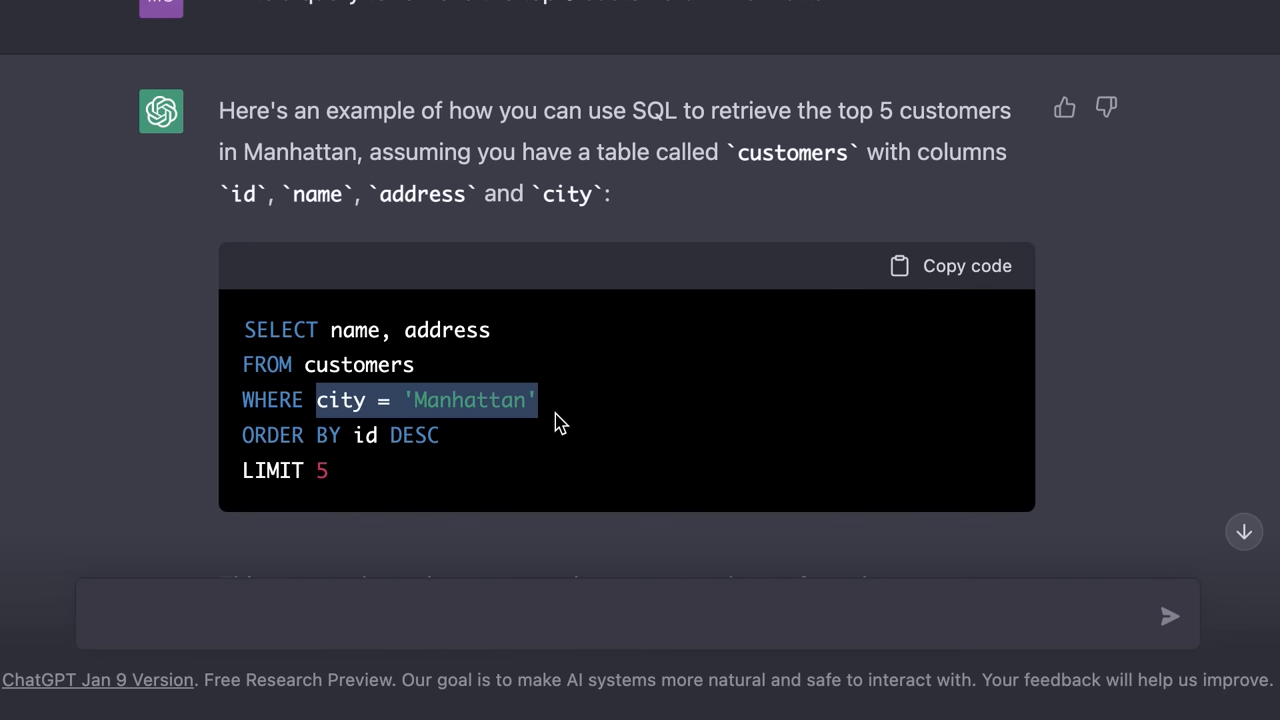
{"action": "mouse_move", "coordinate": [240, 440]}
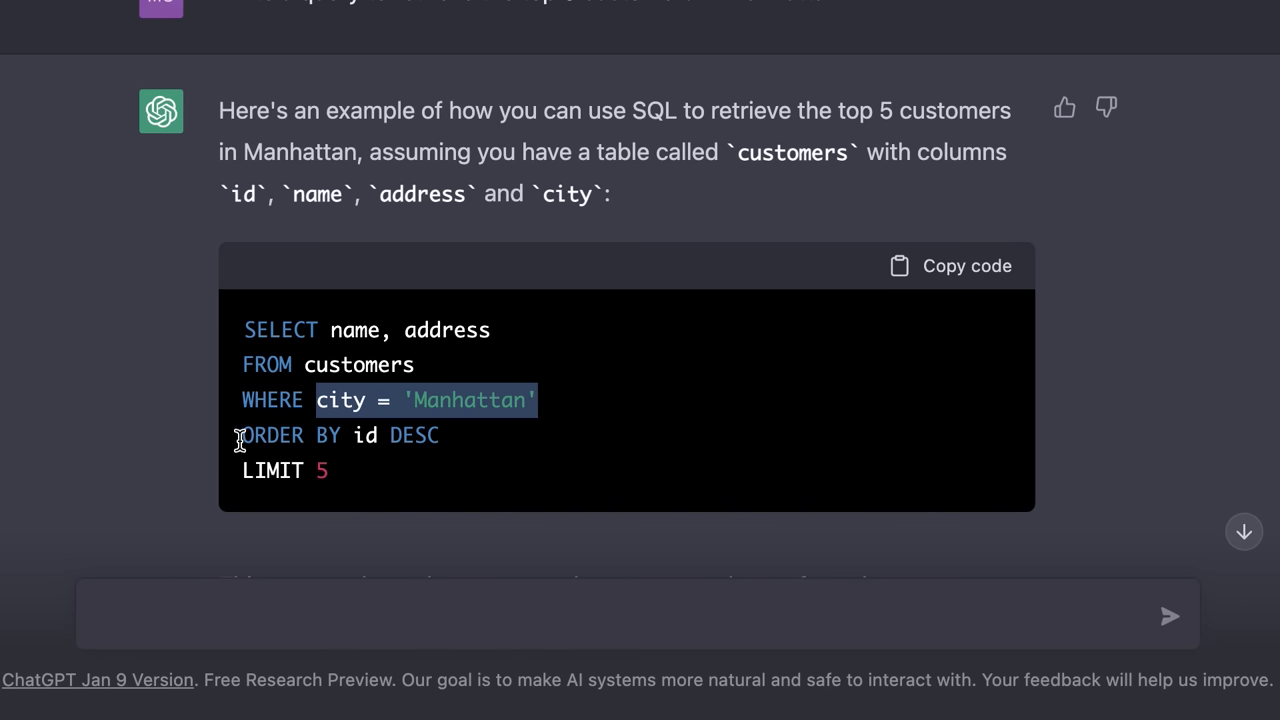
{"action": "left_click_drag", "start_coordinate": [240, 436], "coordinate": [440, 436]}
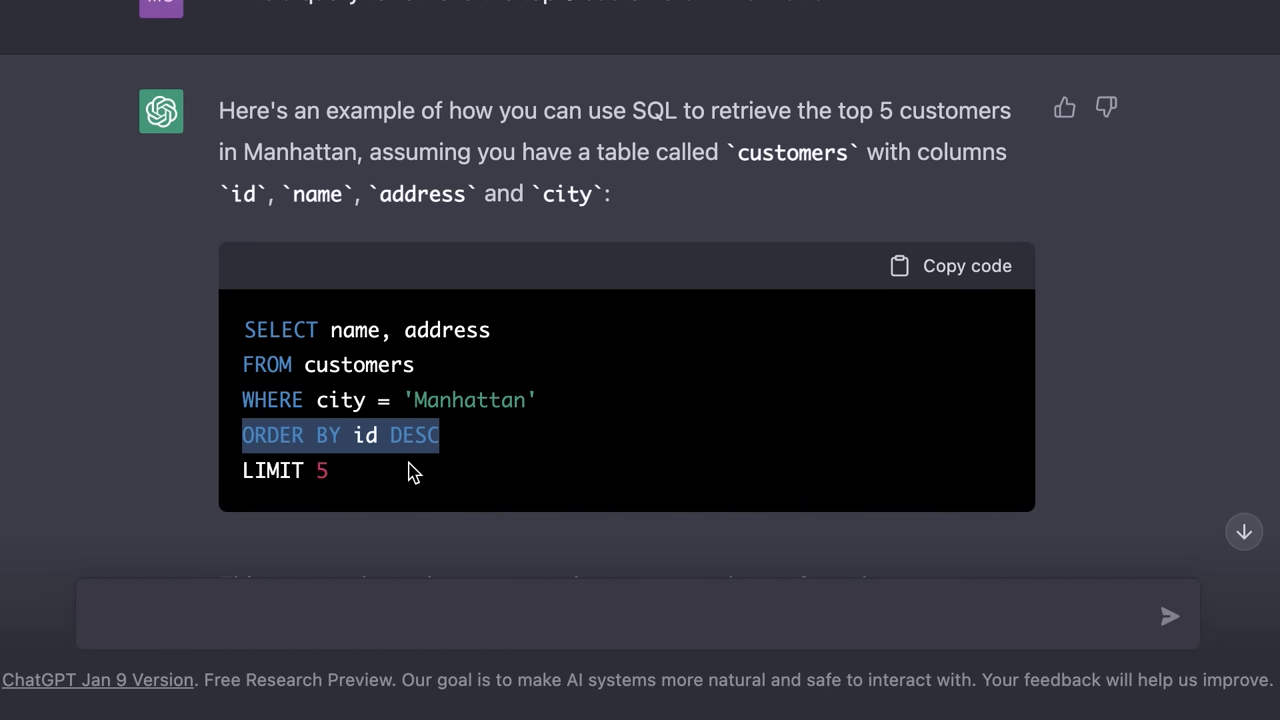
{"action": "mouse_move", "coordinate": [344, 508]}
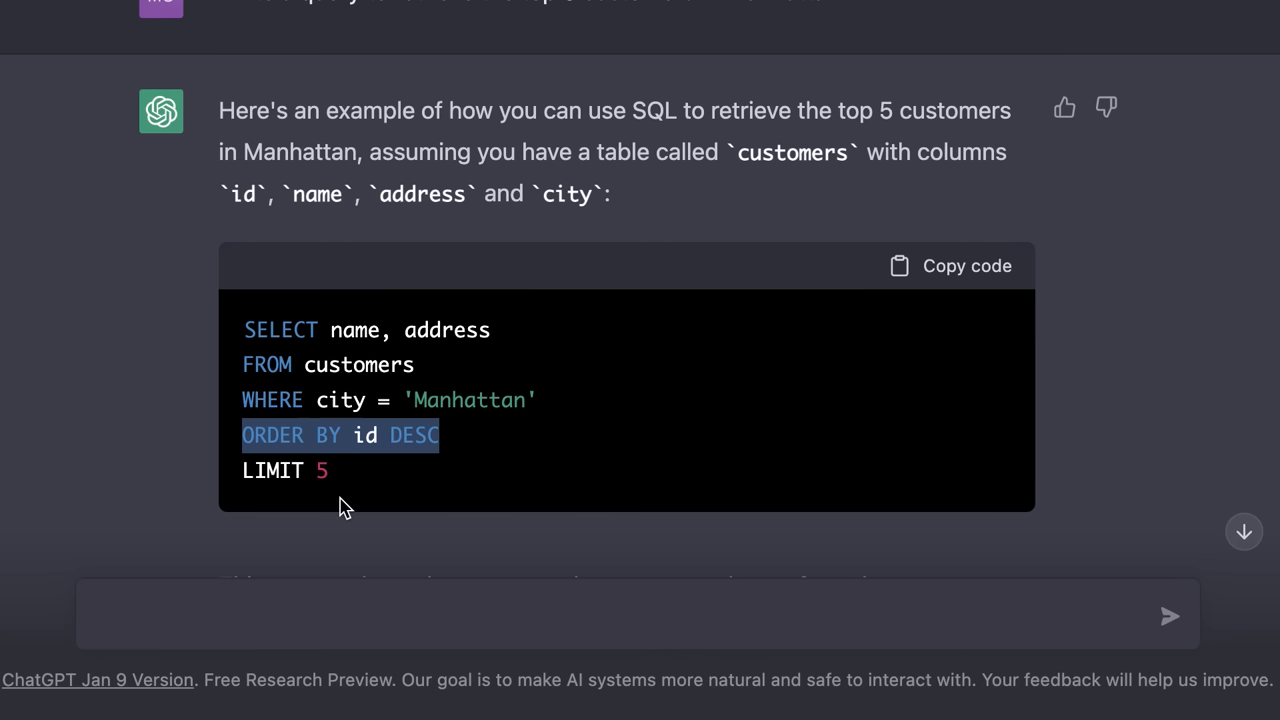
{"action": "left_click", "coordinate": [436, 614]}
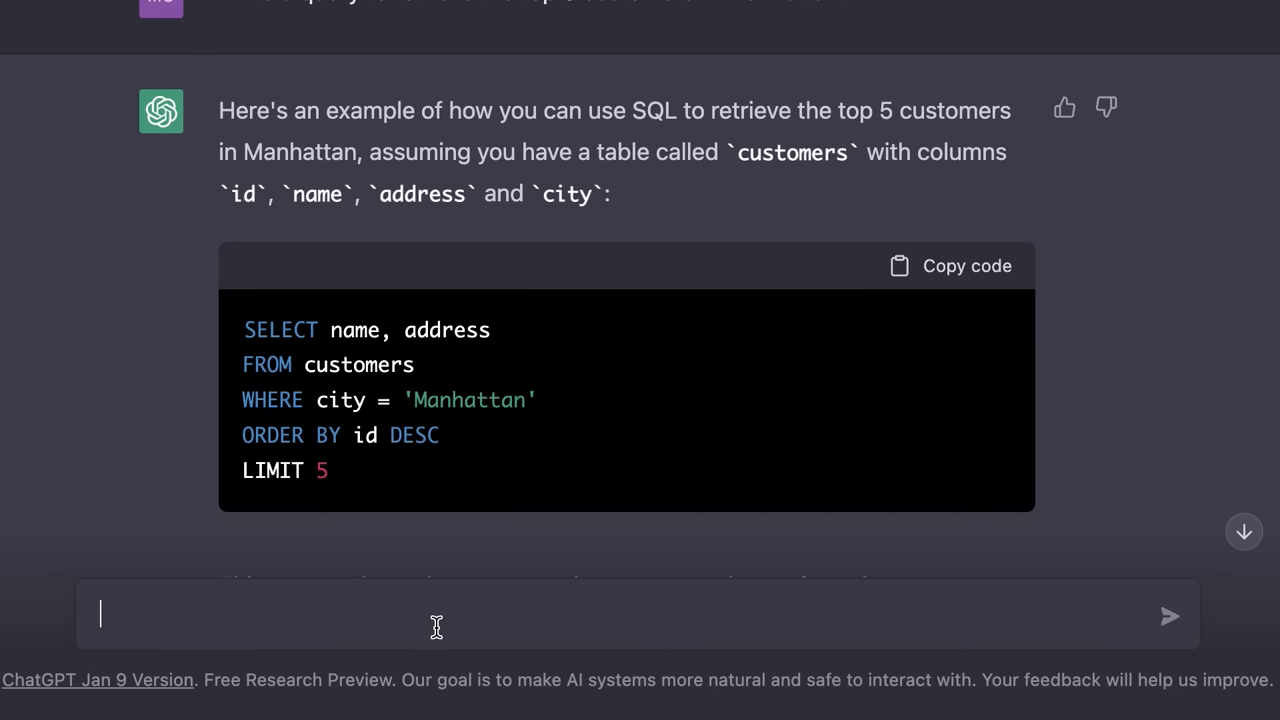
Send a request to join customers and orders for each customer's spending and pick the top 5 spenders
{"action": "type", "text": "Revise this query"}
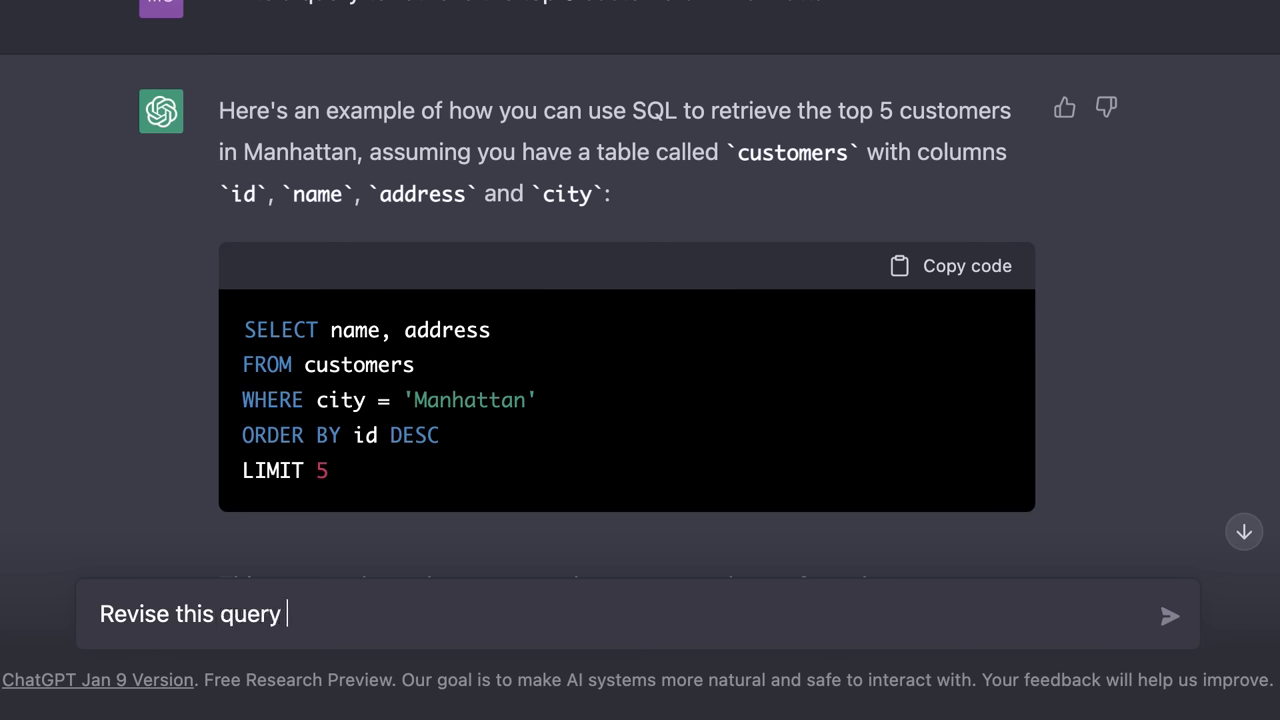
{"action": "type", "text": "and join the customers table with the orde"}
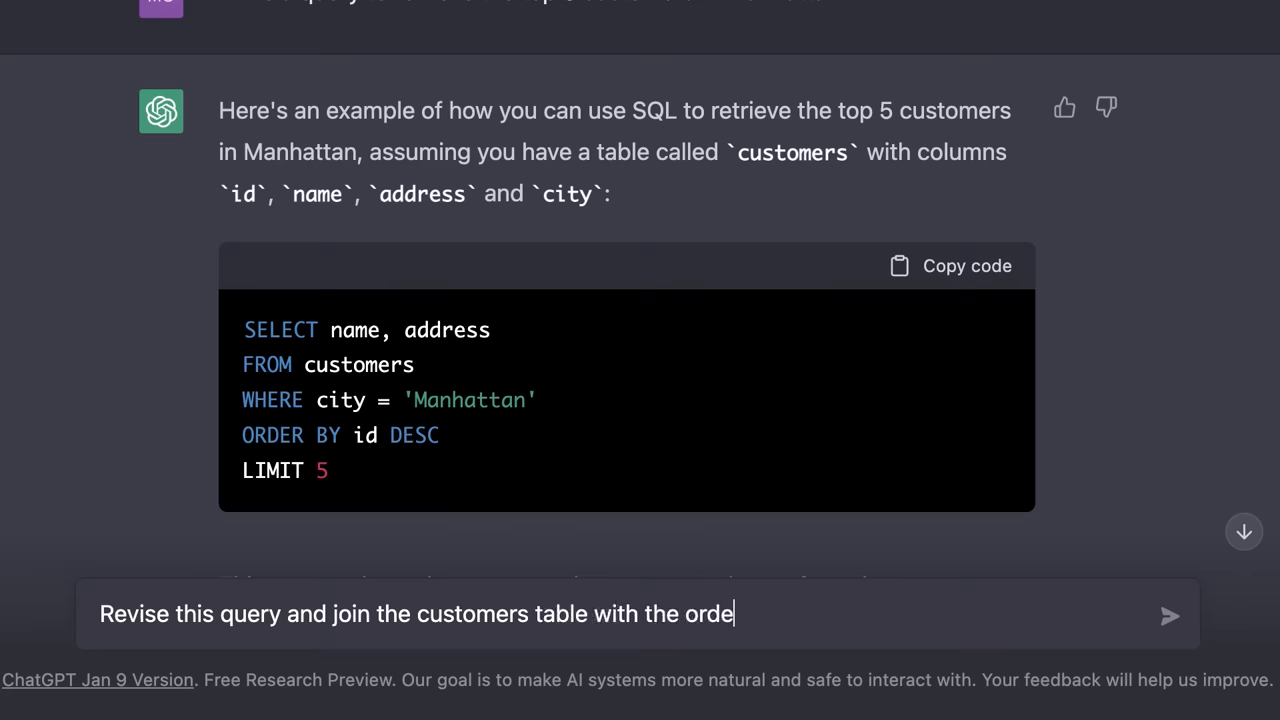
{"action": "type", "text": "rs table to find out"}
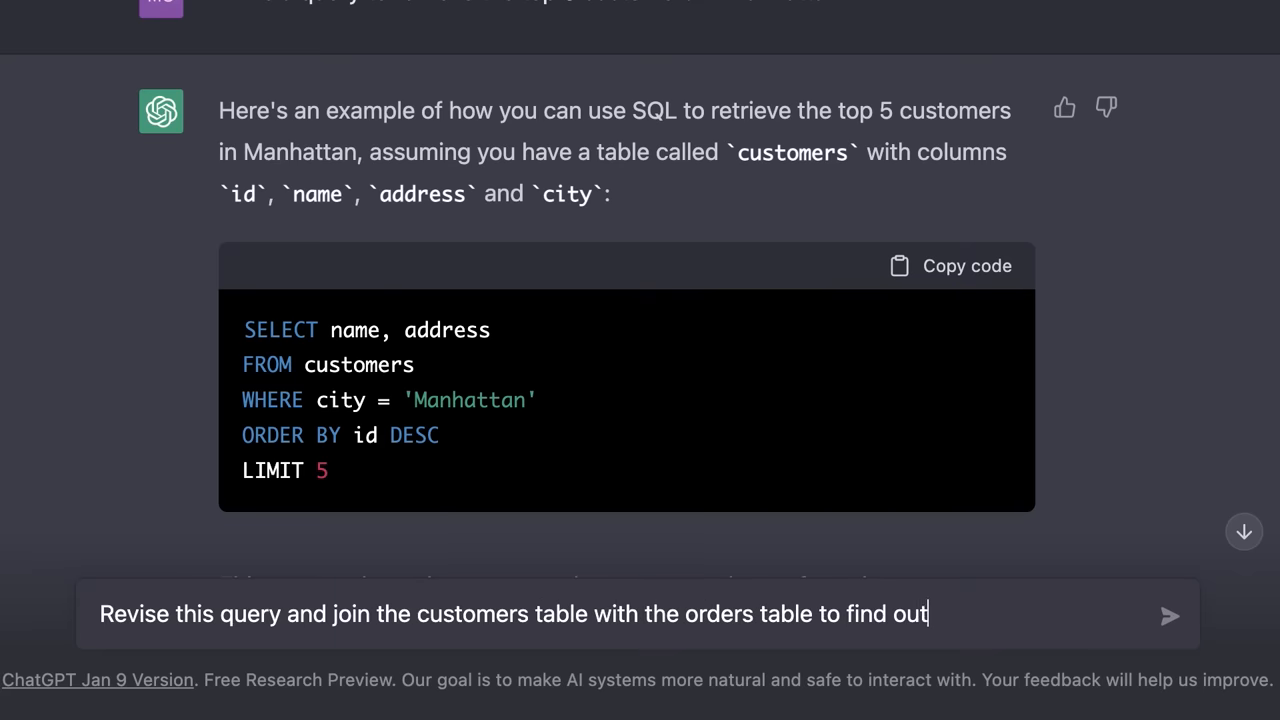
{"action": "type", "text": "how much each customer"}
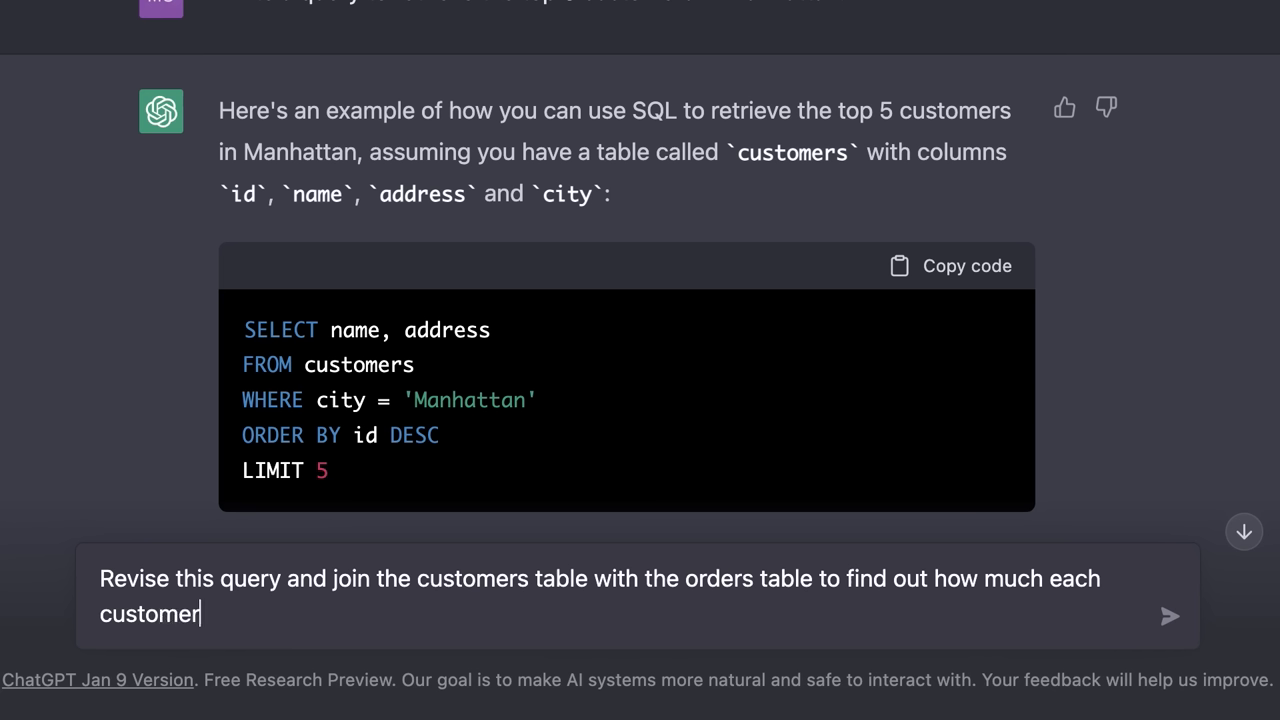
{"action": "type", "text": "has spent. Then pic"}
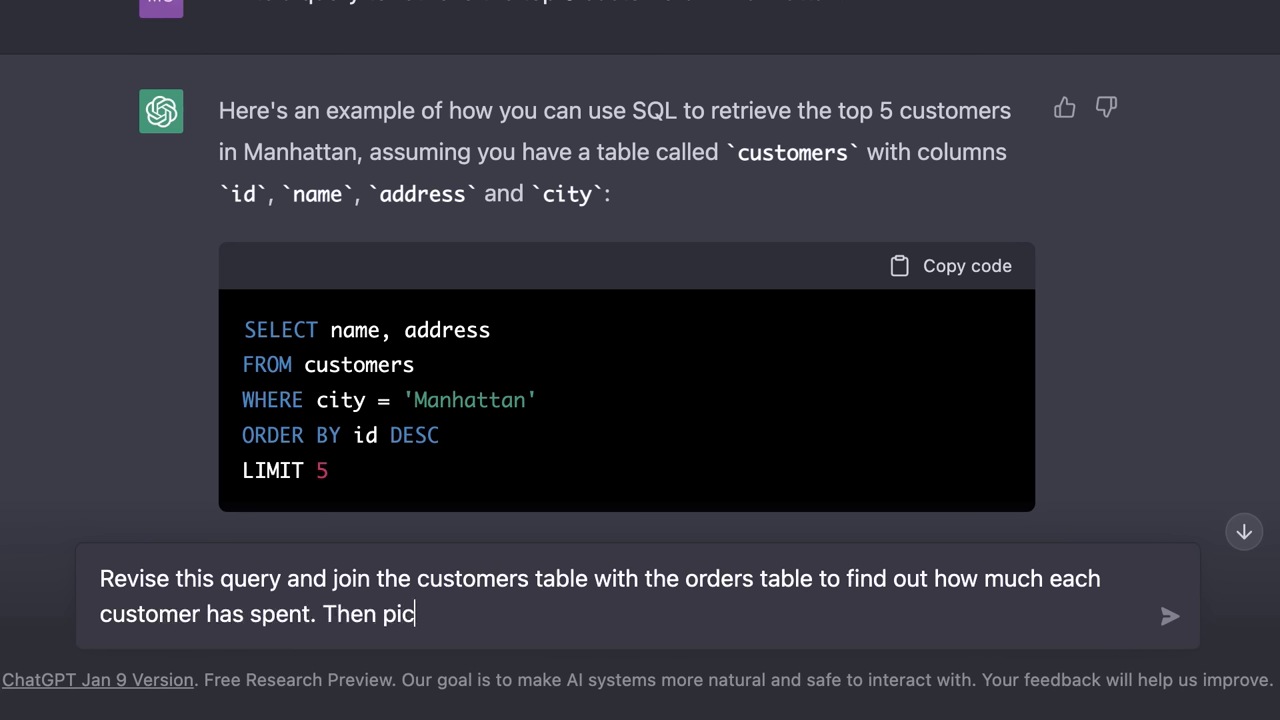
{"action": "type", "text": "k the top"}
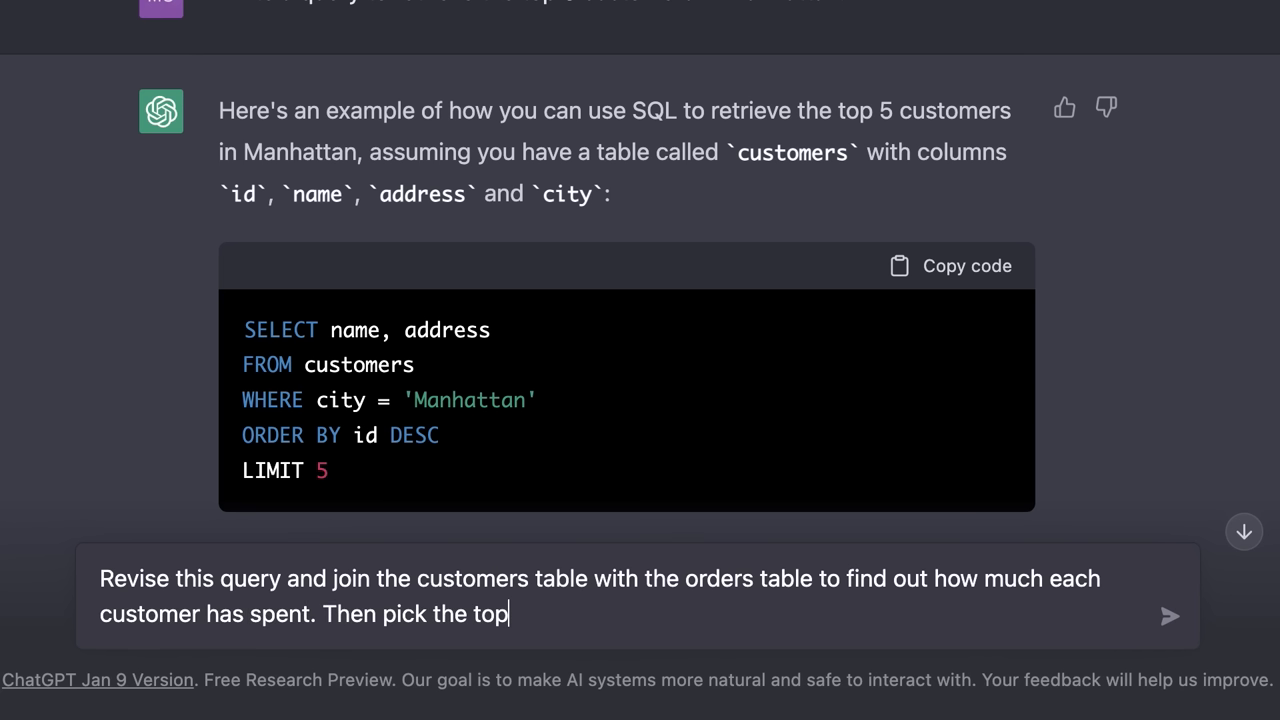
{"action": "type", "text": "5 who have spent the mo"}
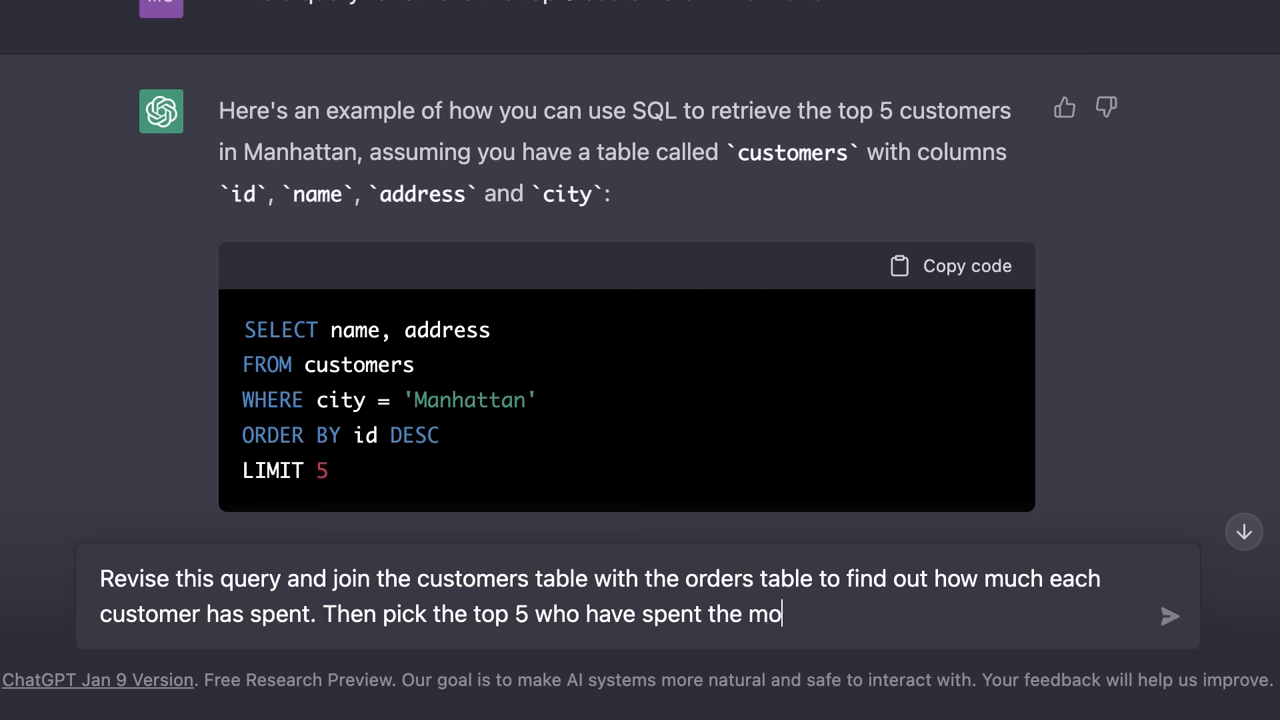
{"action": "type", "text": "st."}
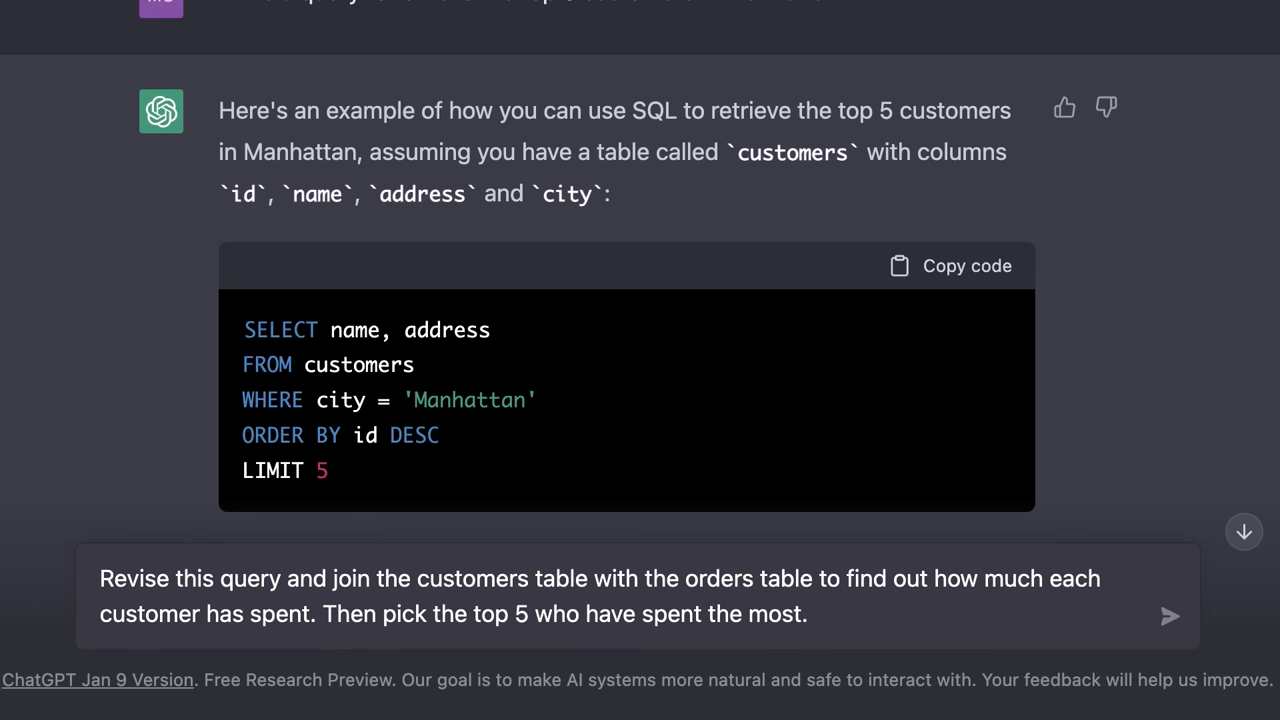
{"action": "left_click", "coordinate": [1168, 616]}
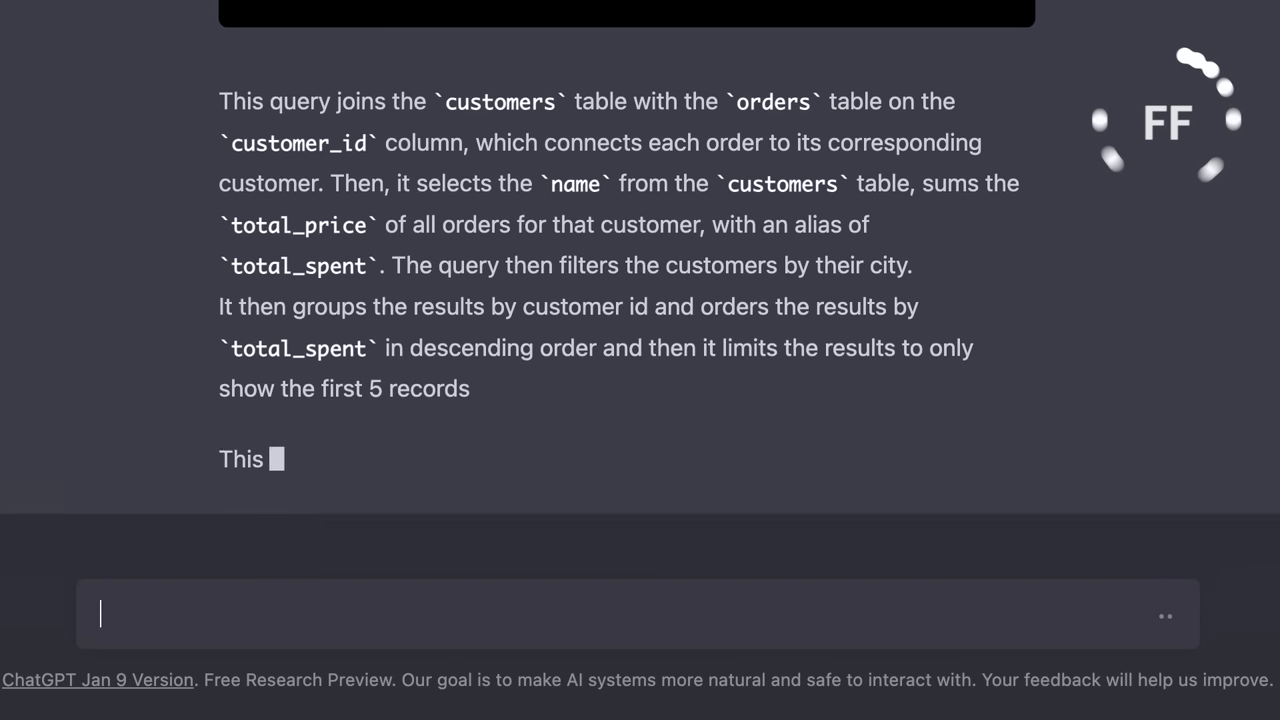
Scroll through the JOIN query reply summing total_price per customer and listing the top five spenders
{"action": "scroll", "scroll_direction": "up", "scroll_amount": 3}
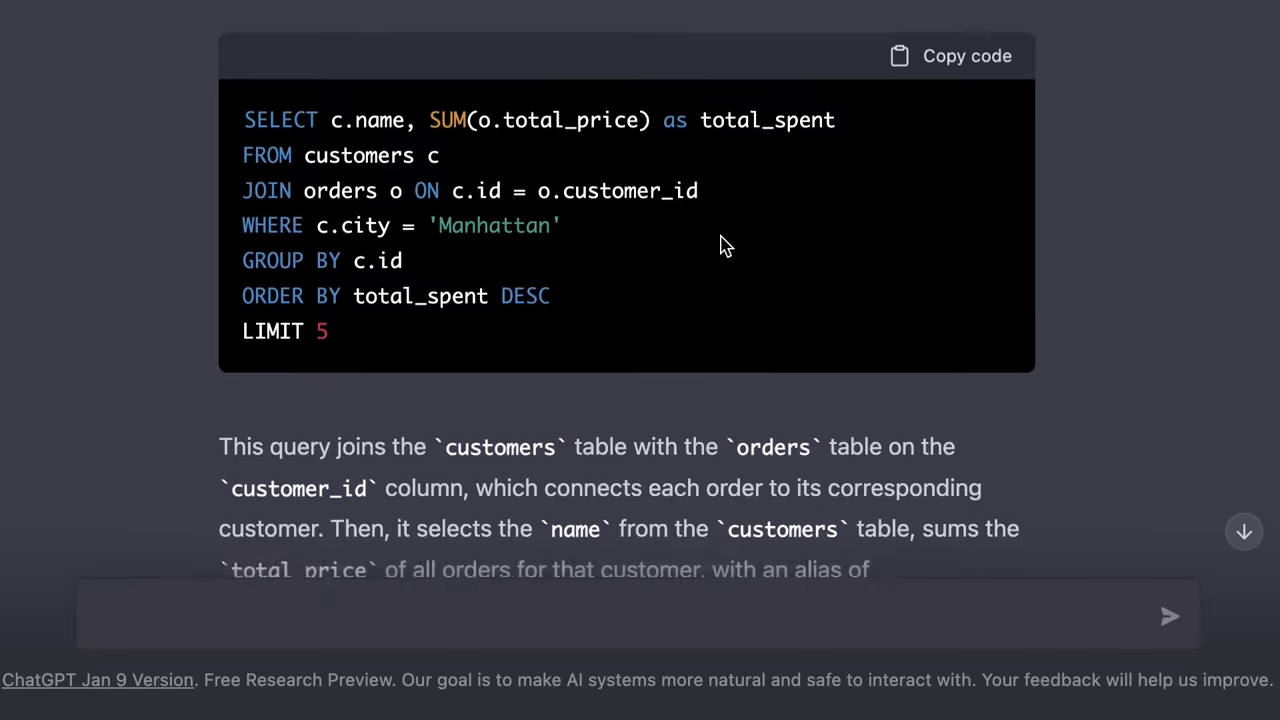
{"action": "scroll", "scroll_direction": "up", "scroll_amount": 3}
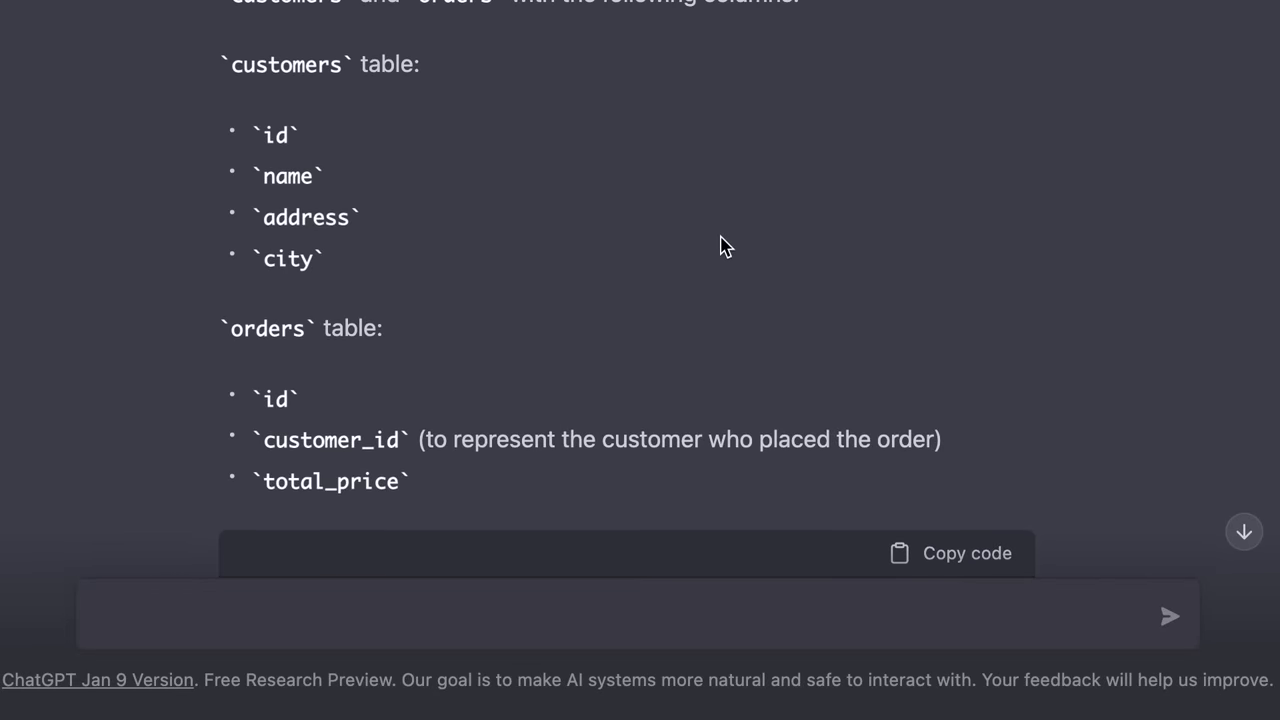
{"action": "mouse_move", "coordinate": [292, 130]}
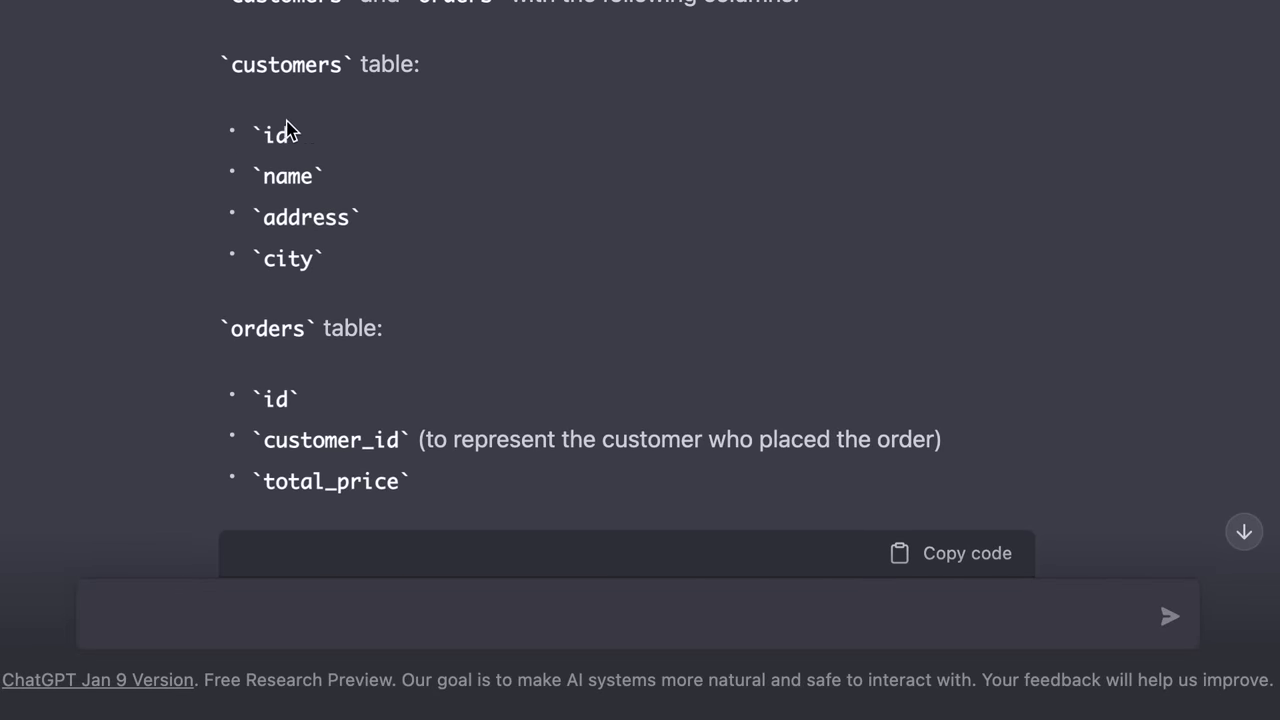
{"action": "scroll", "scroll_direction": "down", "scroll_amount": 3}
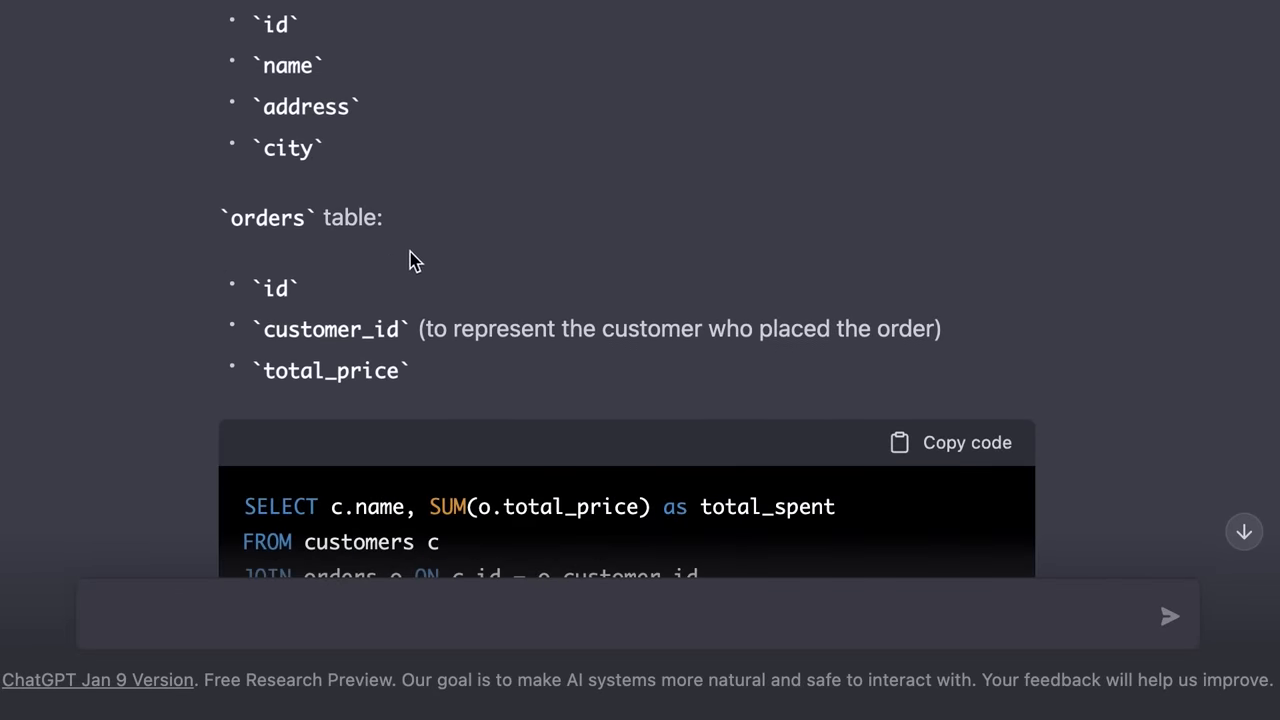
{"action": "scroll", "scroll_direction": "up", "scroll_amount": 3}
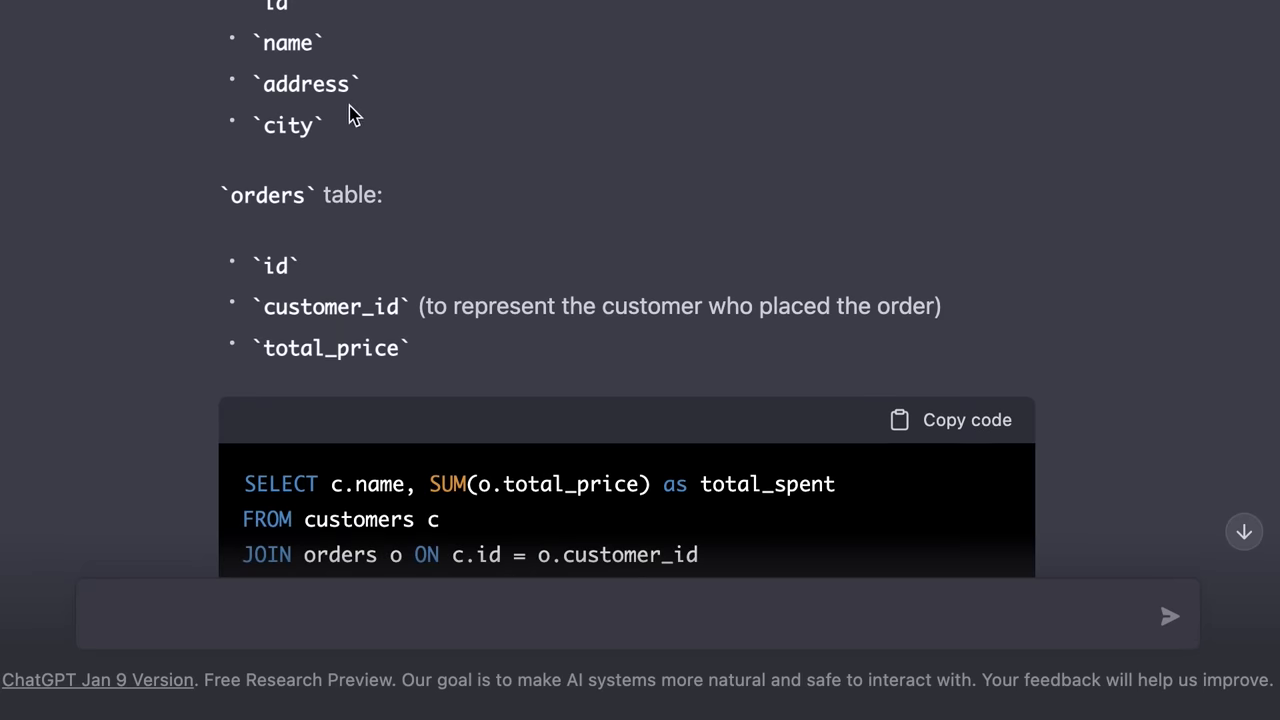
{"action": "scroll", "scroll_direction": "down", "scroll_amount": 3}
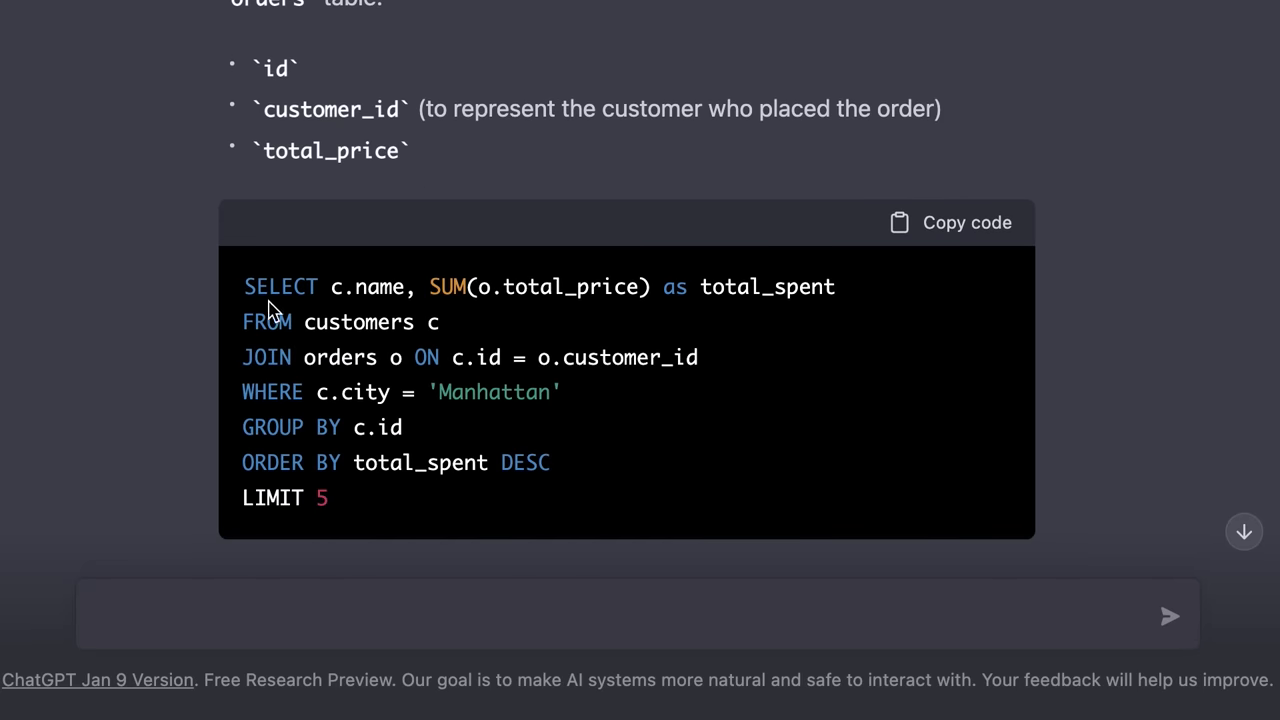
{"action": "mouse_move", "coordinate": [536, 324]}
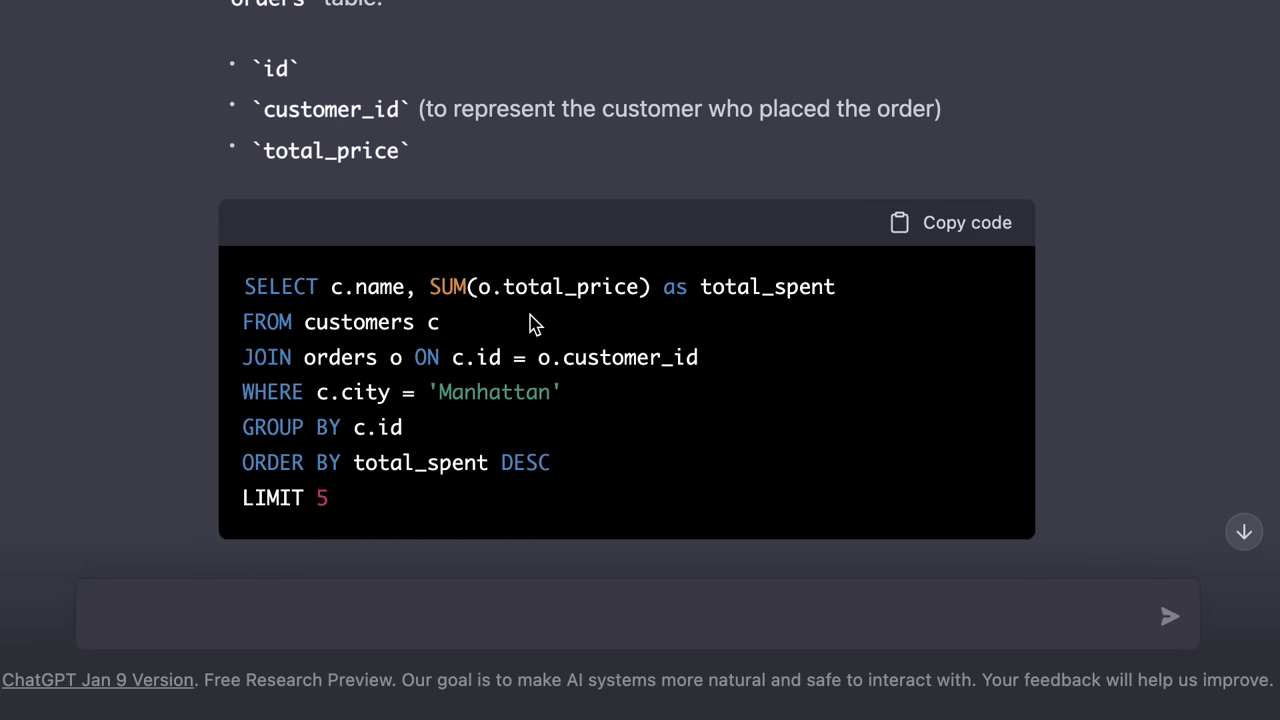